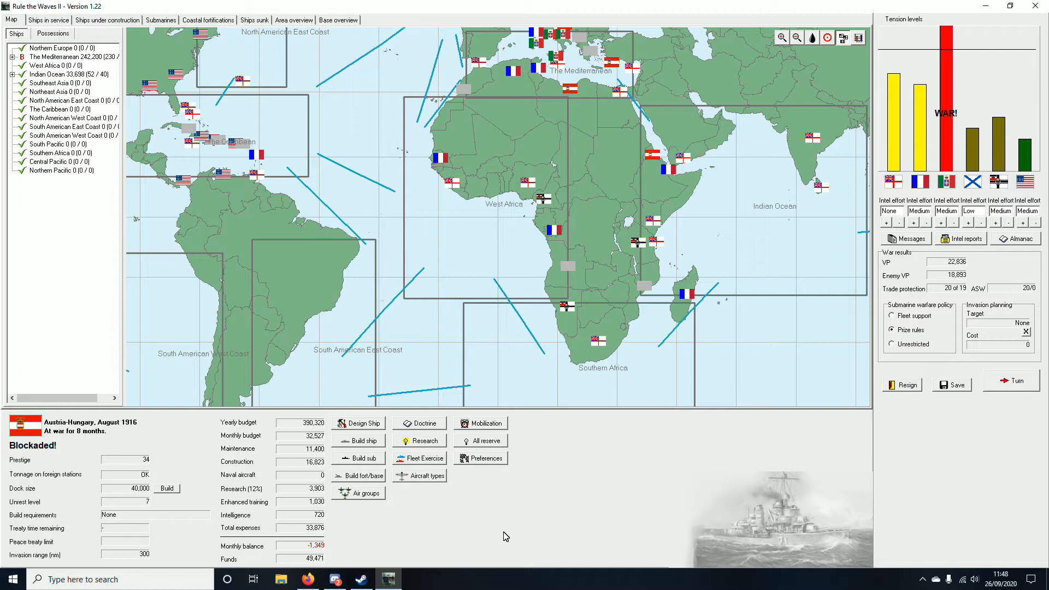
{"action": "mouse_move", "coordinate": [633, 484]}
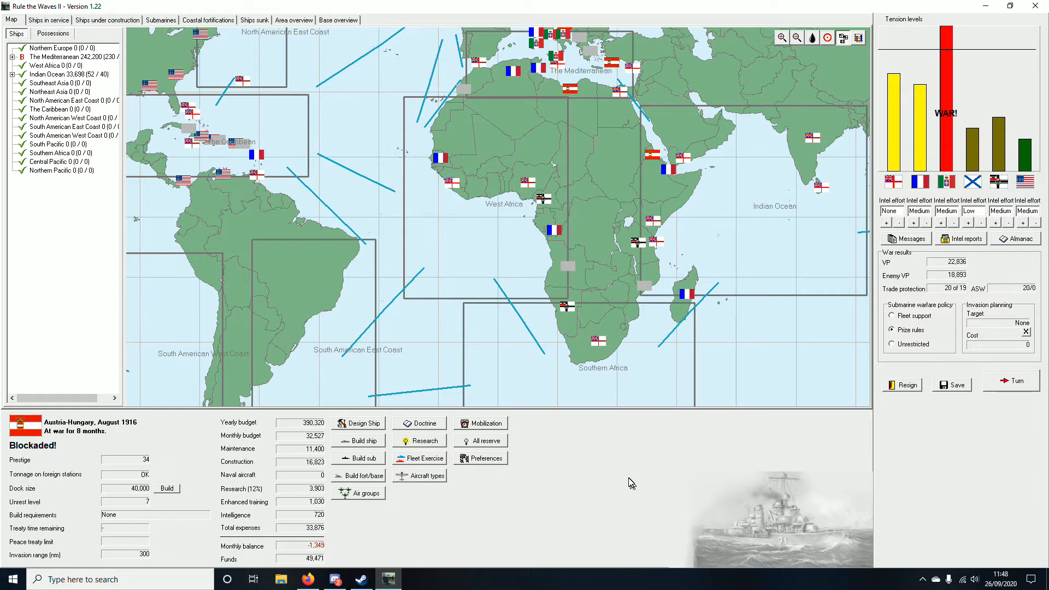
{"action": "mouse_move", "coordinate": [642, 426]}
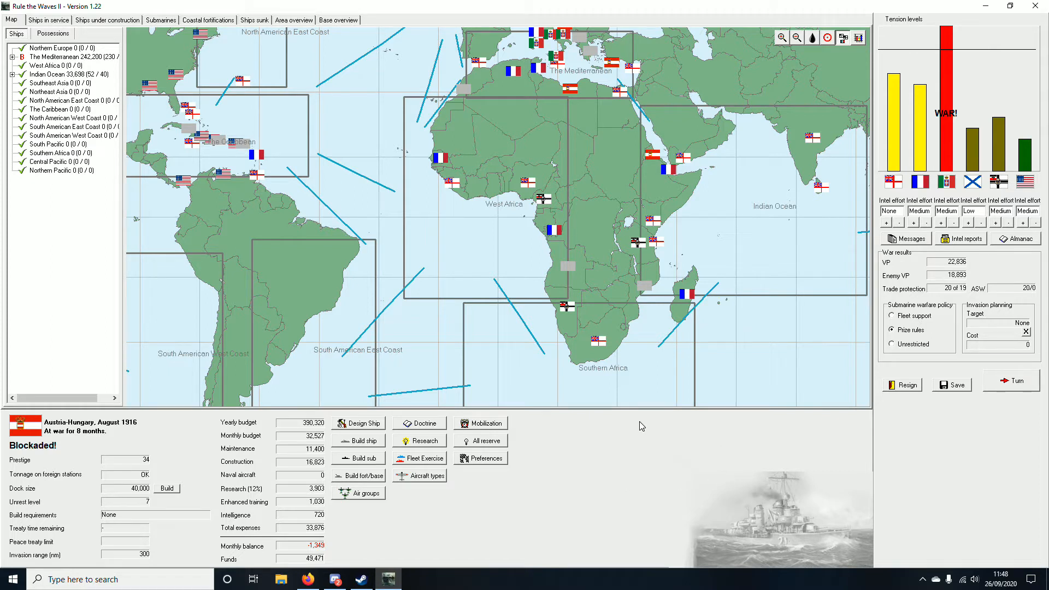
{"action": "mouse_move", "coordinate": [609, 413]}
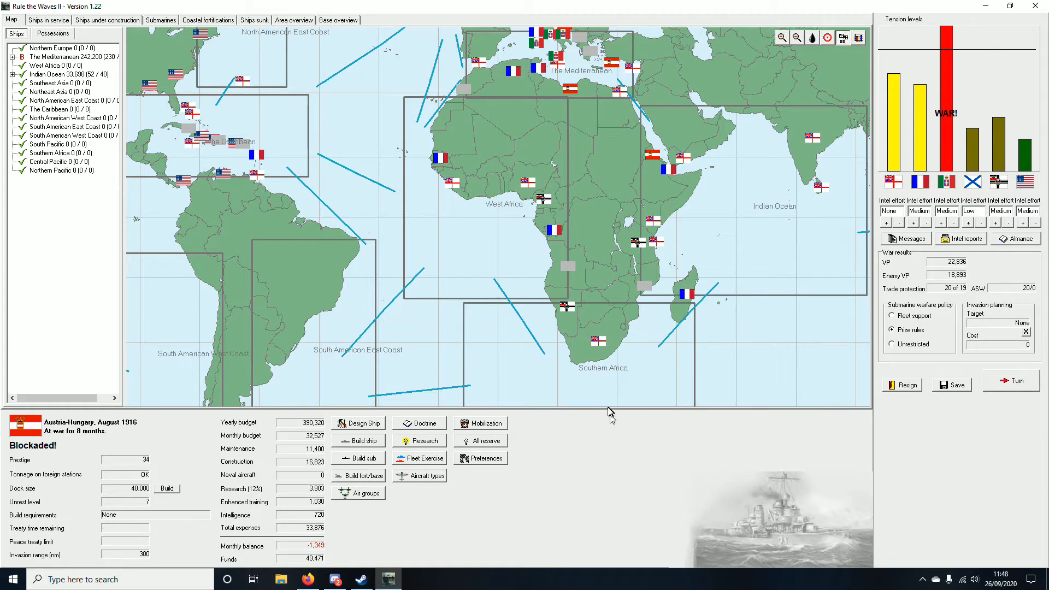
{"action": "mouse_move", "coordinate": [610, 408]}
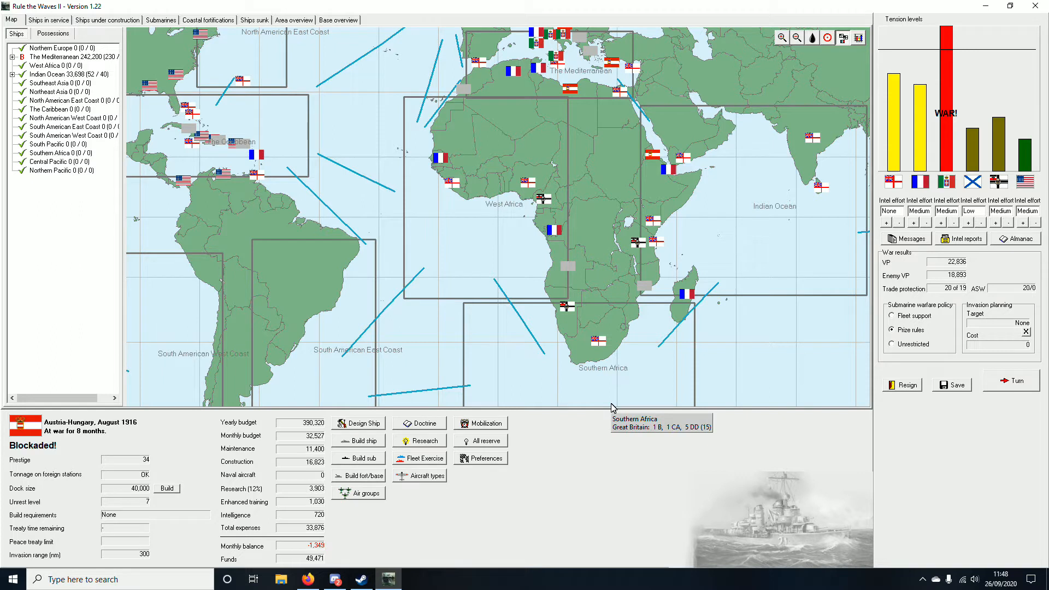
{"action": "mouse_move", "coordinate": [696, 360]}
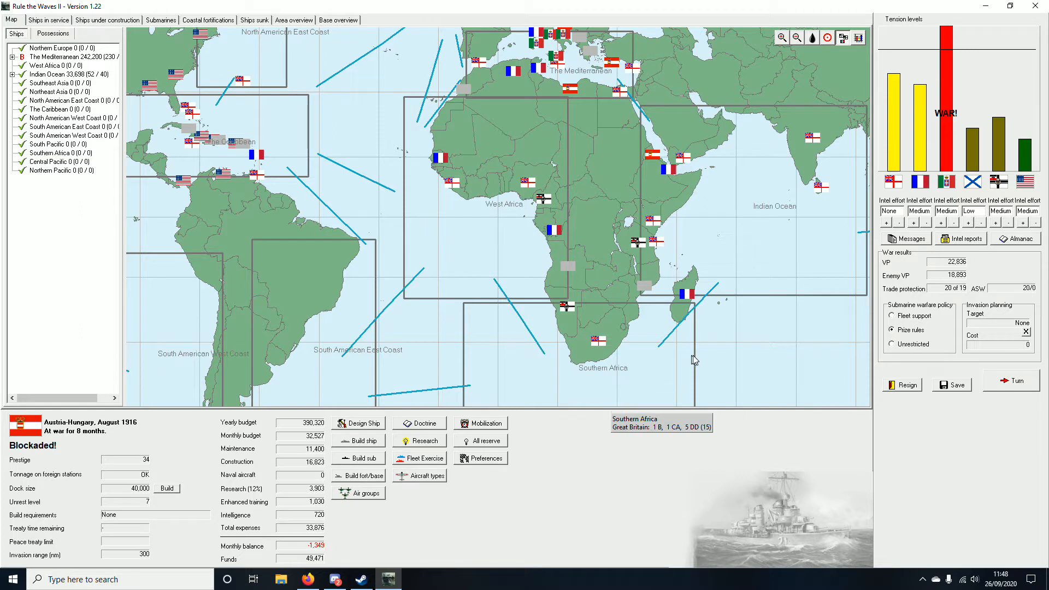
{"action": "mouse_move", "coordinate": [759, 297]}
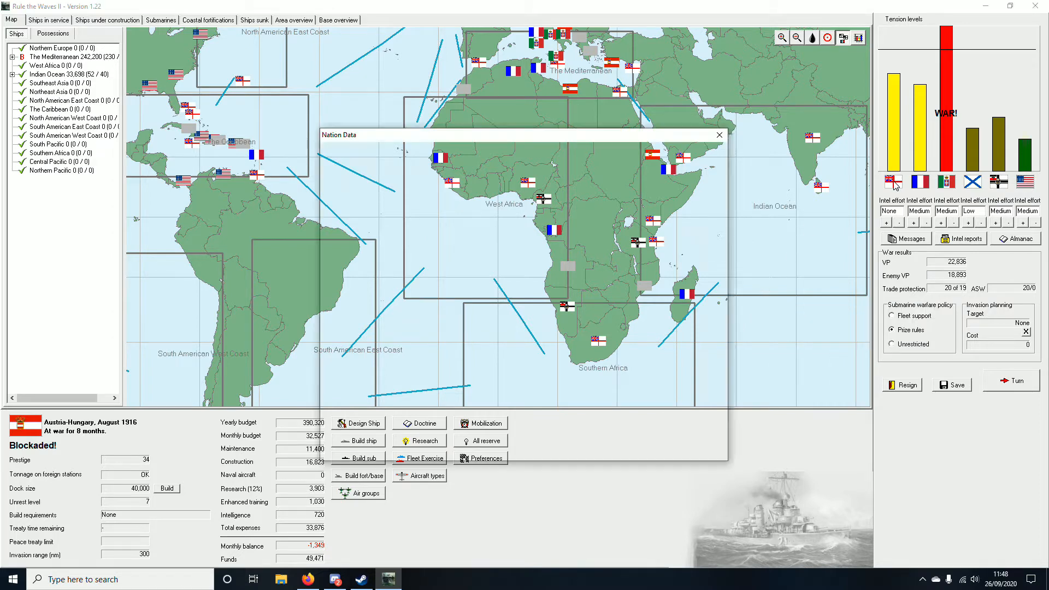
Step: Review the nation data for Great Britain, France and Italy
{"action": "left_click", "coordinate": [445, 163]}
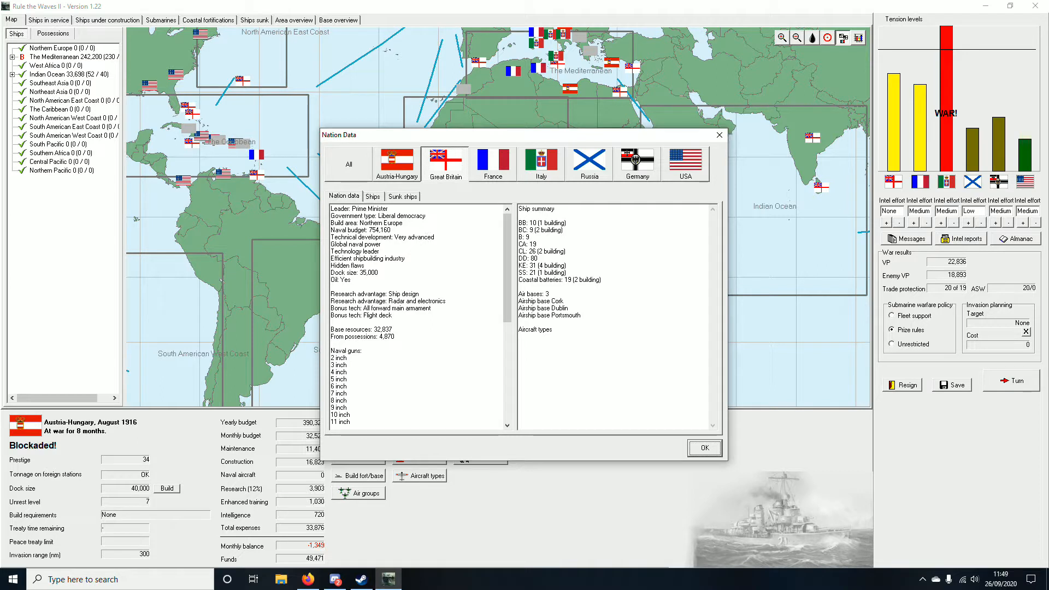
{"action": "mouse_move", "coordinate": [427, 236]}
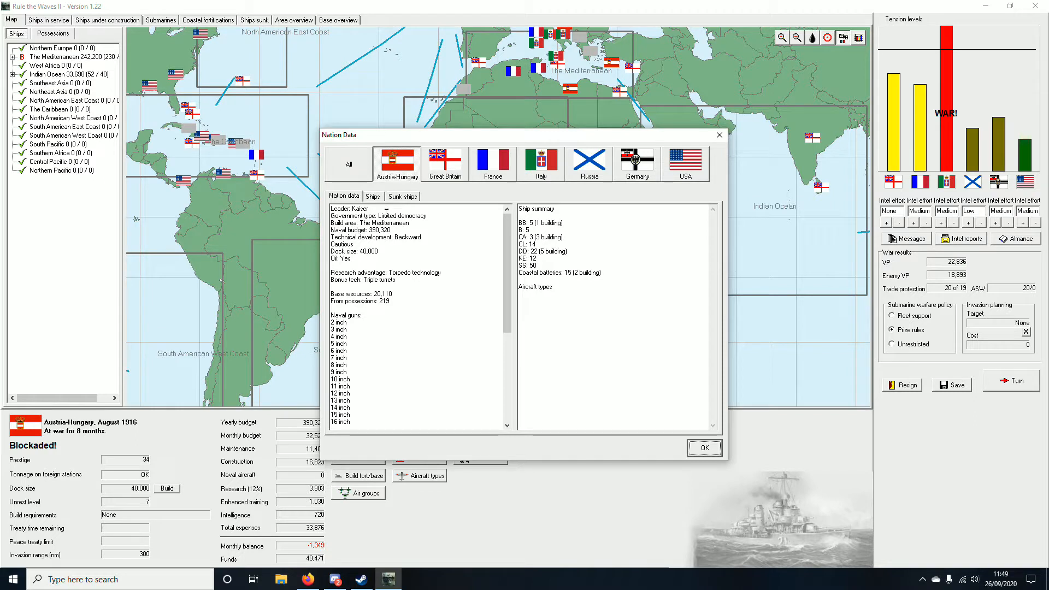
{"action": "mouse_move", "coordinate": [407, 207]}
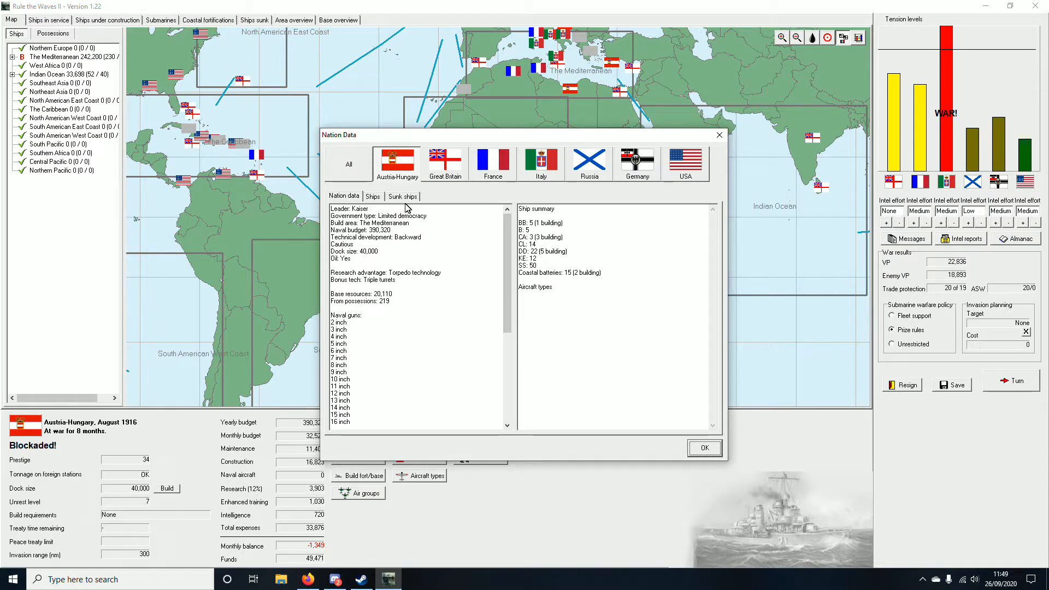
{"action": "mouse_move", "coordinate": [451, 210]}
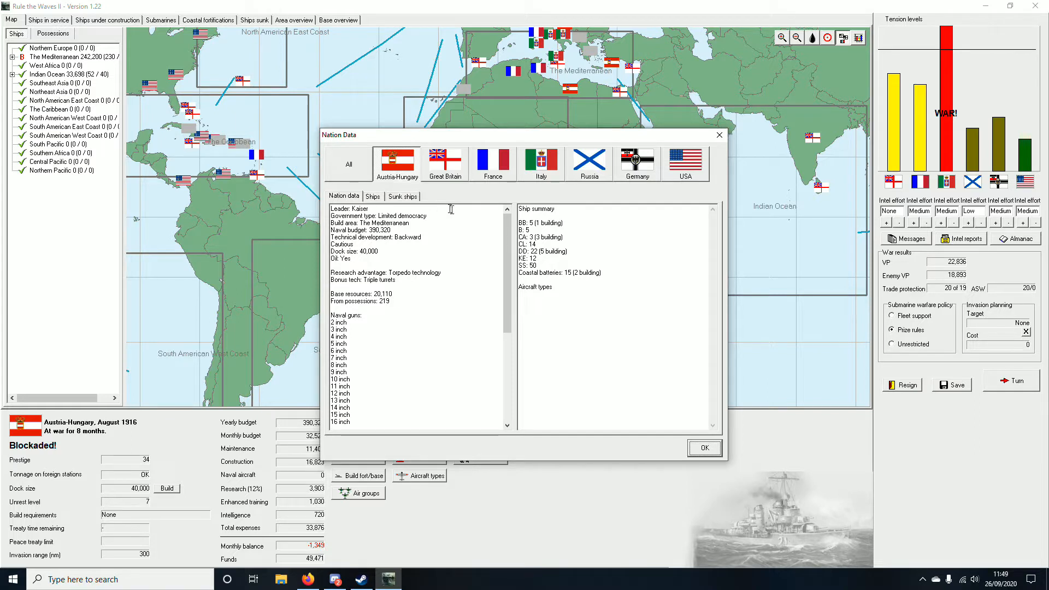
{"action": "left_click", "coordinate": [493, 164]}
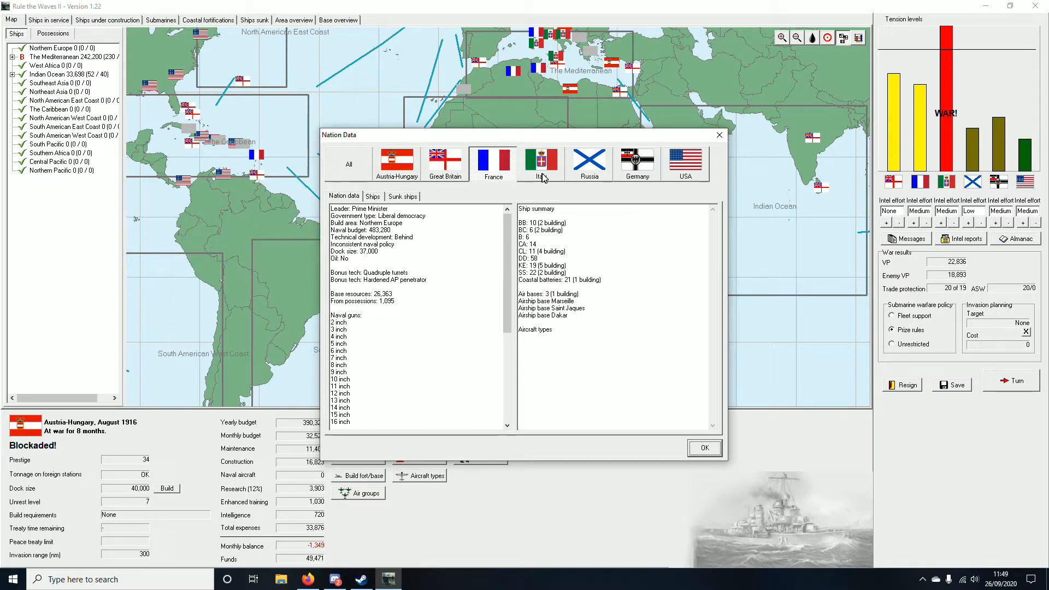
{"action": "left_click", "coordinate": [541, 163]}
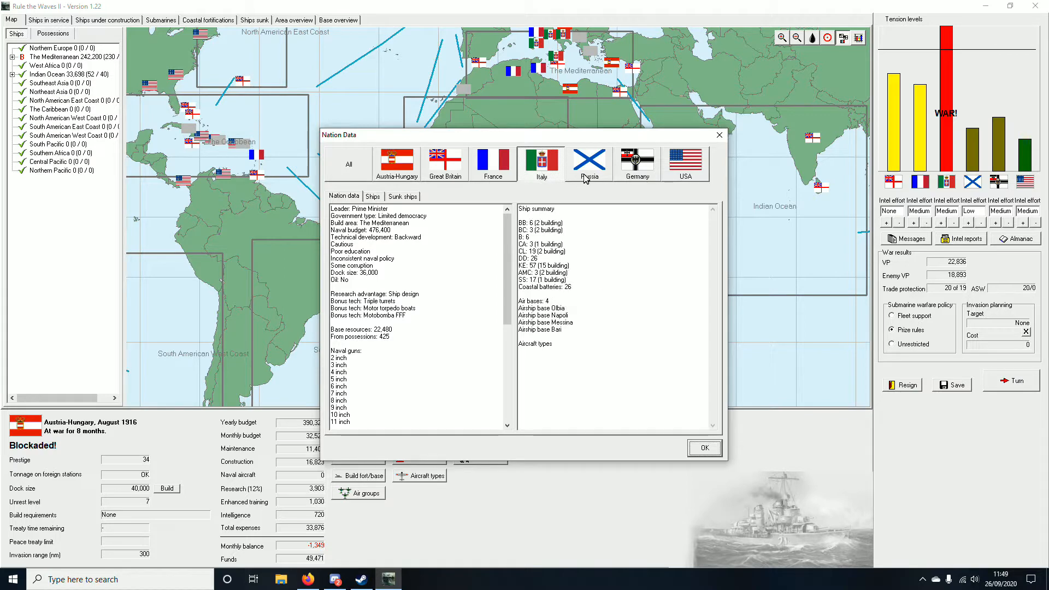
Step: Review the nation data for Russia, Germany and the USA
{"action": "left_click", "coordinate": [588, 163]}
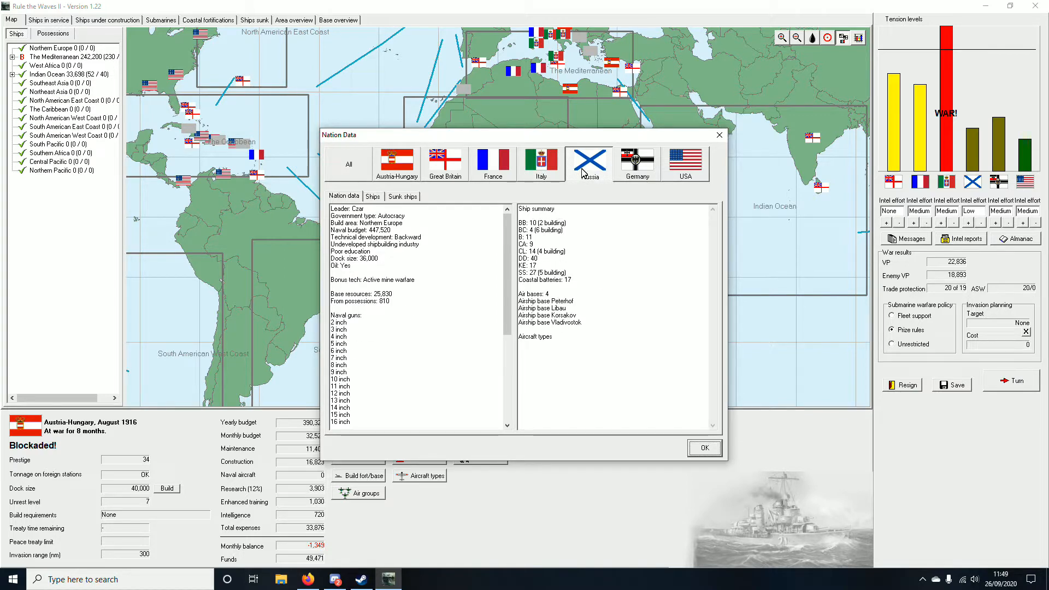
{"action": "left_click", "coordinate": [636, 164]}
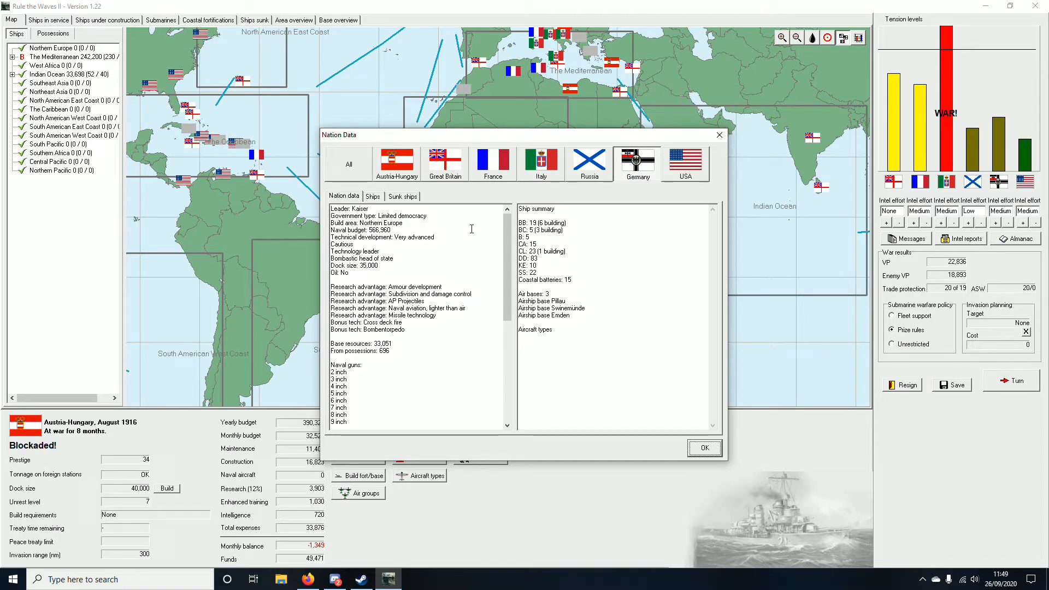
{"action": "left_click", "coordinate": [686, 164]}
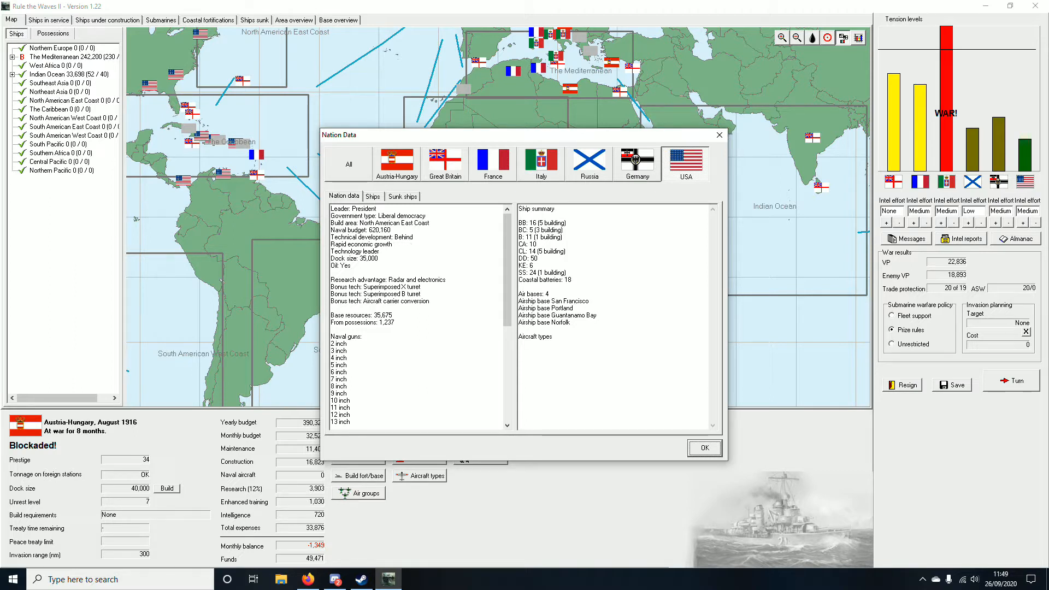
{"action": "mouse_move", "coordinate": [770, 110]}
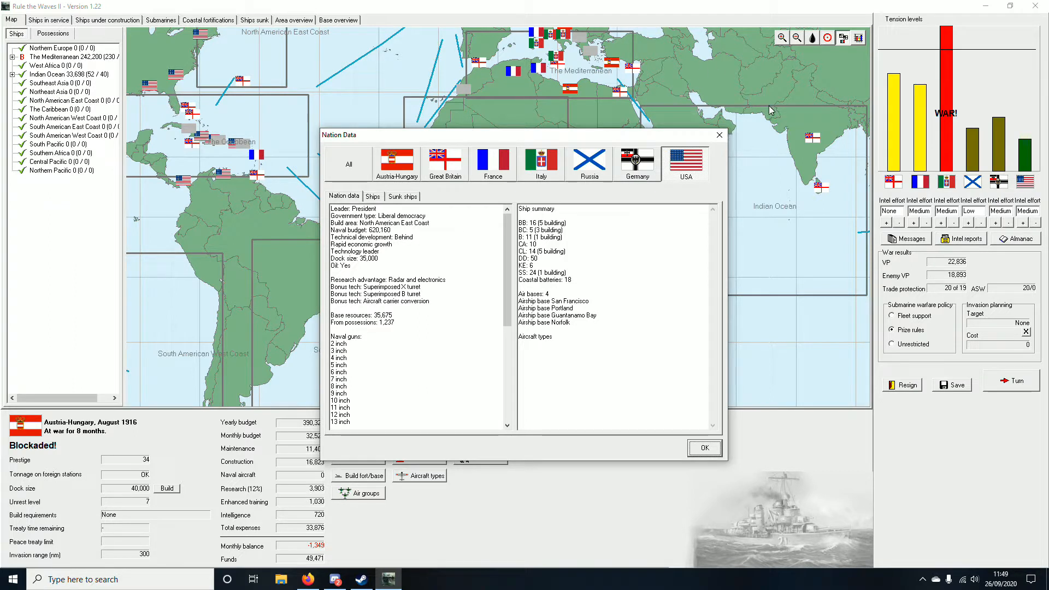
Step: Close Nation Data and inspect the destroyer Boa in the ships-under-construction list
{"action": "left_click", "coordinate": [703, 448]}
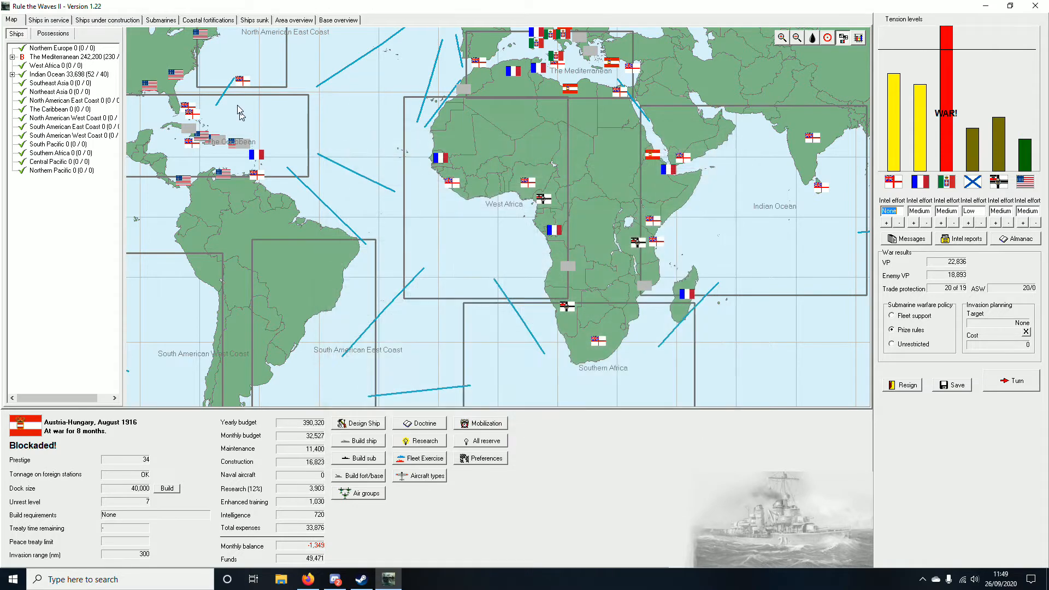
{"action": "left_click", "coordinate": [107, 19]}
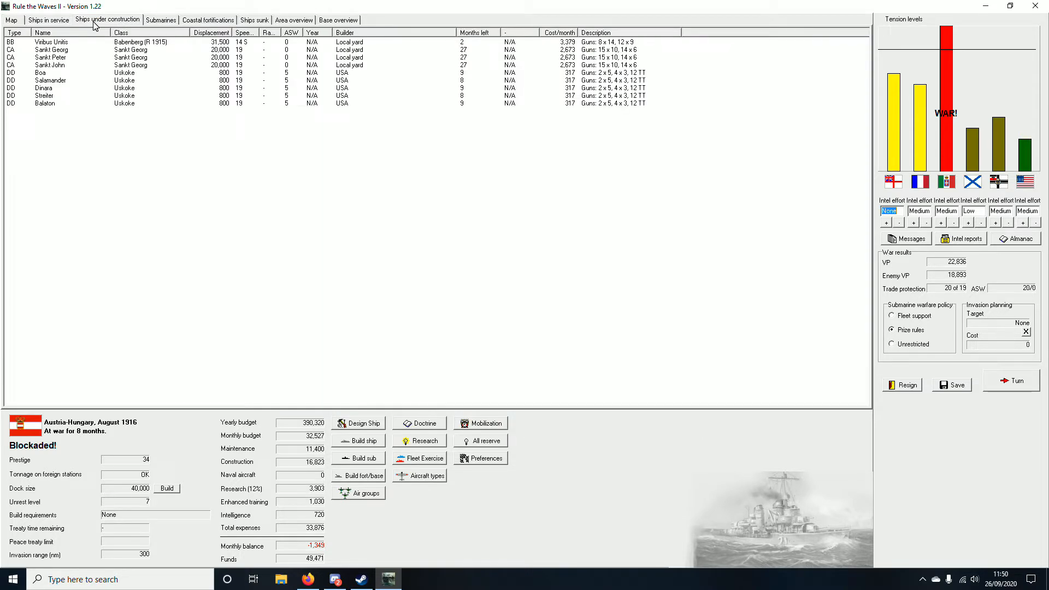
{"action": "left_click", "coordinate": [40, 72]}
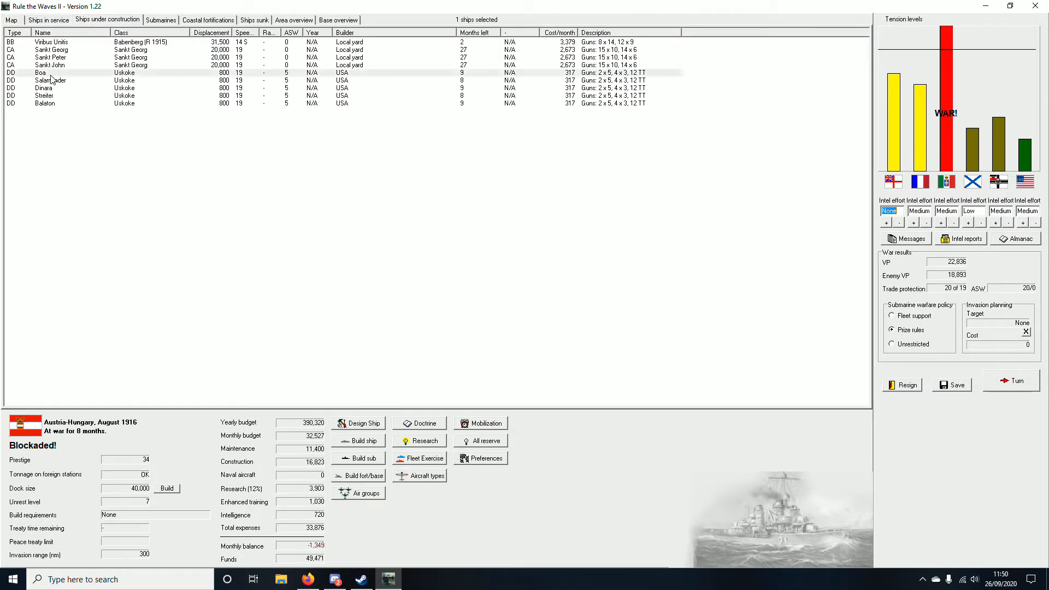
{"action": "double_click", "coordinate": [41, 72]}
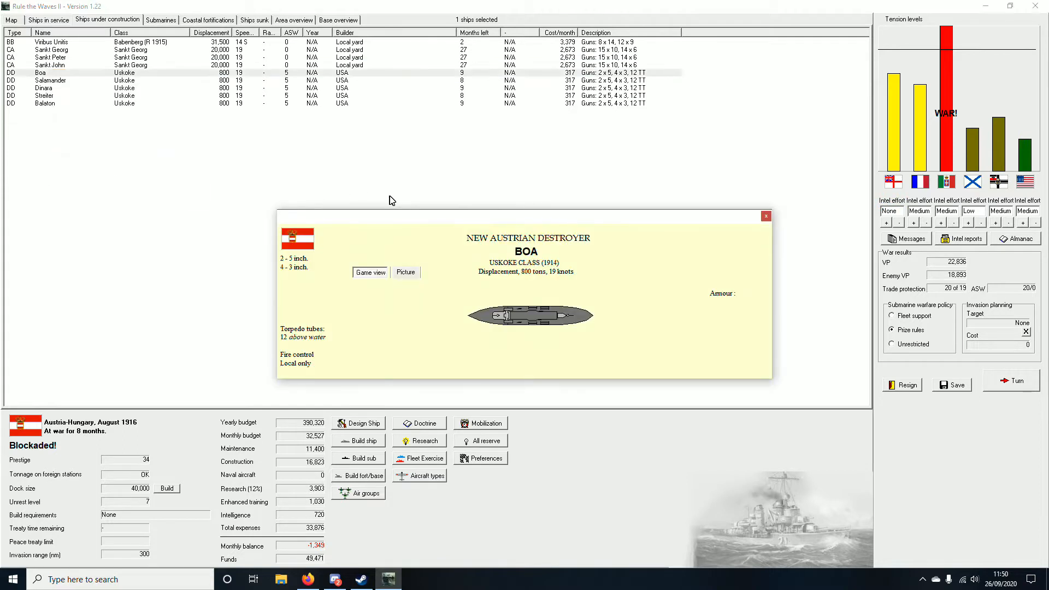
{"action": "mouse_move", "coordinate": [479, 366]}
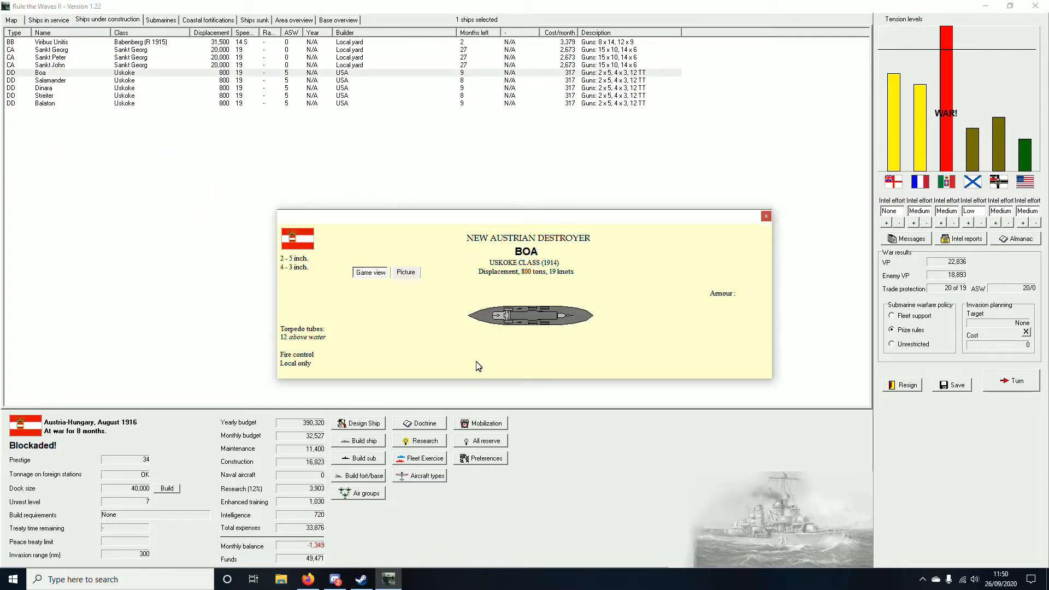
{"action": "left_click", "coordinate": [765, 215]}
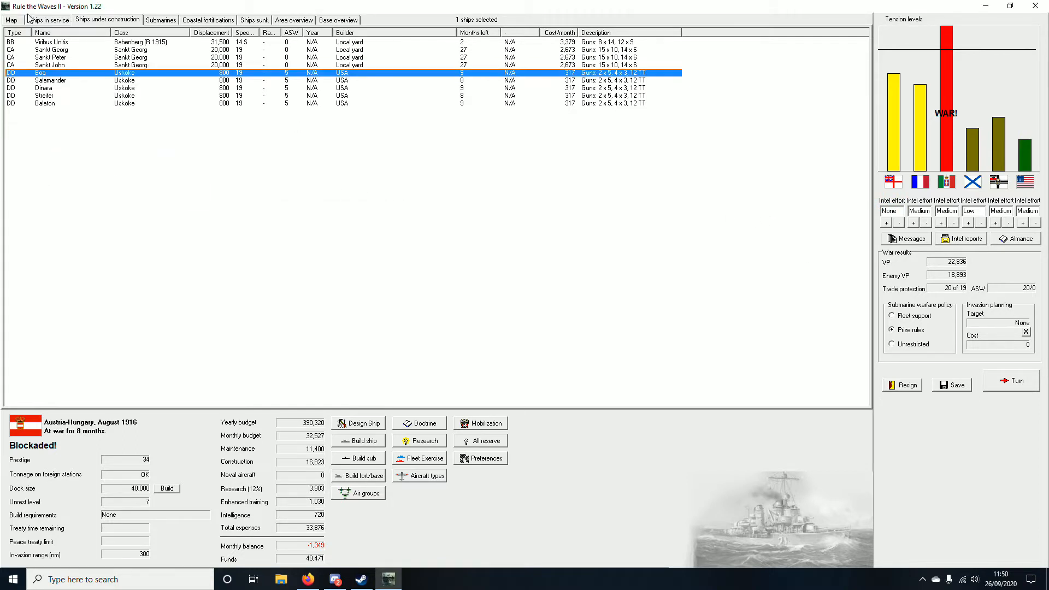
Step: Check the ships-in-service list, then return to ships under construction
{"action": "left_click", "coordinate": [47, 20]}
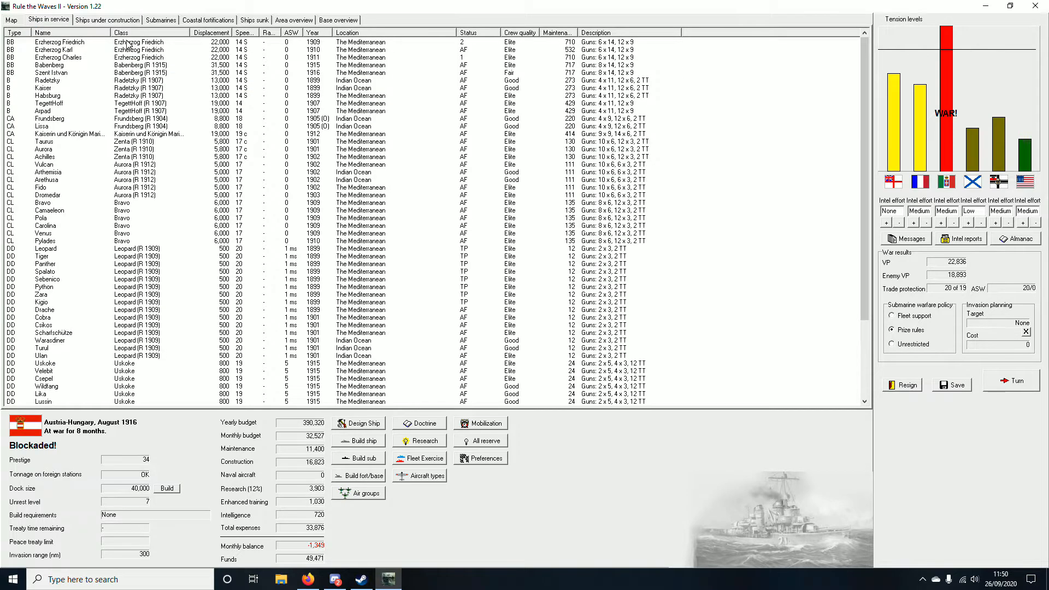
{"action": "scroll", "scroll_direction": "down", "scroll_amount": 3}
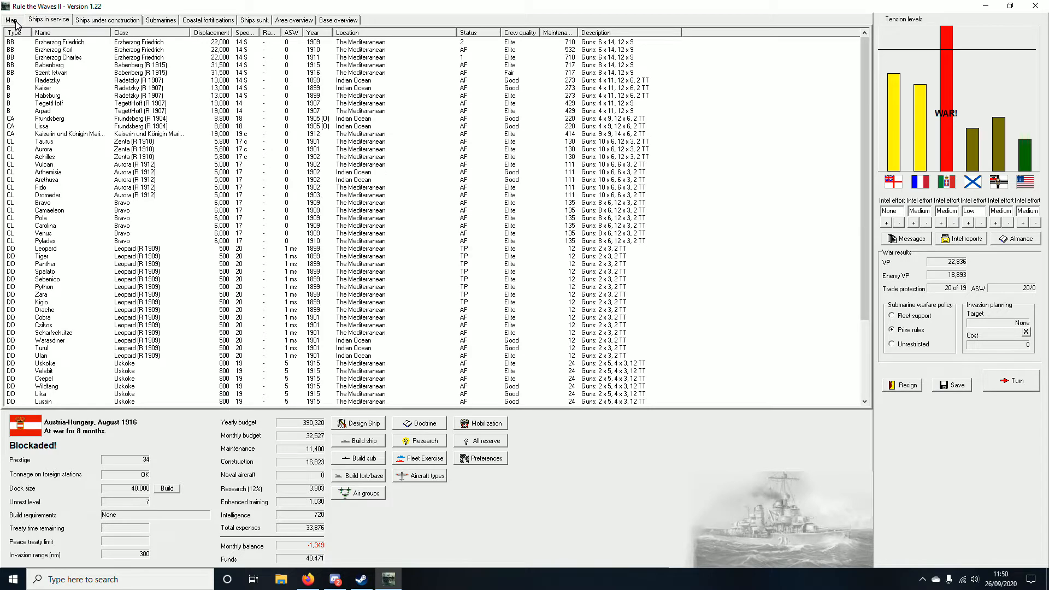
{"action": "left_click", "coordinate": [106, 19]}
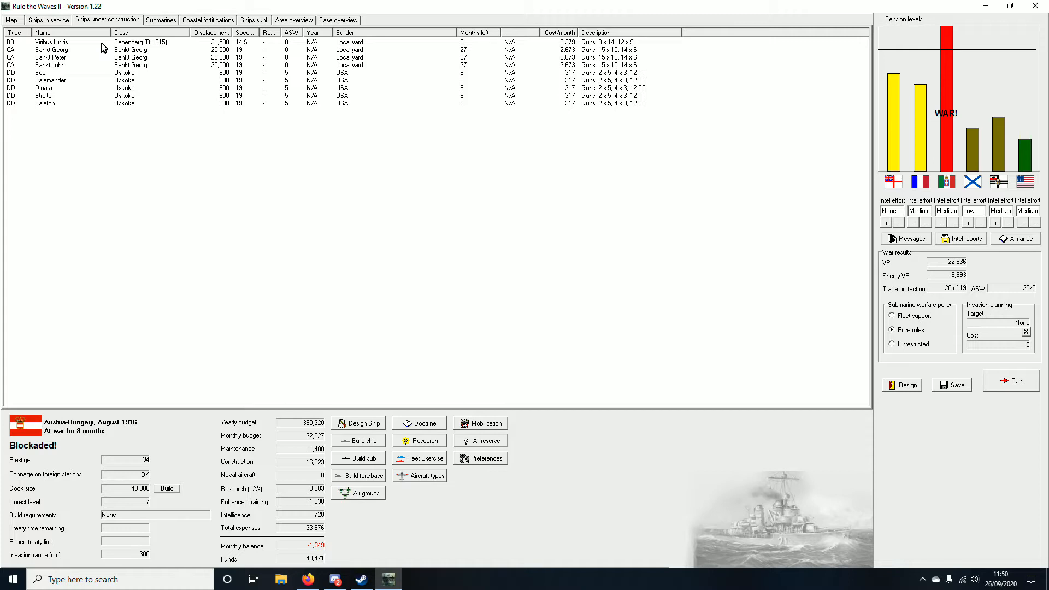
{"action": "mouse_move", "coordinate": [248, 44]}
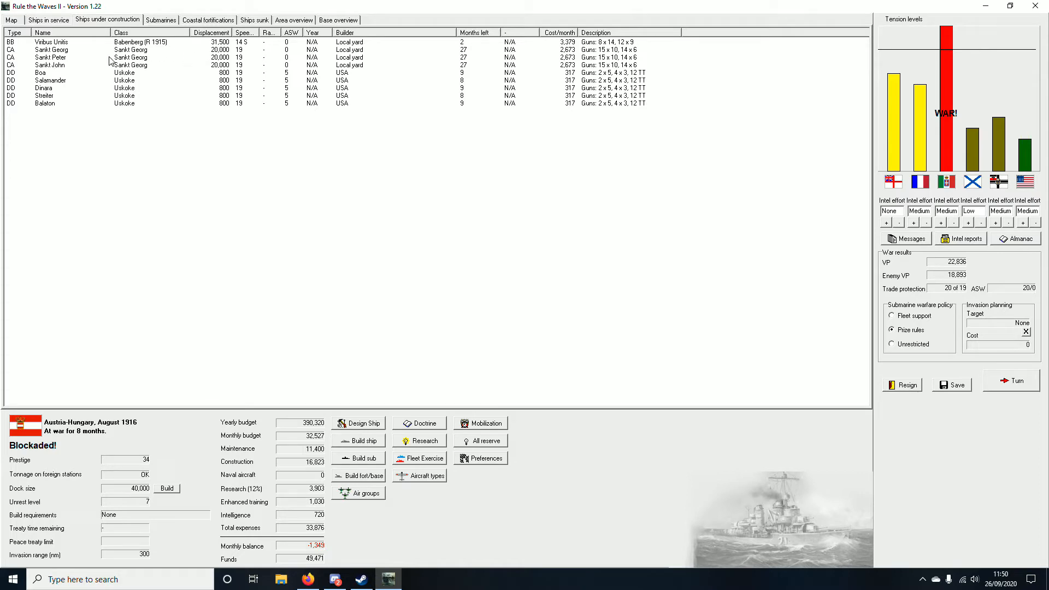
{"action": "mouse_move", "coordinate": [41, 31]}
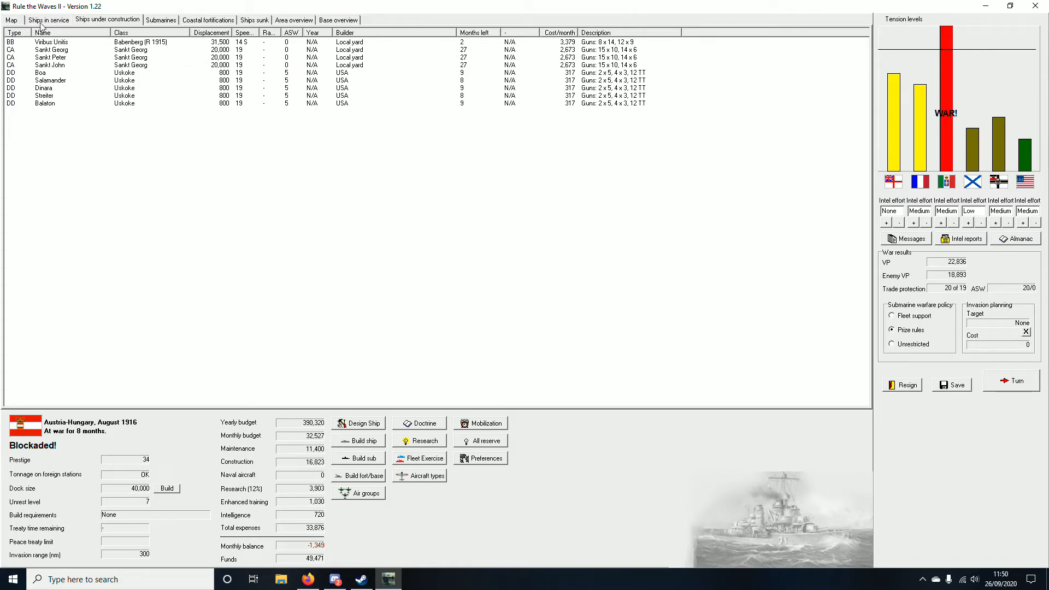
Step: Return to the world map and accept the coastal bombardment battle at Pescara
{"action": "left_click", "coordinate": [11, 20]}
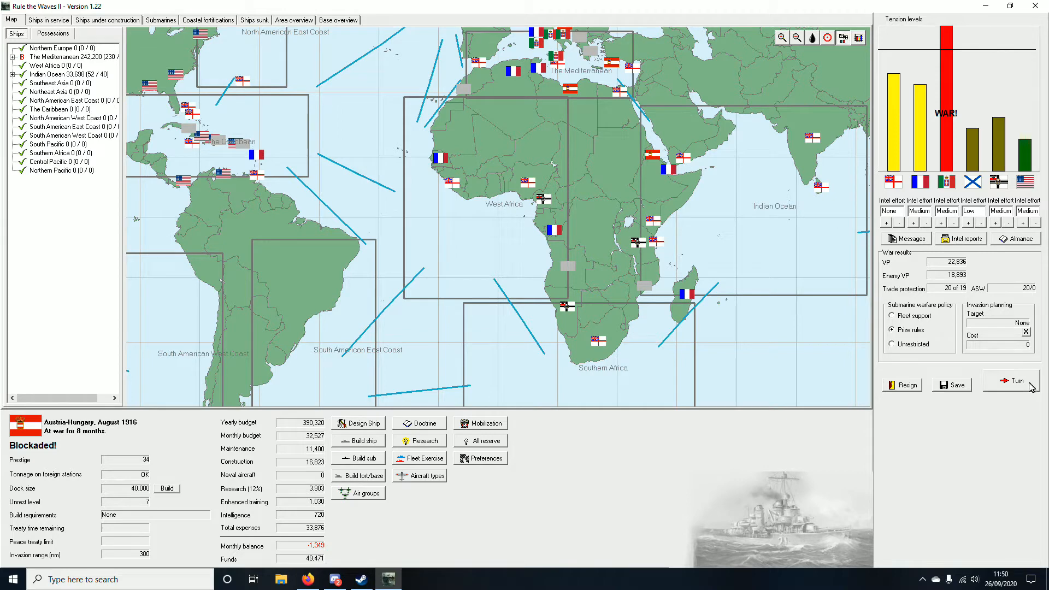
{"action": "mouse_move", "coordinate": [994, 363]}
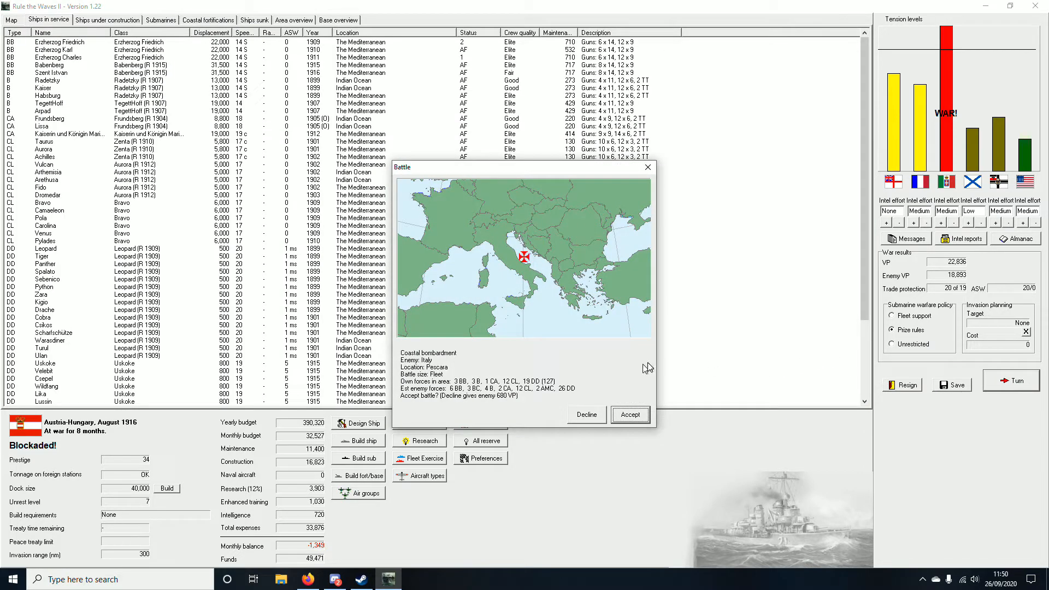
{"action": "mouse_move", "coordinate": [636, 362]}
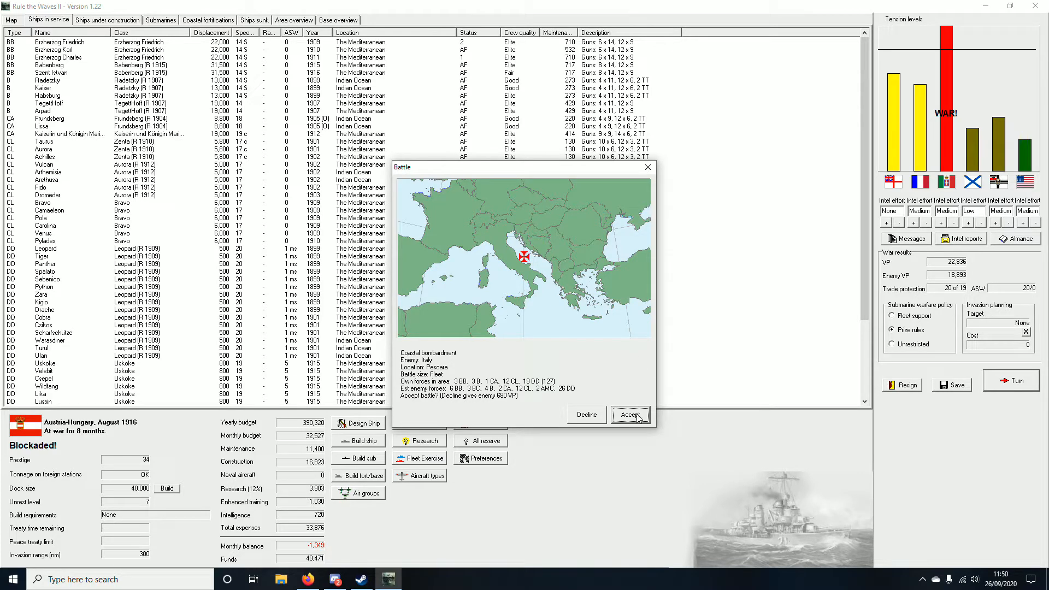
{"action": "left_click", "coordinate": [629, 414]}
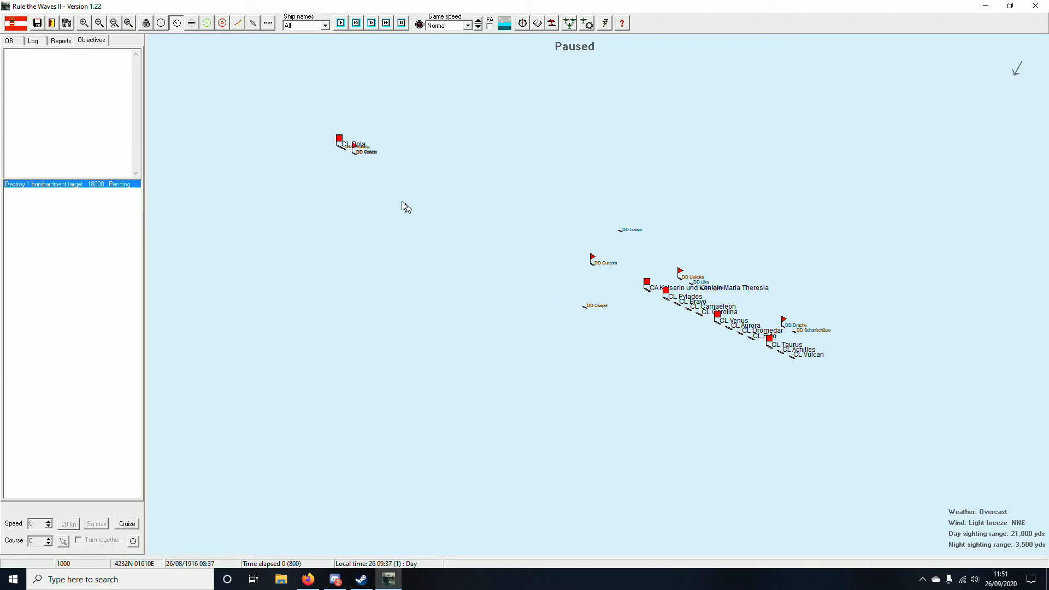
Step: Check and confirm the orders of Light Cruiser Divisions 6 and 9
{"action": "left_click", "coordinate": [341, 140]}
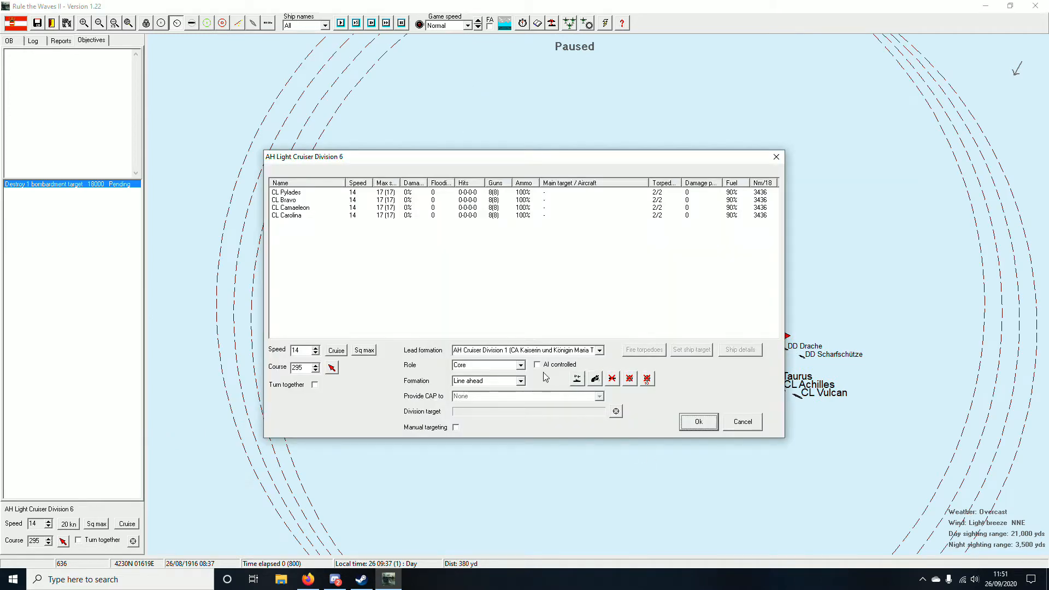
{"action": "left_click", "coordinate": [697, 422]}
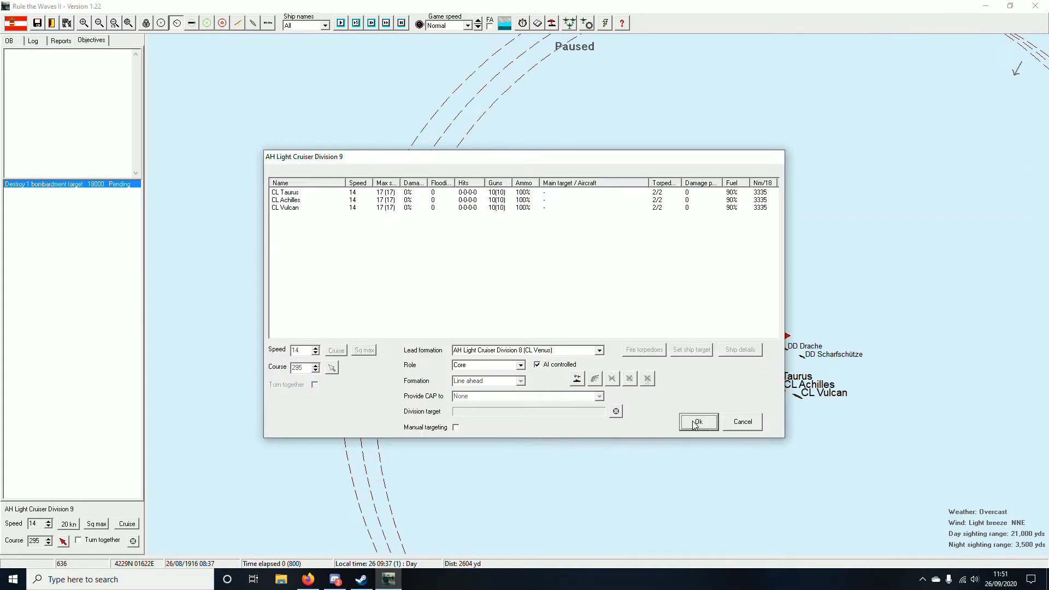
{"action": "left_click", "coordinate": [697, 422]}
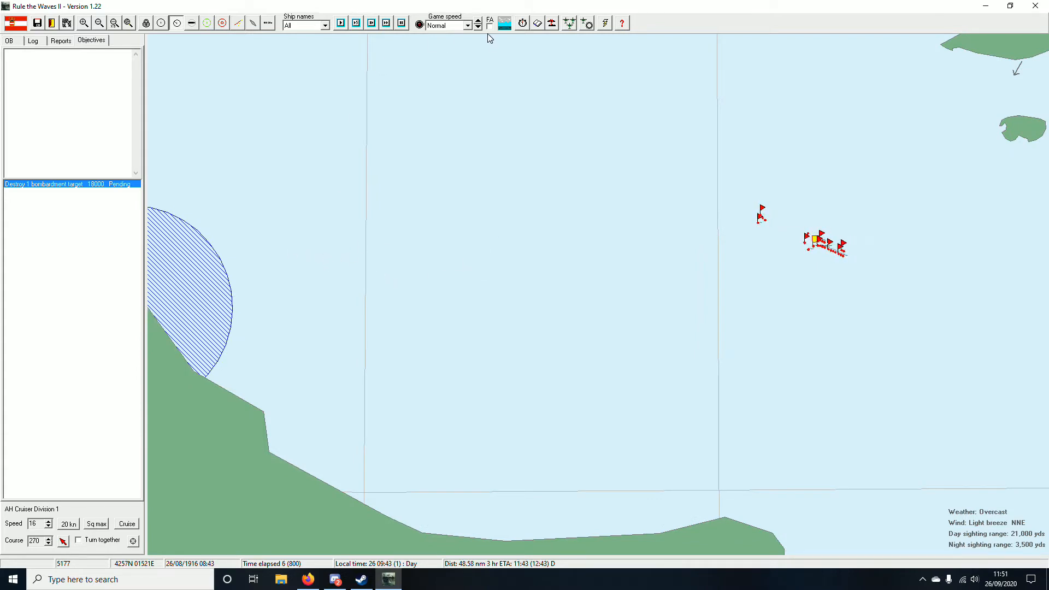
Step: Set a much faster game speed, dismiss the unknown-ship sighting alert and resume the battle
{"action": "left_click", "coordinate": [477, 25]}
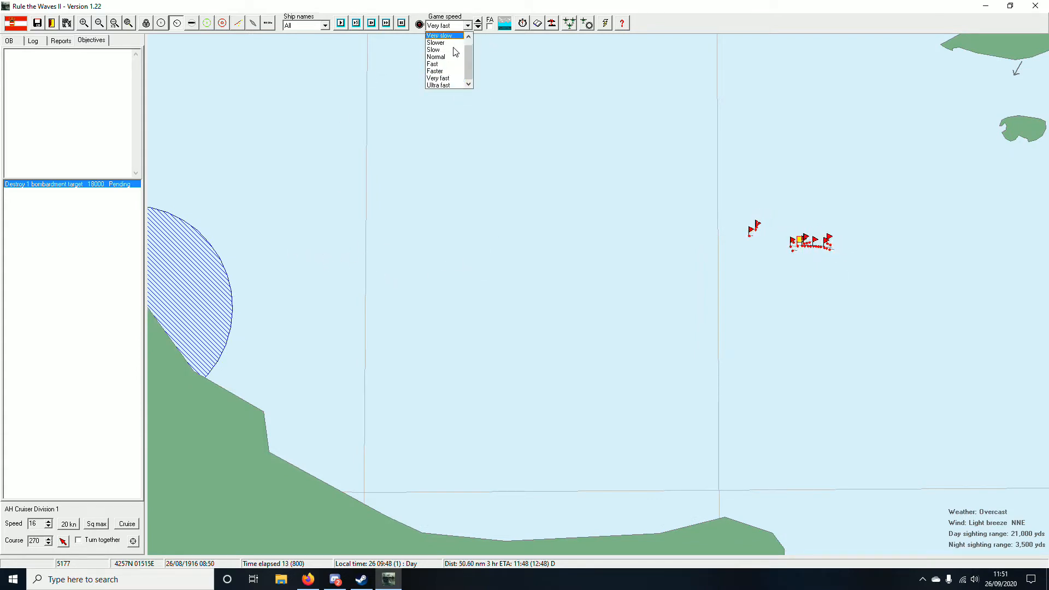
{"action": "left_click", "coordinate": [437, 85]}
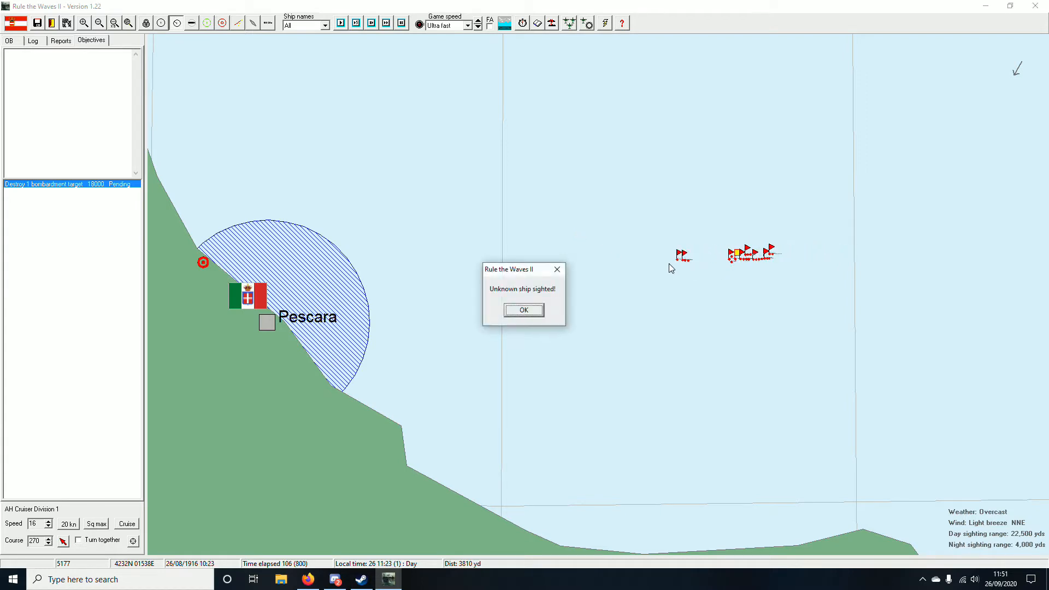
{"action": "left_click", "coordinate": [524, 310]}
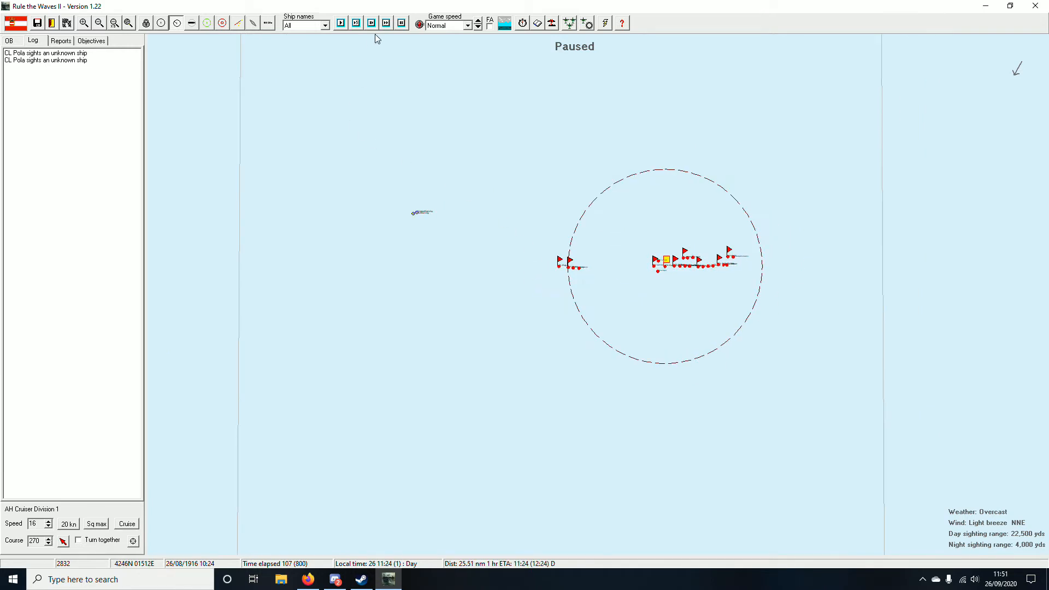
{"action": "left_click", "coordinate": [340, 21]}
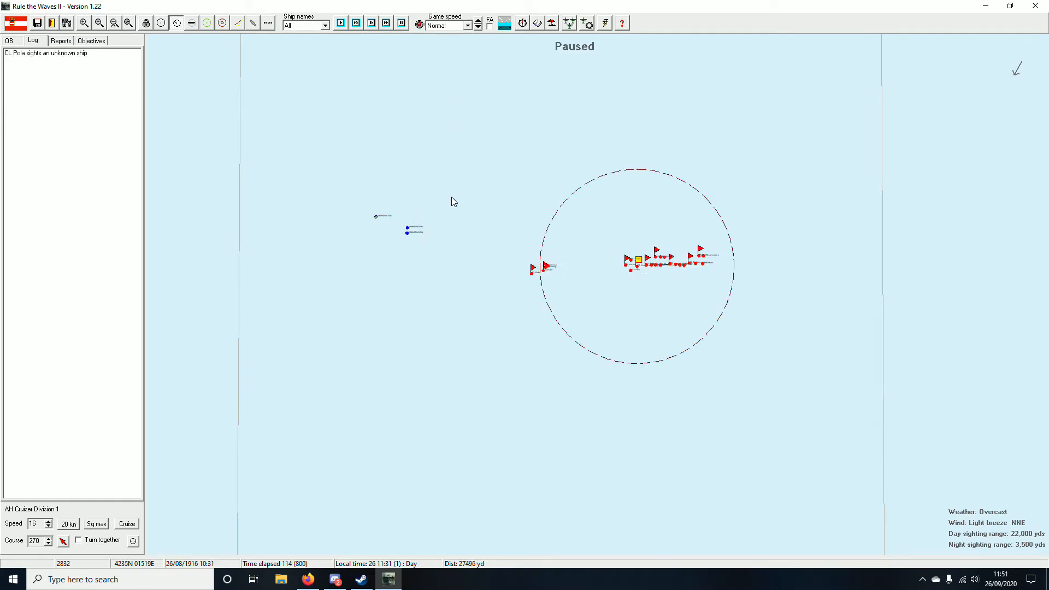
{"action": "mouse_move", "coordinate": [448, 154]}
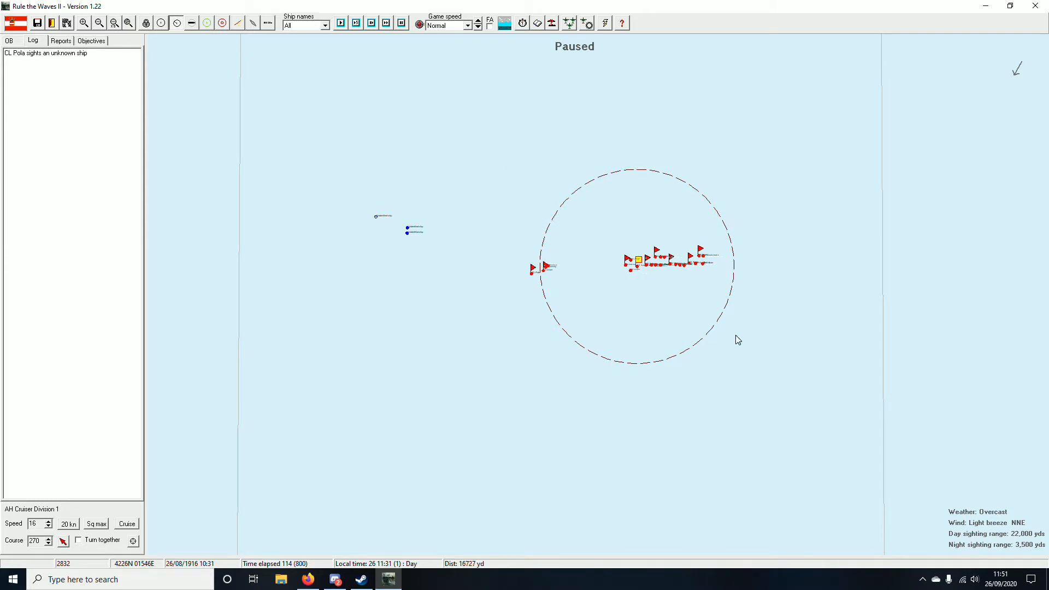
{"action": "mouse_move", "coordinate": [580, 239]}
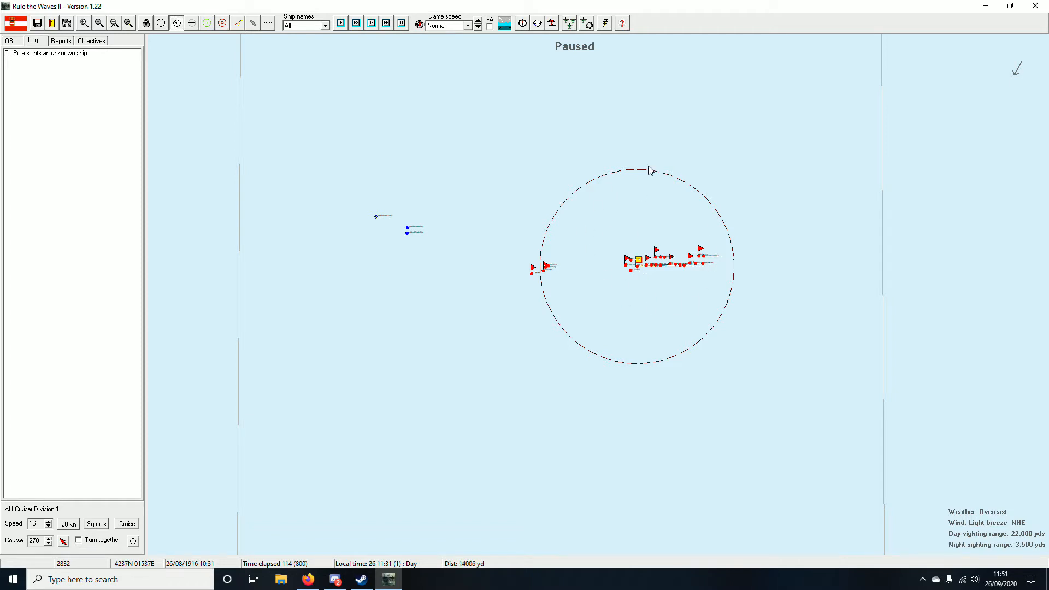
{"action": "mouse_move", "coordinate": [451, 154]}
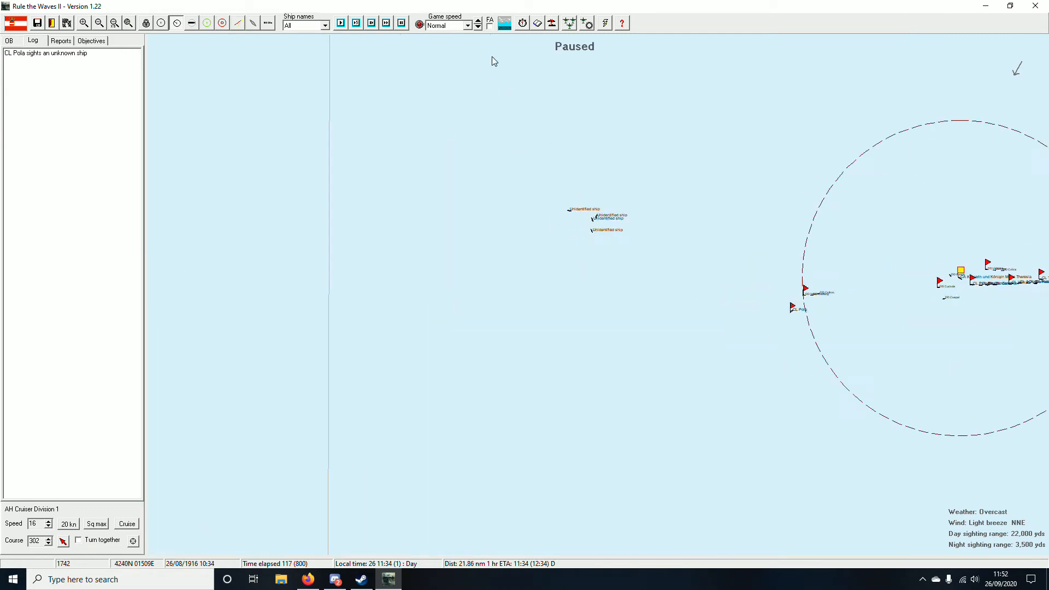
Step: Raise the game speed again and advance the battle several minutes toward contact
{"action": "left_click", "coordinate": [478, 22]}
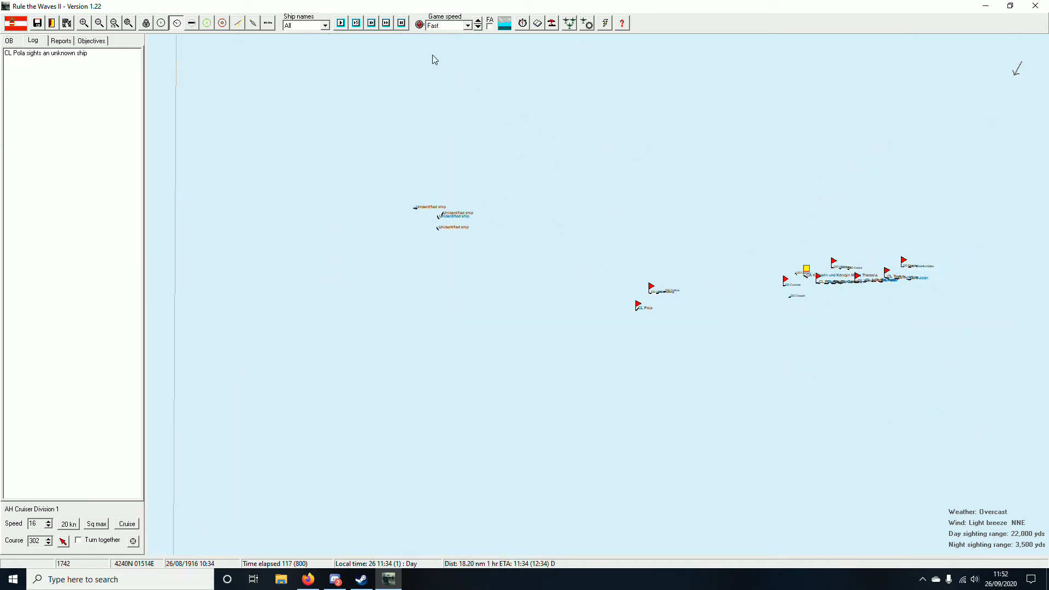
{"action": "left_click", "coordinate": [385, 23]}
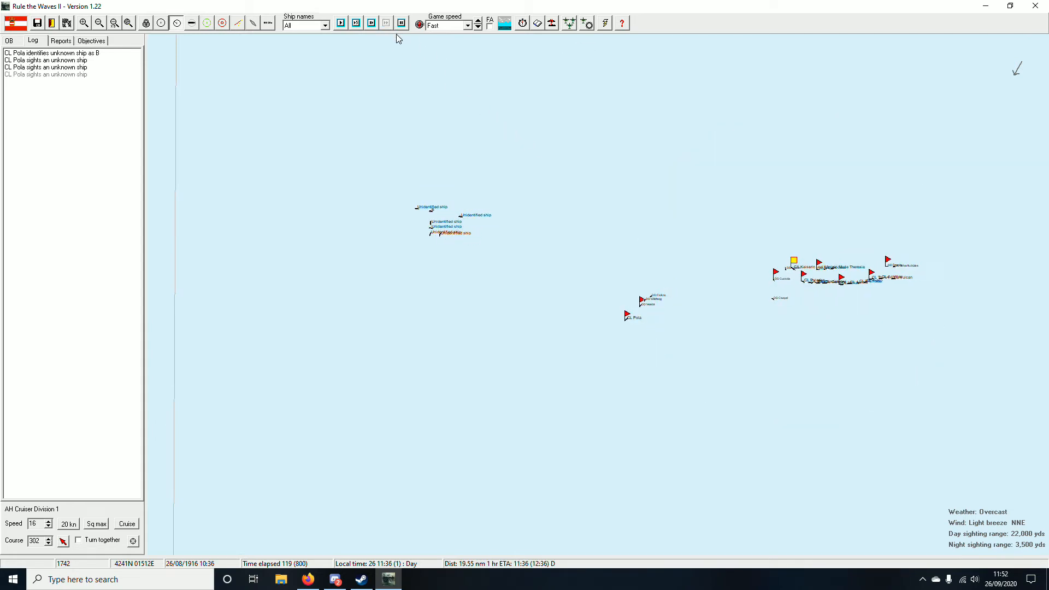
{"action": "left_click", "coordinate": [400, 22]}
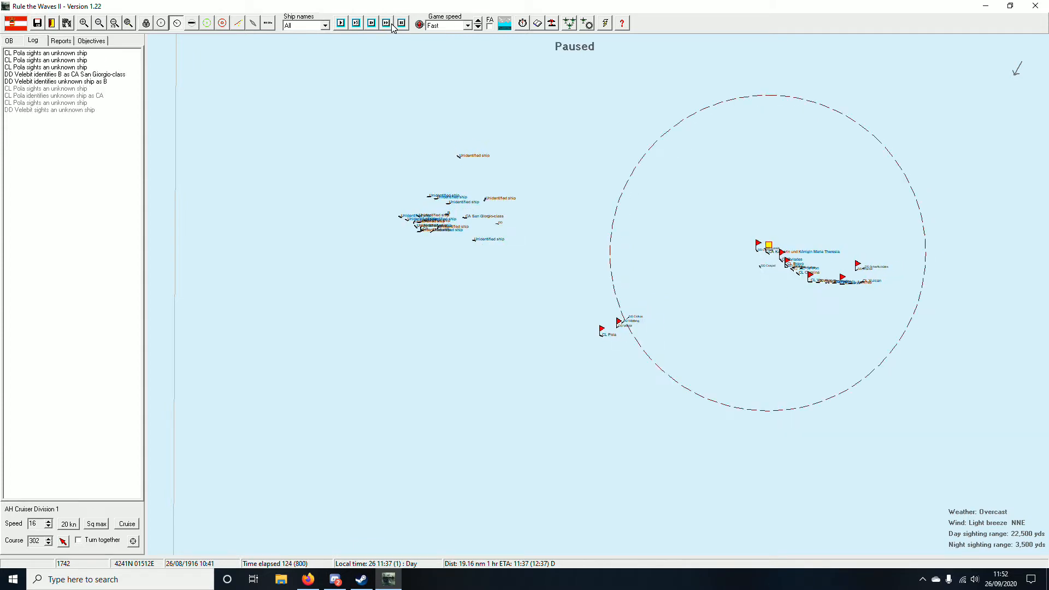
{"action": "left_click", "coordinate": [387, 22]}
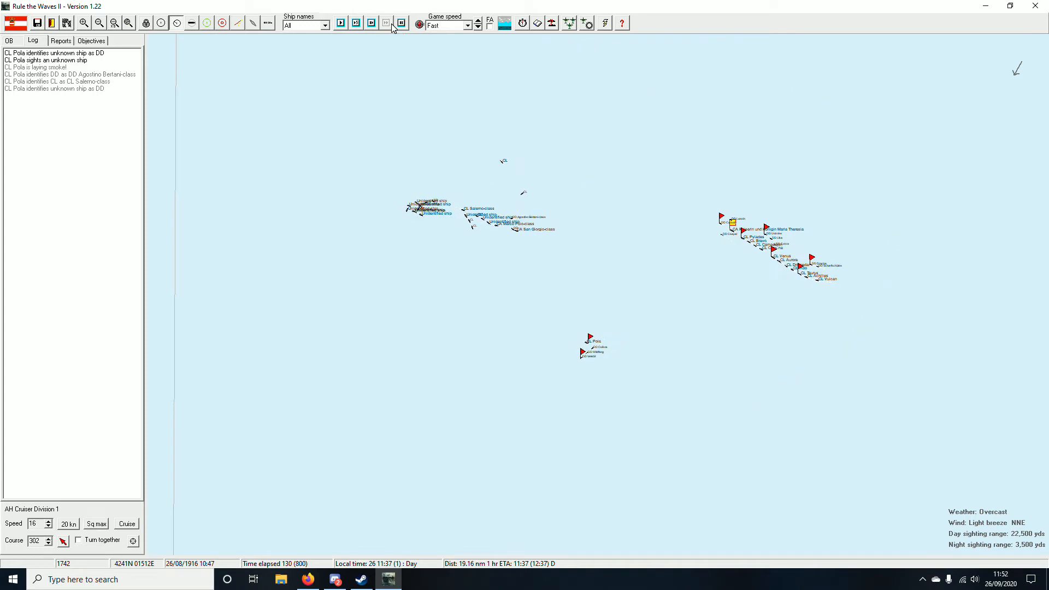
{"action": "left_click", "coordinate": [385, 23]}
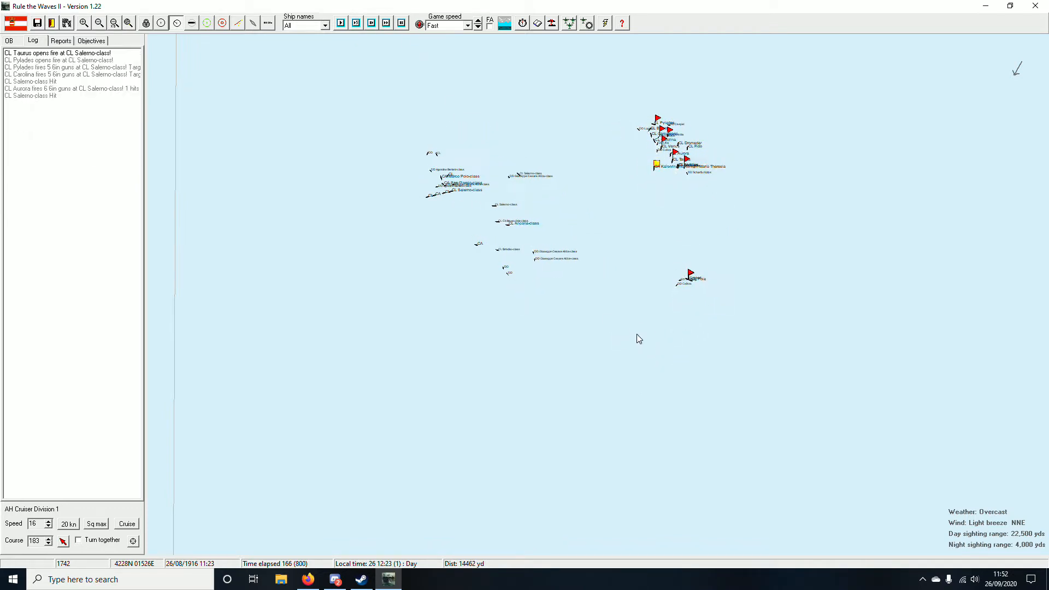
Step: Run the battle onward until the Italian cruisers to the south are identified
{"action": "left_click", "coordinate": [340, 22]}
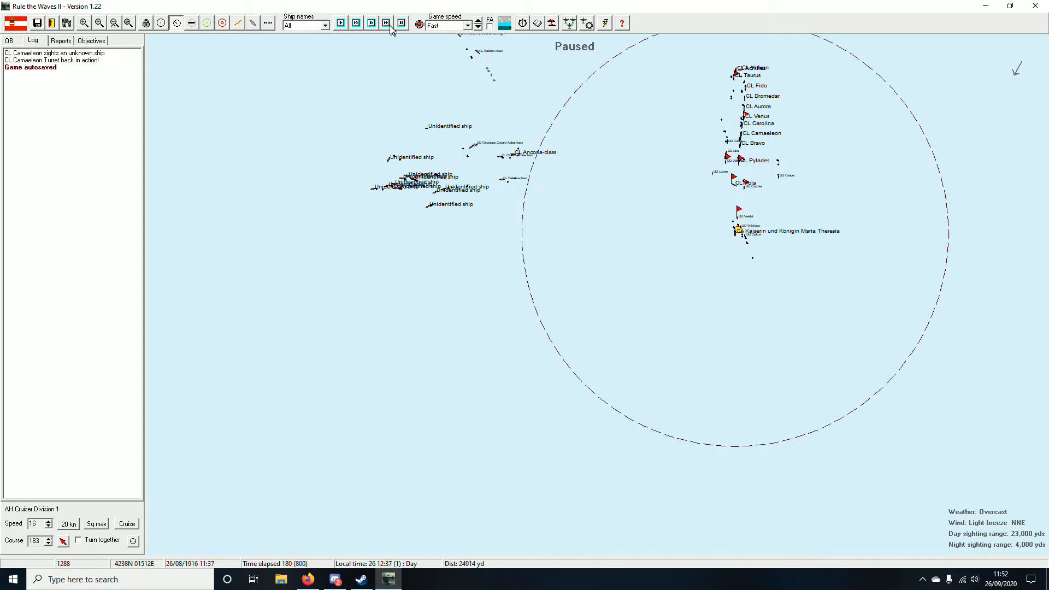
{"action": "left_click", "coordinate": [385, 22]}
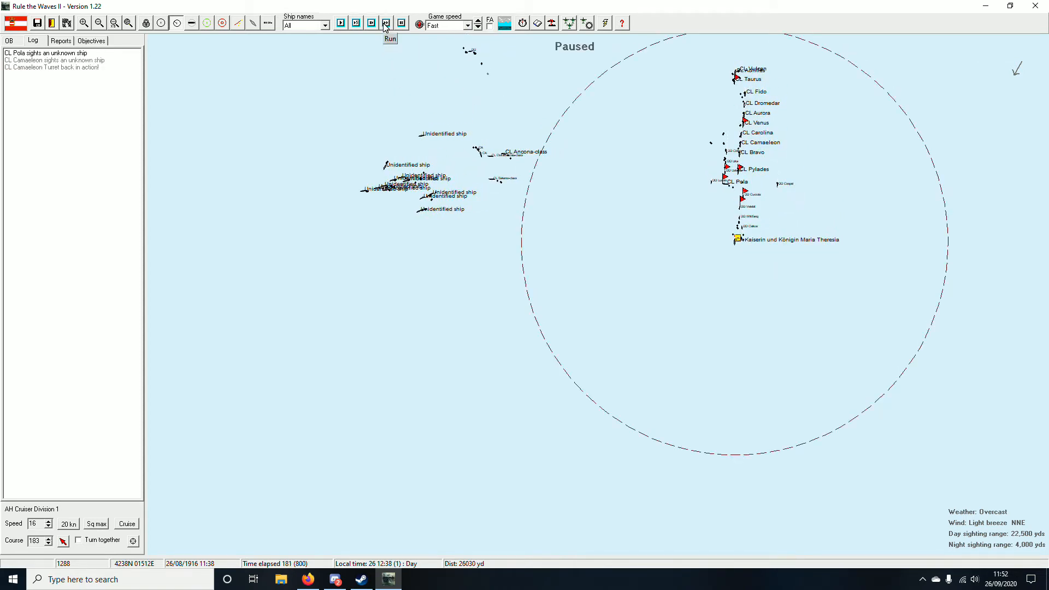
{"action": "left_click", "coordinate": [384, 23]}
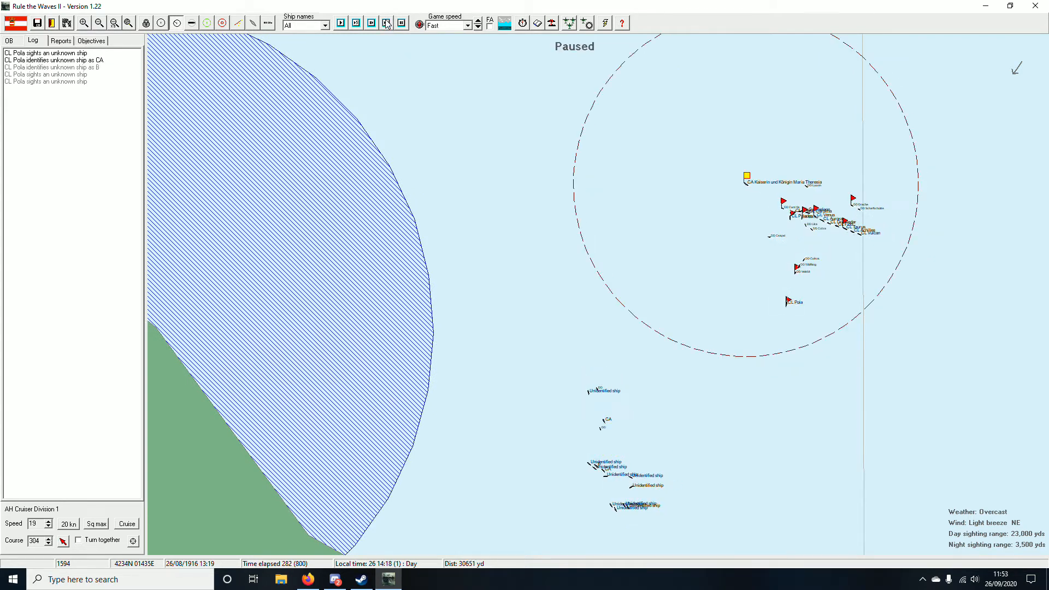
Step: Change Light Cruiser Division 3 (CL Pola) from Scout to Support role and run the battle on
{"action": "left_click", "coordinate": [387, 23]}
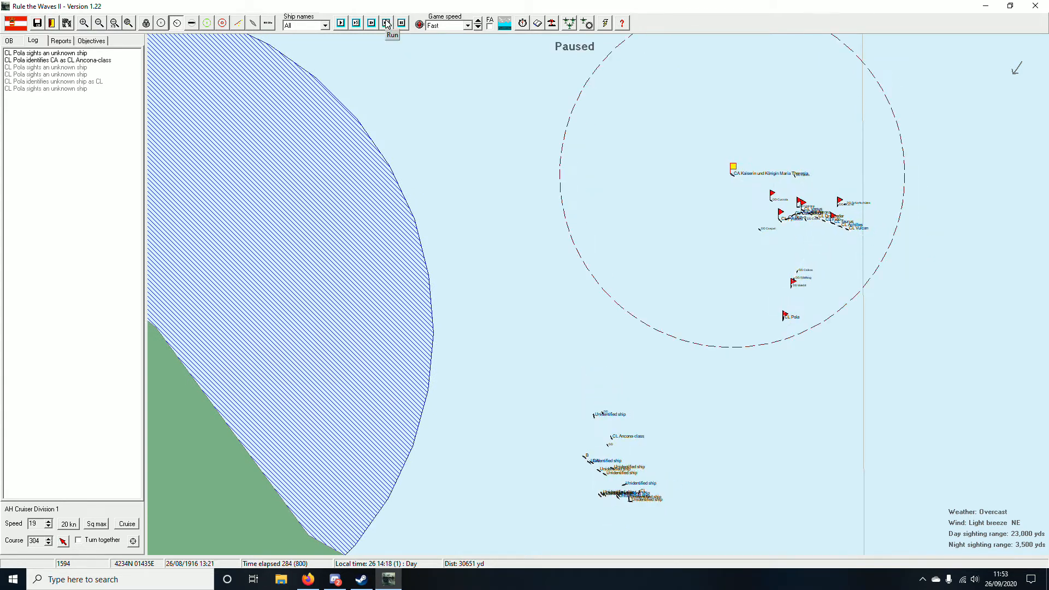
{"action": "left_click", "coordinate": [386, 21]}
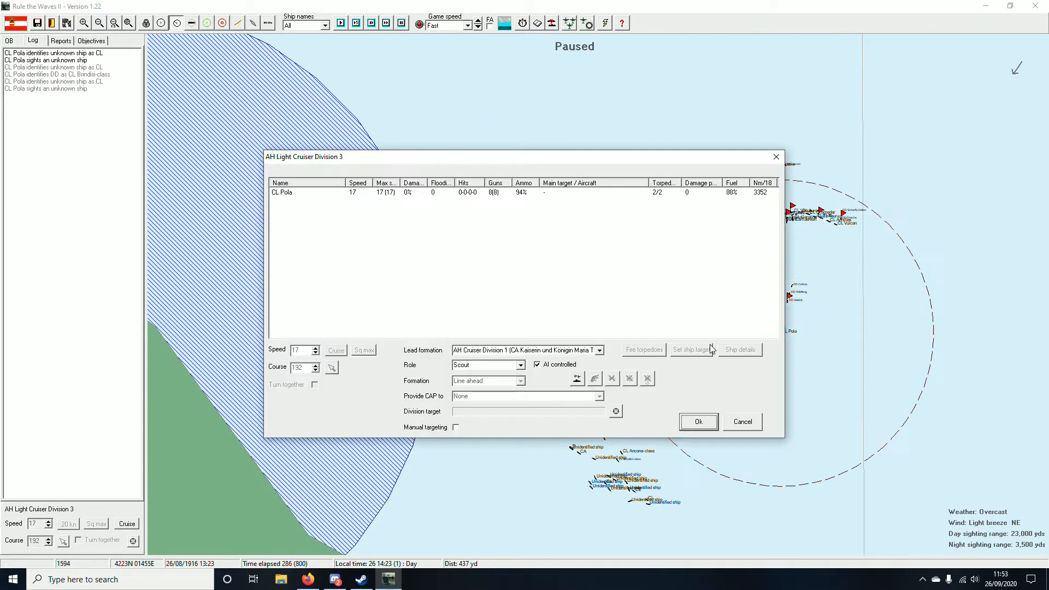
{"action": "left_click", "coordinate": [485, 365]}
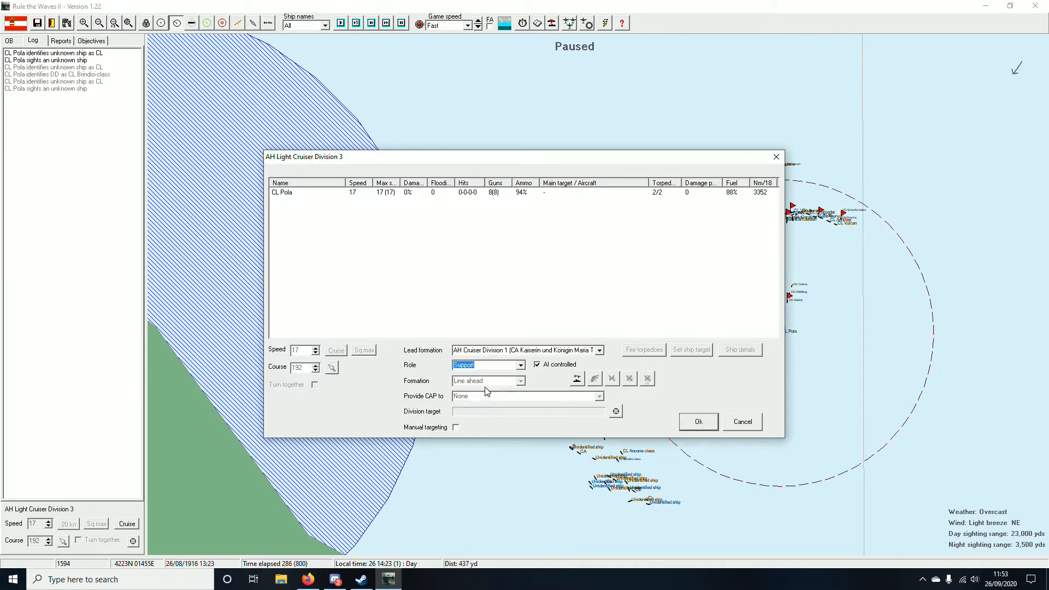
{"action": "left_click", "coordinate": [697, 422]}
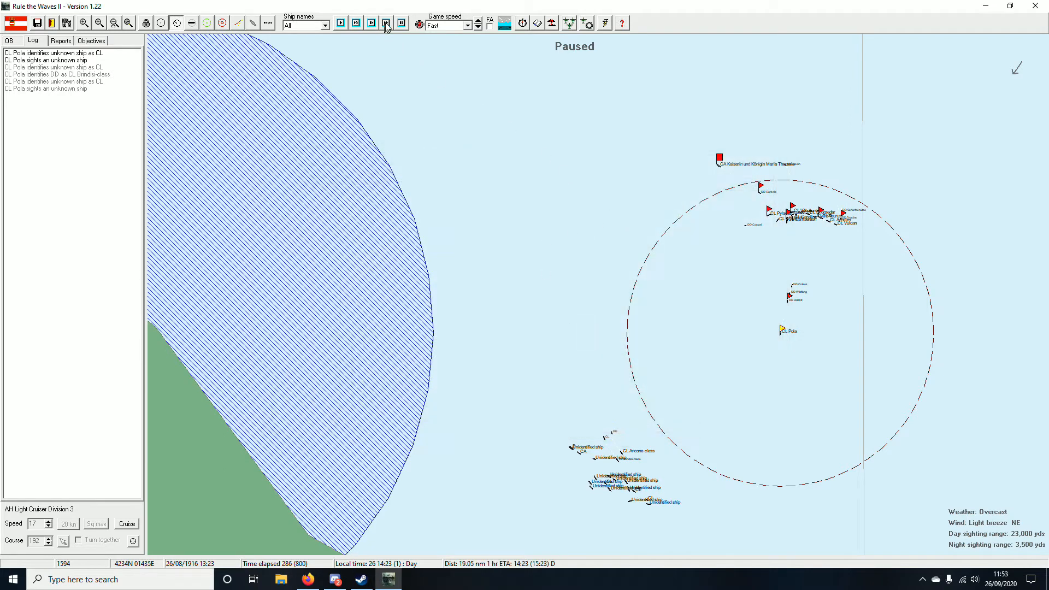
{"action": "left_click", "coordinate": [386, 23]}
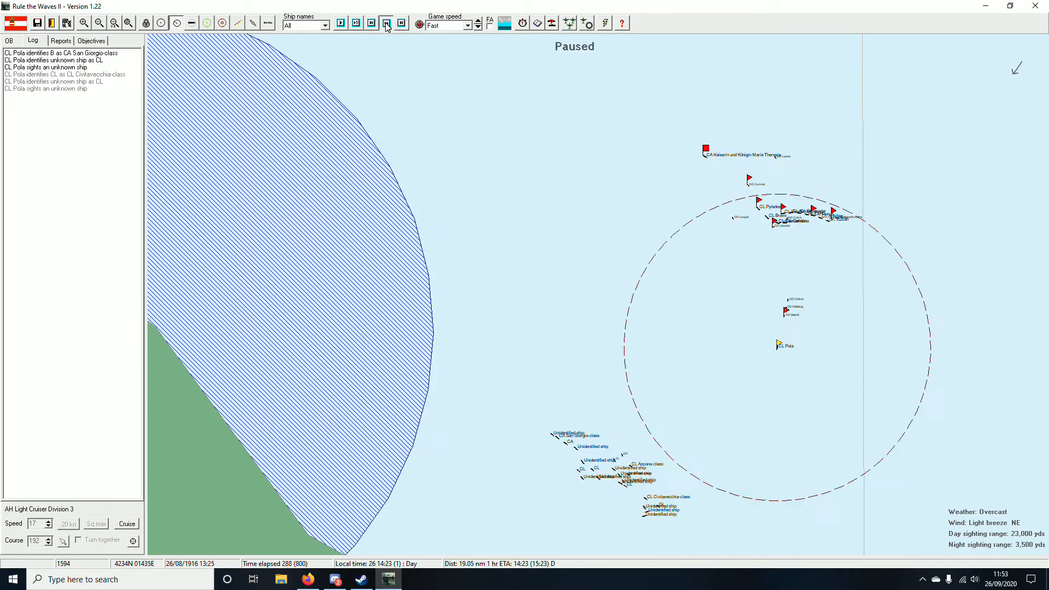
{"action": "left_click", "coordinate": [386, 22]}
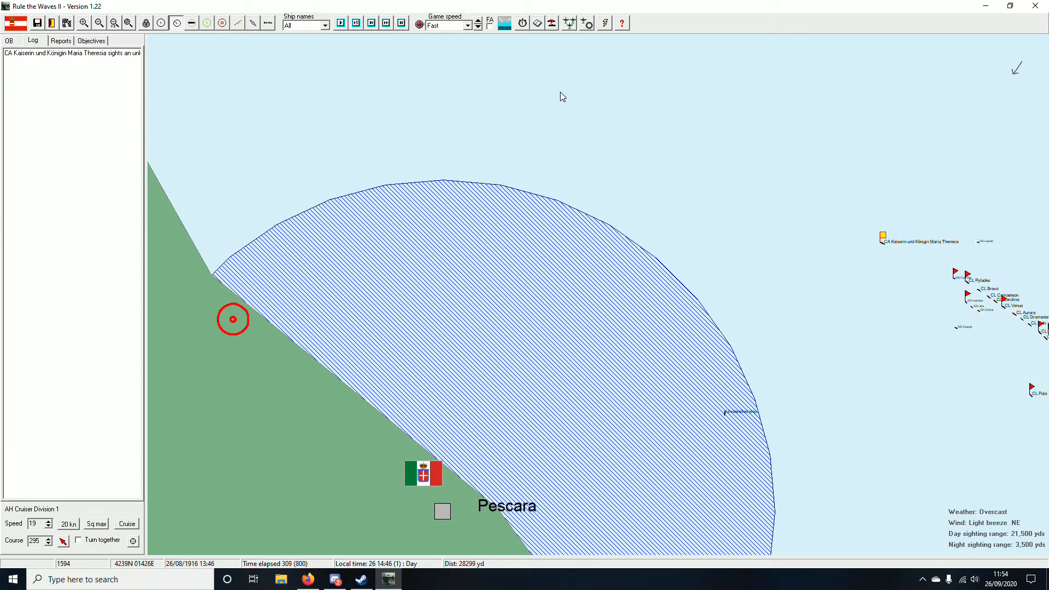
Step: Dismiss the misunderstood-signals alert, run the battle on and adjust the flagship division's speed
{"action": "left_click", "coordinate": [401, 23]}
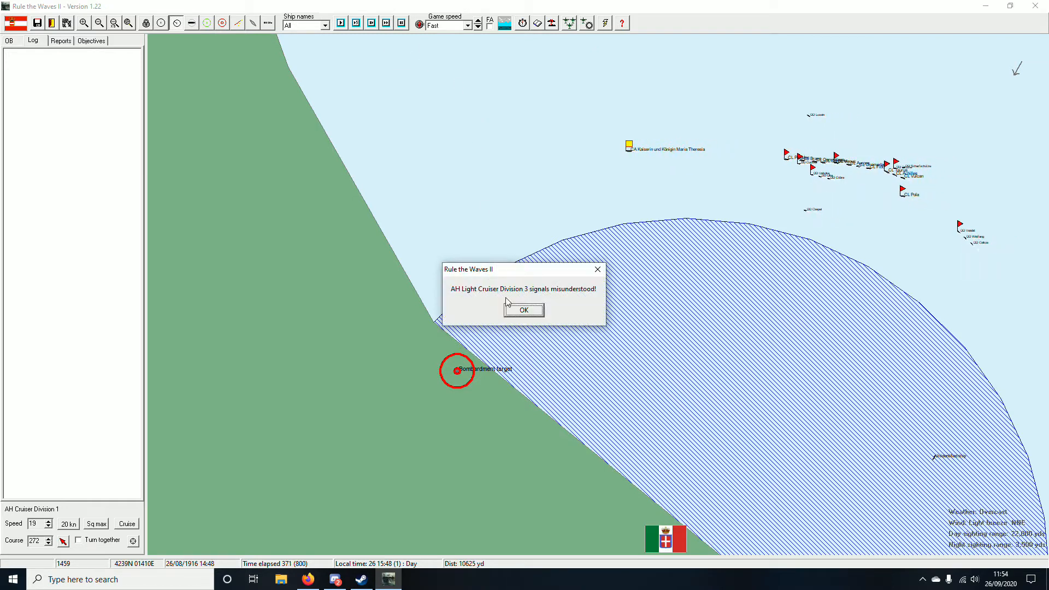
{"action": "left_click", "coordinate": [523, 309]}
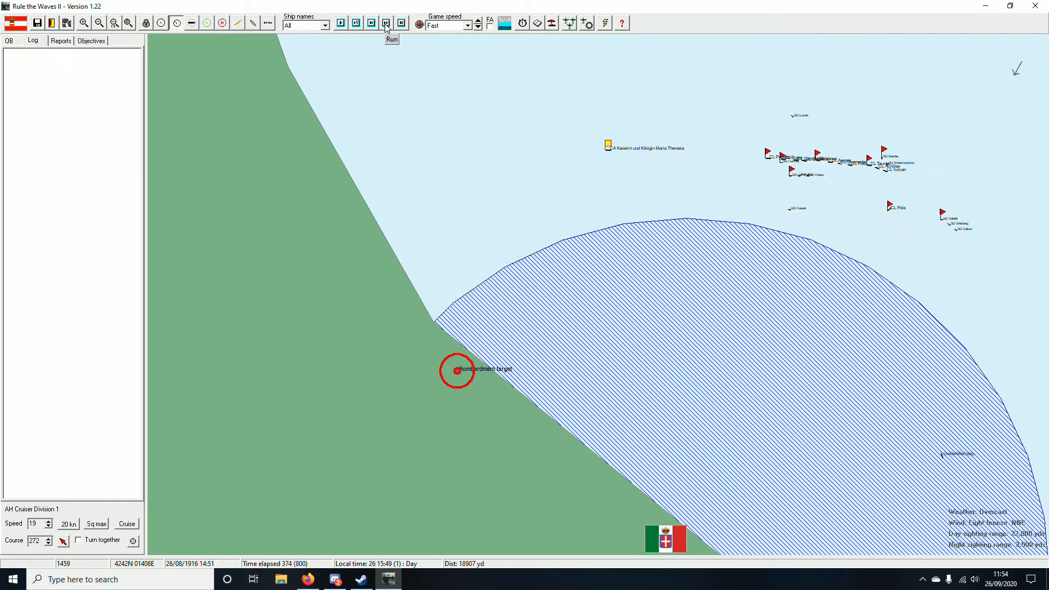
{"action": "left_click", "coordinate": [386, 23]}
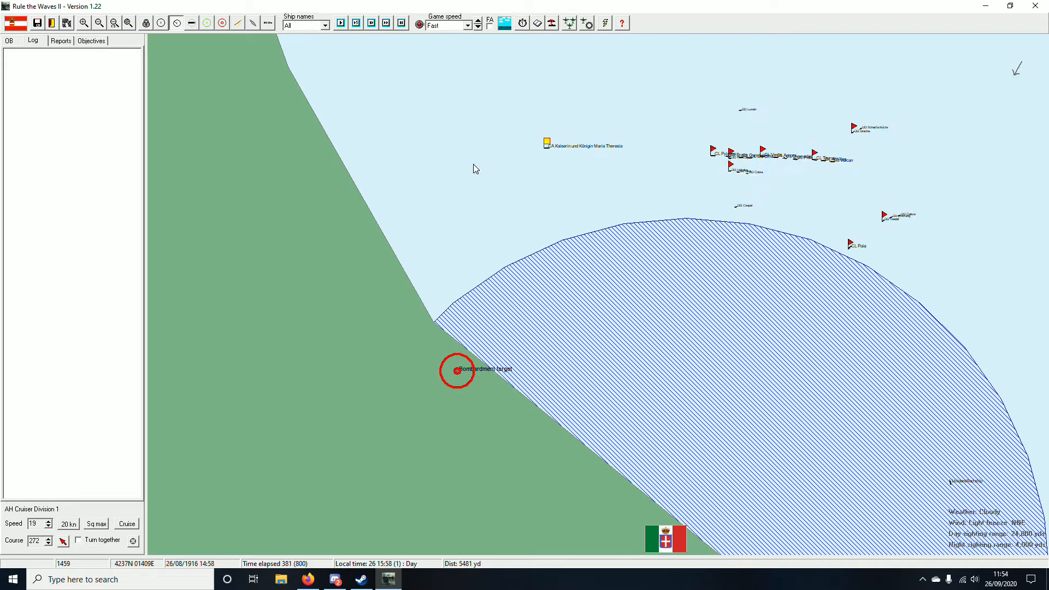
{"action": "left_click", "coordinate": [385, 23]}
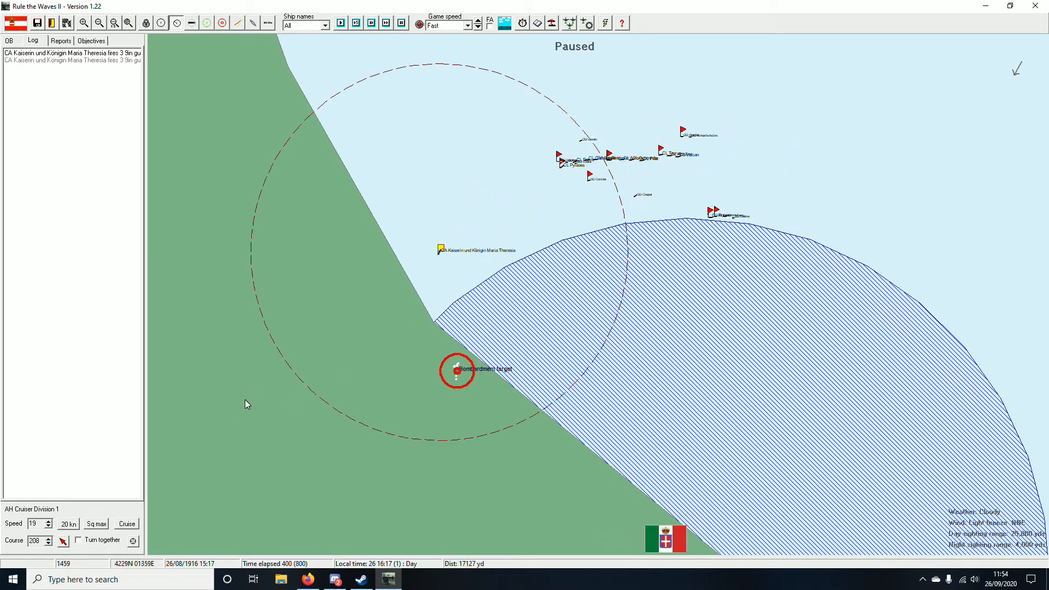
{"action": "left_click", "coordinate": [48, 527]}
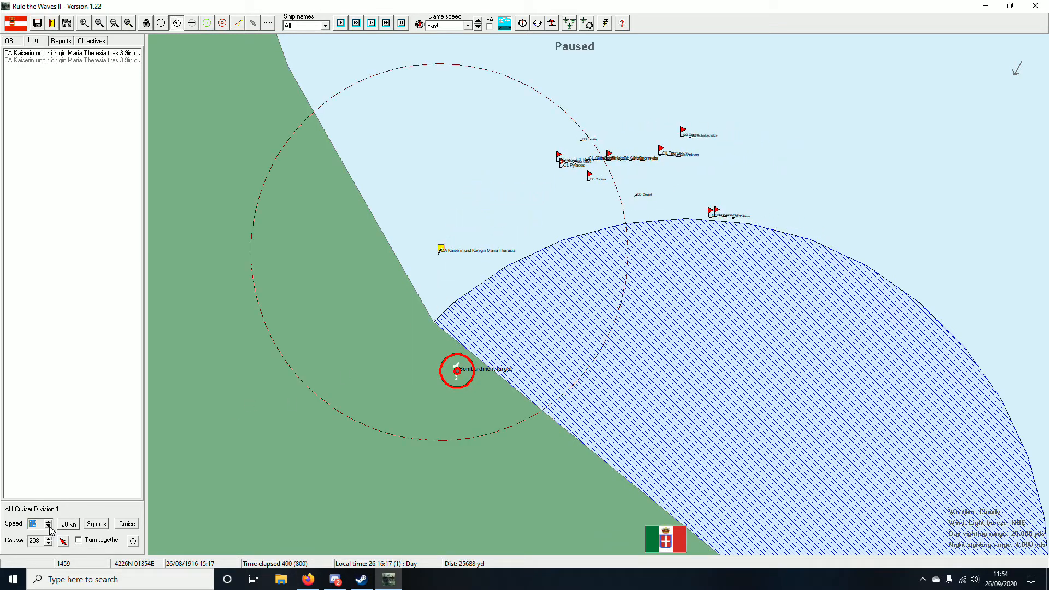
{"action": "left_click", "coordinate": [48, 527]}
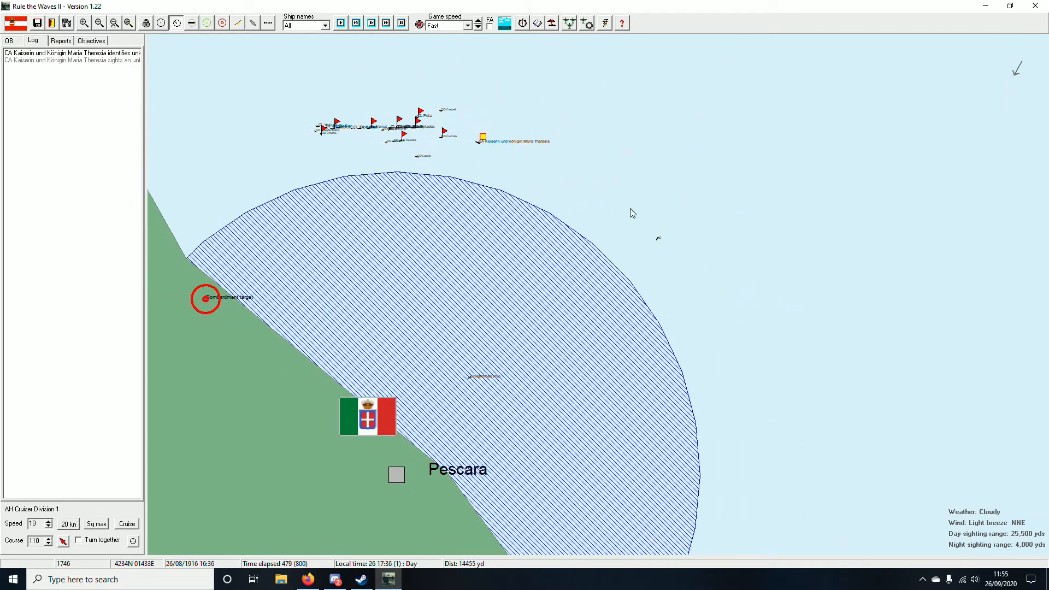
Step: Advance the battle repeatedly through the evening off Pescara
{"action": "left_click", "coordinate": [387, 22]}
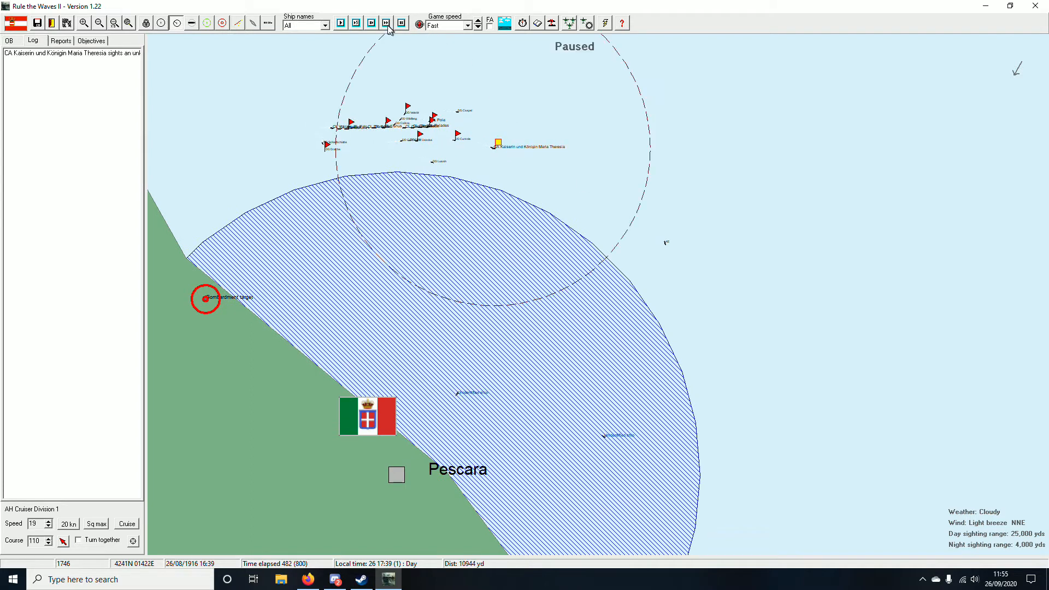
{"action": "left_click", "coordinate": [385, 23]}
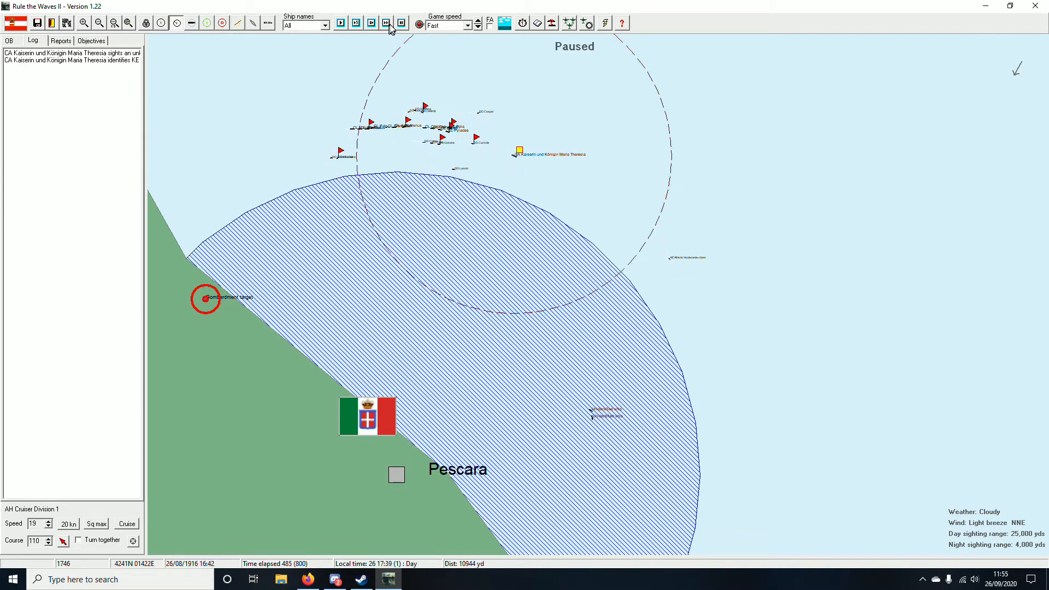
{"action": "left_click", "coordinate": [386, 23]}
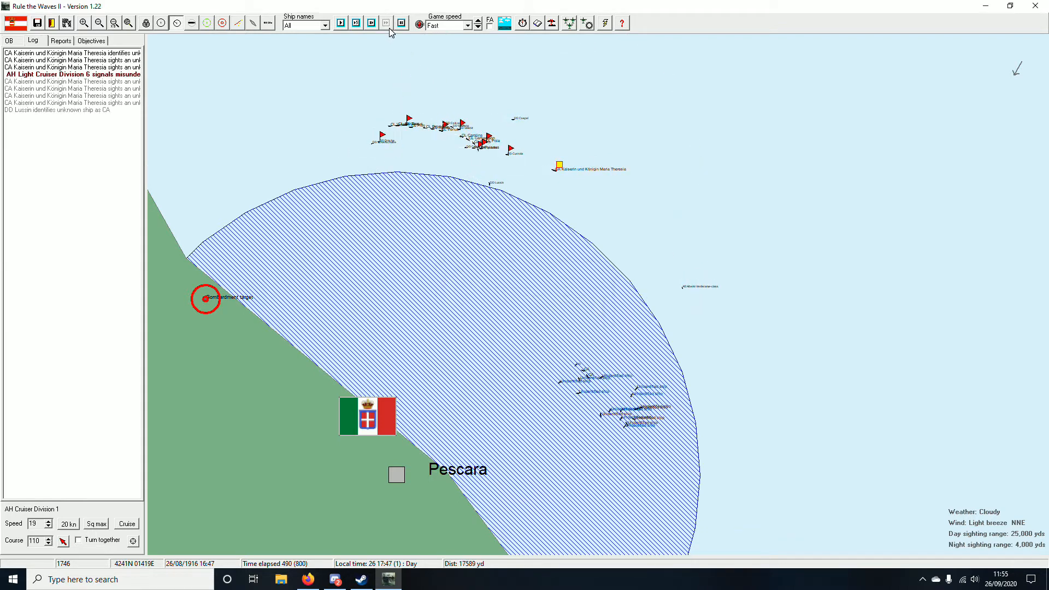
{"action": "left_click", "coordinate": [385, 23]}
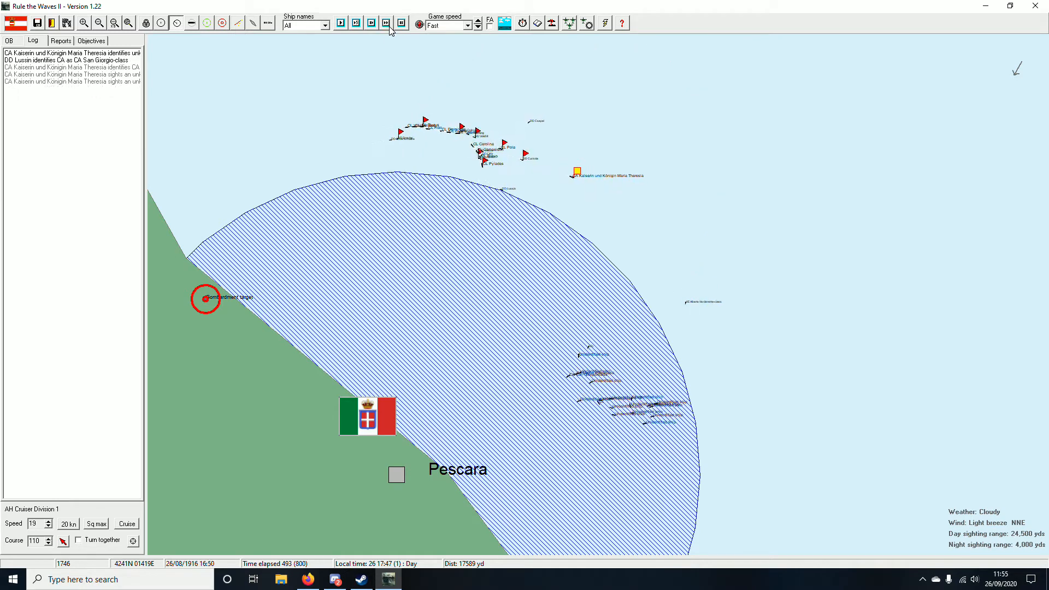
{"action": "left_click", "coordinate": [387, 23]}
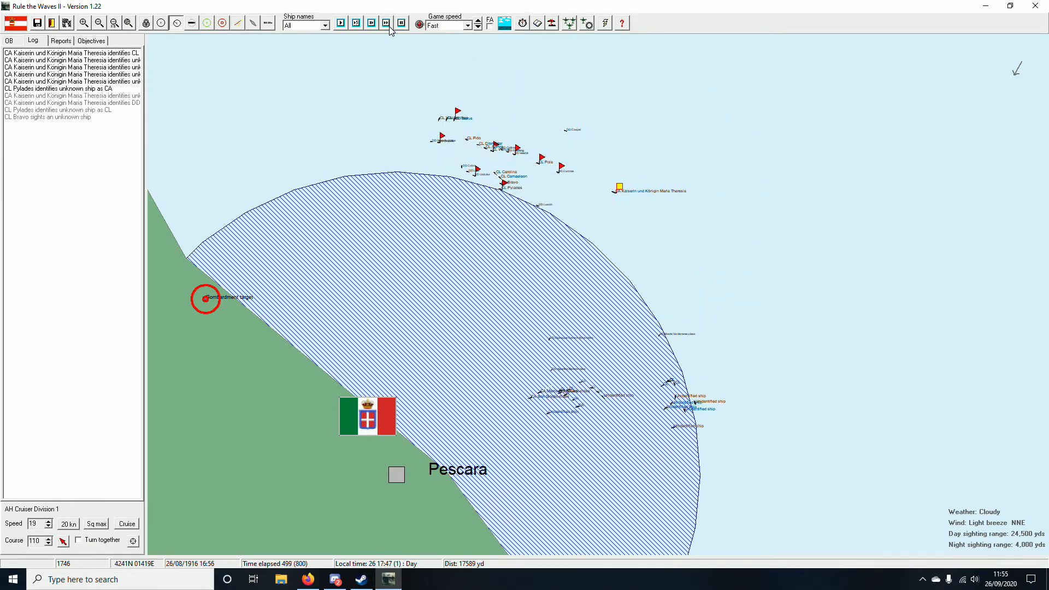
{"action": "left_click", "coordinate": [395, 23]}
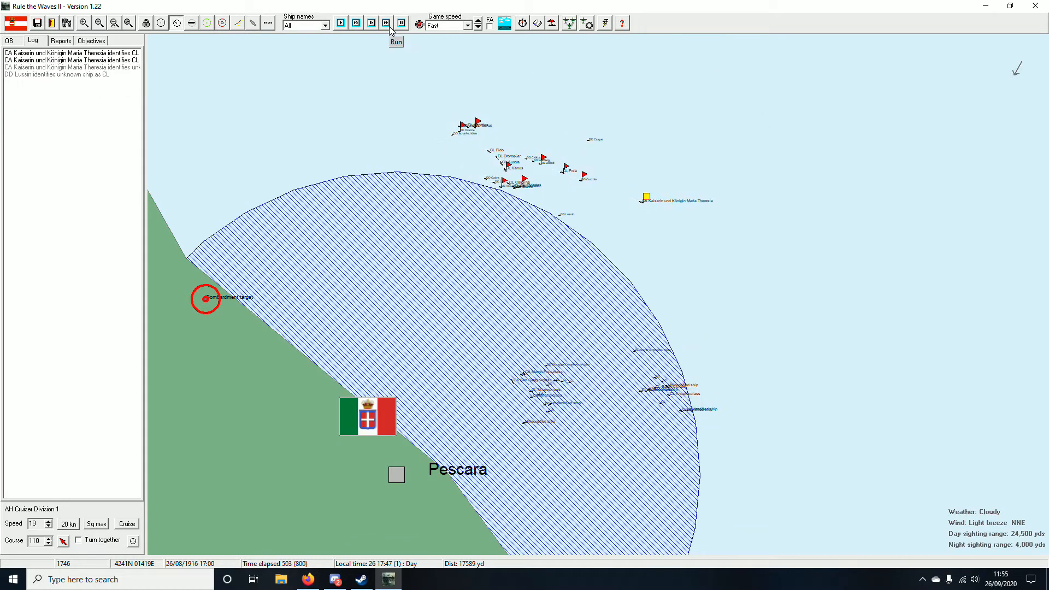
{"action": "left_click", "coordinate": [395, 41]}
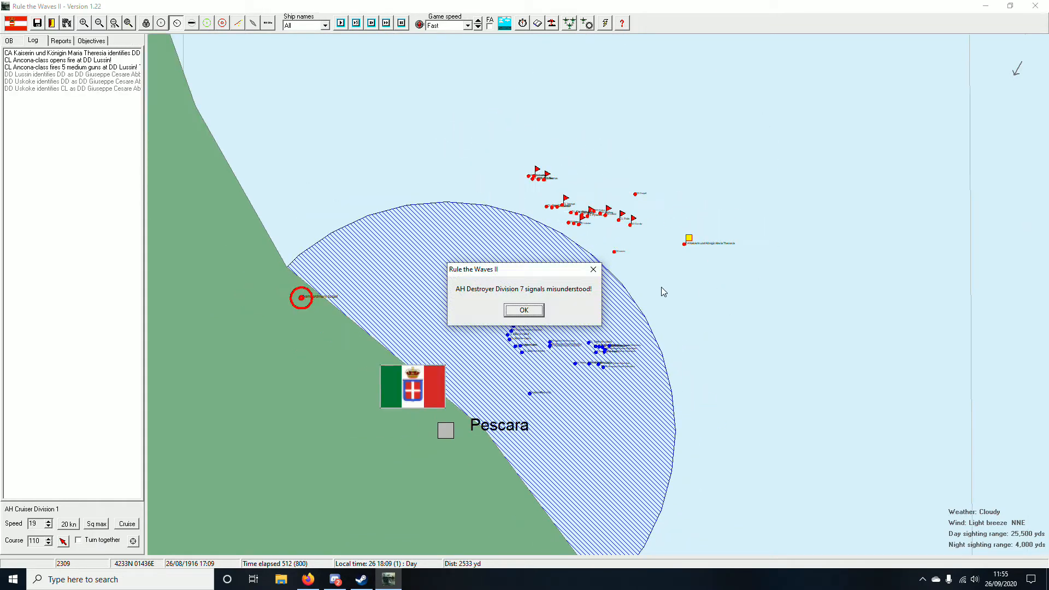
Step: Dismiss the signals message, set Ultra fast speed and run until the scenario ends
{"action": "left_click", "coordinate": [524, 310]}
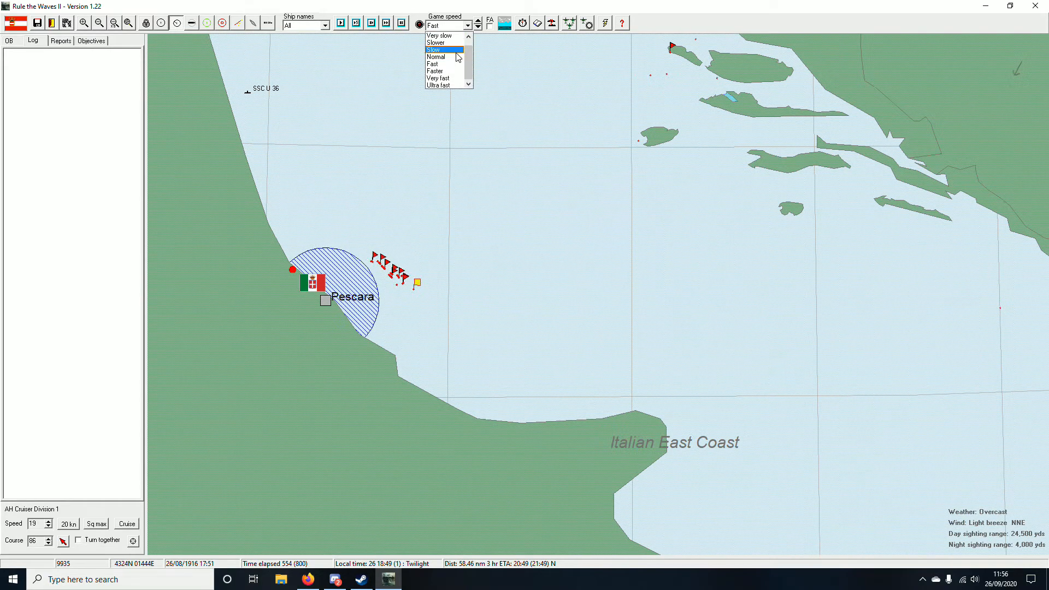
{"action": "left_click", "coordinate": [440, 85]}
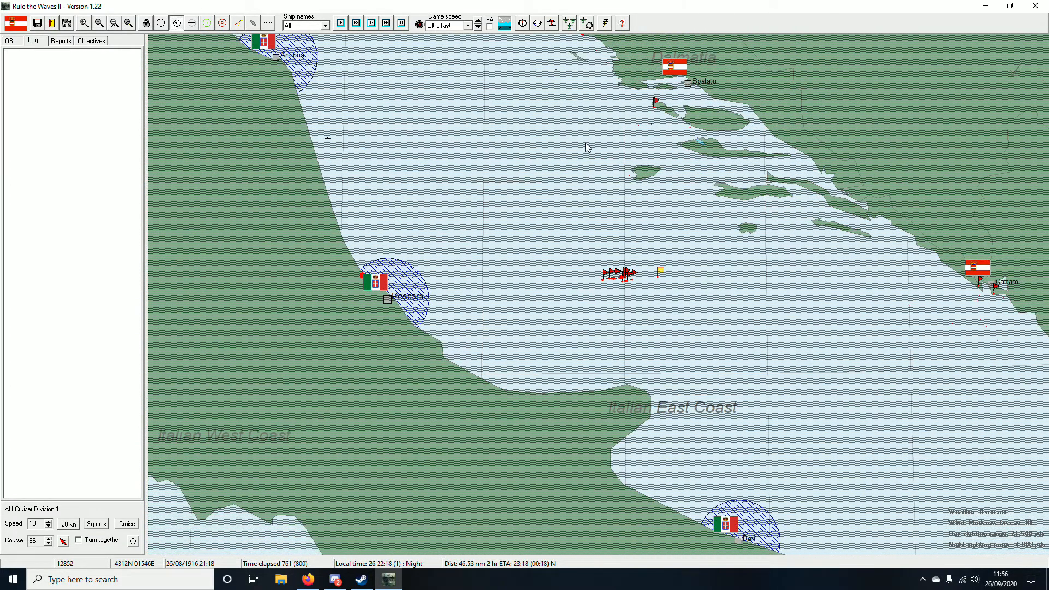
{"action": "left_click", "coordinate": [340, 23]}
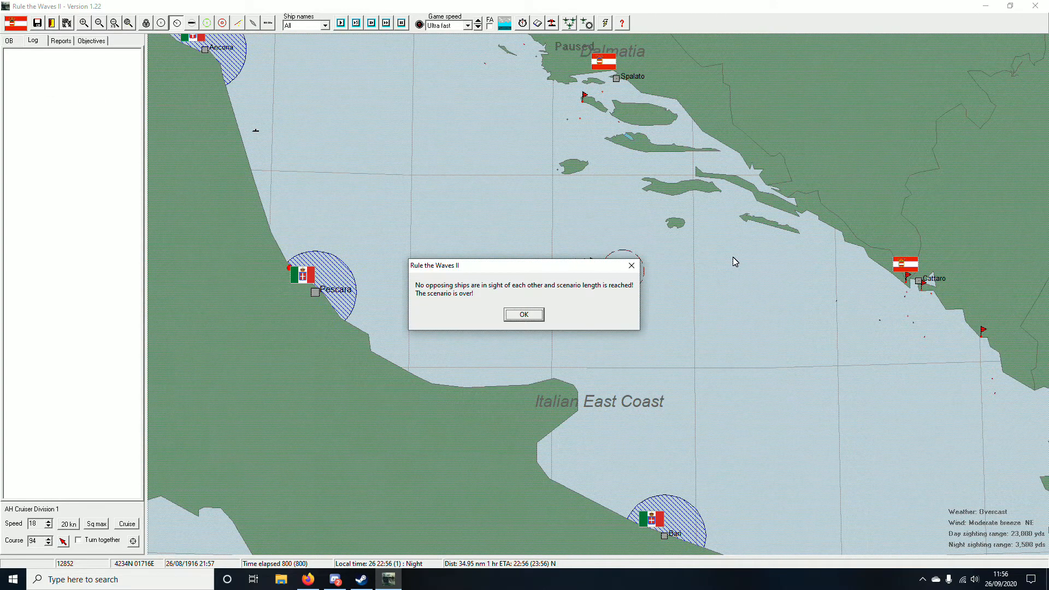
Step: Accept the scenario end and minor-victory result, then dismiss the coastal battery and research news
{"action": "left_click", "coordinate": [524, 315]}
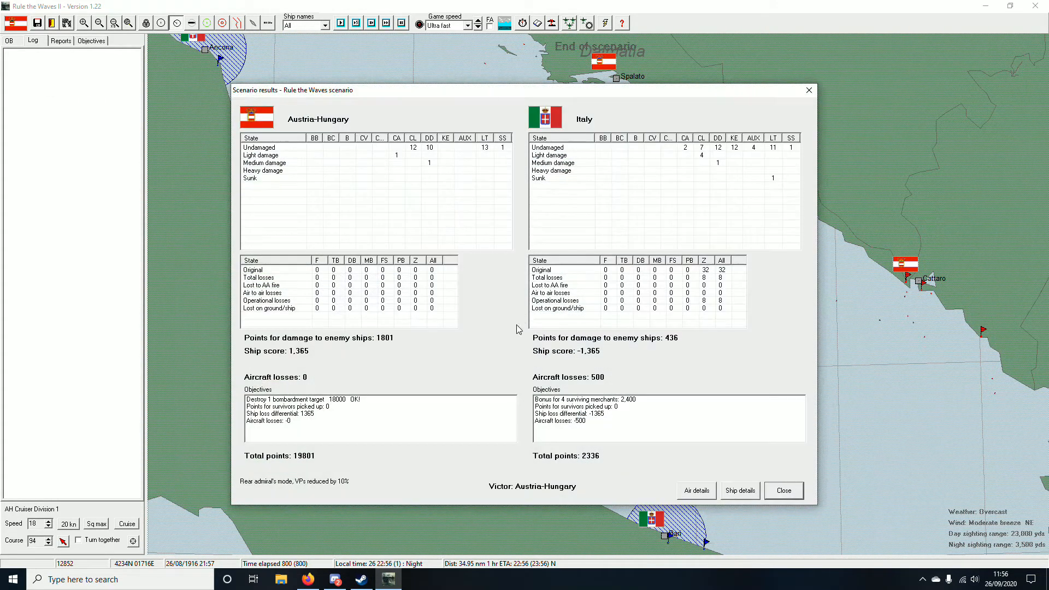
{"action": "mouse_move", "coordinate": [778, 175]}
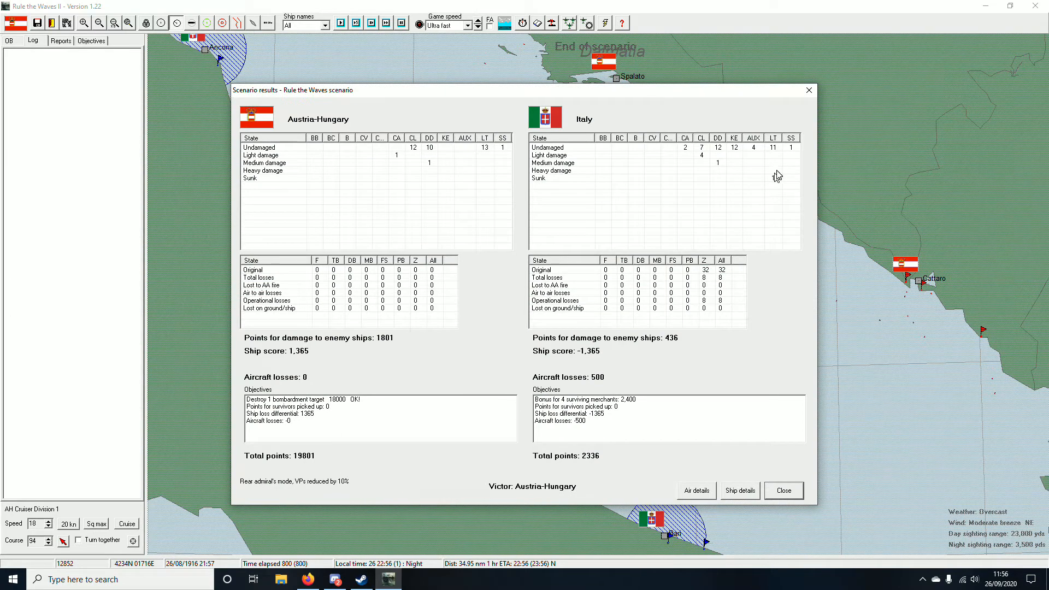
{"action": "mouse_move", "coordinate": [773, 162]}
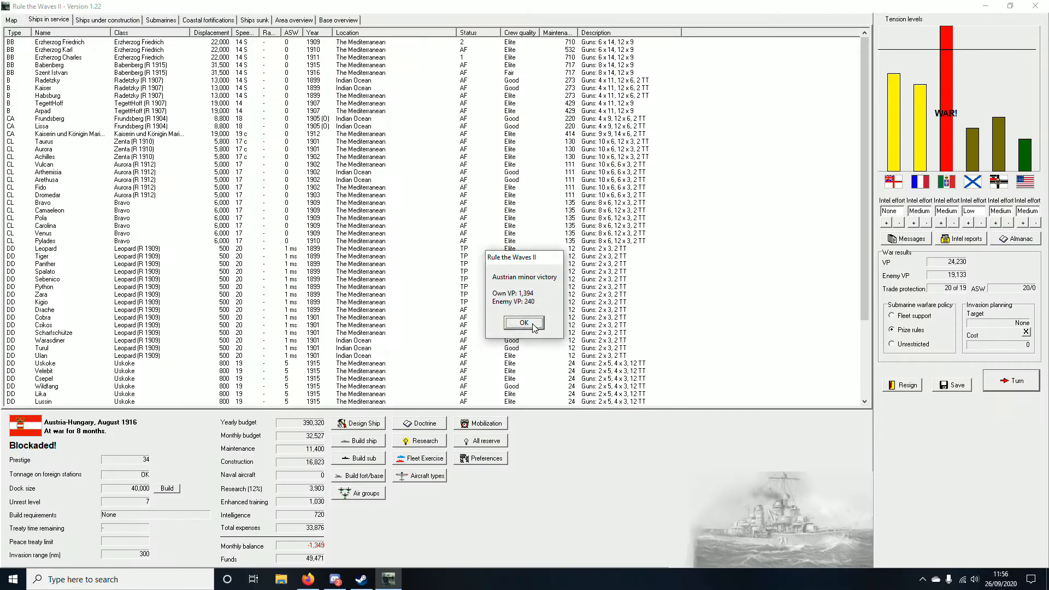
{"action": "left_click", "coordinate": [523, 322]}
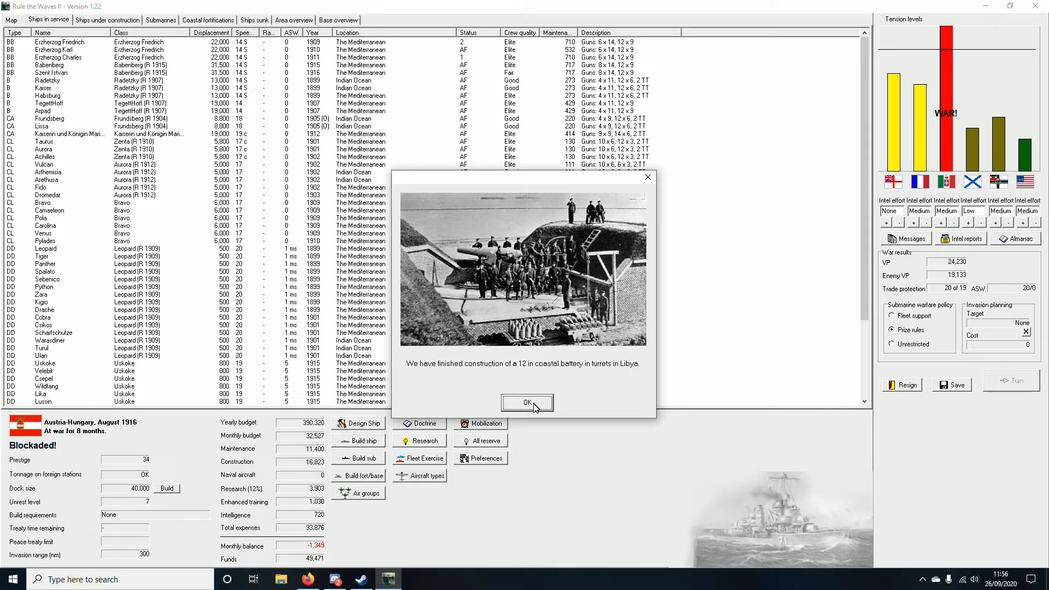
{"action": "left_click", "coordinate": [527, 403]}
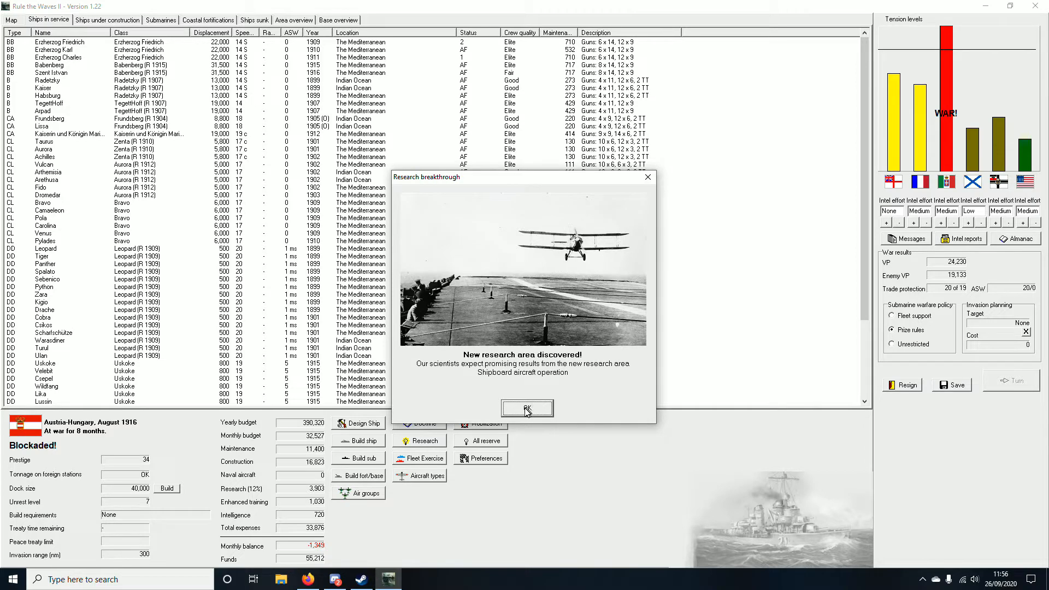
{"action": "left_click", "coordinate": [526, 408]}
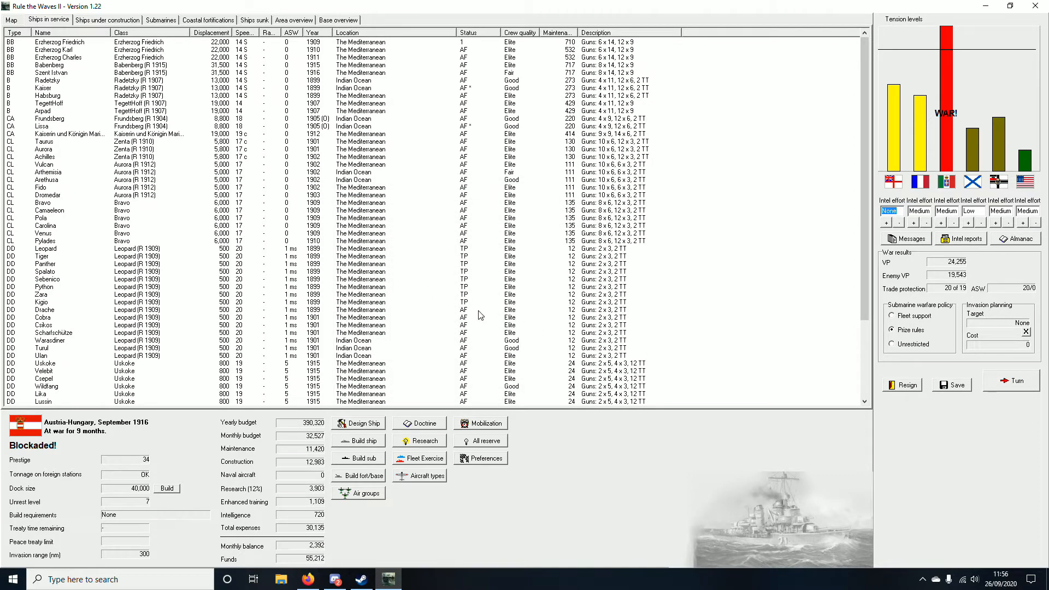
{"action": "mouse_move", "coordinate": [450, 292]}
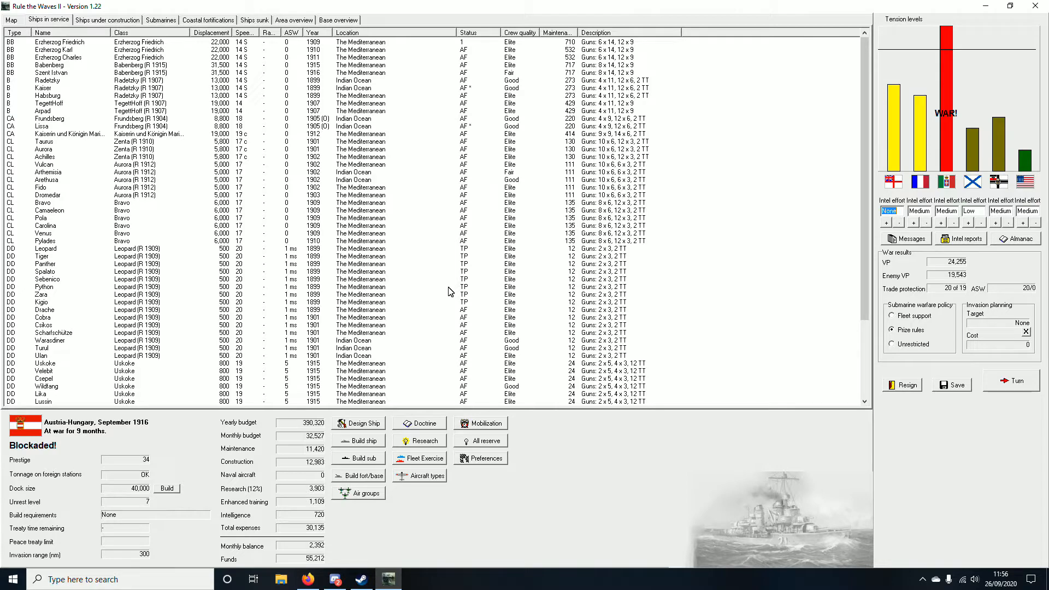
{"action": "mouse_move", "coordinate": [383, 264]}
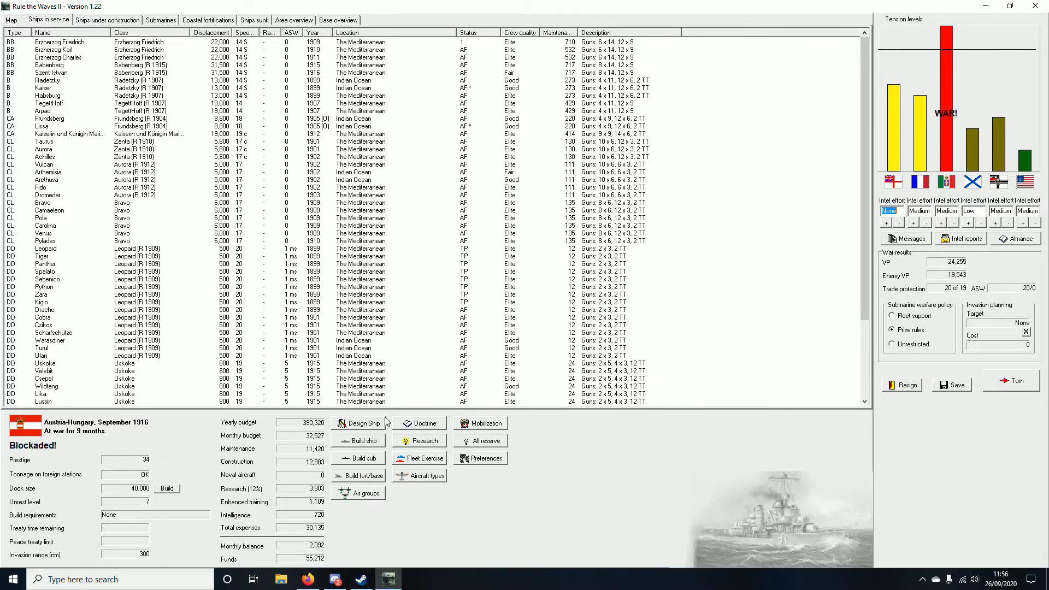
{"action": "left_click", "coordinate": [423, 441]}
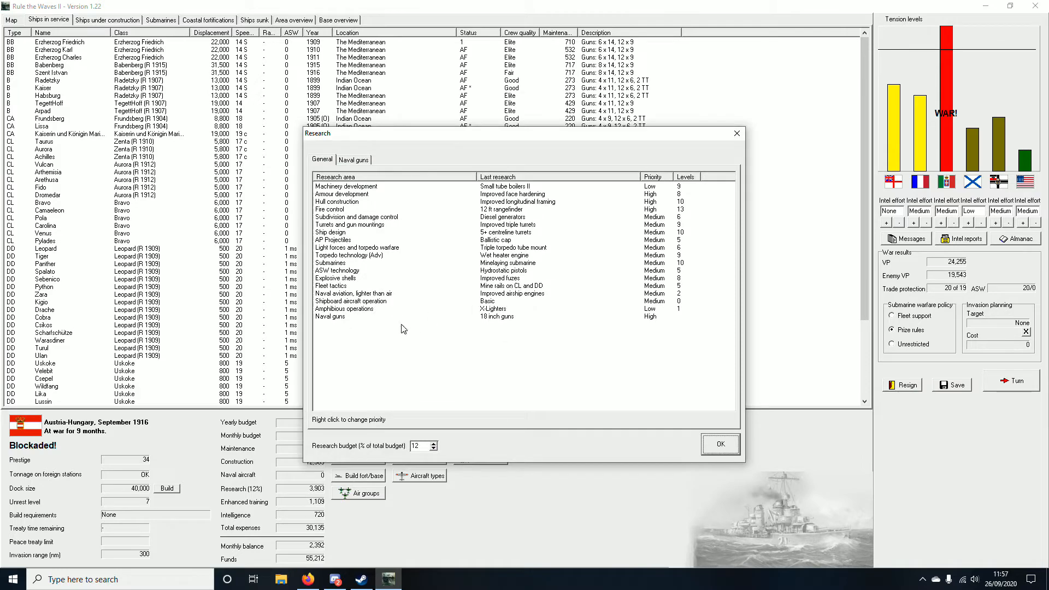
{"action": "mouse_move", "coordinate": [726, 194]}
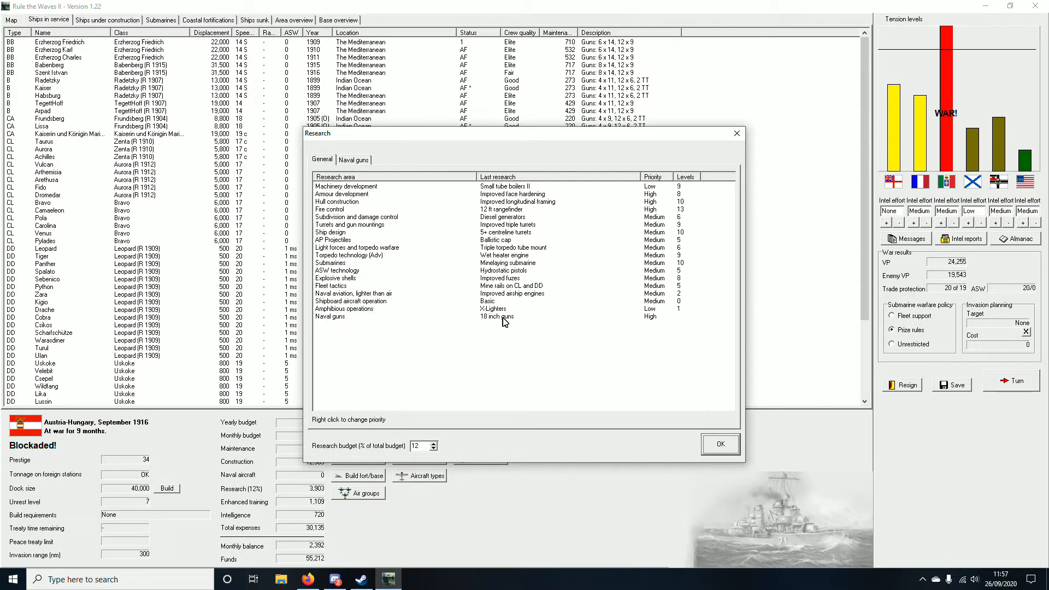
{"action": "mouse_move", "coordinate": [422, 332]}
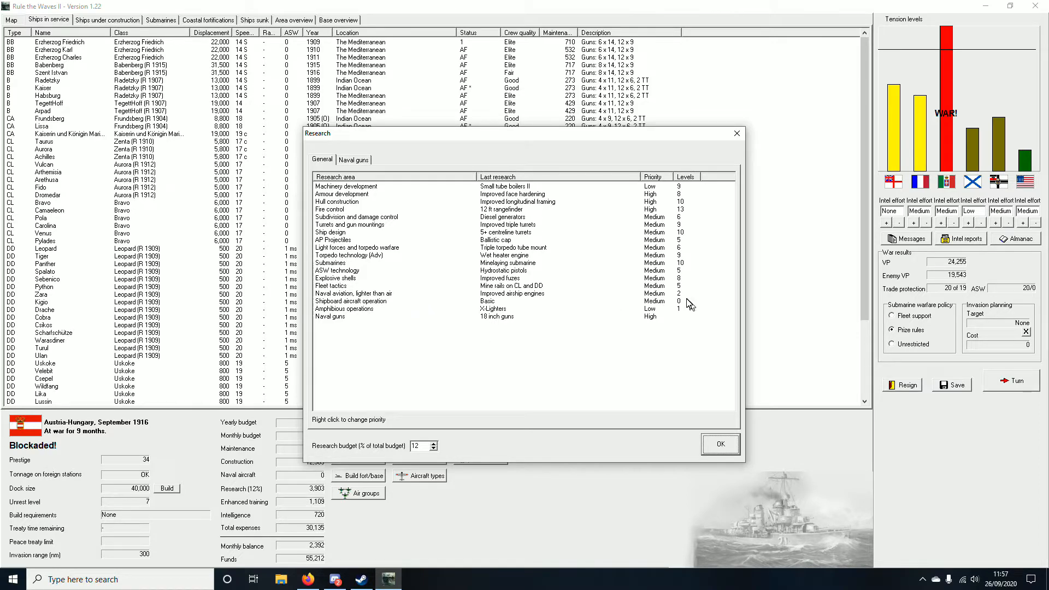
{"action": "left_click", "coordinate": [720, 443]}
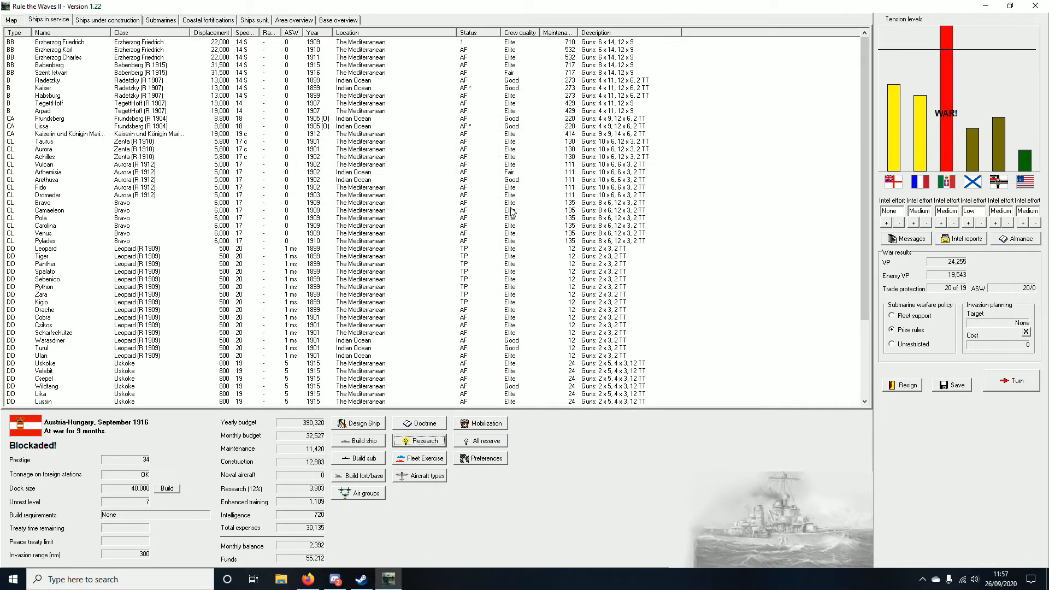
Step: Start the Budapest battleship design, setting displacement, main gun calibre and extended belt armour
{"action": "left_click", "coordinate": [359, 422]}
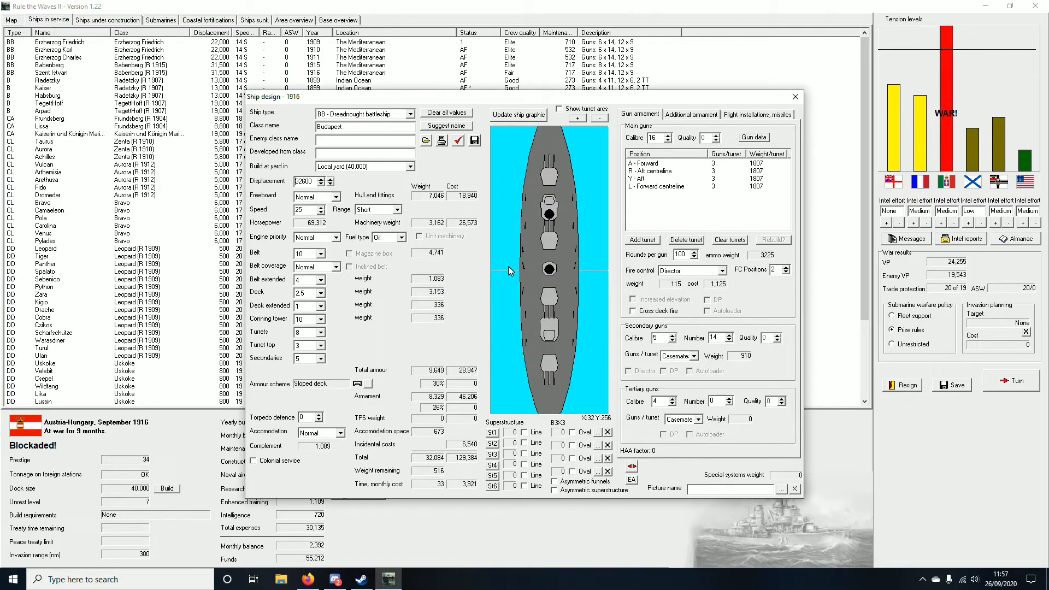
{"action": "left_click", "coordinate": [327, 182]}
{"action": "type", "text": "14"}
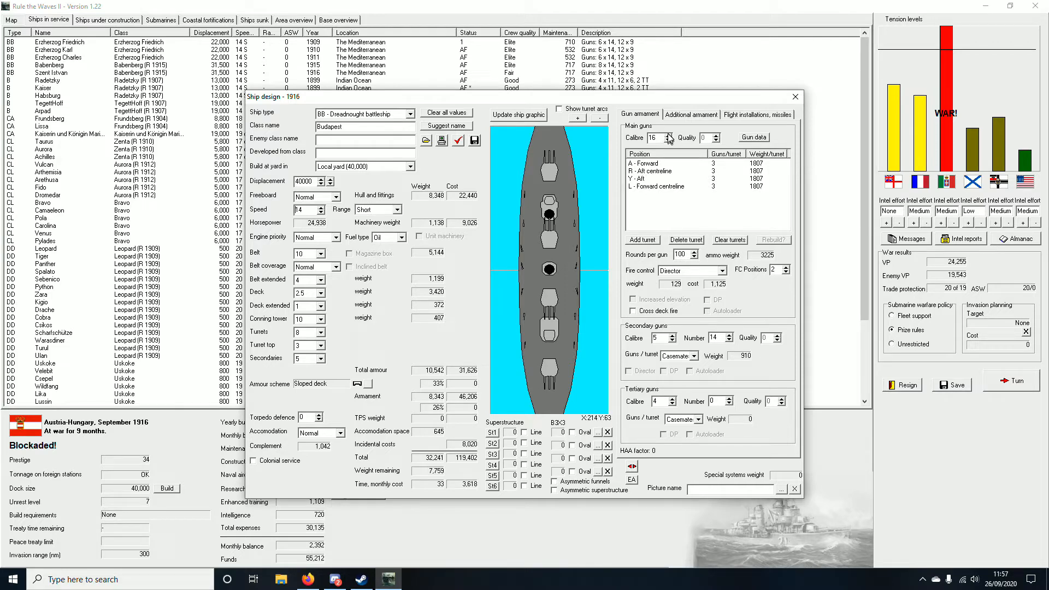
{"action": "left_click", "coordinate": [670, 136]}
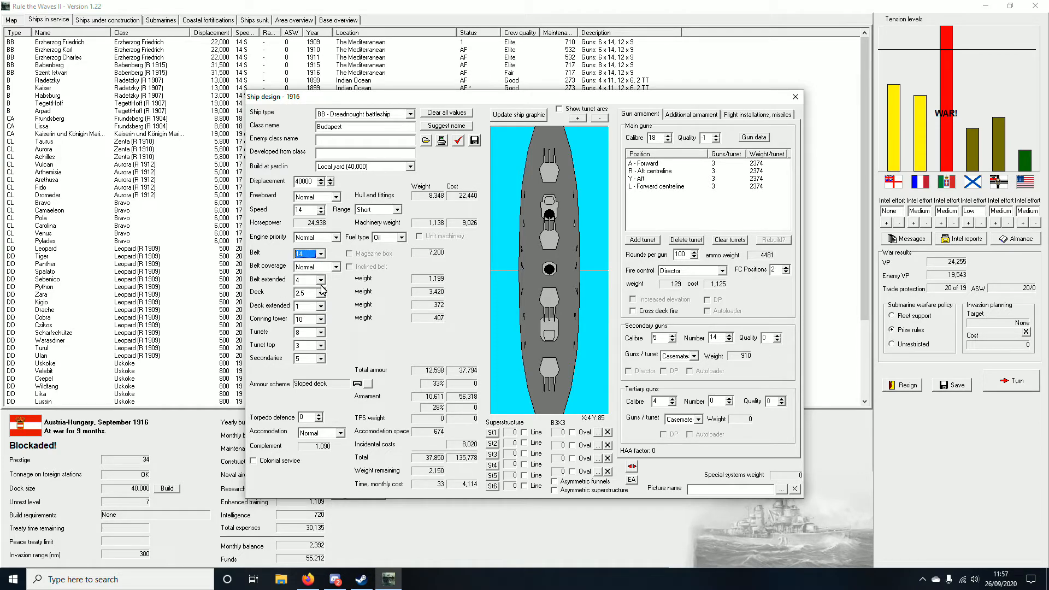
{"action": "left_click", "coordinate": [322, 290]}
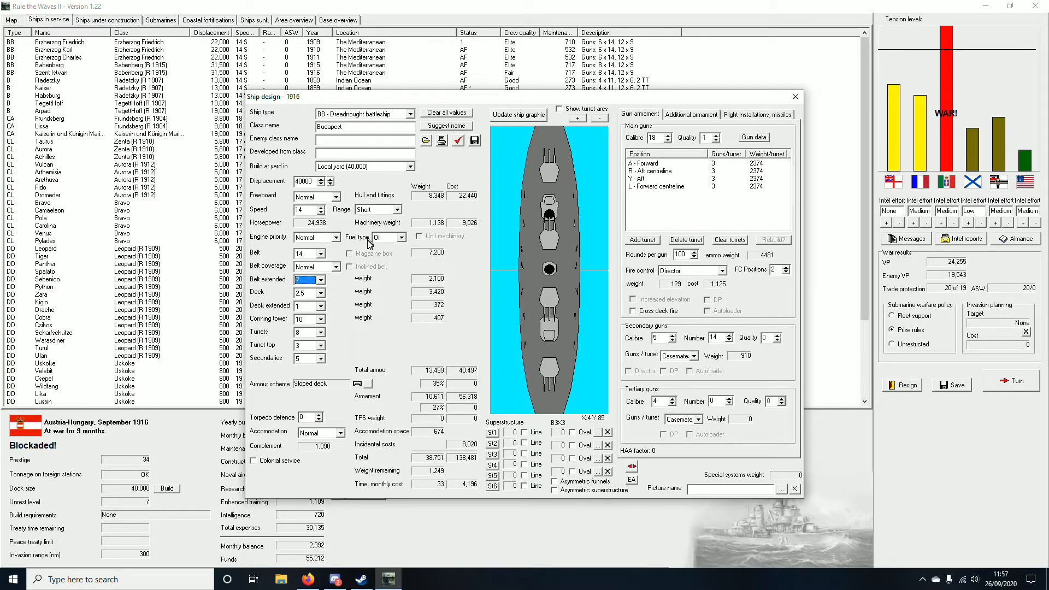
{"action": "mouse_move", "coordinate": [460, 253]}
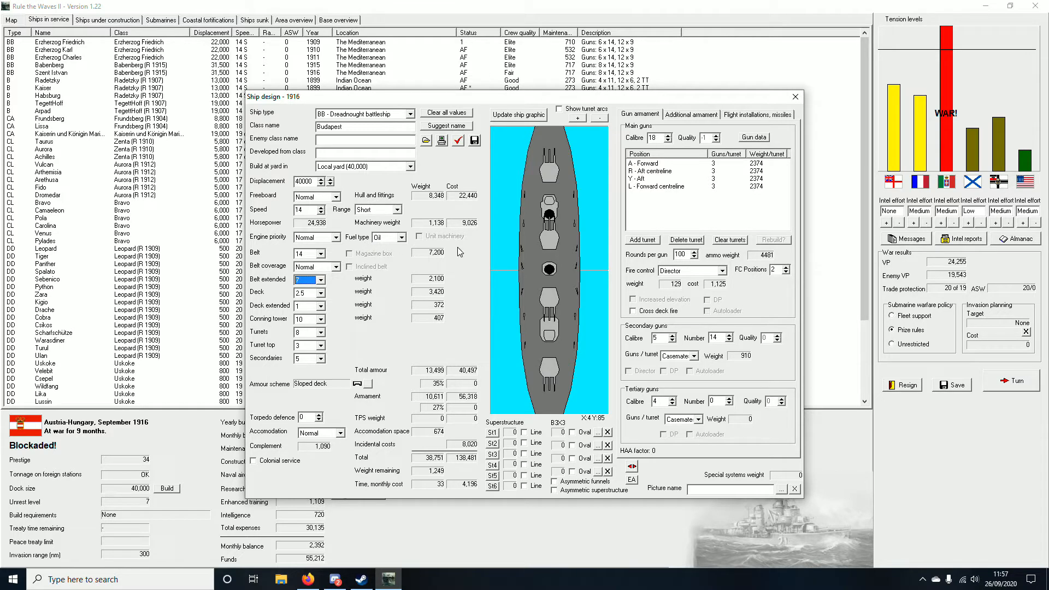
{"action": "left_click", "coordinate": [691, 115]}
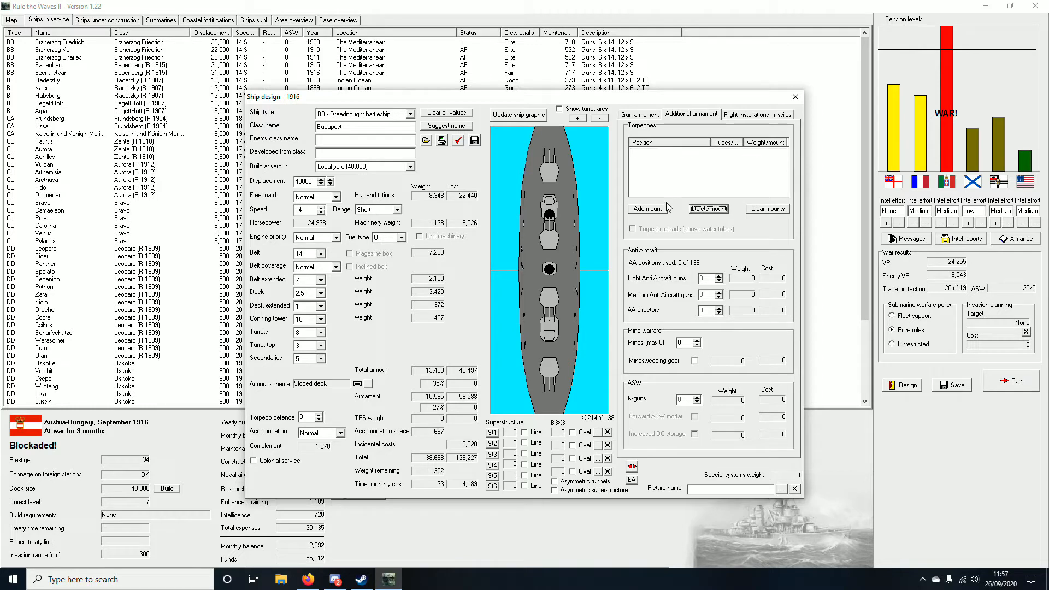
{"action": "mouse_move", "coordinate": [534, 224]}
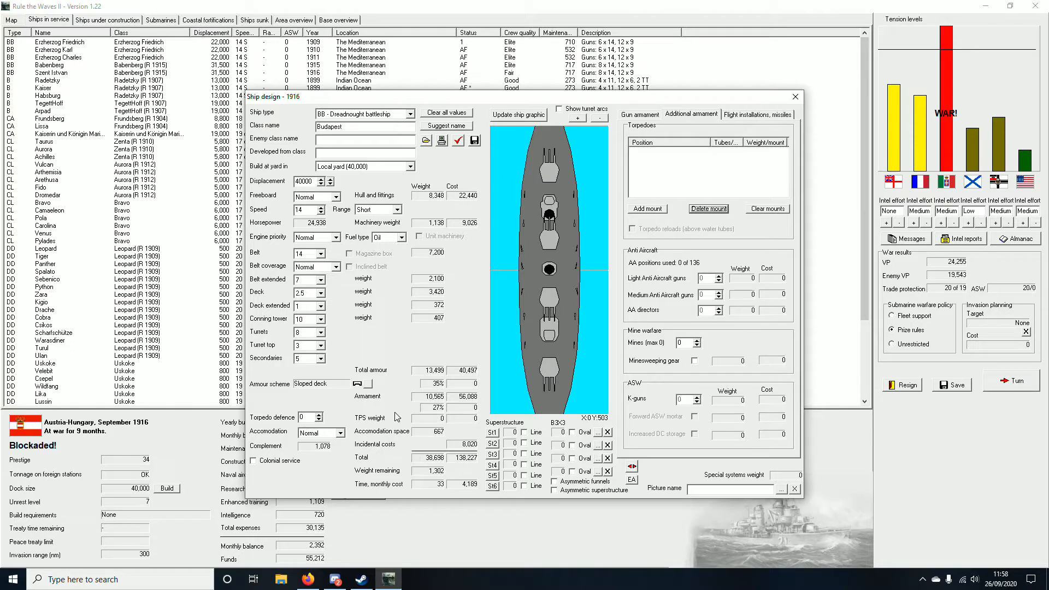
{"action": "mouse_move", "coordinate": [515, 348]}
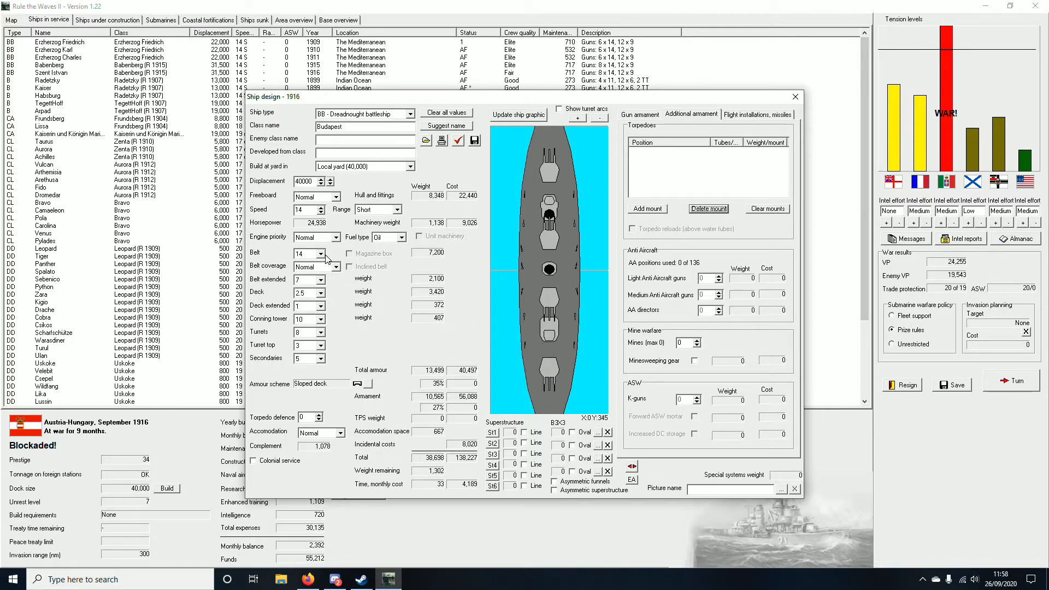
Step: Set conning tower armour to 12 and turret armour to 10, leaving the design overweight
{"action": "left_click", "coordinate": [324, 293]}
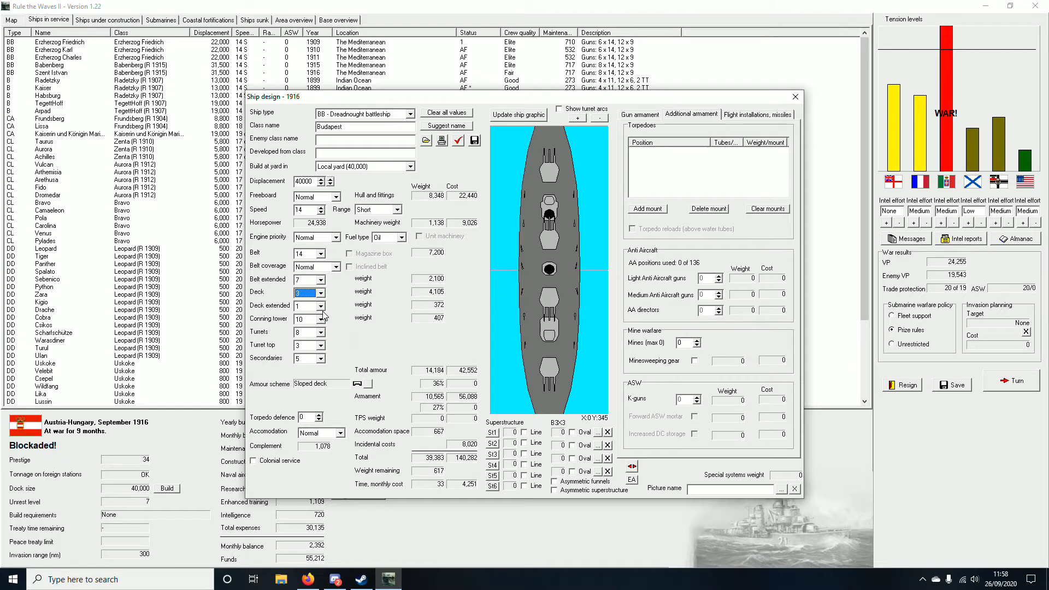
{"action": "left_click", "coordinate": [321, 292]}
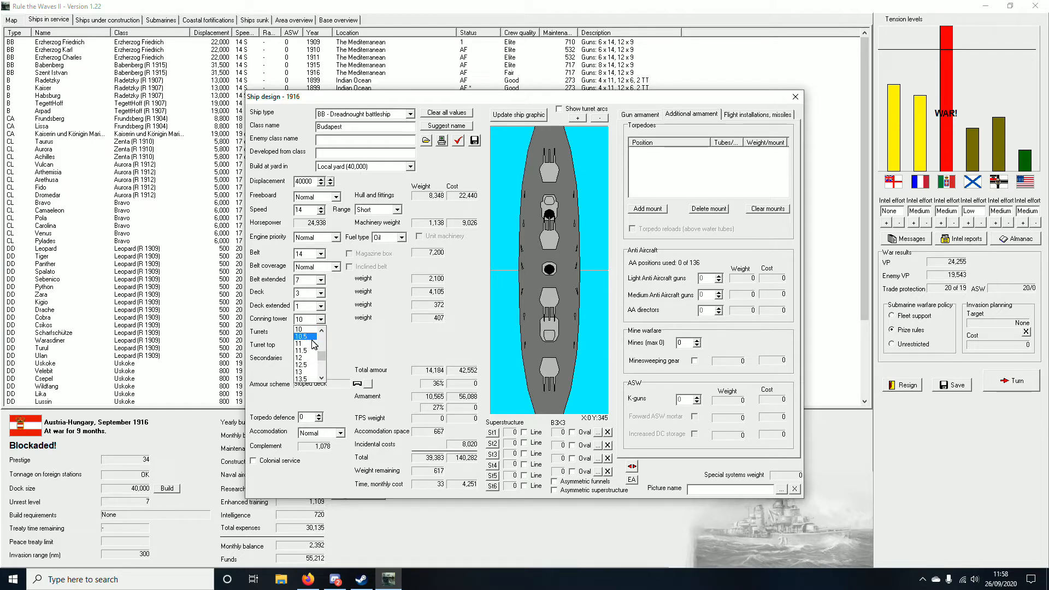
{"action": "left_click", "coordinate": [303, 335]}
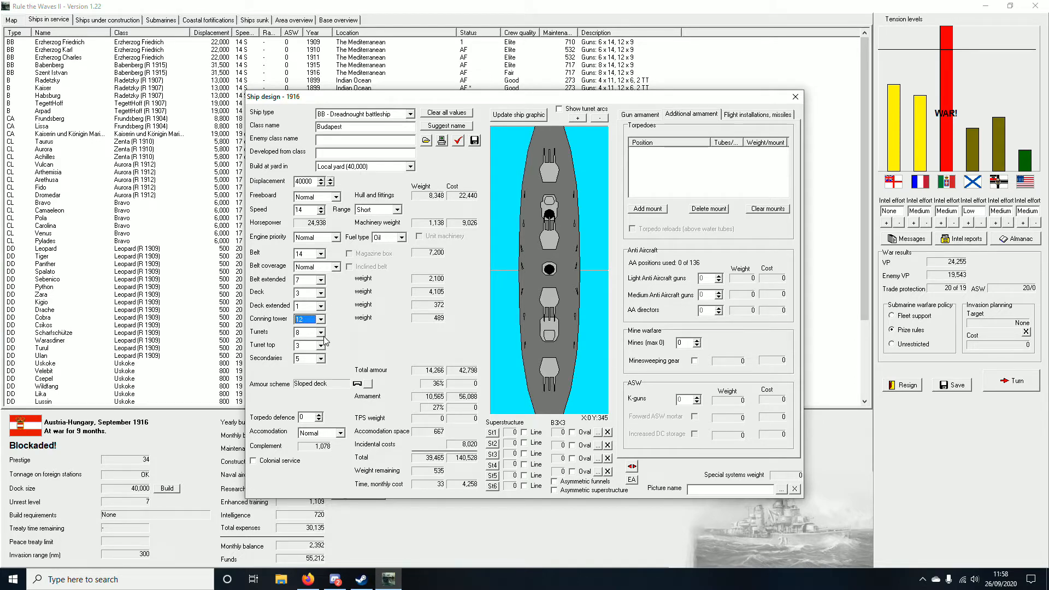
{"action": "left_click", "coordinate": [321, 332]}
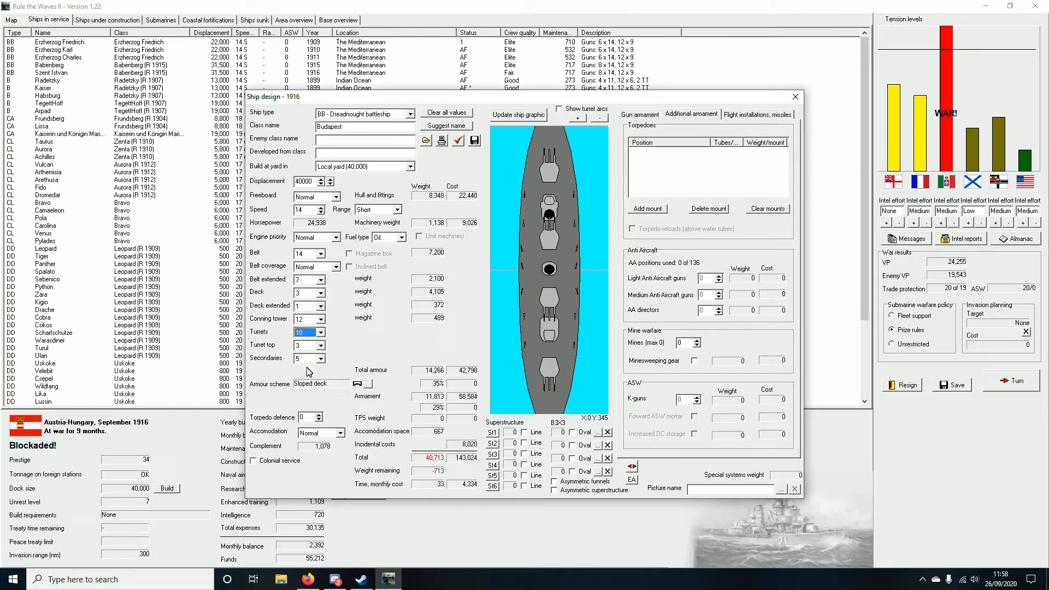
{"action": "mouse_move", "coordinate": [342, 329]}
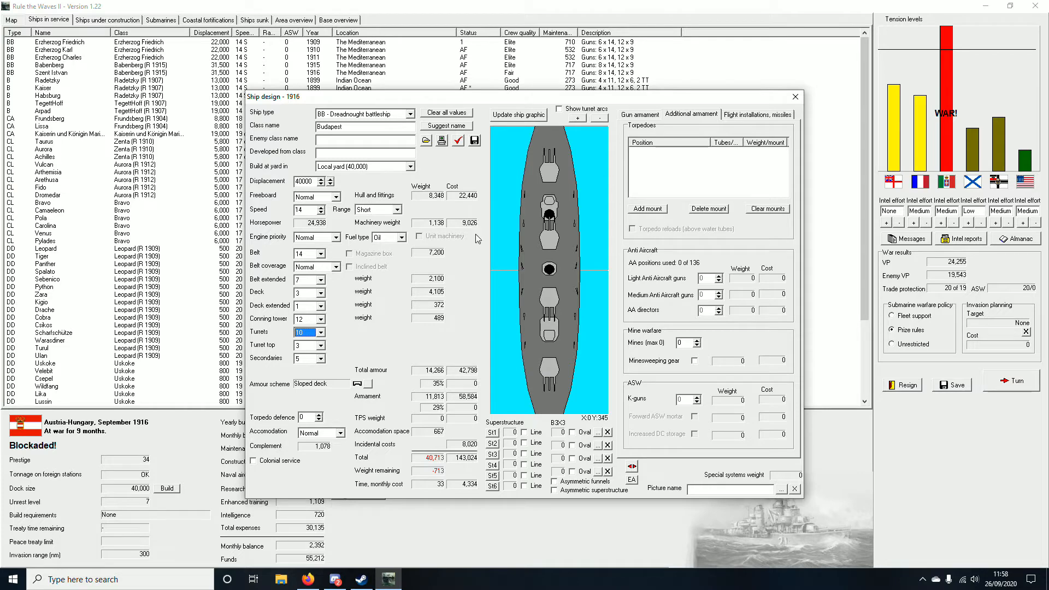
{"action": "left_click", "coordinate": [640, 114]}
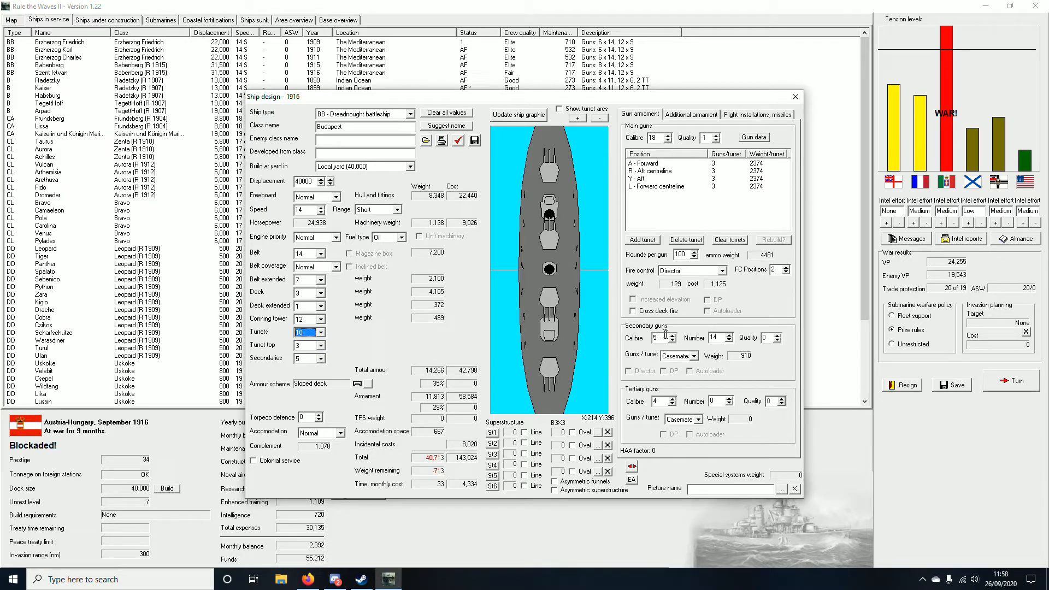
{"action": "mouse_move", "coordinate": [577, 327]}
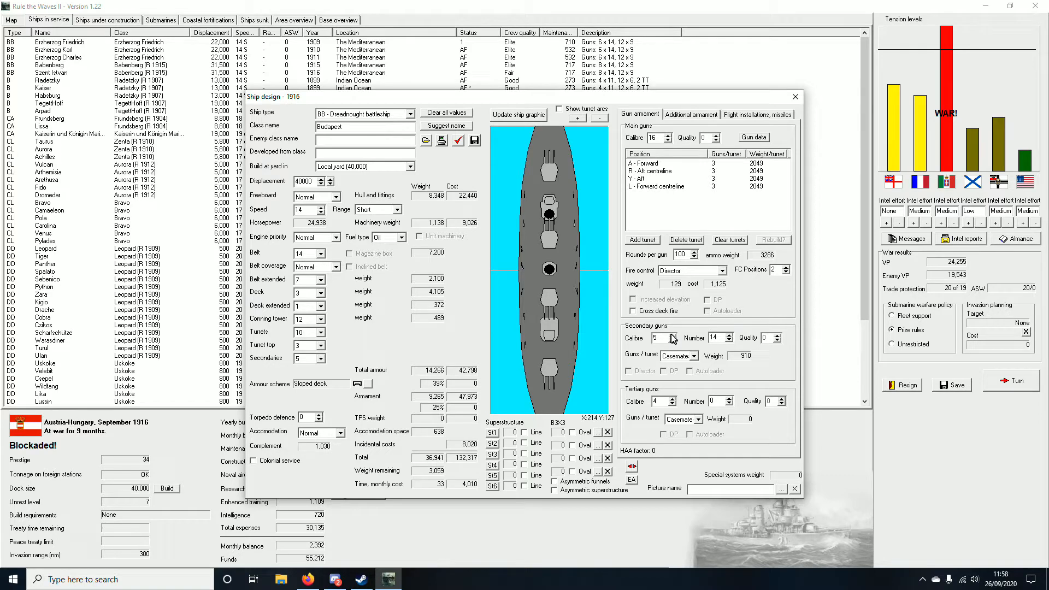
Step: Raise the secondary gun calibre to 9 and main gun rounds to 115
{"action": "left_click", "coordinate": [674, 335]}
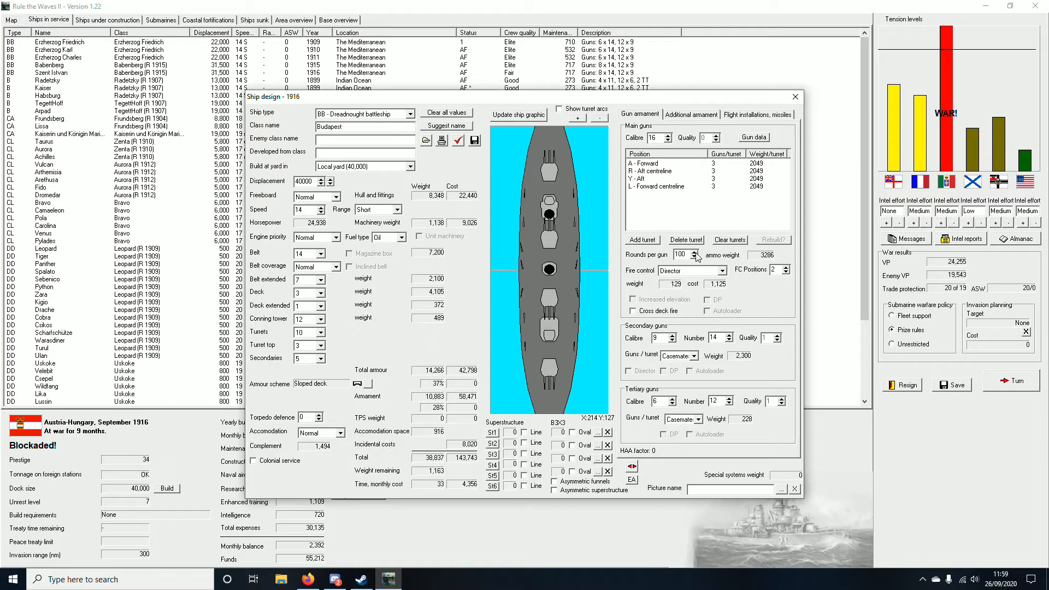
{"action": "left_click", "coordinate": [698, 253]}
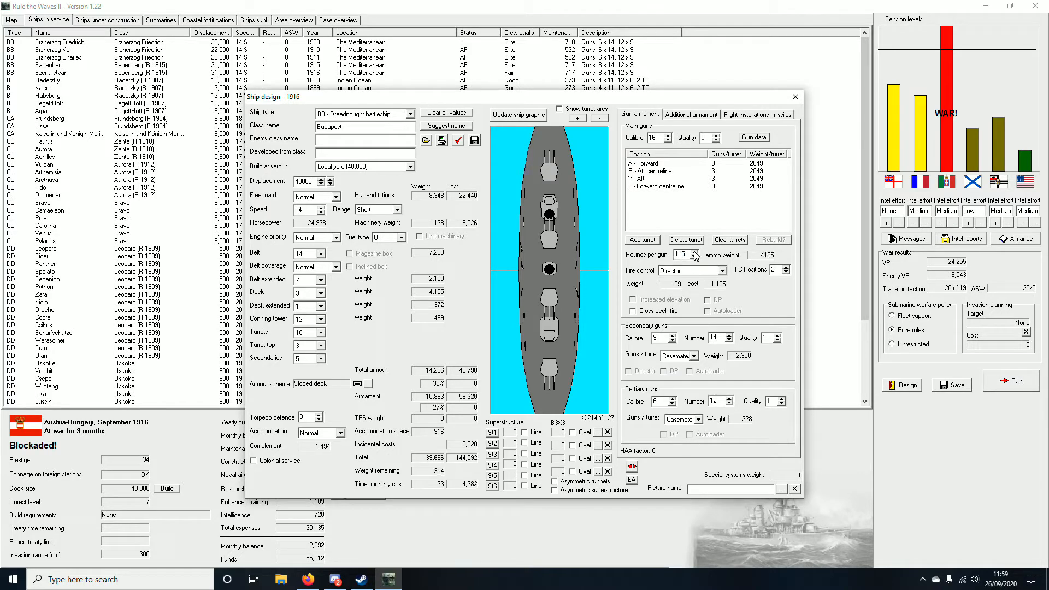
{"action": "left_click", "coordinate": [695, 253]}
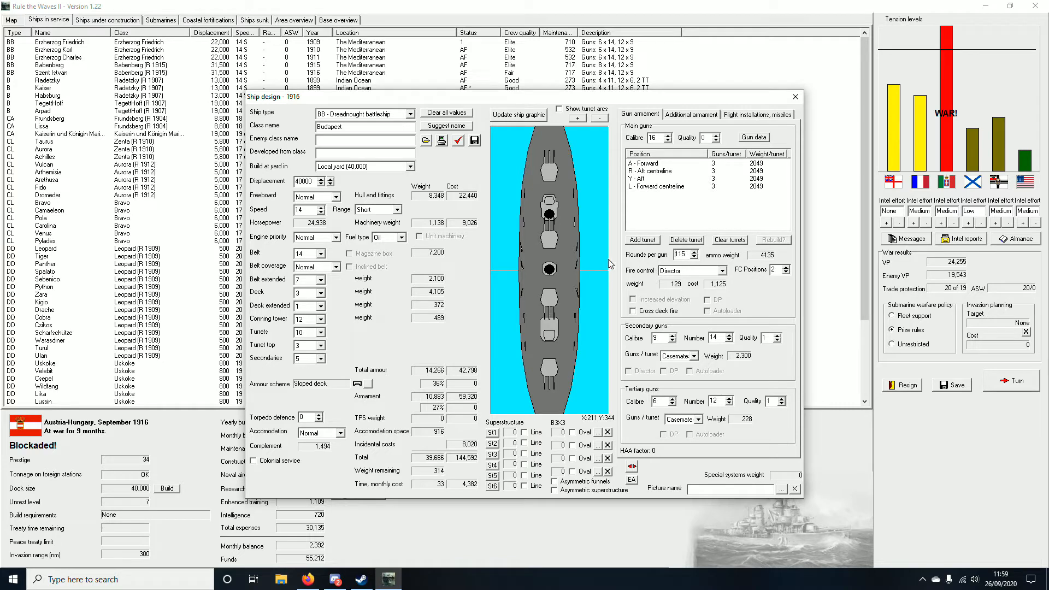
{"action": "mouse_move", "coordinate": [409, 291]}
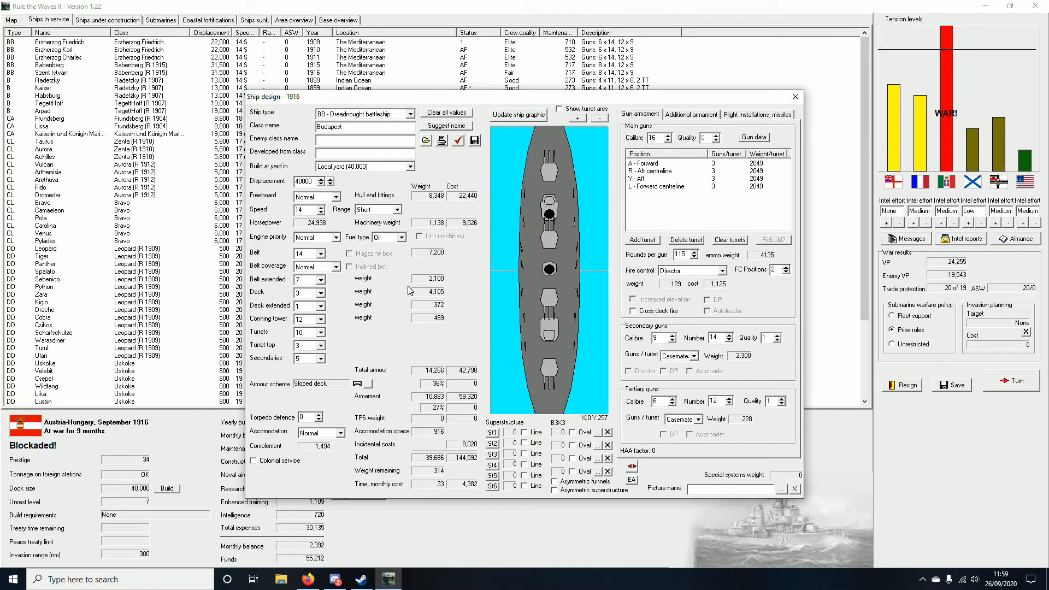
{"action": "mouse_move", "coordinate": [498, 309]}
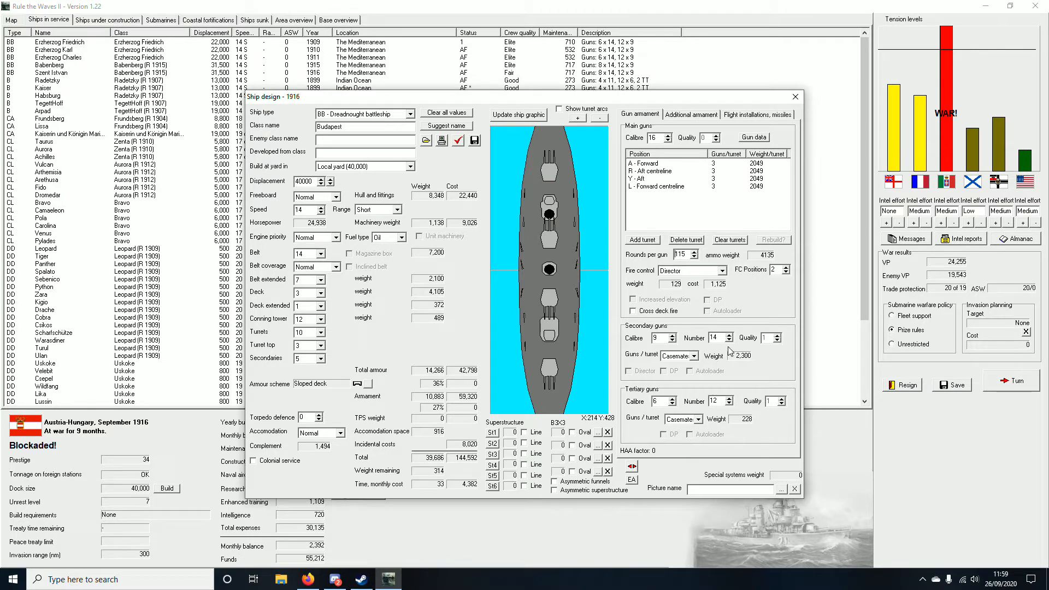
Step: Reduce secondary guns to 12 in casemates and raise torpedo defence to 1
{"action": "left_click", "coordinate": [732, 341]}
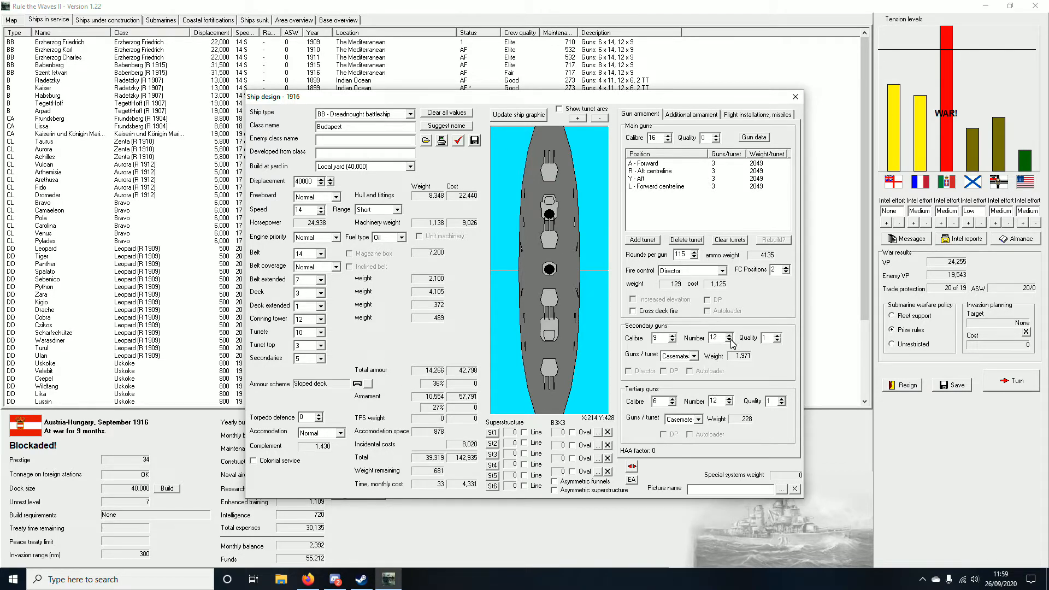
{"action": "mouse_move", "coordinate": [502, 342]}
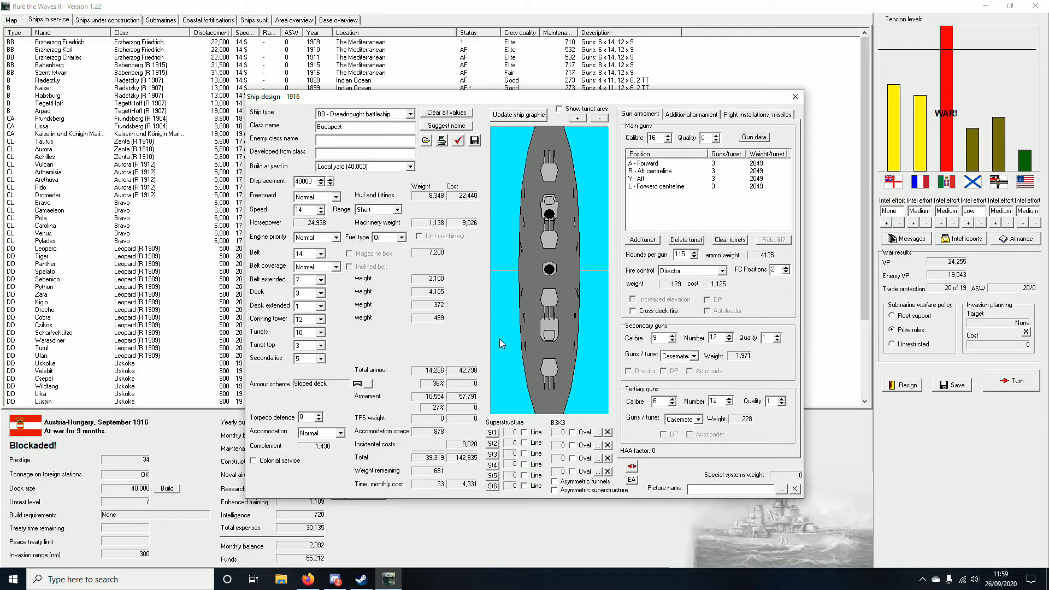
{"action": "mouse_move", "coordinate": [569, 308]}
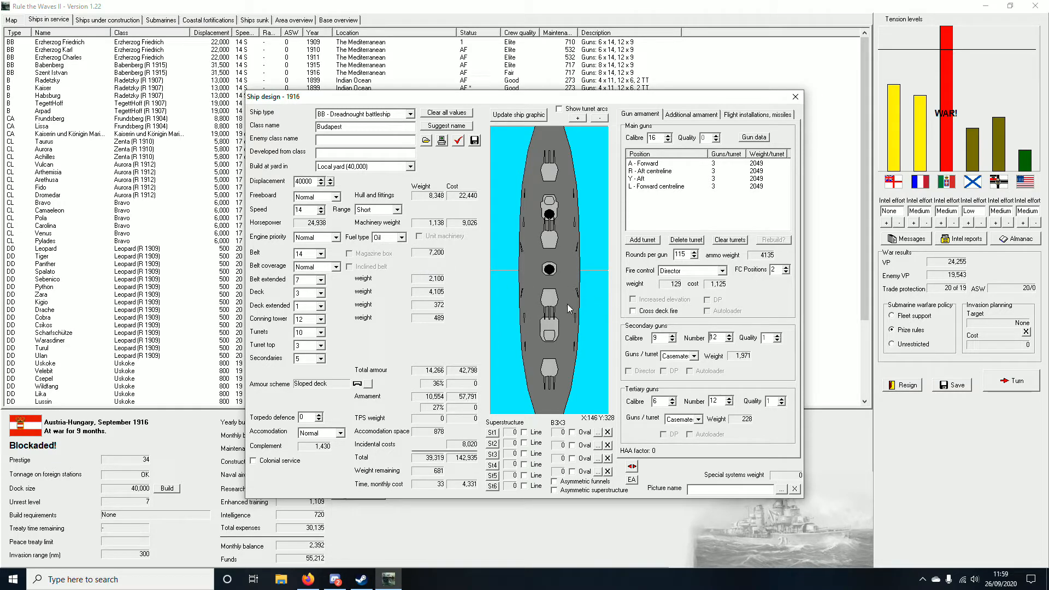
{"action": "left_click", "coordinate": [678, 355]}
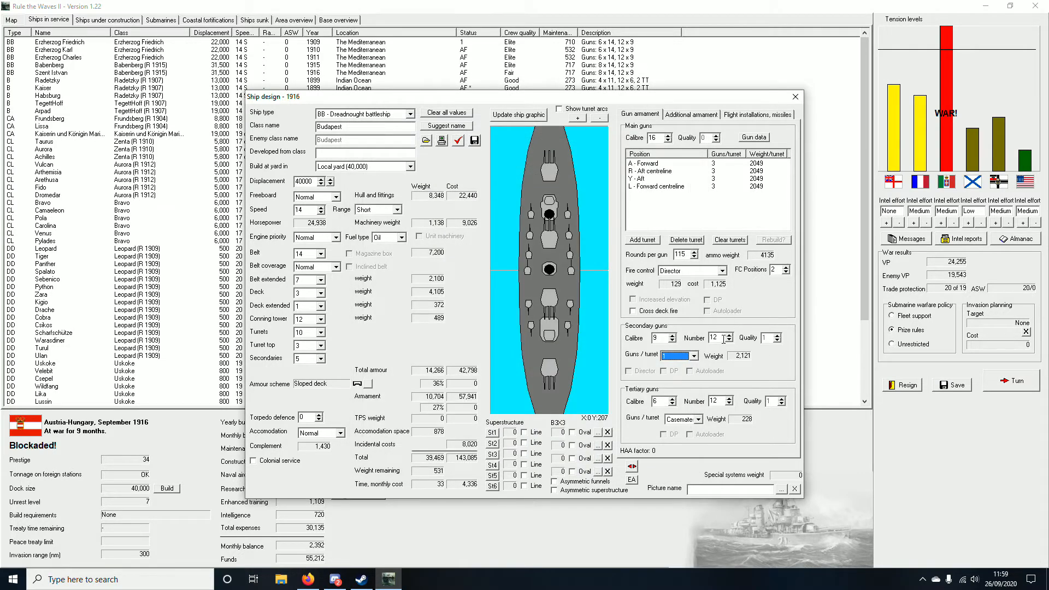
{"action": "left_click", "coordinate": [676, 356]}
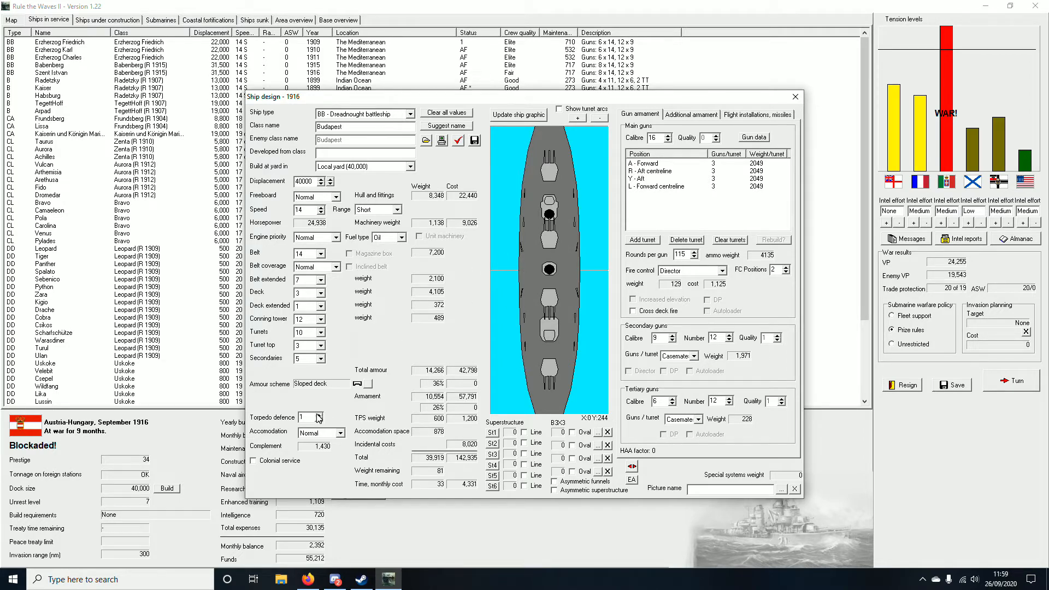
Step: Switch the armour scheme to flat deck on top of belt with turret top armour 5
{"action": "left_click", "coordinate": [364, 384]}
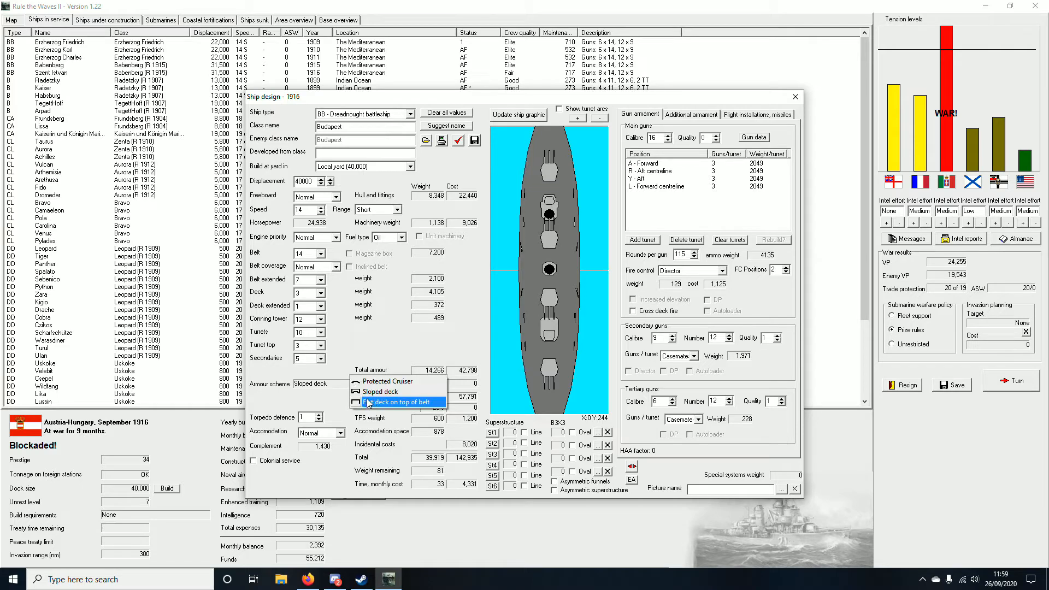
{"action": "left_click", "coordinate": [396, 403]}
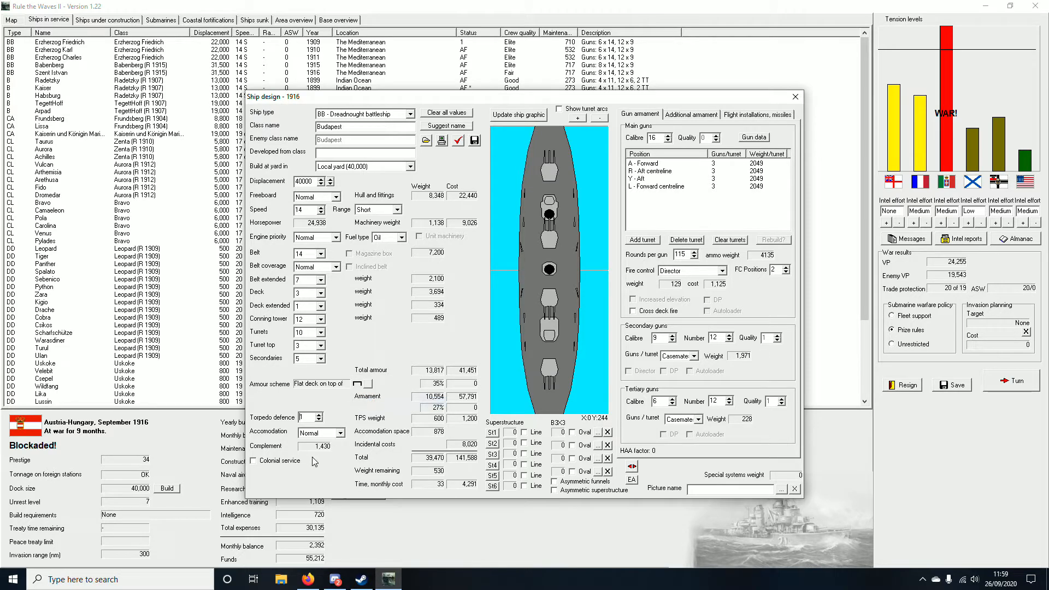
{"action": "left_click", "coordinate": [321, 345]}
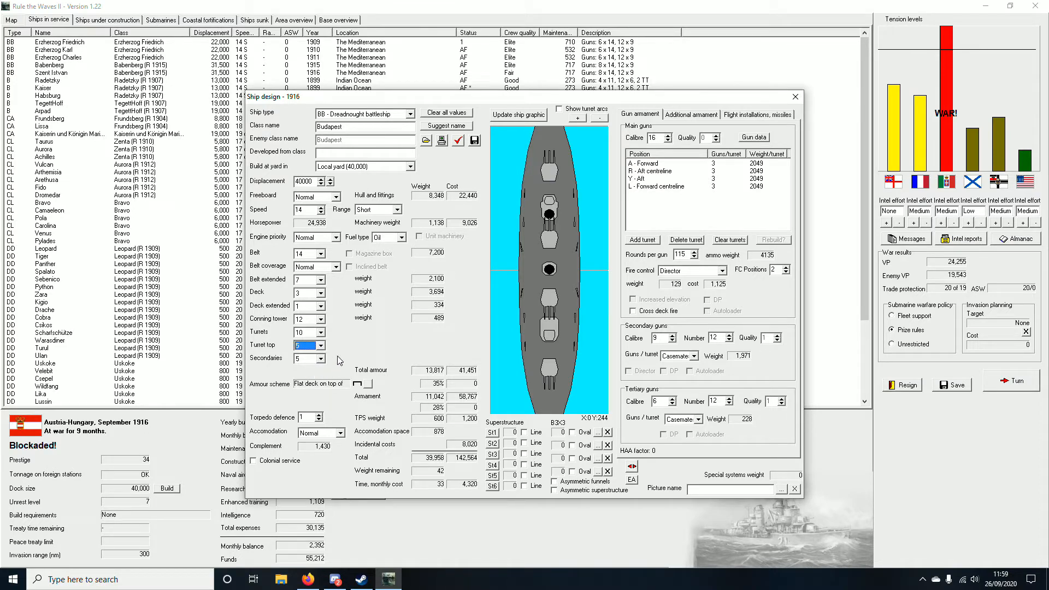
{"action": "left_click", "coordinate": [319, 359]}
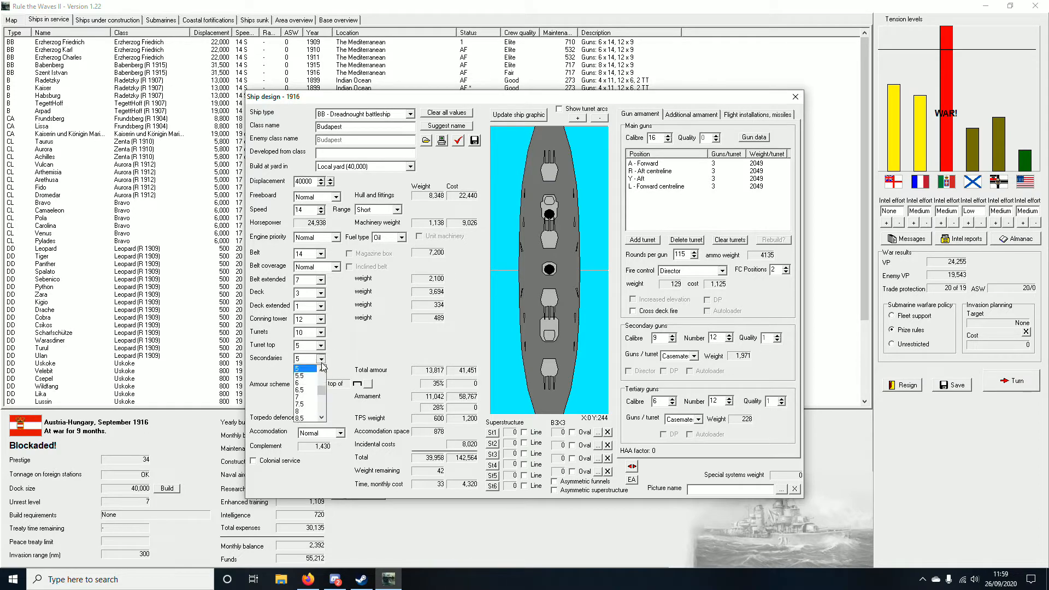
{"action": "left_click", "coordinate": [305, 359]}
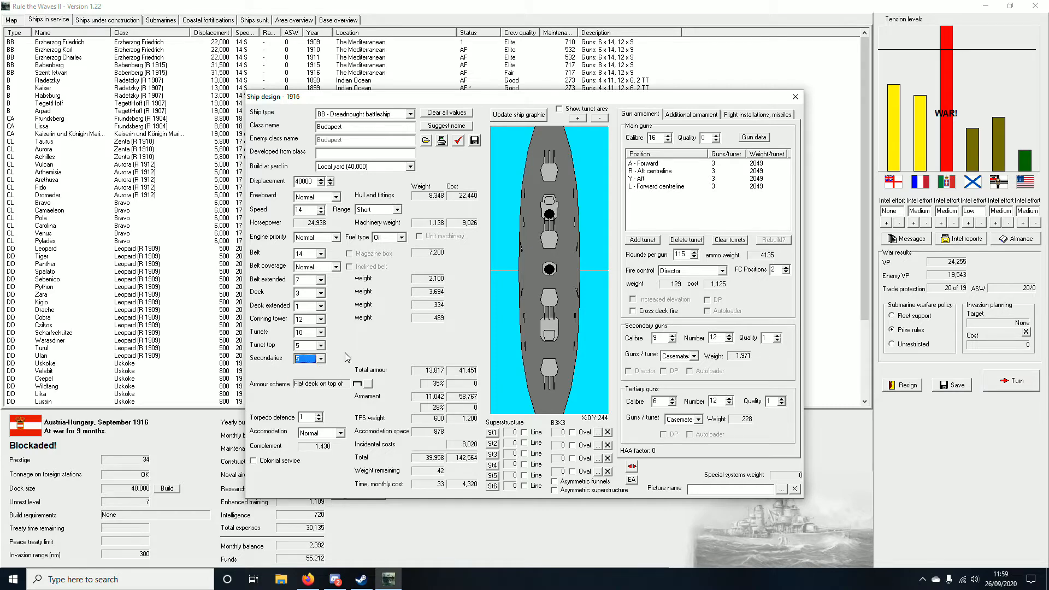
Step: After glancing at flight installations, set extended belt armour 6 and secondaries 6
{"action": "left_click", "coordinate": [756, 113]}
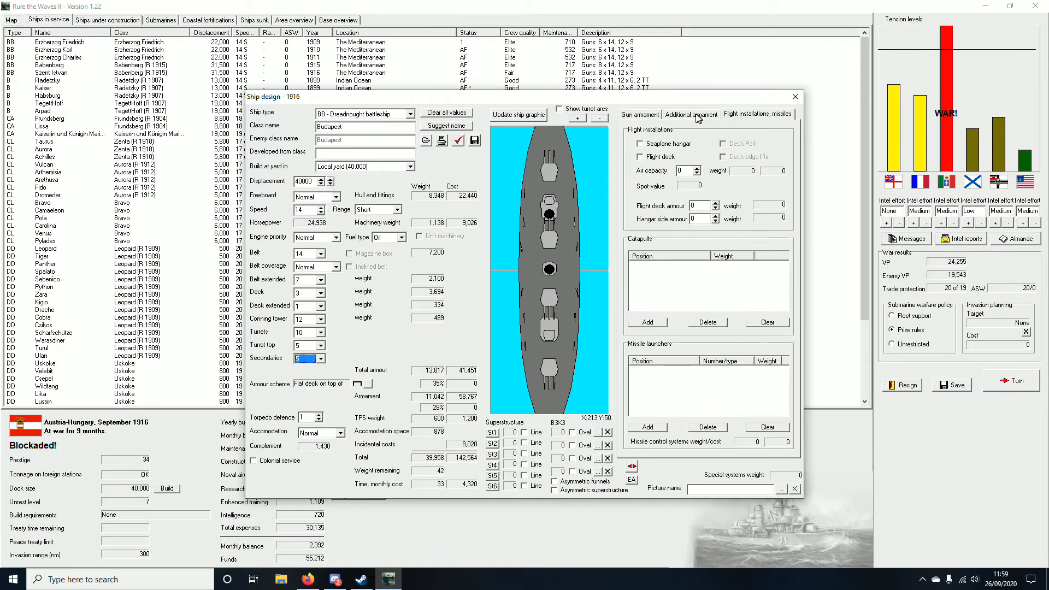
{"action": "left_click", "coordinate": [639, 113]}
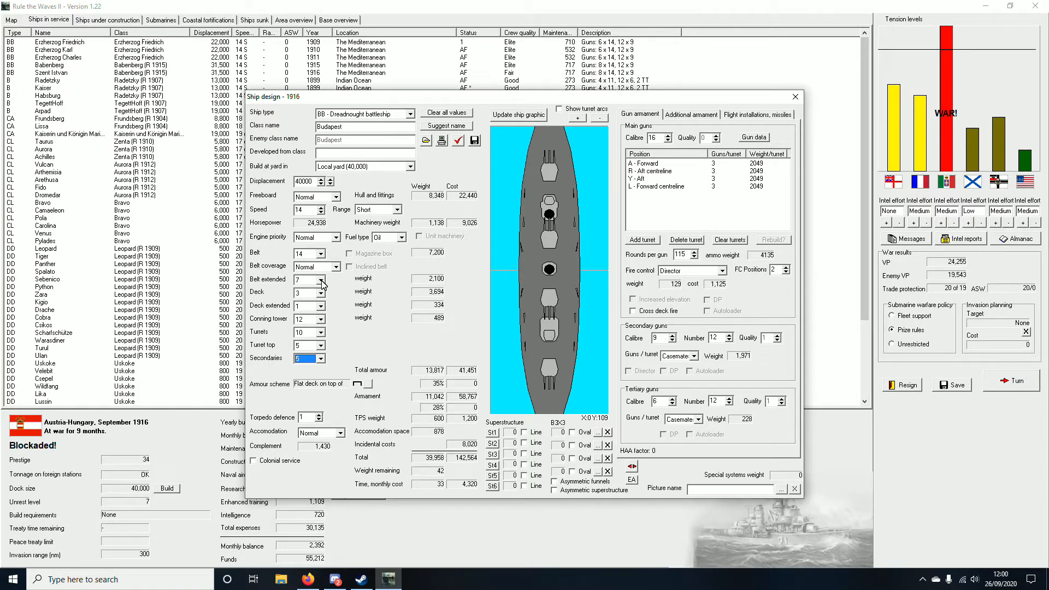
{"action": "left_click", "coordinate": [323, 292]}
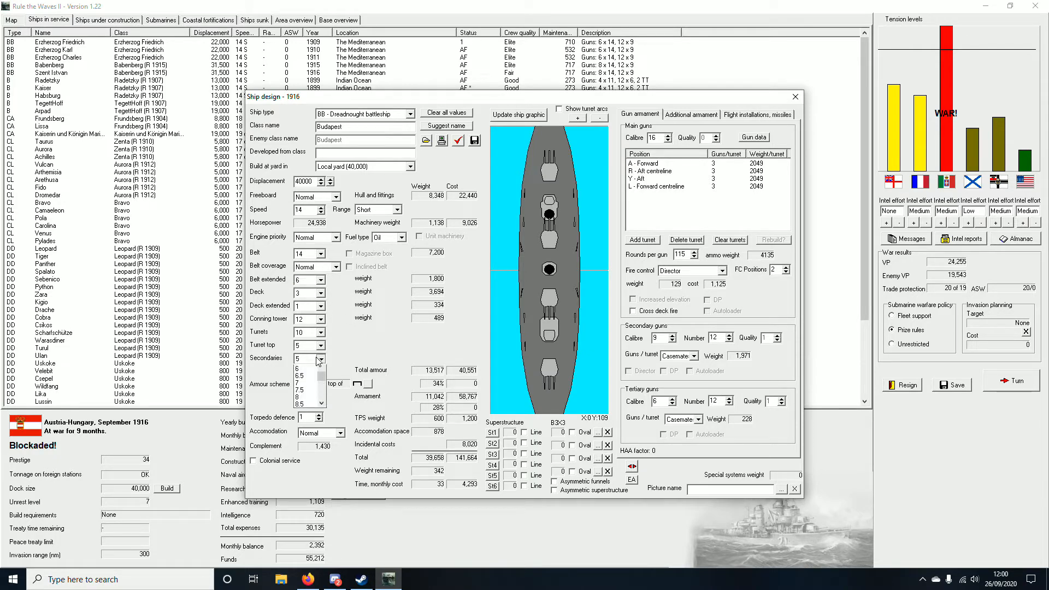
{"action": "left_click", "coordinate": [318, 358]}
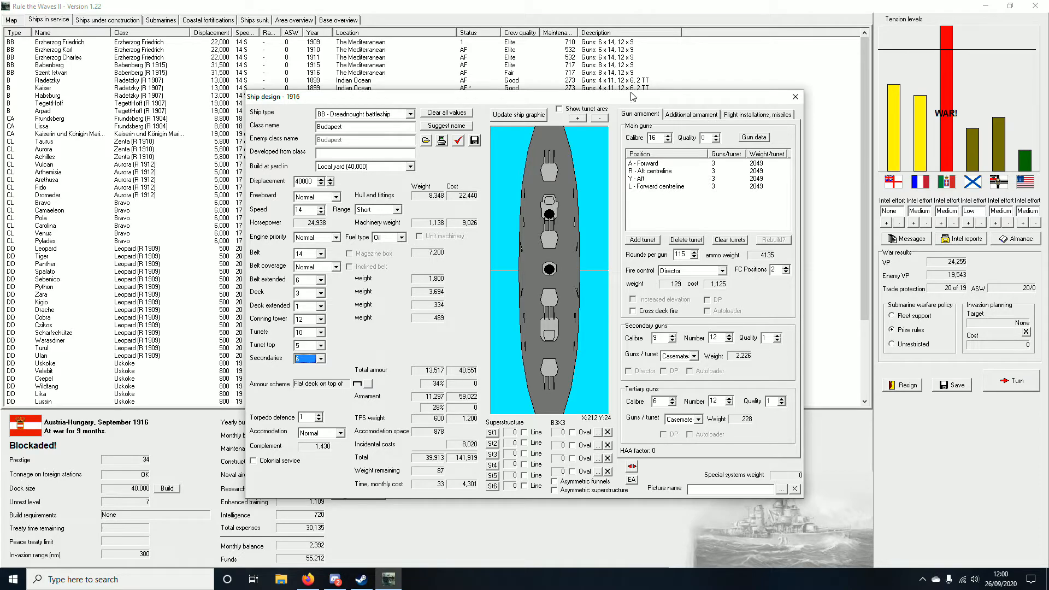
{"action": "mouse_move", "coordinate": [630, 112]}
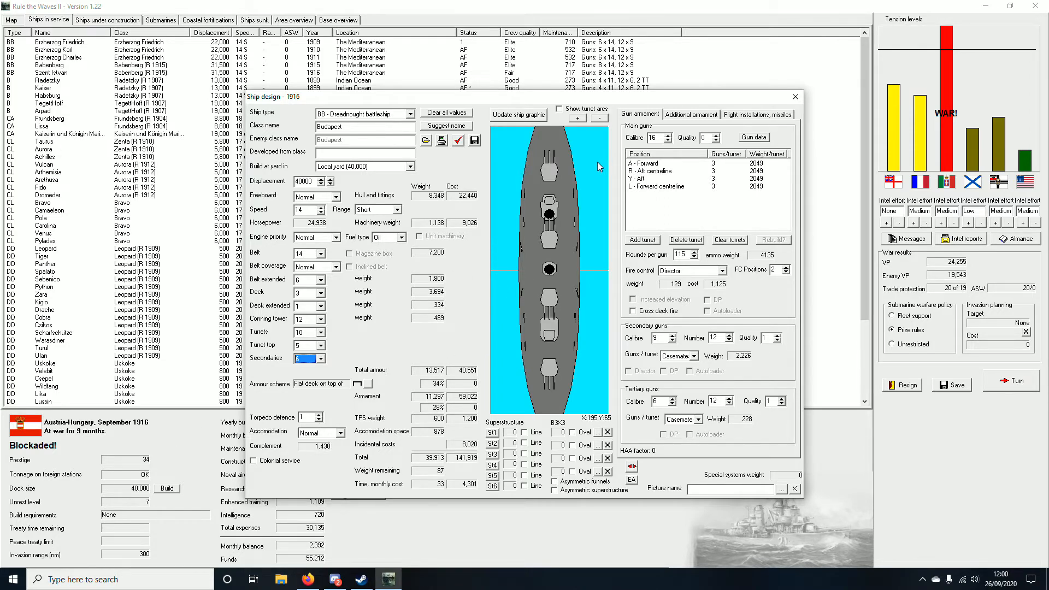
{"action": "mouse_move", "coordinate": [593, 166]}
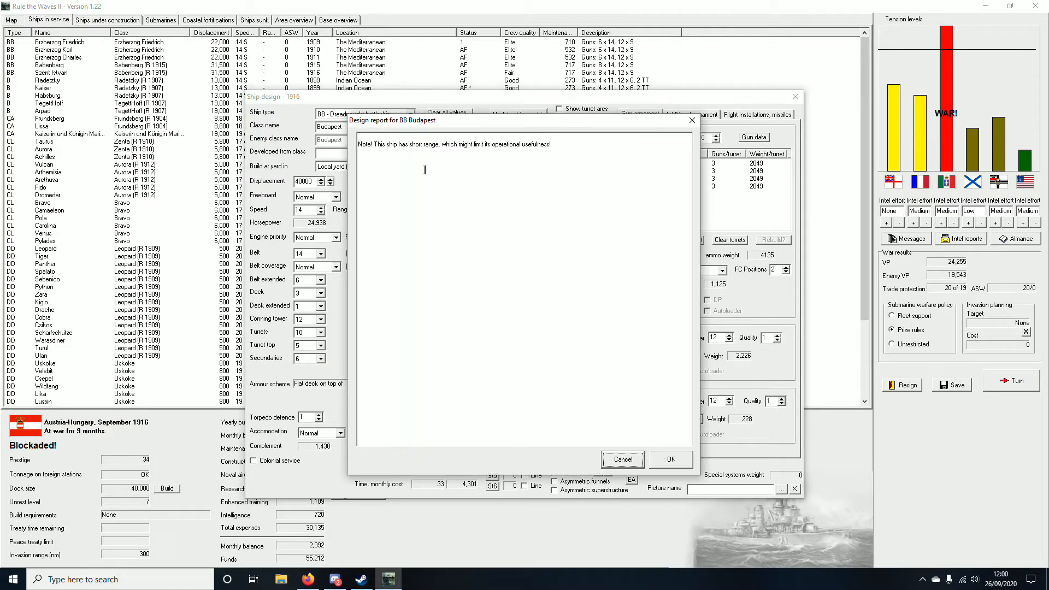
Step: Accept the Budapest design report, save the design and start its development
{"action": "left_click", "coordinate": [670, 459]}
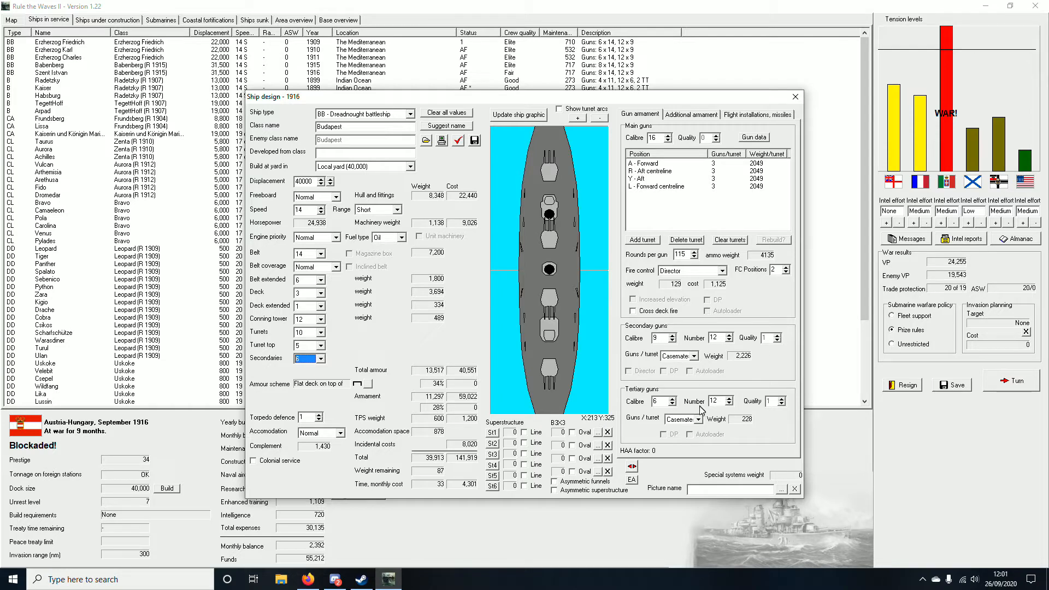
{"action": "mouse_move", "coordinate": [576, 307]}
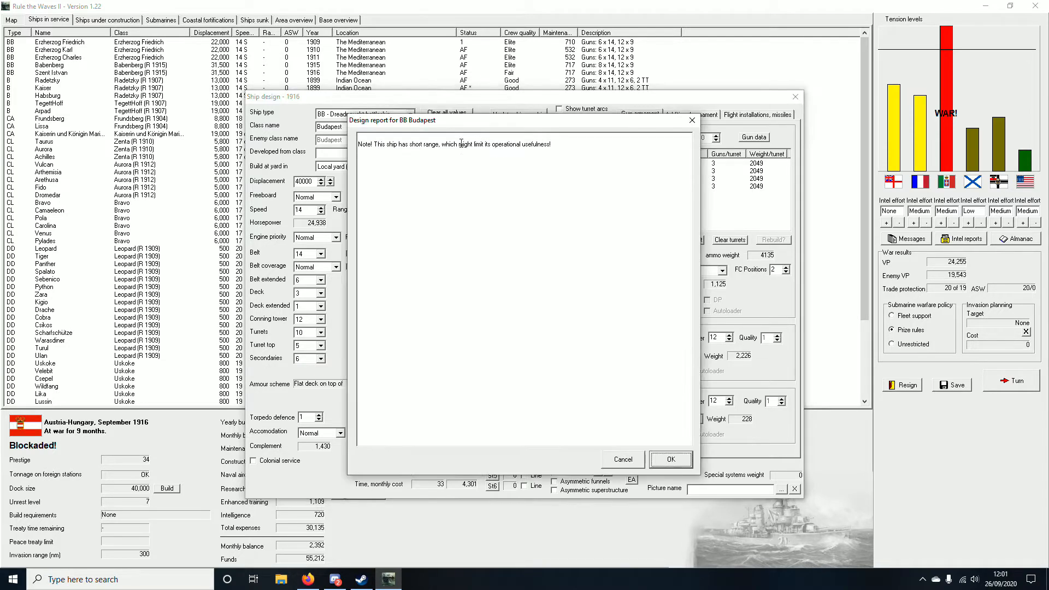
{"action": "left_click", "coordinate": [670, 459]}
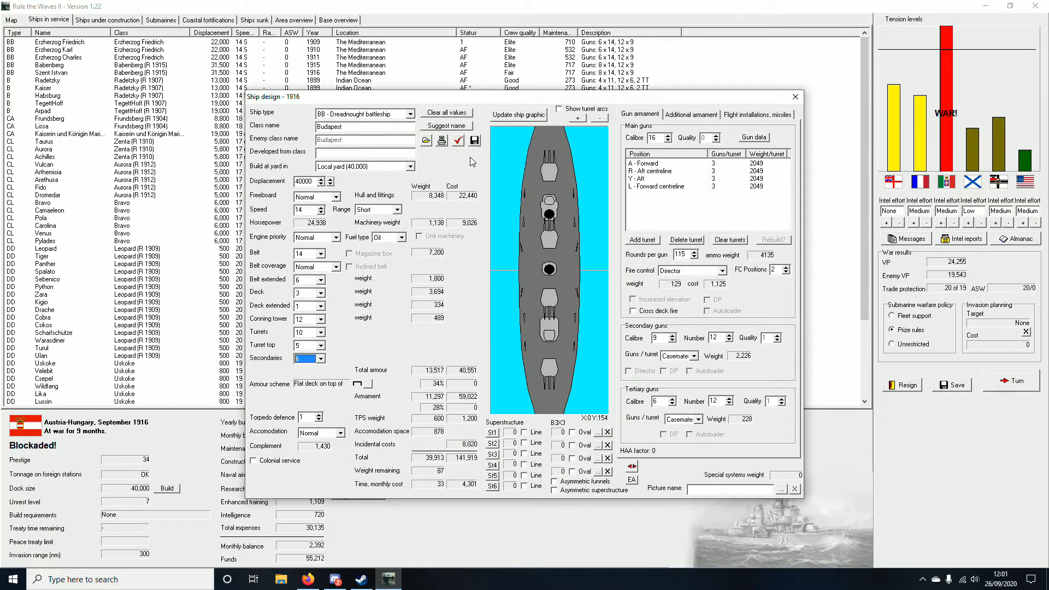
{"action": "left_click", "coordinate": [458, 141]}
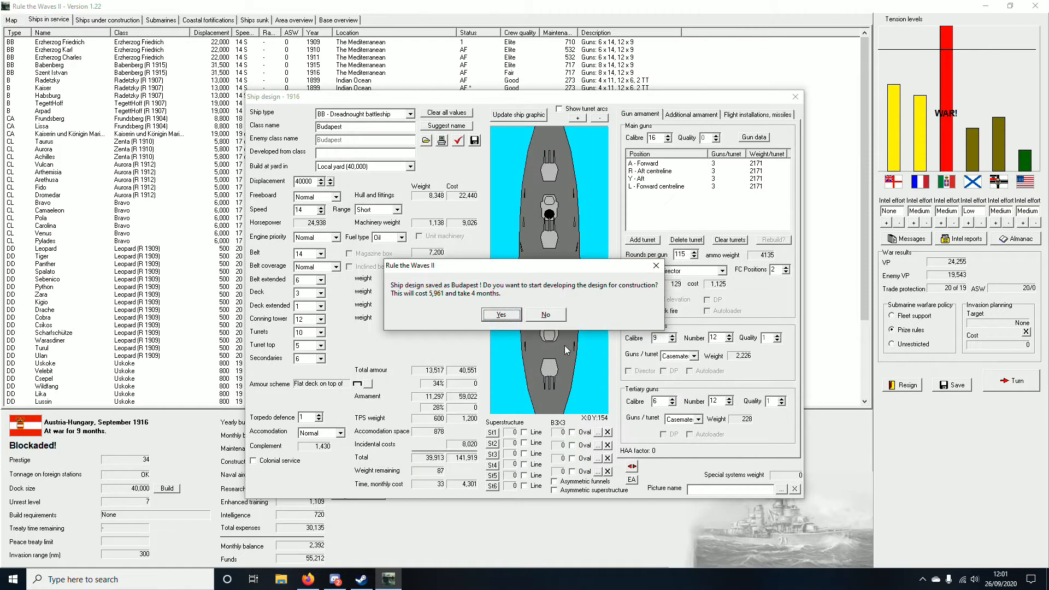
{"action": "left_click", "coordinate": [500, 315]}
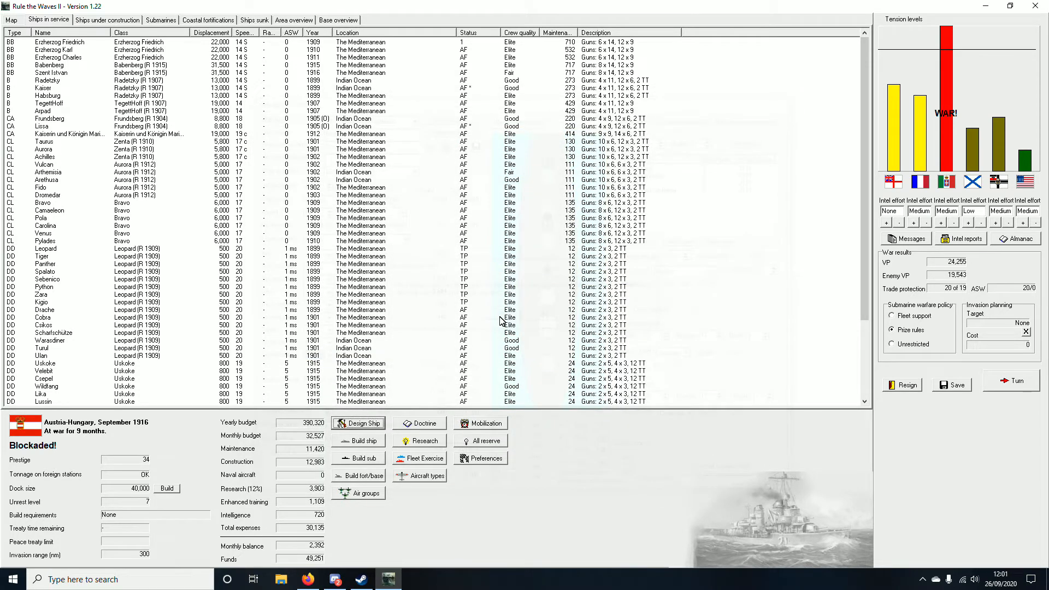
Step: Review the Sankt Georg armoured cruiser in the ships under construction list
{"action": "left_click", "coordinate": [107, 20]}
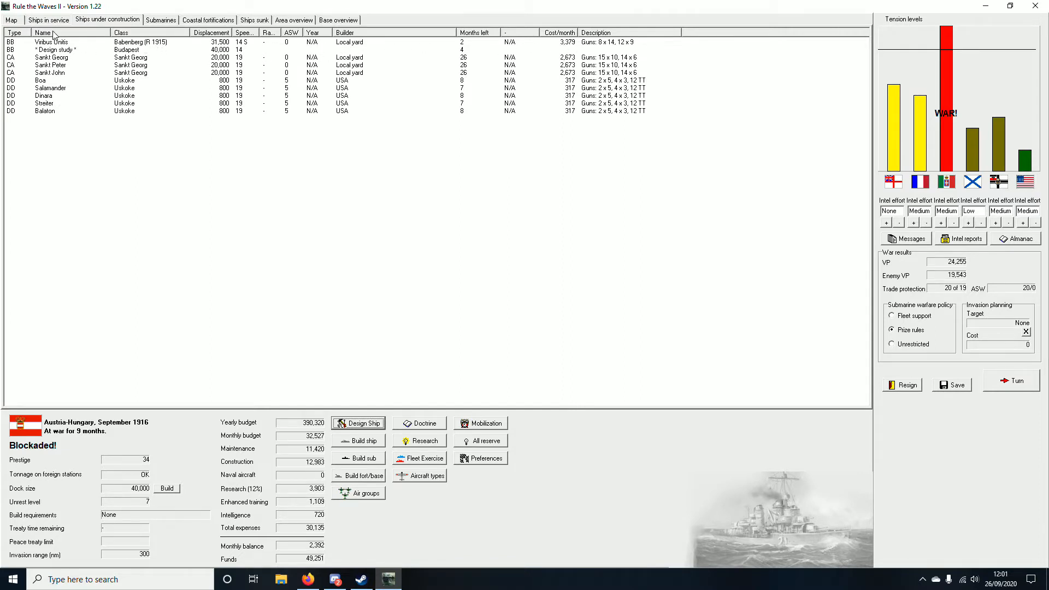
{"action": "mouse_move", "coordinate": [72, 42]}
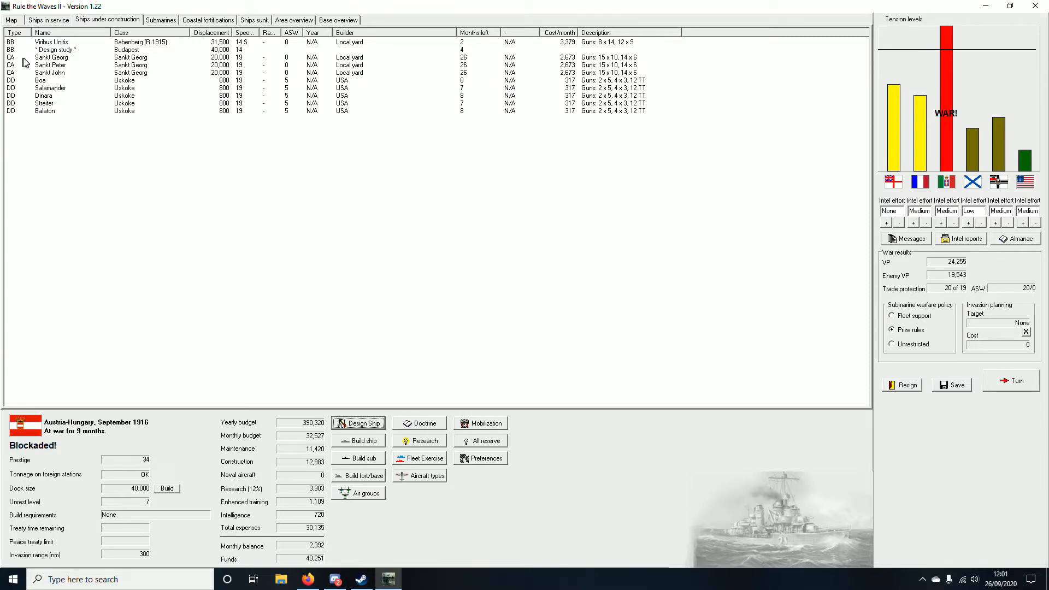
{"action": "left_click", "coordinate": [50, 57]}
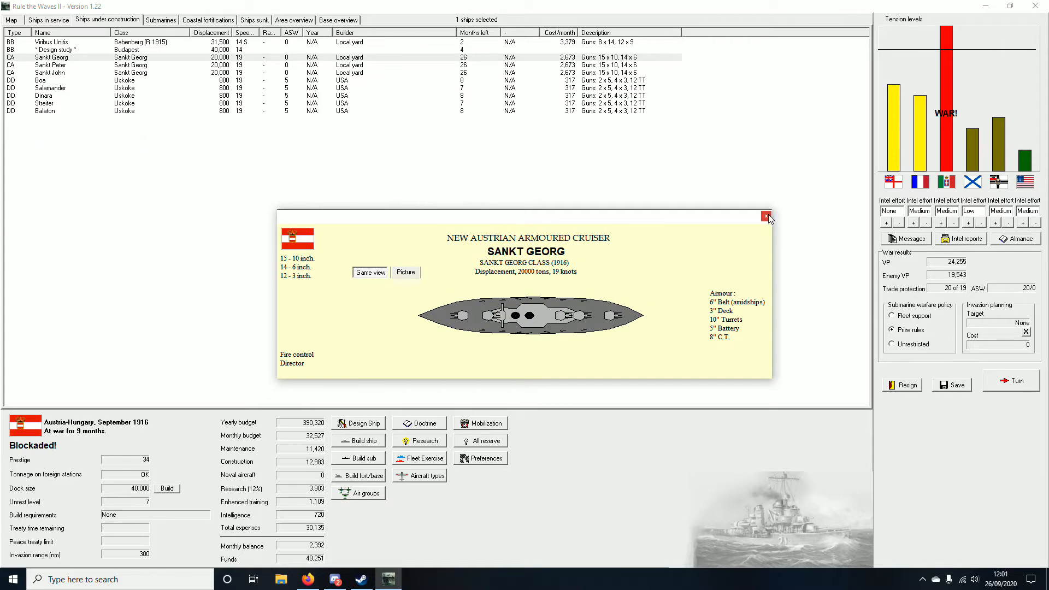
{"action": "left_click", "coordinate": [766, 217]}
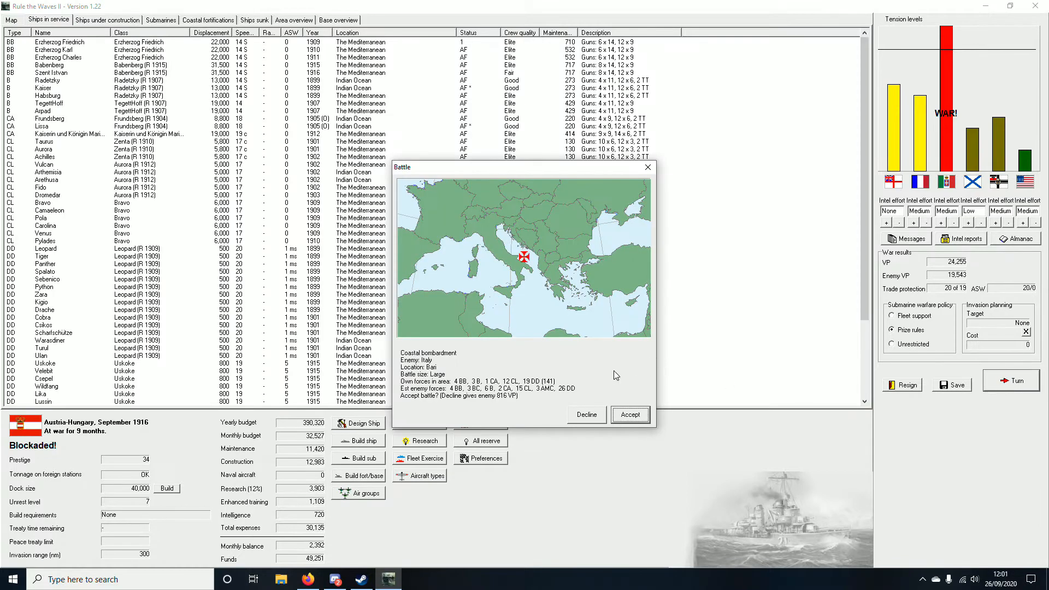
{"action": "mouse_move", "coordinate": [600, 373]}
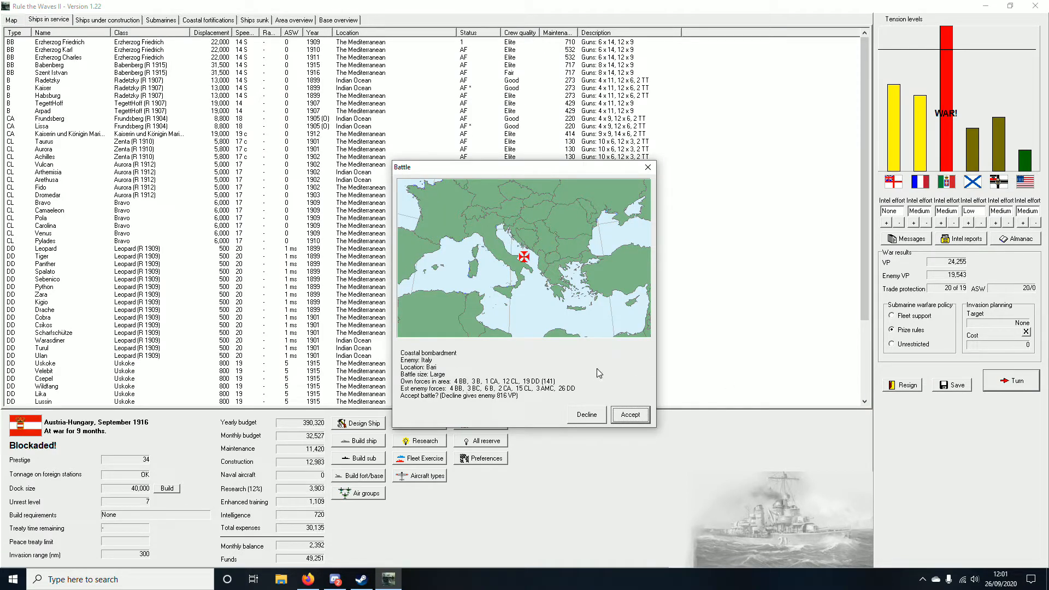
Step: Accept the coastal bombardment battle offer against Italy at Bari
{"action": "left_click", "coordinate": [630, 415]}
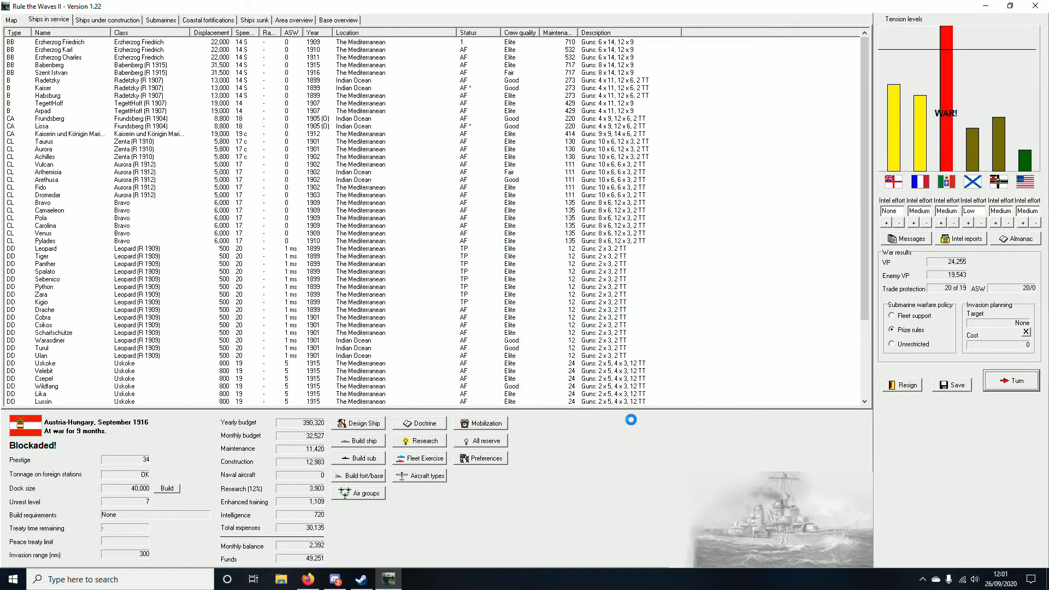
{"action": "left_click", "coordinate": [1011, 380]}
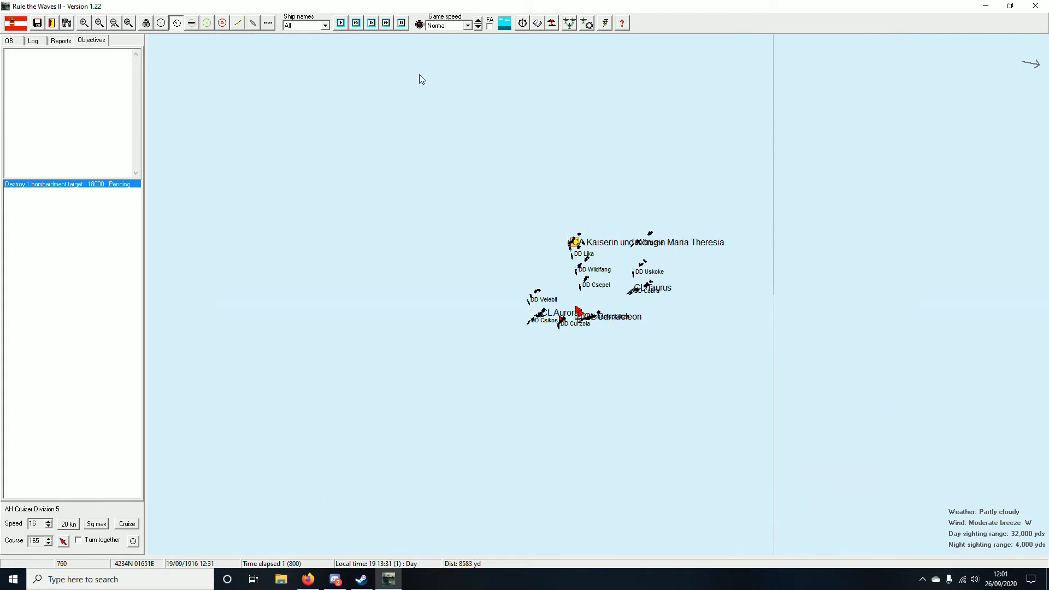
Step: Check the battle objective of destroying one bombardment target
{"action": "left_click", "coordinate": [472, 25]}
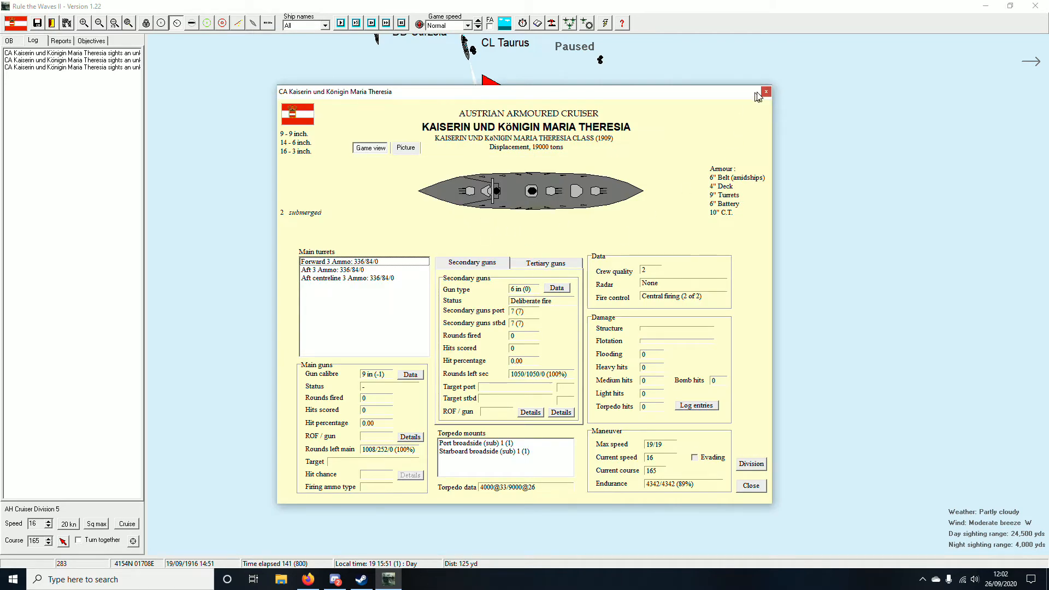
Step: Close the Kaiserin und Königin Maria Theresia ship details and let the battle run
{"action": "left_click", "coordinate": [765, 92]}
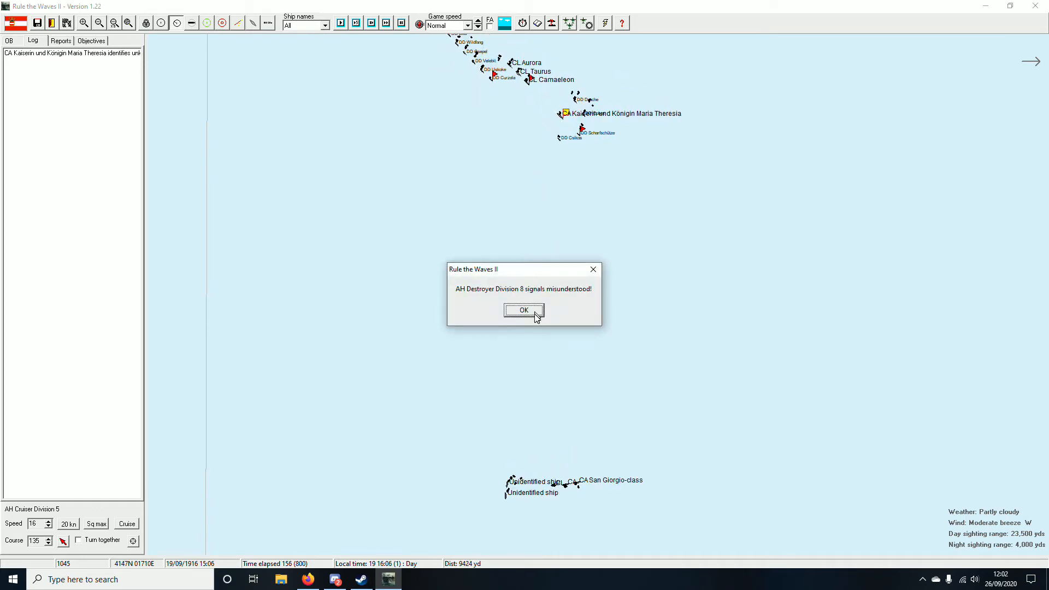
Step: Dismiss the misunderstood signals notice and run the battle until the torpedo hit
{"action": "left_click", "coordinate": [524, 310]}
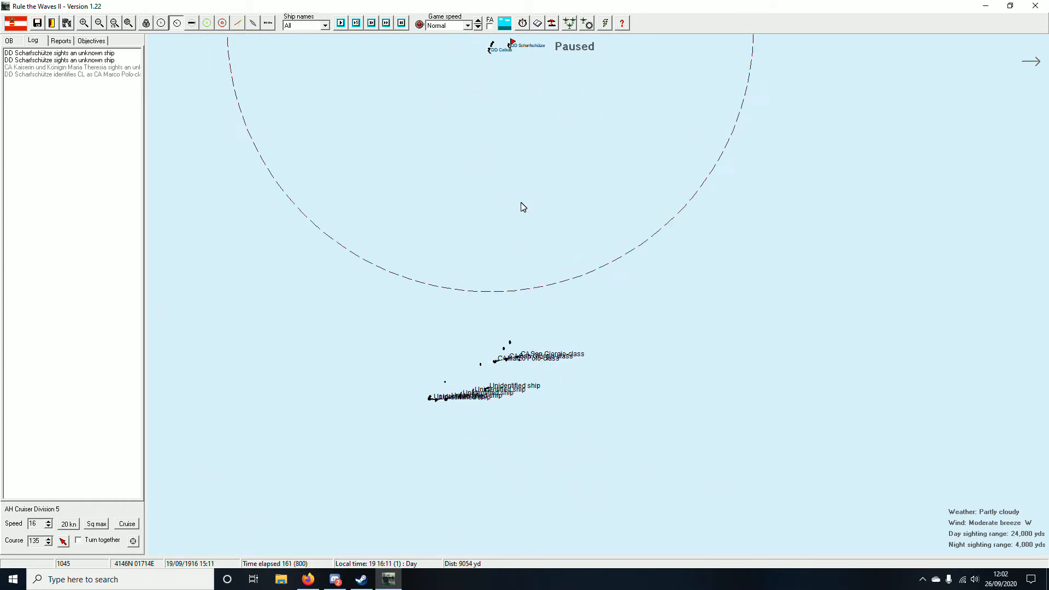
{"action": "left_click", "coordinate": [339, 23]}
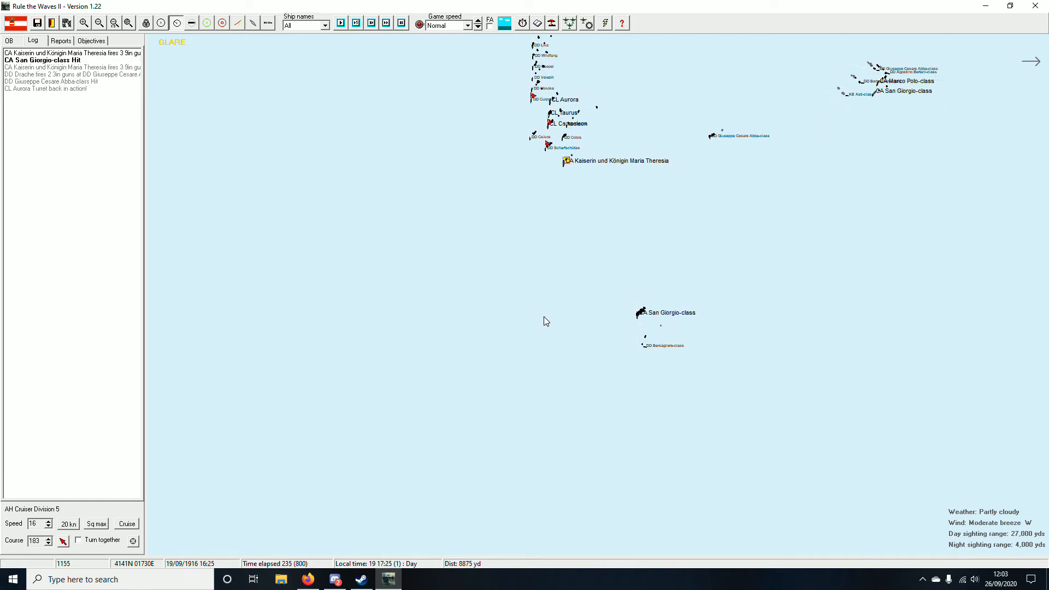
{"action": "left_click", "coordinate": [355, 22]}
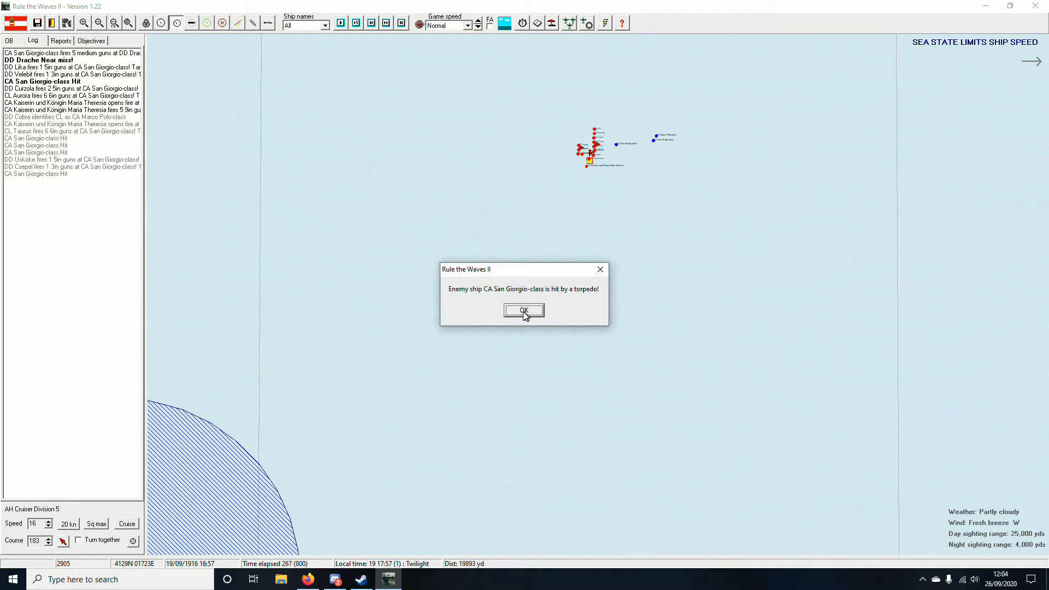
Step: Dismiss both torpedo hit notices and set the battle speed to Fast
{"action": "left_click", "coordinate": [523, 311]}
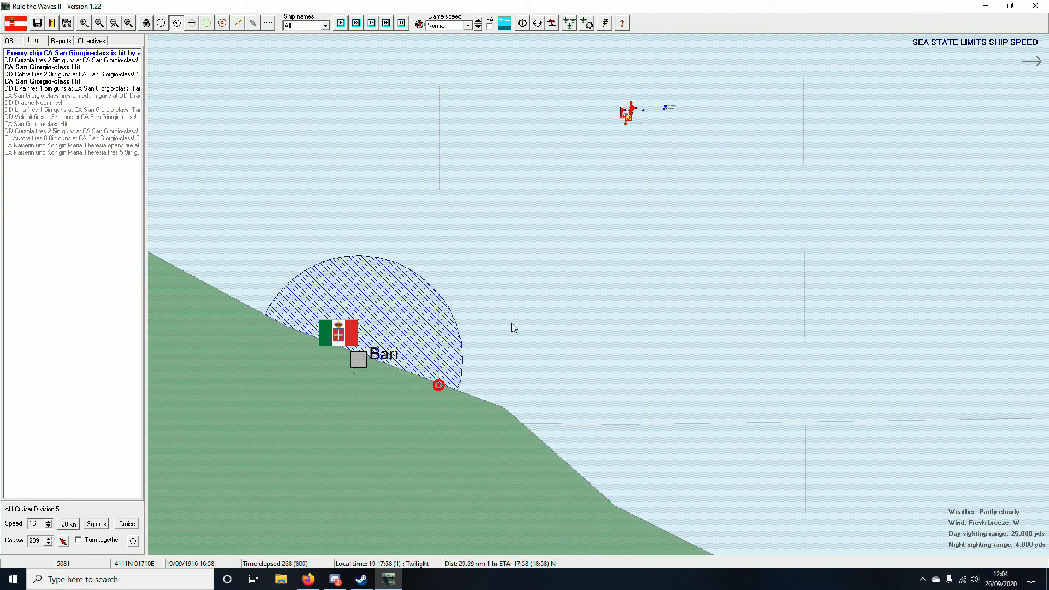
{"action": "left_click", "coordinate": [476, 25]}
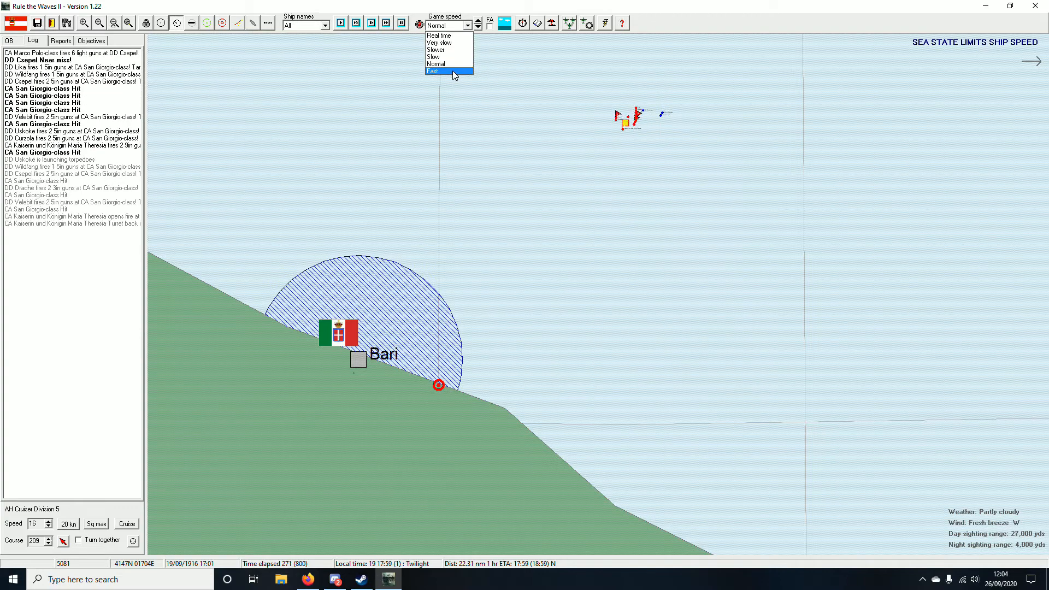
{"action": "left_click", "coordinate": [433, 72]}
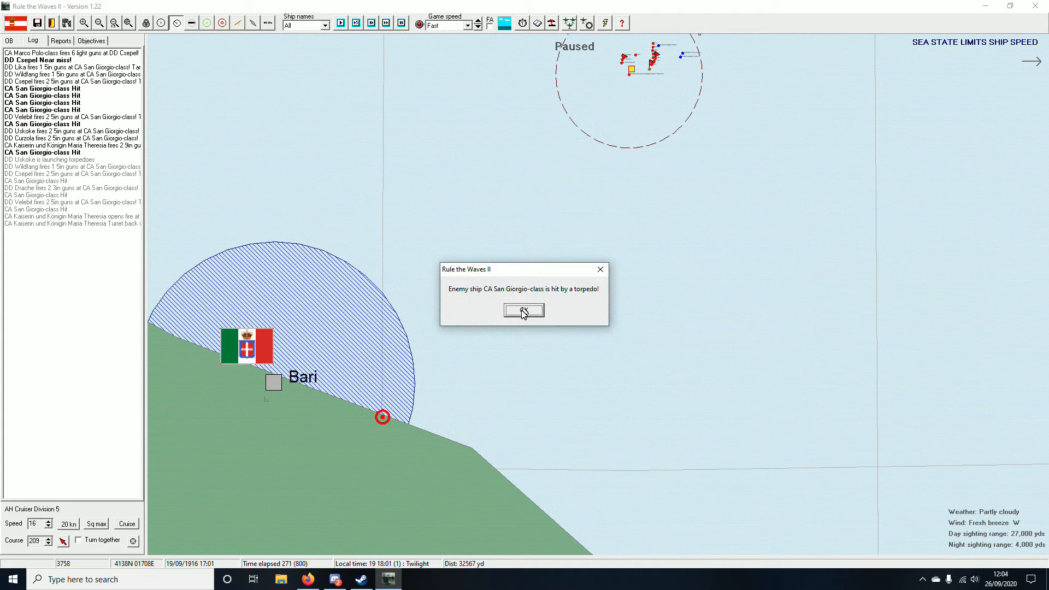
{"action": "left_click", "coordinate": [523, 311]}
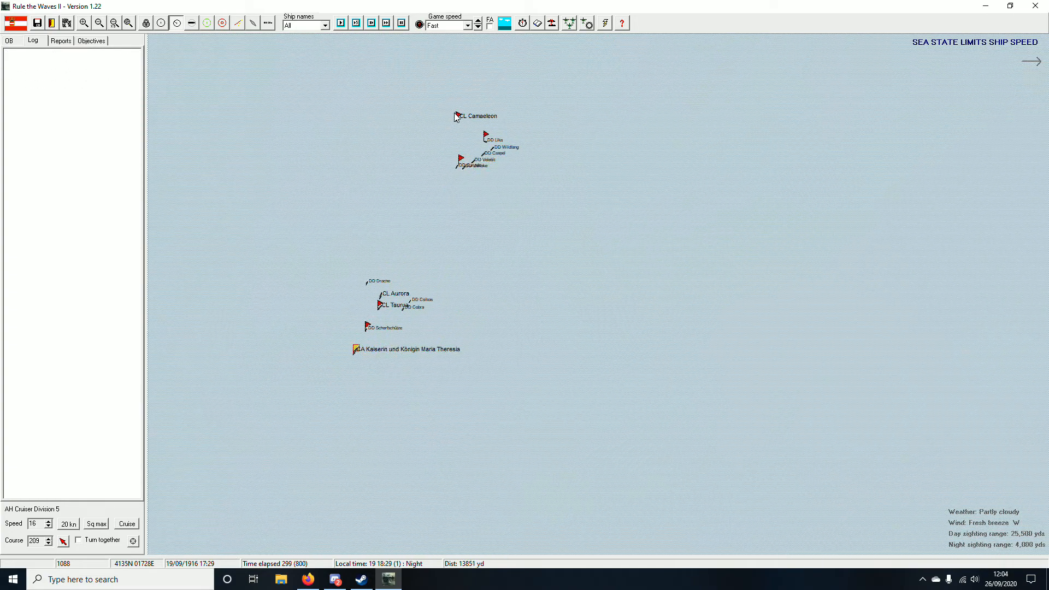
Step: Review the cruiser Camaeleon's details and close the Lika division orders
{"action": "left_click", "coordinate": [456, 116]}
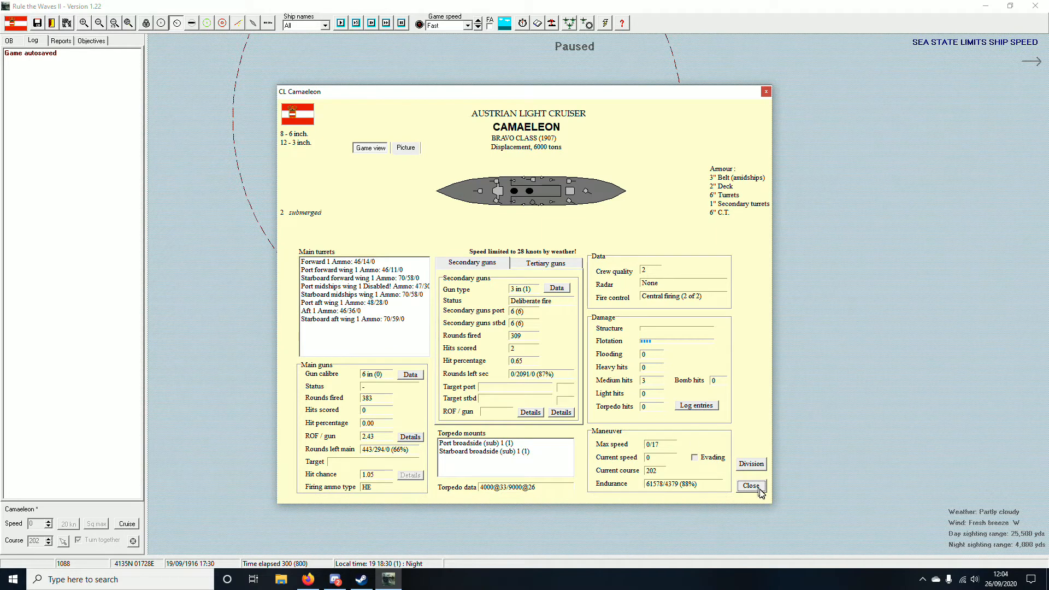
{"action": "left_click", "coordinate": [750, 486]}
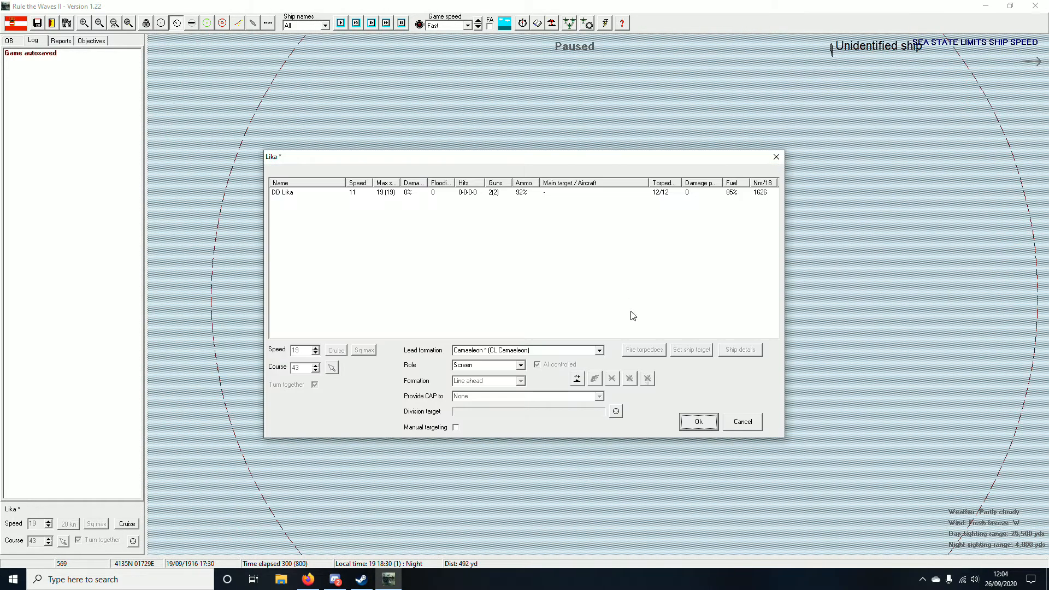
{"action": "left_click", "coordinate": [699, 422]}
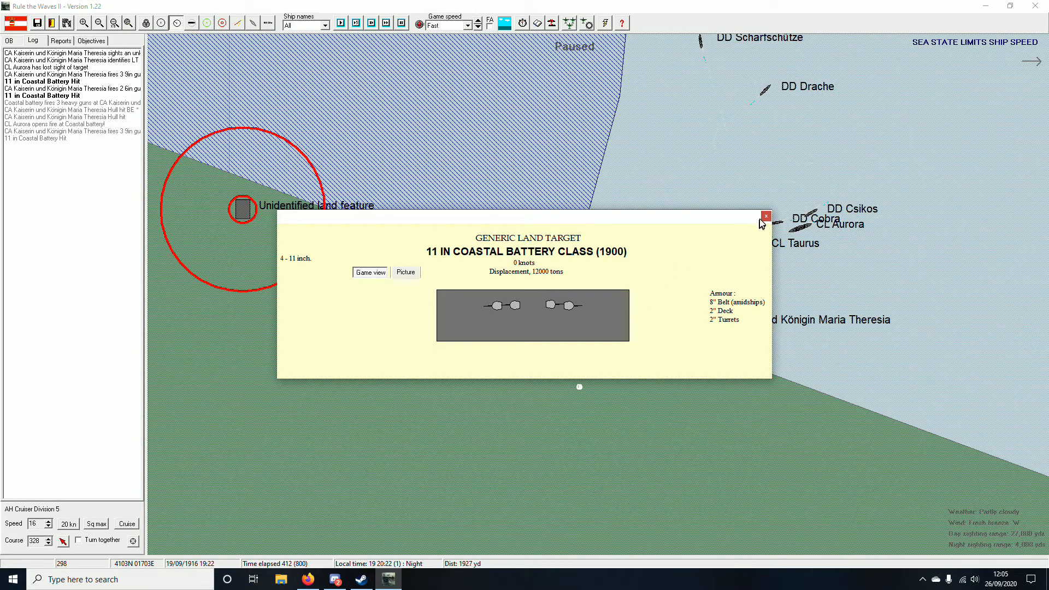
Step: Run the Bari battle to 20:37, rechecking the coastal battery and acknowledging Maria Theresia's ammunition warning
{"action": "left_click", "coordinate": [766, 217]}
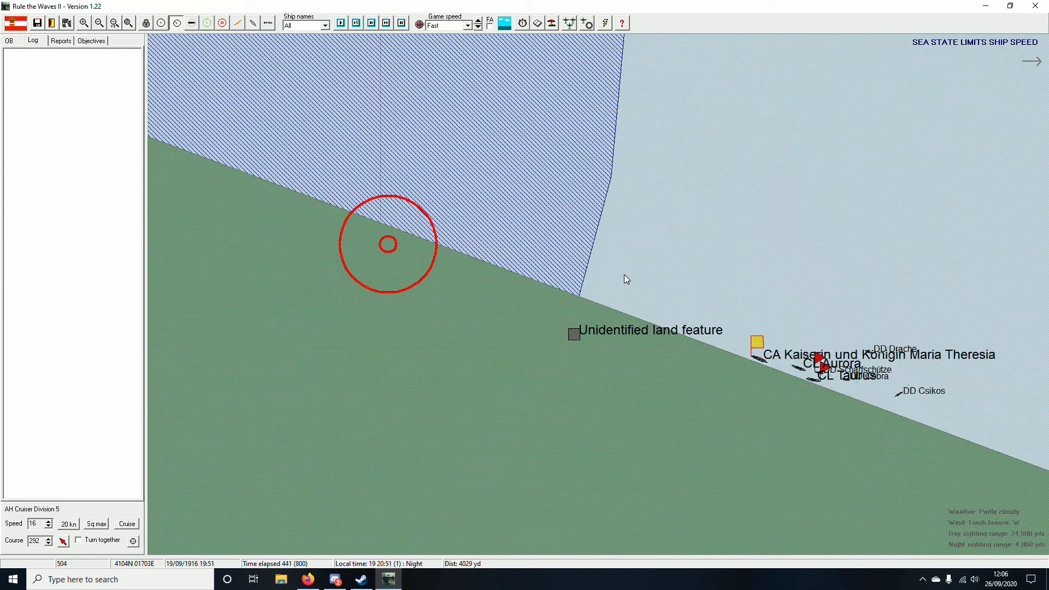
{"action": "left_click", "coordinate": [387, 25]}
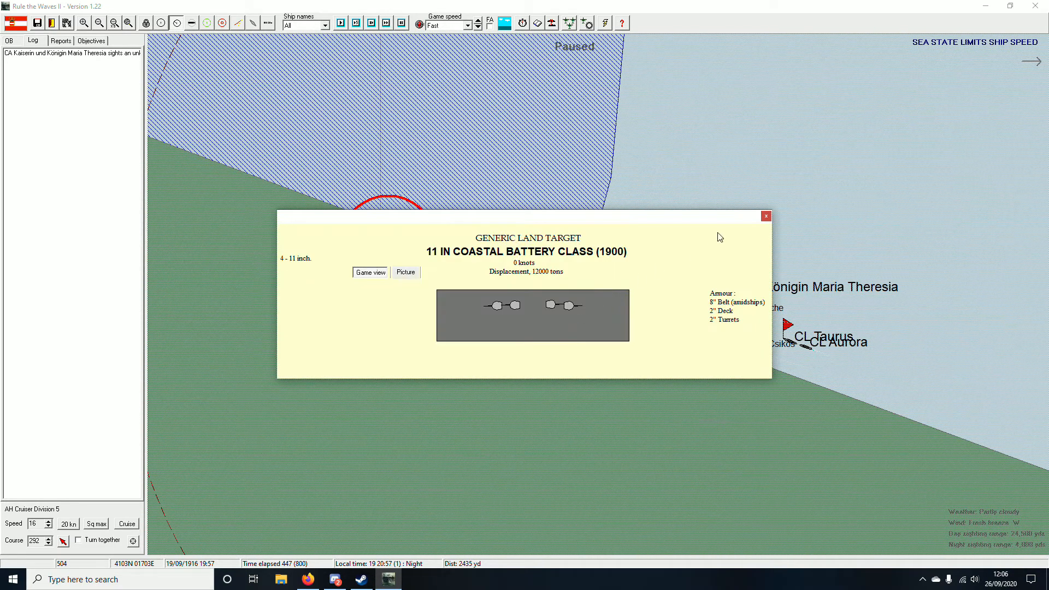
{"action": "left_click", "coordinate": [765, 217]}
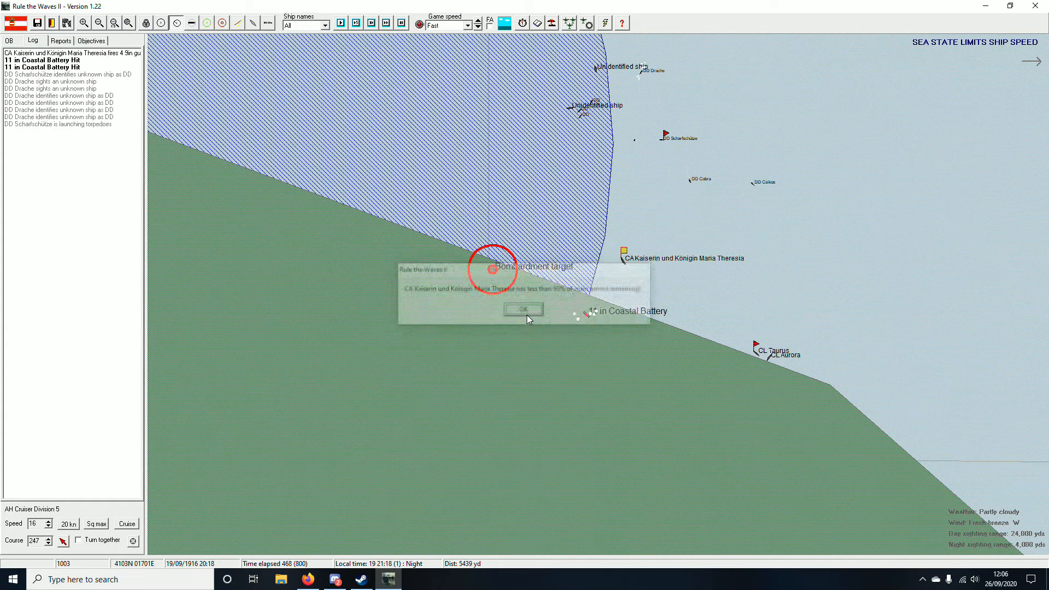
{"action": "left_click", "coordinate": [524, 310]}
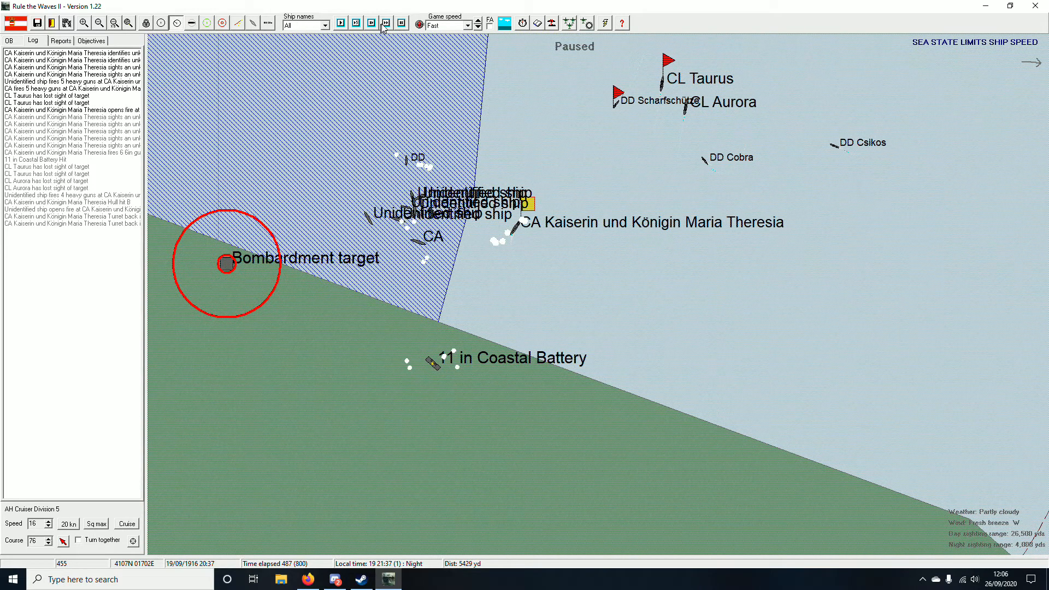
Step: Advance the Bari battle to 21:57 as a Lepanto-class battlecruiser joins, reaching Drache's orders
{"action": "left_click", "coordinate": [386, 23]}
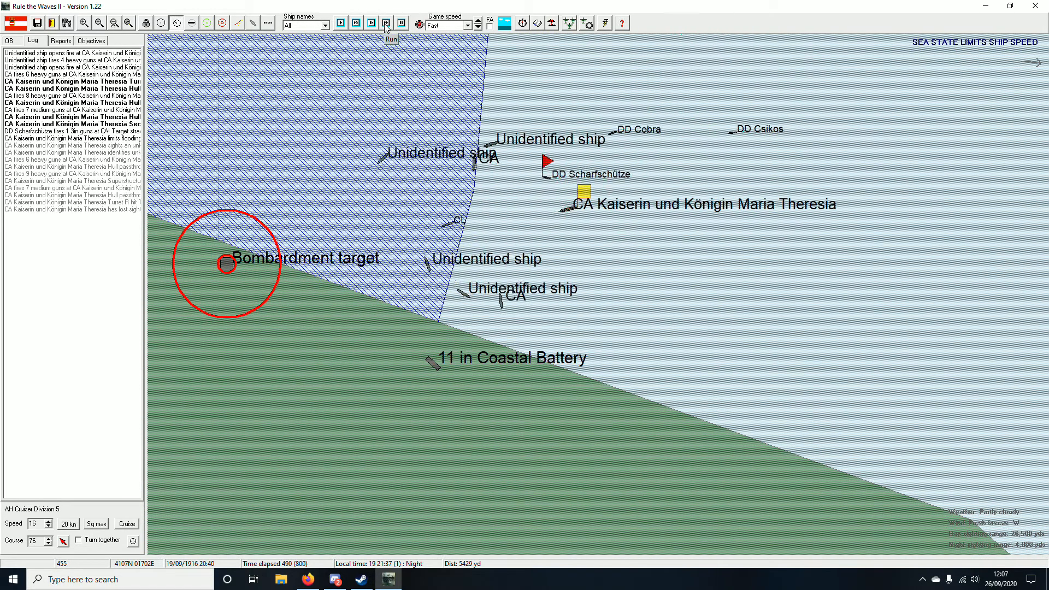
{"action": "left_click", "coordinate": [391, 32]}
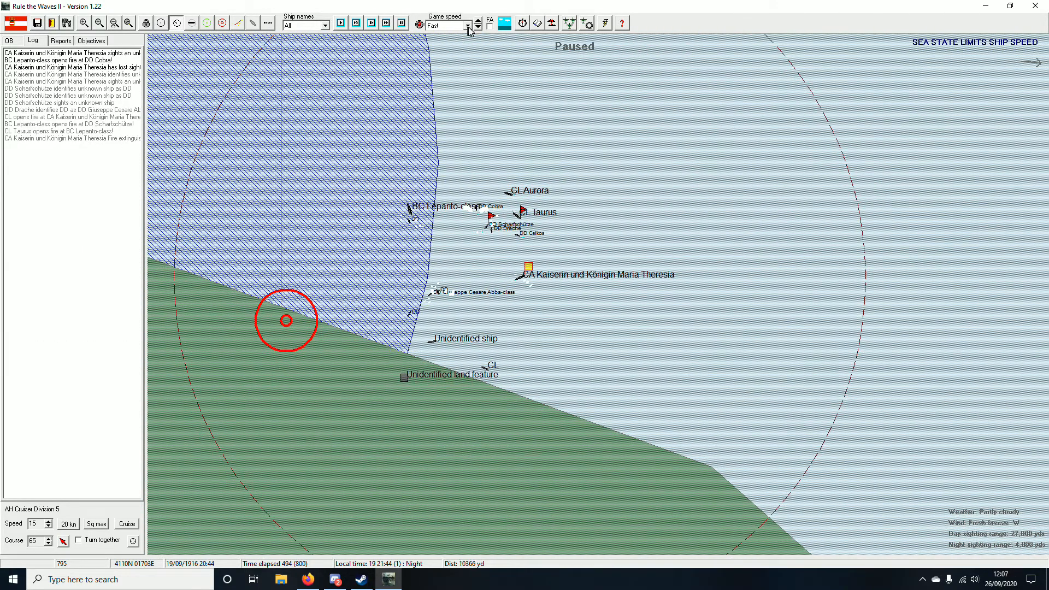
{"action": "left_click", "coordinate": [386, 23]}
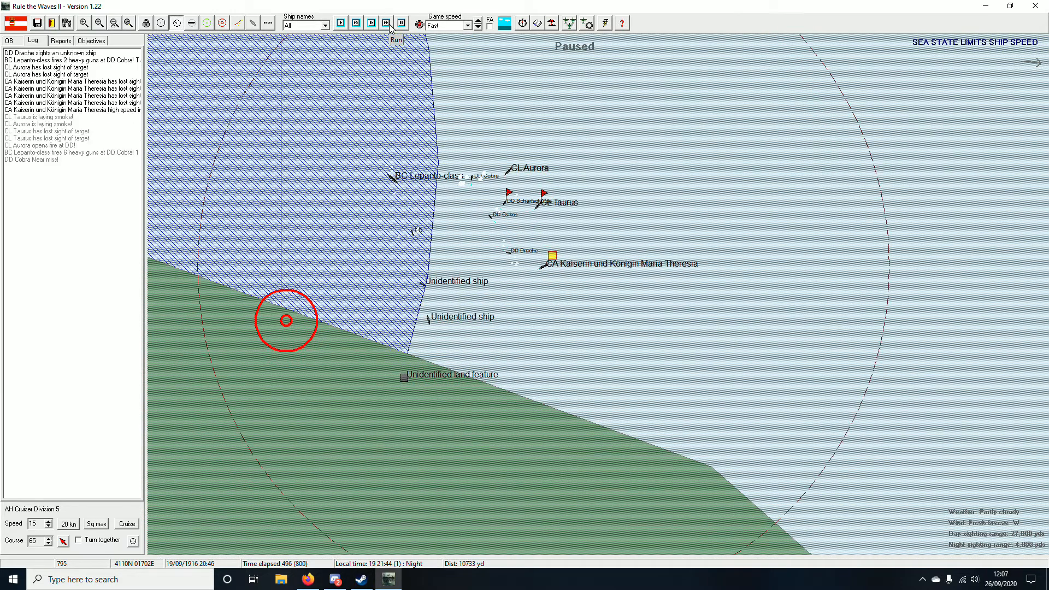
{"action": "left_click", "coordinate": [401, 23]}
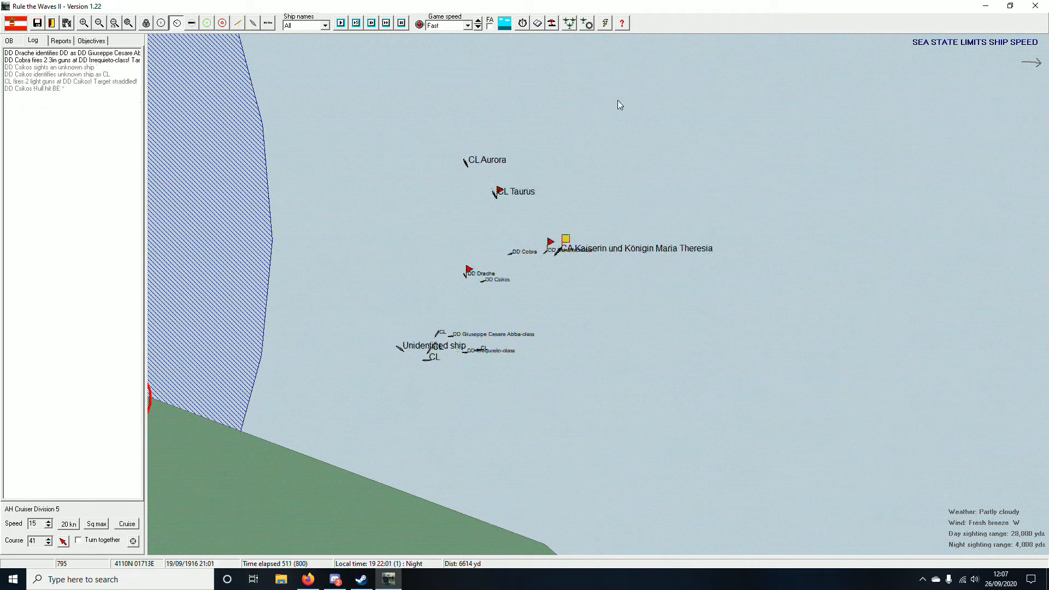
{"action": "left_click", "coordinate": [386, 23]}
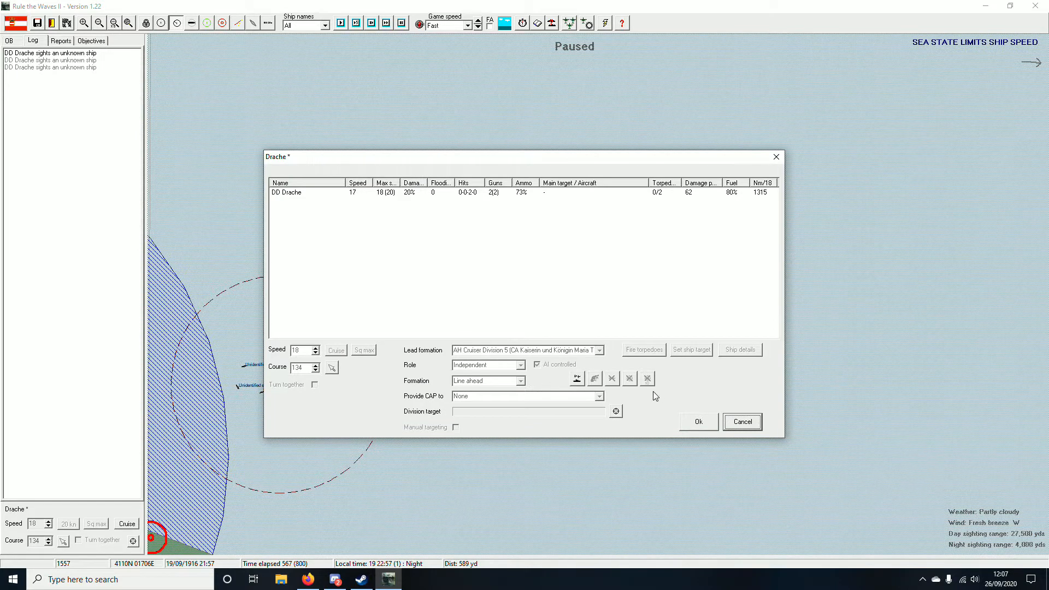
Step: Close Drache's orders and run the night action on to 23:56
{"action": "left_click", "coordinate": [741, 422]}
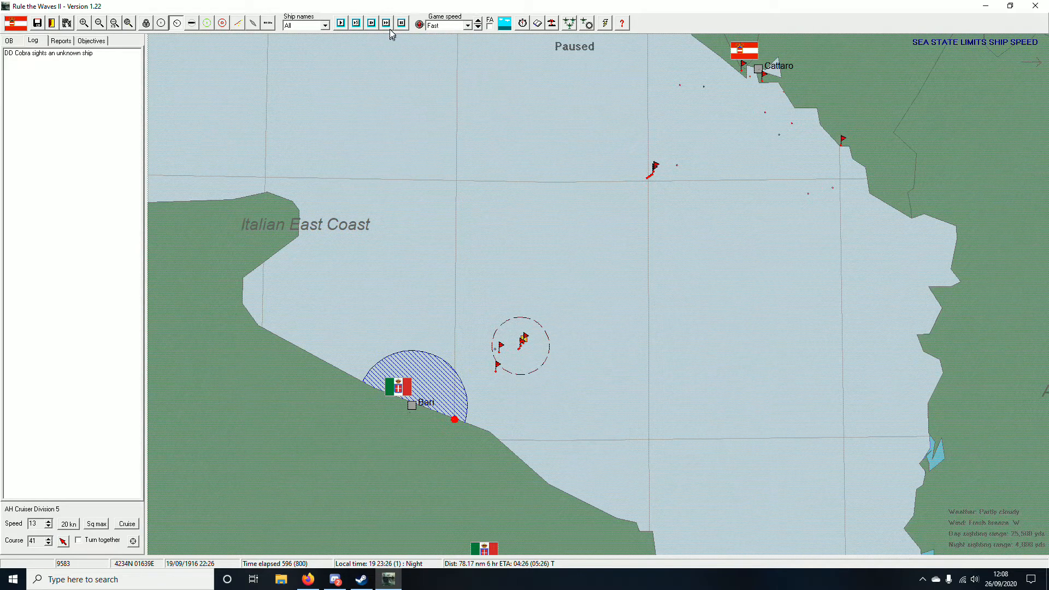
{"action": "left_click", "coordinate": [385, 23]}
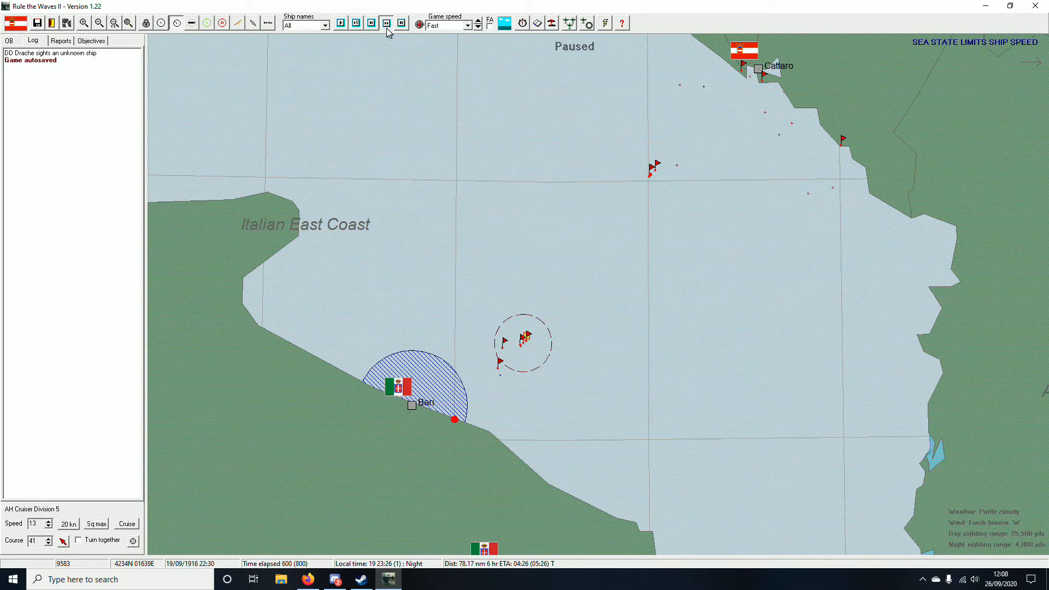
{"action": "left_click", "coordinate": [385, 23]}
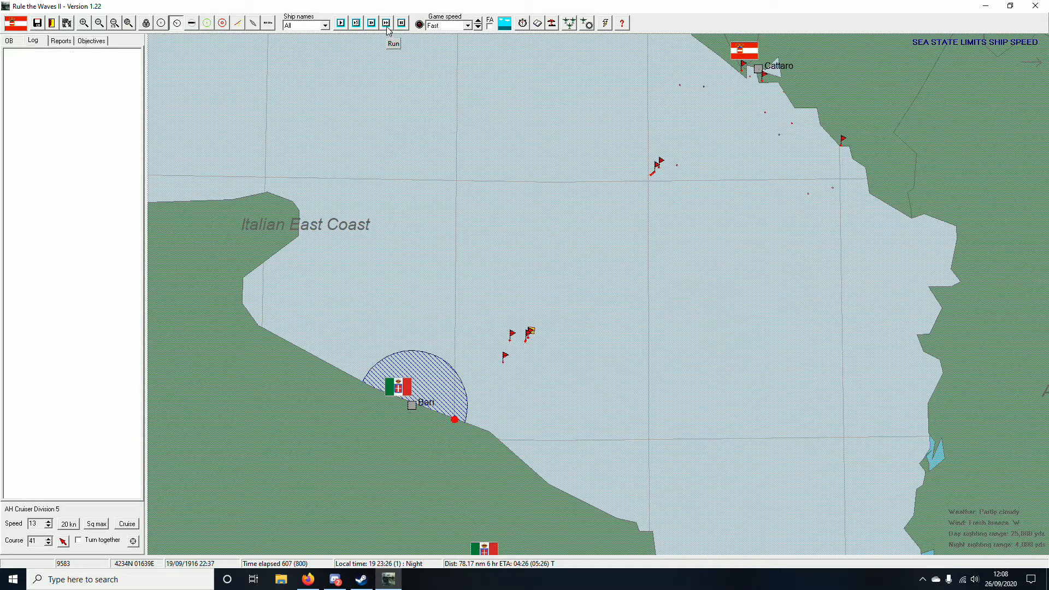
{"action": "left_click", "coordinate": [394, 23]}
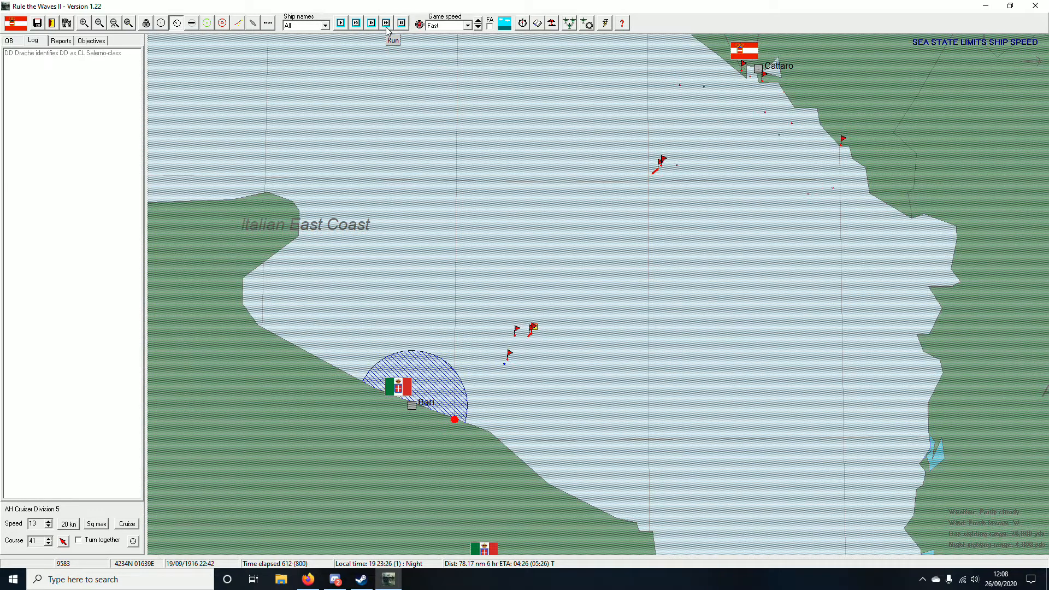
{"action": "left_click", "coordinate": [392, 34]}
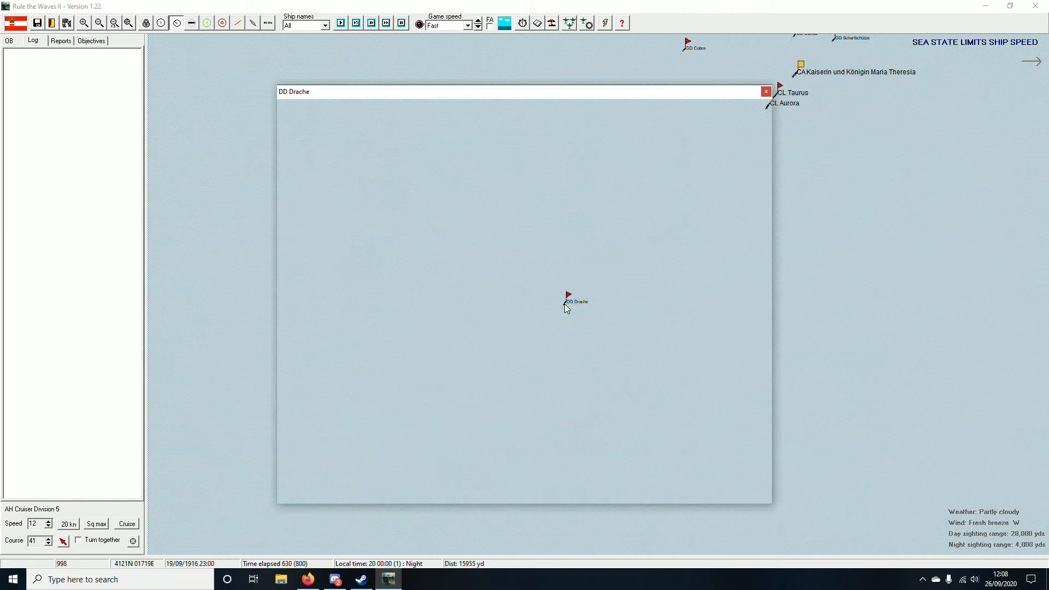
Step: Check Drache's damage report showing its forward turret destroyed, then close it
{"action": "left_click", "coordinate": [568, 302]}
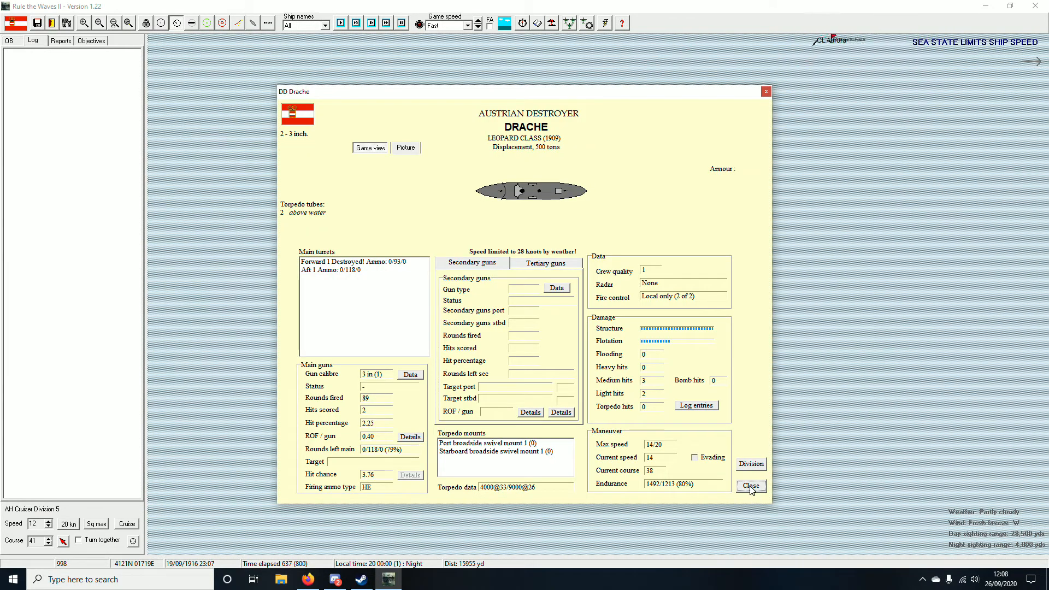
{"action": "left_click", "coordinate": [750, 485]}
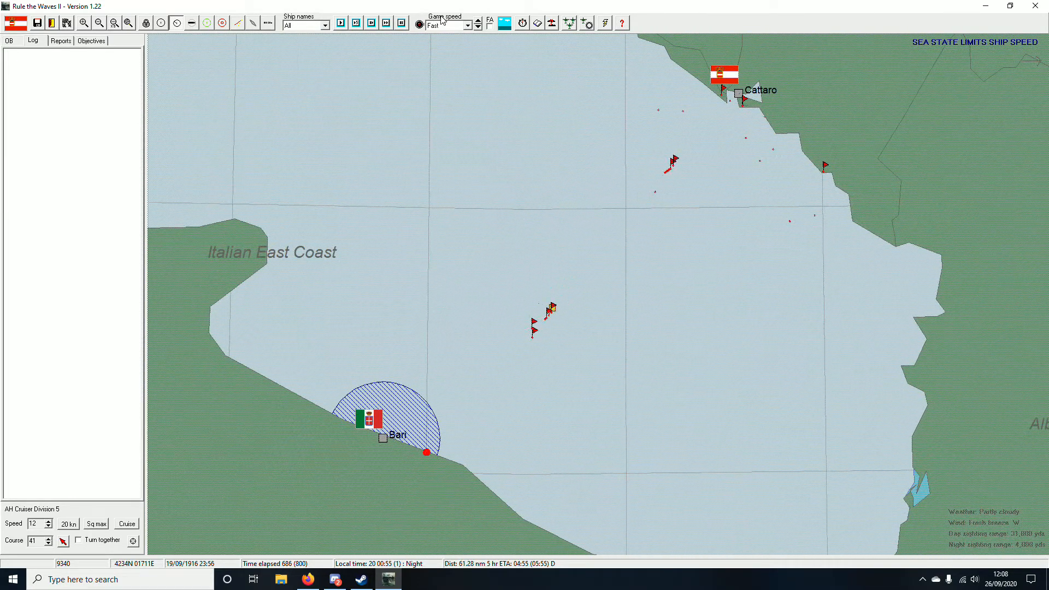
Step: Run the battle at Ultra fast speed to its end and close the sinking Maria Theresia's details
{"action": "left_click", "coordinate": [478, 22]}
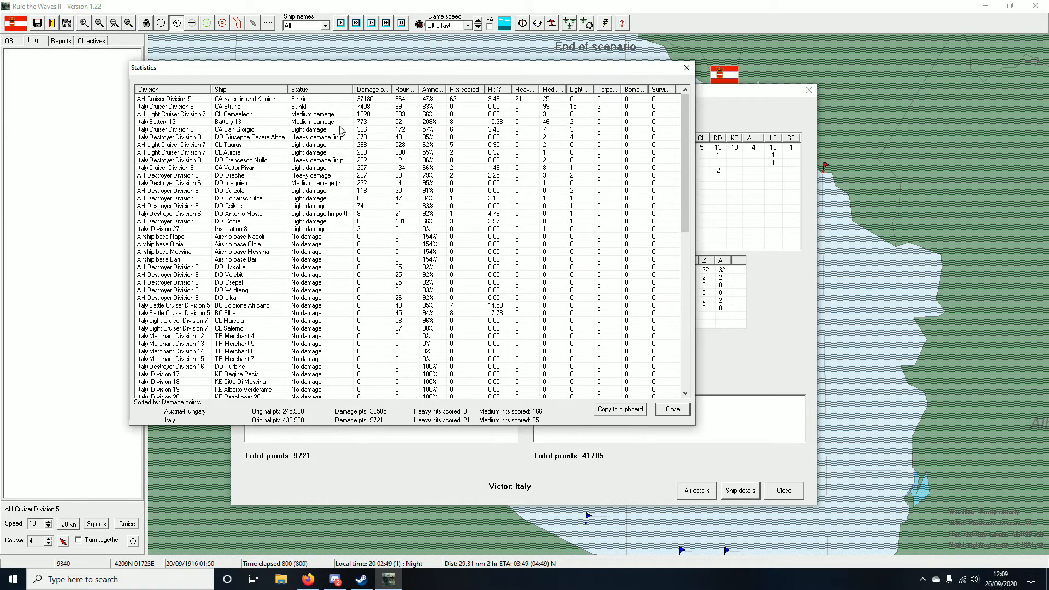
{"action": "mouse_move", "coordinate": [291, 141]}
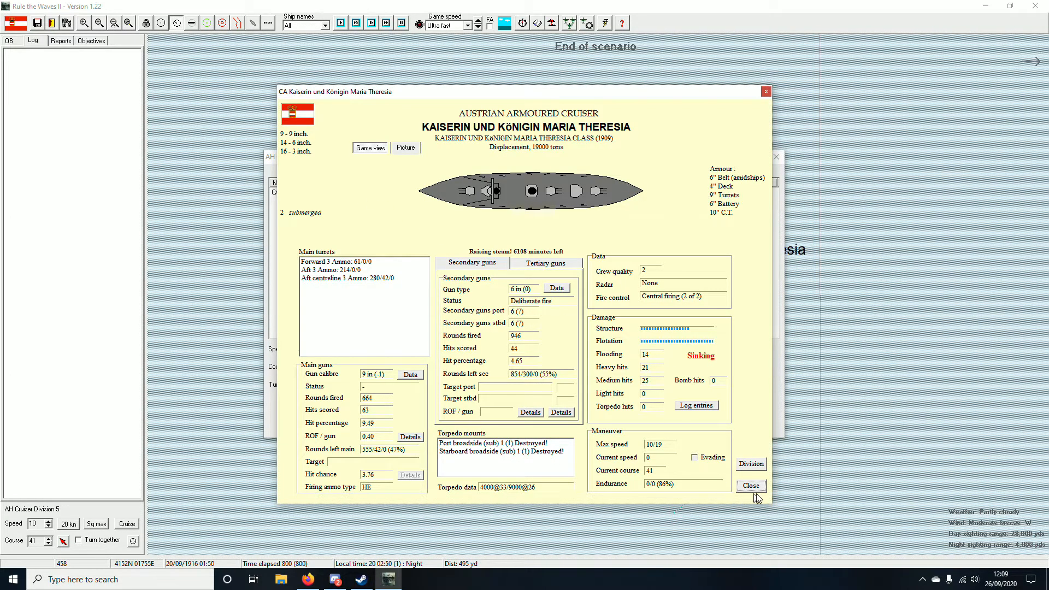
{"action": "left_click", "coordinate": [749, 485]}
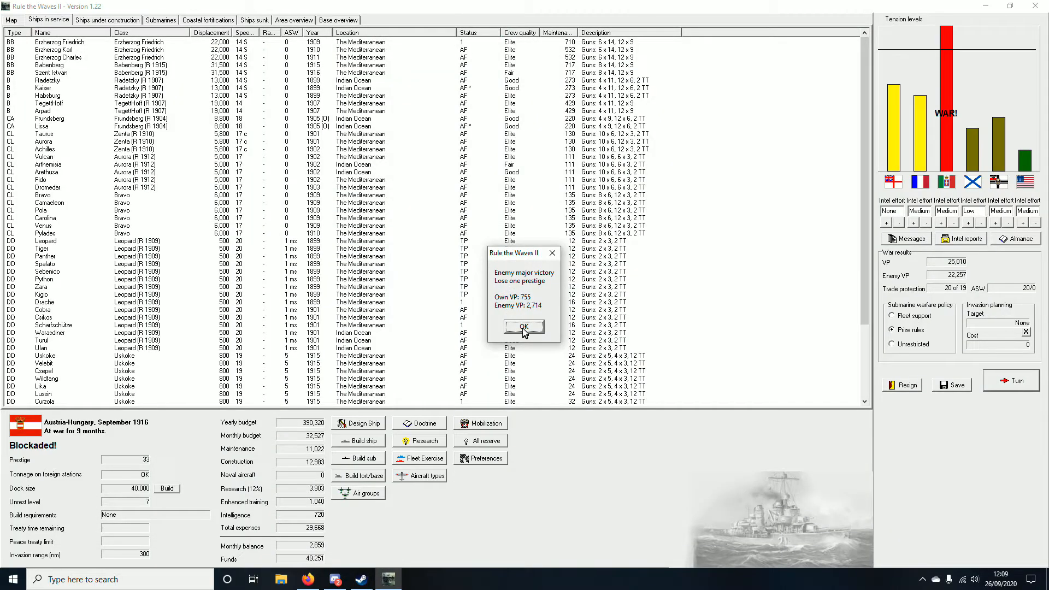
Step: Acknowledge the major victory, Rhodes 20 VP loss and Erzherzog Friedrich torpedo notices, reaching October 1916
{"action": "left_click", "coordinate": [523, 327]}
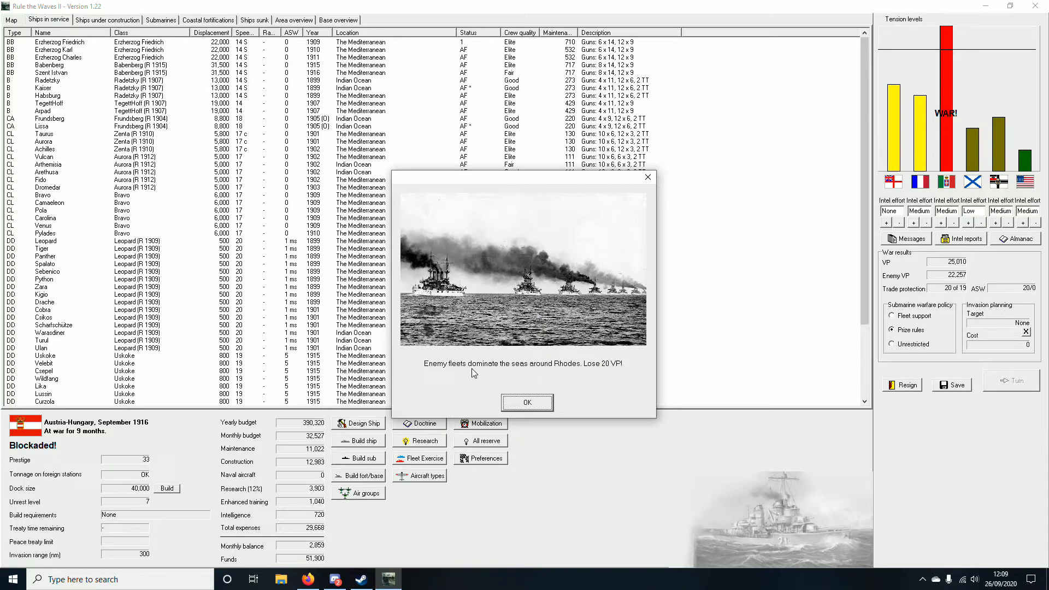
{"action": "left_click", "coordinate": [525, 402]}
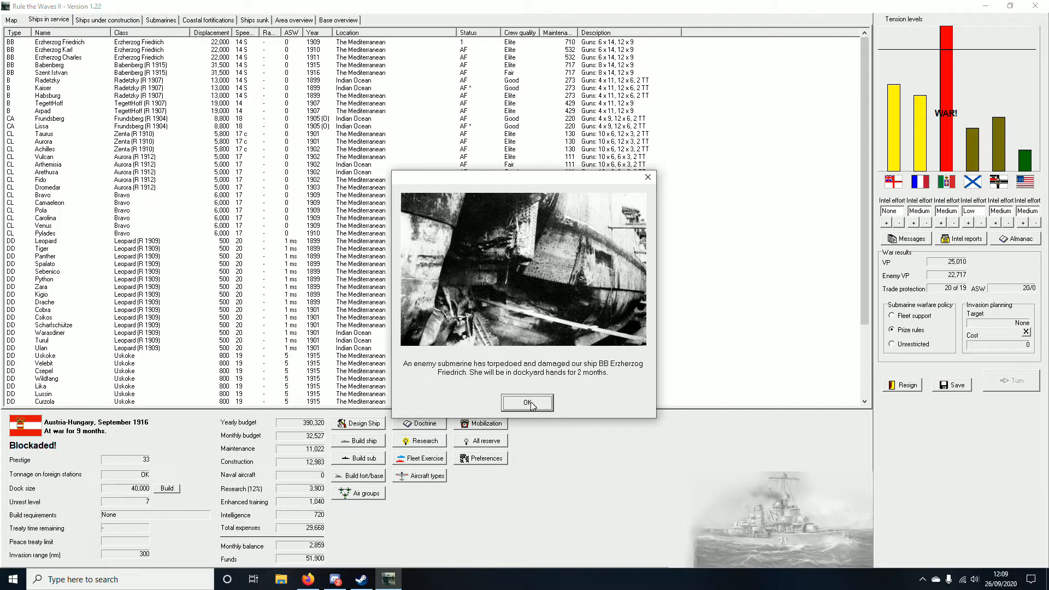
{"action": "left_click", "coordinate": [527, 403]}
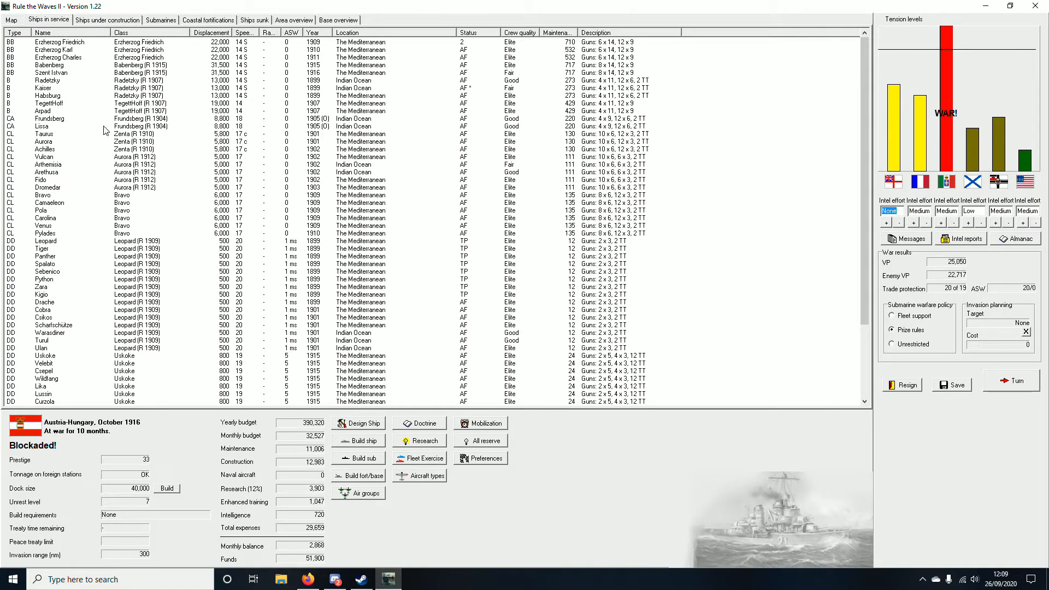
{"action": "mouse_move", "coordinate": [79, 135]}
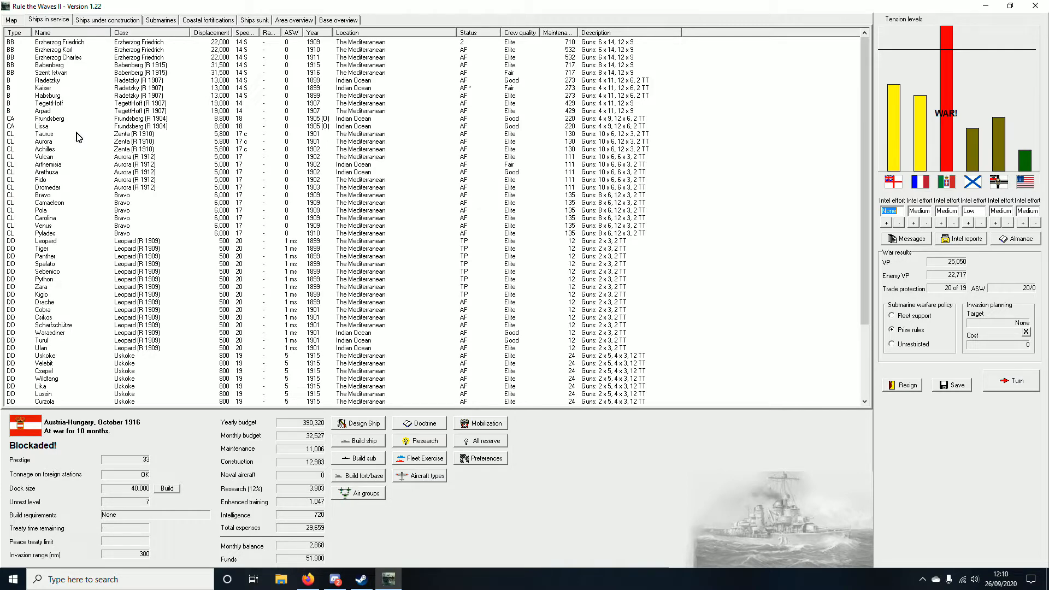
{"action": "mouse_move", "coordinate": [48, 130]}
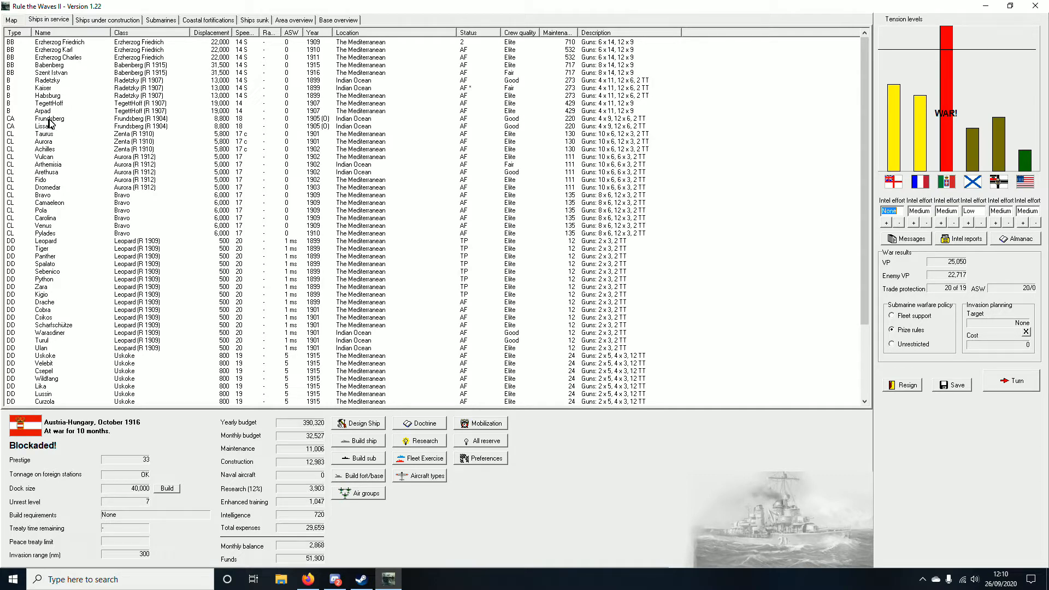
{"action": "mouse_move", "coordinate": [107, 25]}
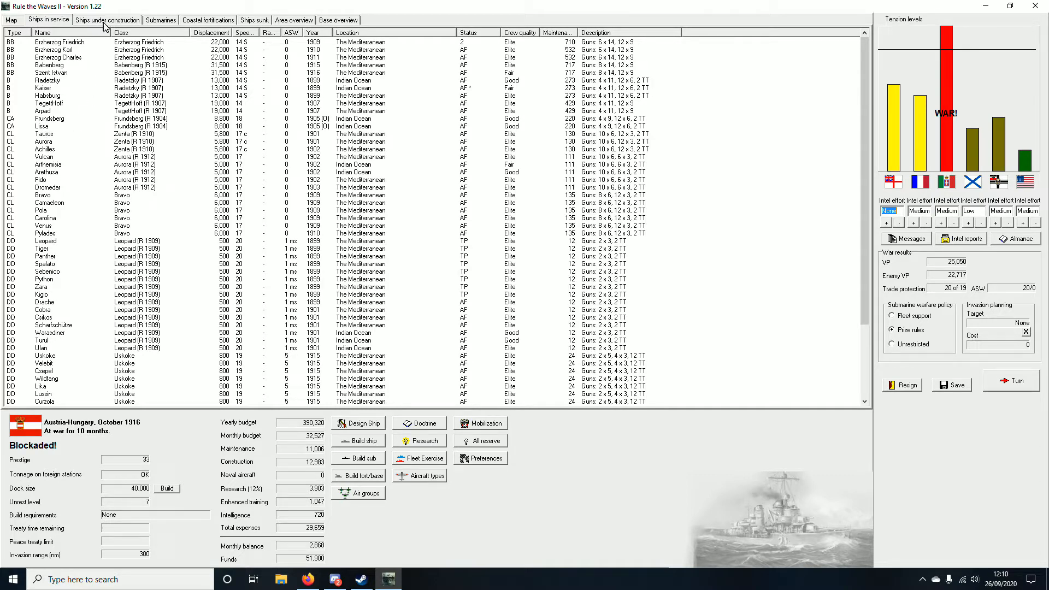
Step: Advance the turn until the Southern Adriatic fleet battle against Italy is offered
{"action": "left_click", "coordinate": [1010, 382]}
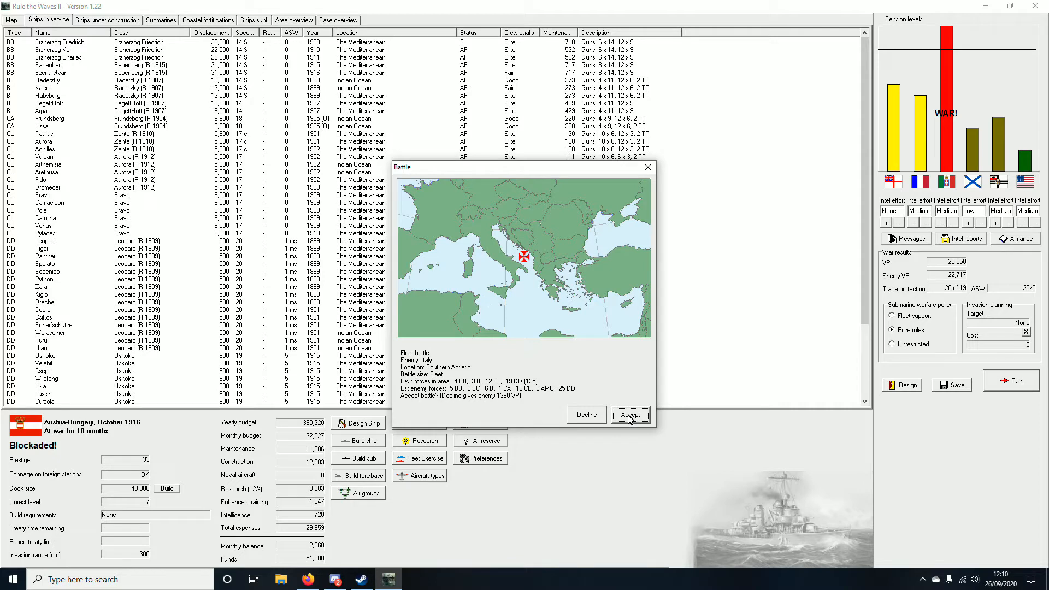
Step: Accept the Southern Adriatic fleet battle against Italy
{"action": "left_click", "coordinate": [629, 414]}
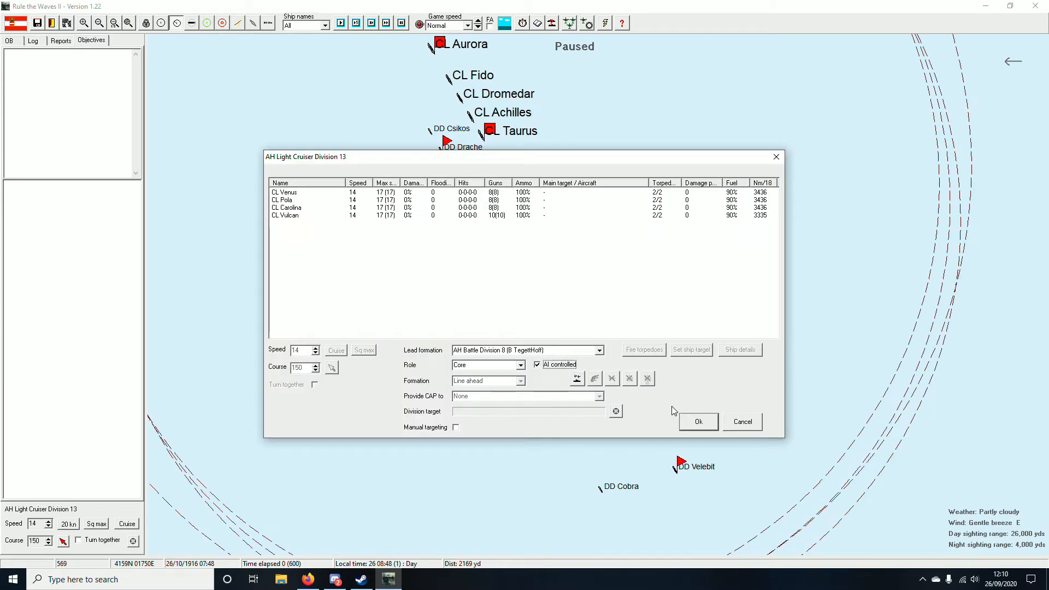
Step: Confirm Division 13's orders and give Light Cruiser Division 5 the Support role
{"action": "left_click", "coordinate": [537, 365]}
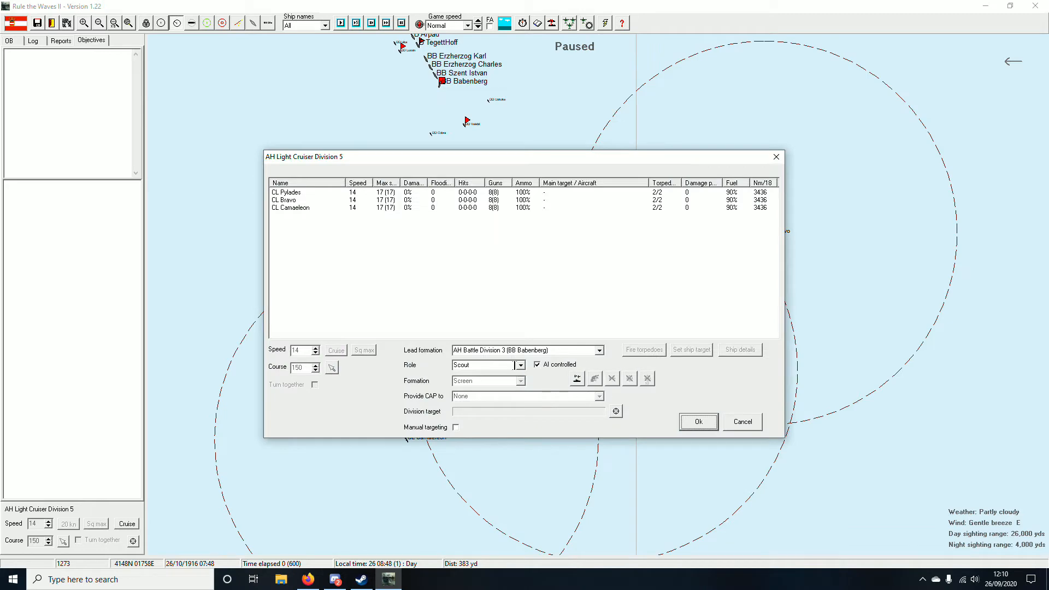
{"action": "left_click", "coordinate": [485, 365]}
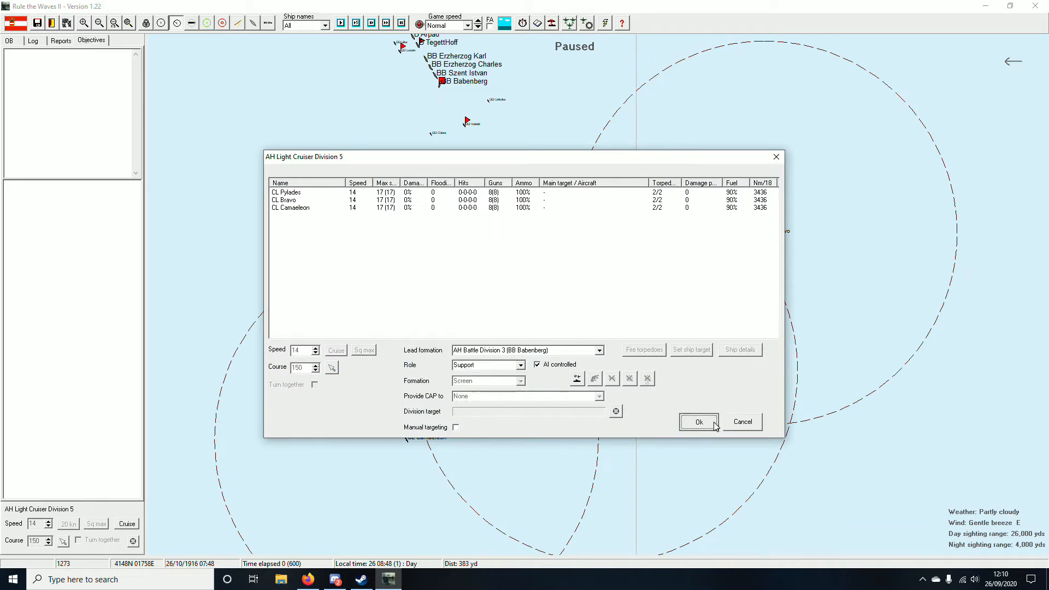
{"action": "left_click", "coordinate": [699, 422]}
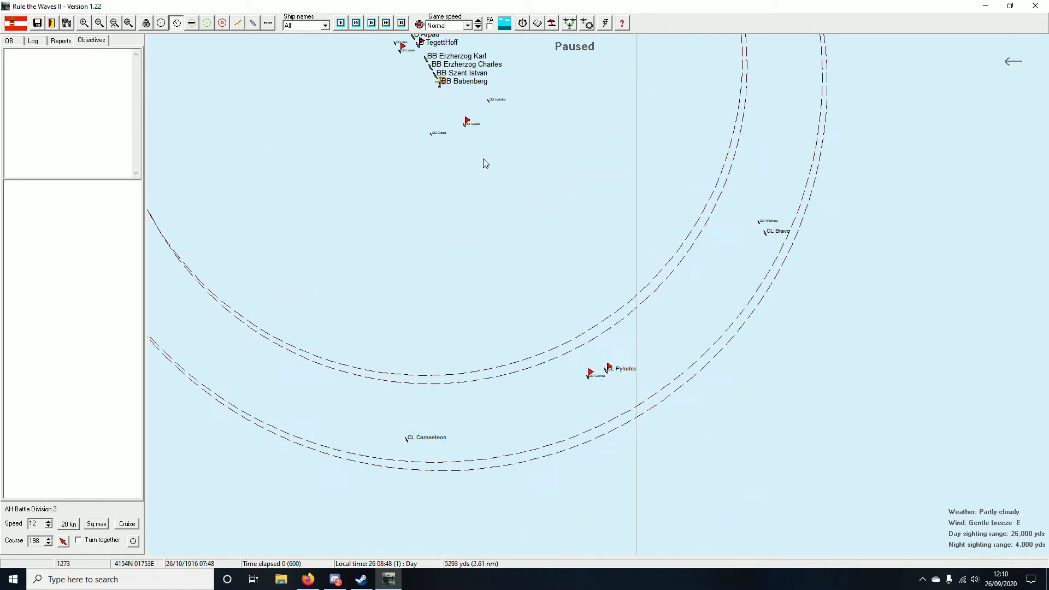
Step: Run the Southern Adriatic battle to 08:40 as Babenberg and Szent István open fire on Italian battleships
{"action": "left_click", "coordinate": [99, 22]}
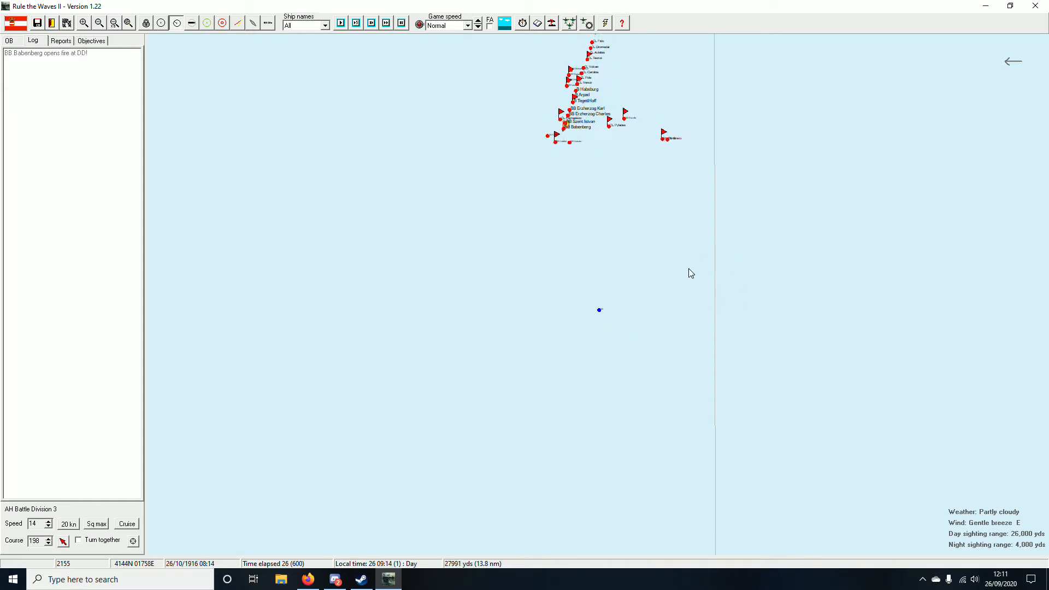
{"action": "left_click", "coordinate": [385, 22]}
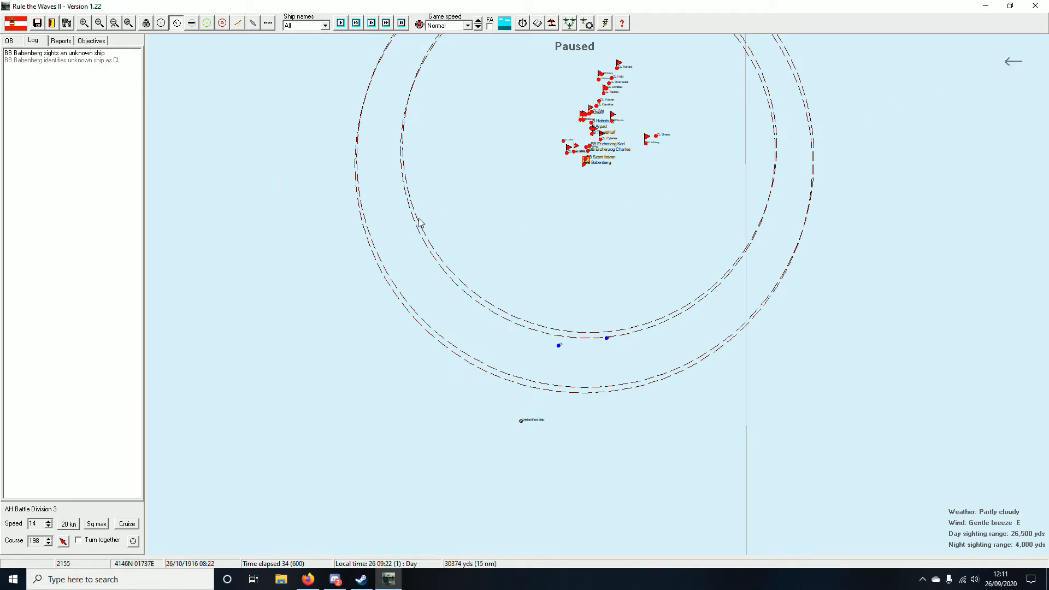
{"action": "left_click", "coordinate": [385, 23]}
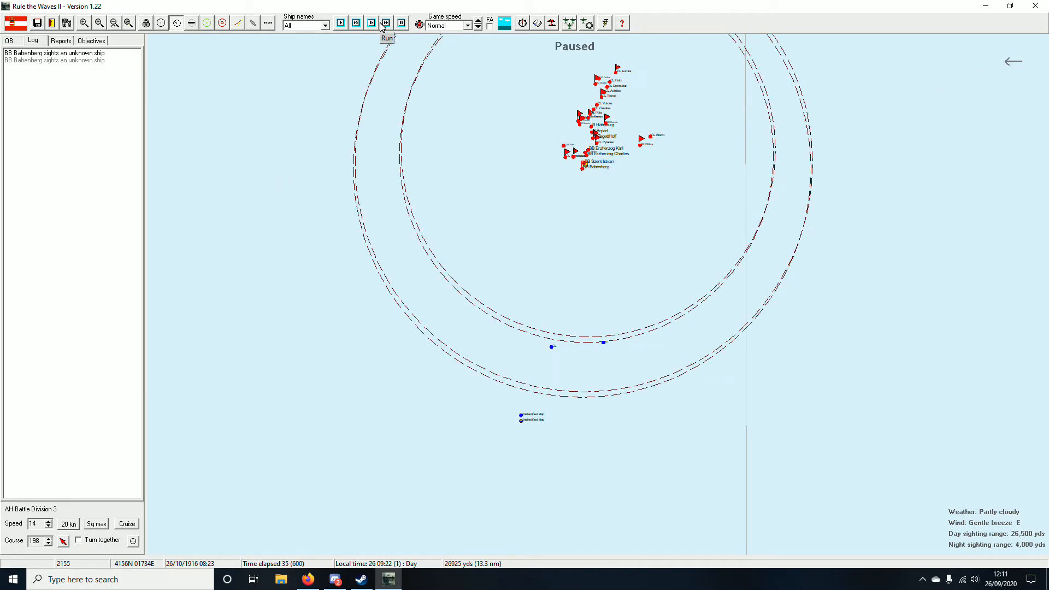
{"action": "left_click", "coordinate": [385, 21]}
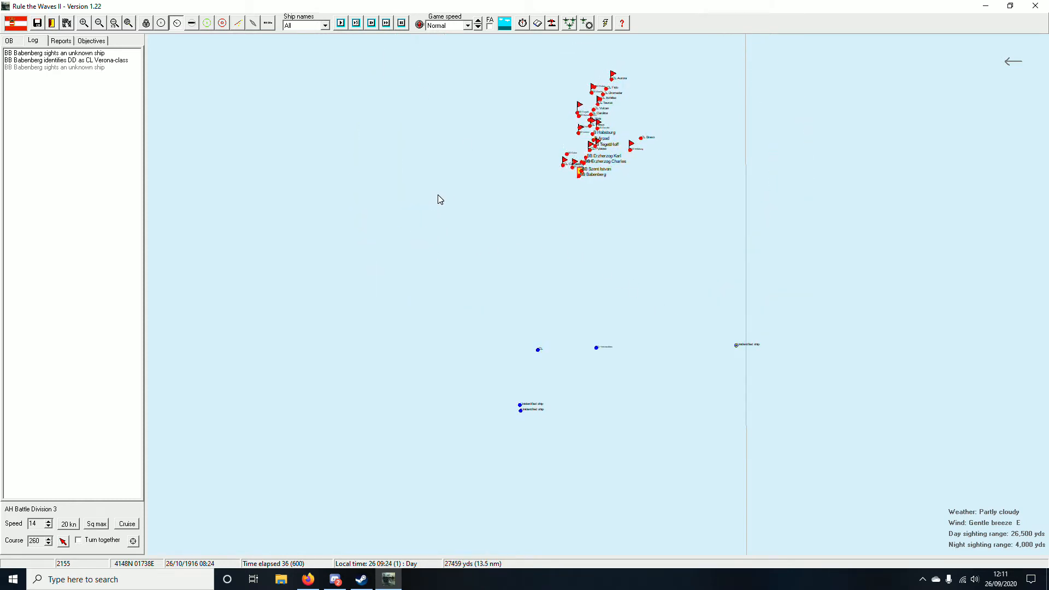
{"action": "left_click", "coordinate": [386, 22]}
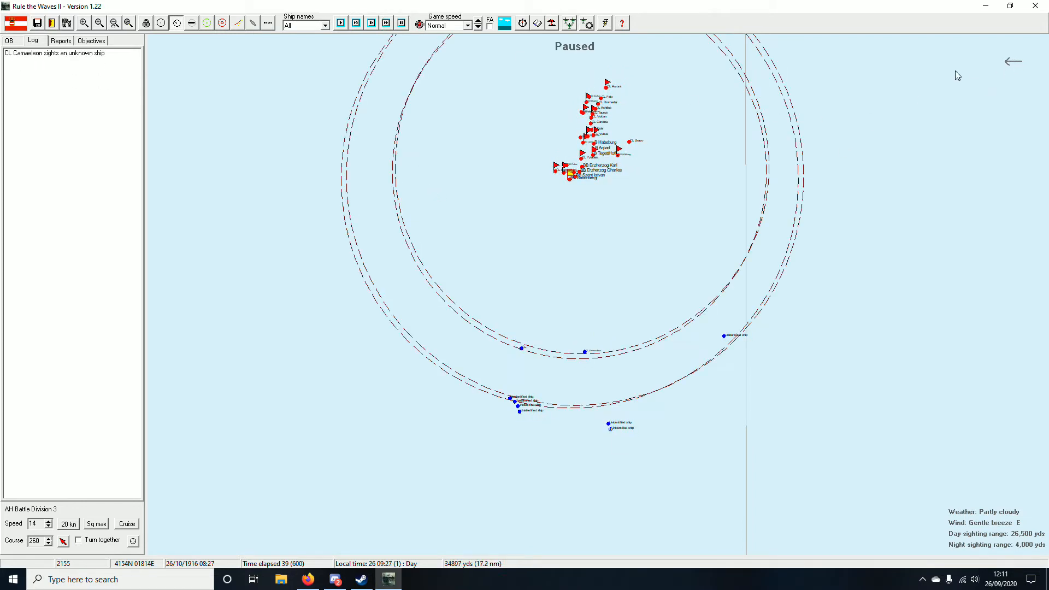
{"action": "left_click", "coordinate": [372, 23]}
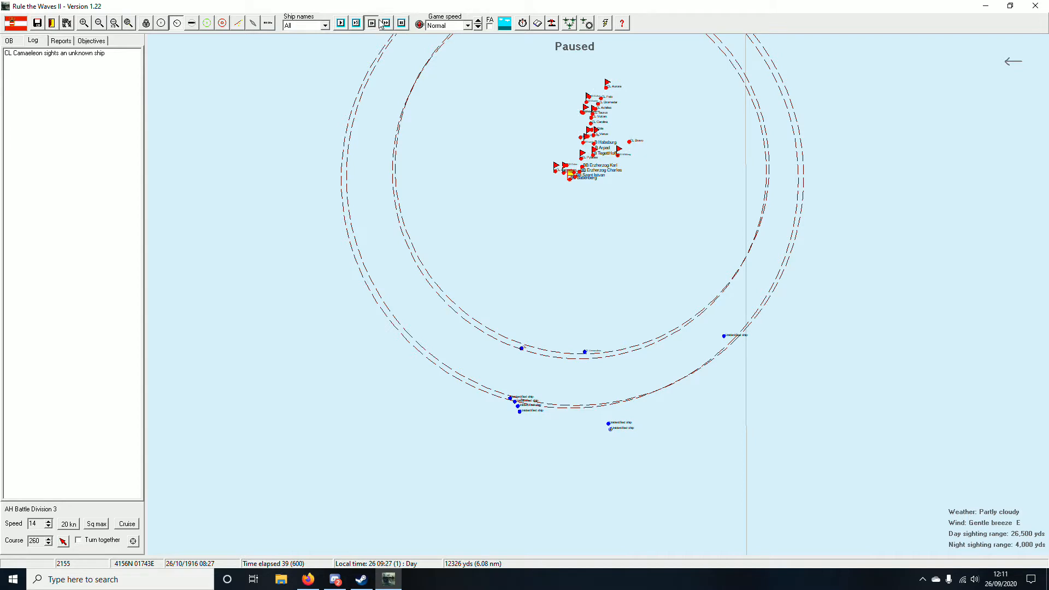
{"action": "left_click", "coordinate": [371, 23]}
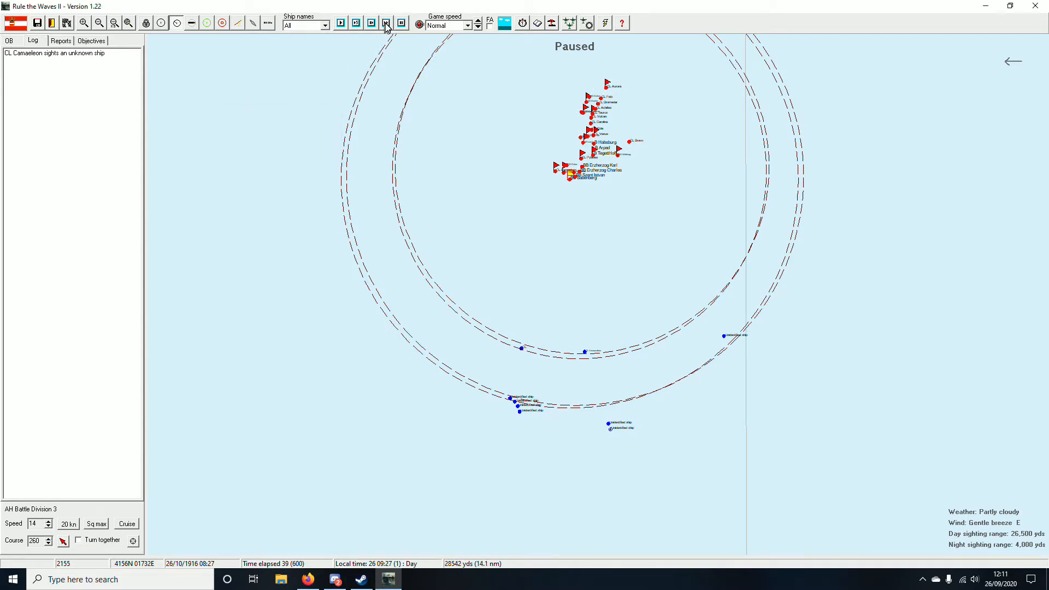
{"action": "left_click", "coordinate": [400, 23]}
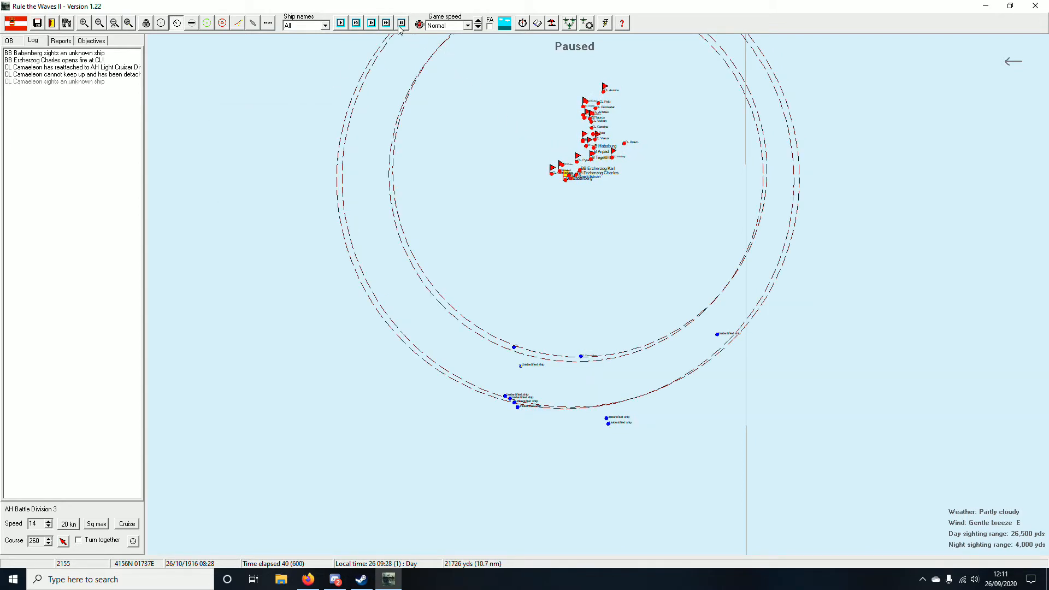
{"action": "left_click", "coordinate": [386, 22]}
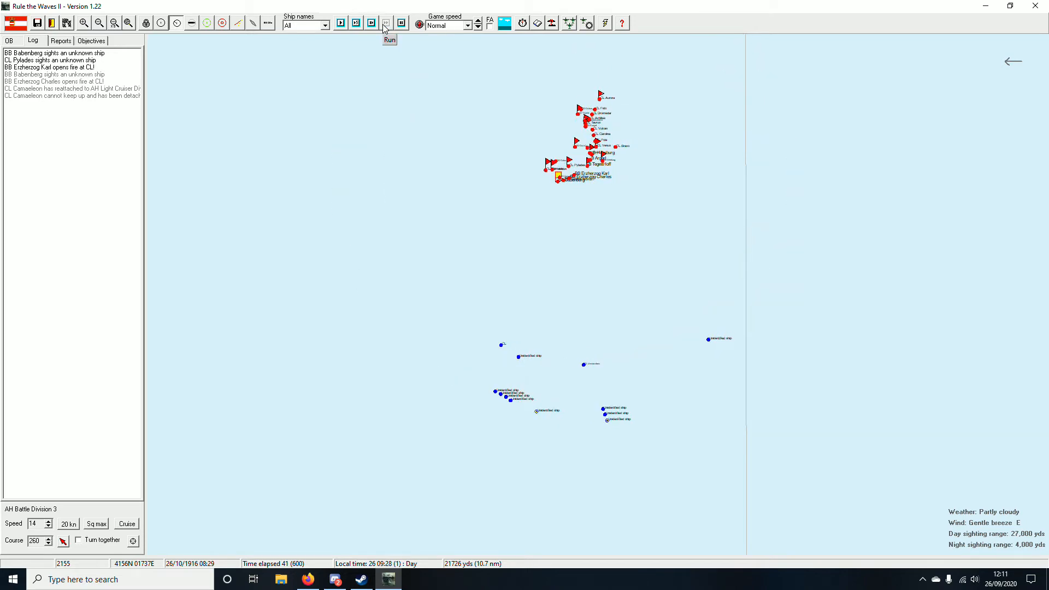
{"action": "left_click", "coordinate": [386, 23]}
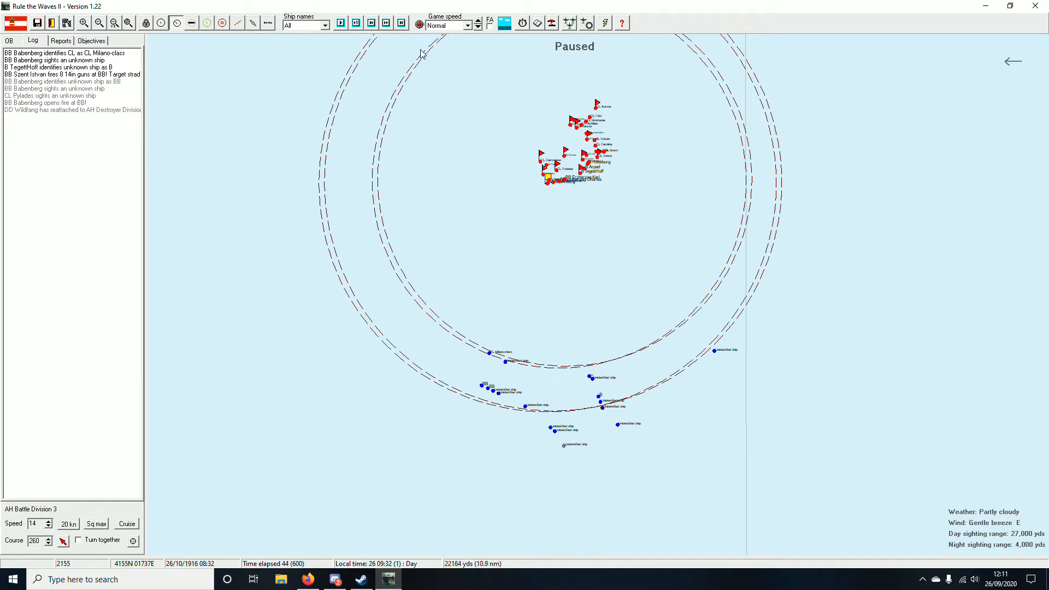
{"action": "left_click", "coordinate": [387, 22]}
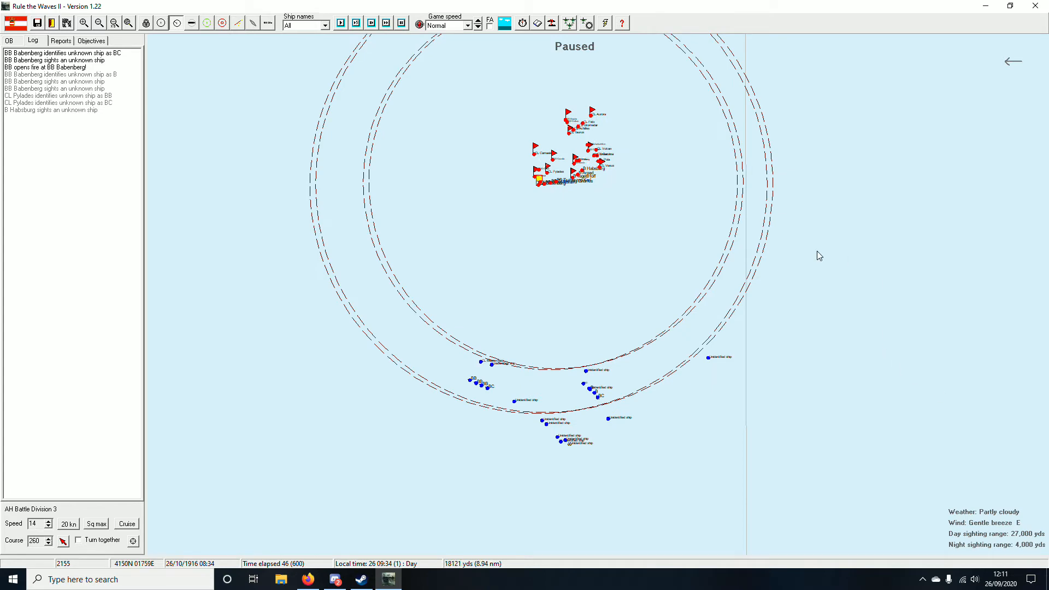
{"action": "left_click", "coordinate": [339, 22]}
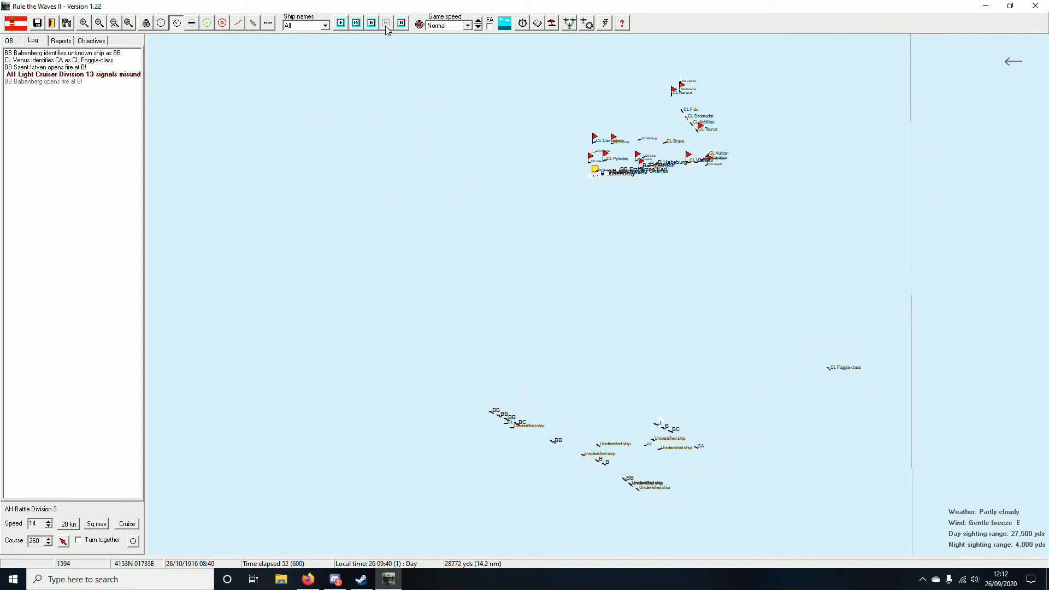
Step: Run the battle on to 10:09 and bring up Babenberg's details showing seven heavy hits taken
{"action": "left_click", "coordinate": [386, 23]}
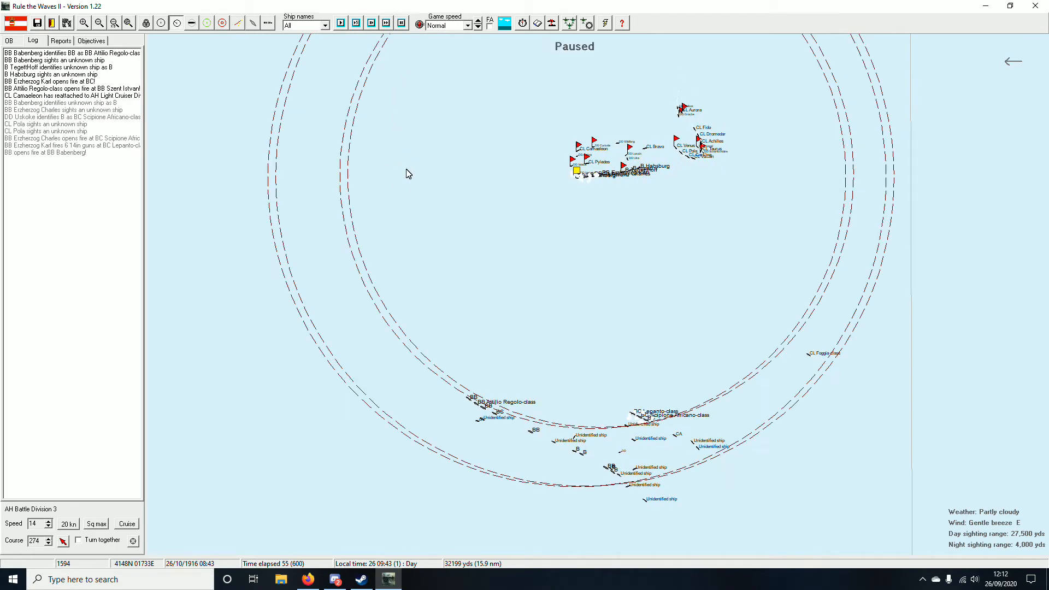
{"action": "left_click", "coordinate": [384, 22]}
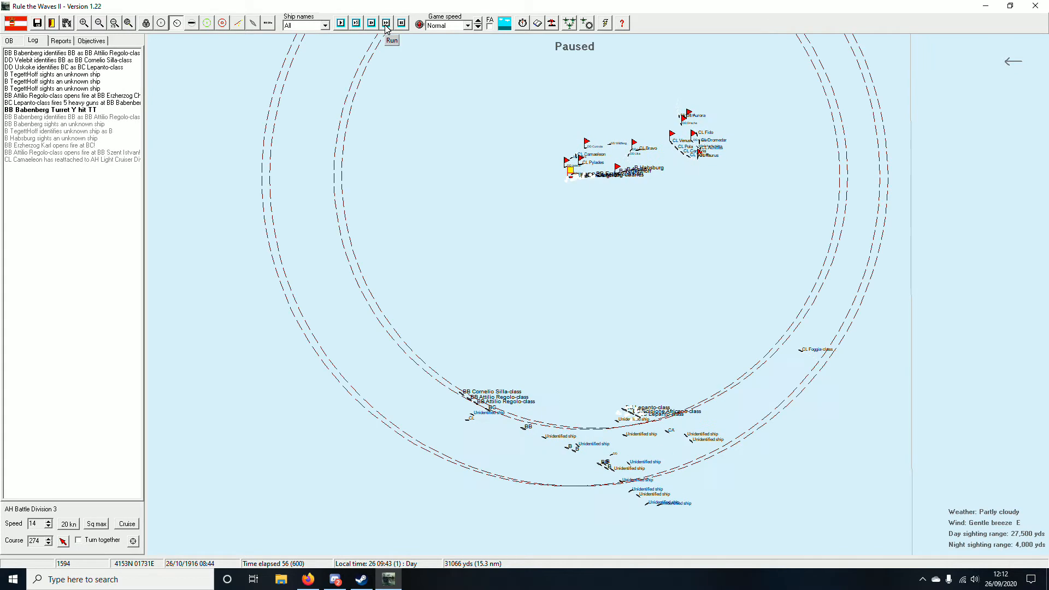
{"action": "left_click", "coordinate": [386, 23]}
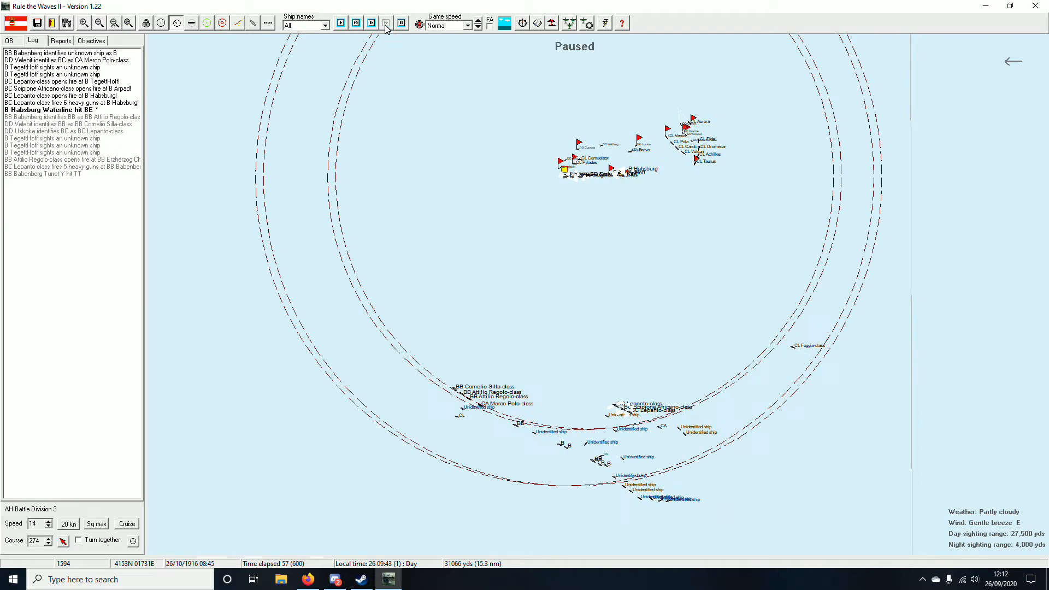
{"action": "left_click", "coordinate": [386, 23]}
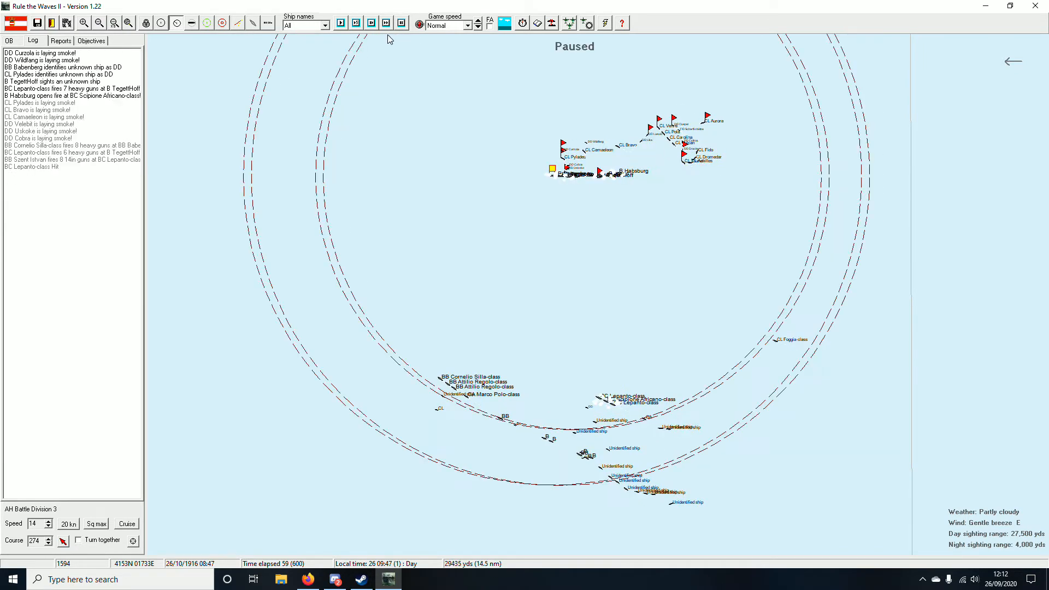
{"action": "left_click", "coordinate": [386, 23]}
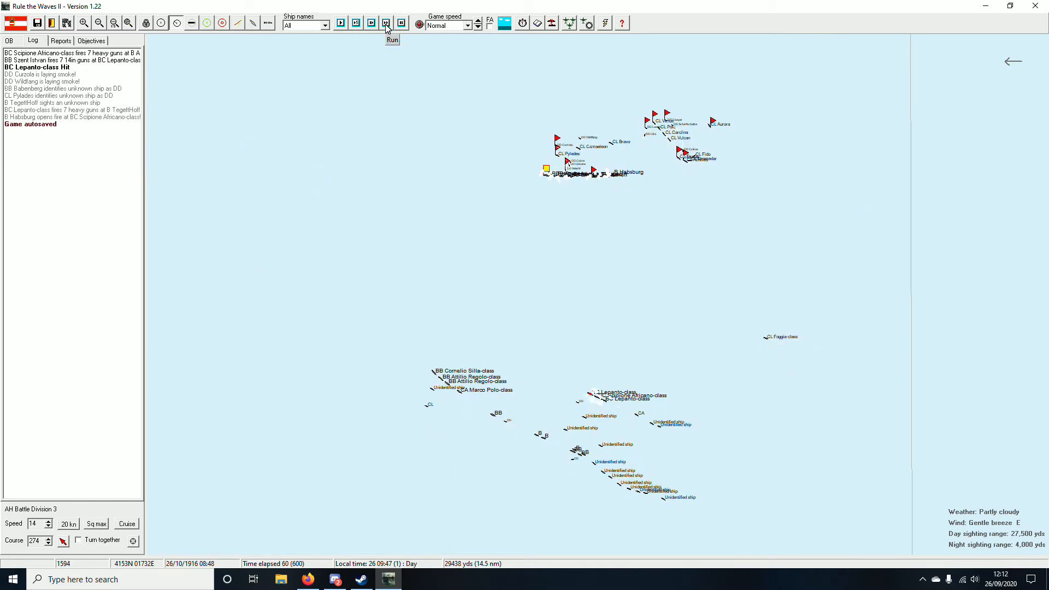
{"action": "left_click", "coordinate": [393, 39]}
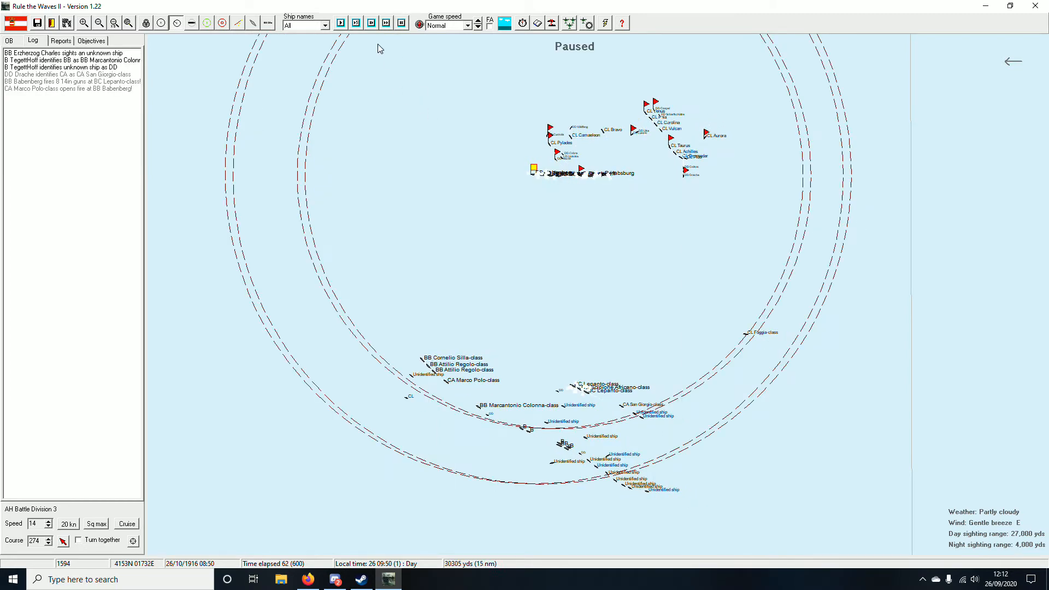
{"action": "left_click", "coordinate": [386, 23]}
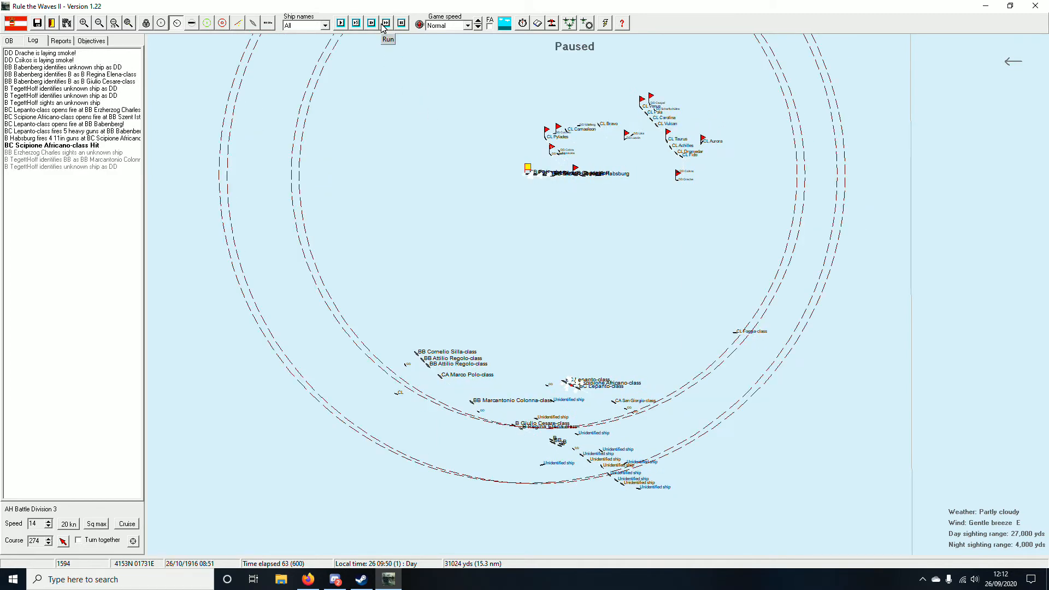
{"action": "left_click", "coordinate": [387, 23]}
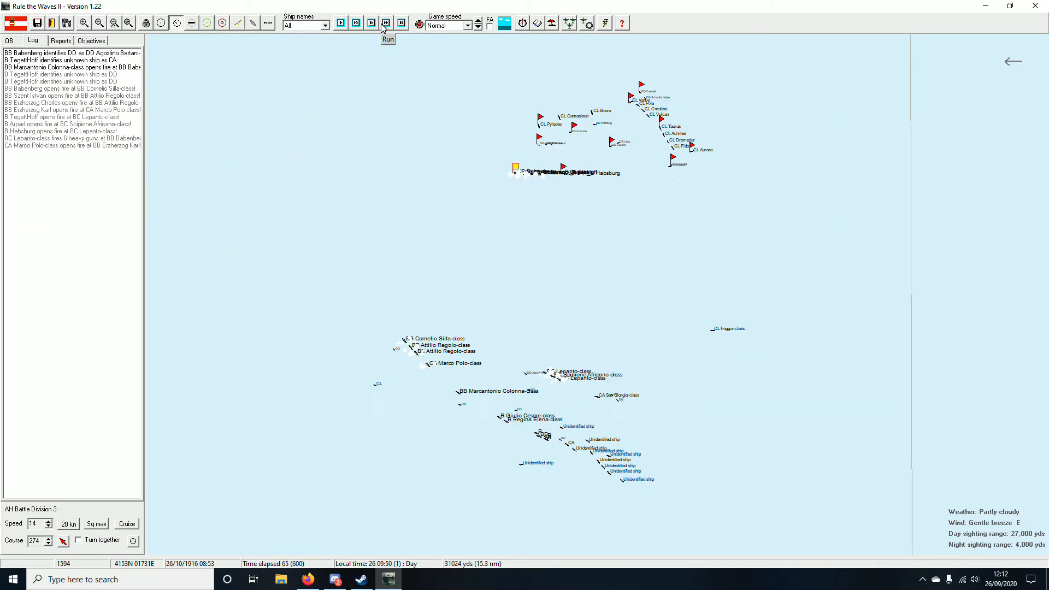
{"action": "left_click", "coordinate": [386, 22]}
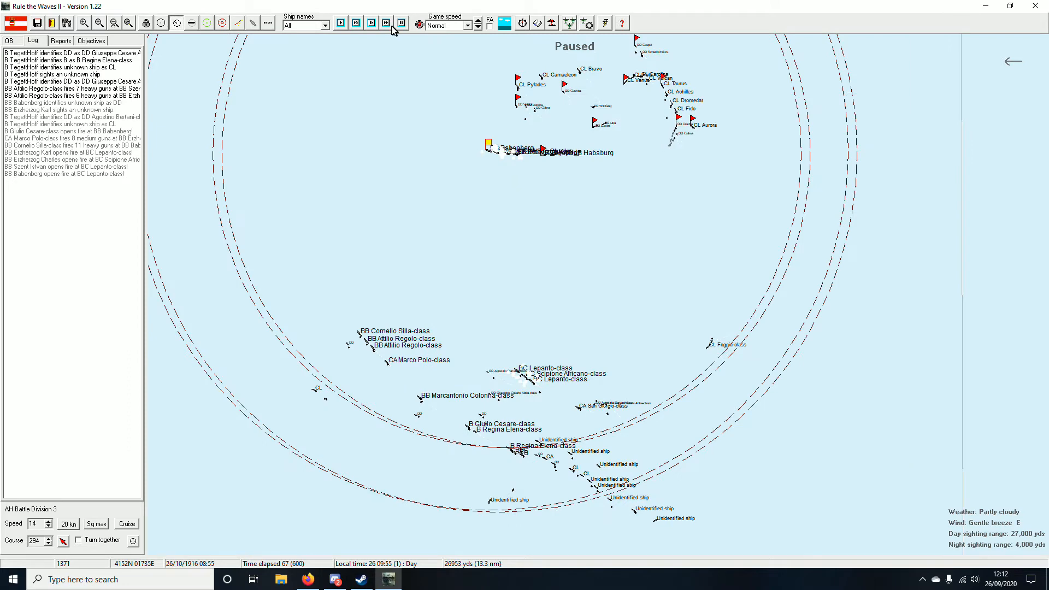
{"action": "left_click", "coordinate": [386, 22]}
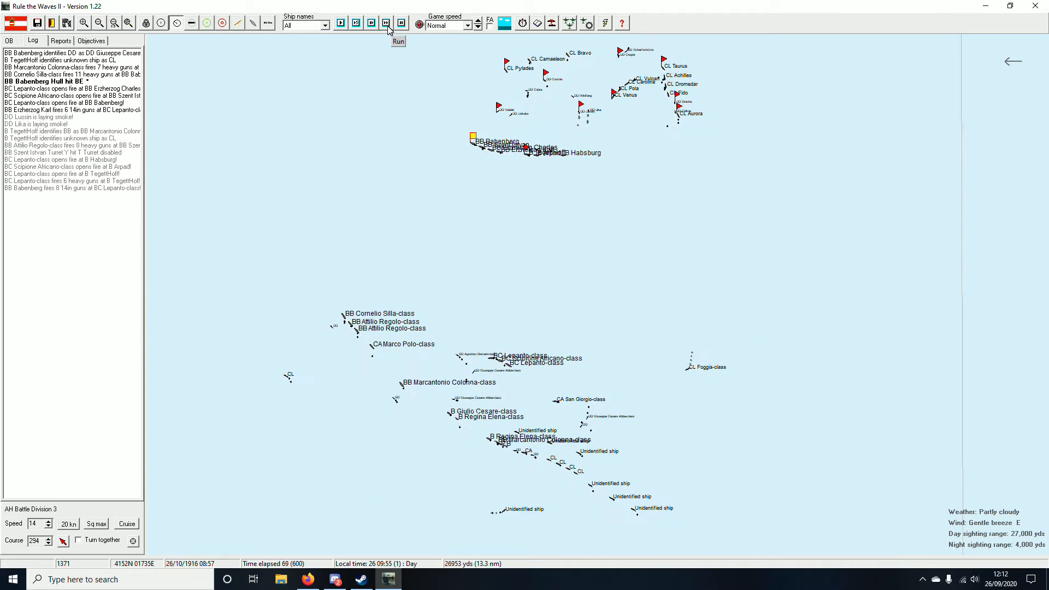
{"action": "left_click", "coordinate": [397, 40]}
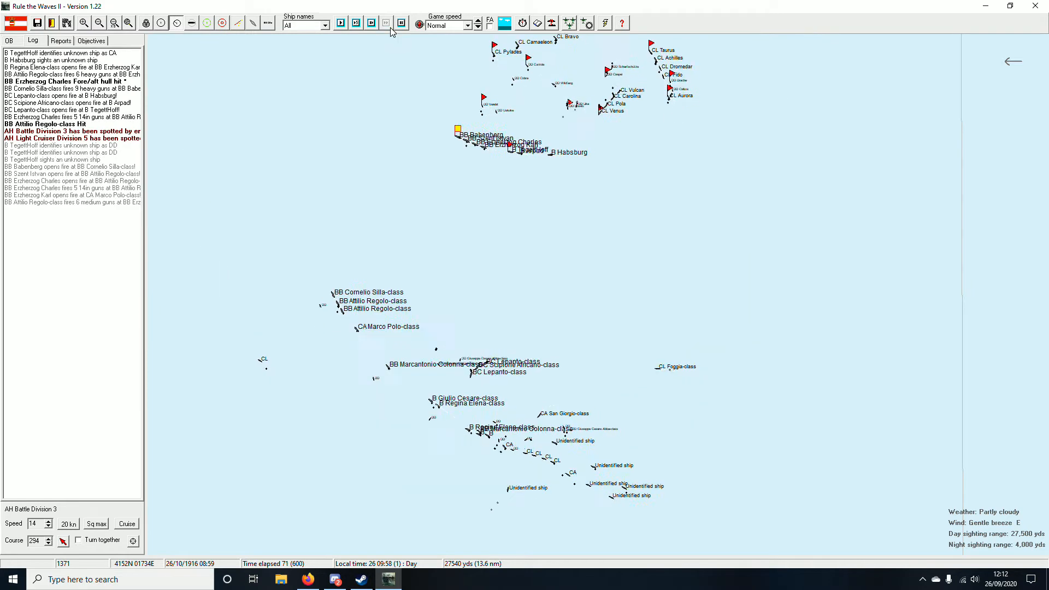
{"action": "left_click", "coordinate": [384, 21]}
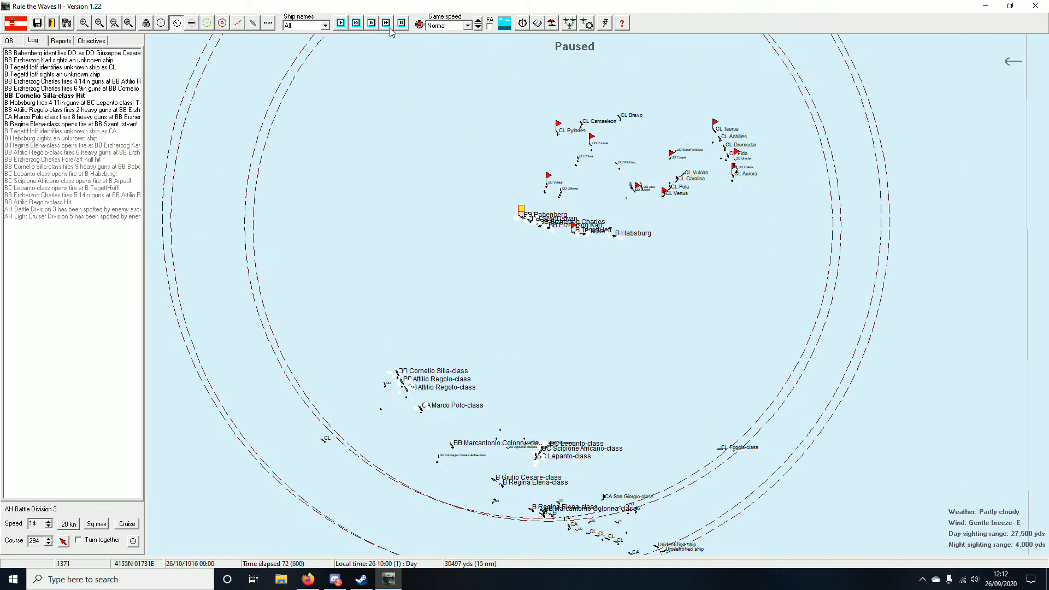
{"action": "left_click", "coordinate": [387, 23]}
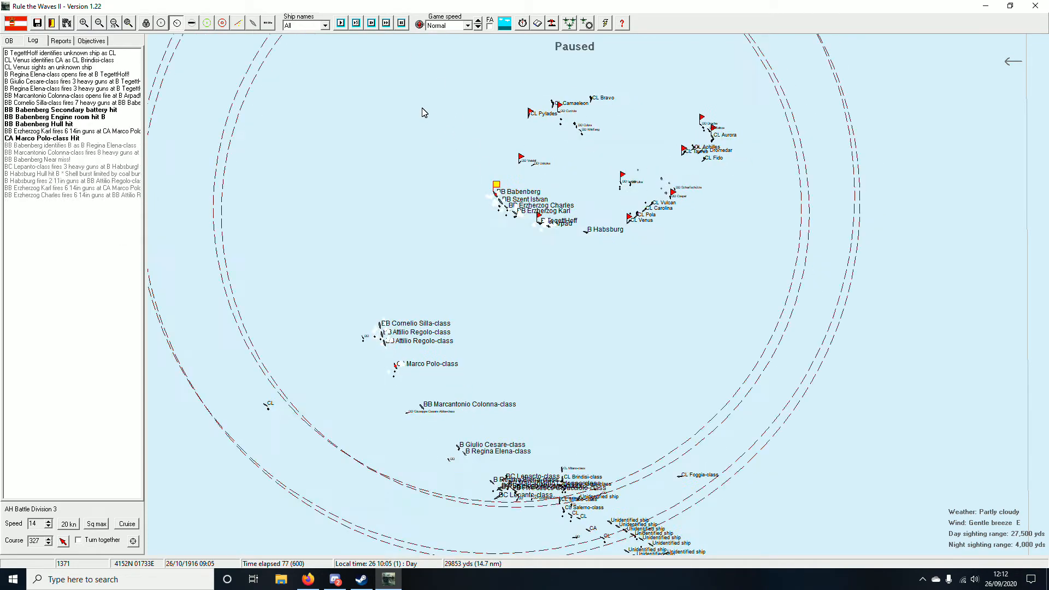
{"action": "left_click", "coordinate": [386, 22]}
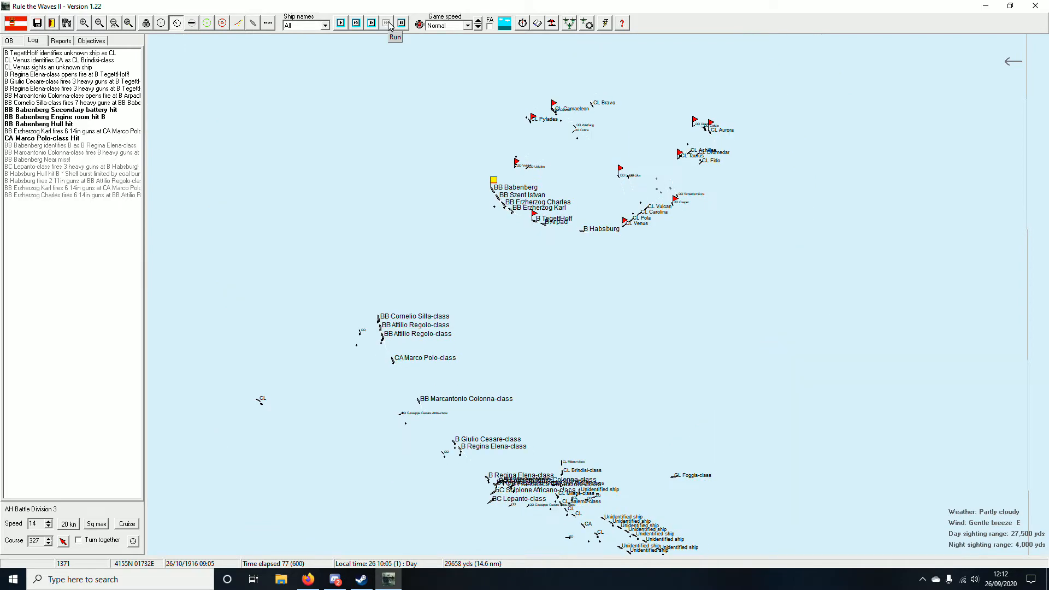
{"action": "left_click", "coordinate": [386, 22]}
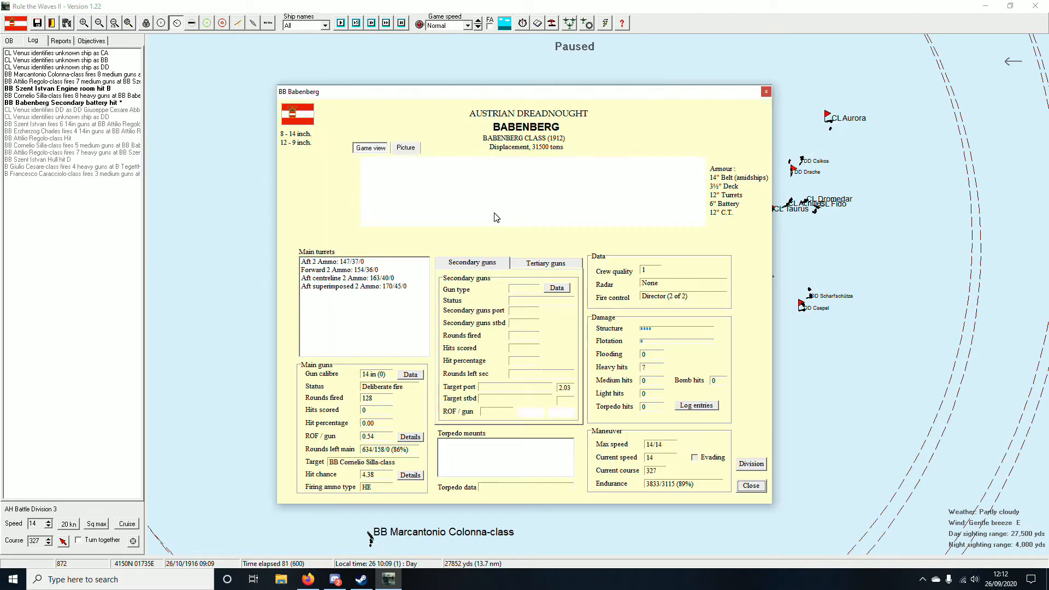
Step: Review BB Tegetthoff's ship info and close it so the battle can run on
{"action": "left_click", "coordinate": [472, 262]}
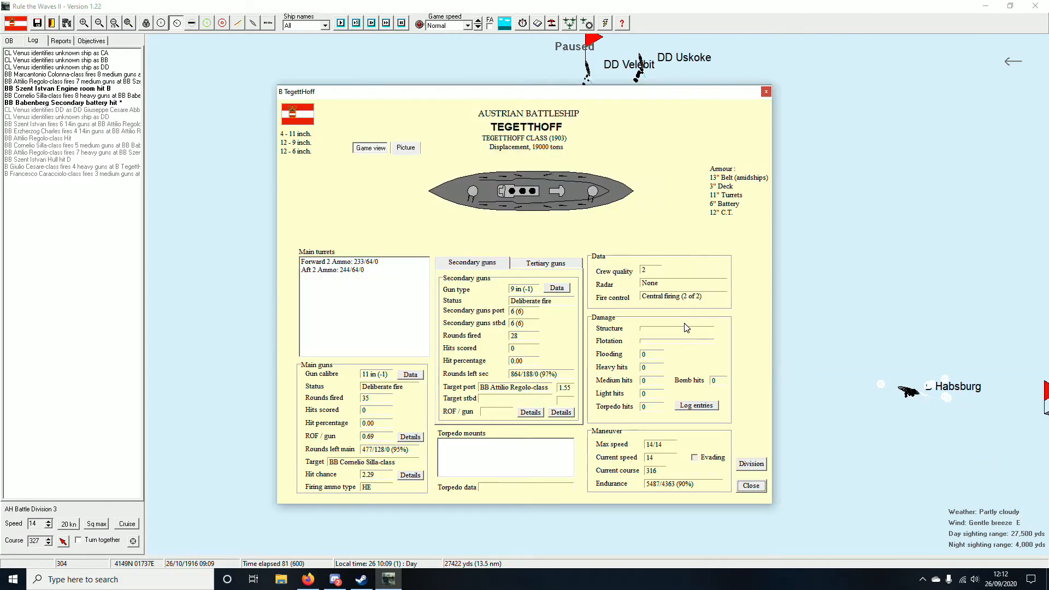
{"action": "left_click", "coordinate": [750, 487]}
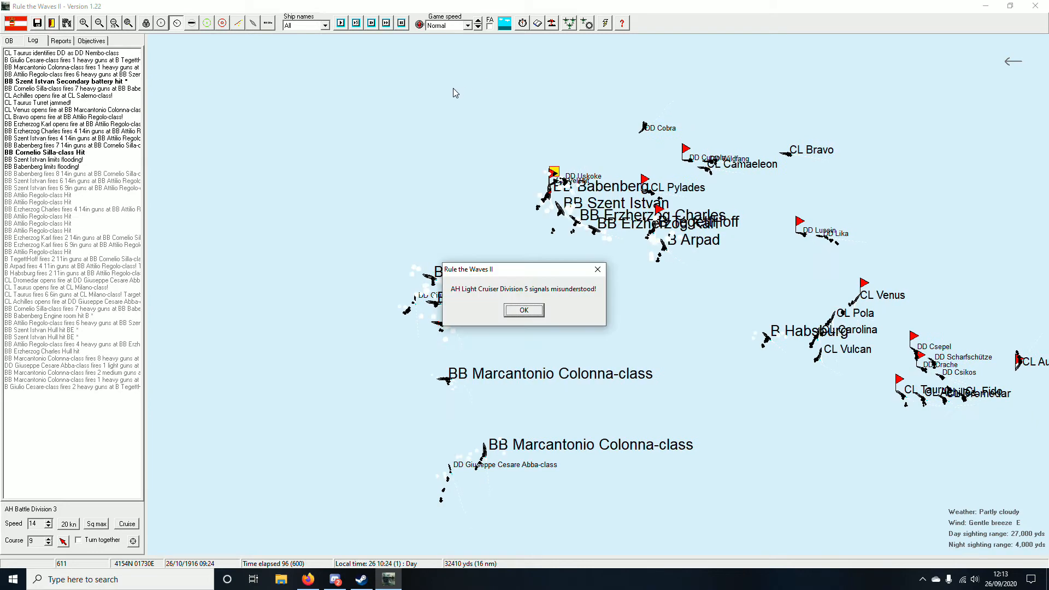
Step: Dismiss the Light Cruiser Division 5 misunderstood-signals notice
{"action": "left_click", "coordinate": [524, 310]}
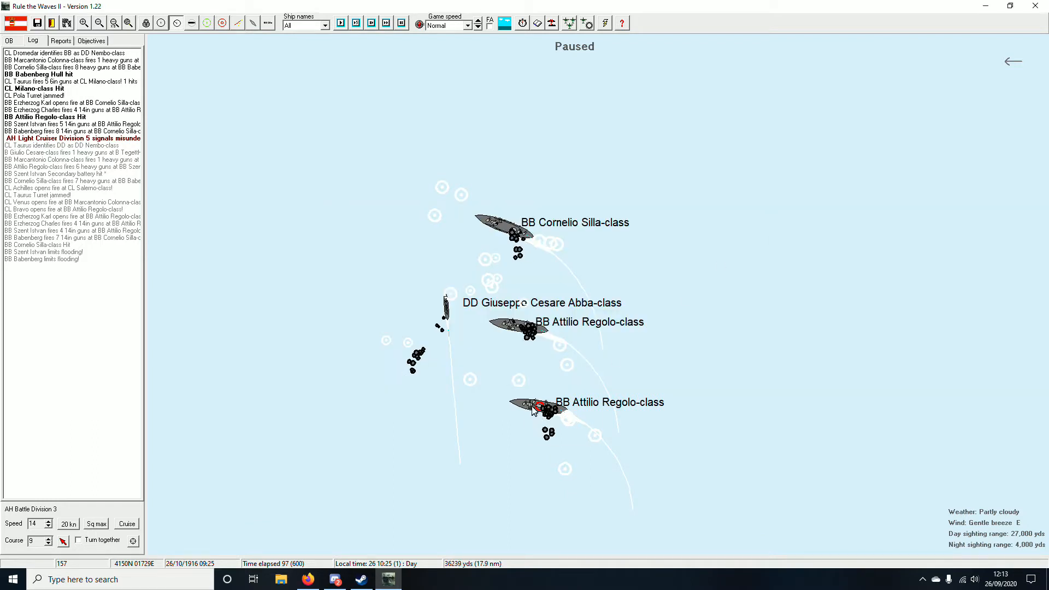
{"action": "mouse_move", "coordinate": [511, 332]}
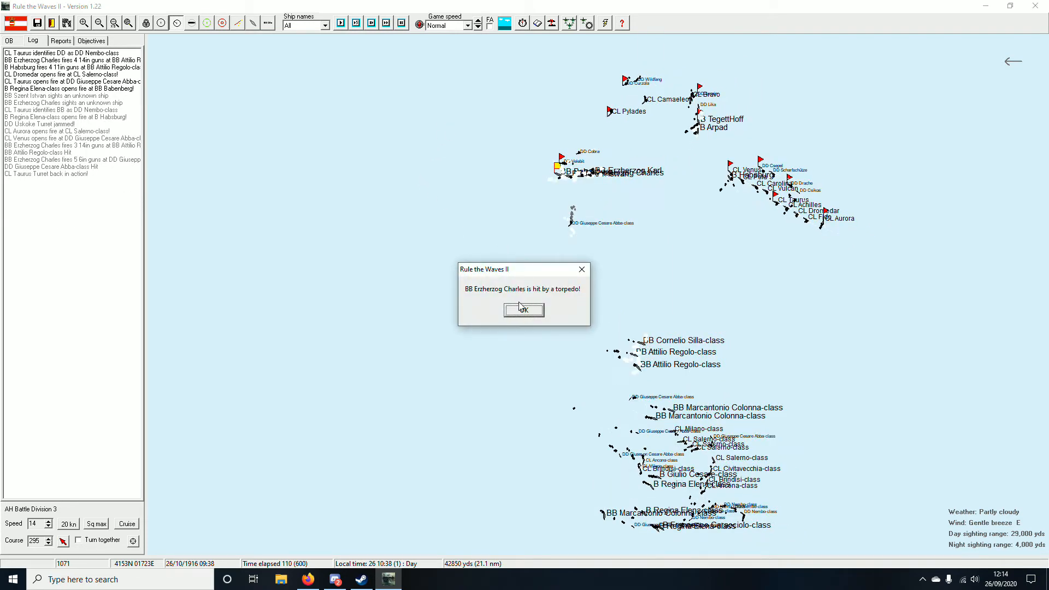
Step: Clear the torpedo-hit and flotation-damage notices for Erzherzog Charles and set game speed to Fast
{"action": "left_click", "coordinate": [524, 309]}
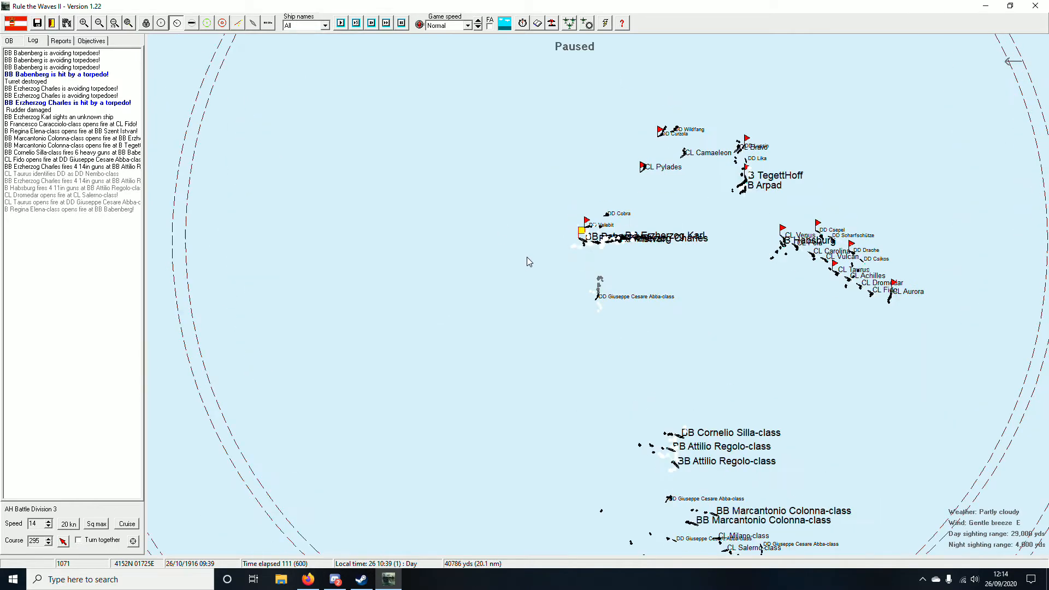
{"action": "left_click", "coordinate": [582, 235]}
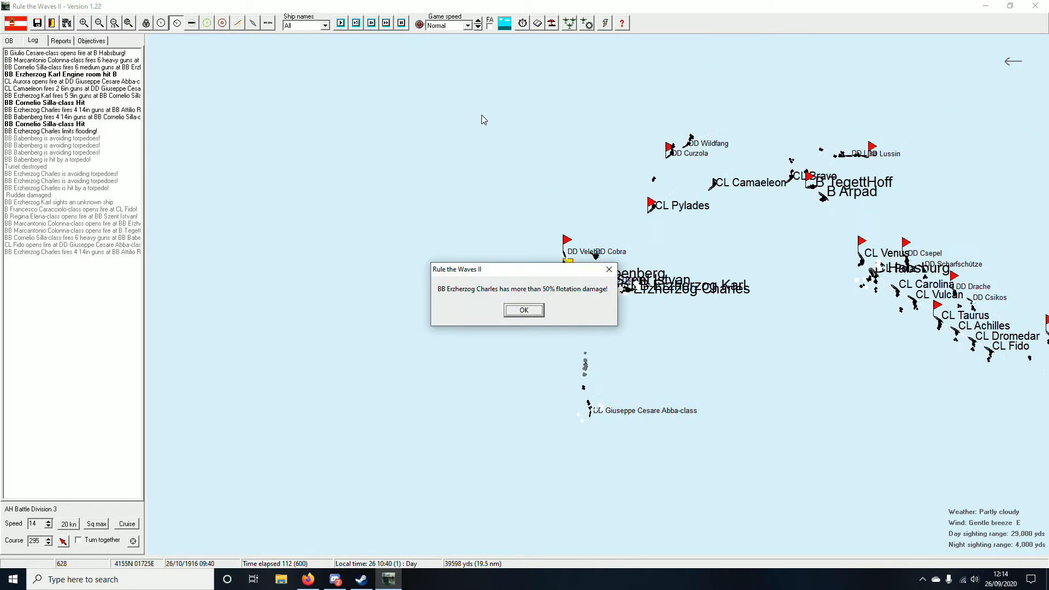
{"action": "left_click", "coordinate": [524, 309]}
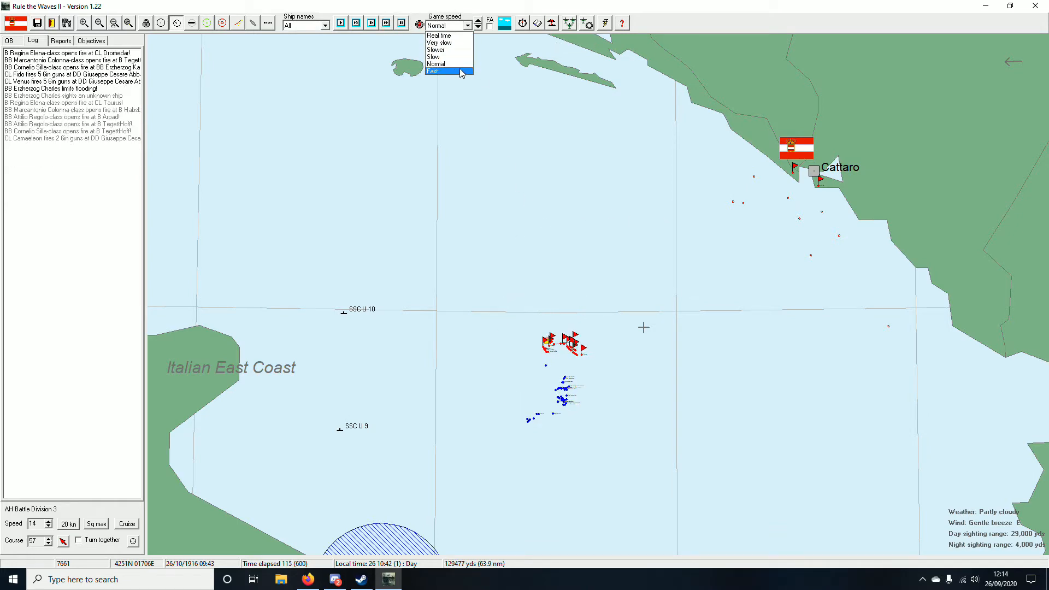
{"action": "left_click", "coordinate": [436, 72]}
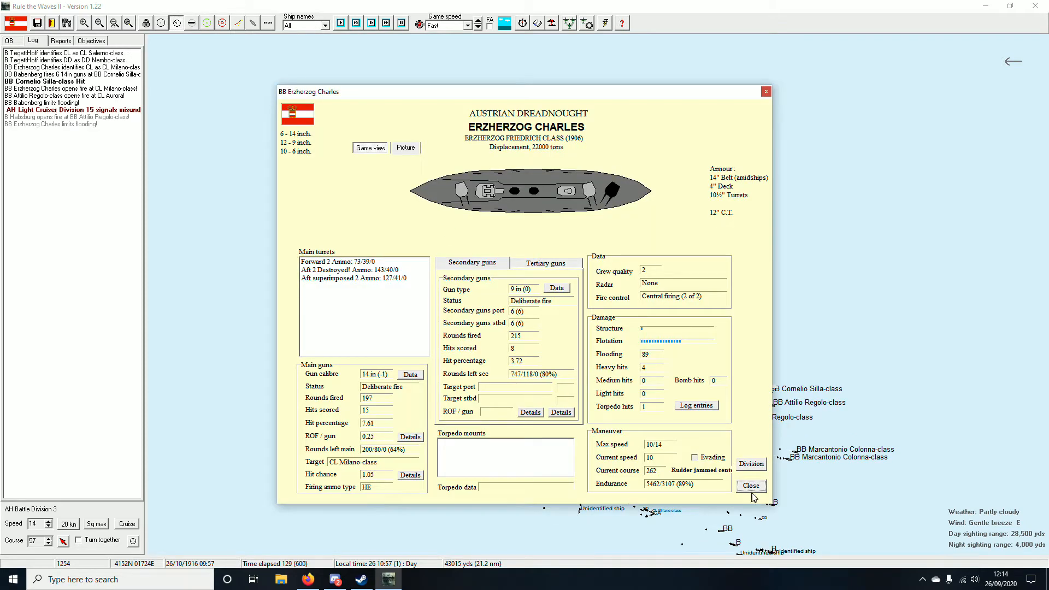
Step: Close Erzherzog Charles's details and run the battle until the AI-control notice appears
{"action": "left_click", "coordinate": [750, 485]}
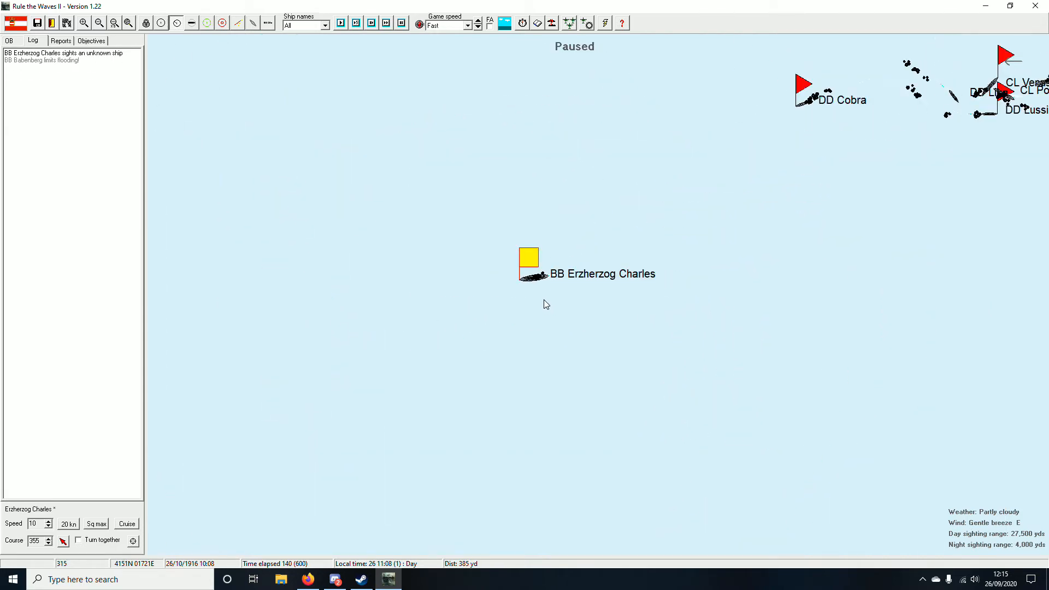
{"action": "mouse_move", "coordinate": [605, 310]}
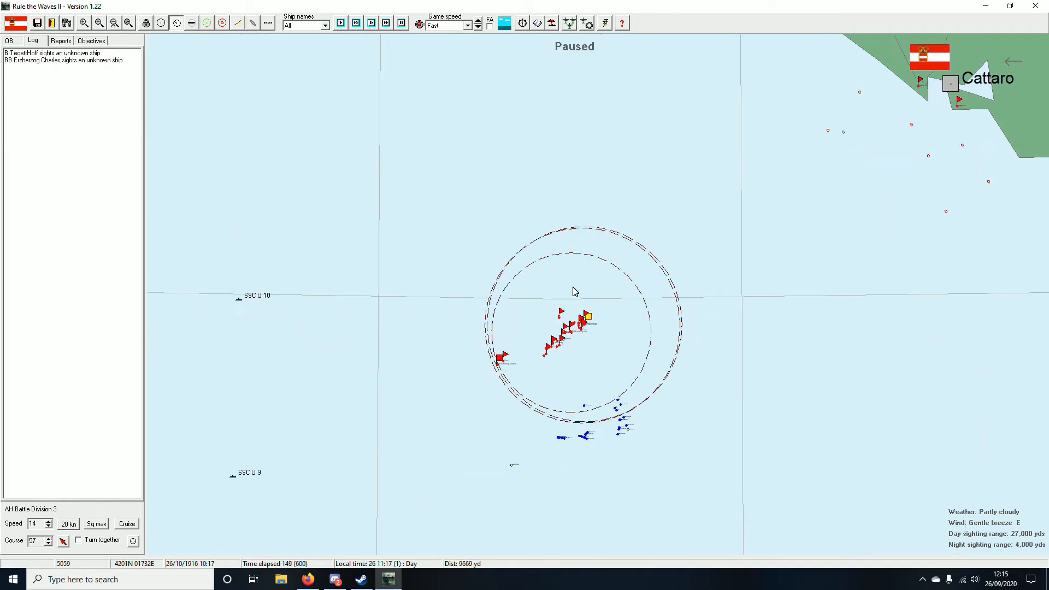
{"action": "left_click", "coordinate": [386, 23]}
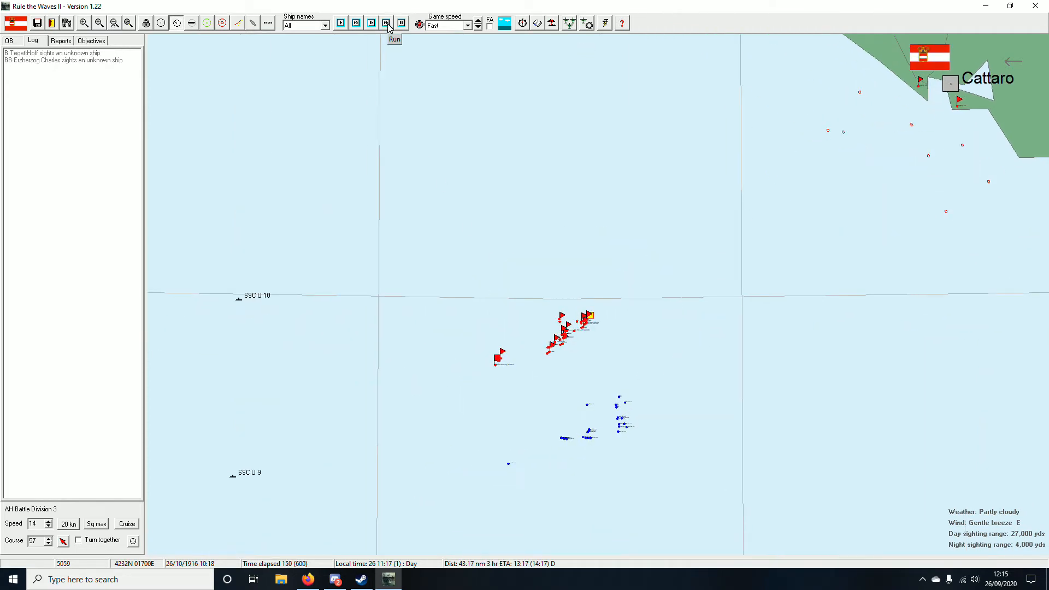
{"action": "left_click", "coordinate": [386, 23]}
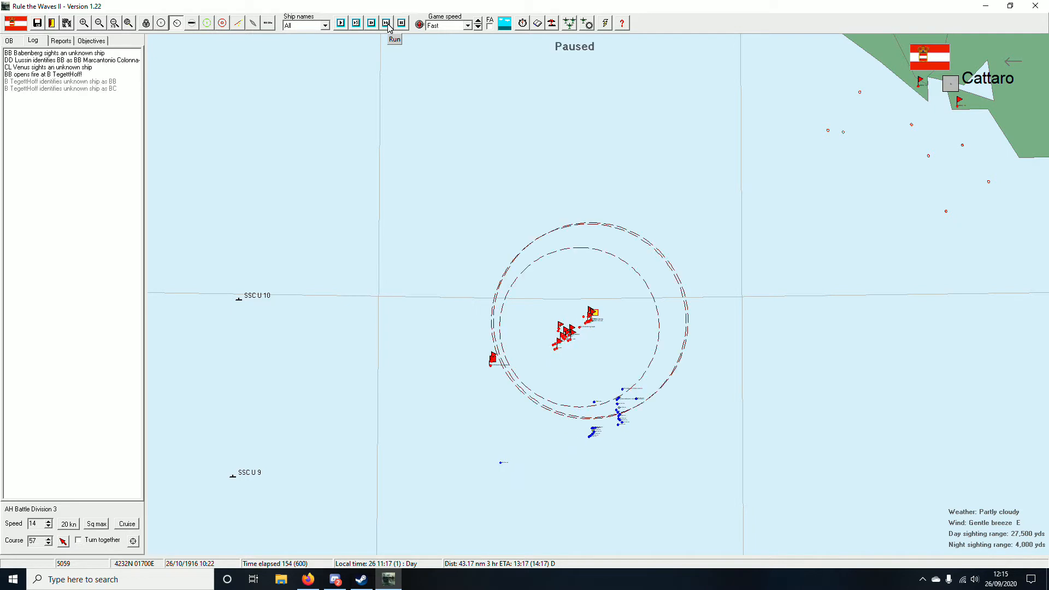
{"action": "left_click", "coordinate": [386, 23]}
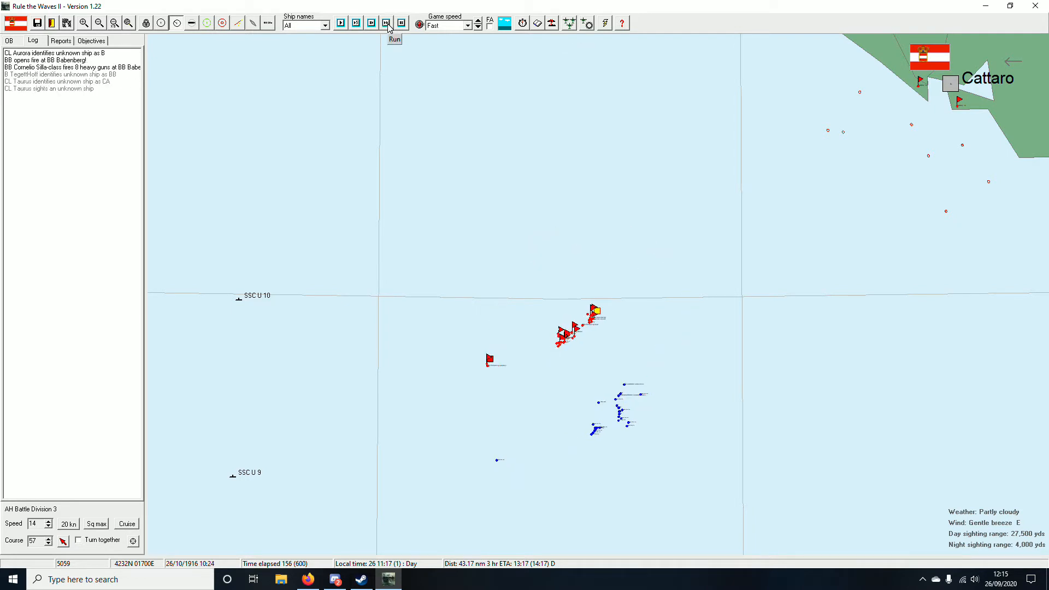
{"action": "left_click", "coordinate": [393, 40]}
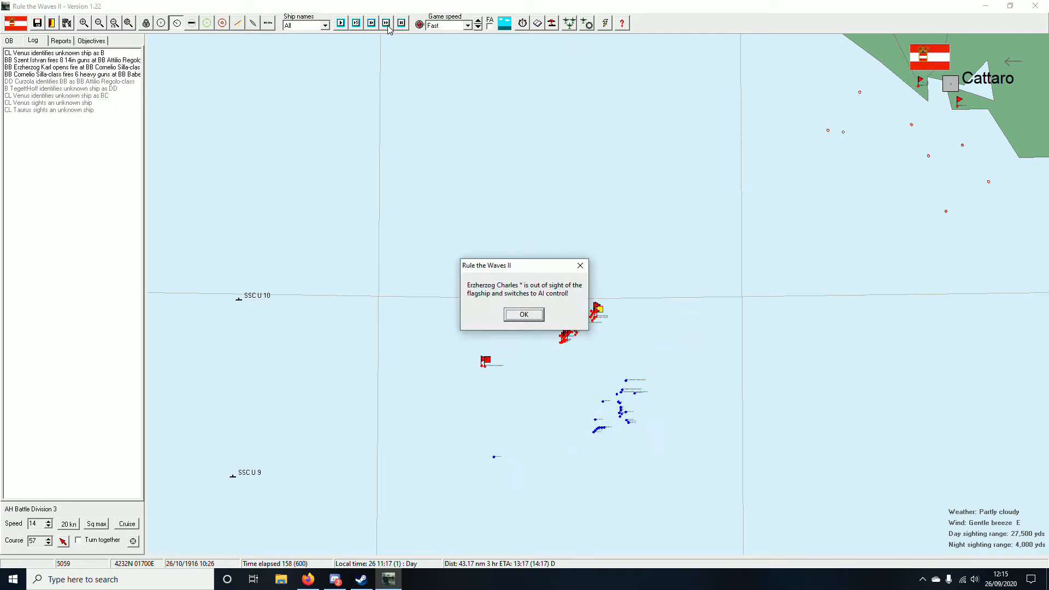
Step: Dismiss the AI-control notice and advance the battle several time steps
{"action": "left_click", "coordinate": [524, 315]}
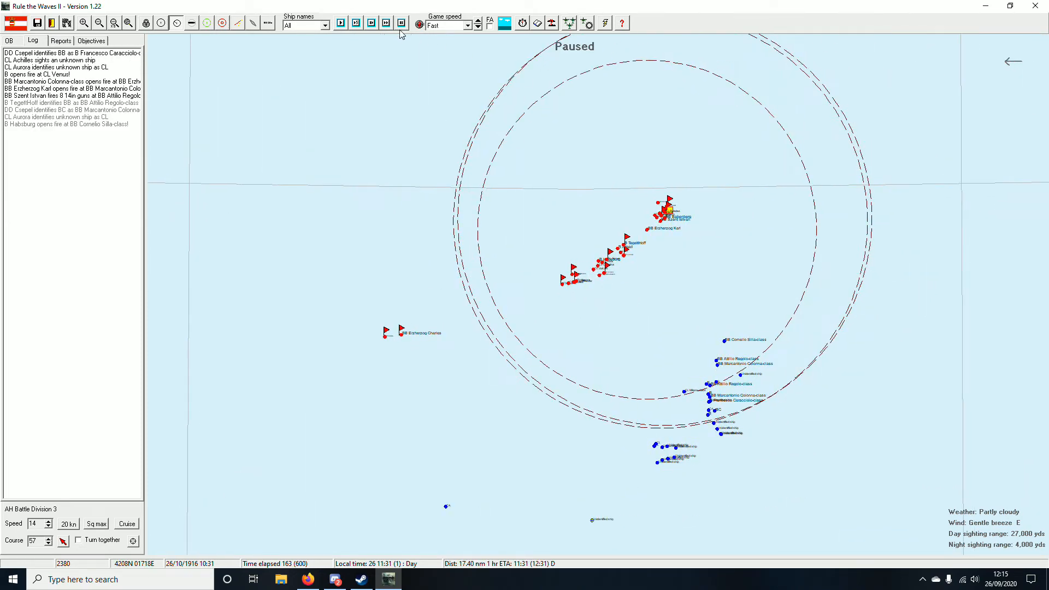
{"action": "left_click", "coordinate": [387, 23]}
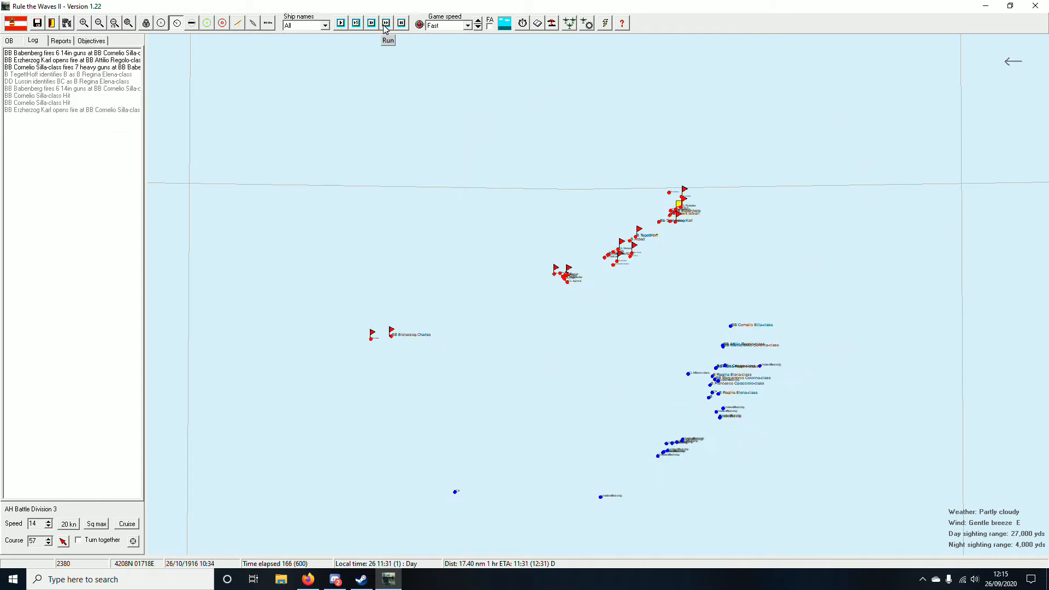
{"action": "left_click", "coordinate": [387, 23]}
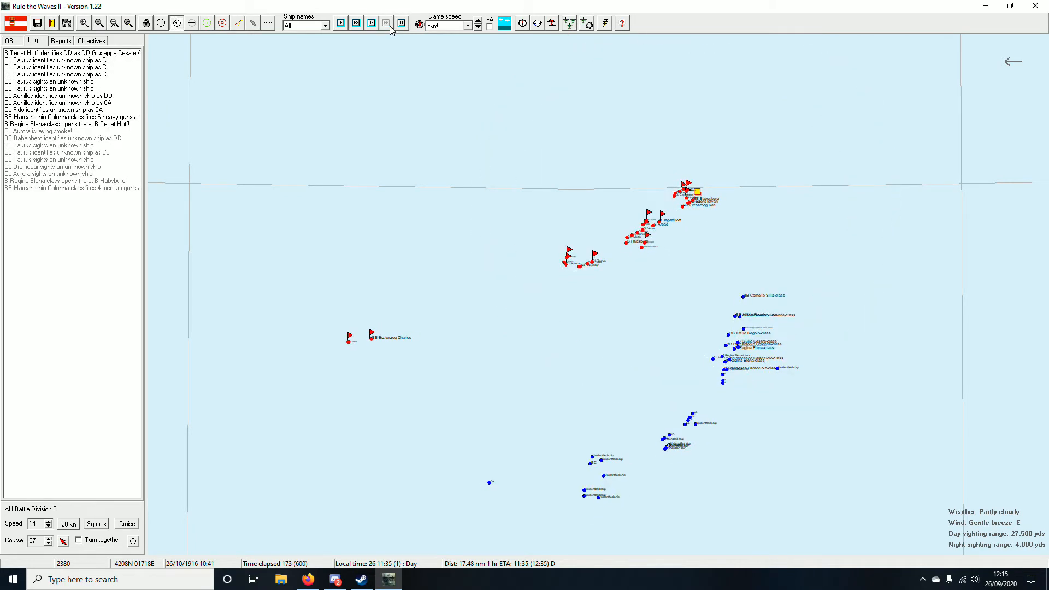
{"action": "left_click", "coordinate": [386, 23]}
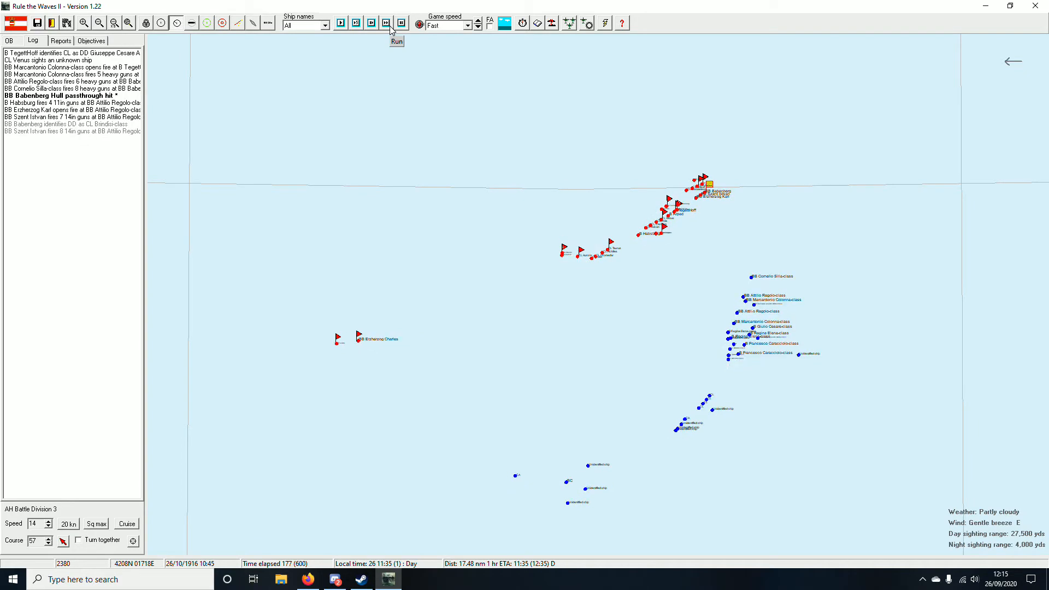
Step: Inspect the Cornelio Silla-class dreadnought, Erzherzog Karl and Tegetthoff detail cards, then close them
{"action": "left_click", "coordinate": [396, 40]}
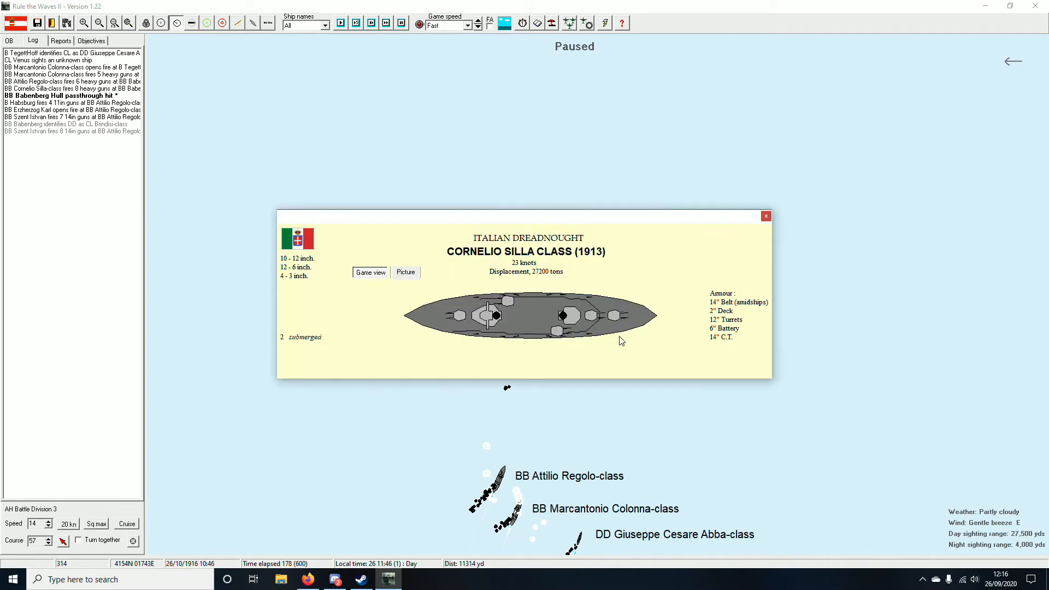
{"action": "left_click", "coordinate": [765, 216]}
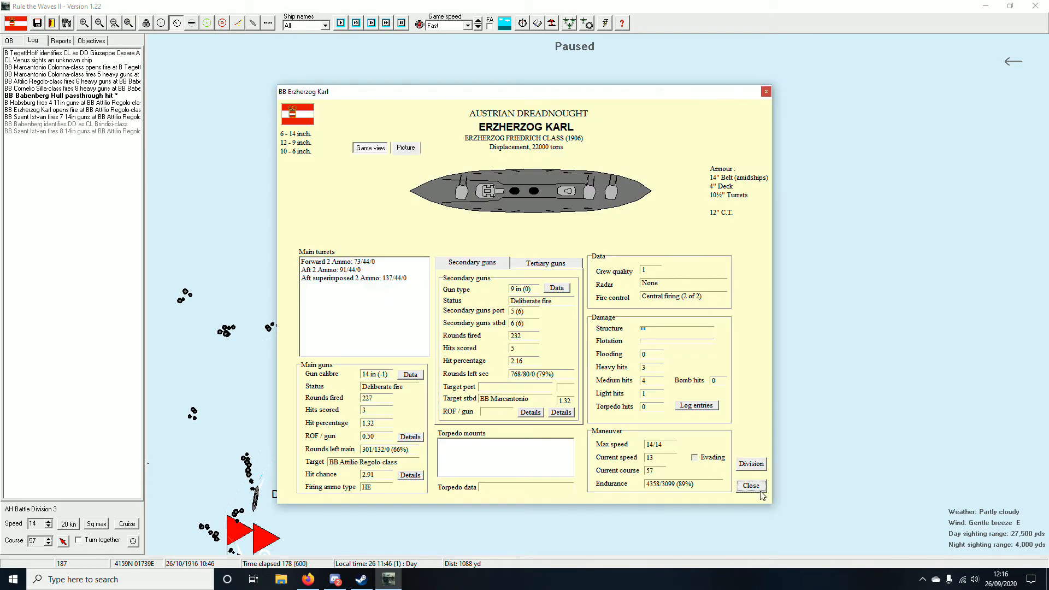
{"action": "left_click", "coordinate": [750, 485]}
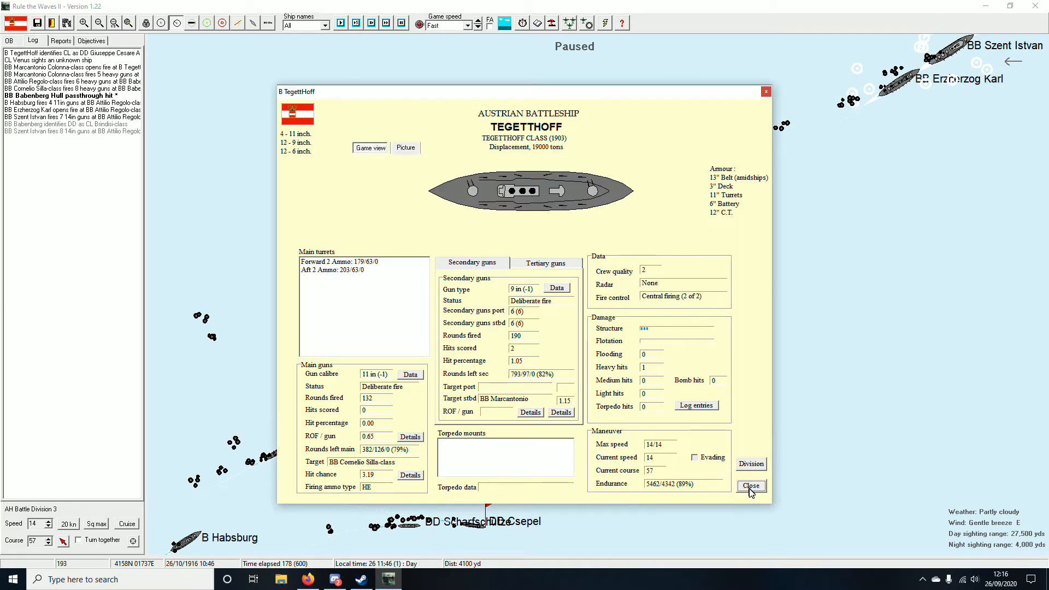
{"action": "left_click", "coordinate": [750, 485]}
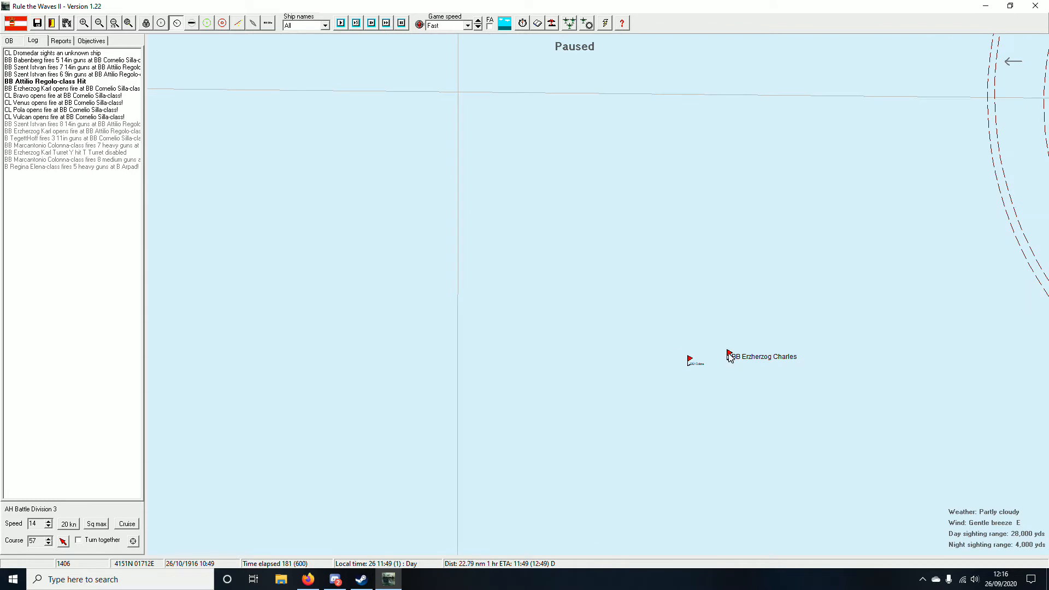
Step: Order Erzherzog Charles to follow AH Battle Division 1 (BB Babenberg)
{"action": "left_click", "coordinate": [729, 355]}
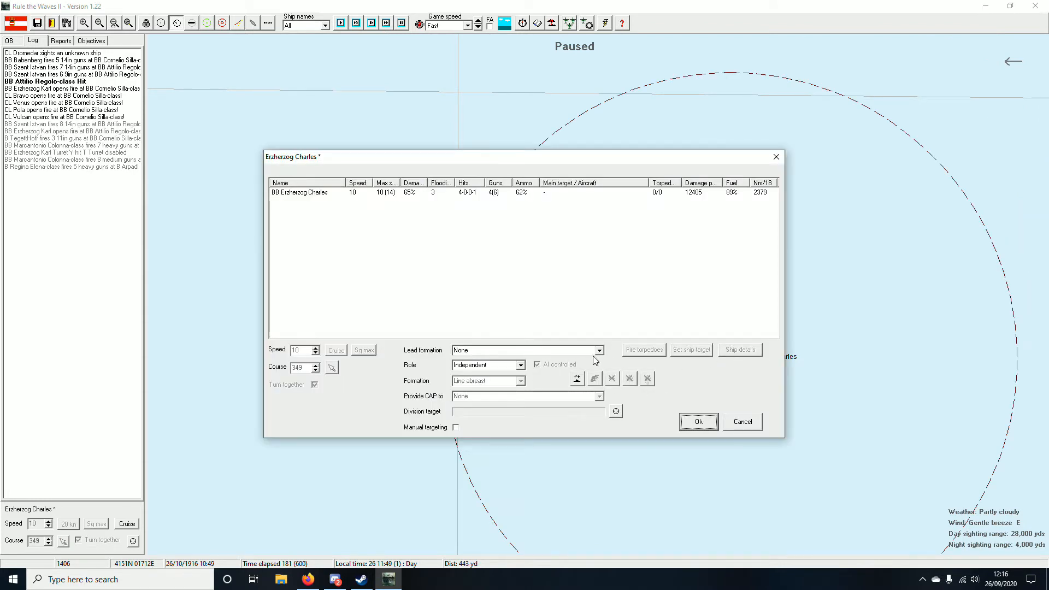
{"action": "left_click", "coordinate": [598, 350]}
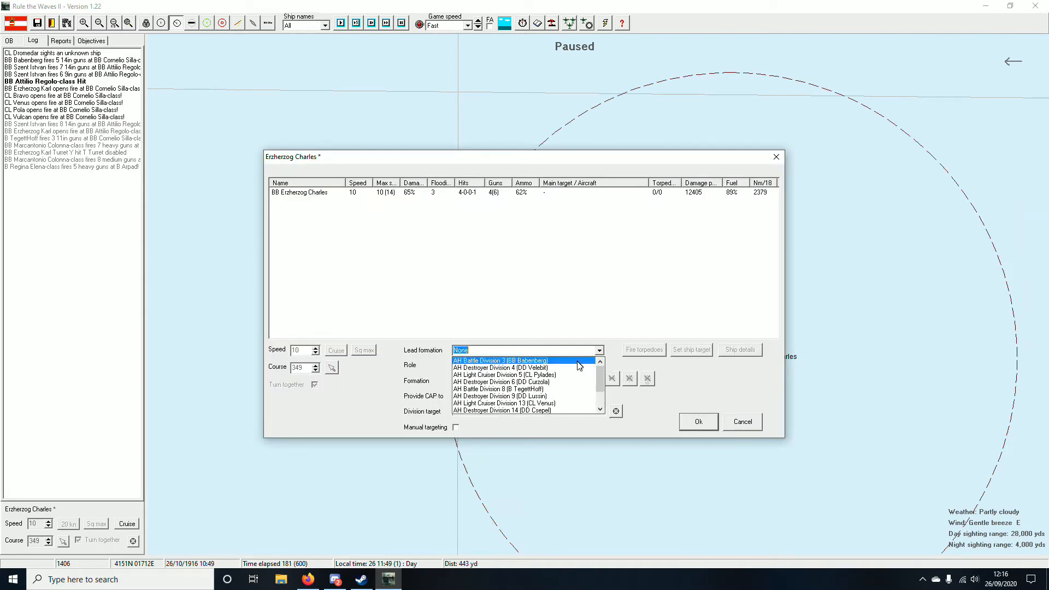
{"action": "left_click", "coordinate": [499, 361]}
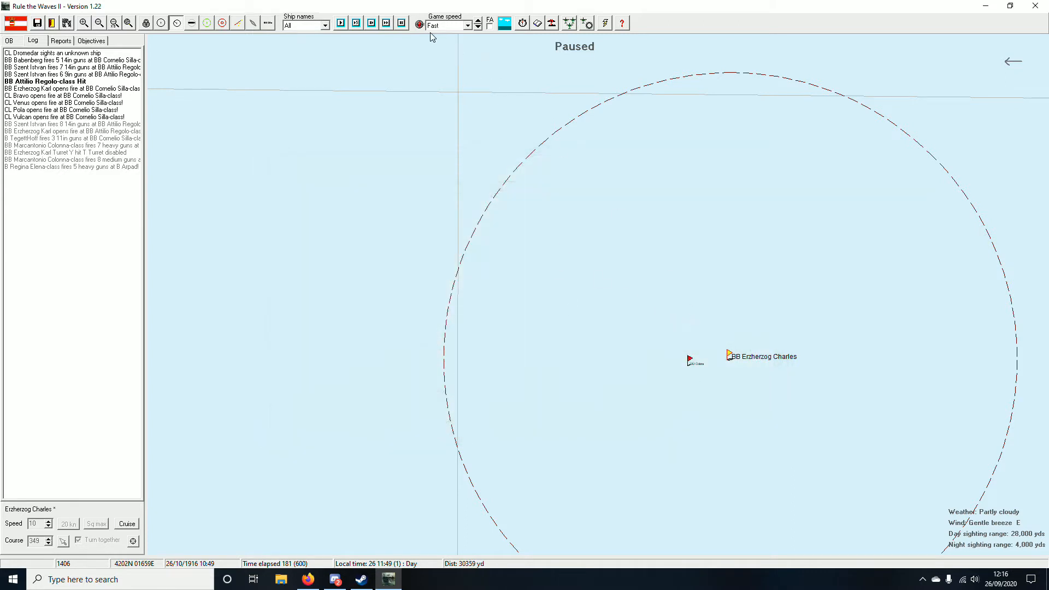
Step: Advance the battle a few short steps and zoom in on the fleets in action
{"action": "left_click", "coordinate": [386, 23]}
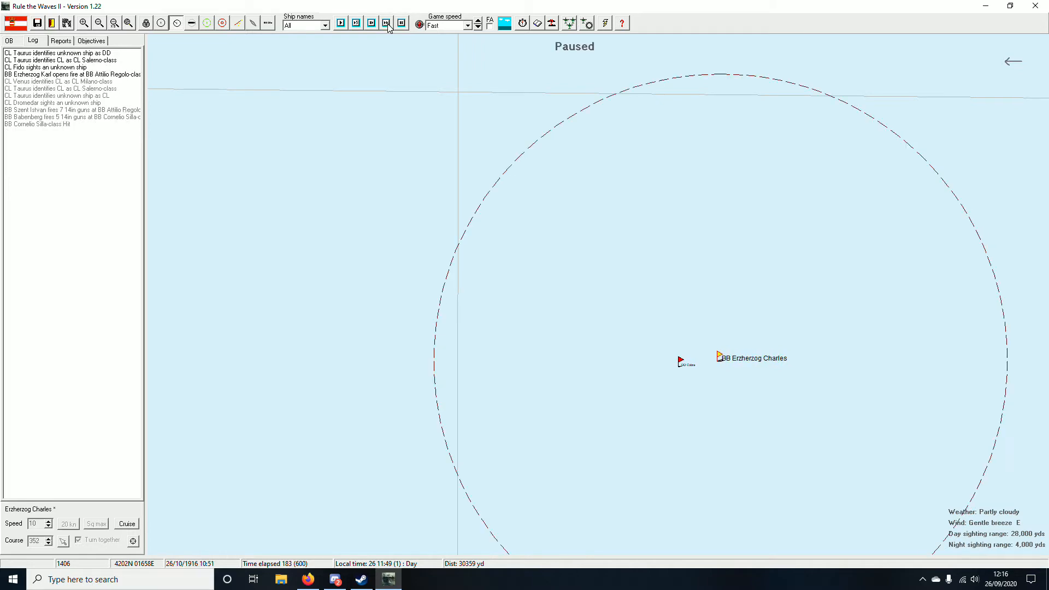
{"action": "left_click", "coordinate": [387, 23]}
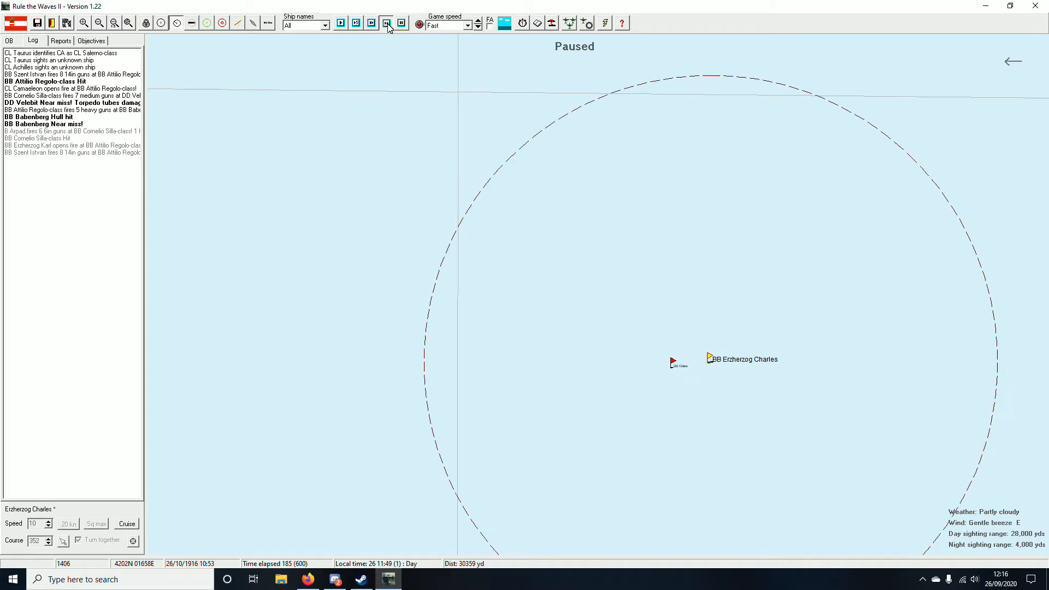
{"action": "left_click", "coordinate": [401, 23]}
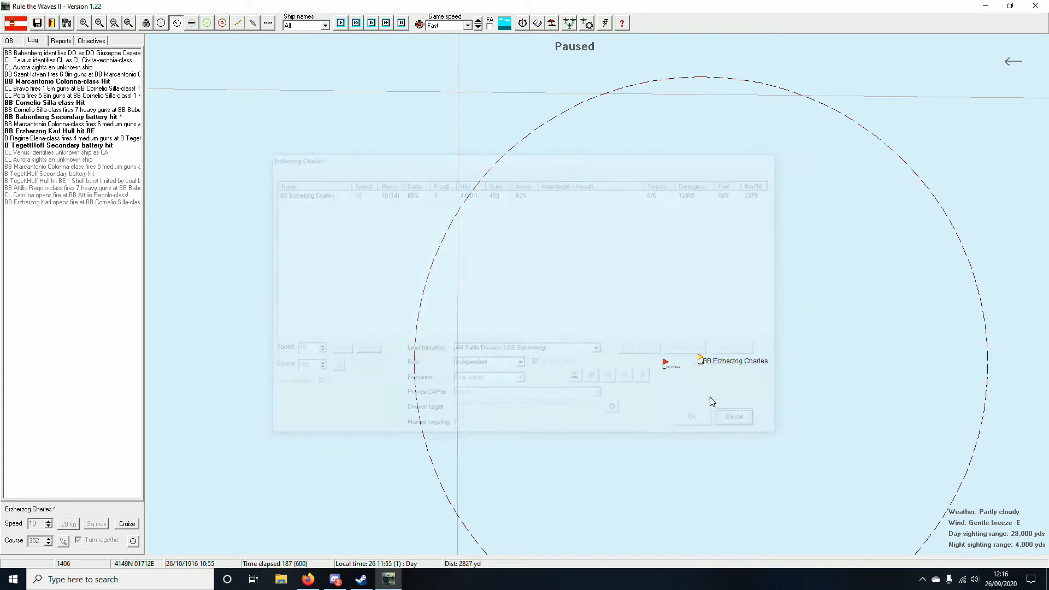
{"action": "left_click", "coordinate": [734, 416]}
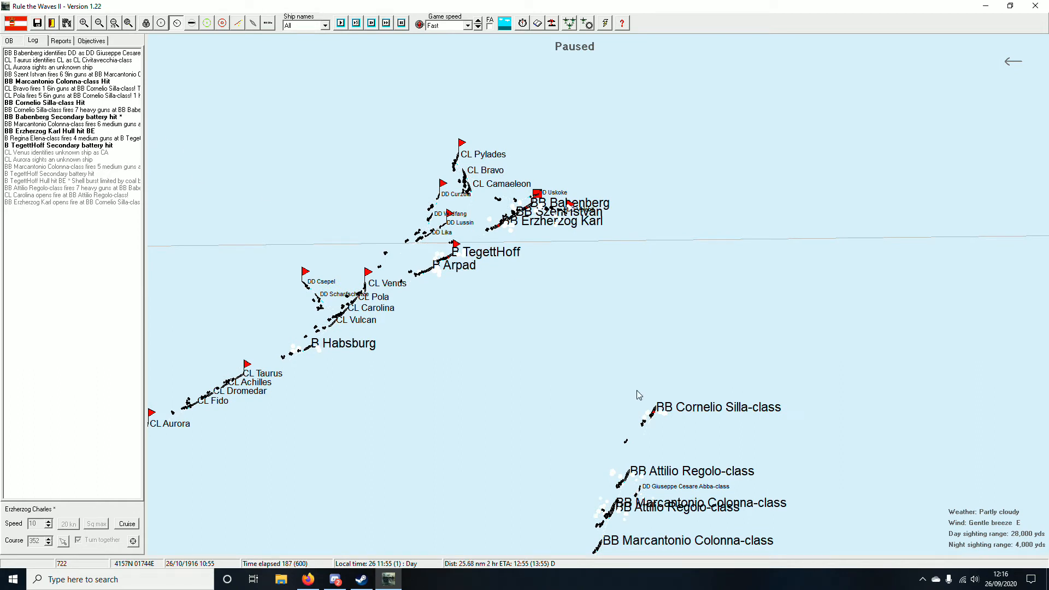
{"action": "mouse_move", "coordinate": [653, 418]}
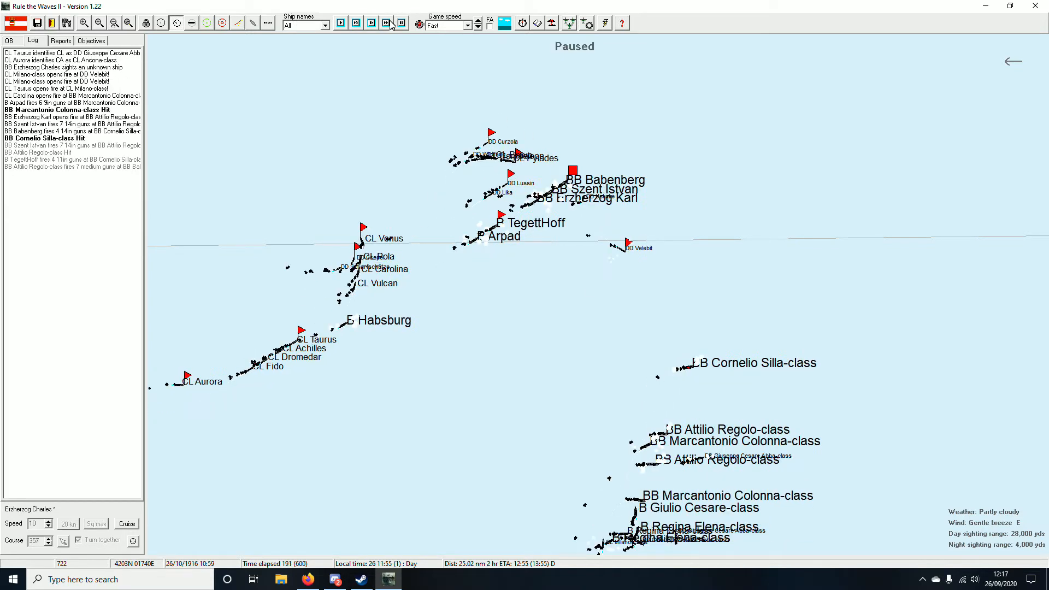
Step: Run the battle, acknowledging the Babenberg ammo warning and Destroyer Division 14 signals message
{"action": "left_click", "coordinate": [396, 25]}
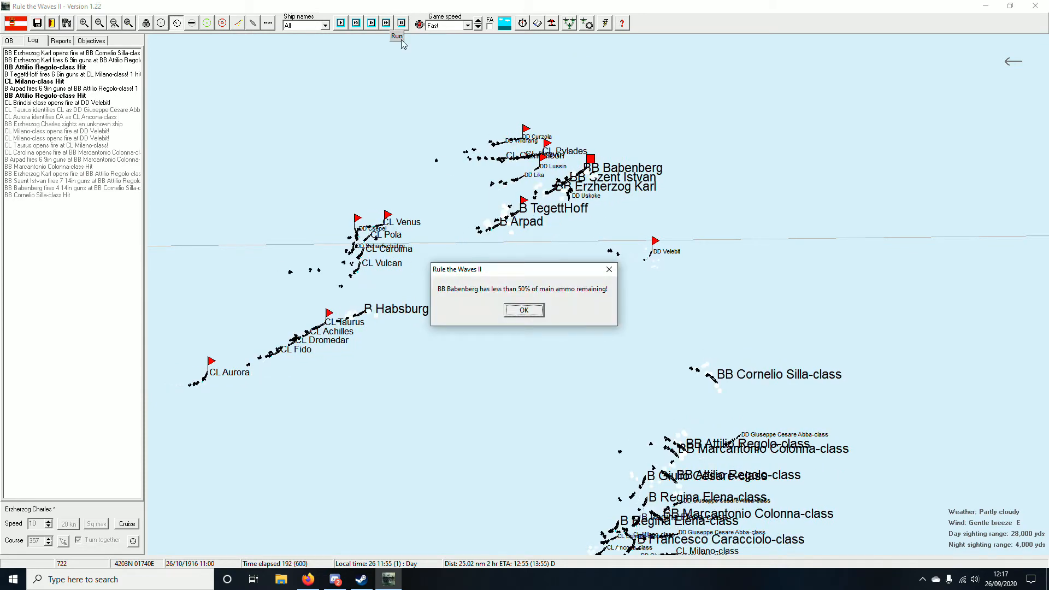
{"action": "left_click", "coordinate": [524, 310]}
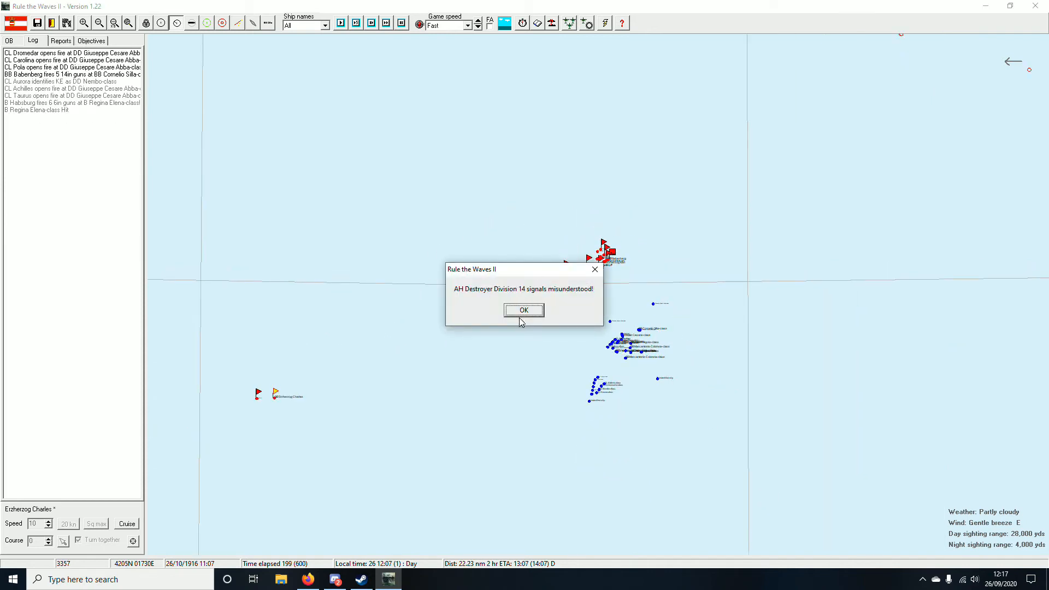
{"action": "left_click", "coordinate": [524, 309]}
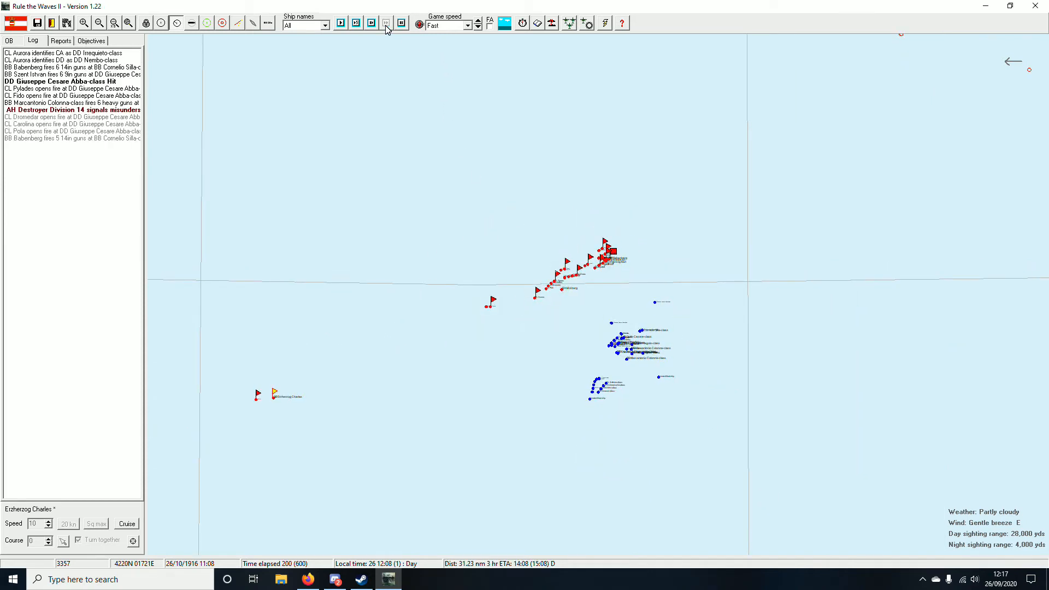
{"action": "left_click", "coordinate": [386, 23]}
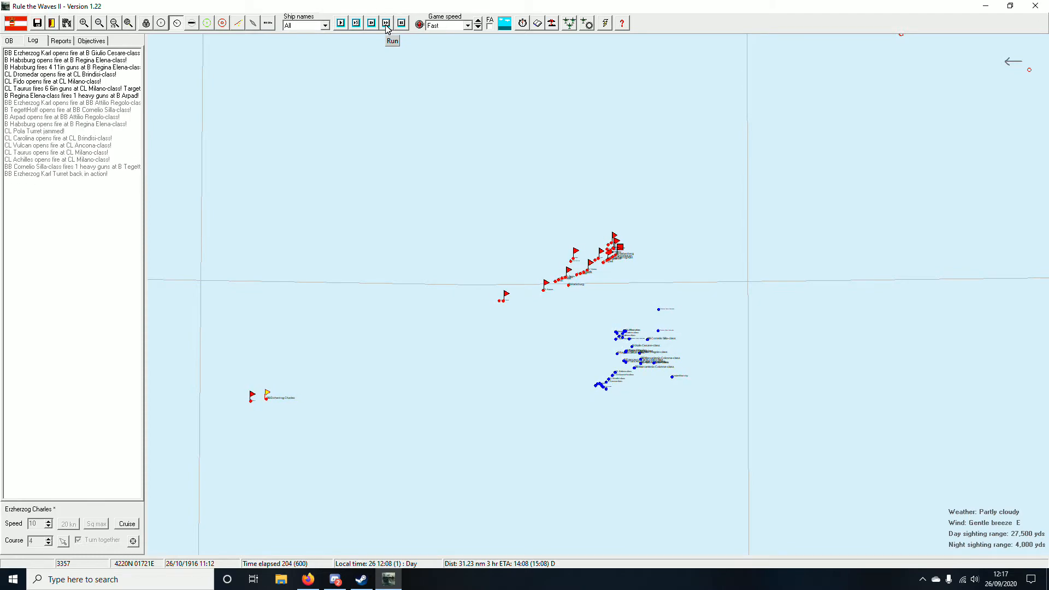
{"action": "left_click", "coordinate": [392, 40]}
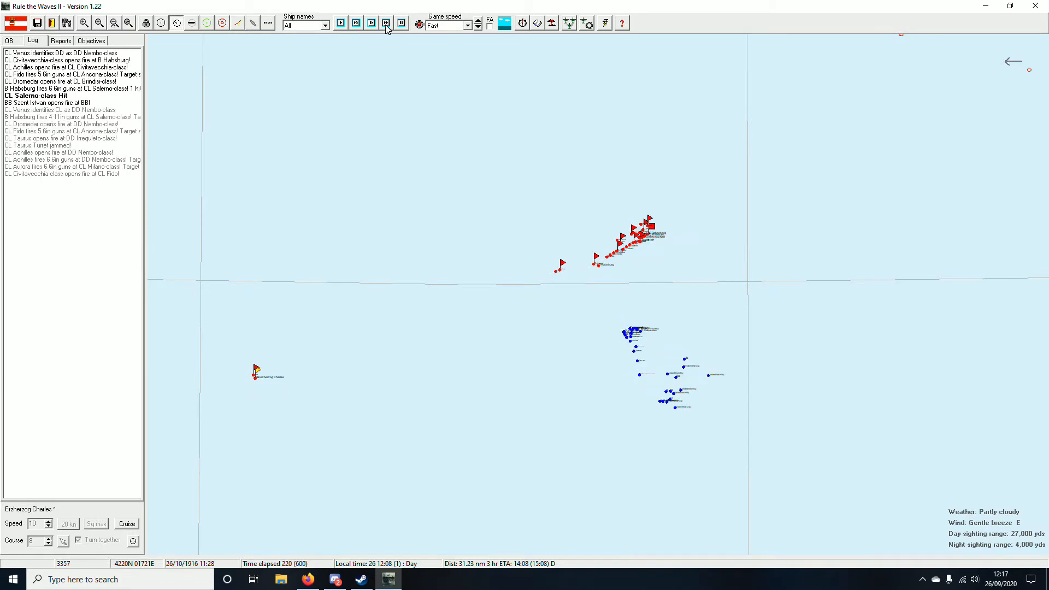
Step: Keep advancing to 240 minutes elapsed and acknowledge the Battle Division 8 signals message
{"action": "left_click", "coordinate": [386, 22]}
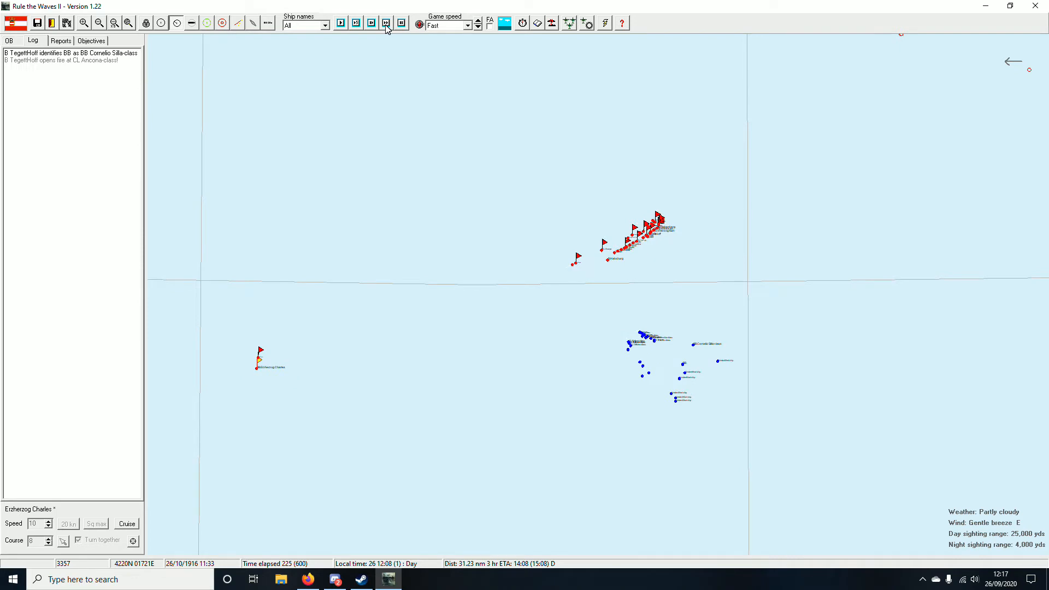
{"action": "left_click", "coordinate": [386, 23]}
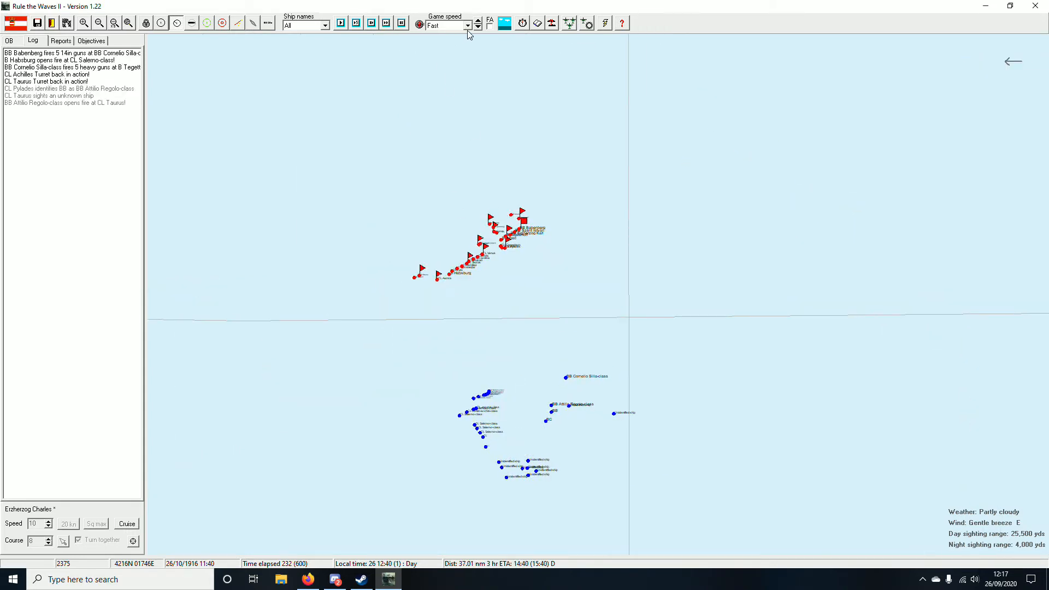
{"action": "left_click", "coordinate": [386, 23]}
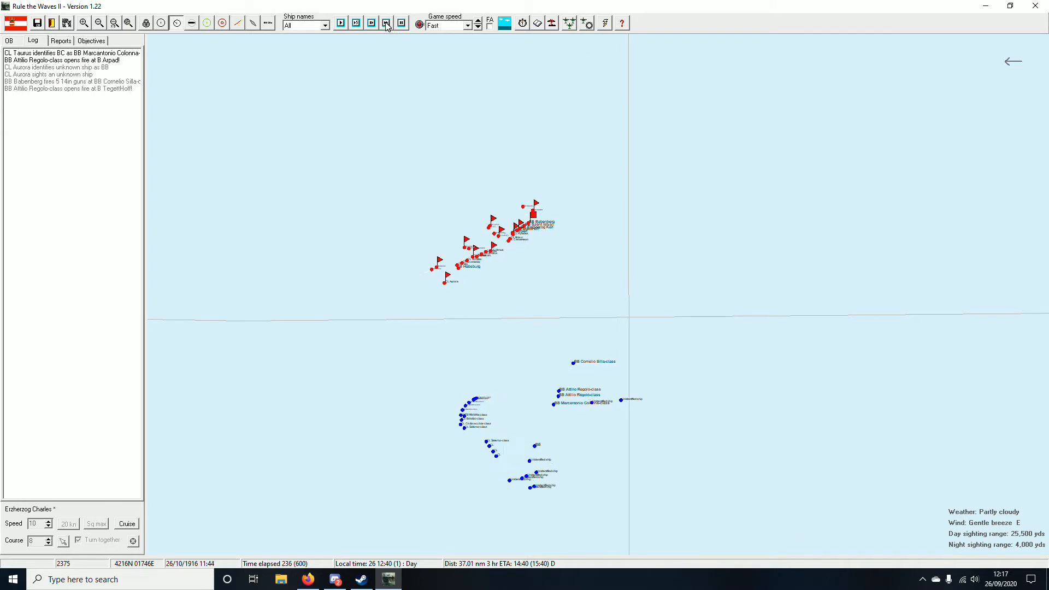
{"action": "left_click", "coordinate": [386, 23]}
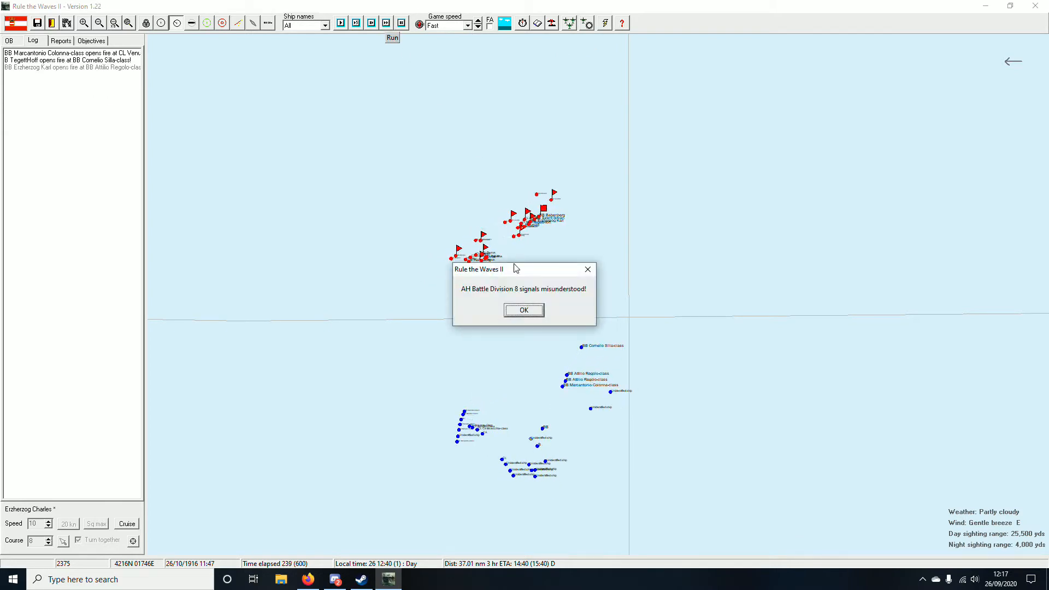
{"action": "left_click", "coordinate": [523, 309]}
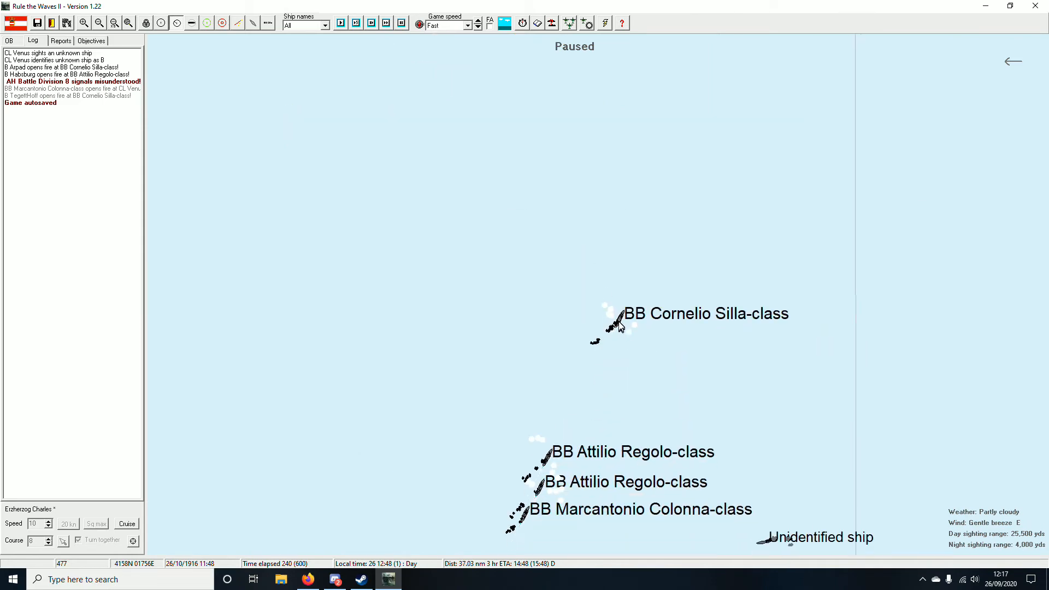
{"action": "mouse_move", "coordinate": [616, 319]}
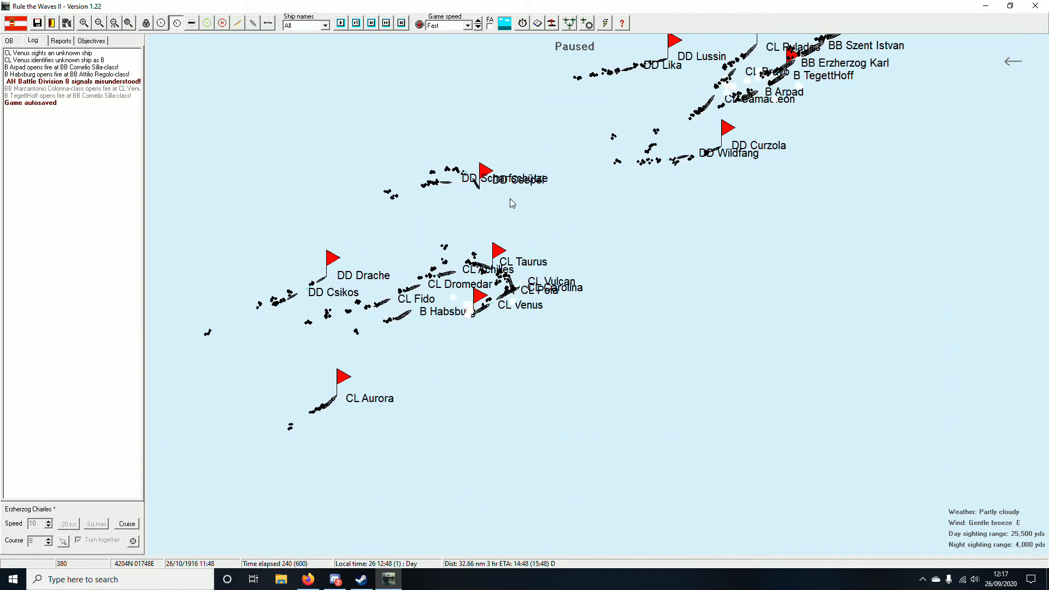
Step: Take AH Destroyer Division 14 off AI control and confirm its orders
{"action": "left_click", "coordinate": [481, 173]}
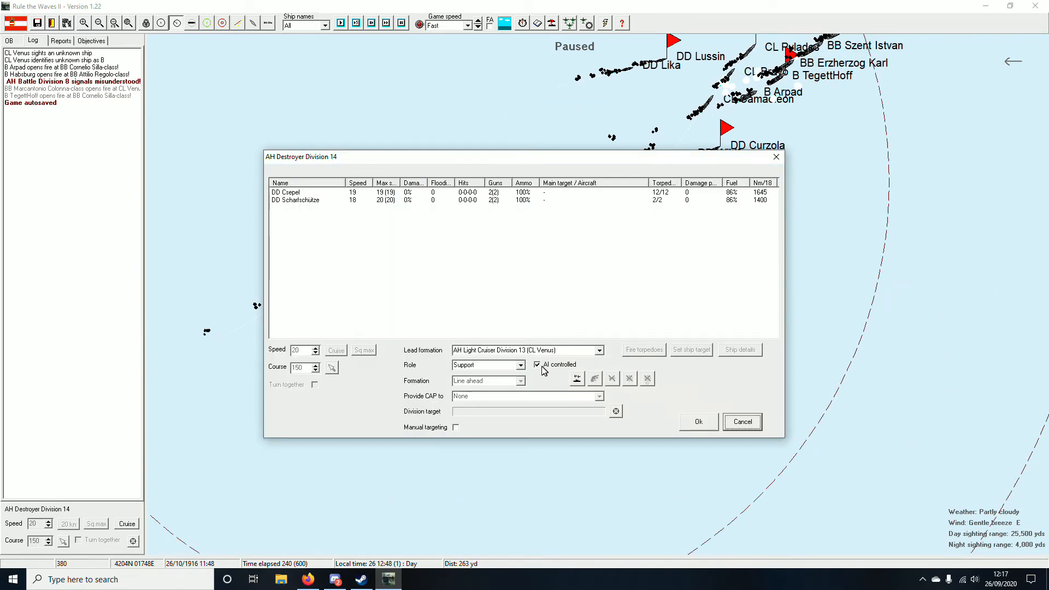
{"action": "left_click", "coordinate": [538, 364]}
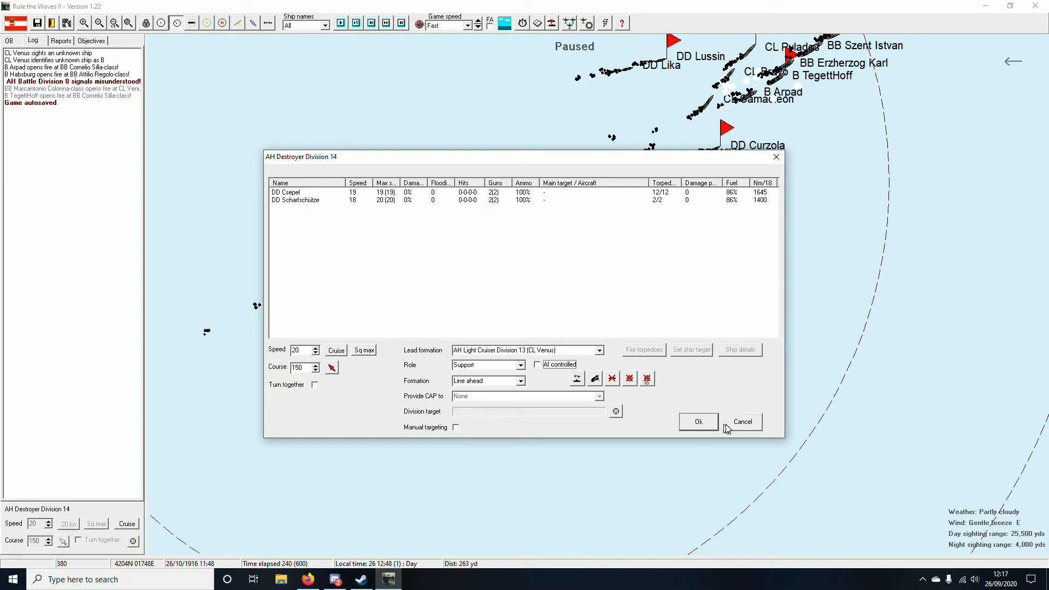
{"action": "left_click", "coordinate": [538, 364]}
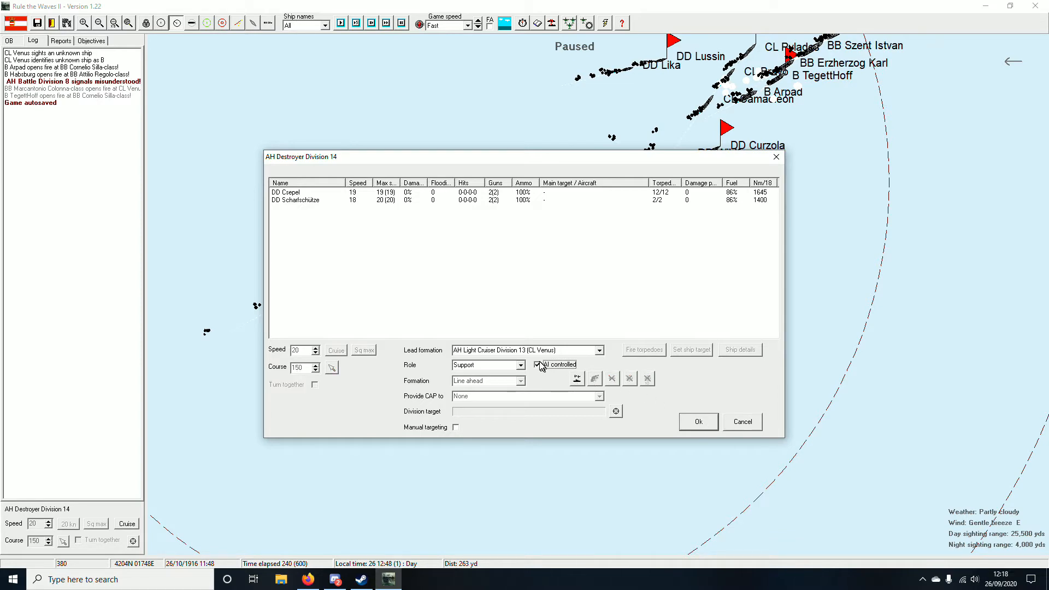
{"action": "left_click", "coordinate": [538, 364]}
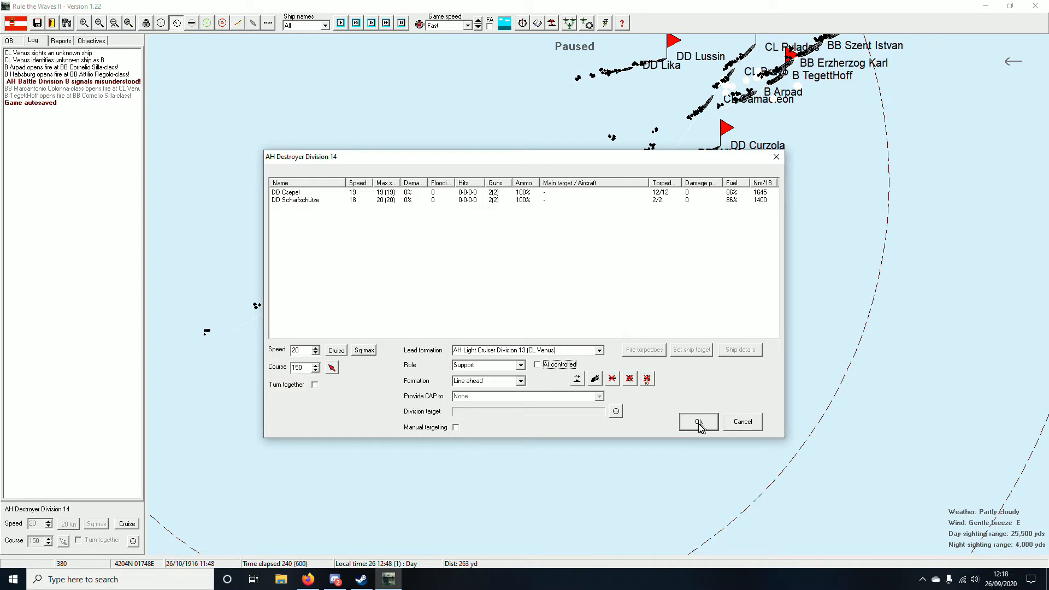
{"action": "left_click", "coordinate": [697, 421]}
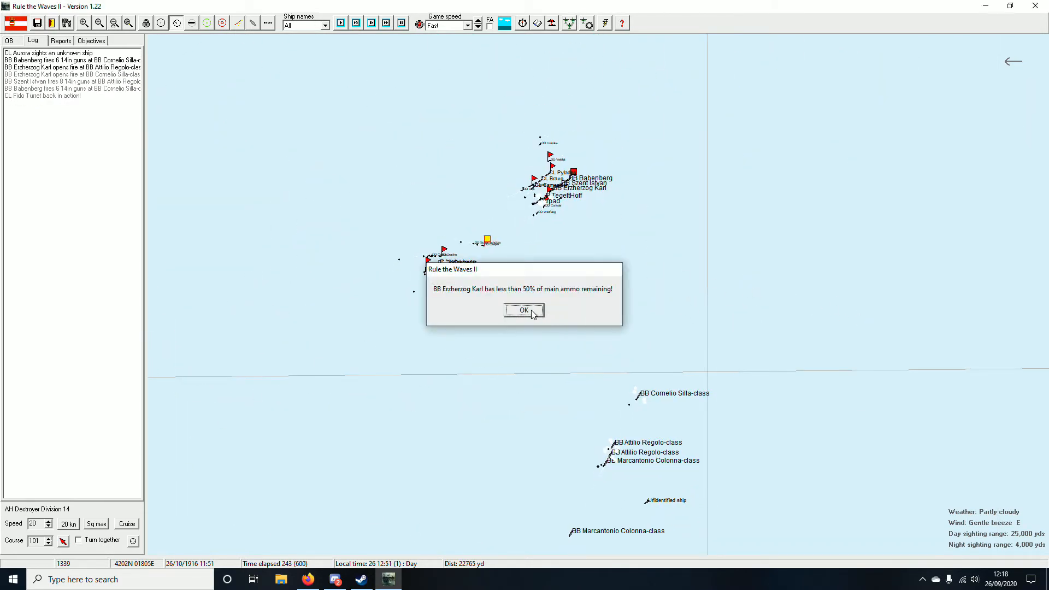
Step: Acknowledge the Erzherzog Karl low-ammo warning, run the battle on, and dismiss the signals notice
{"action": "left_click", "coordinate": [524, 310]}
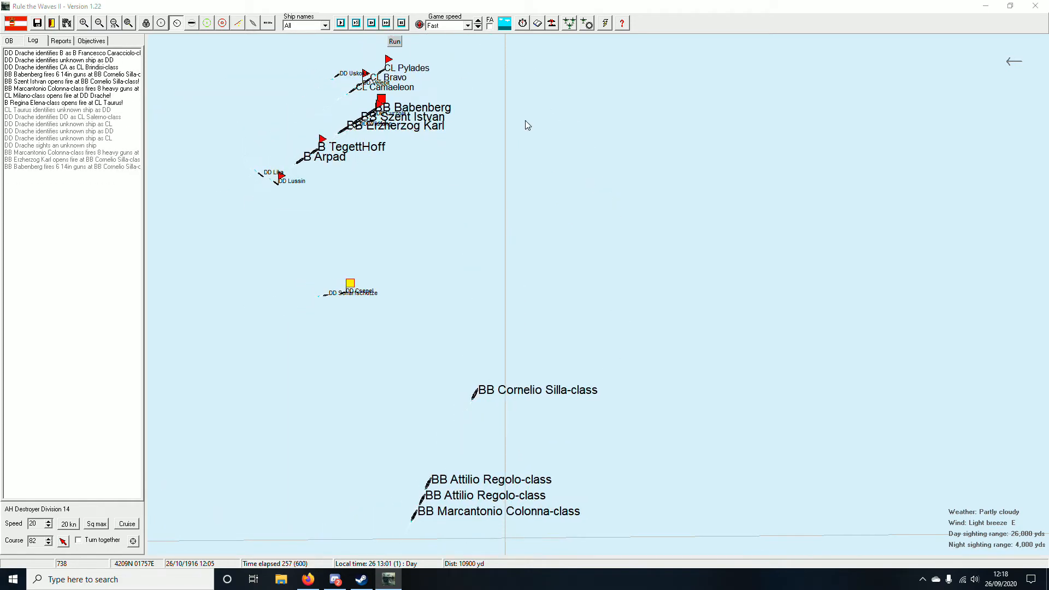
{"action": "left_click", "coordinate": [393, 40]}
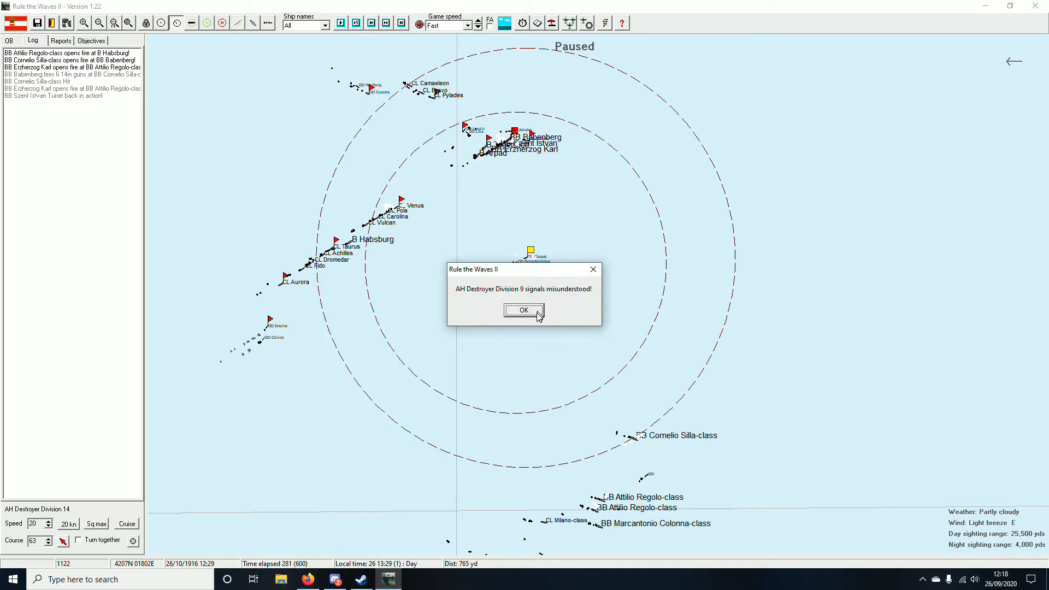
{"action": "left_click", "coordinate": [523, 310]}
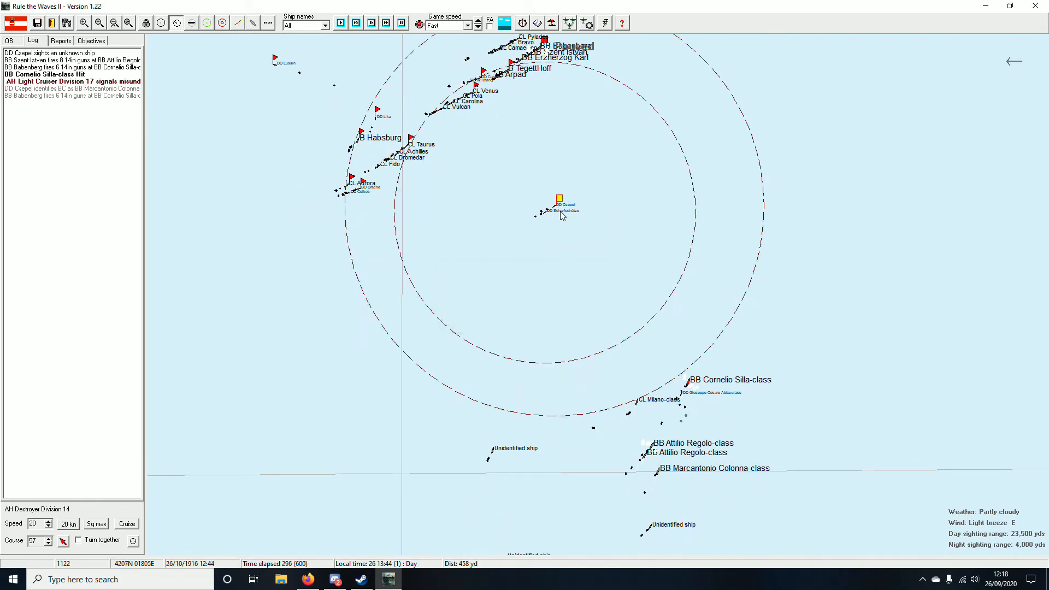
Step: Review Destroyer Division 14's orders and accept them unchanged
{"action": "left_click", "coordinate": [558, 203]}
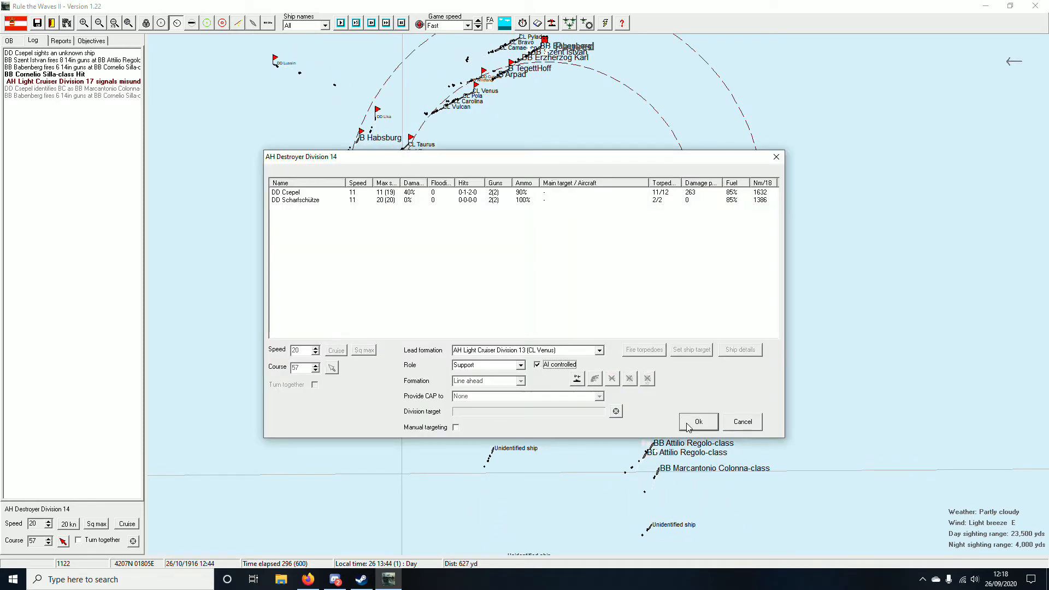
{"action": "left_click", "coordinate": [697, 422]}
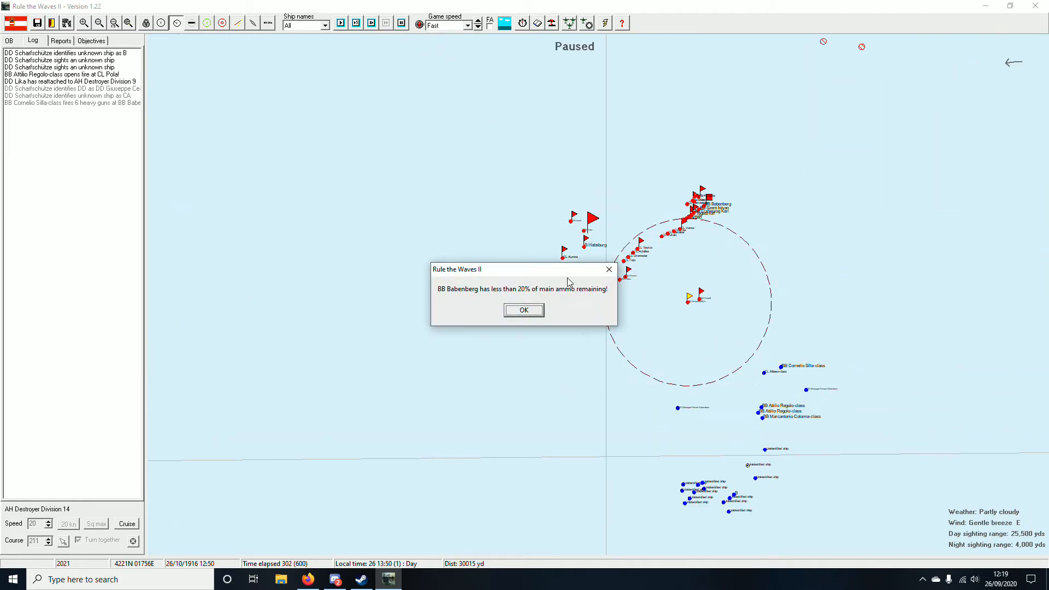
Step: Dismiss BB Babenberg's low ammo warning and resume the battle
{"action": "left_click", "coordinate": [524, 310]}
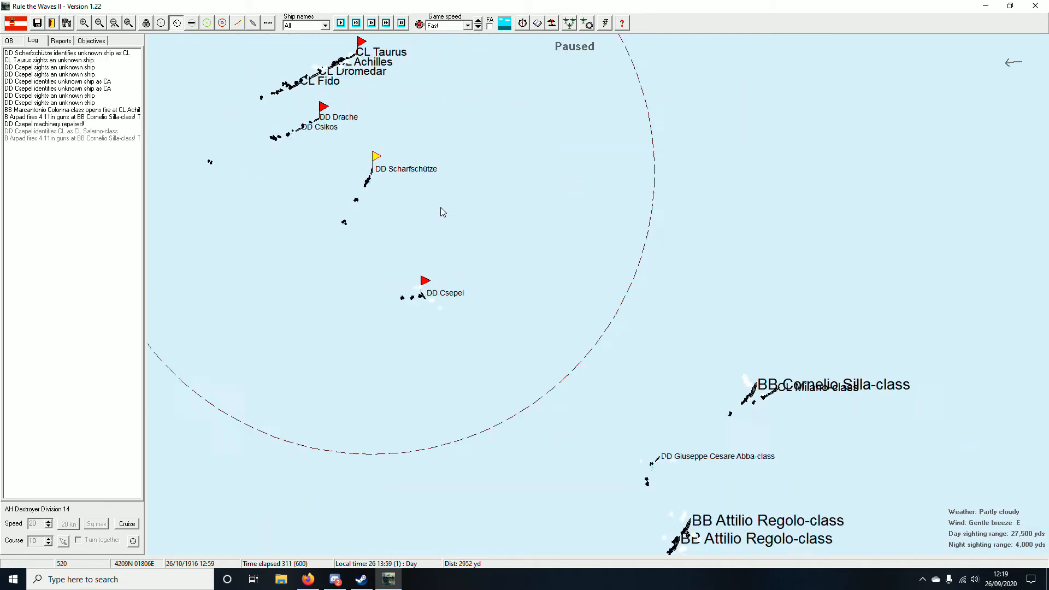
{"action": "left_click", "coordinate": [386, 22]}
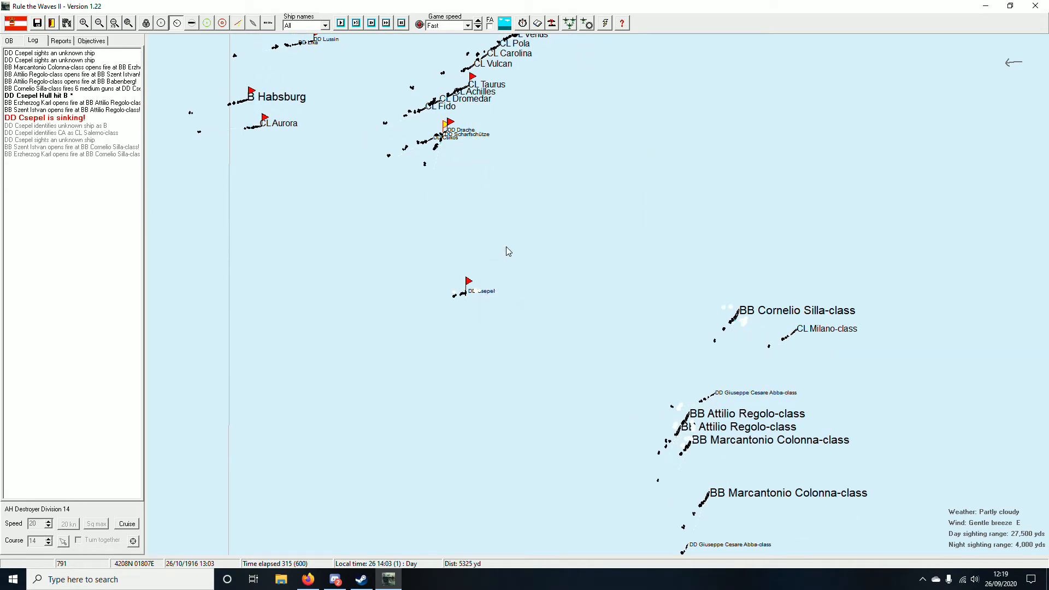
{"action": "left_click", "coordinate": [386, 21]}
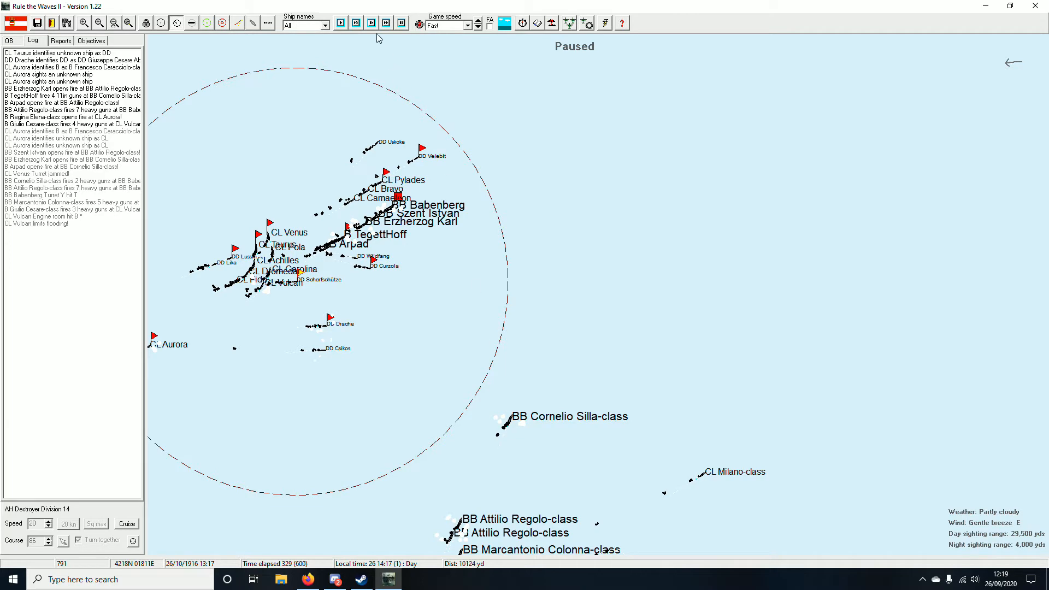
{"action": "left_click", "coordinate": [390, 23]}
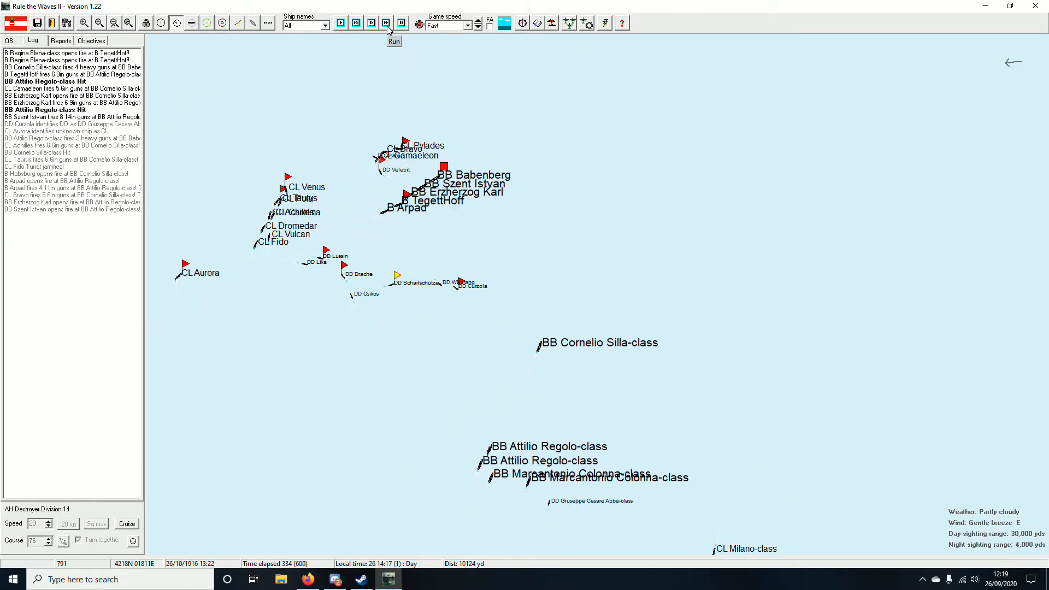
Step: Advance the battle in short steps until DD Csepel is reported sinking
{"action": "left_click", "coordinate": [394, 41]}
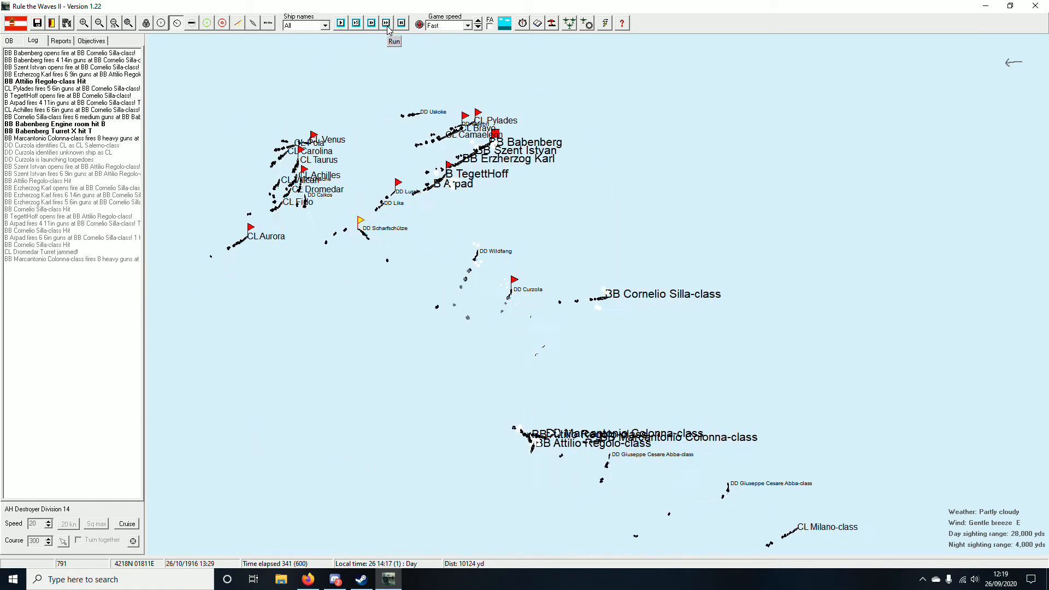
{"action": "left_click", "coordinate": [394, 41]}
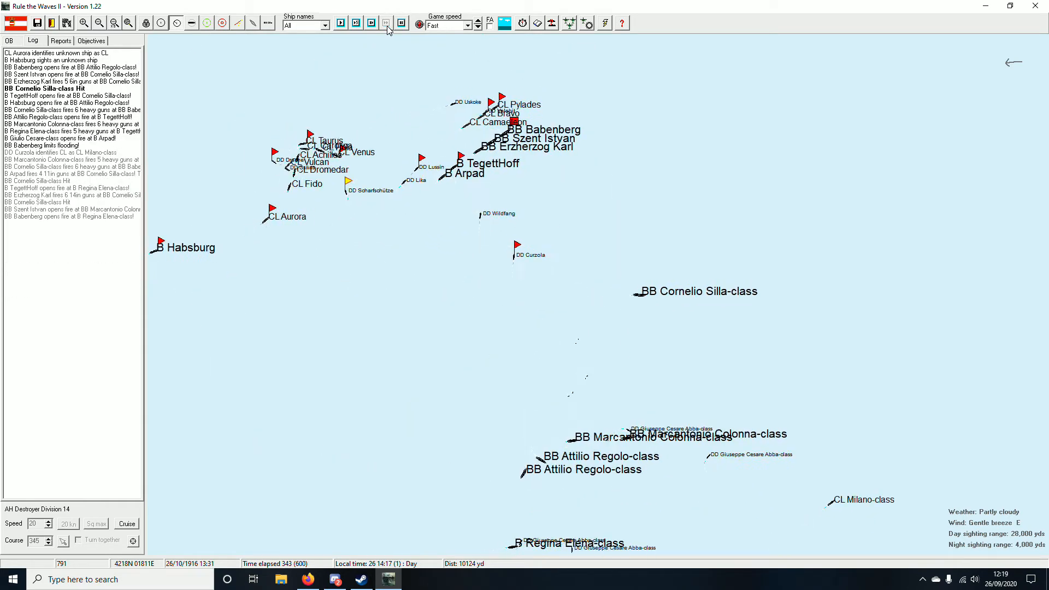
{"action": "left_click", "coordinate": [393, 41]}
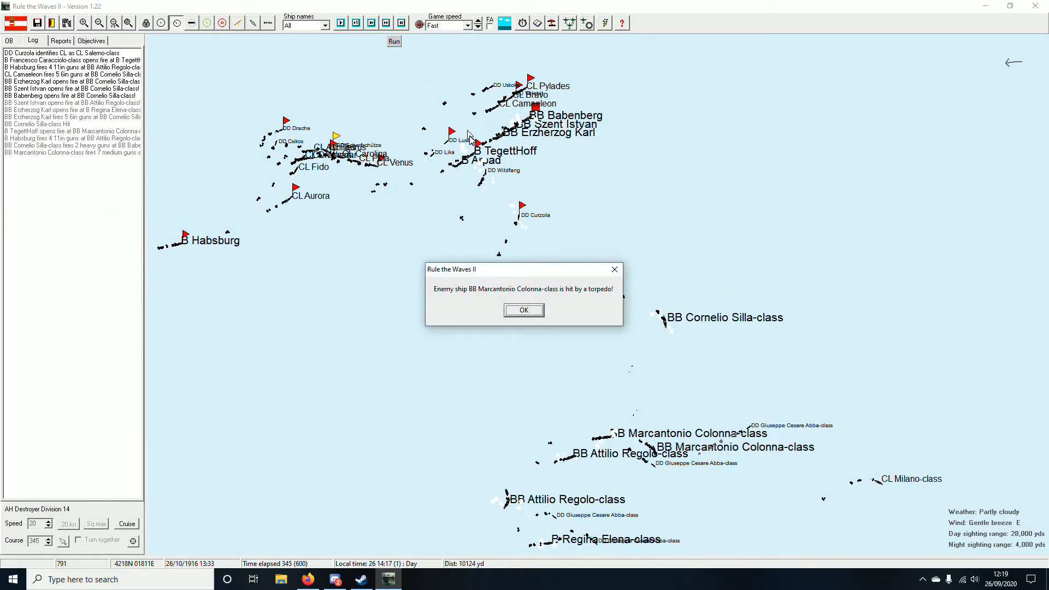
{"action": "mouse_move", "coordinate": [601, 447]}
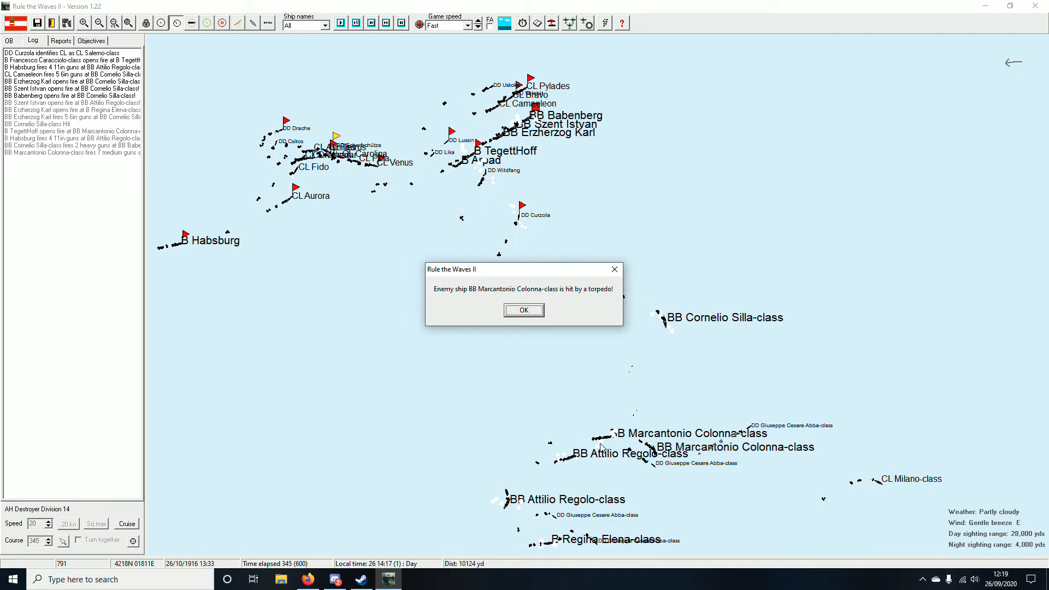
Step: Acknowledge the two torpedo hit notices and keep the battle running
{"action": "left_click", "coordinate": [524, 310]}
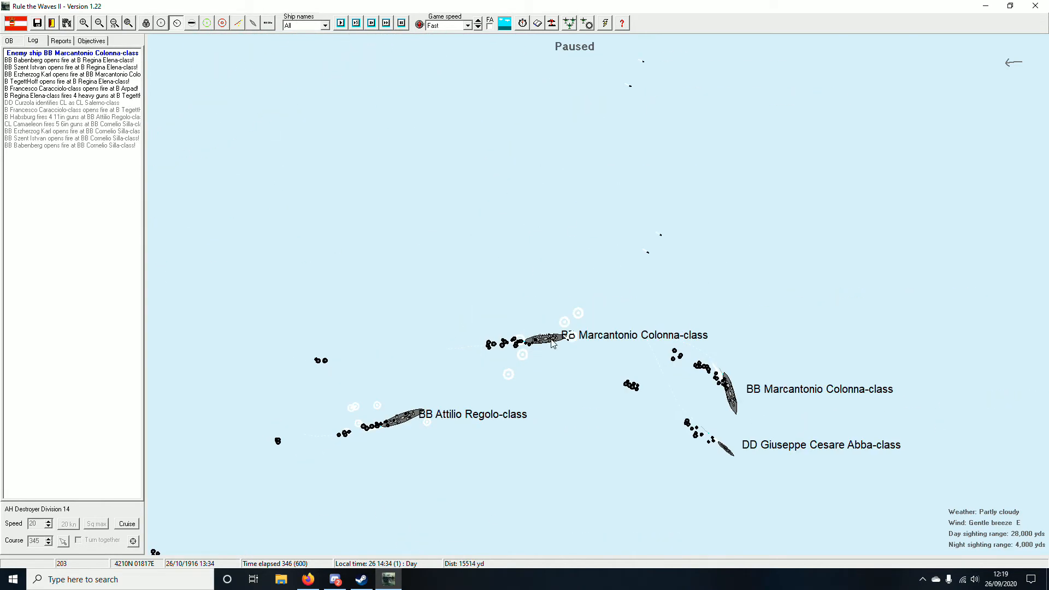
{"action": "mouse_move", "coordinate": [561, 303]}
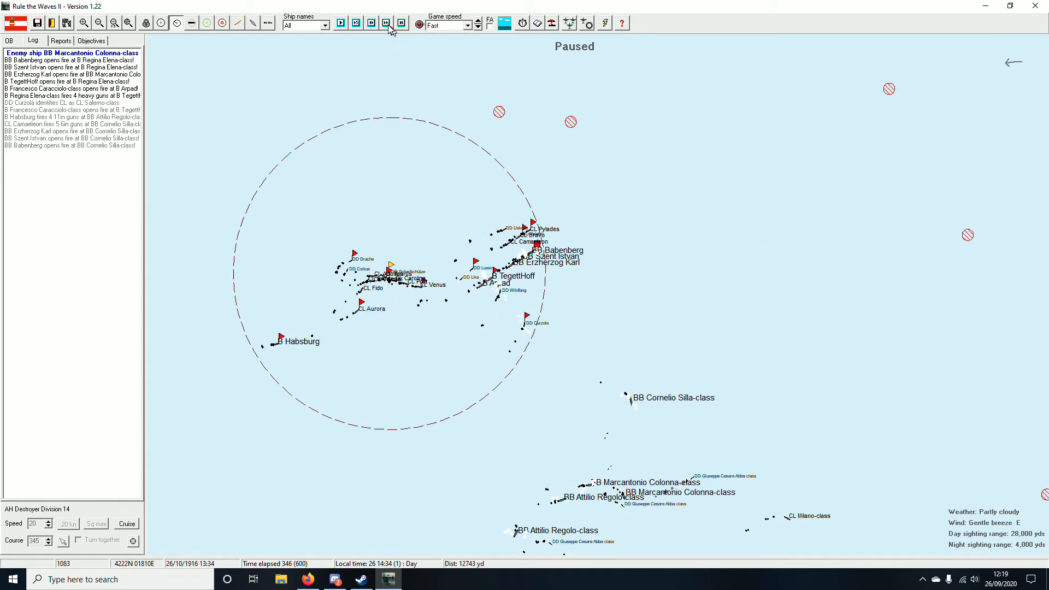
{"action": "left_click", "coordinate": [386, 23]}
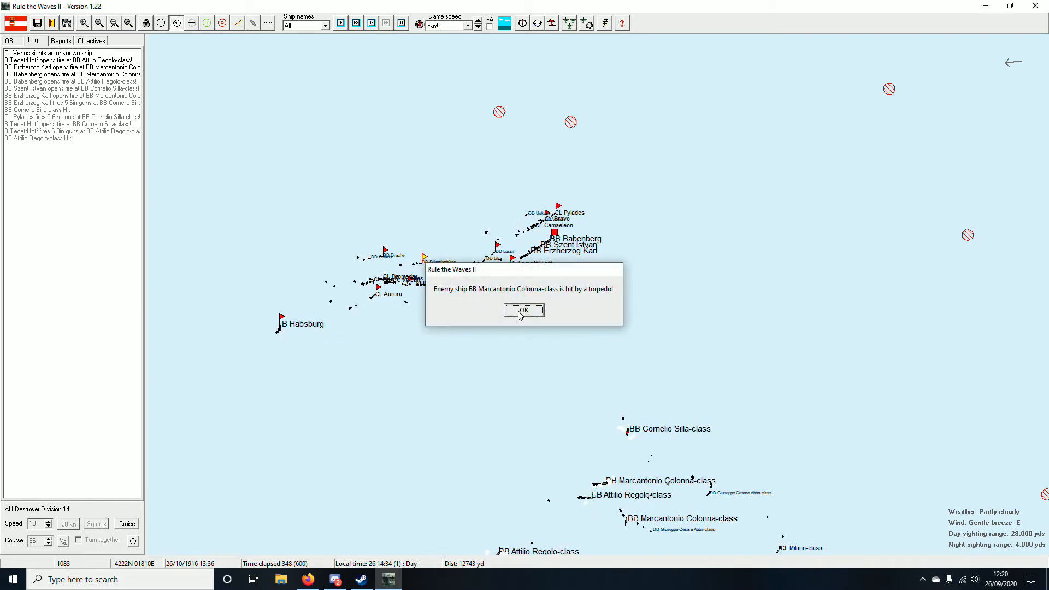
{"action": "left_click", "coordinate": [524, 310]}
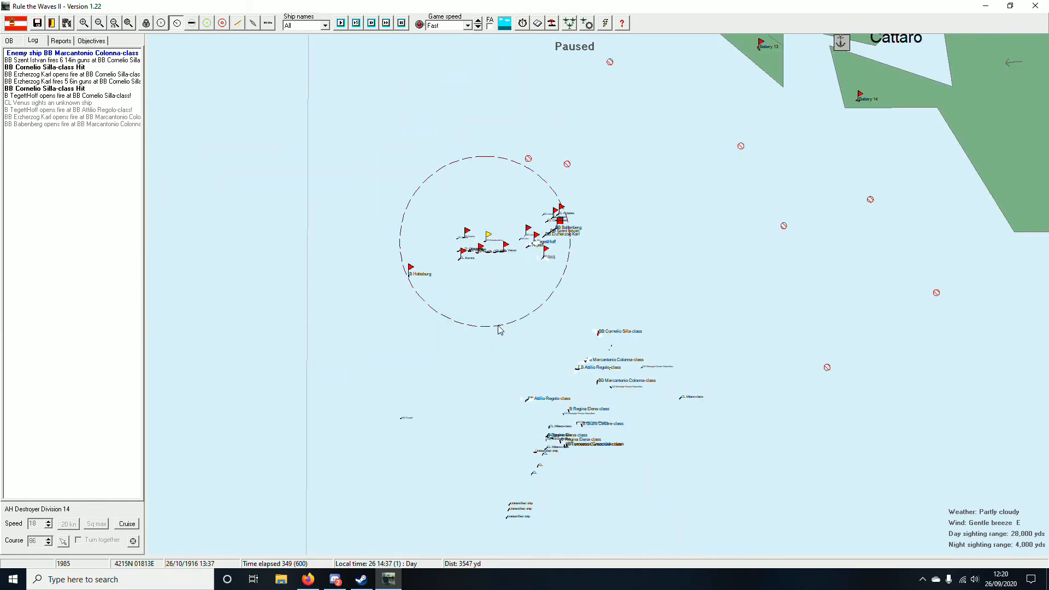
{"action": "left_click", "coordinate": [386, 22]}
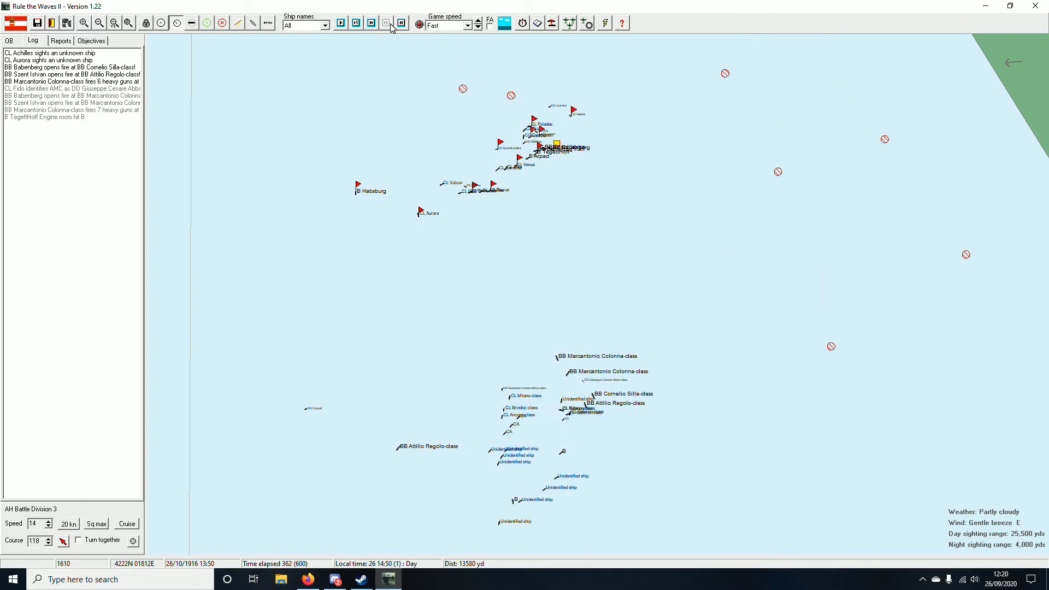
{"action": "left_click", "coordinate": [386, 23]}
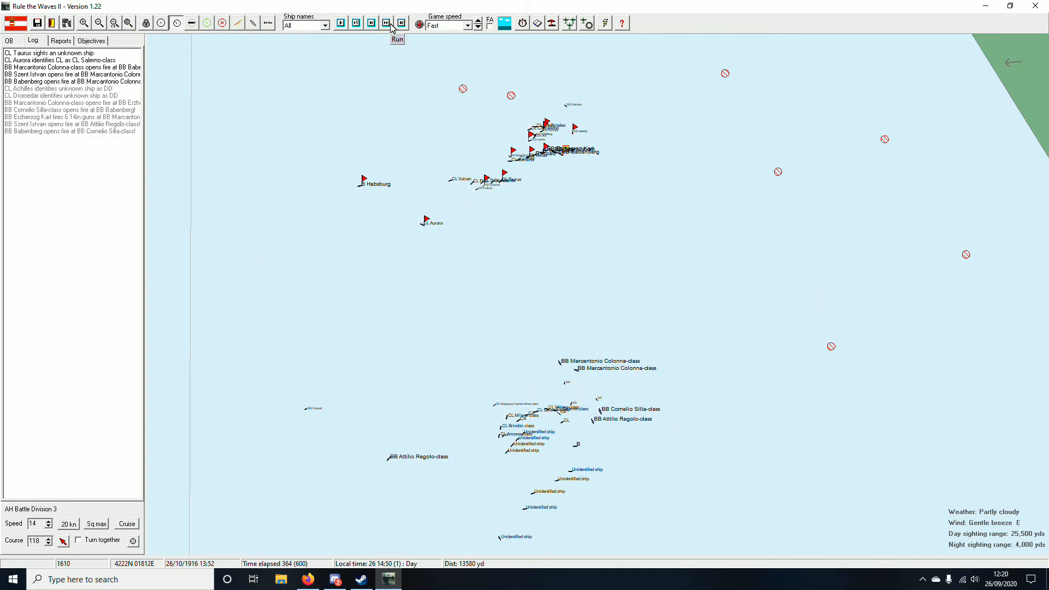
{"action": "left_click", "coordinate": [396, 23]}
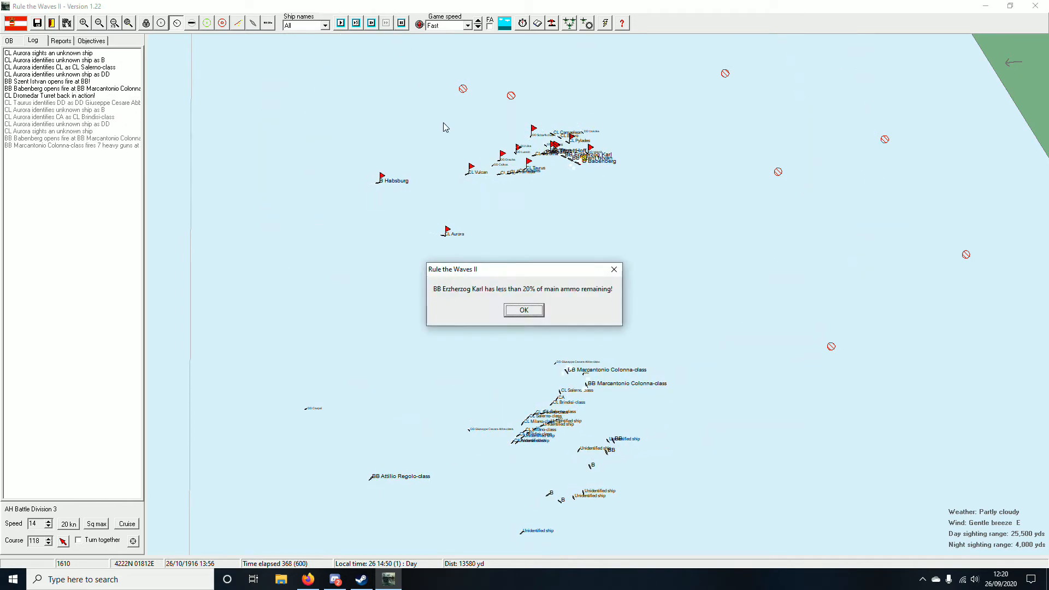
Step: Acknowledge low ammo warnings for Erzherzog Karl and Szent Istvan and resume the battle
{"action": "left_click", "coordinate": [523, 309]}
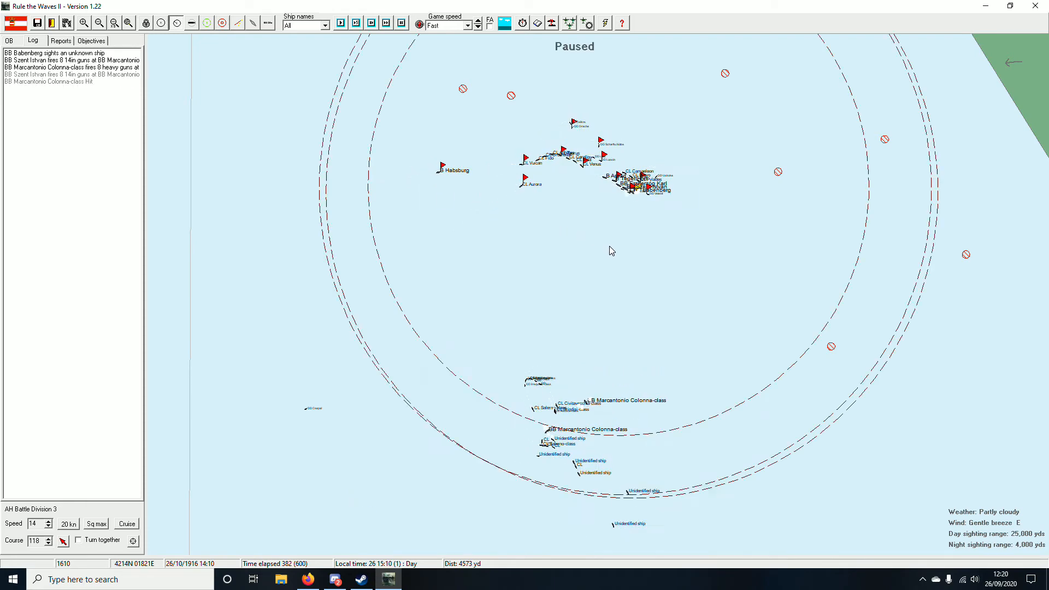
{"action": "left_click", "coordinate": [341, 22]}
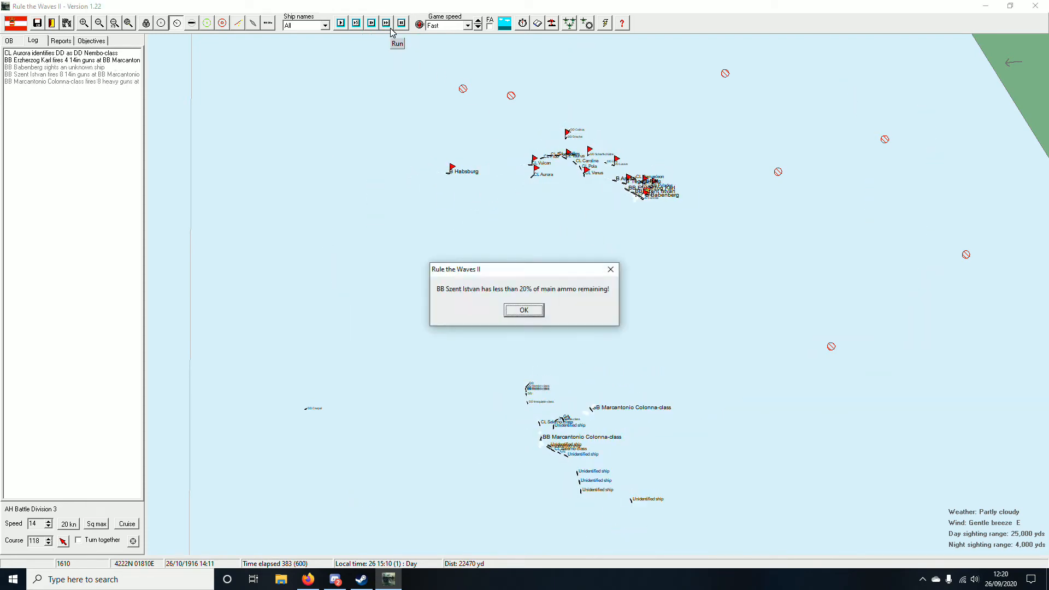
{"action": "left_click", "coordinate": [523, 310]}
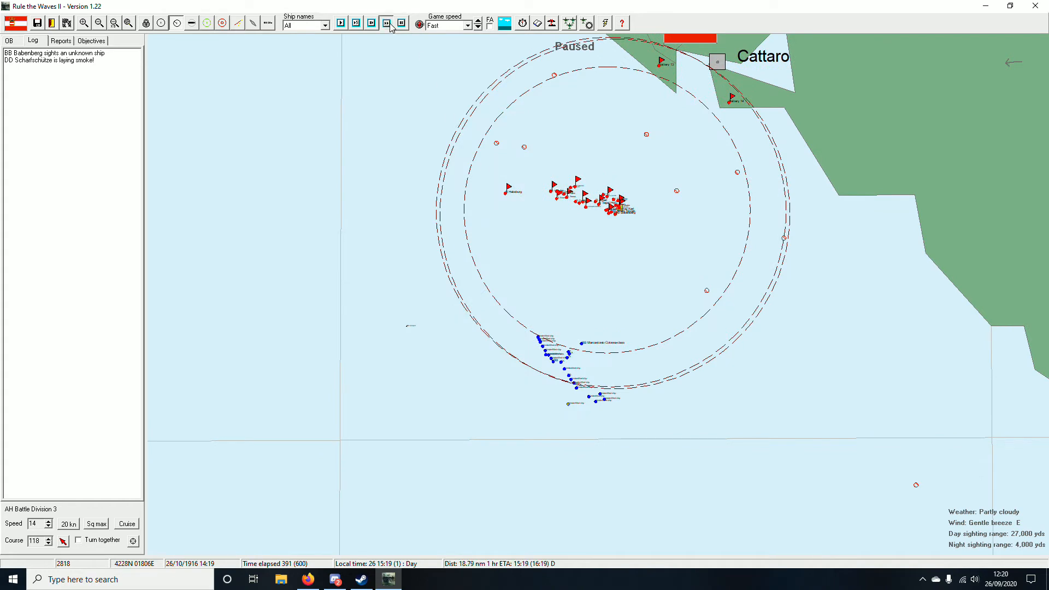
{"action": "left_click", "coordinate": [386, 23]}
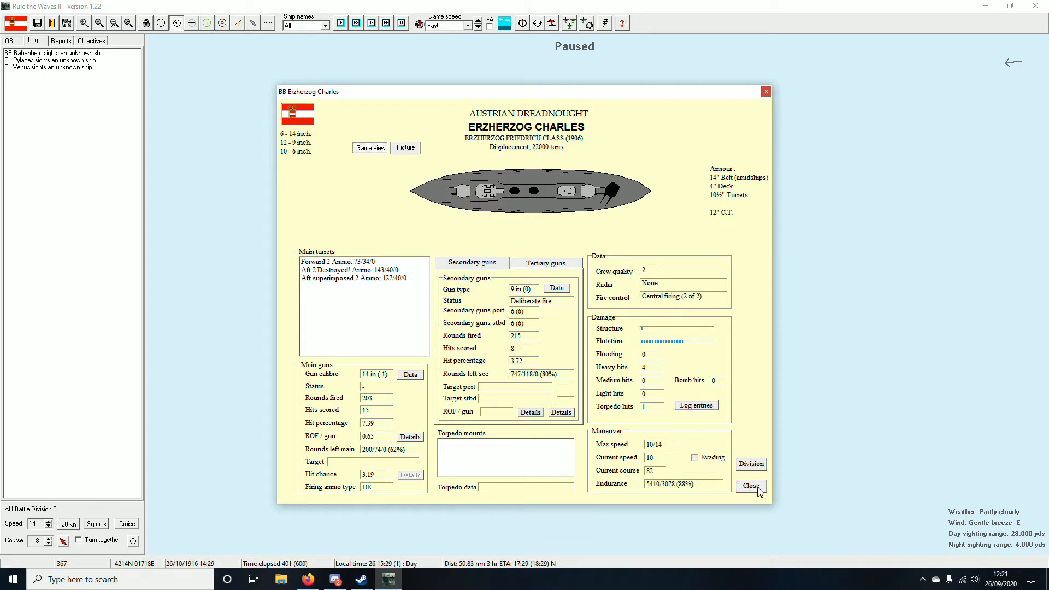
Step: Close the battleship details and advance the battle several more minutes toward Cattaro
{"action": "left_click", "coordinate": [751, 485]}
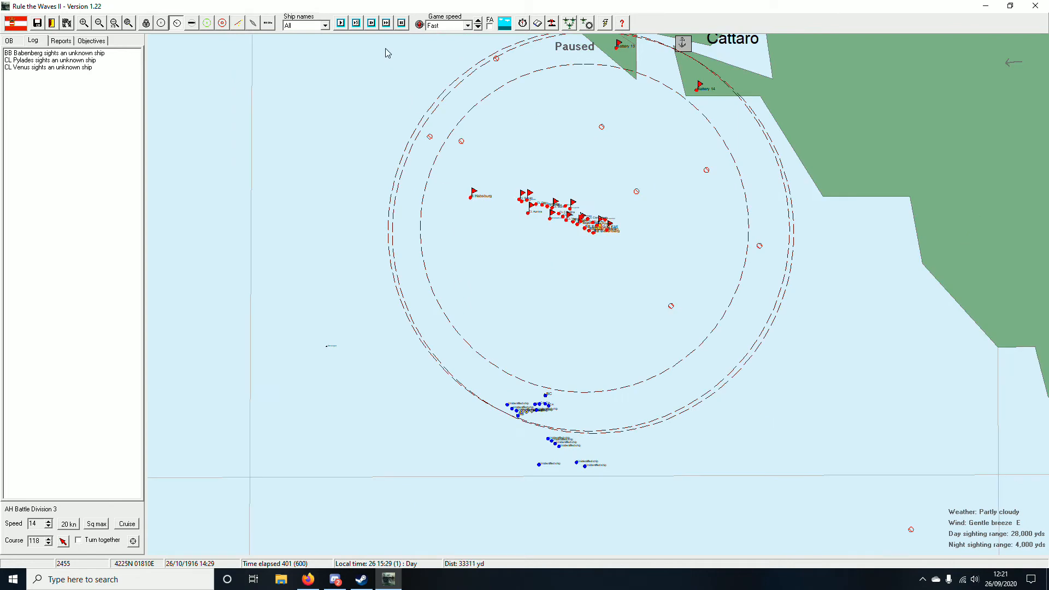
{"action": "left_click", "coordinate": [386, 23]}
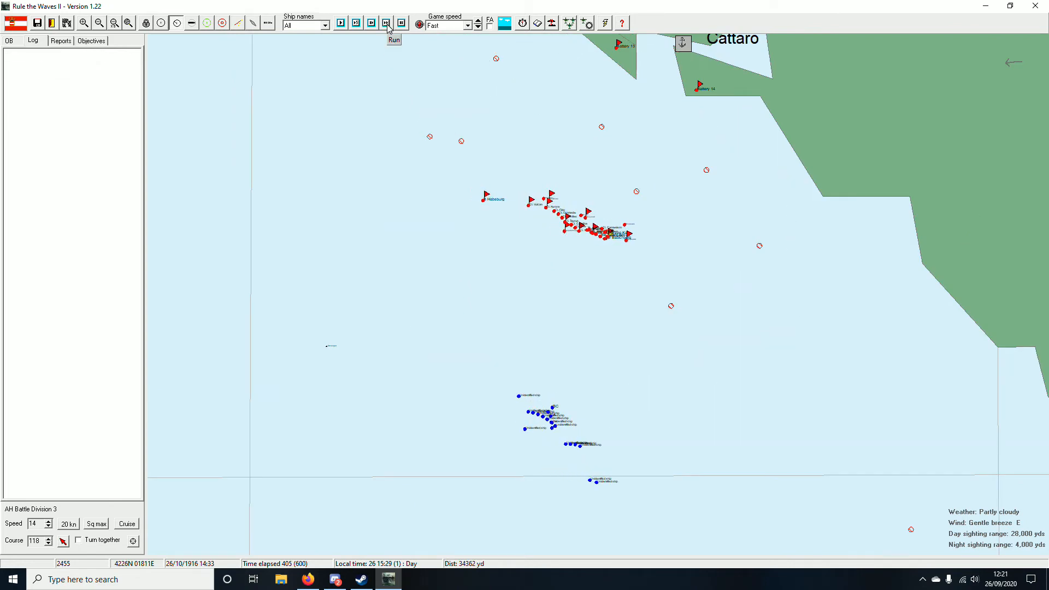
{"action": "left_click", "coordinate": [394, 40]}
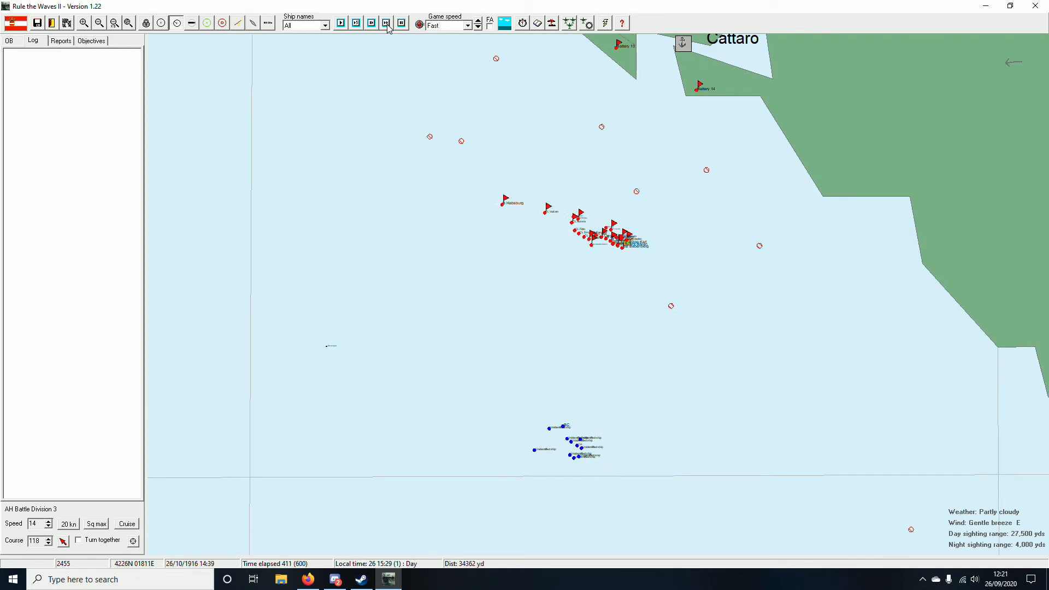
{"action": "left_click", "coordinate": [400, 23]}
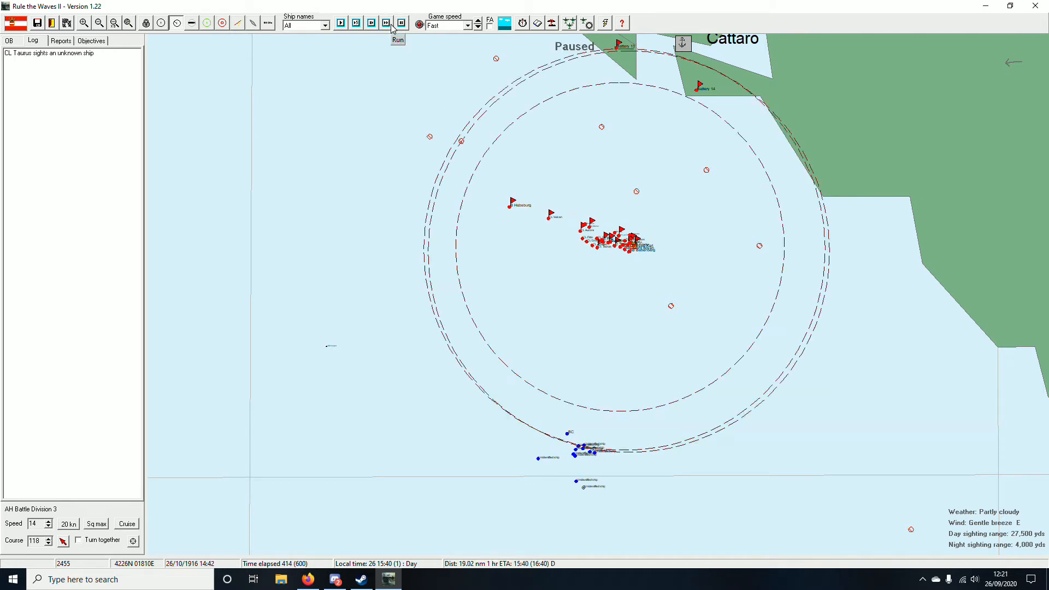
{"action": "left_click", "coordinate": [385, 22]}
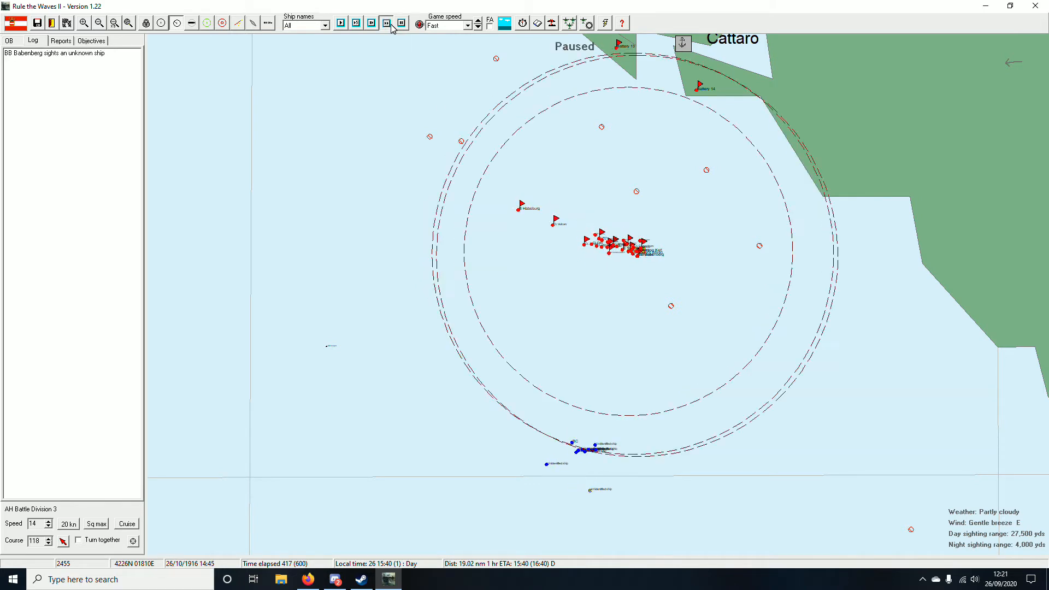
{"action": "left_click", "coordinate": [385, 22]}
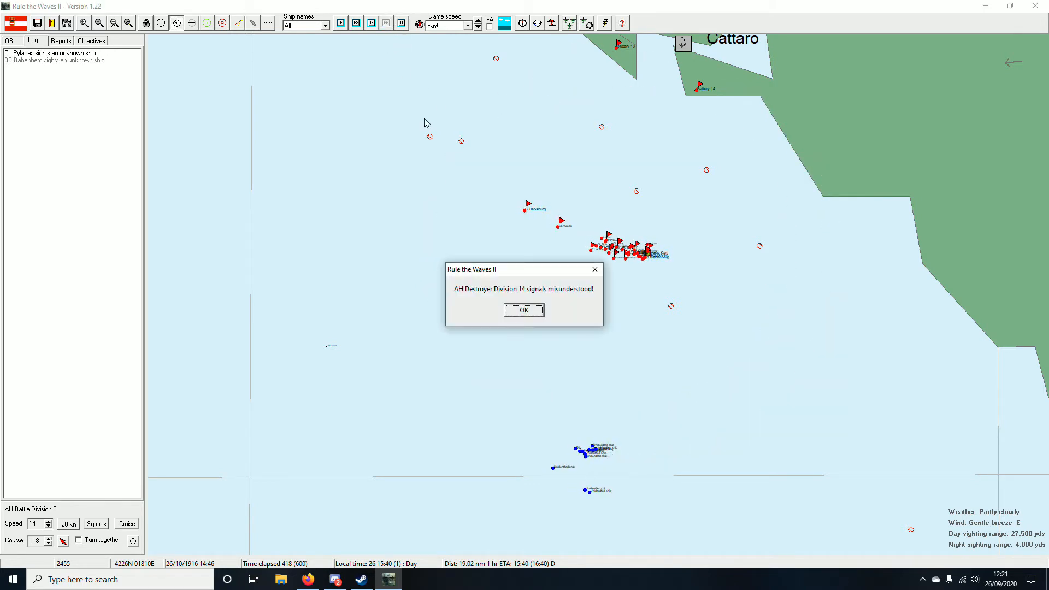
Step: Acknowledge the Destroyer Division 14 signals notice and run on until the fleet is off Cattaro at twilight
{"action": "left_click", "coordinate": [523, 309]}
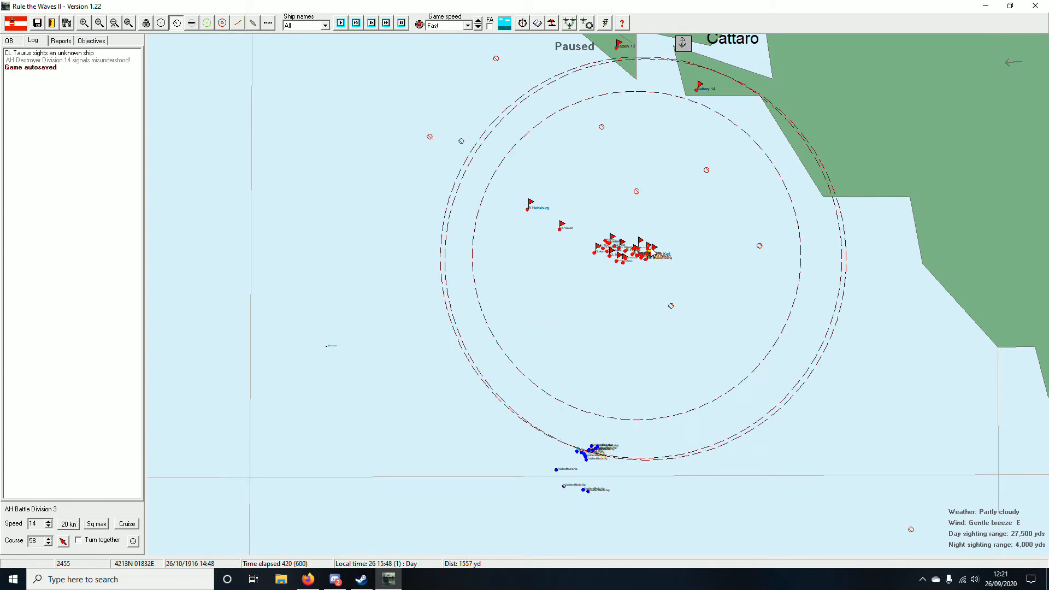
{"action": "left_click", "coordinate": [386, 23]}
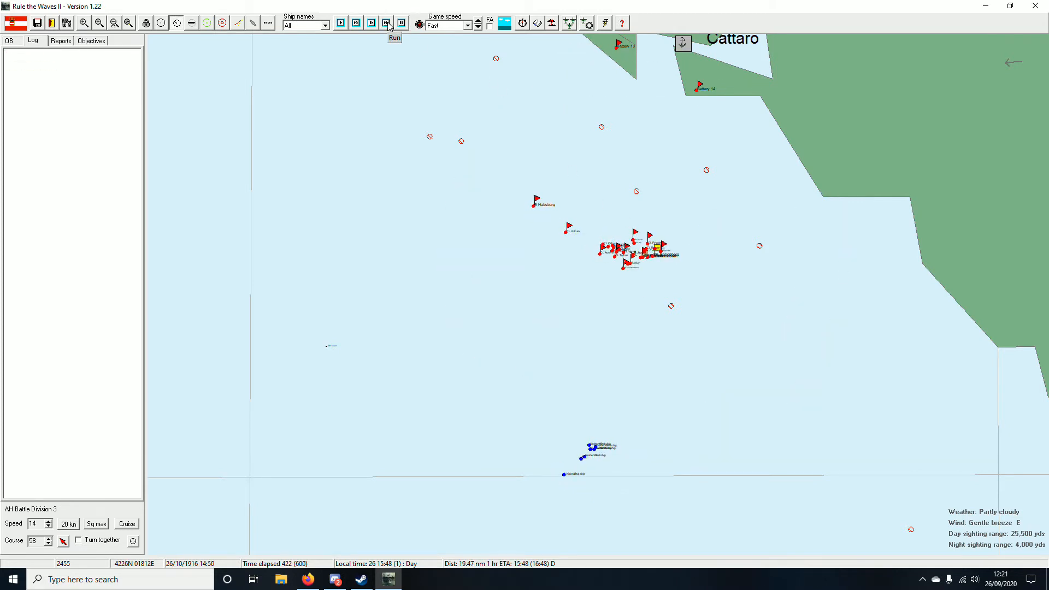
{"action": "left_click", "coordinate": [386, 23]}
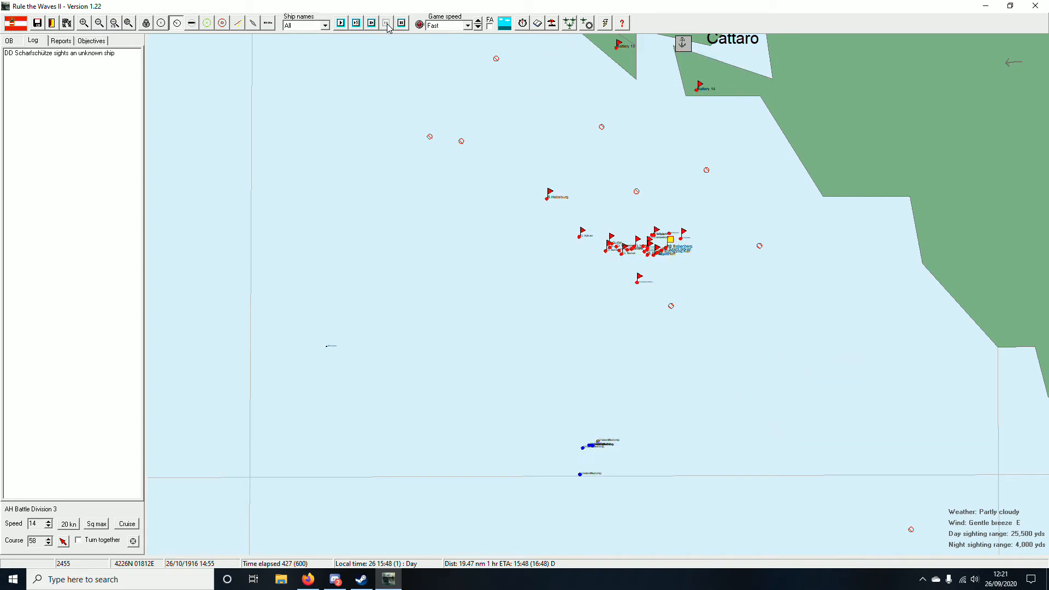
{"action": "left_click", "coordinate": [387, 23]}
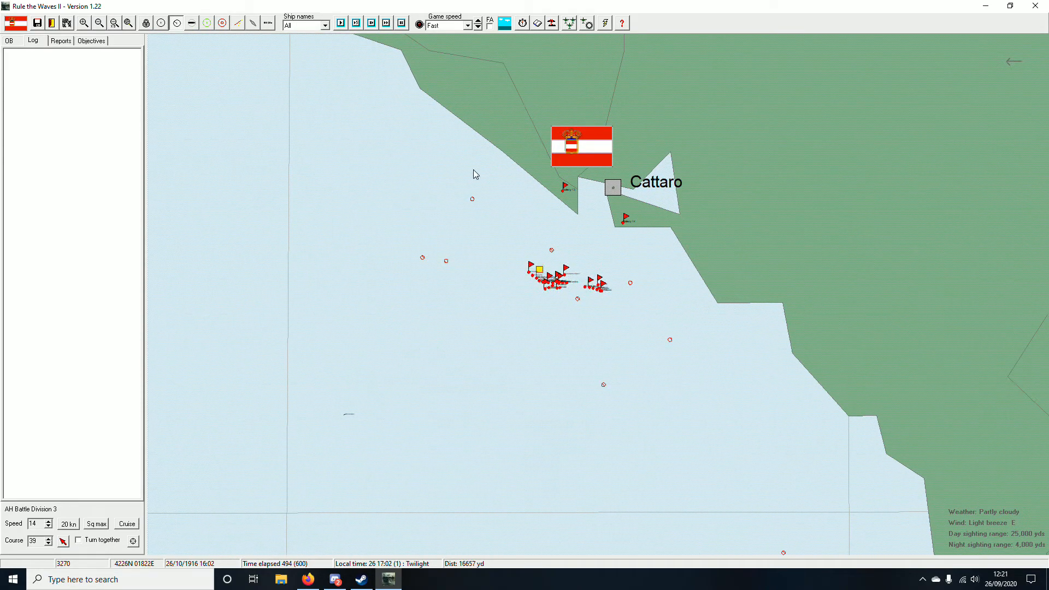
Step: Set game speed to Ultra fast, run the battle to its end and acknowledge the flag division notice
{"action": "left_click", "coordinate": [469, 25]}
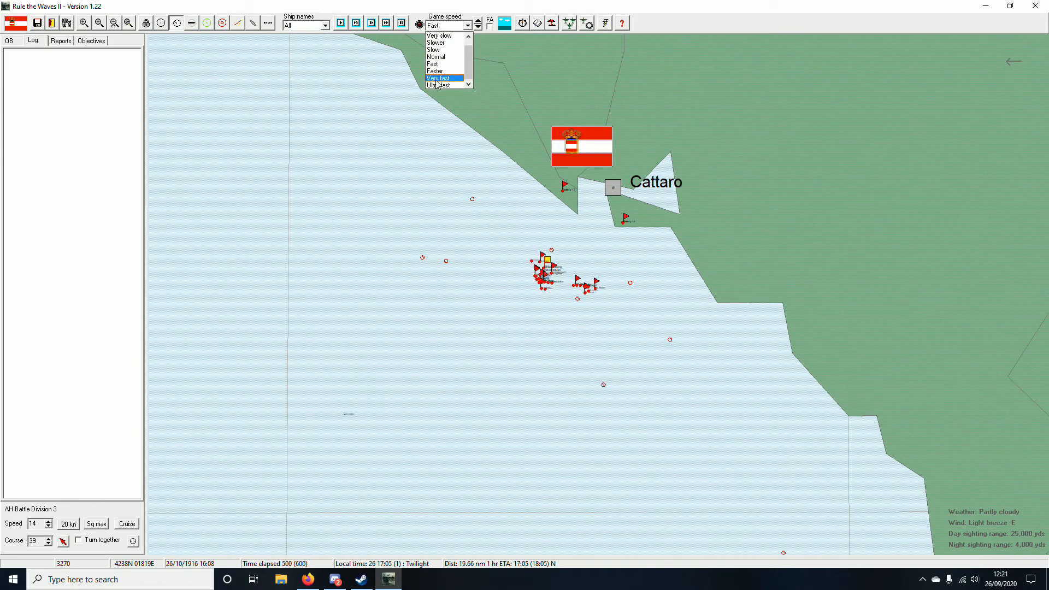
{"action": "left_click", "coordinate": [434, 84]}
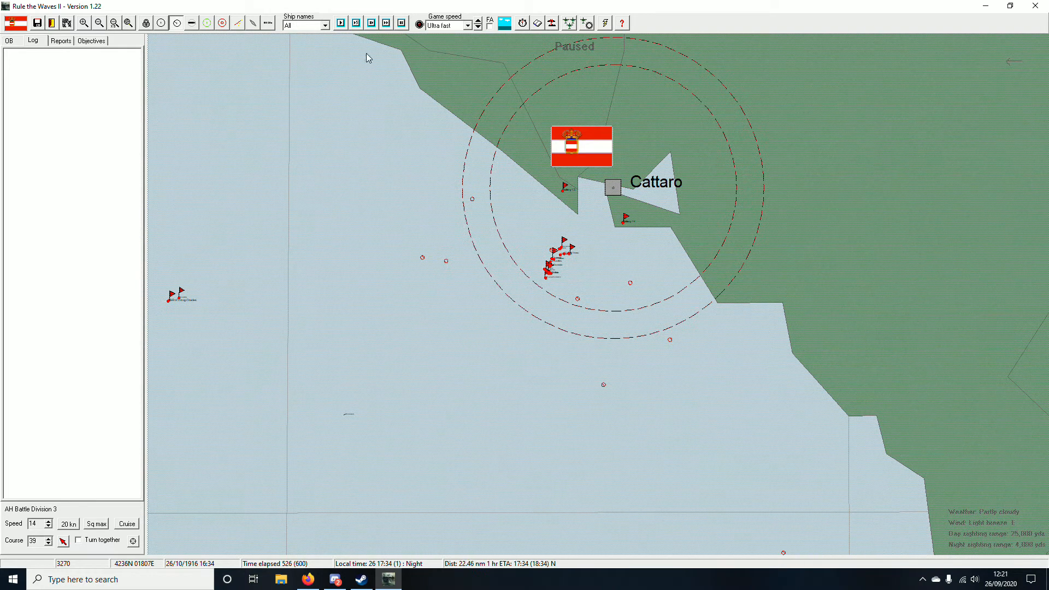
{"action": "left_click", "coordinate": [386, 23]}
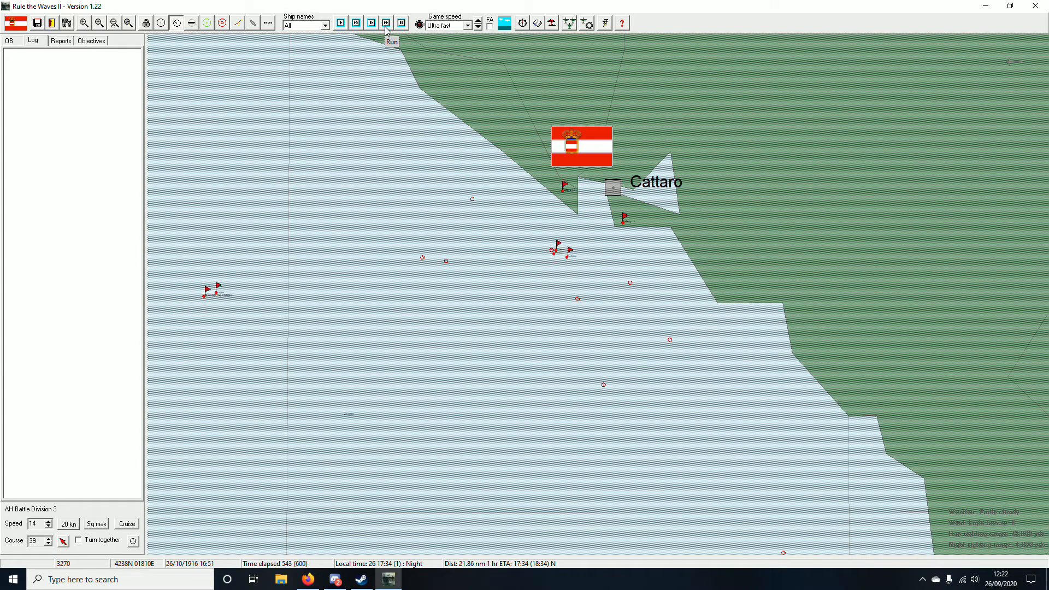
{"action": "left_click", "coordinate": [385, 23]}
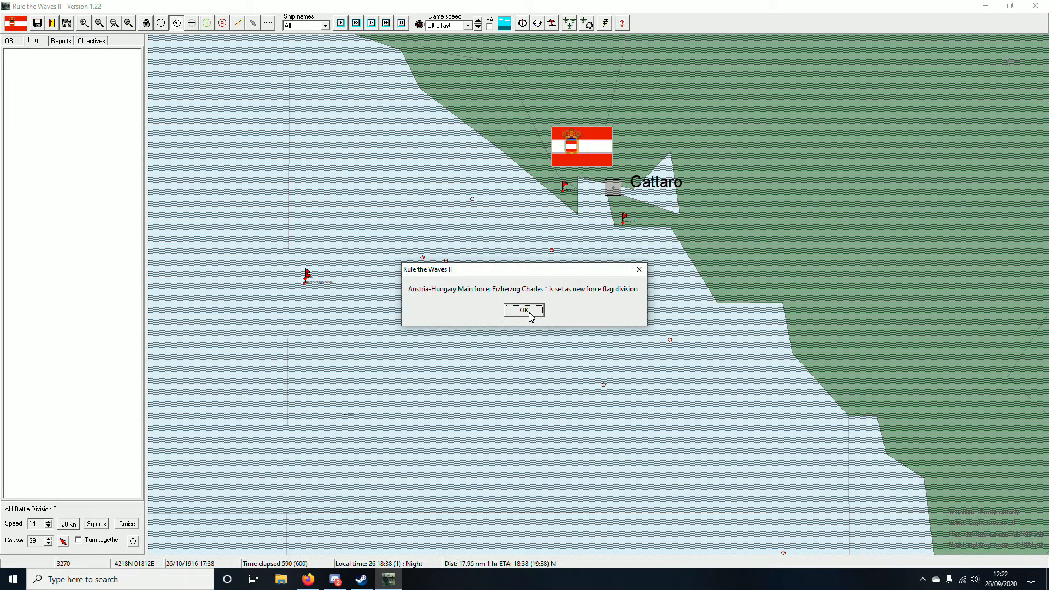
{"action": "left_click", "coordinate": [524, 310]}
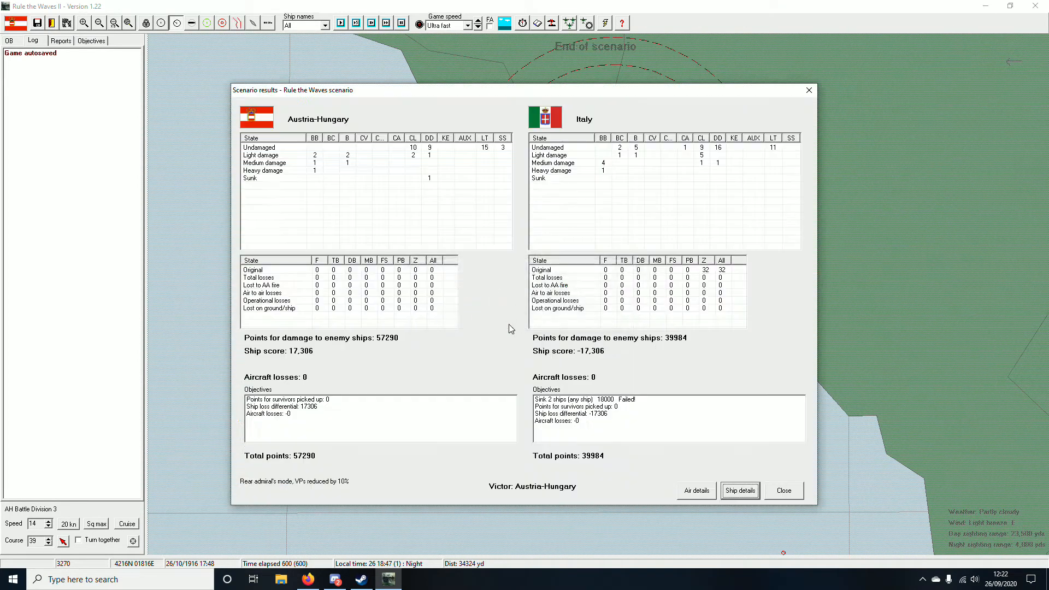
{"action": "mouse_move", "coordinate": [499, 336]}
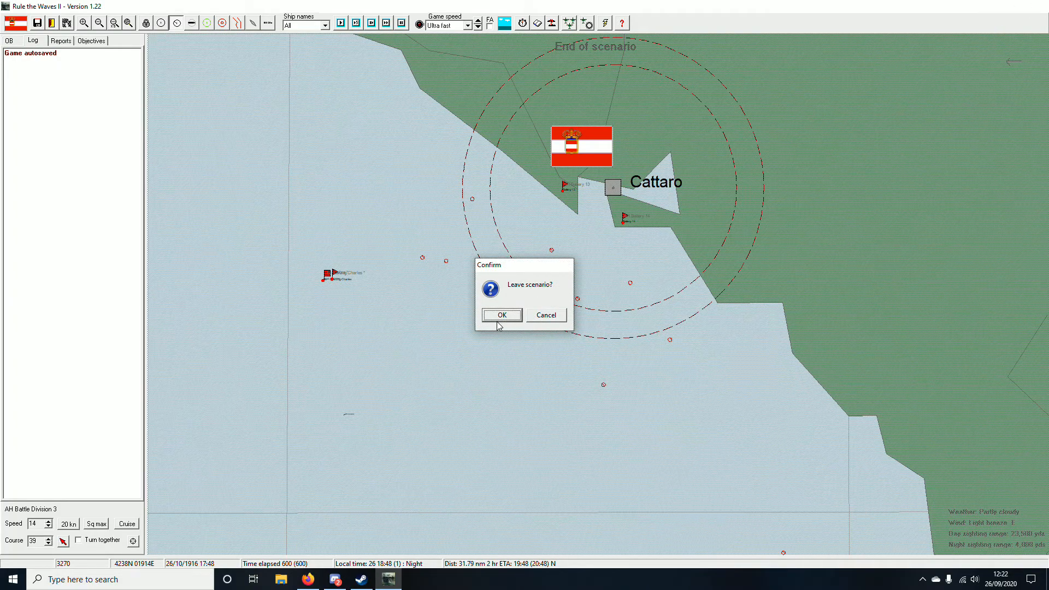
Step: Confirm leaving the finished Southern Adriatic scenario
{"action": "left_click", "coordinate": [502, 315]}
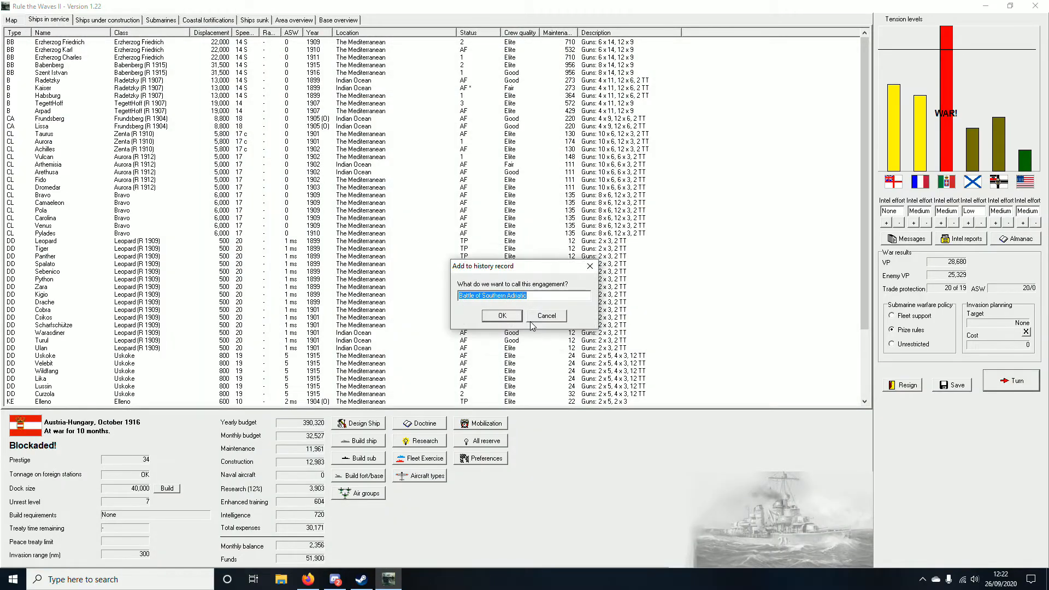
Step: Accept the name Battle of Southern Adriatic and dismiss the protests and French corvette blueprint reports
{"action": "left_click", "coordinate": [501, 315]}
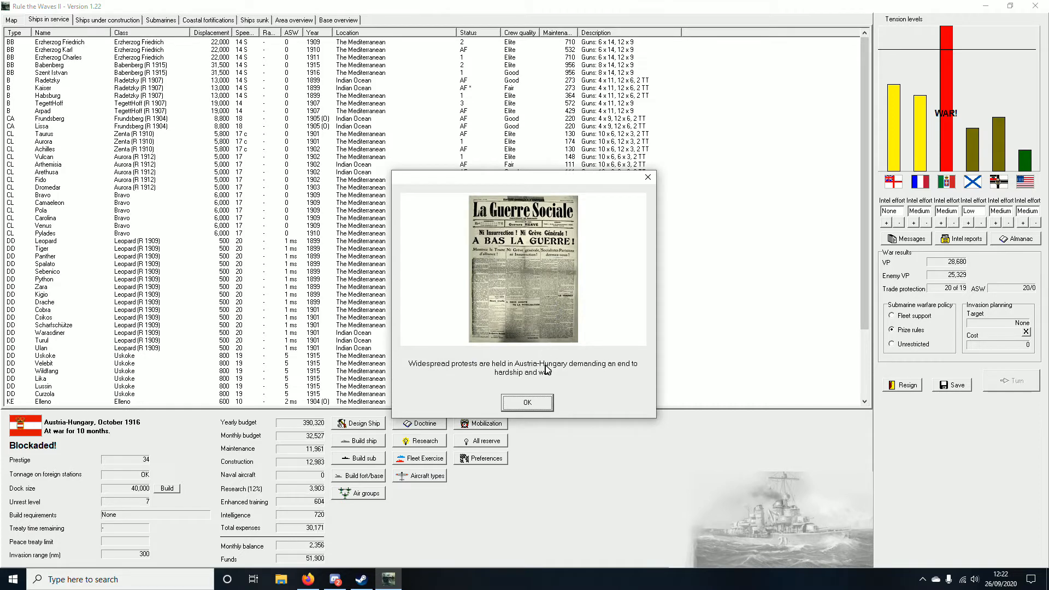
{"action": "mouse_move", "coordinate": [507, 380]}
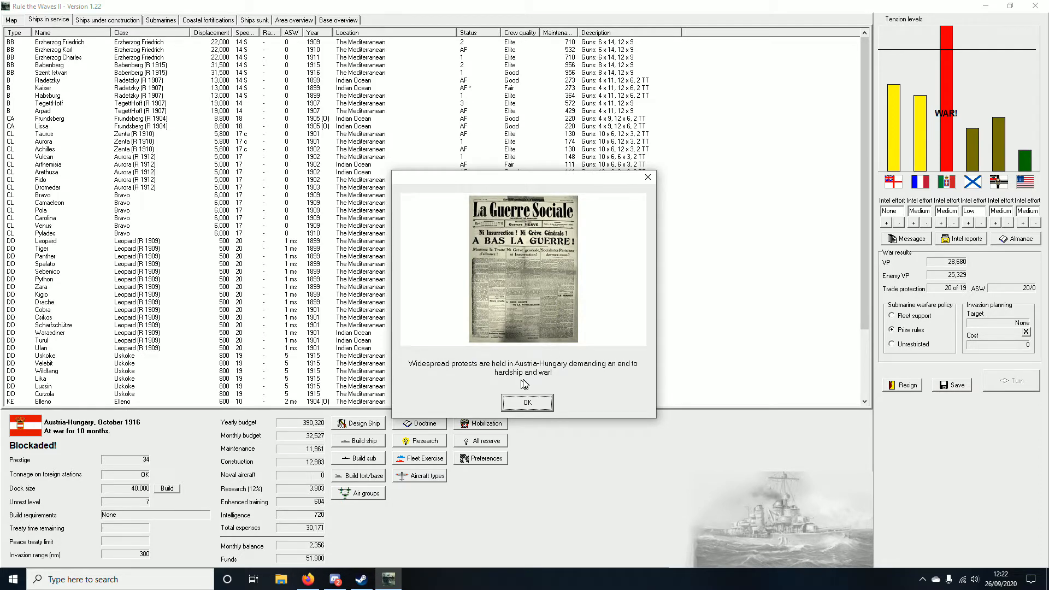
{"action": "left_click", "coordinate": [527, 402]}
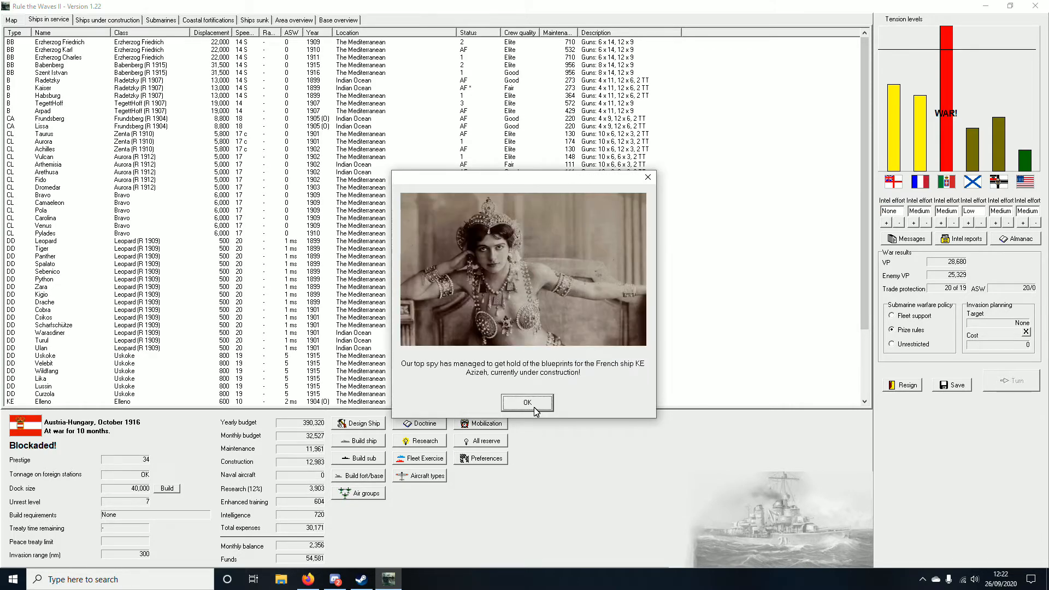
{"action": "left_click", "coordinate": [527, 402]}
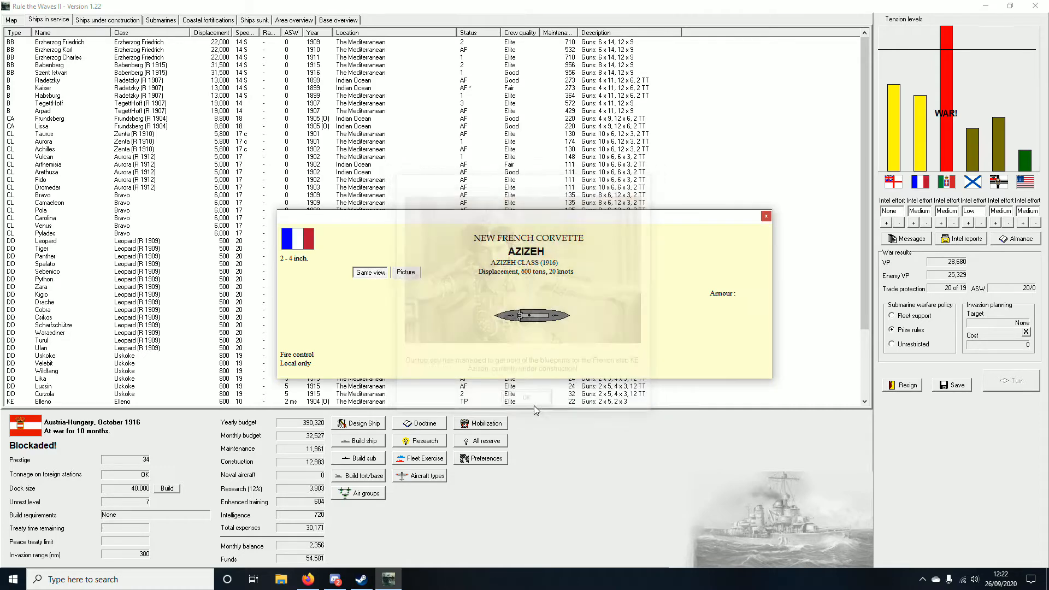
{"action": "left_click", "coordinate": [370, 273]}
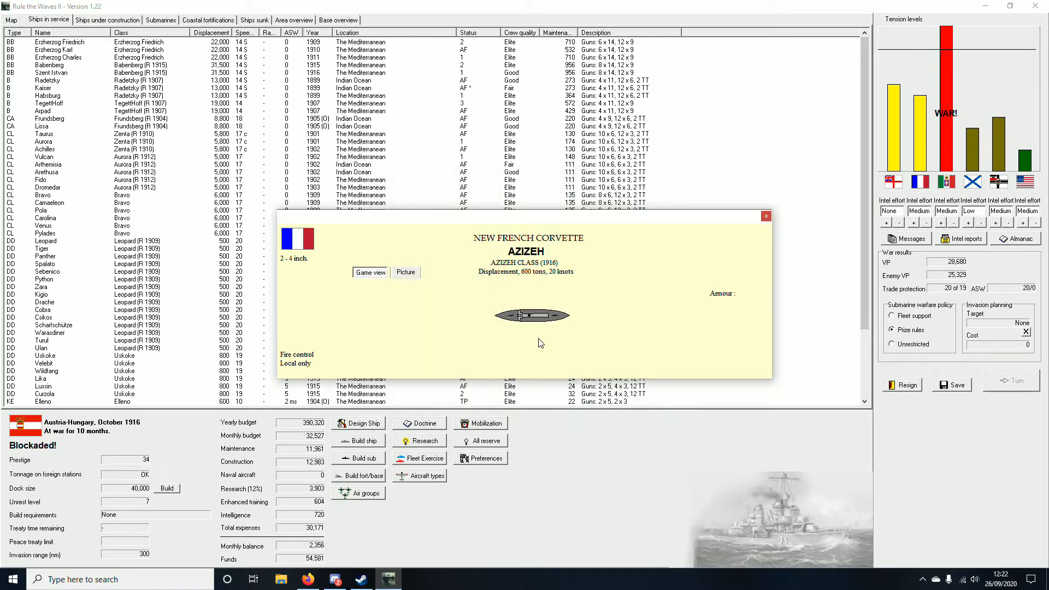
{"action": "mouse_move", "coordinate": [568, 356]}
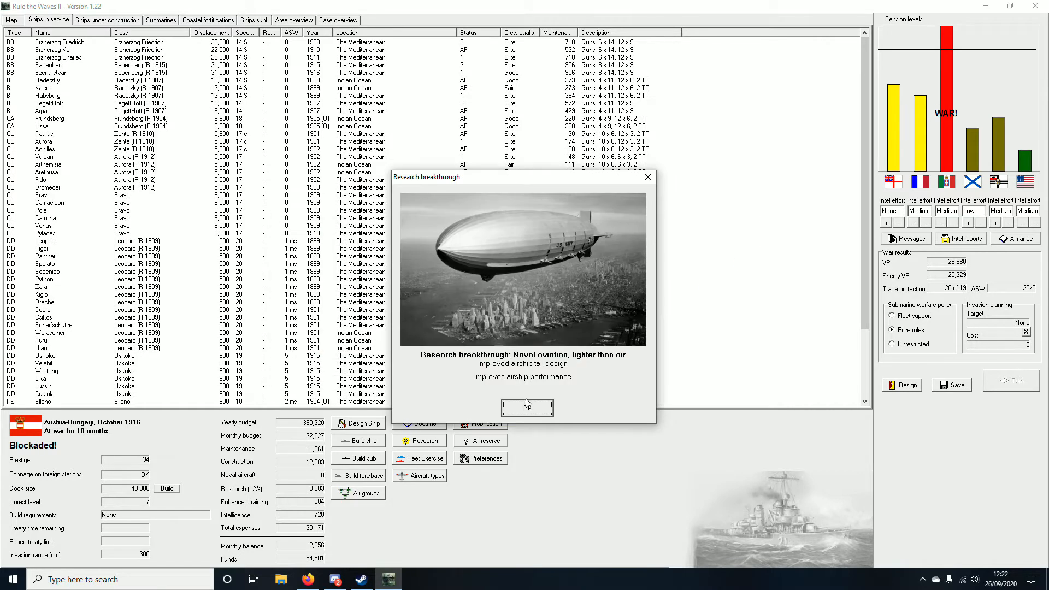
{"action": "mouse_move", "coordinate": [518, 406]}
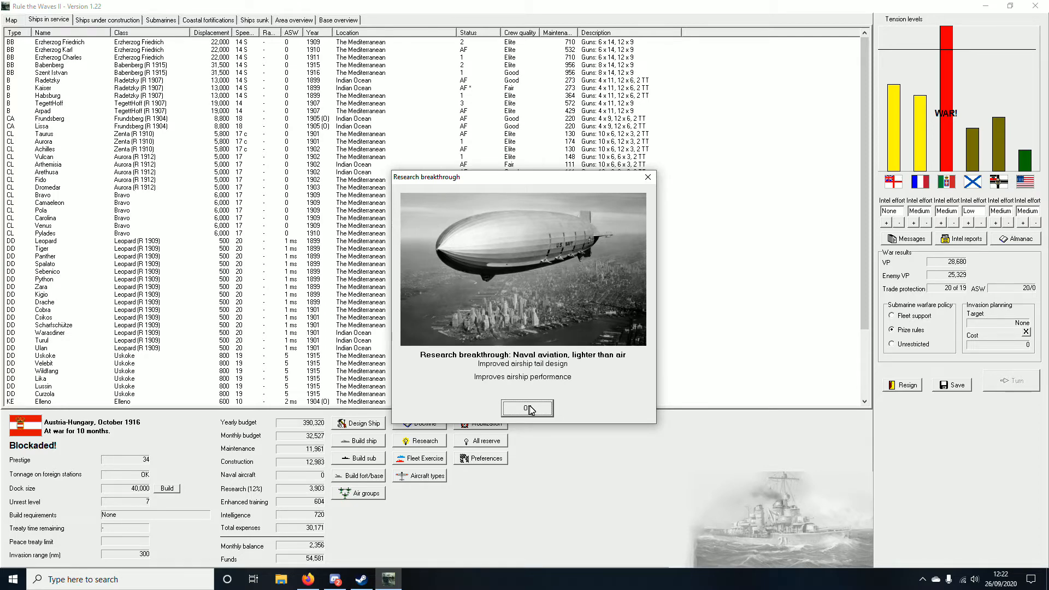
Step: Dismiss the airship research and submarine sinking reports and close the turn messages
{"action": "left_click", "coordinate": [527, 409]}
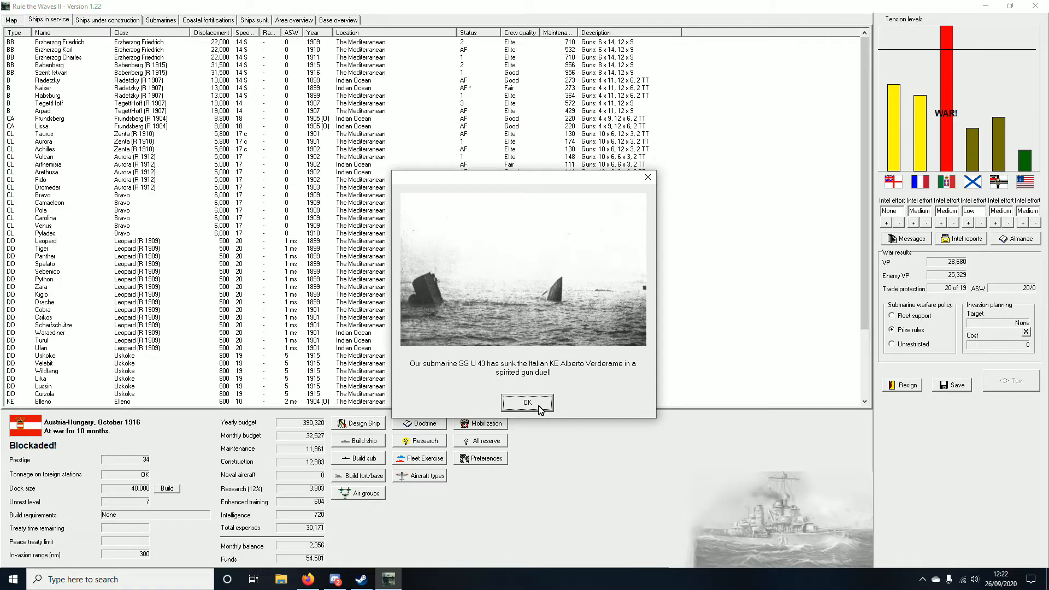
{"action": "left_click", "coordinate": [526, 403]}
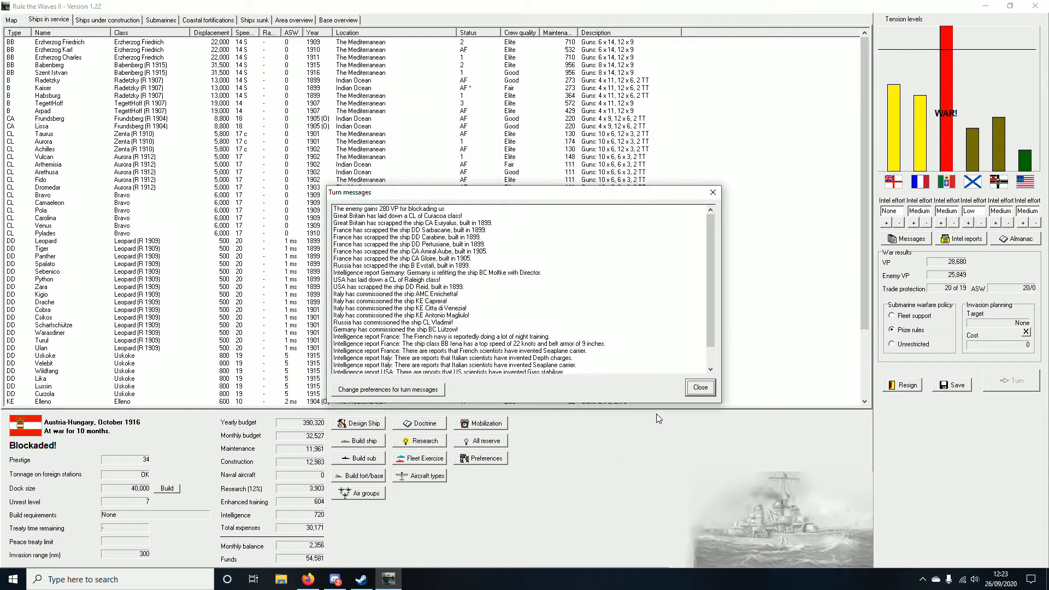
{"action": "left_click", "coordinate": [699, 387]}
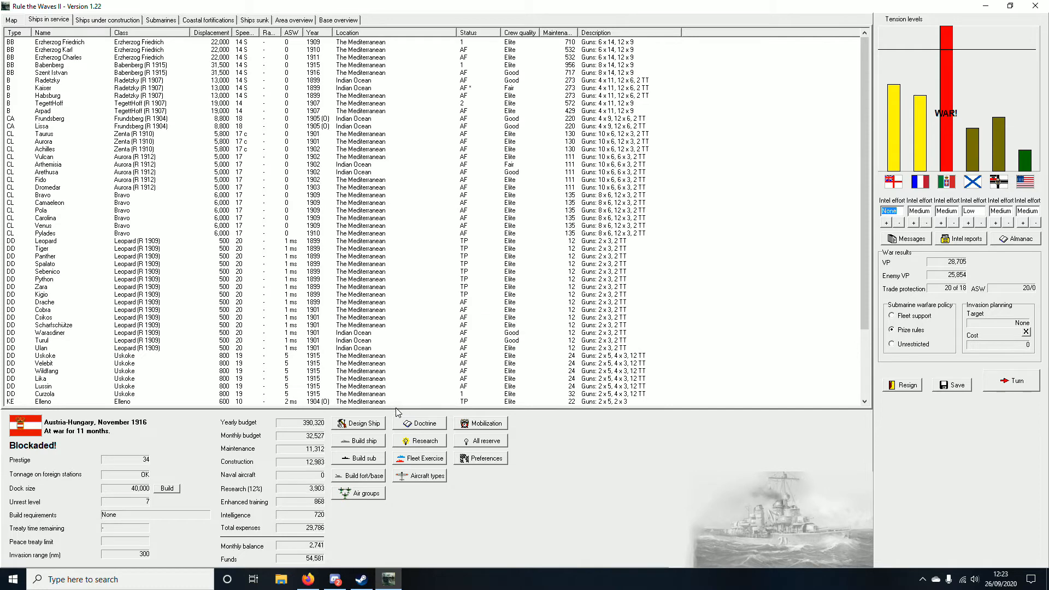
{"action": "mouse_move", "coordinate": [383, 392]}
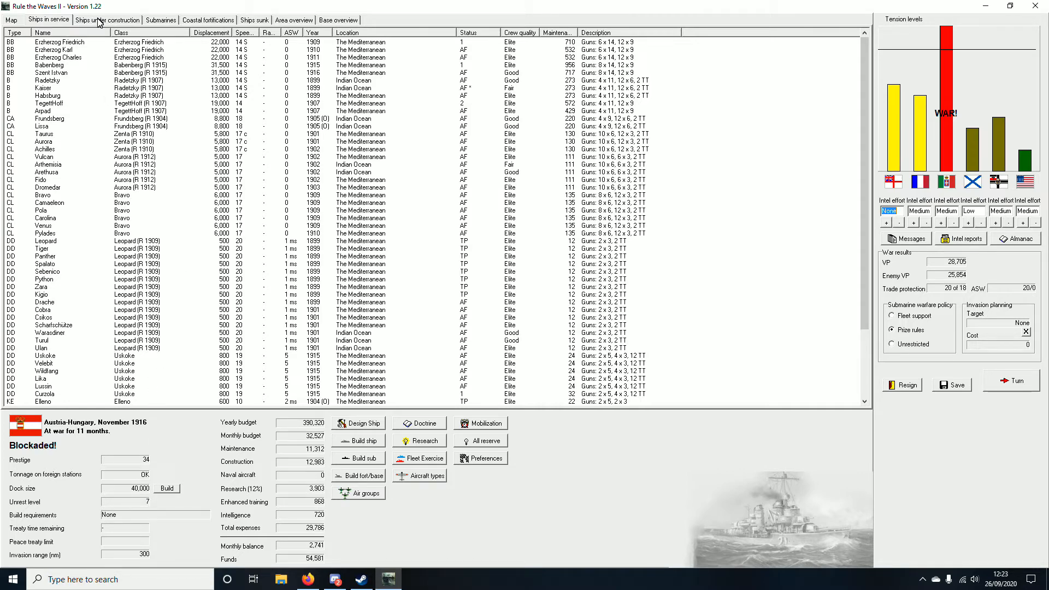
Step: Review ships under construction, return to ships in service, and show the world map
{"action": "left_click", "coordinate": [106, 20]}
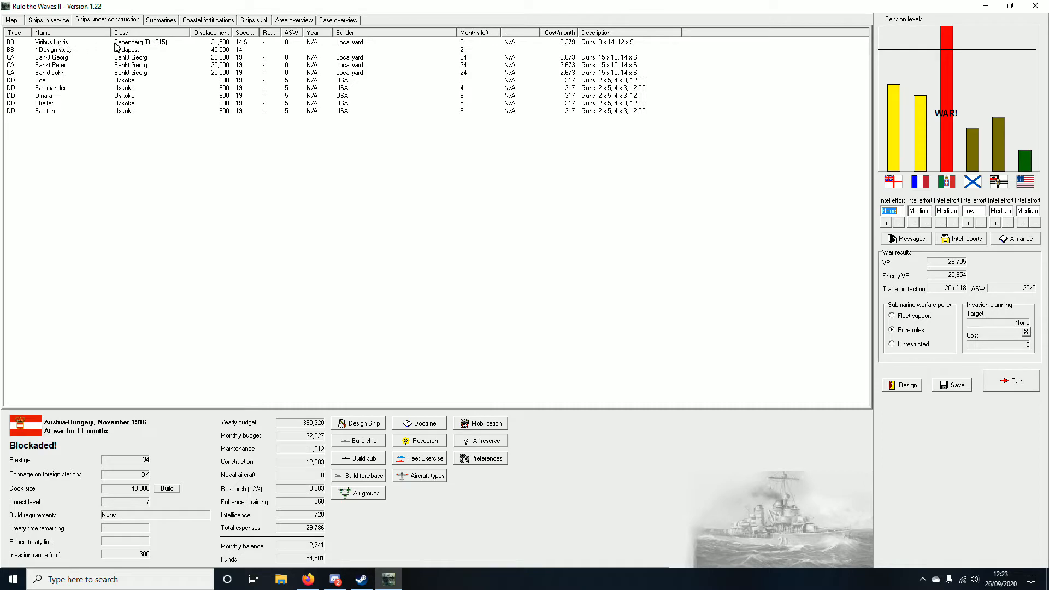
{"action": "mouse_move", "coordinate": [92, 59]}
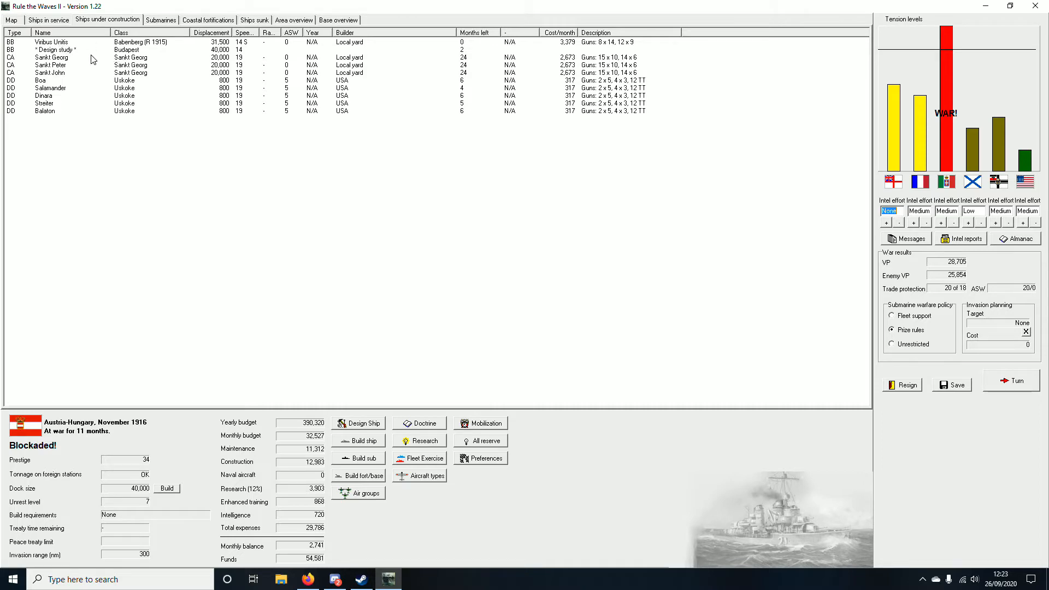
{"action": "left_click", "coordinate": [47, 19]}
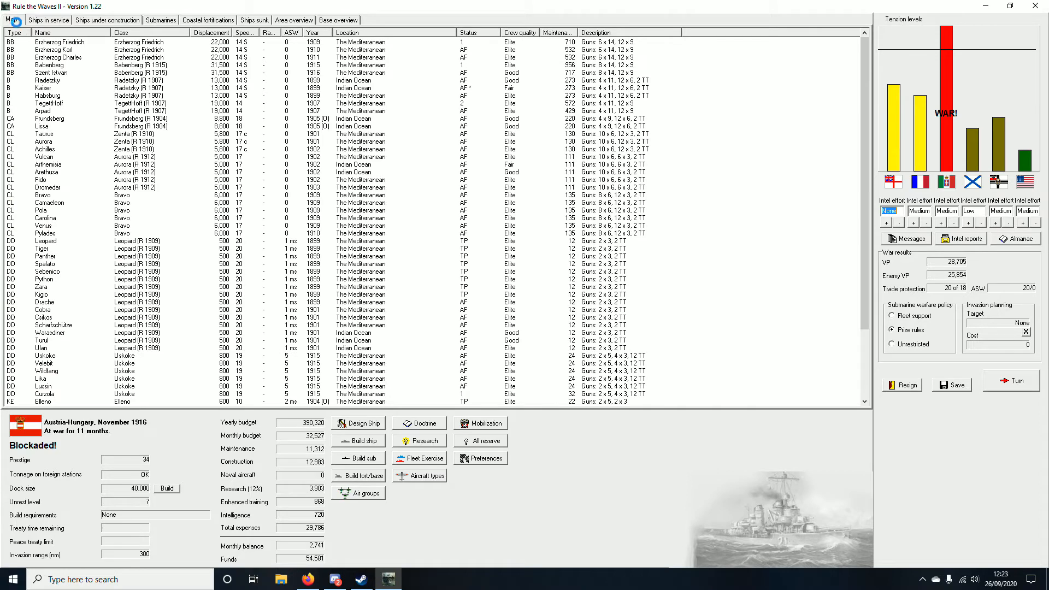
{"action": "left_click", "coordinate": [11, 18]}
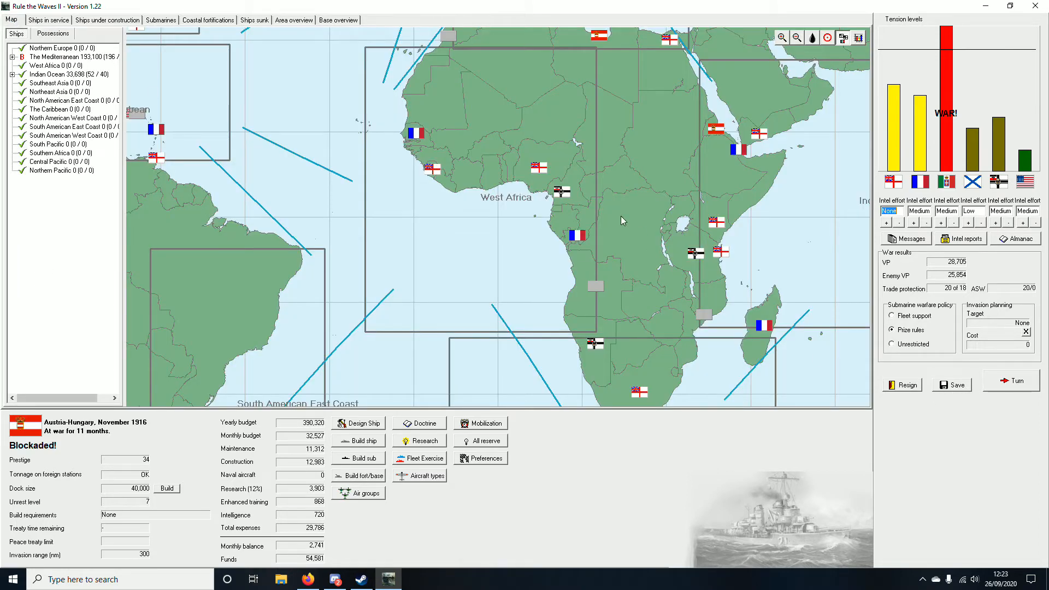
Step: Scroll through and close the nation comparison table, then end the November 1916 turn
{"action": "scroll", "scroll_direction": "down", "scroll_amount": 3}
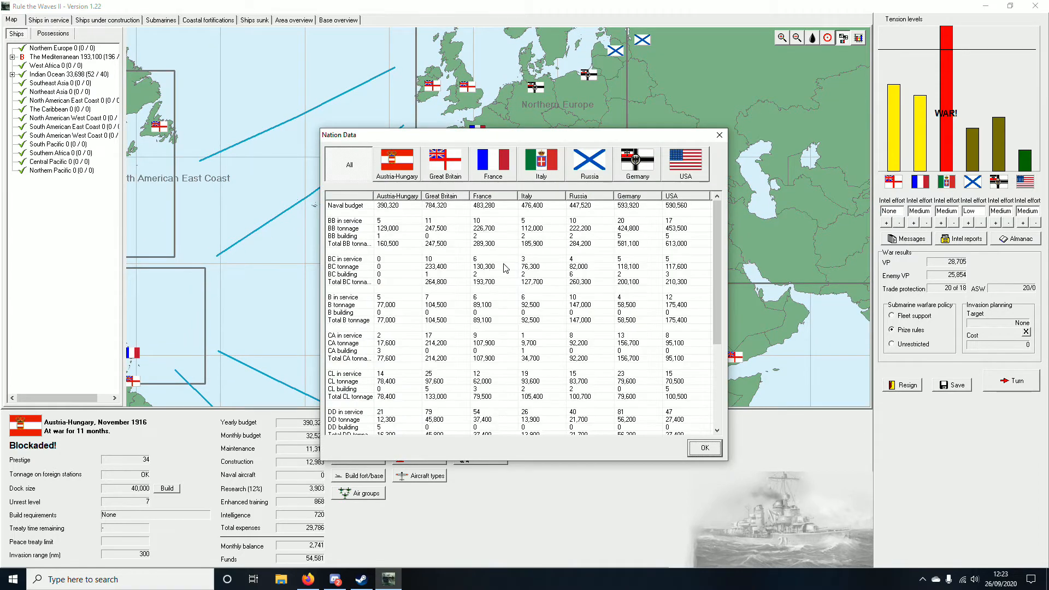
{"action": "mouse_move", "coordinate": [369, 268]}
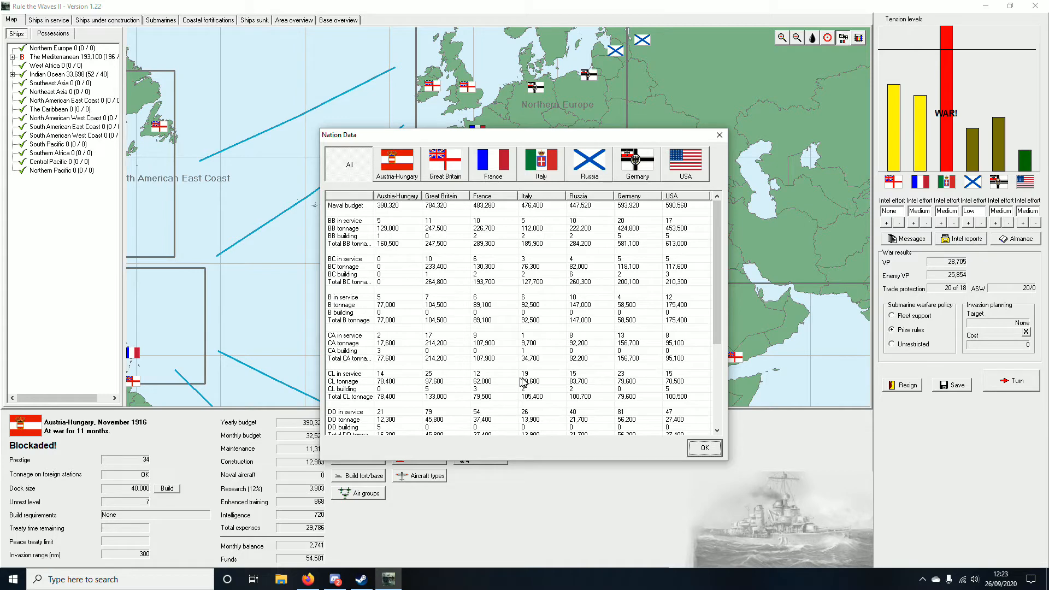
{"action": "scroll", "scroll_direction": "down", "scroll_amount": 3}
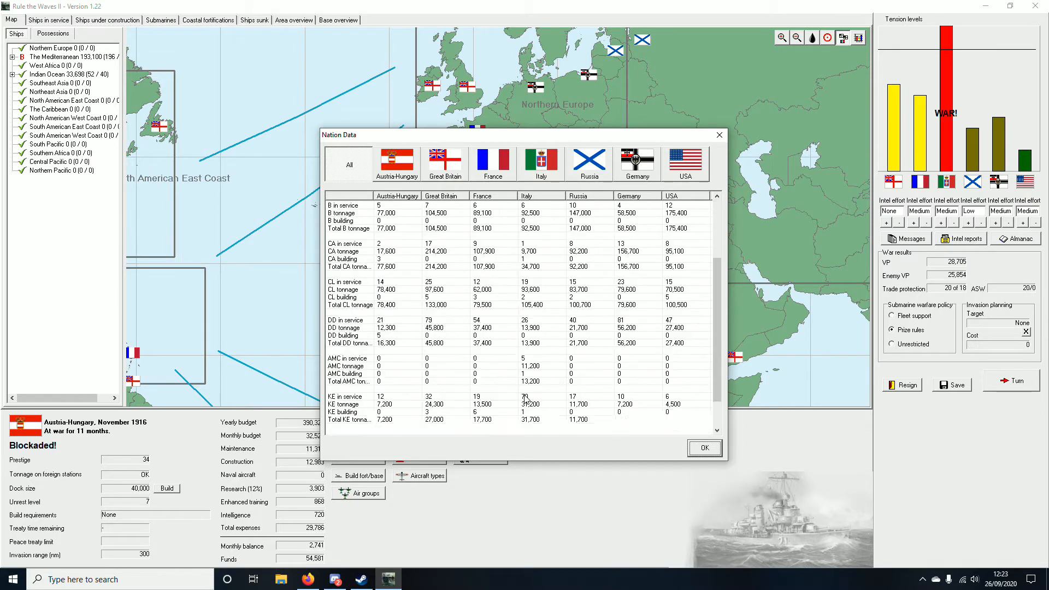
{"action": "left_click", "coordinate": [702, 448]}
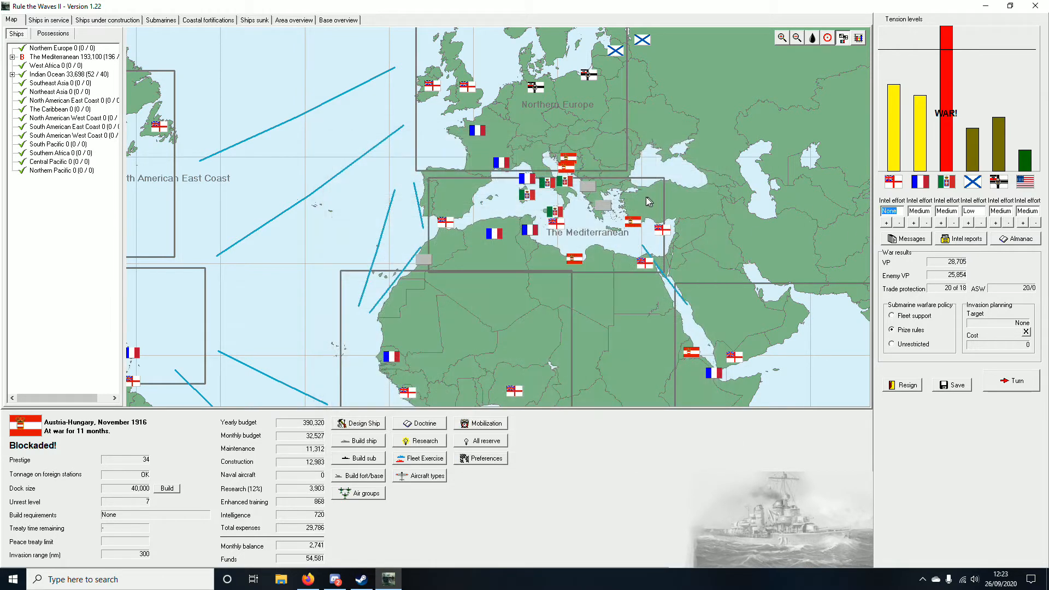
{"action": "mouse_move", "coordinate": [649, 201]}
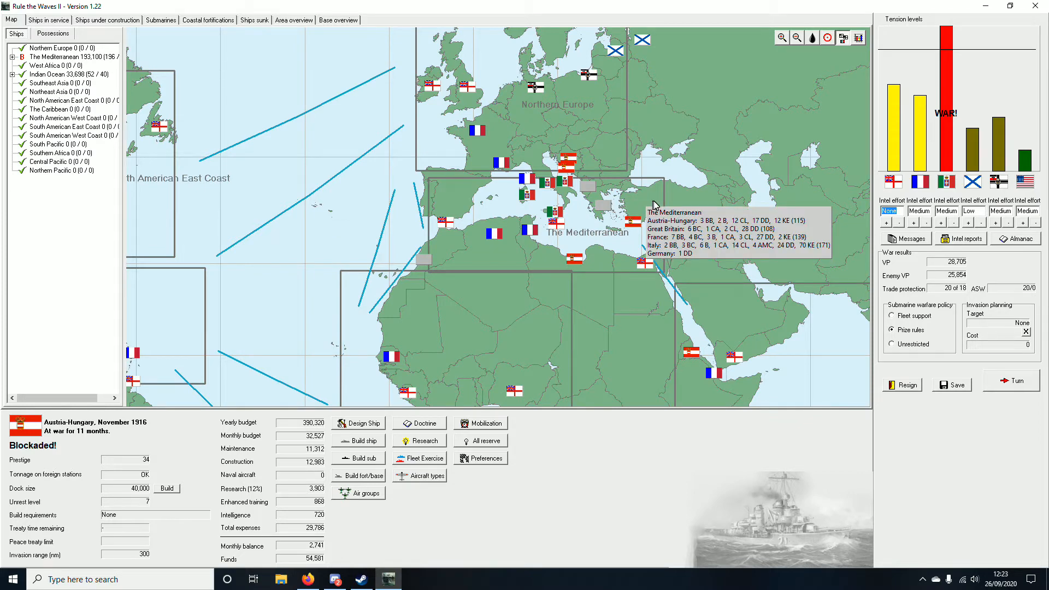
{"action": "mouse_move", "coordinate": [498, 237]}
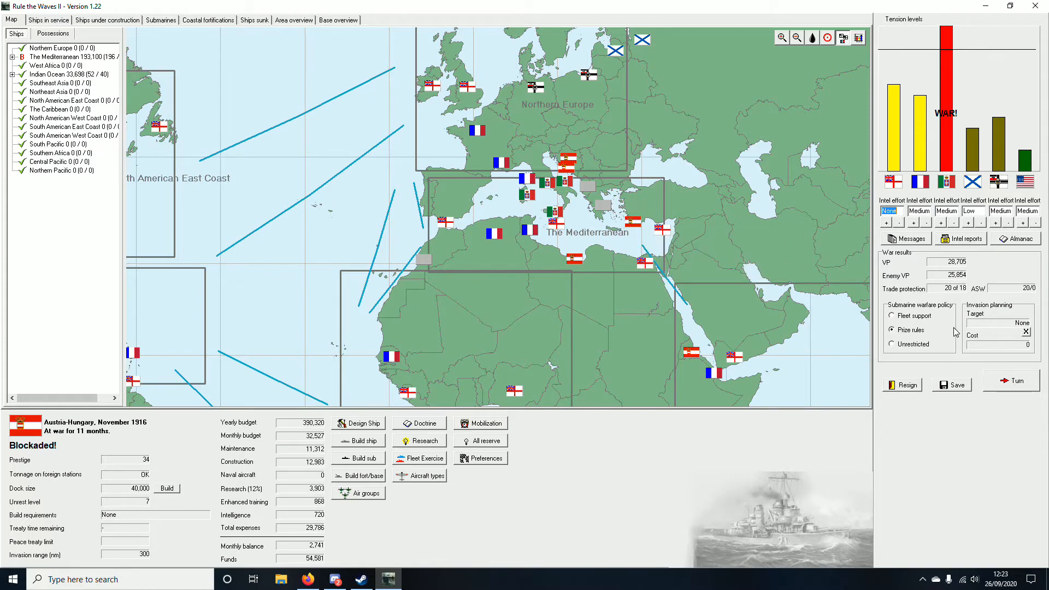
{"action": "mouse_move", "coordinate": [634, 272]}
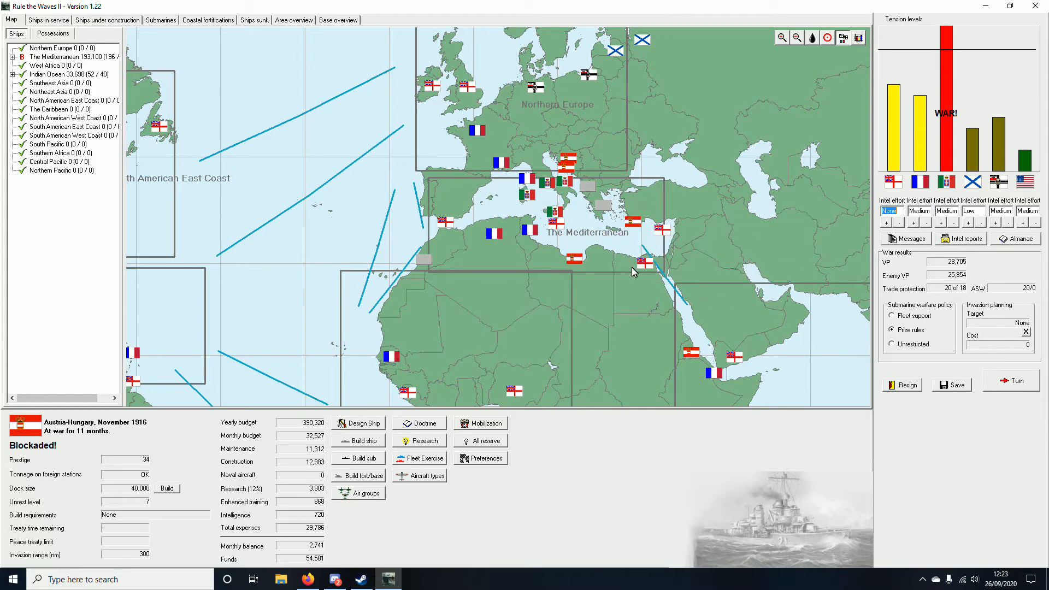
{"action": "mouse_move", "coordinate": [608, 277]}
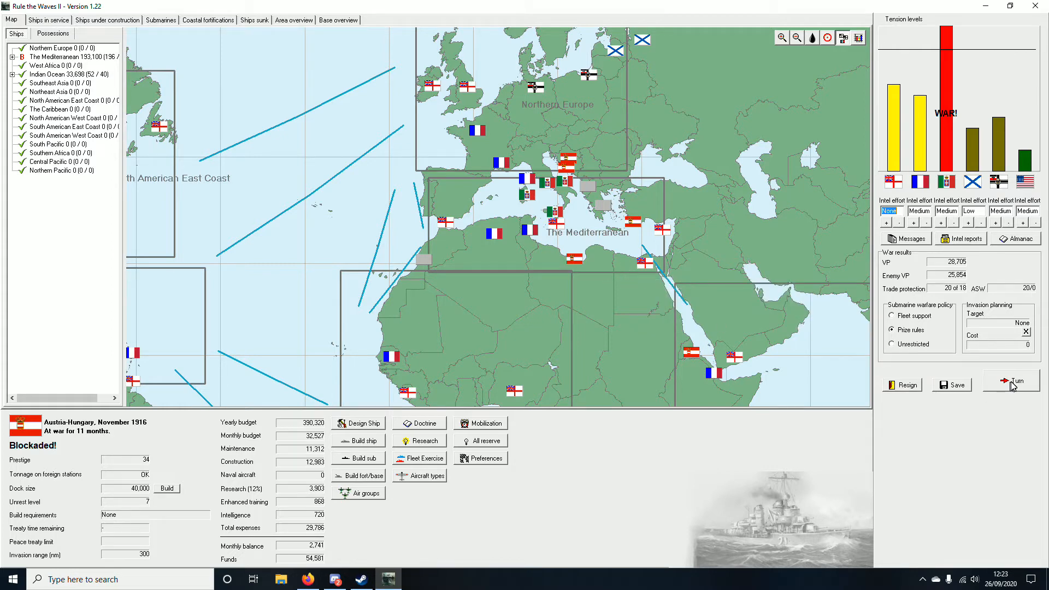
{"action": "left_click", "coordinate": [1011, 380]}
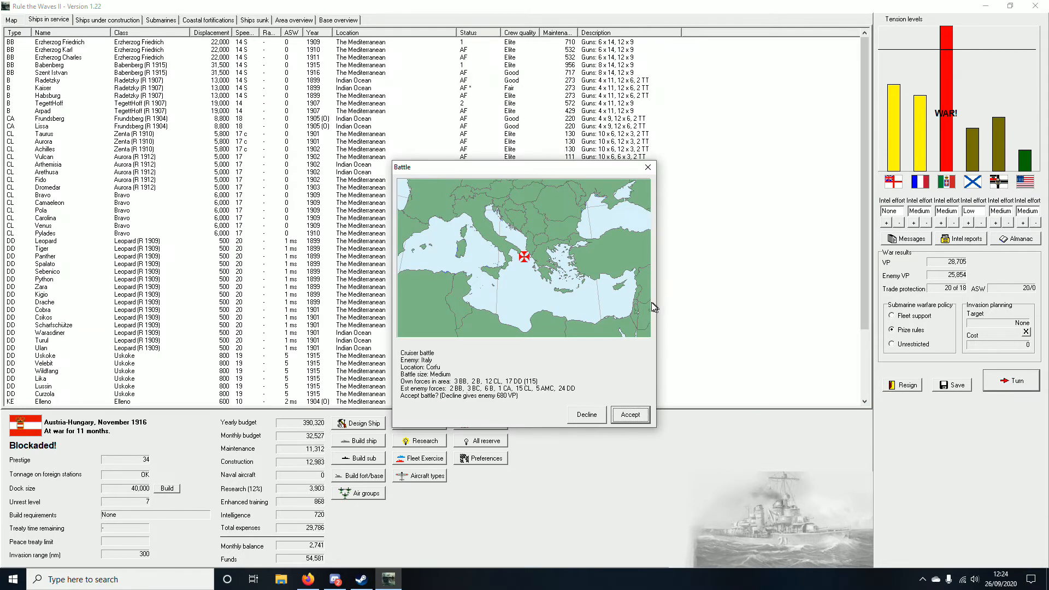
{"action": "mouse_move", "coordinate": [640, 416]}
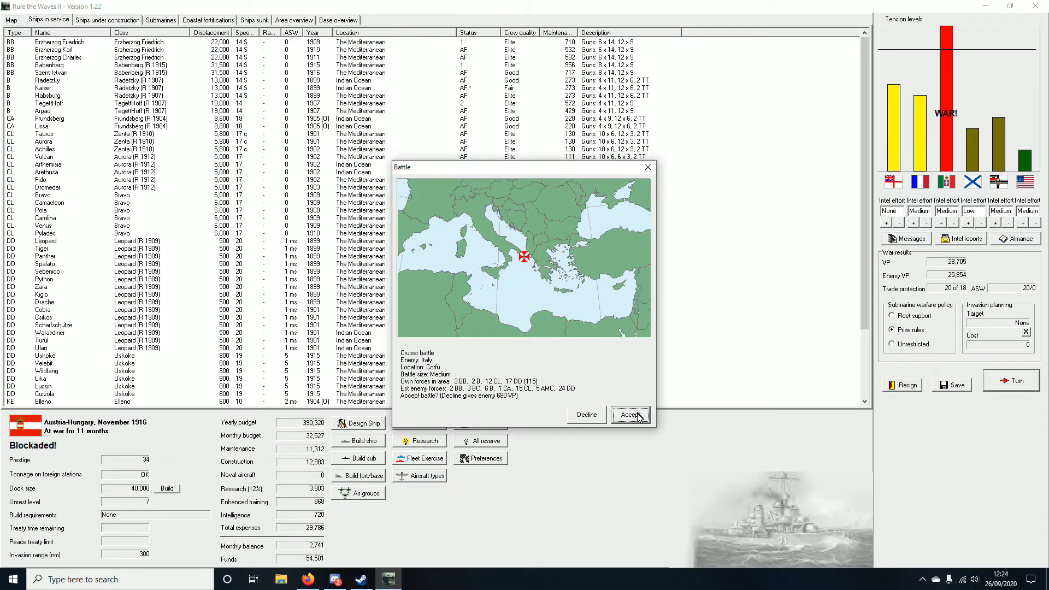
Step: Accept the Corfu cruiser battle, acknowledge Italy declining it, and accept the Unie Island raid battle
{"action": "left_click", "coordinate": [630, 414]}
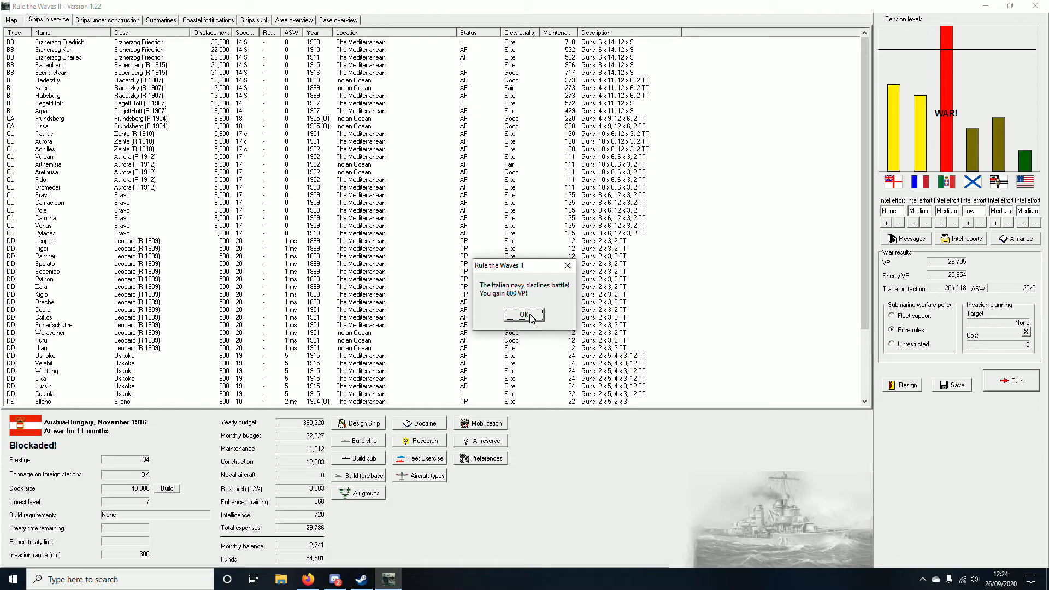
{"action": "left_click", "coordinate": [523, 315]}
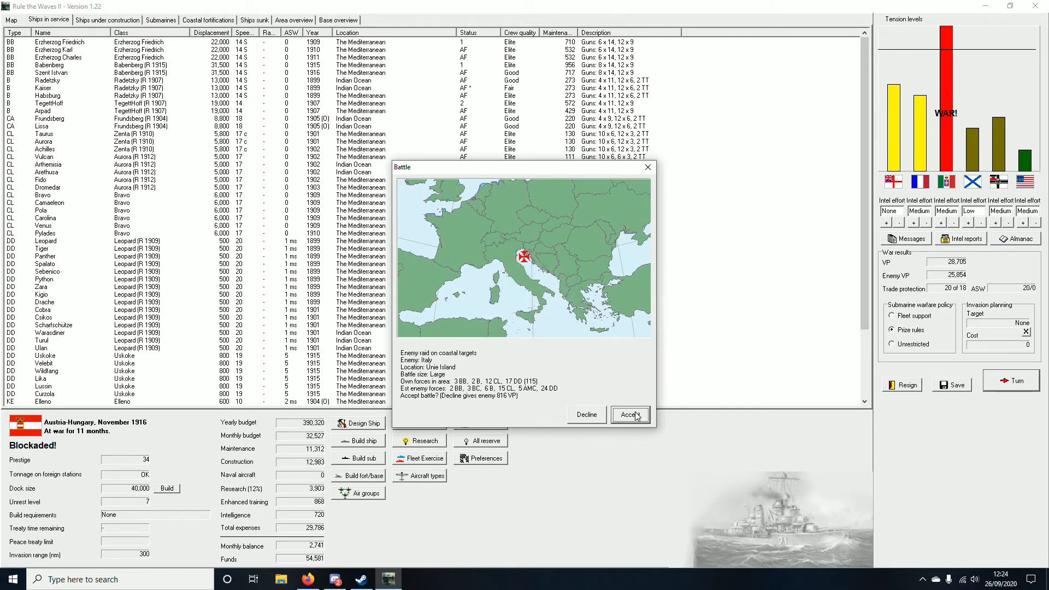
{"action": "left_click", "coordinate": [628, 415]}
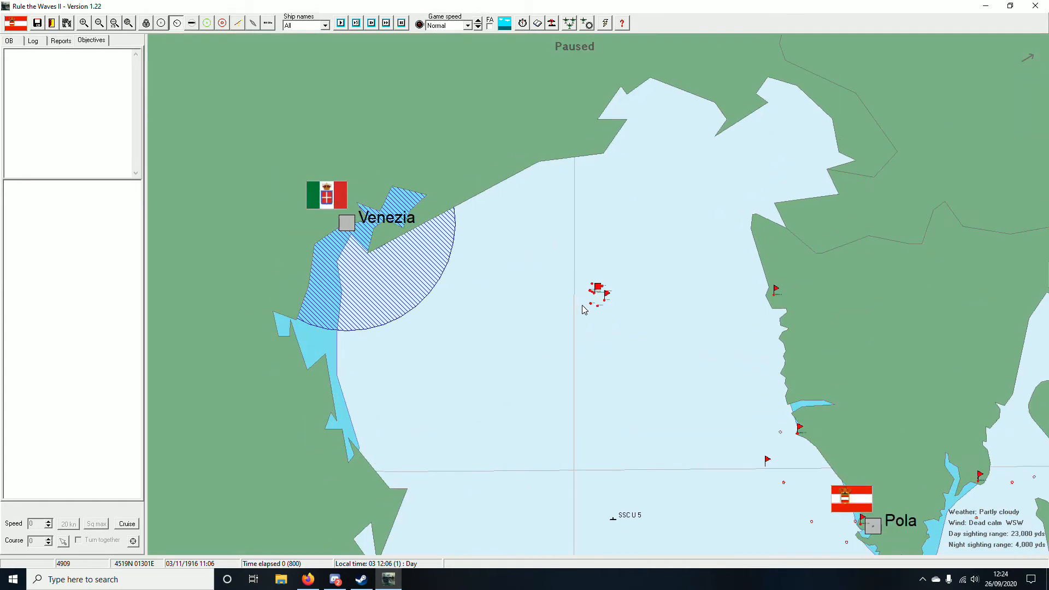
Step: Start the Unie Island raid battle clock at ultra-fast speed and advance it while checking reports
{"action": "left_click", "coordinate": [597, 291]}
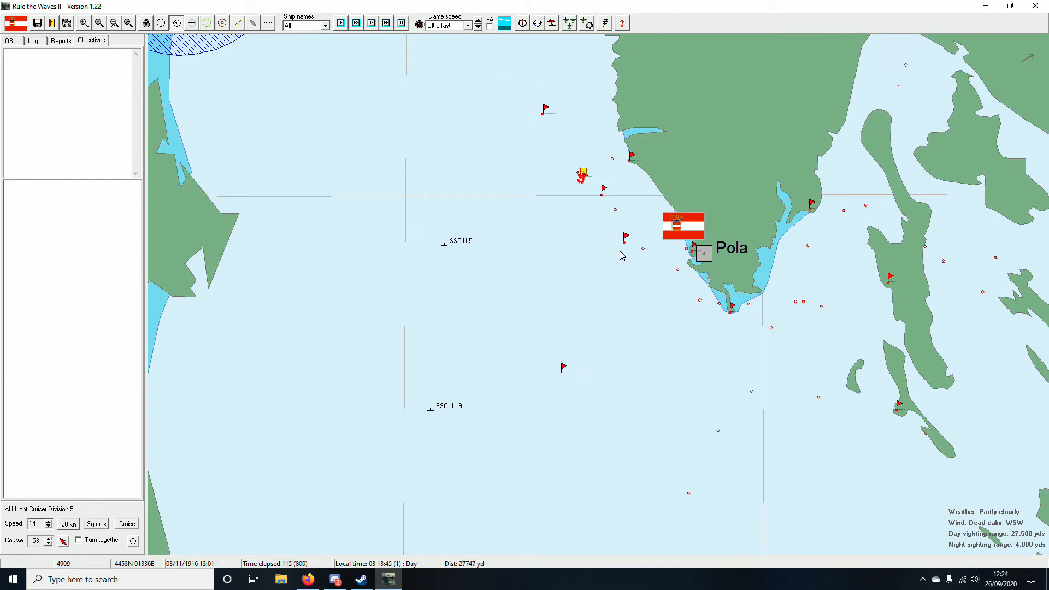
{"action": "left_click", "coordinate": [60, 40]}
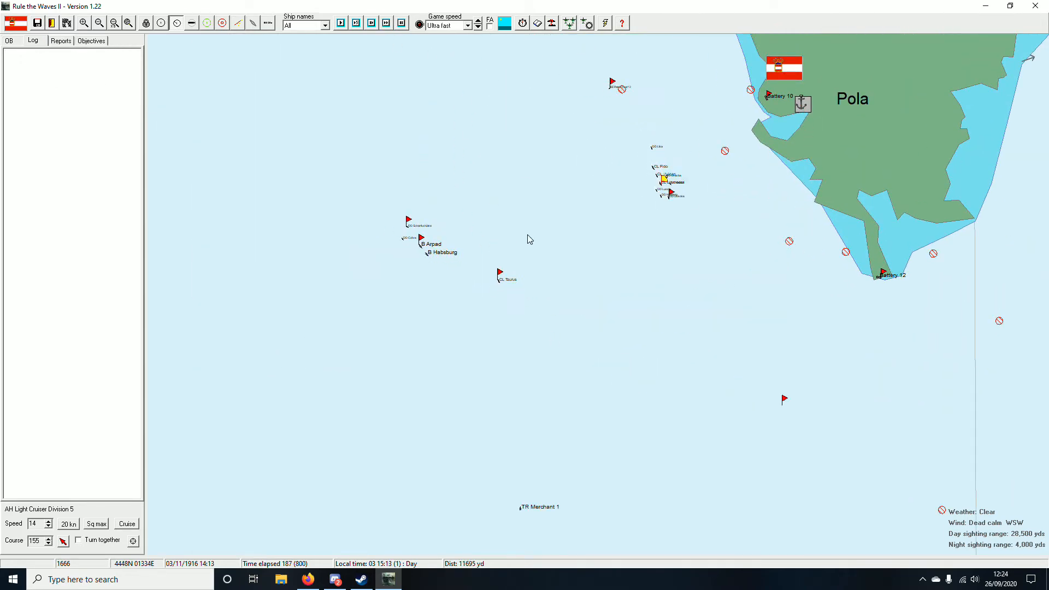
{"action": "left_click", "coordinate": [60, 40]}
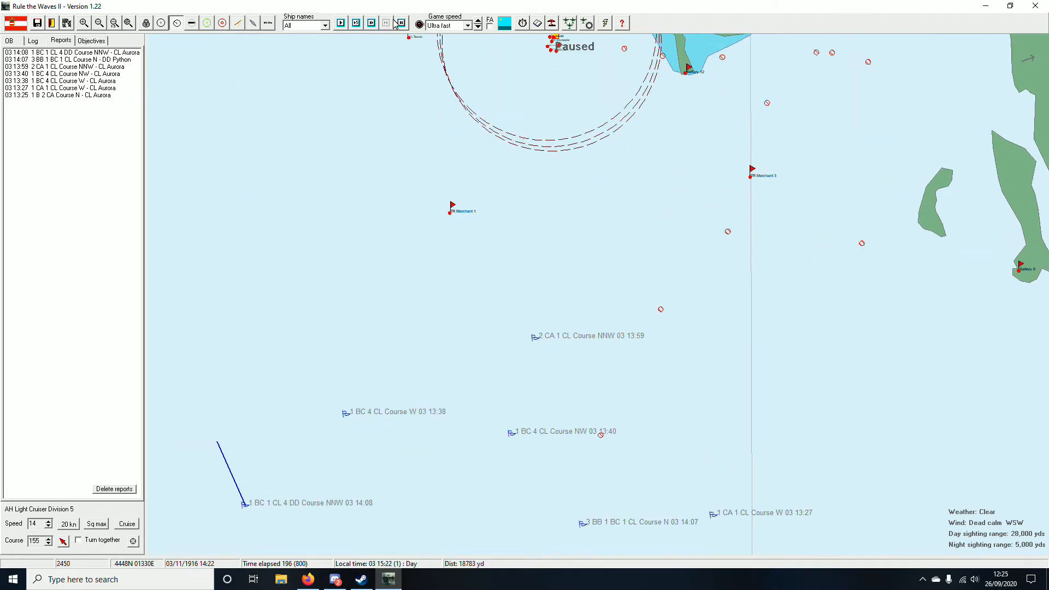
{"action": "left_click", "coordinate": [99, 22]}
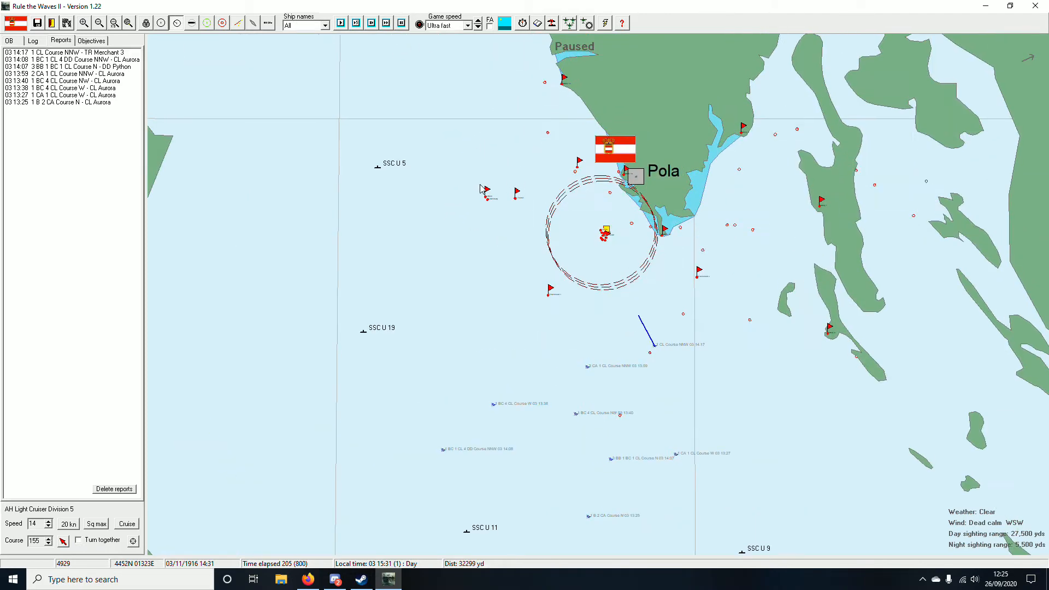
Step: Resume the battle and let it run until the Italian Foggia- and Verona-class cruisers are sighted near Dromedar
{"action": "left_click", "coordinate": [605, 230]}
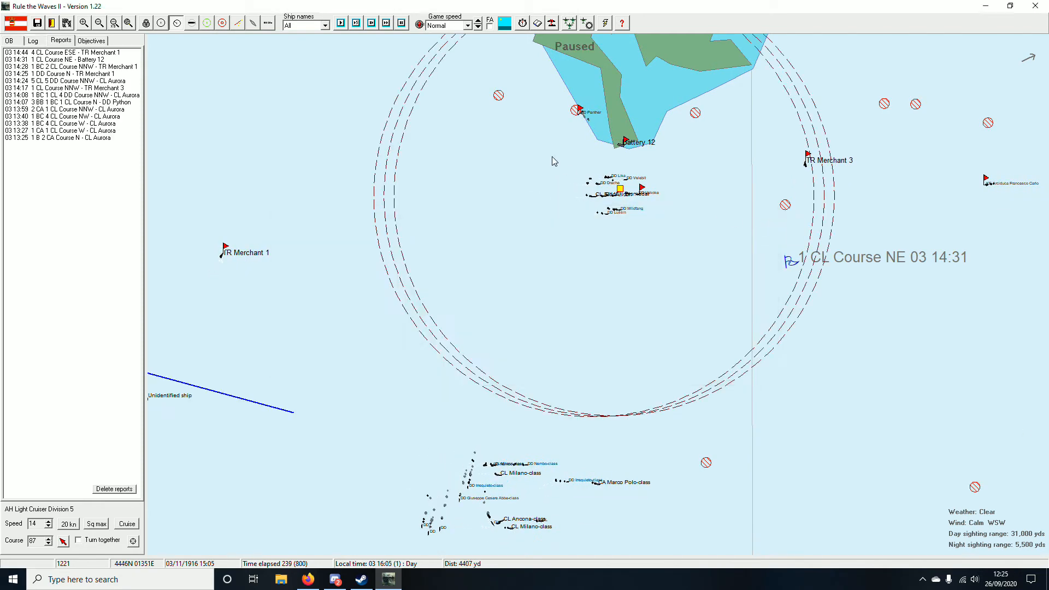
{"action": "left_click", "coordinate": [386, 23]}
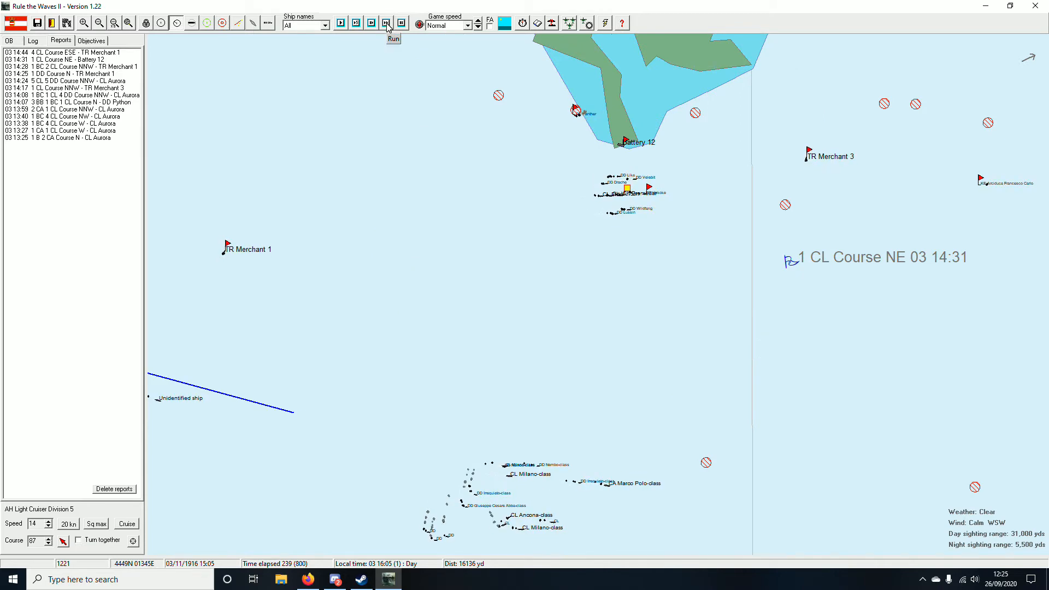
{"action": "left_click", "coordinate": [386, 22]}
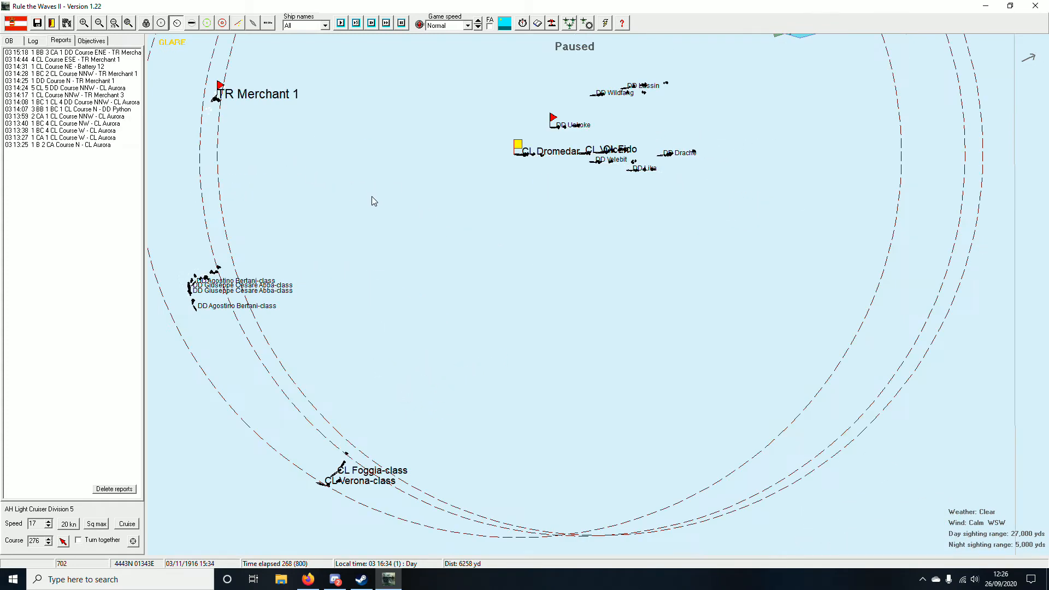
Step: Run the battle on and acknowledge the torpedo hit on TR Merchant 1
{"action": "left_click", "coordinate": [386, 23]}
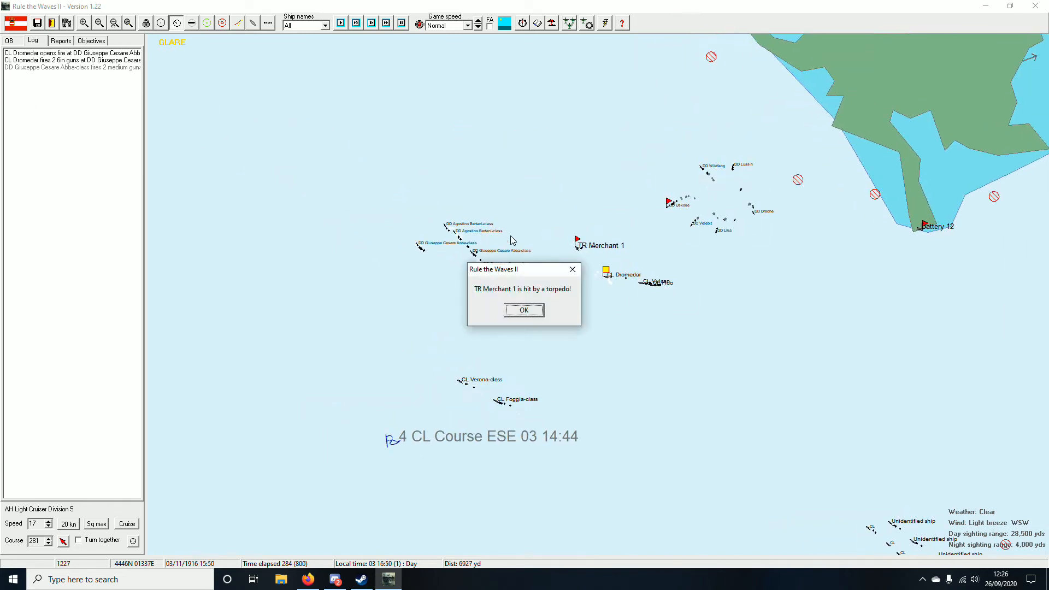
{"action": "left_click", "coordinate": [523, 309]}
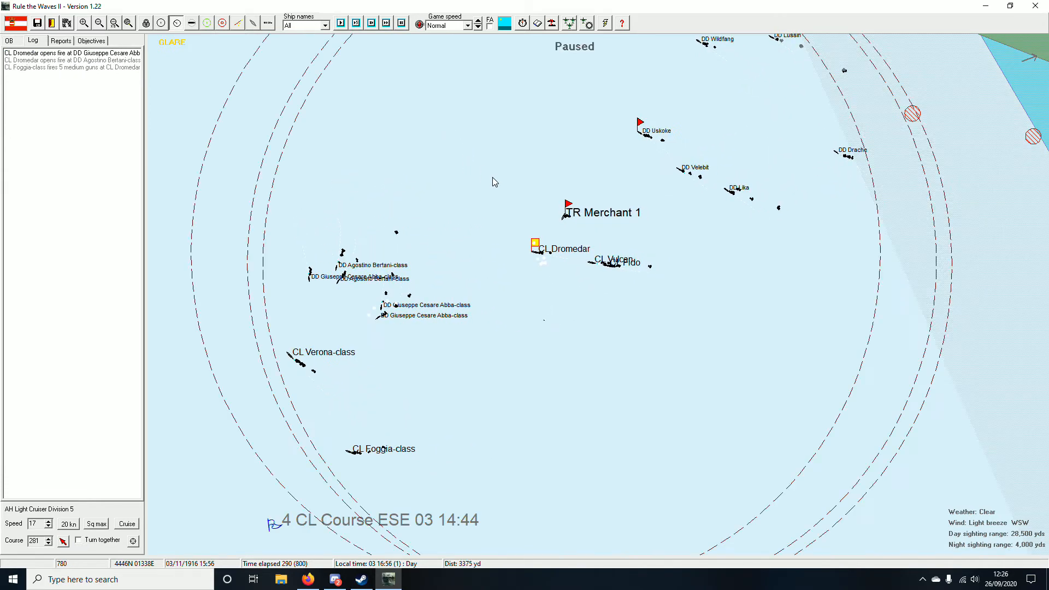
{"action": "left_click", "coordinate": [386, 22]}
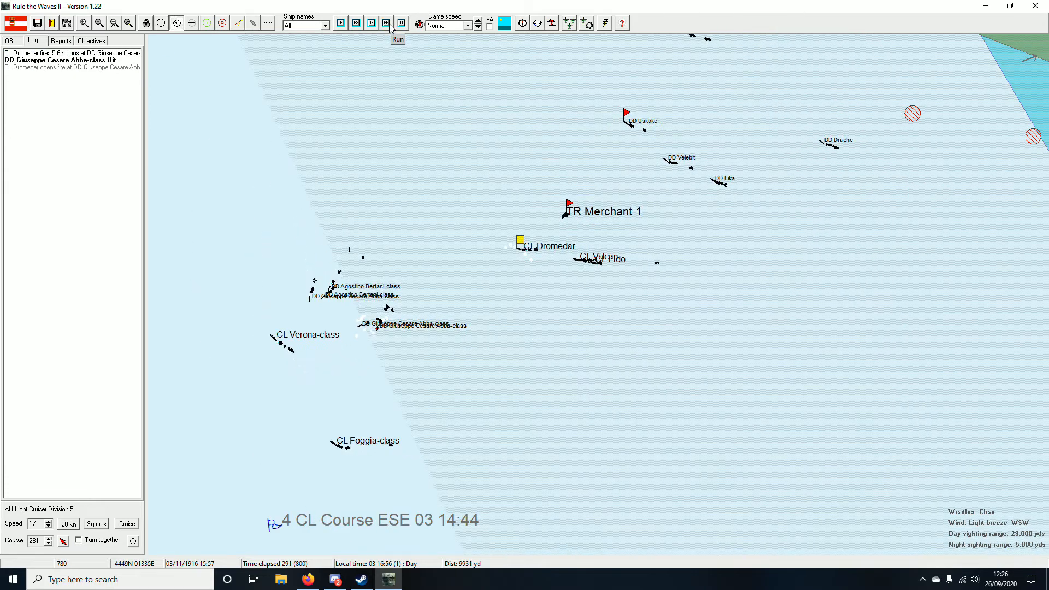
{"action": "left_click", "coordinate": [396, 22]}
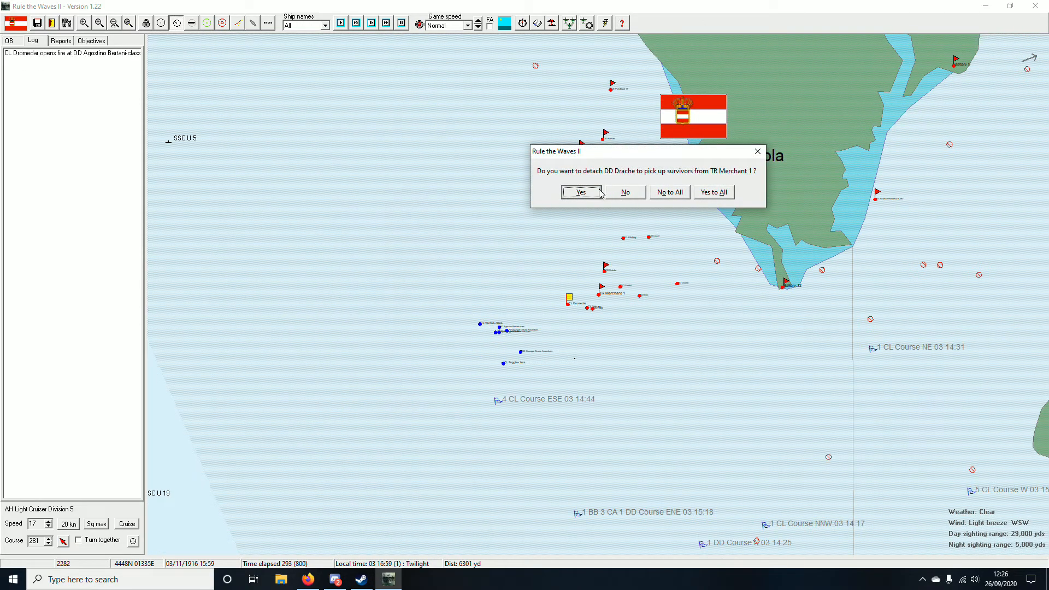
Step: Detach DD Drache to rescue the merchant's survivors and keep the battle running into night
{"action": "left_click", "coordinate": [581, 192]}
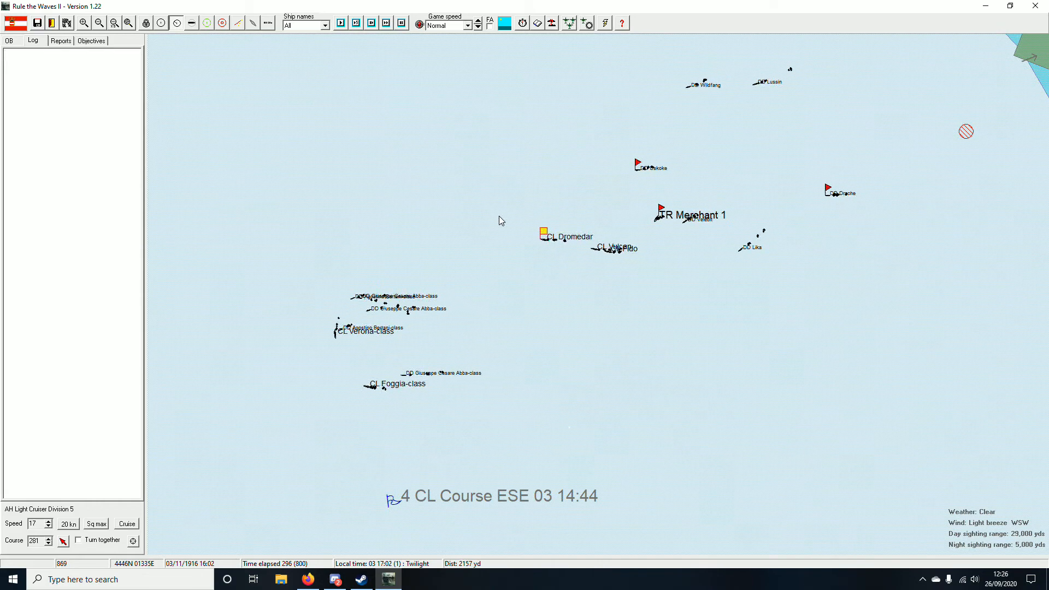
{"action": "left_click", "coordinate": [60, 41]}
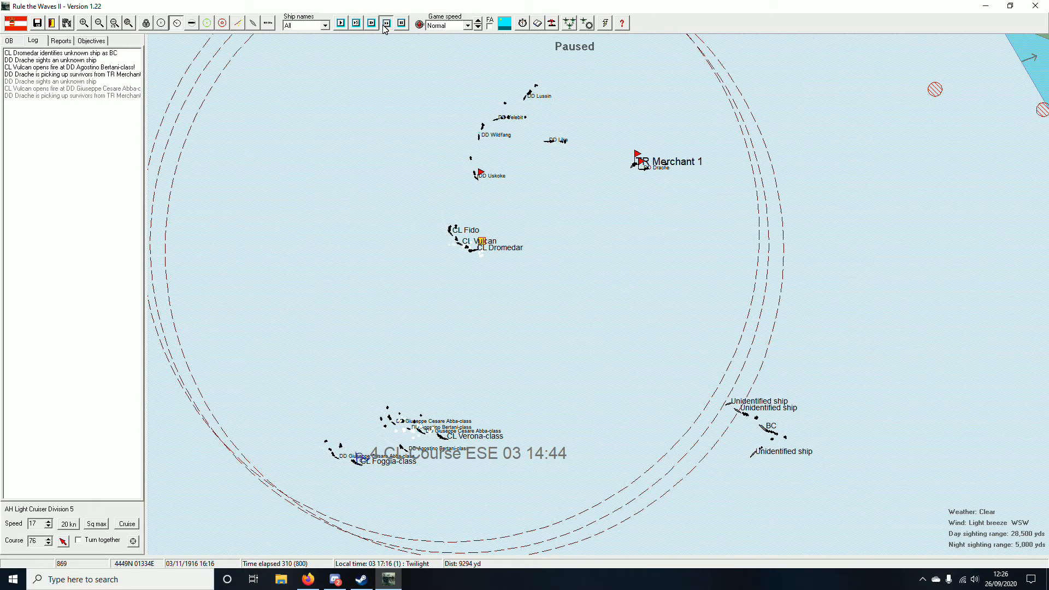
{"action": "left_click", "coordinate": [386, 23]}
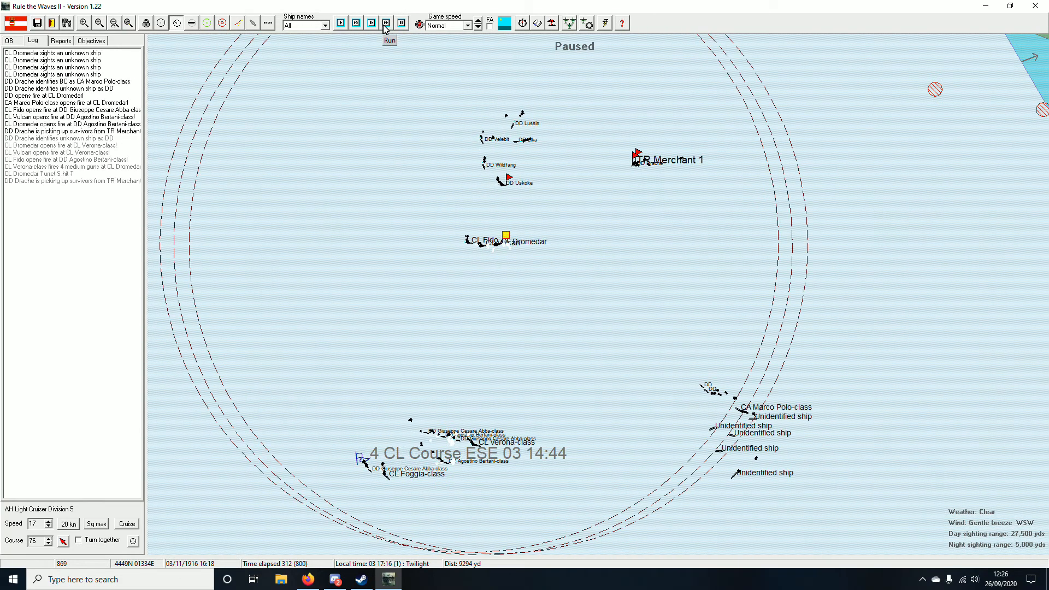
{"action": "left_click", "coordinate": [389, 23]}
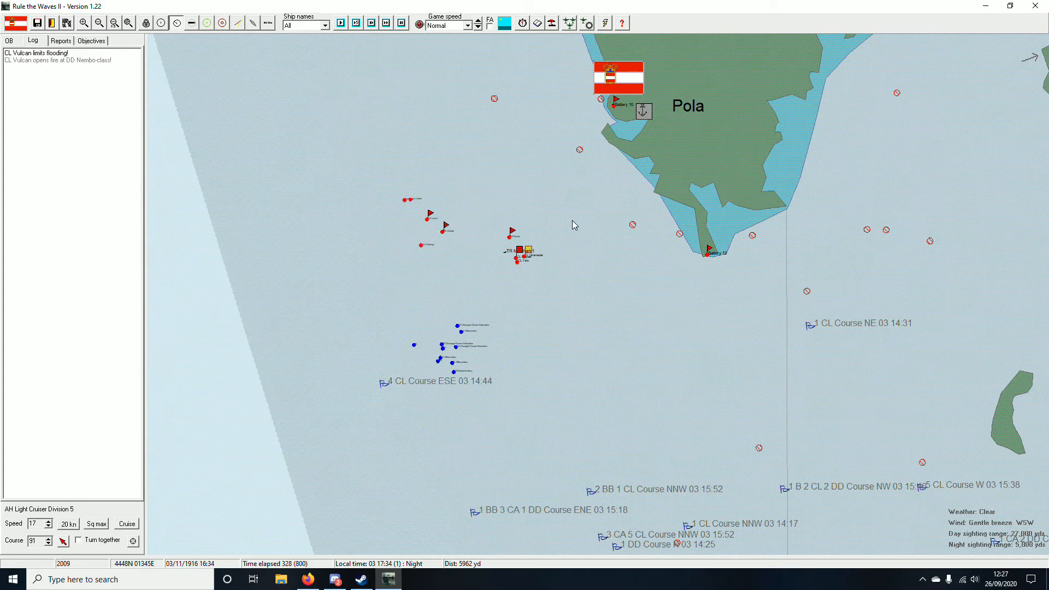
Step: Run the battle to its end, keeping Destroyer Division 6 out of port, and acknowledge the scenario is over
{"action": "left_click", "coordinate": [467, 26]}
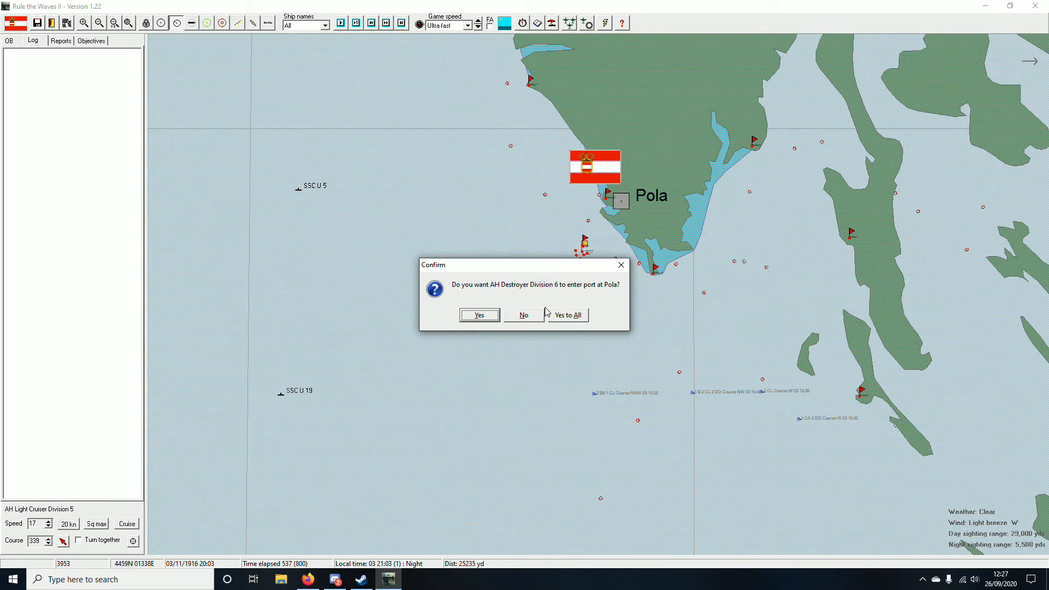
{"action": "left_click", "coordinate": [524, 314]}
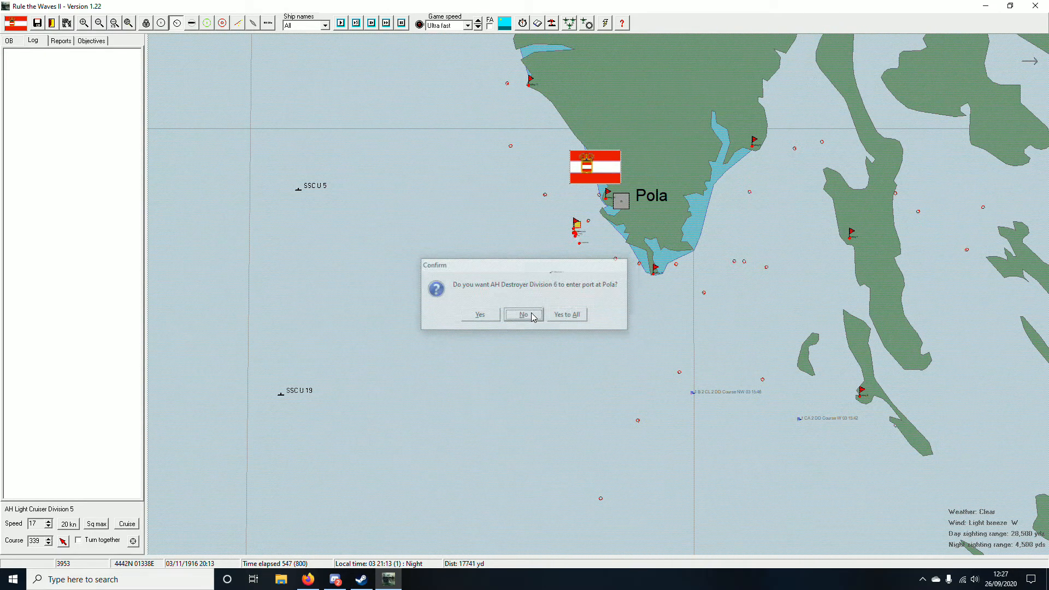
{"action": "left_click", "coordinate": [523, 314]}
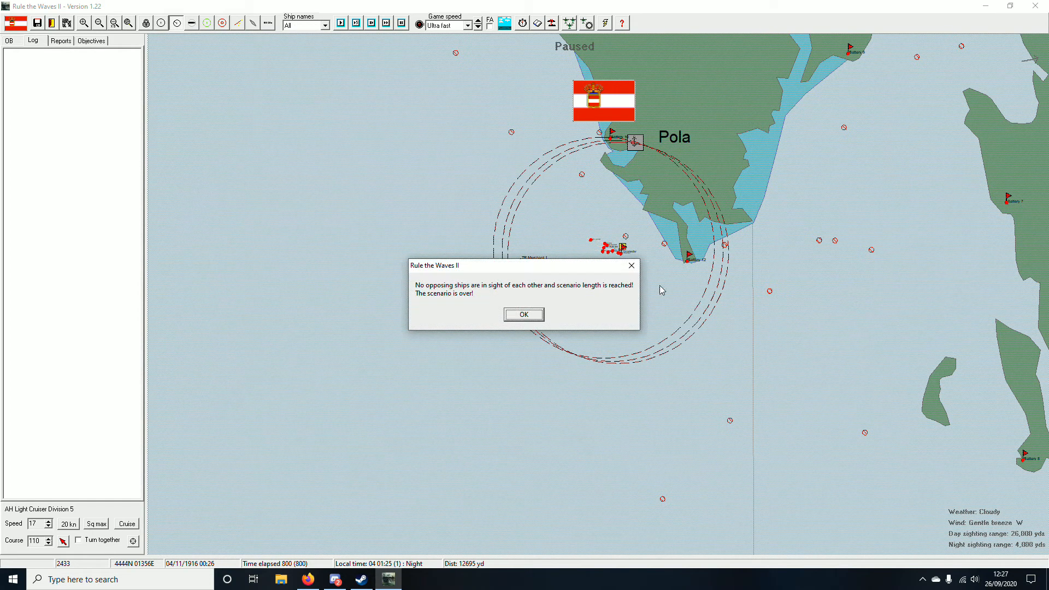
{"action": "left_click", "coordinate": [524, 315]}
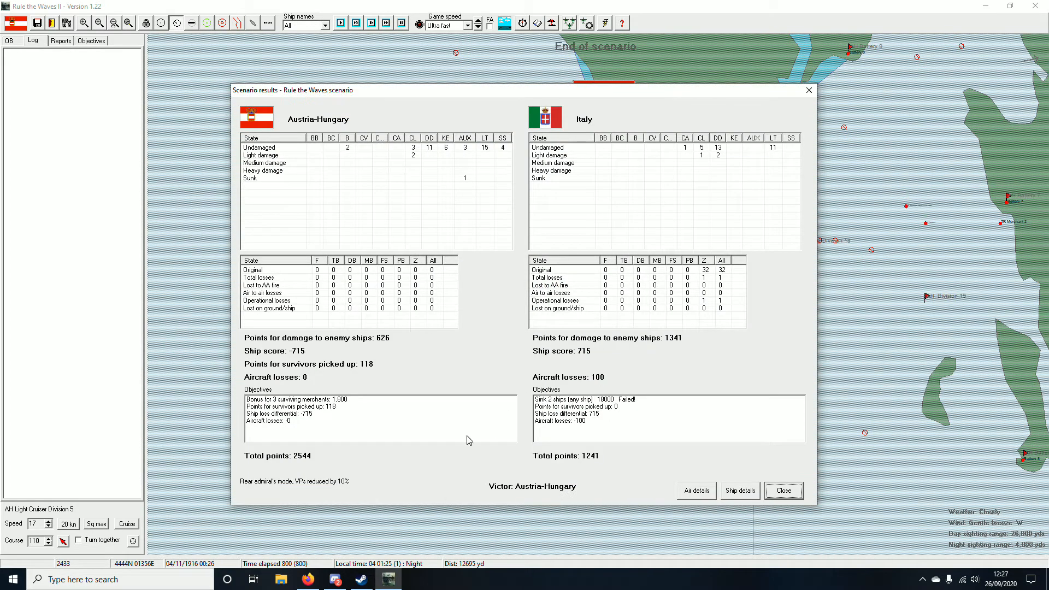
{"action": "mouse_move", "coordinate": [723, 204]}
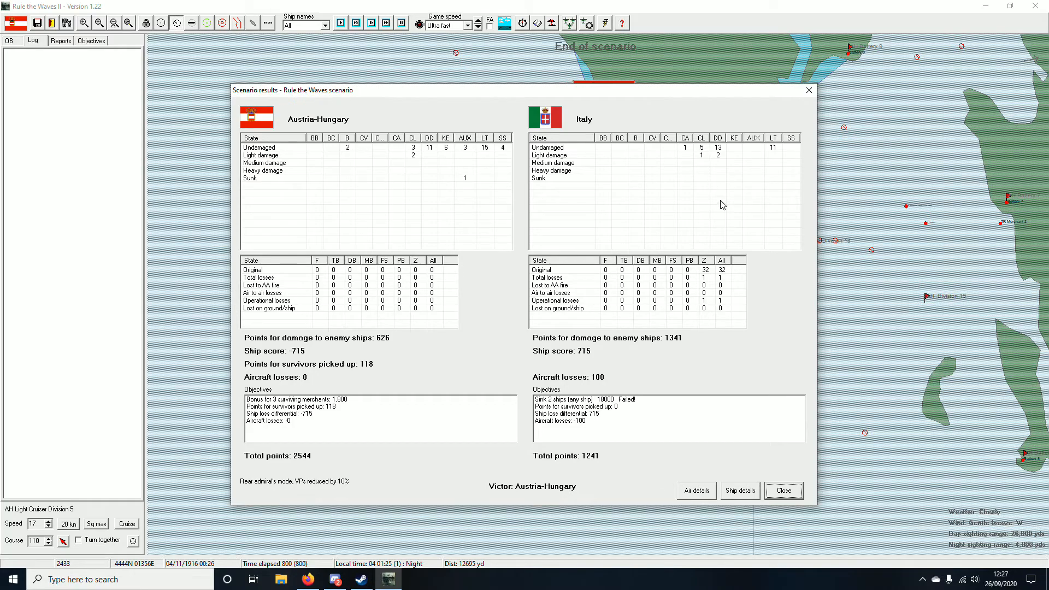
Step: Close the Unie Island results (Austria-Hungary 2544 to 1241) and leave the scenario for the campaign
{"action": "left_click", "coordinate": [783, 491]}
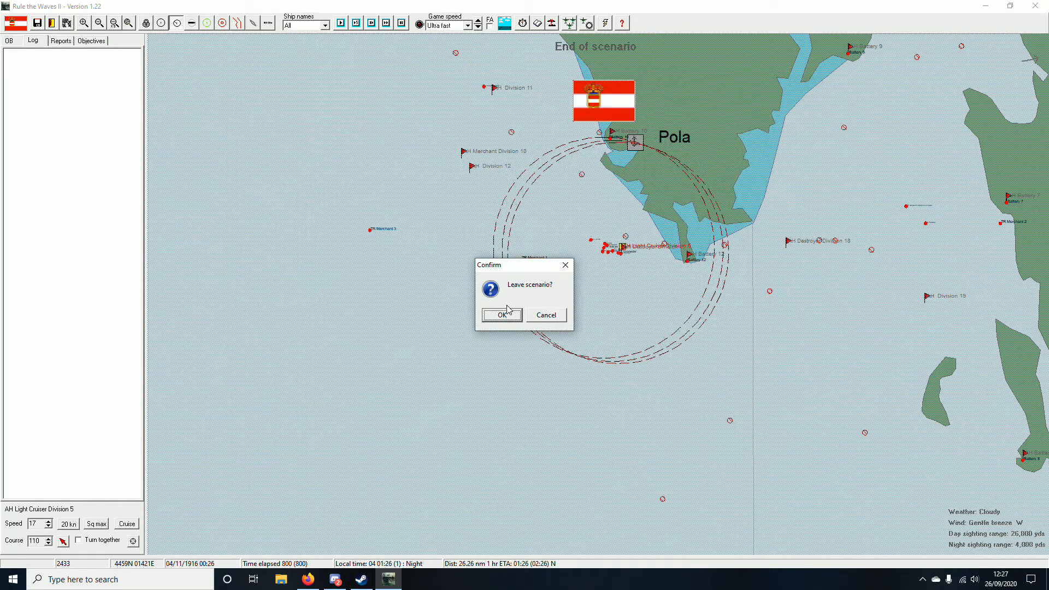
{"action": "left_click", "coordinate": [502, 315]}
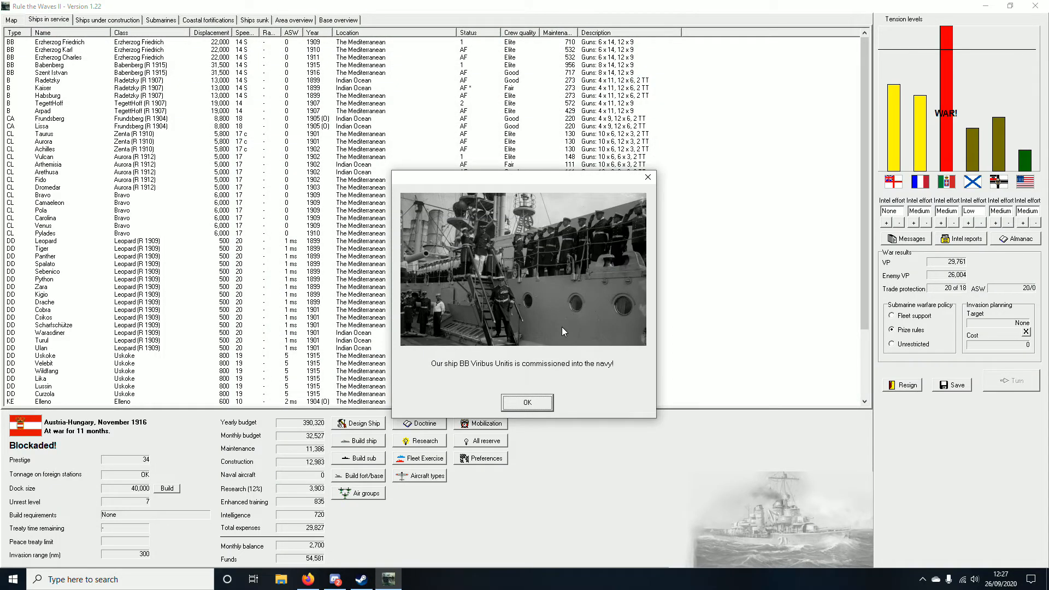
Step: Acknowledge the Viribus Unitis commissioning and Kaiser condenser trouble notices
{"action": "left_click", "coordinate": [526, 402]}
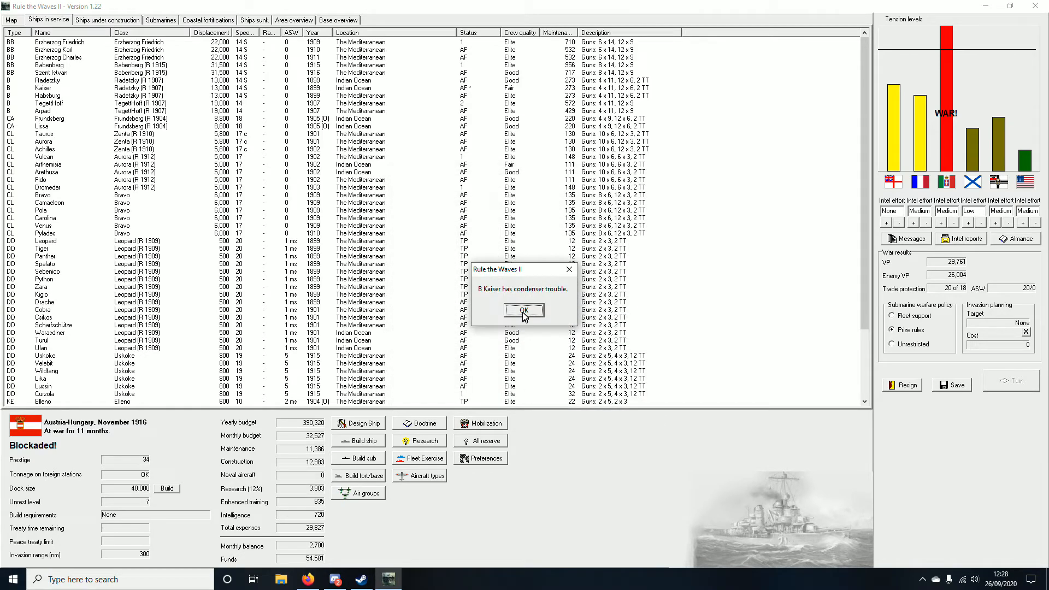
{"action": "left_click", "coordinate": [524, 309]}
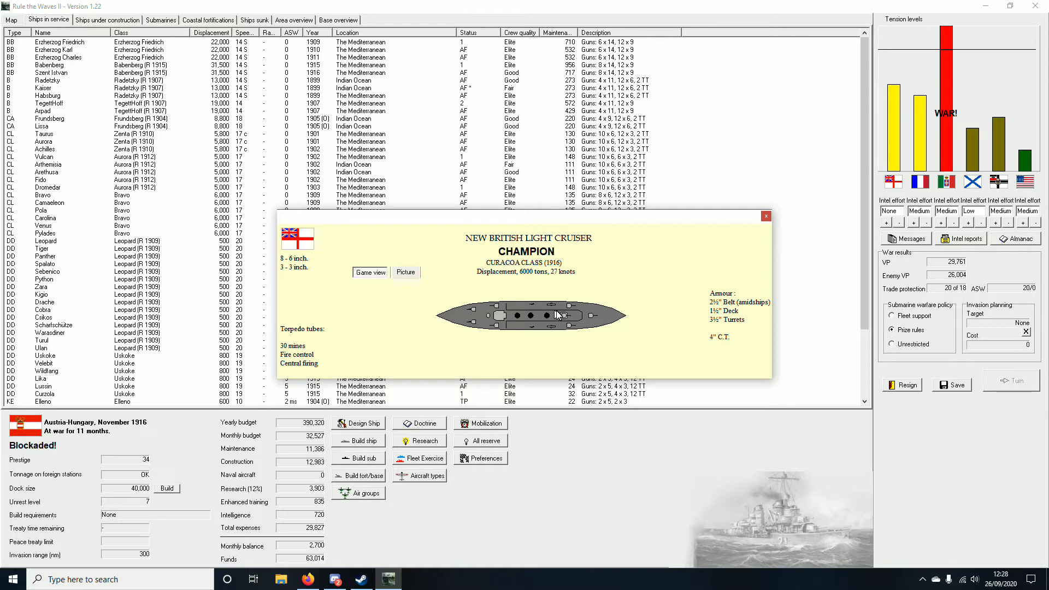
{"action": "mouse_move", "coordinate": [579, 346]}
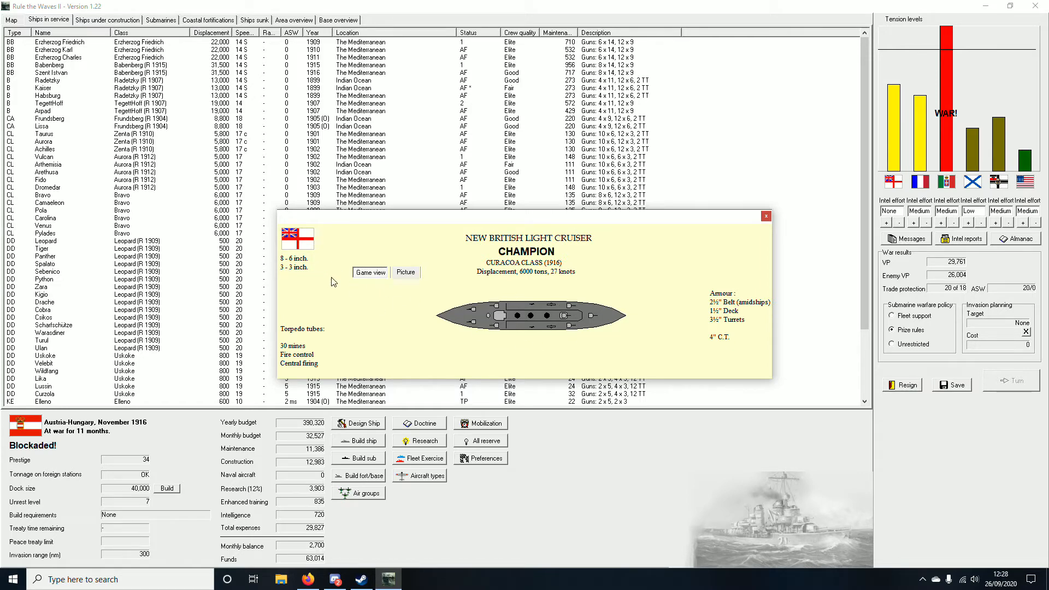
{"action": "mouse_move", "coordinate": [662, 311]}
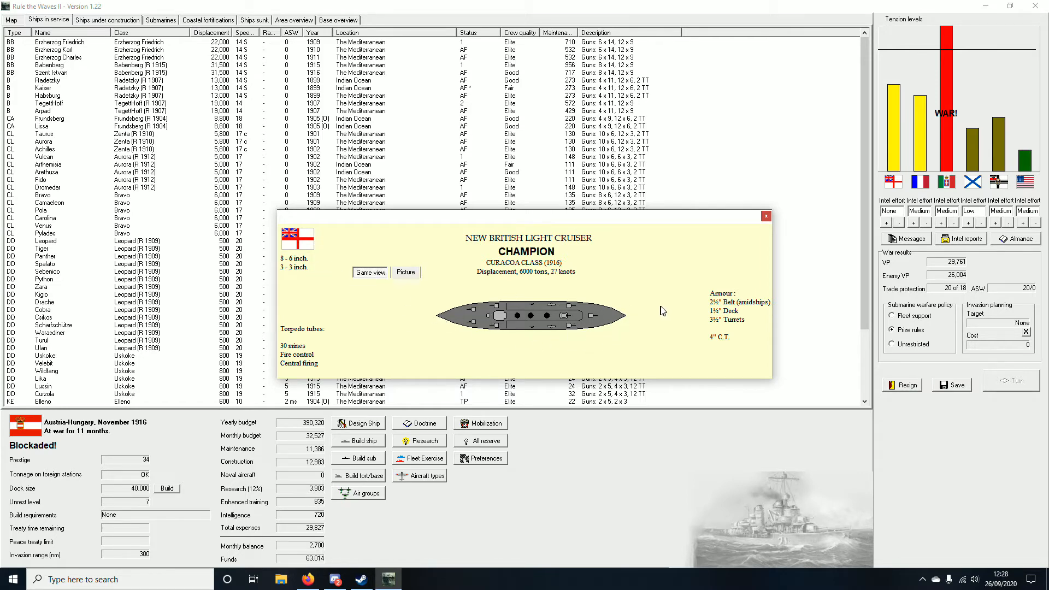
{"action": "mouse_move", "coordinate": [741, 342]}
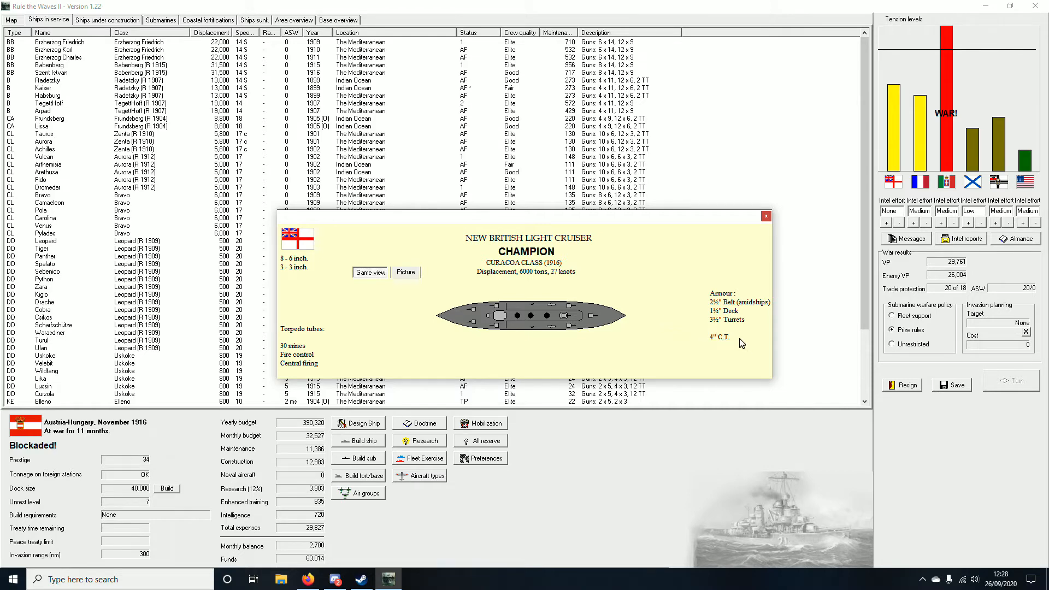
{"action": "mouse_move", "coordinate": [699, 359]}
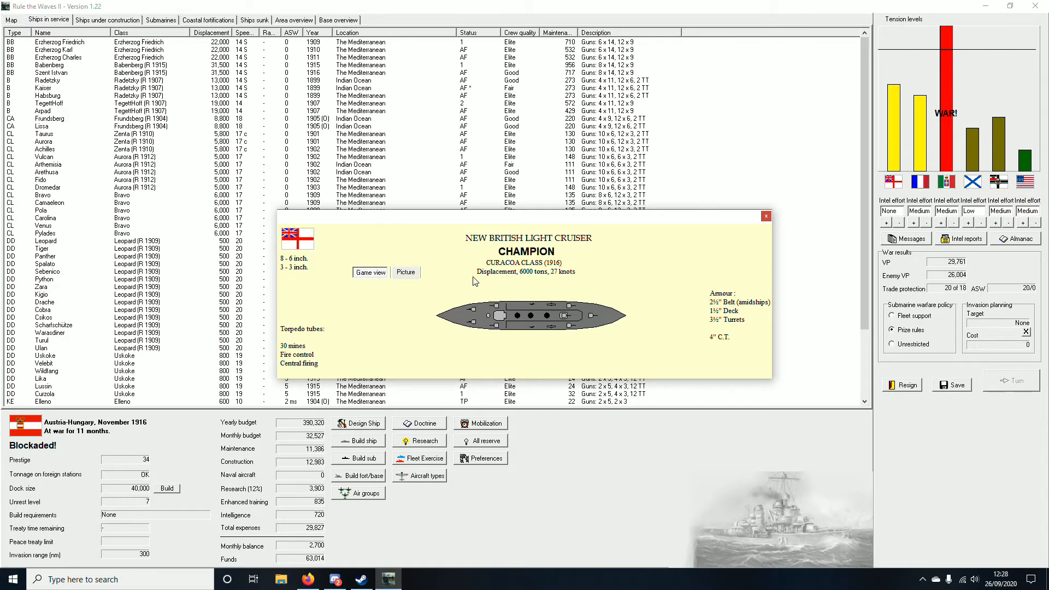
{"action": "mouse_move", "coordinate": [385, 358]}
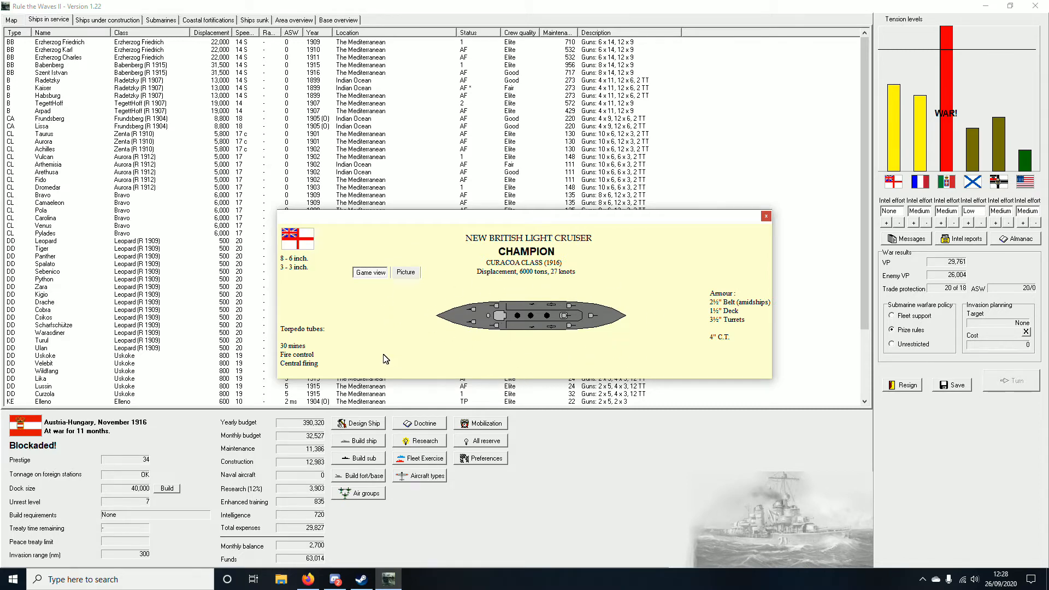
{"action": "mouse_move", "coordinate": [338, 359]}
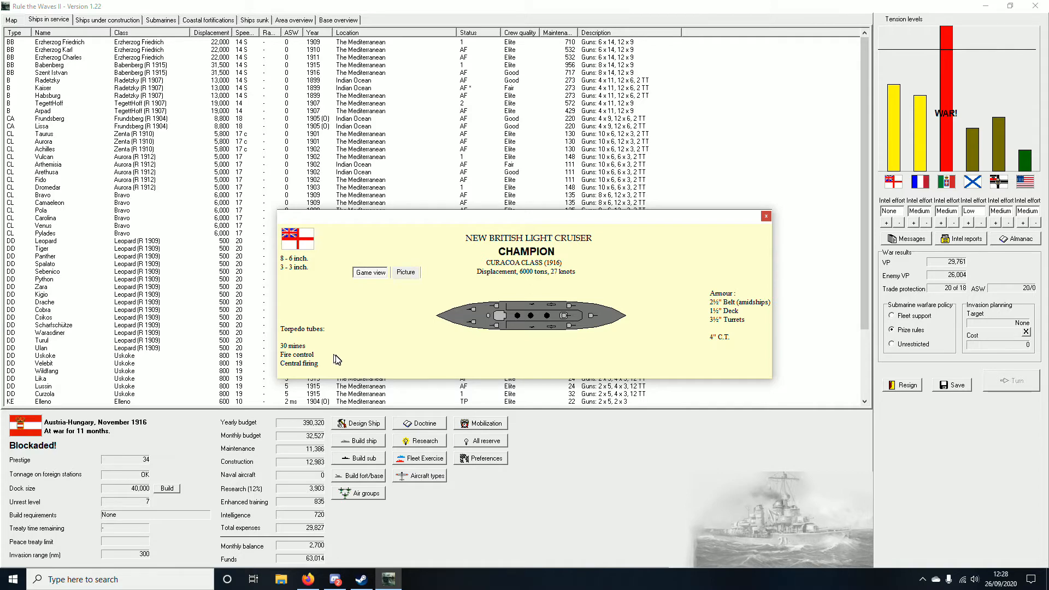
{"action": "mouse_move", "coordinate": [756, 223]}
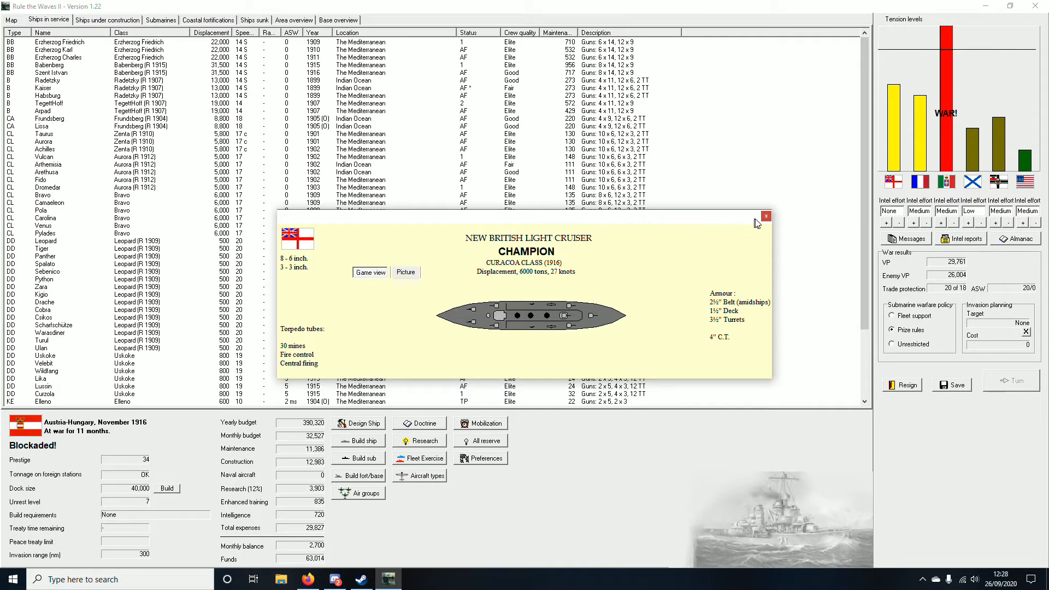
Step: Dismiss the intelligence report on Britain's new light cruiser Champion
{"action": "left_click", "coordinate": [766, 215]}
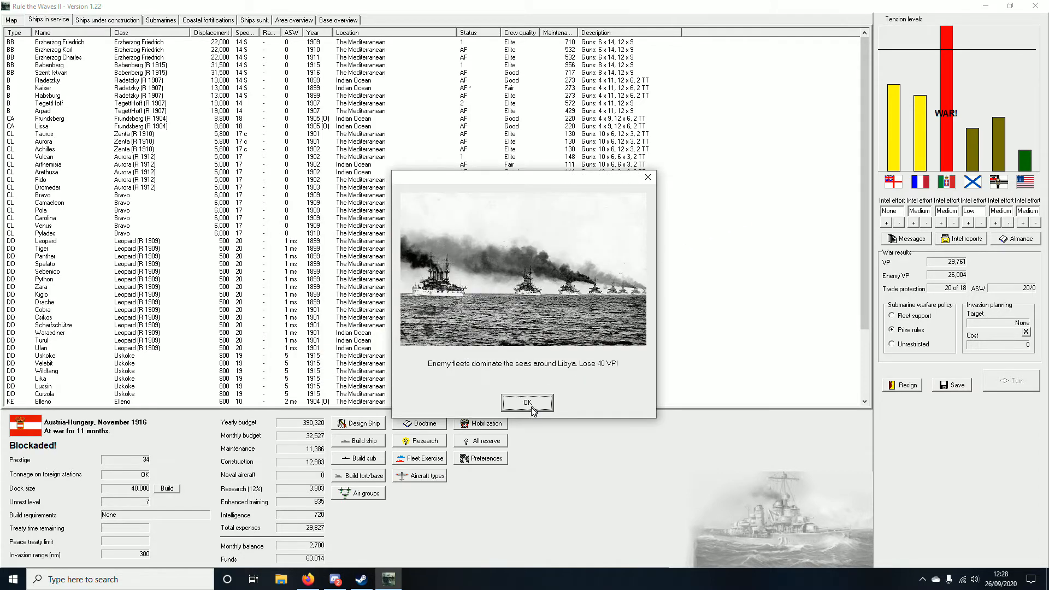
Step: Acknowledge the Libya 40 VP loss, Curzola mine sinking and Italian food shortage notices to begin December 1916
{"action": "left_click", "coordinate": [527, 402]}
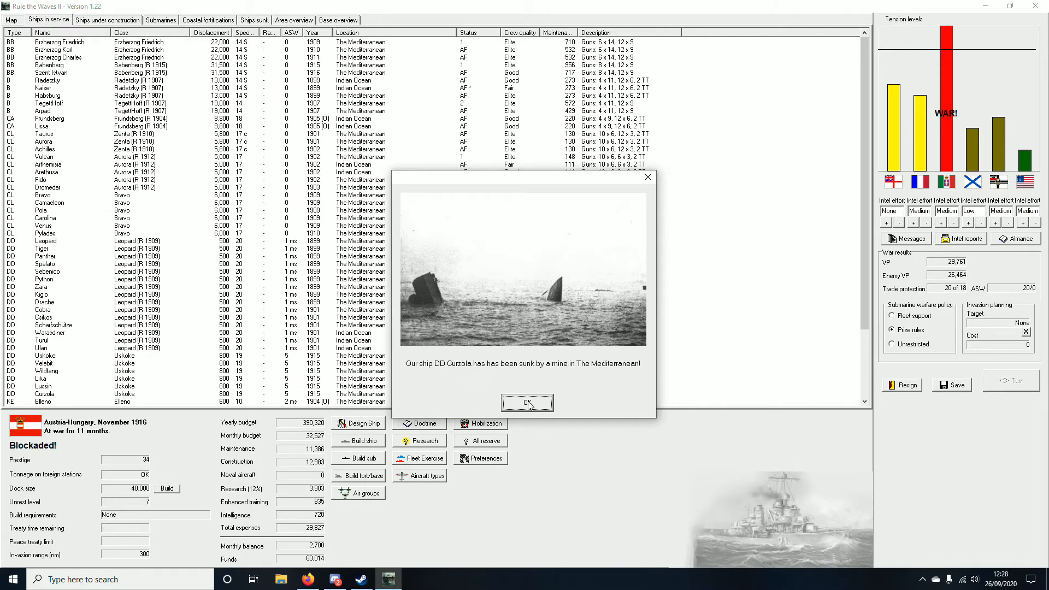
{"action": "mouse_move", "coordinate": [460, 375]}
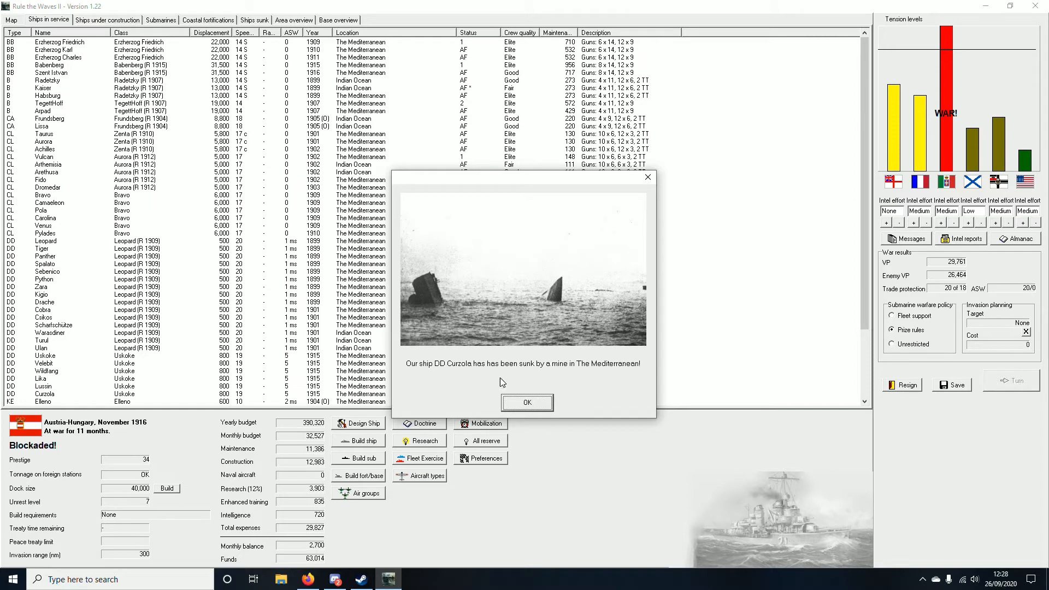
{"action": "left_click", "coordinate": [527, 402]}
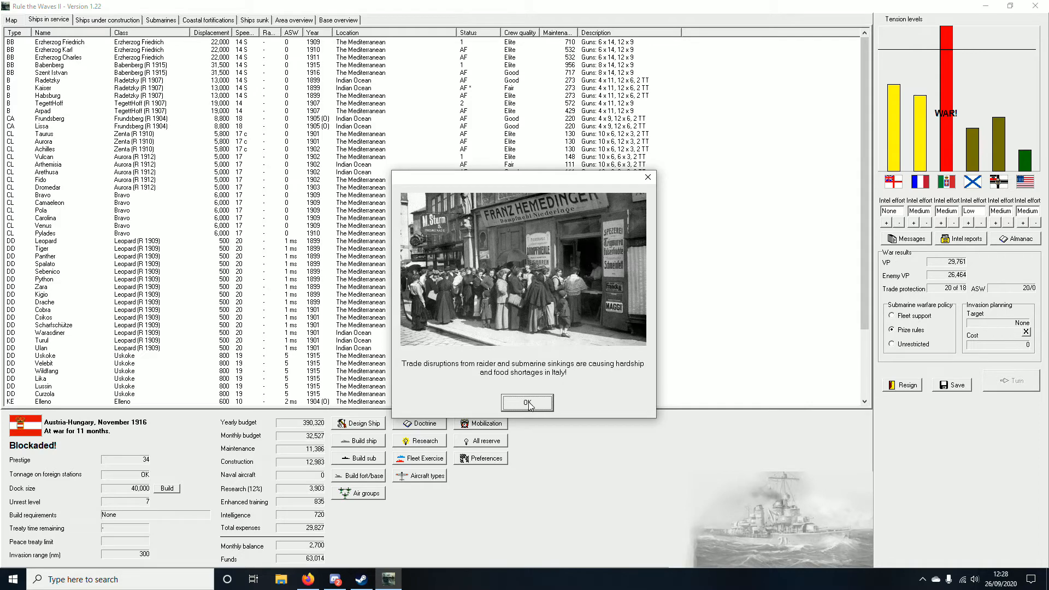
{"action": "left_click", "coordinate": [526, 403]}
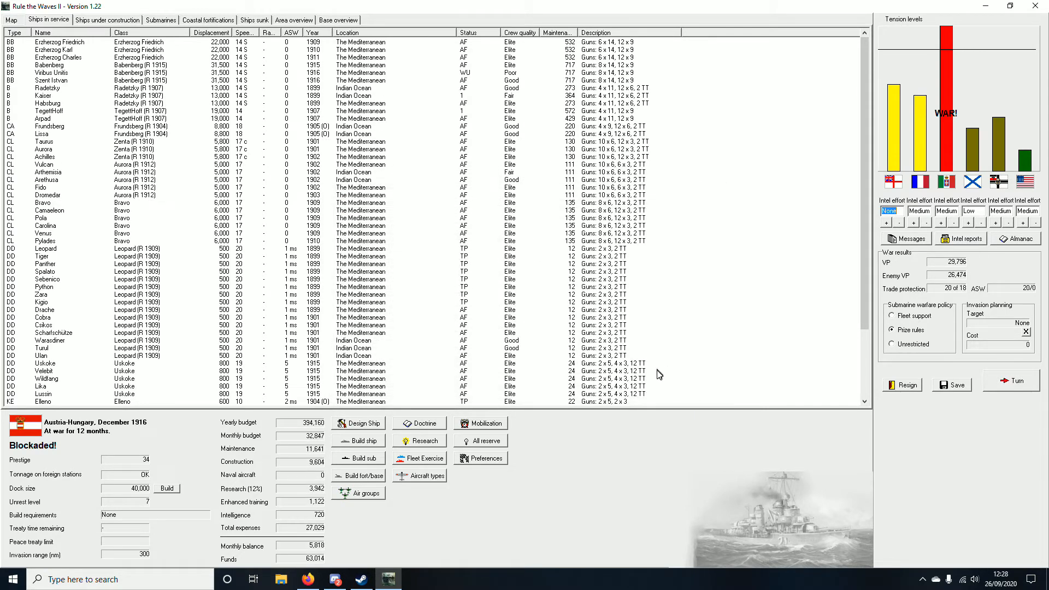
{"action": "mouse_move", "coordinate": [548, 354]}
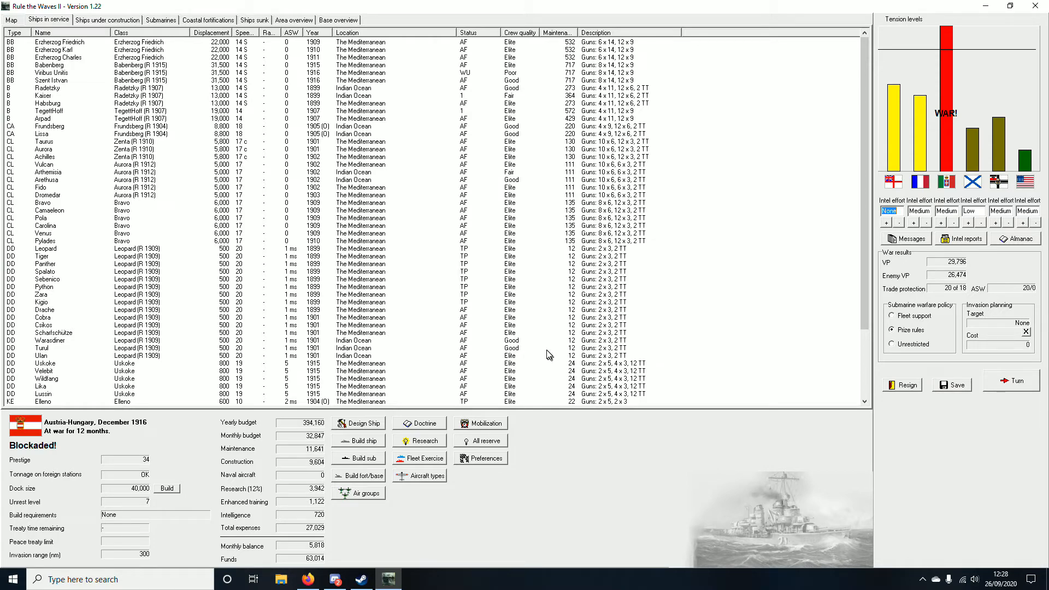
{"action": "mouse_move", "coordinate": [548, 408]}
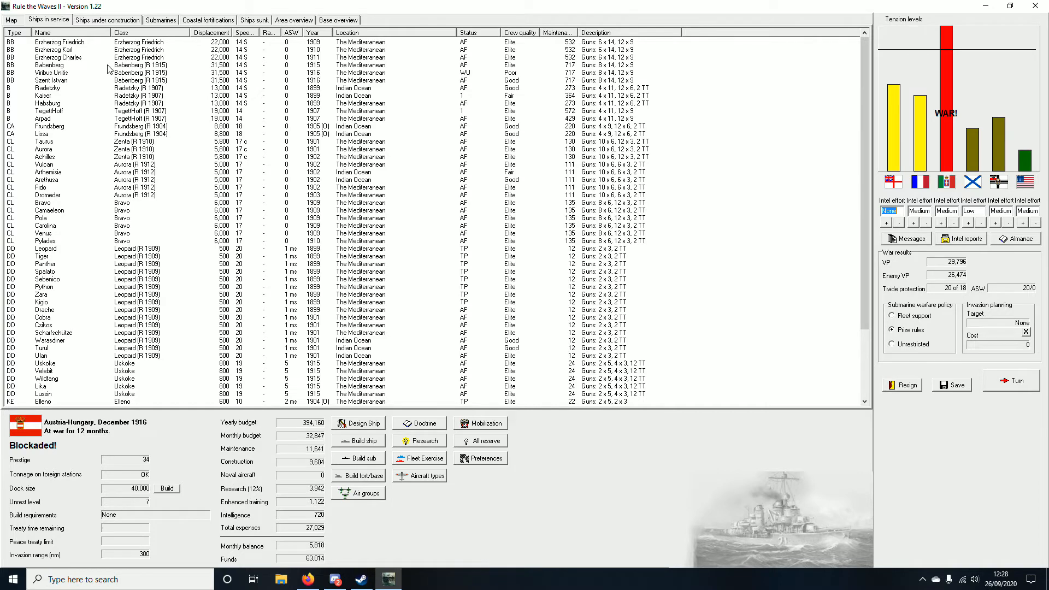
Step: Review the ships under construction, then switch to the world map
{"action": "left_click", "coordinate": [106, 20]}
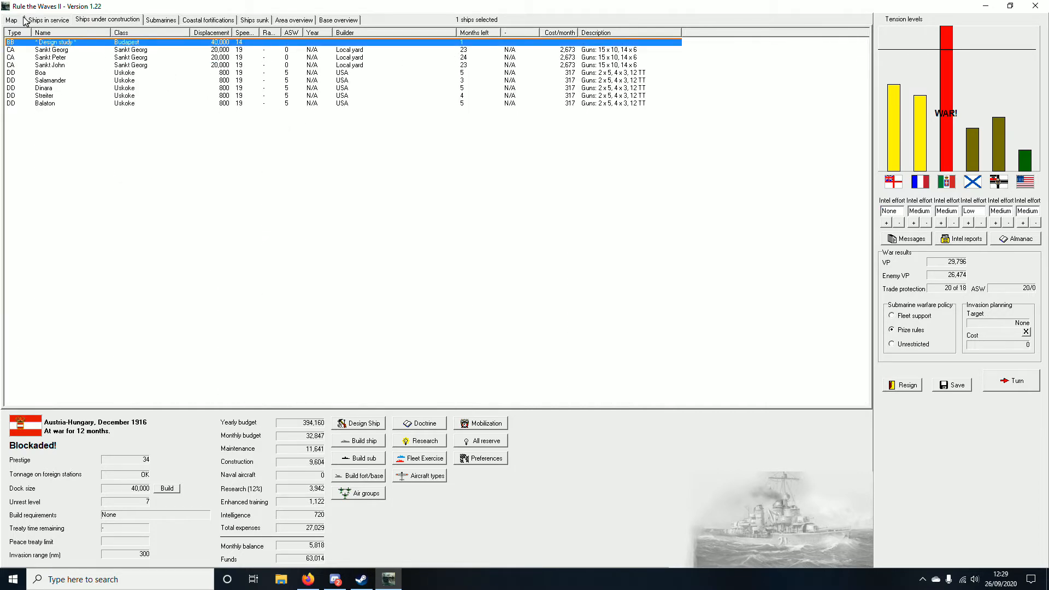
{"action": "left_click", "coordinate": [358, 422]}
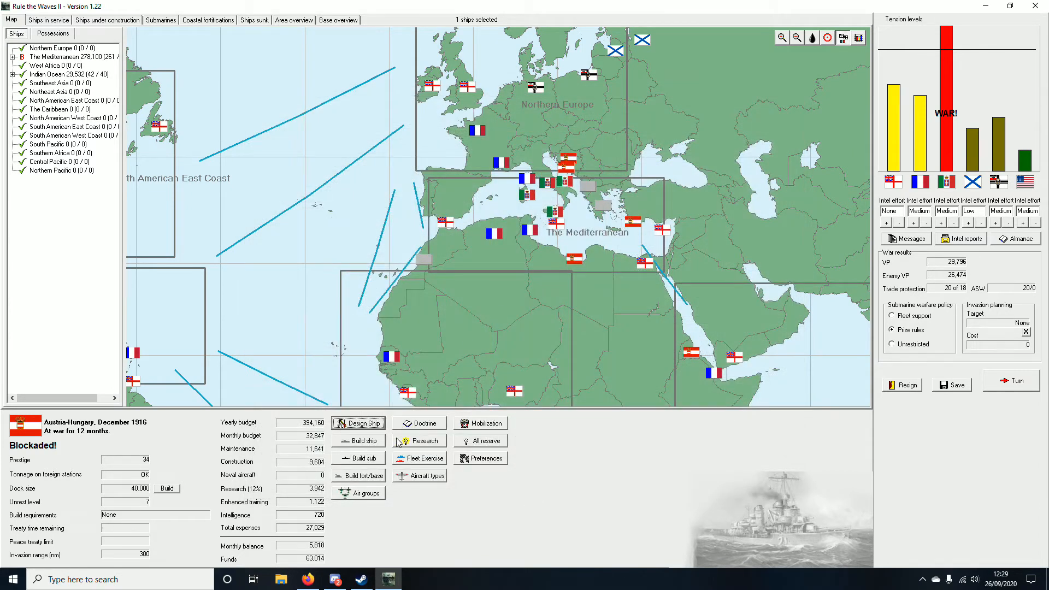
Step: Order a new Sankt Georg-class cruiser named Sankt Andreas and return to the map
{"action": "left_click", "coordinate": [357, 441]}
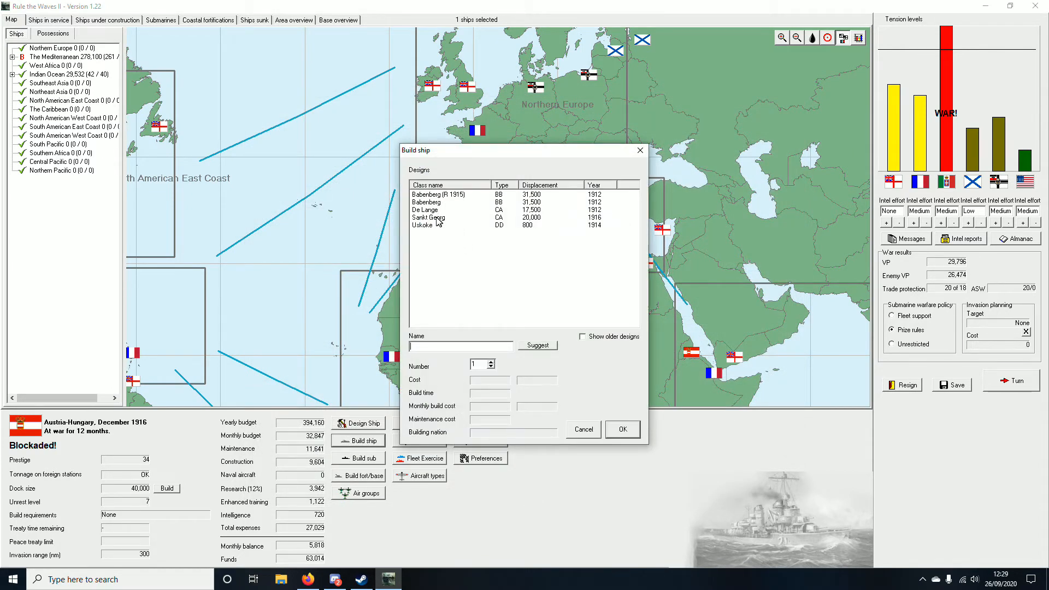
{"action": "left_click", "coordinate": [429, 218]}
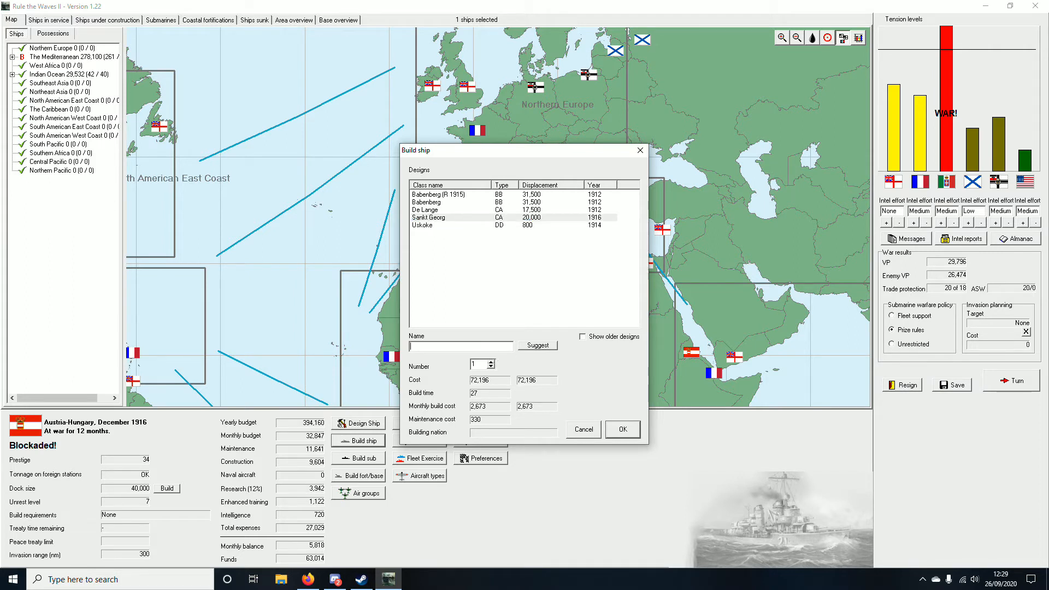
{"action": "type", "text": "Sankt Andreas"}
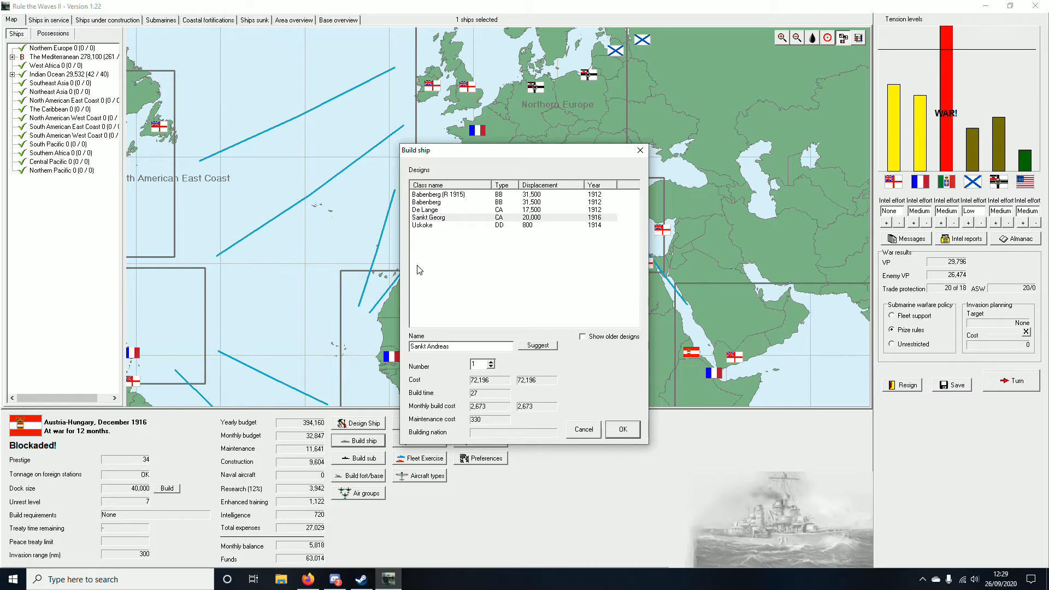
{"action": "mouse_move", "coordinate": [501, 310]}
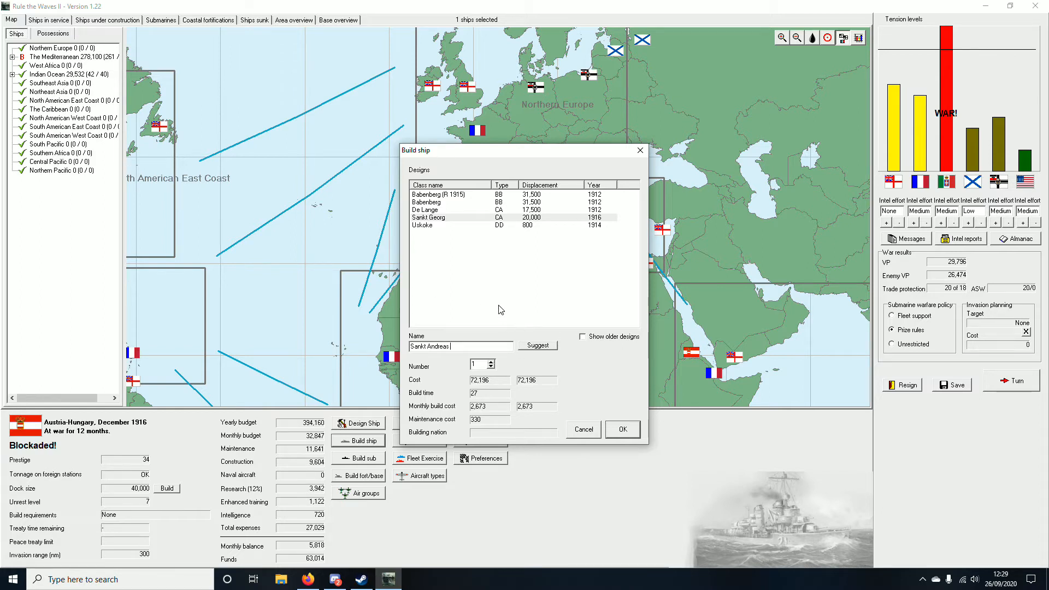
{"action": "mouse_move", "coordinate": [610, 403]}
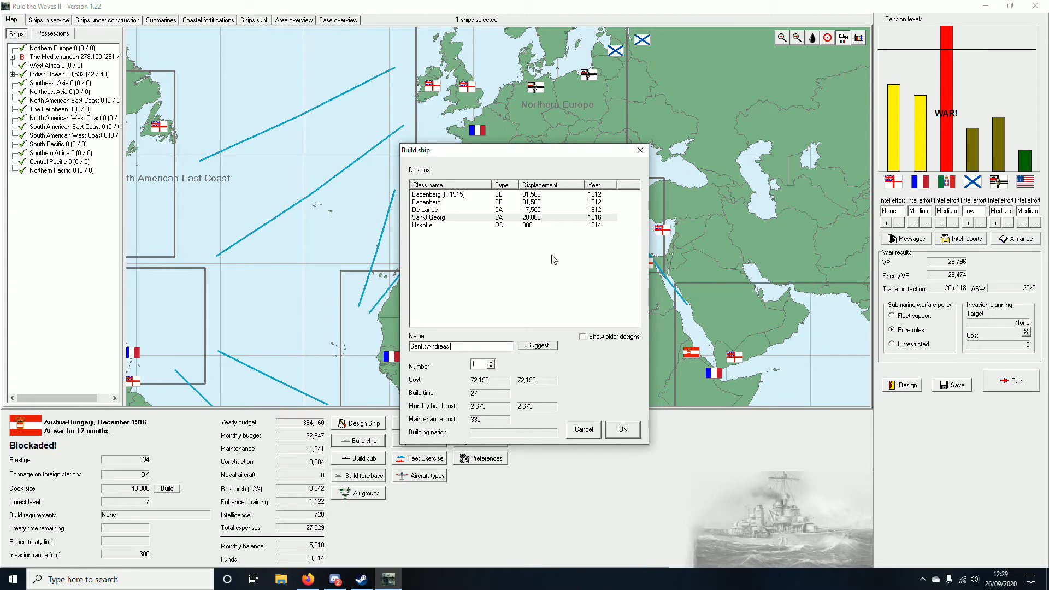
{"action": "mouse_move", "coordinate": [604, 417]}
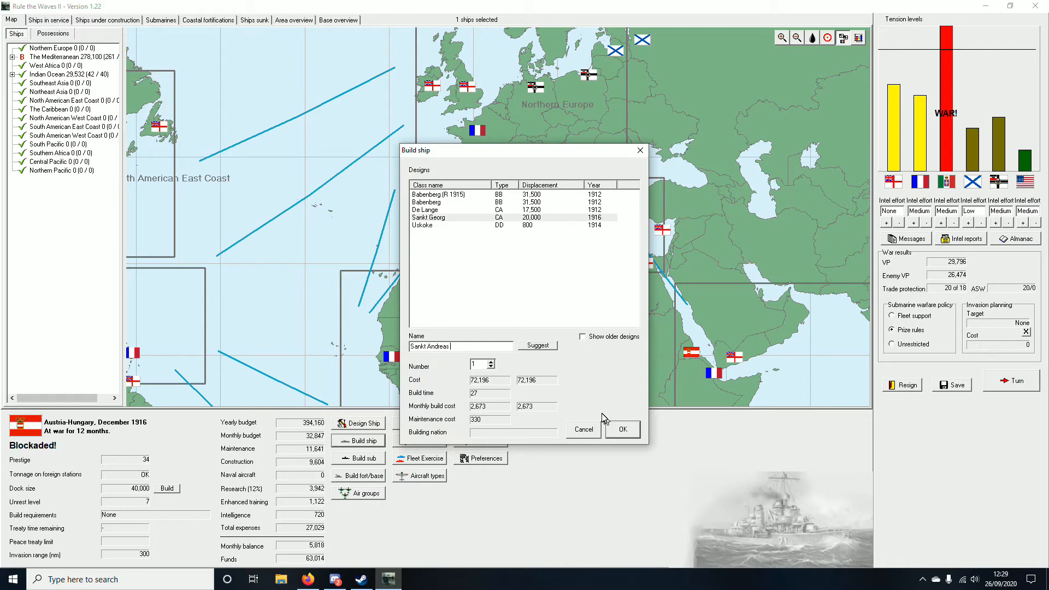
{"action": "mouse_move", "coordinate": [620, 429]}
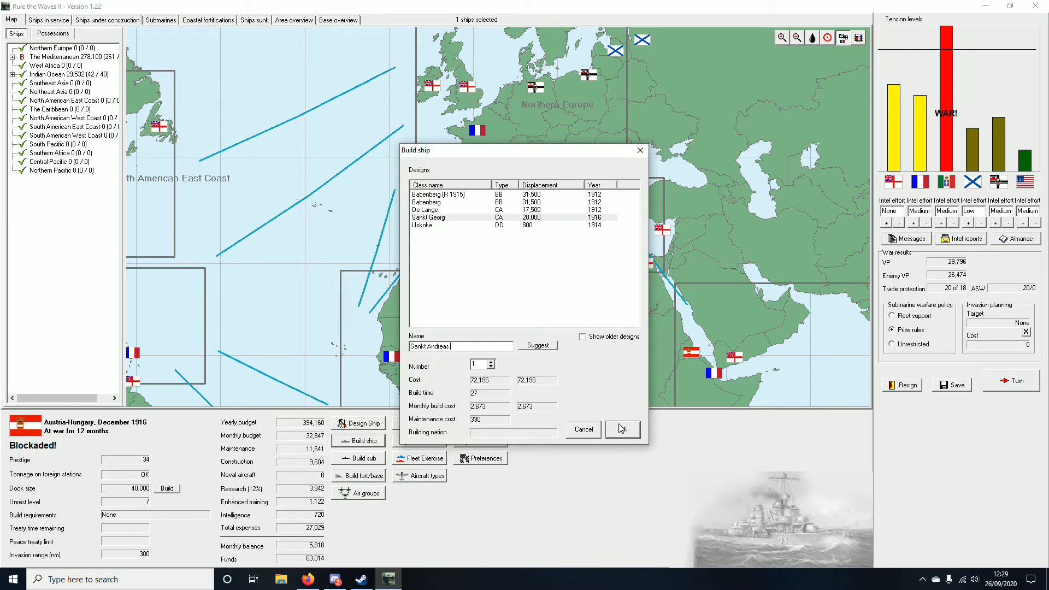
{"action": "left_click", "coordinate": [621, 429]}
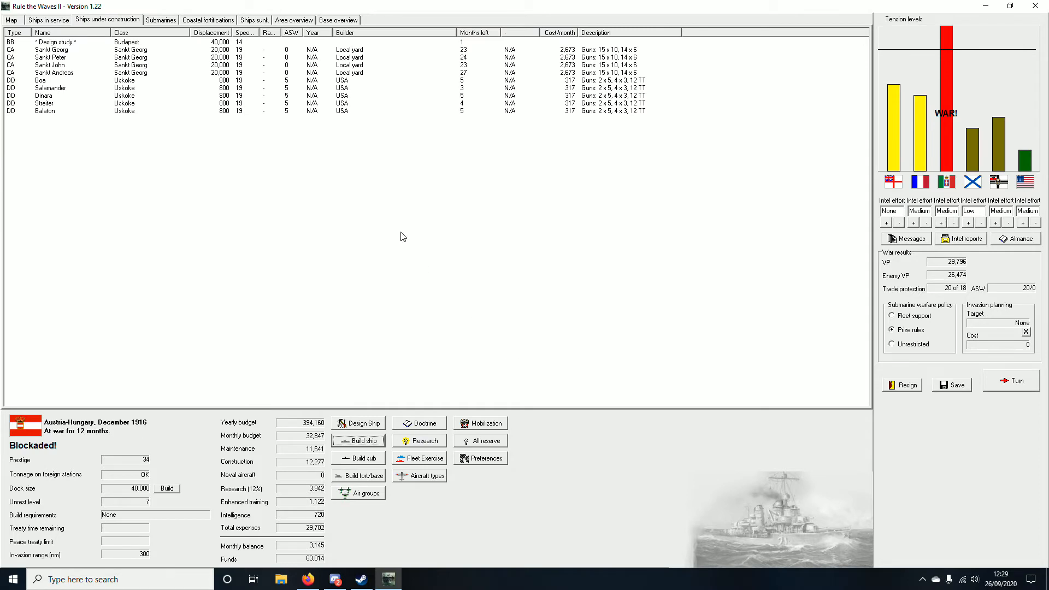
{"action": "mouse_move", "coordinate": [195, 47]}
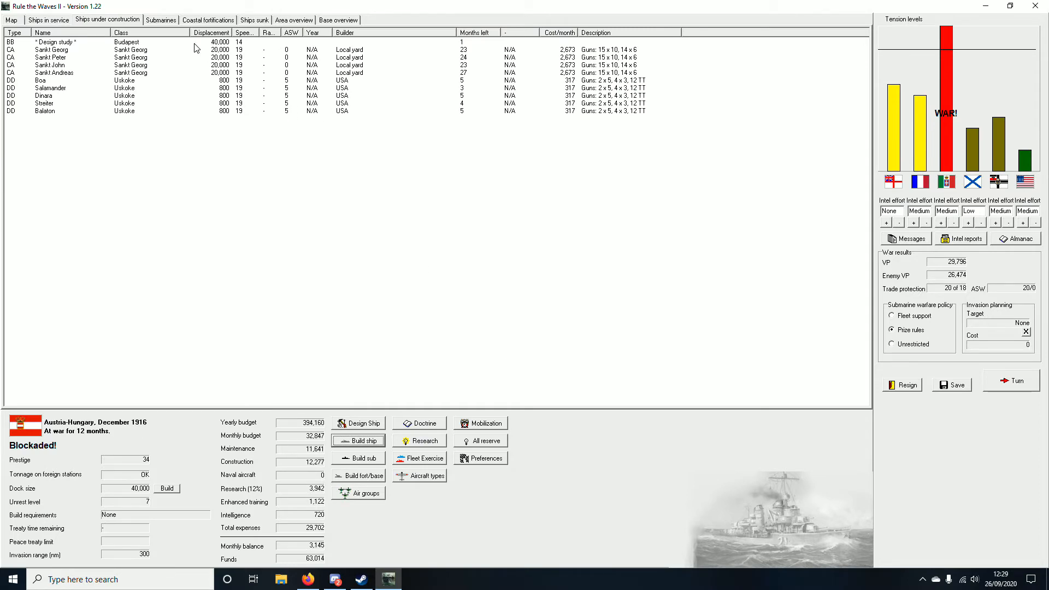
{"action": "left_click", "coordinate": [11, 20]}
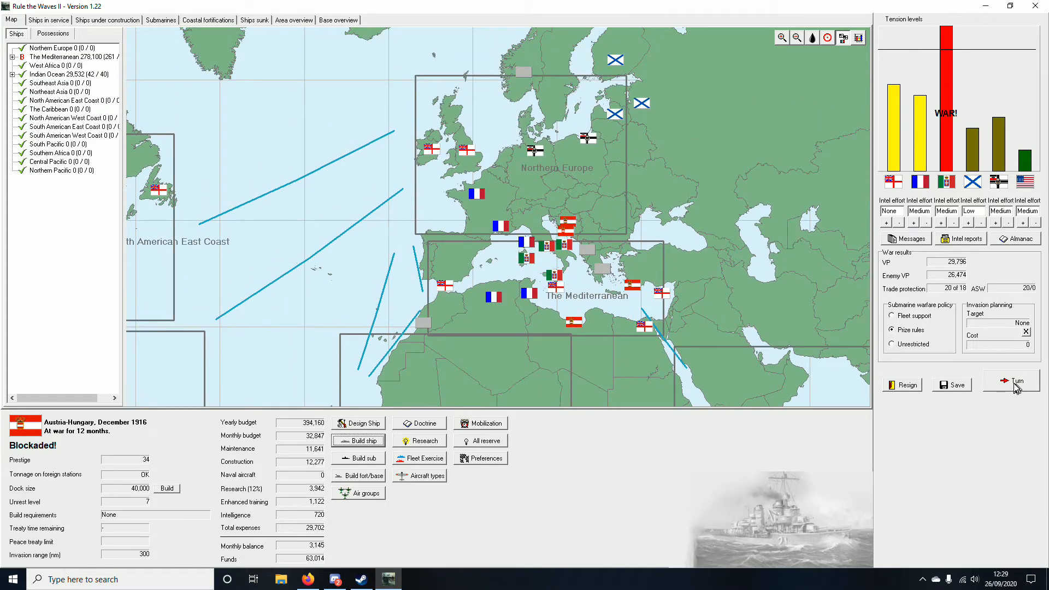
Step: Review ships under construction and in service, selecting the battleship Viribus Unitis
{"action": "left_click", "coordinate": [107, 20]}
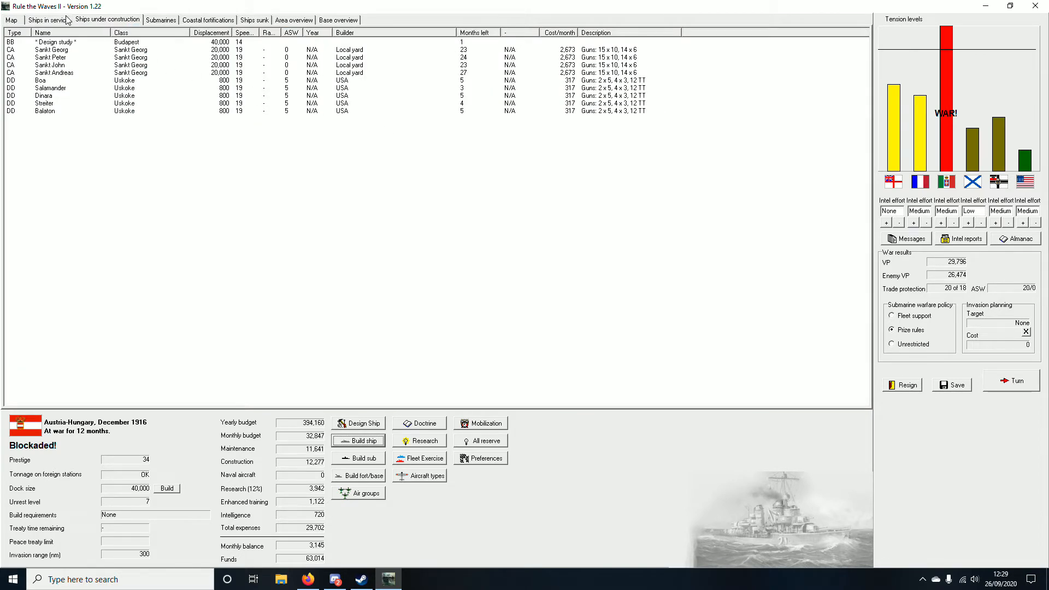
{"action": "left_click", "coordinate": [47, 20]}
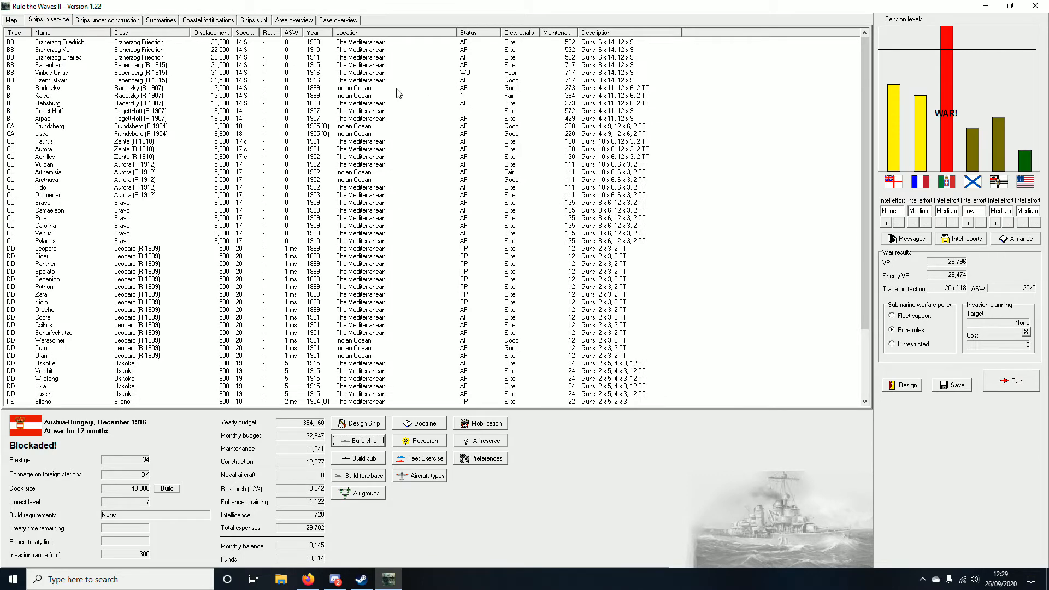
{"action": "left_click", "coordinate": [50, 72]}
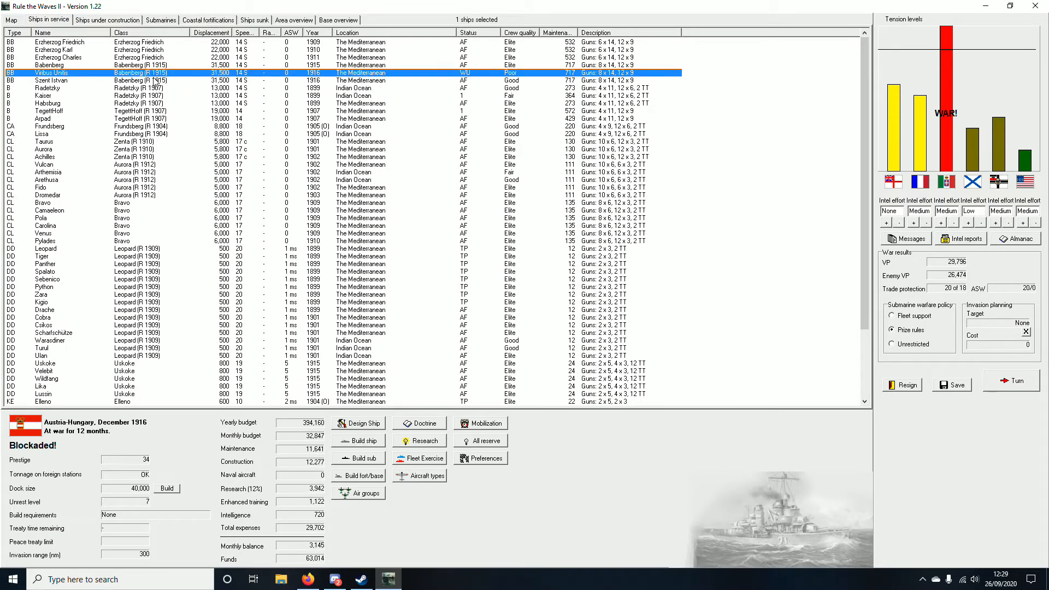
{"action": "mouse_move", "coordinate": [154, 82]}
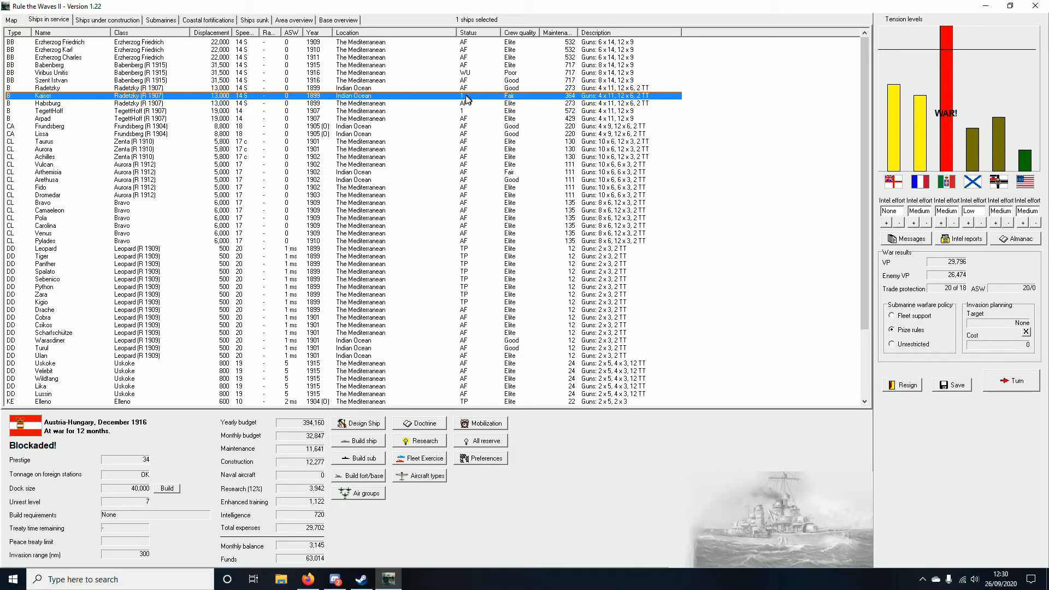
{"action": "mouse_move", "coordinate": [402, 119]}
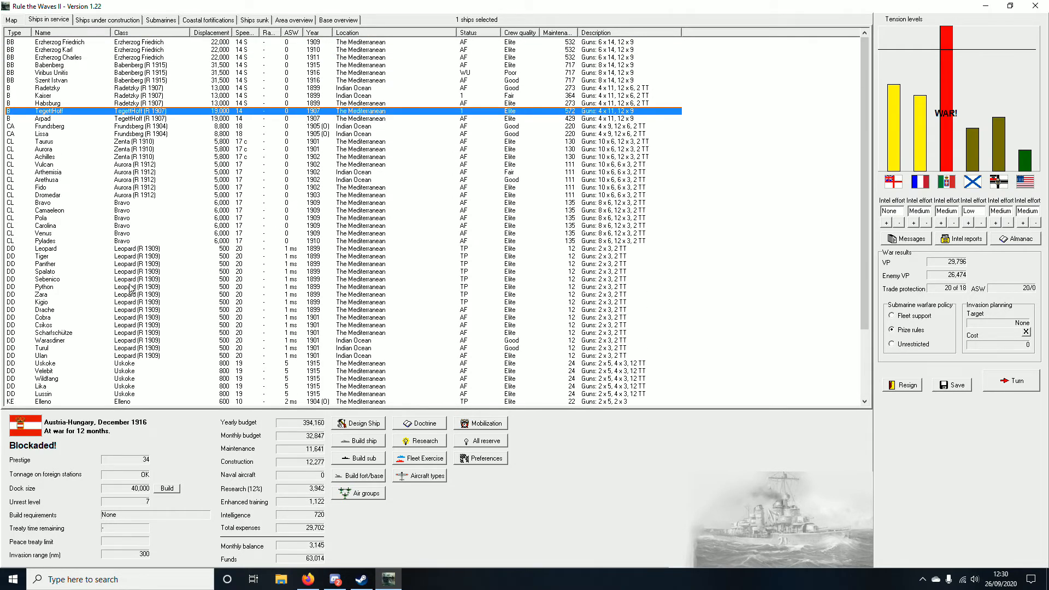
{"action": "mouse_move", "coordinate": [980, 300]}
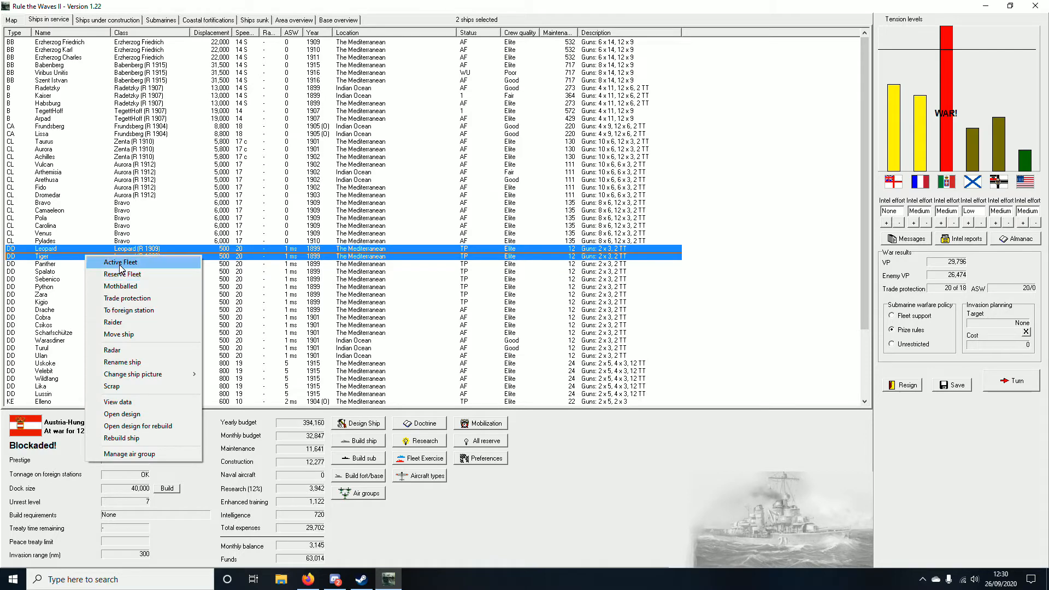
Step: Dismiss the confirmation about destroyers Leopard and Tiger joining the fleet and return to the map
{"action": "left_click", "coordinate": [119, 262]}
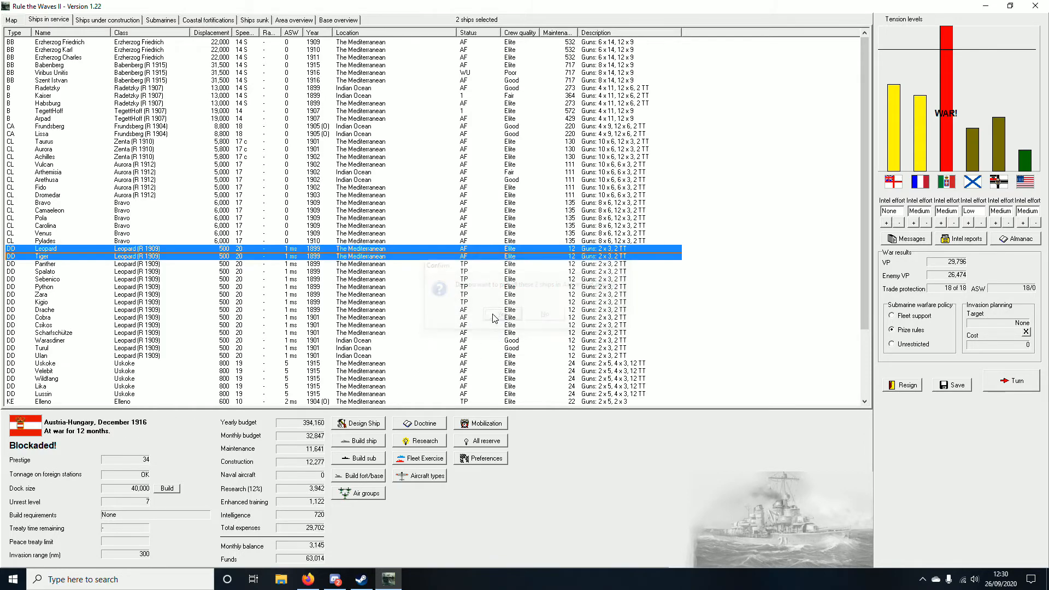
{"action": "left_click", "coordinate": [499, 315]}
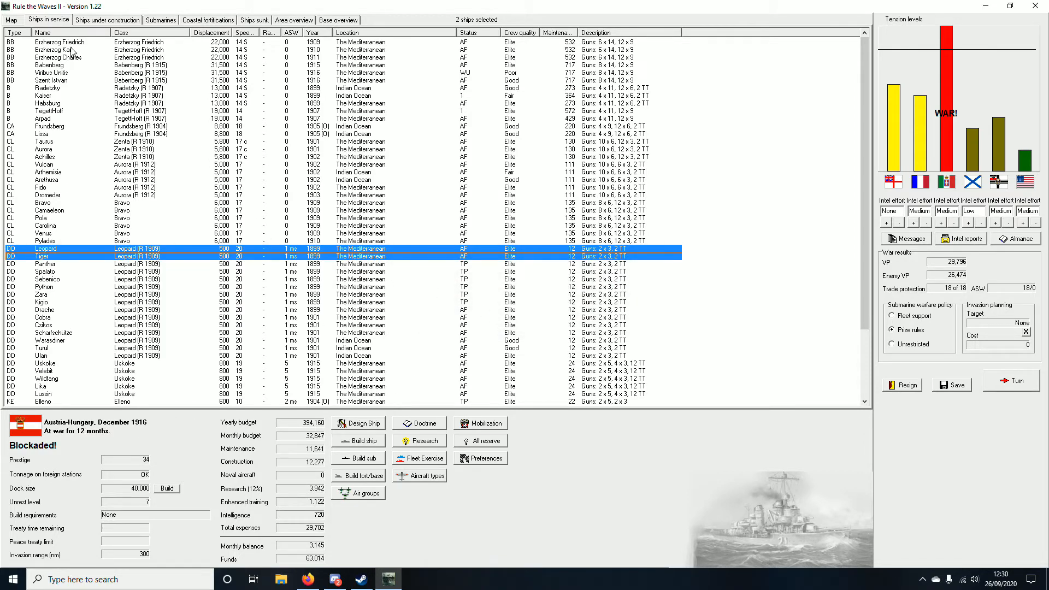
{"action": "left_click", "coordinate": [11, 19]}
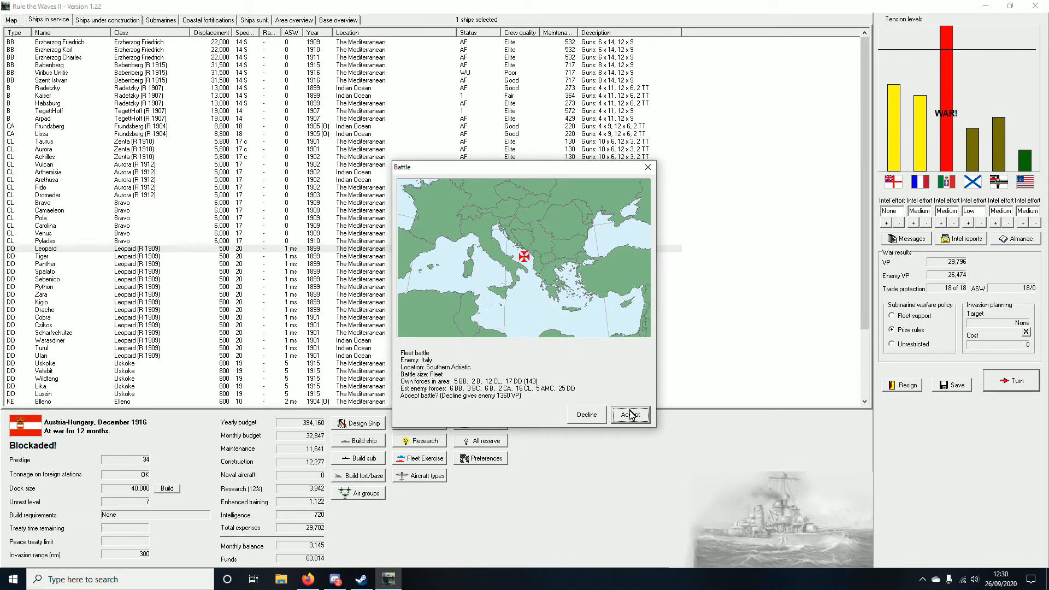
Step: Accept the Southern Adriatic fleet battle against Italy
{"action": "left_click", "coordinate": [630, 414]}
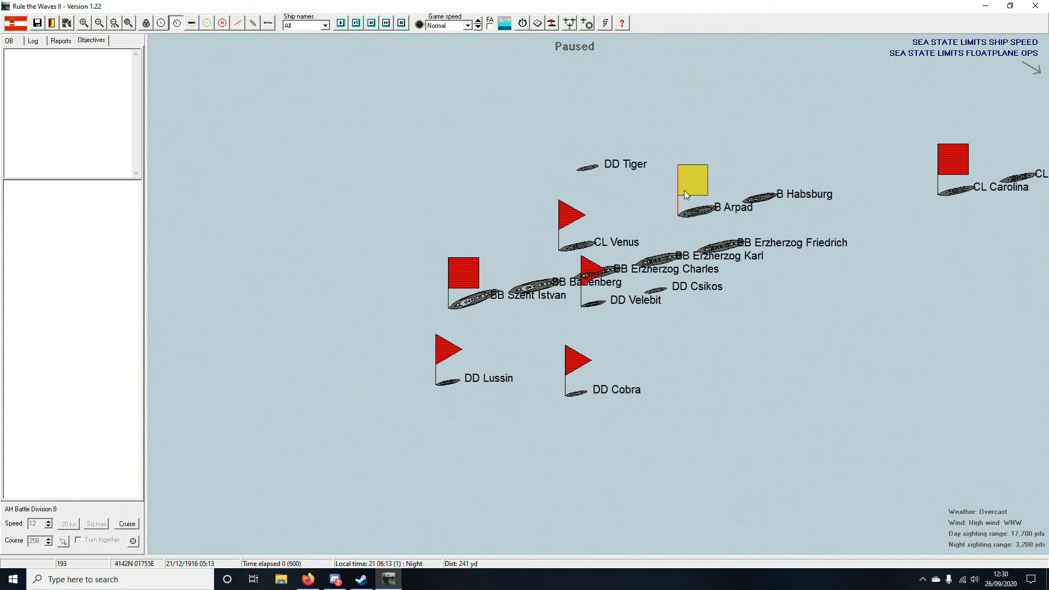
Step: Inspect the battle line up close, then review and confirm the light cruiser division's orders
{"action": "left_click", "coordinate": [690, 186]}
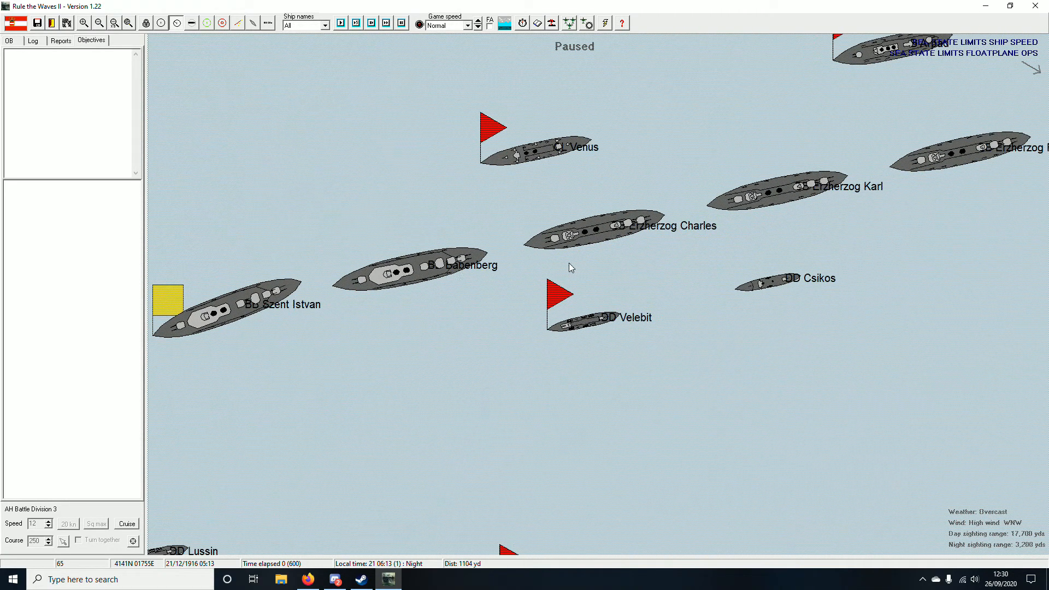
{"action": "left_click", "coordinate": [98, 22]}
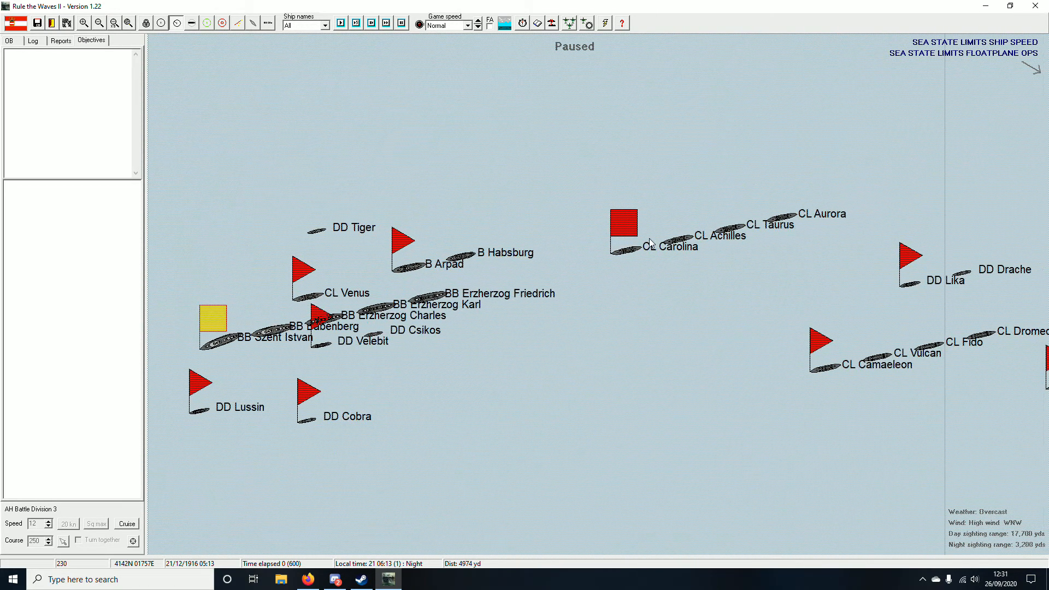
{"action": "left_click", "coordinate": [624, 222]}
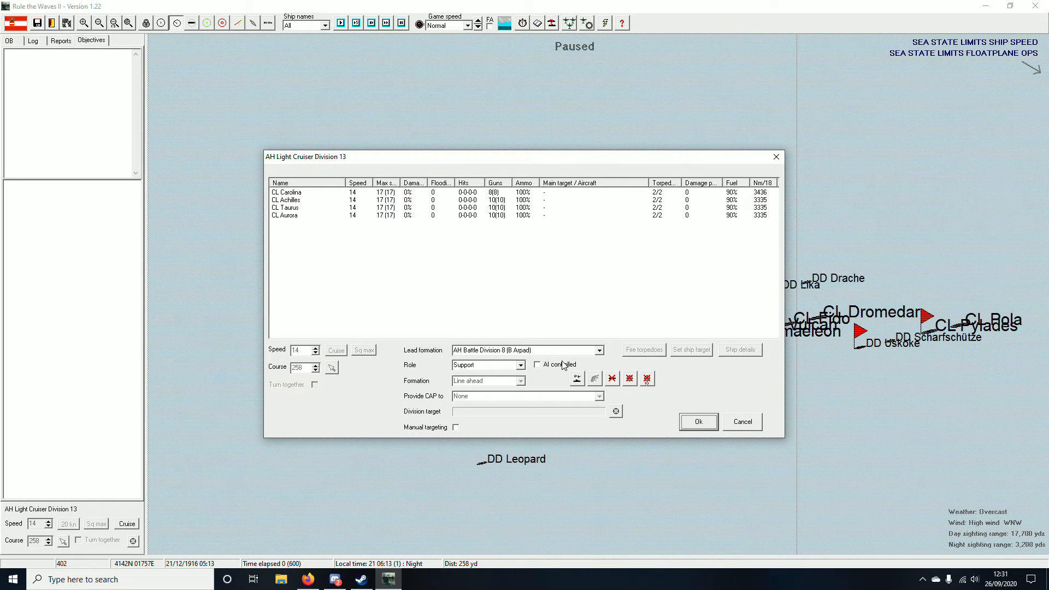
{"action": "left_click", "coordinate": [697, 422]}
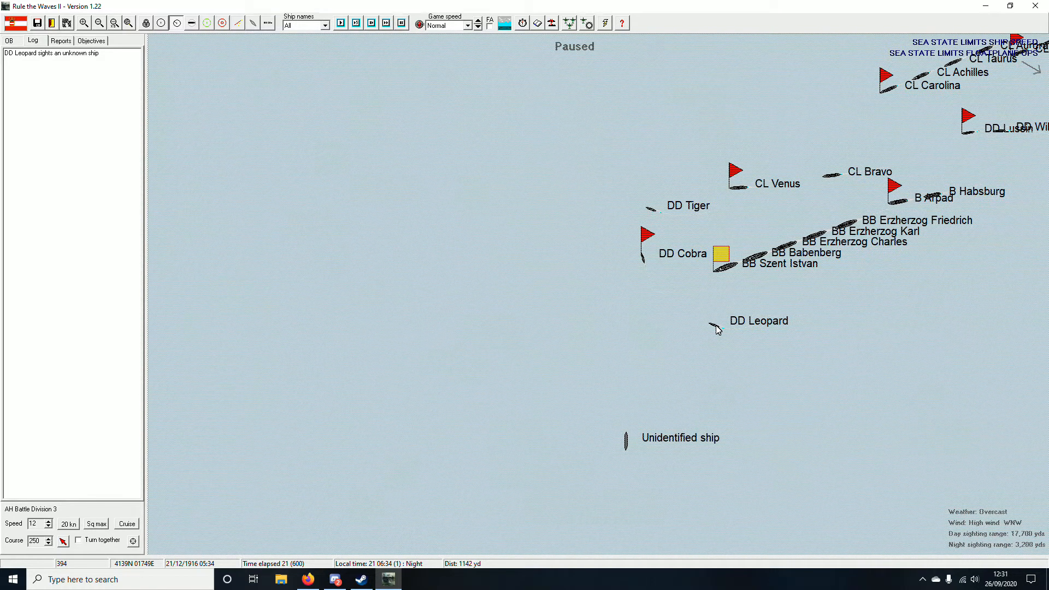
{"action": "mouse_move", "coordinate": [715, 328]}
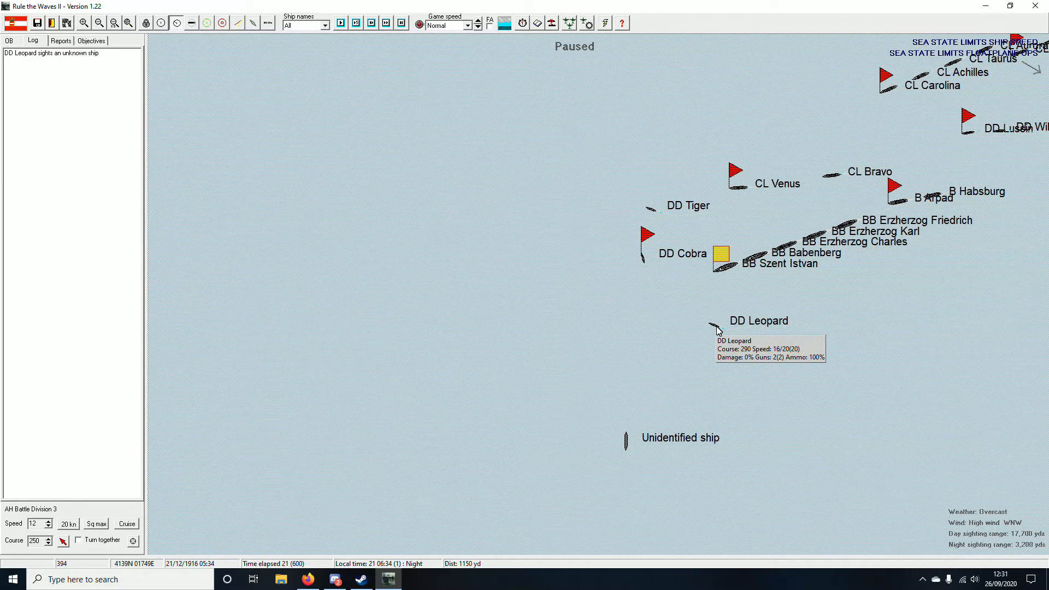
{"action": "mouse_move", "coordinate": [671, 281]}
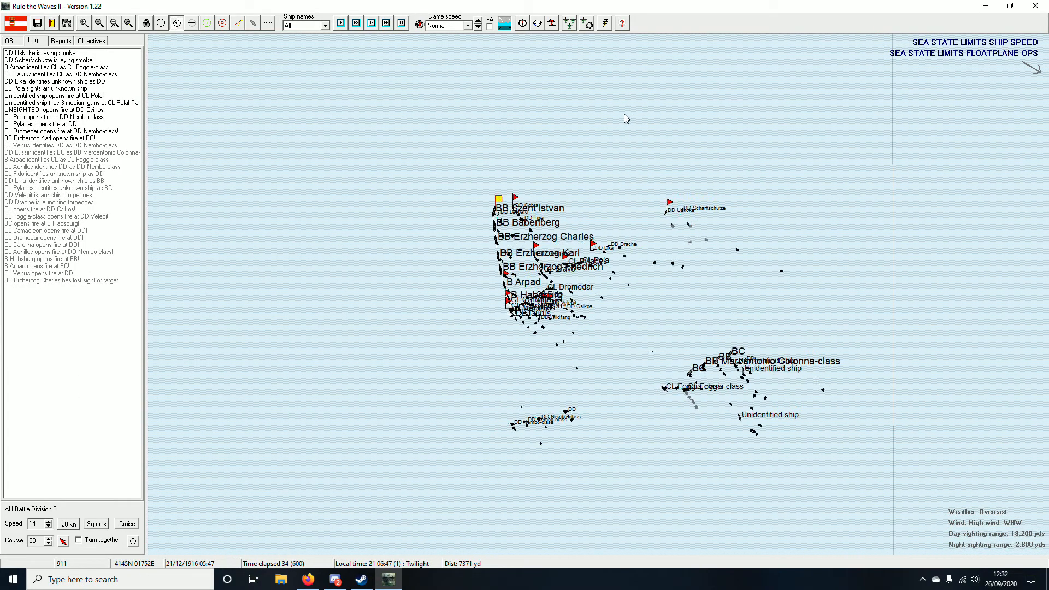
Step: Advance the battle in short runs past 06:00 as the battleships engage the Italian warships
{"action": "left_click", "coordinate": [385, 23]}
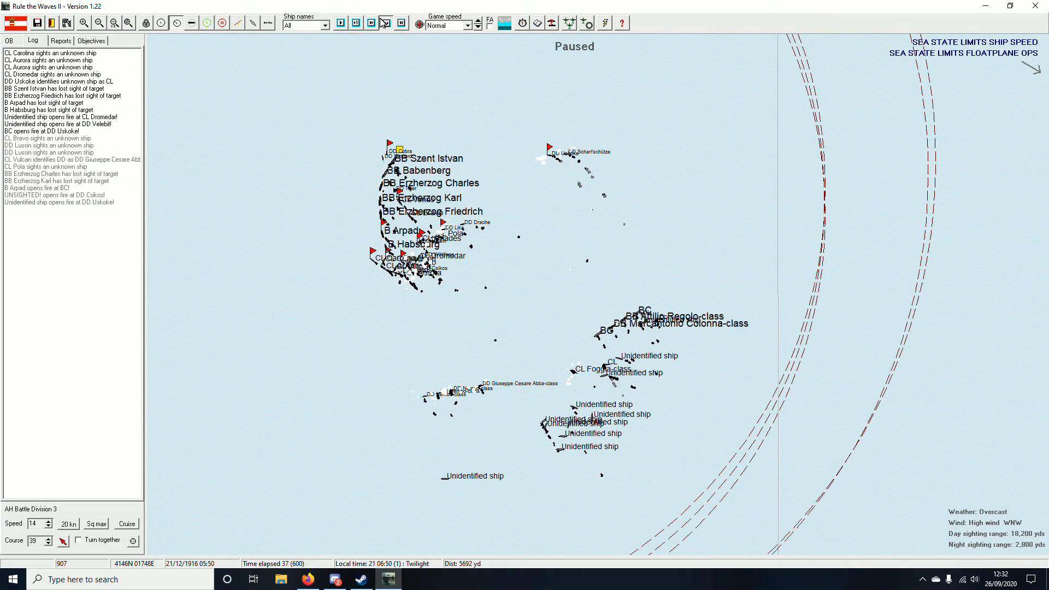
{"action": "left_click", "coordinate": [386, 23]}
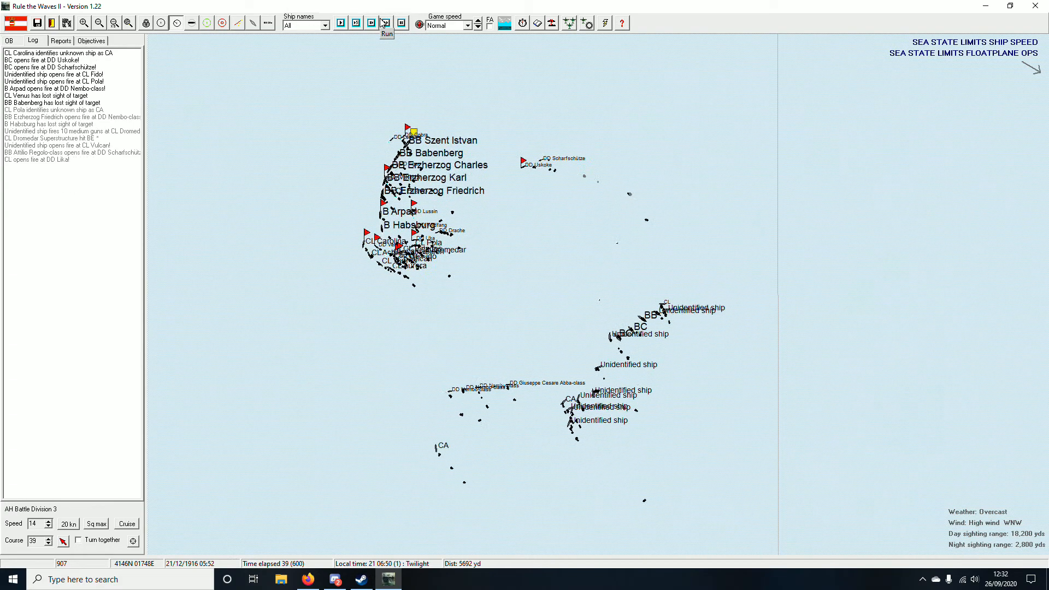
{"action": "left_click", "coordinate": [386, 21]}
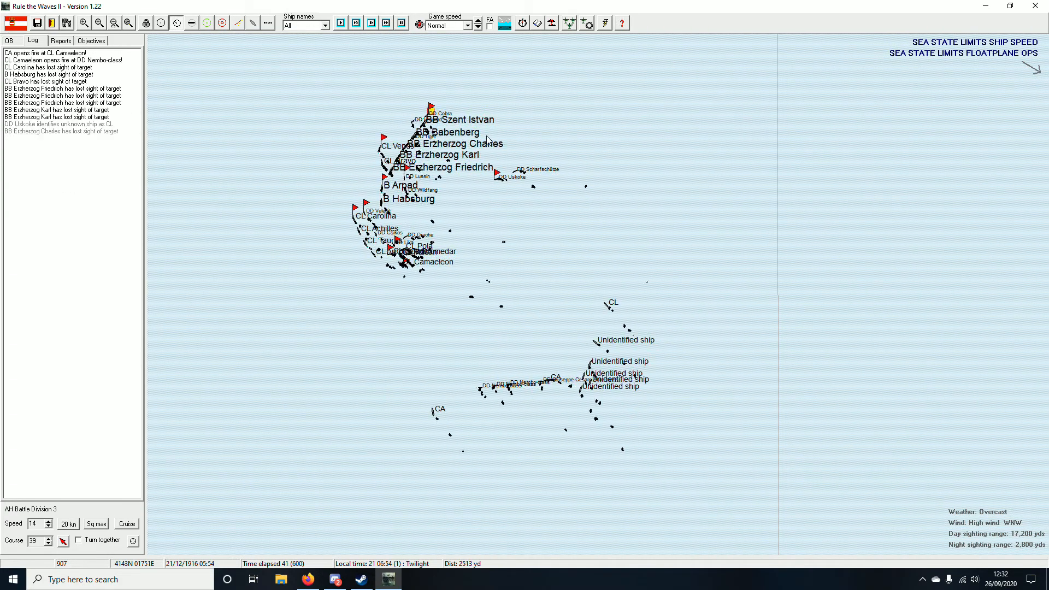
{"action": "left_click", "coordinate": [400, 23]}
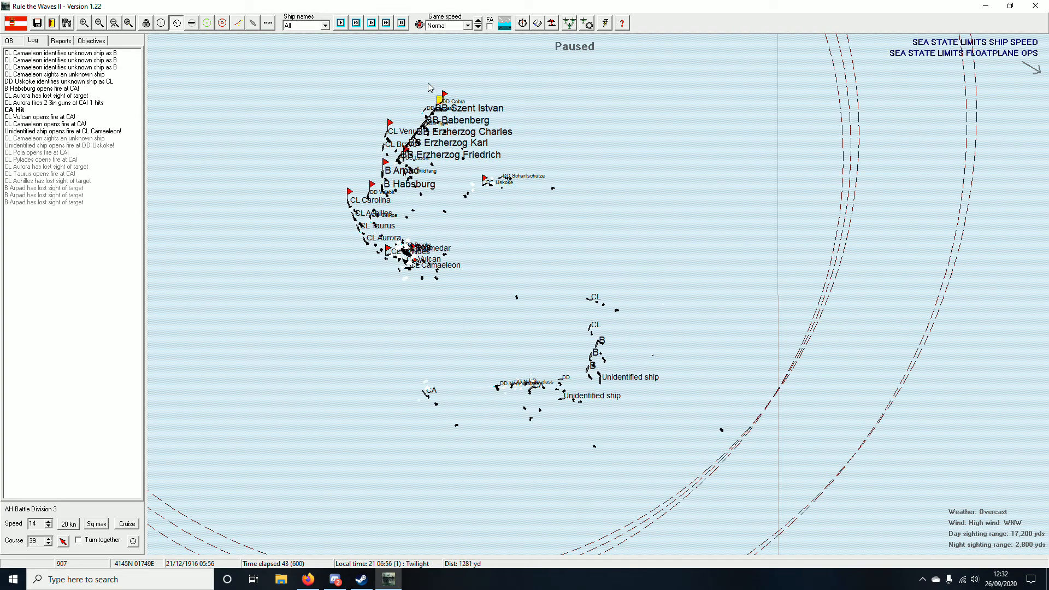
{"action": "left_click", "coordinate": [386, 22]}
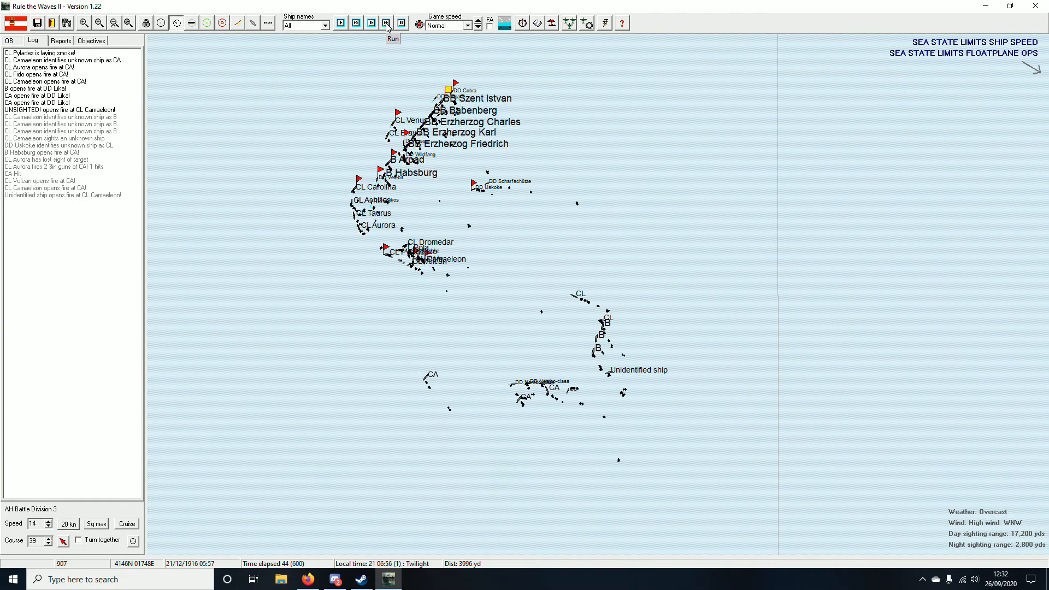
{"action": "left_click", "coordinate": [386, 22]}
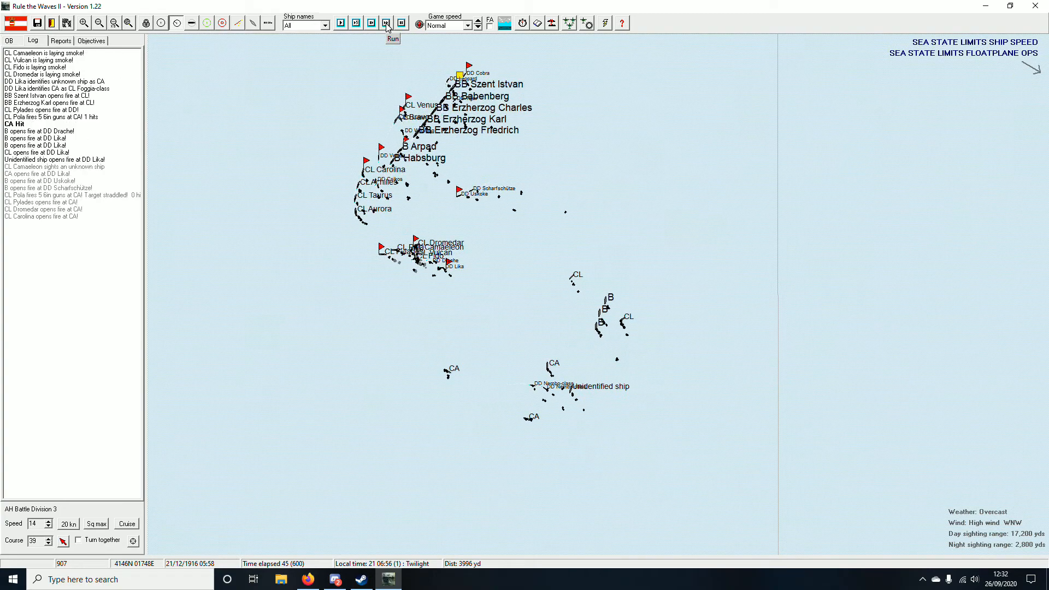
{"action": "left_click", "coordinate": [386, 23]}
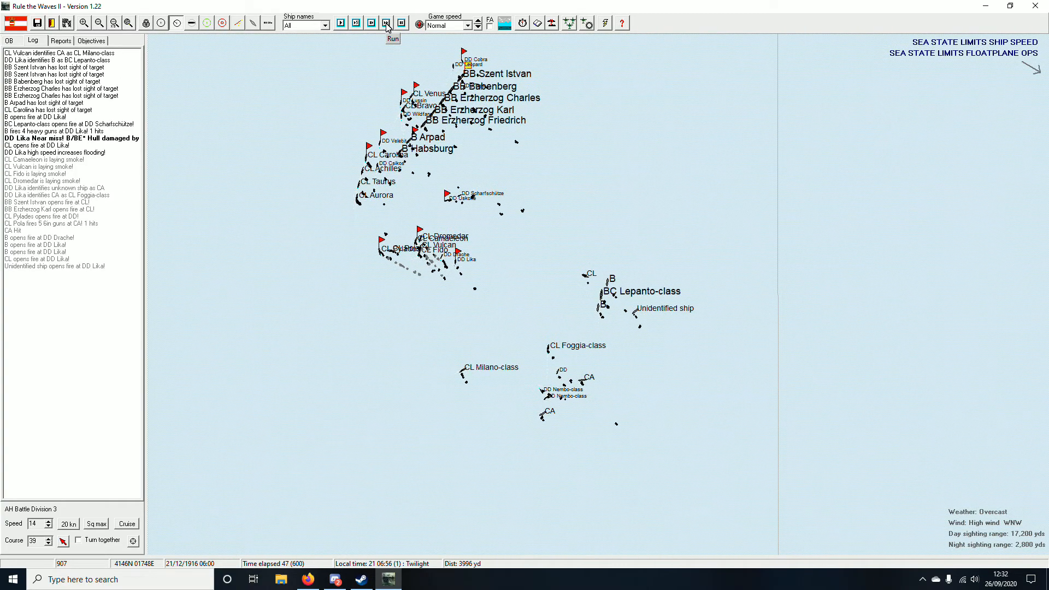
{"action": "left_click", "coordinate": [392, 21]}
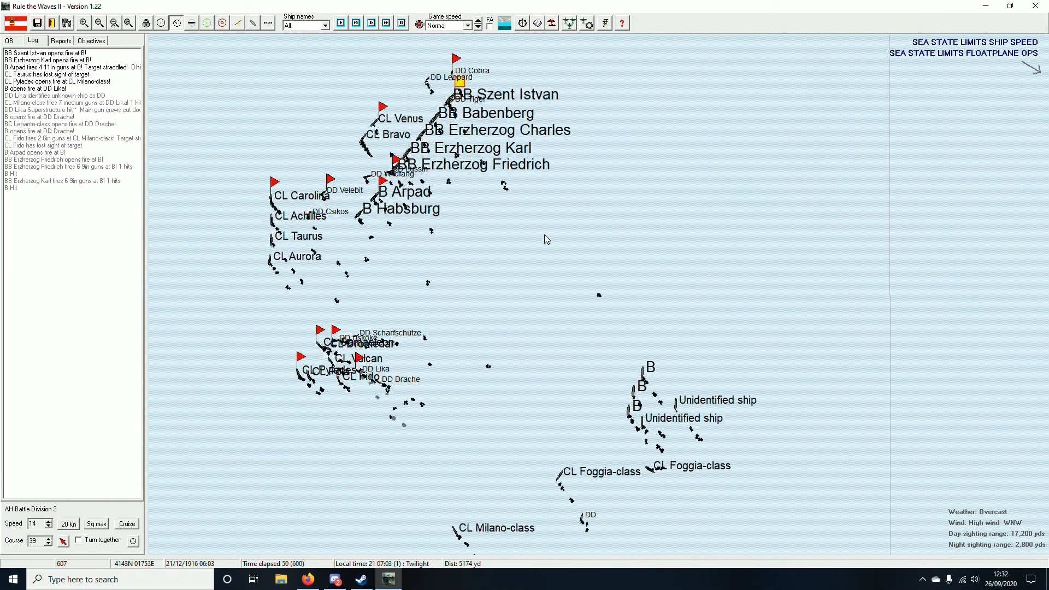
{"action": "left_click", "coordinate": [386, 23]}
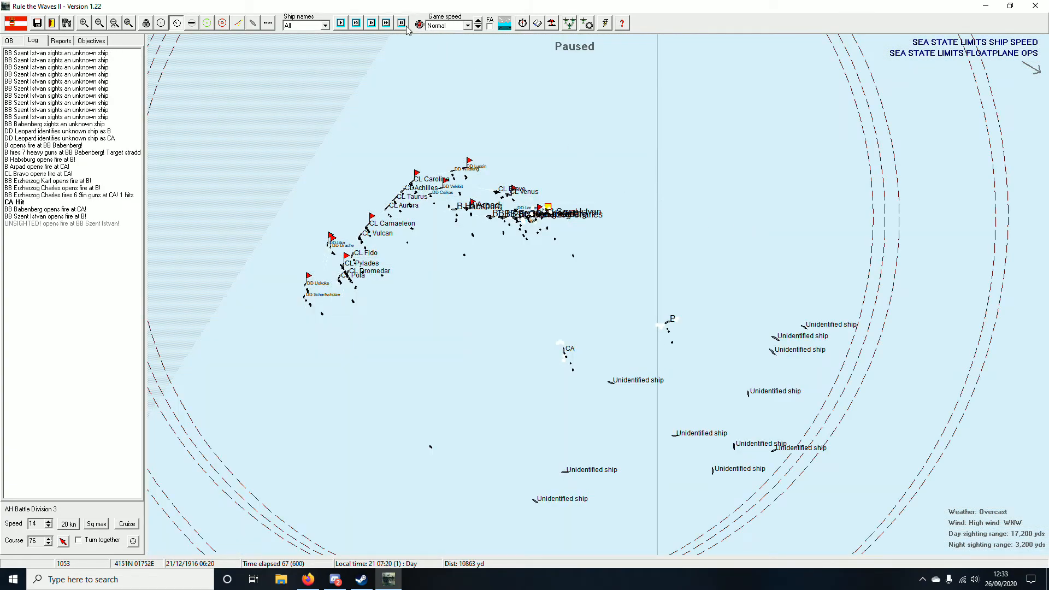
Step: Run the battle on to 07:13, checking BB Szent Istvan's damage status along the way
{"action": "left_click", "coordinate": [387, 23]}
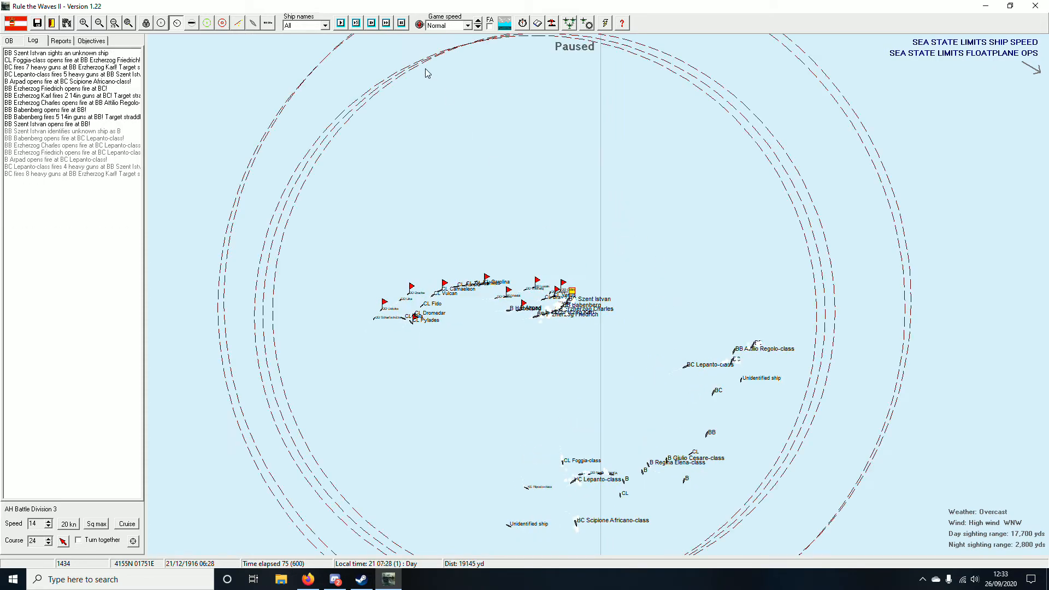
{"action": "left_click", "coordinate": [386, 23]}
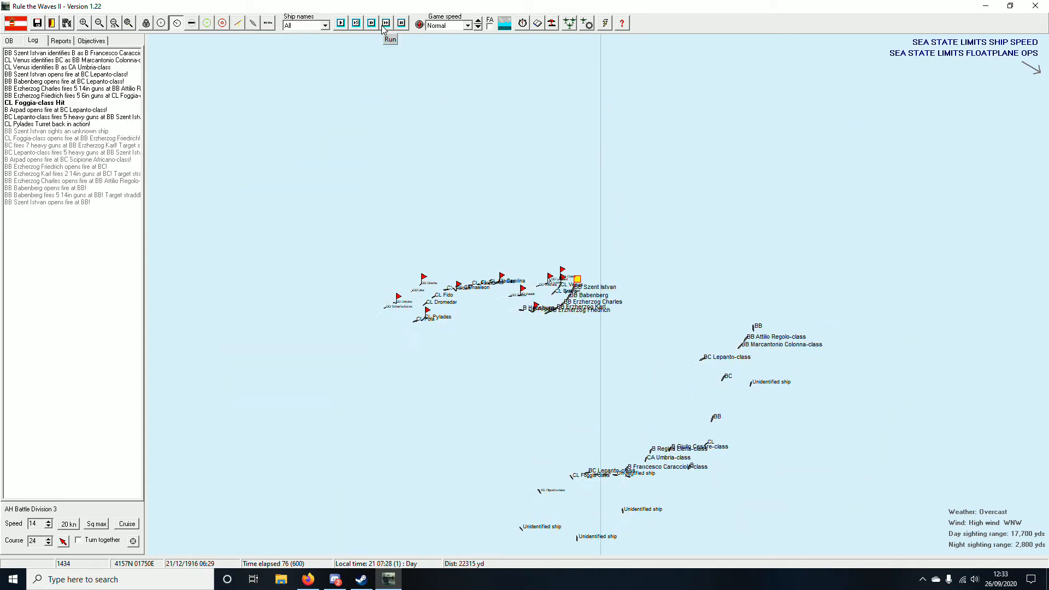
{"action": "left_click", "coordinate": [389, 23]}
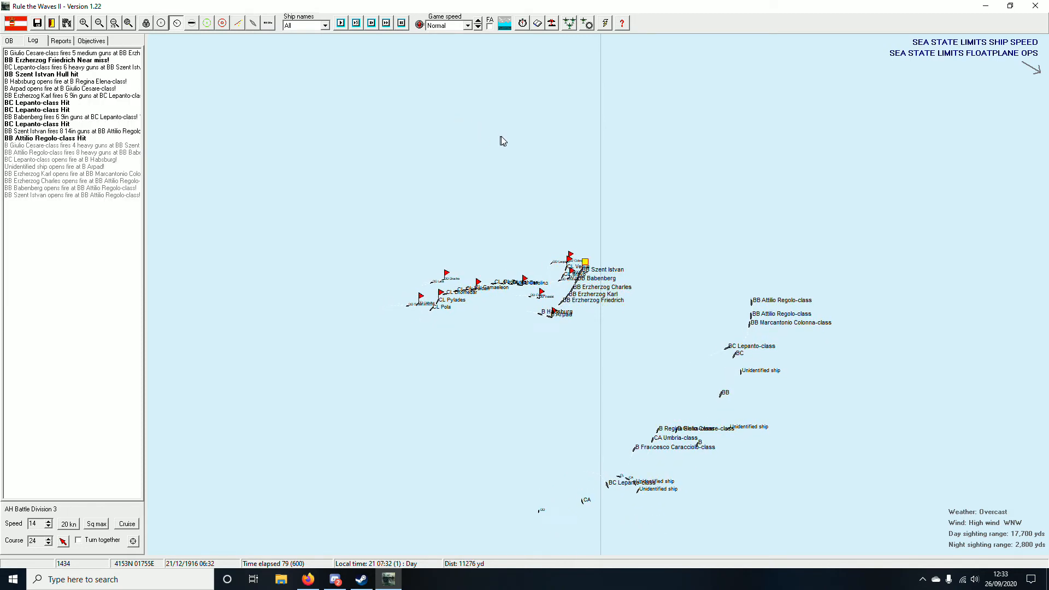
{"action": "left_click", "coordinate": [385, 23]}
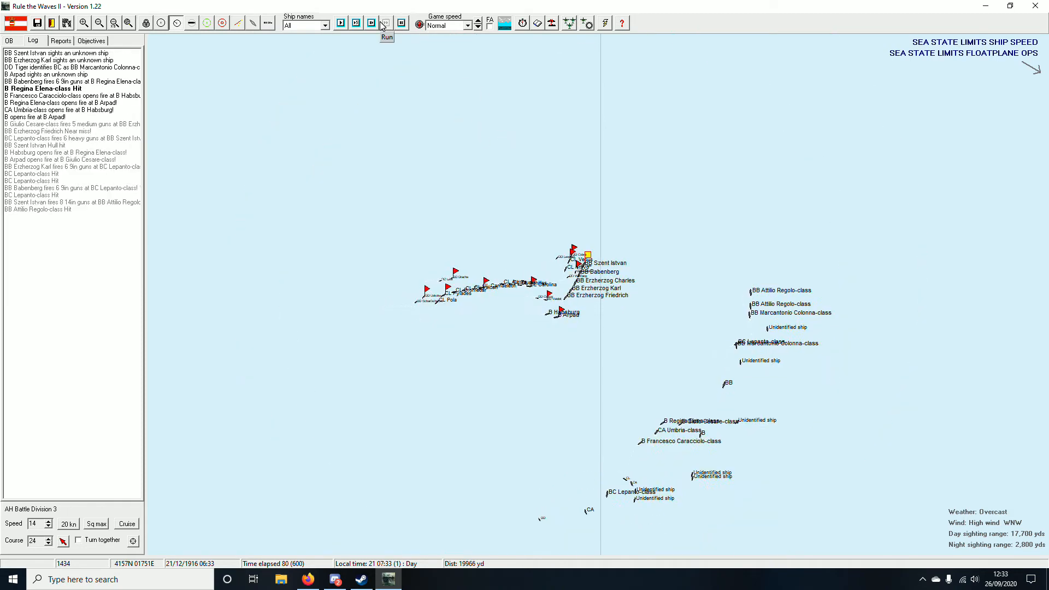
{"action": "left_click", "coordinate": [386, 23]}
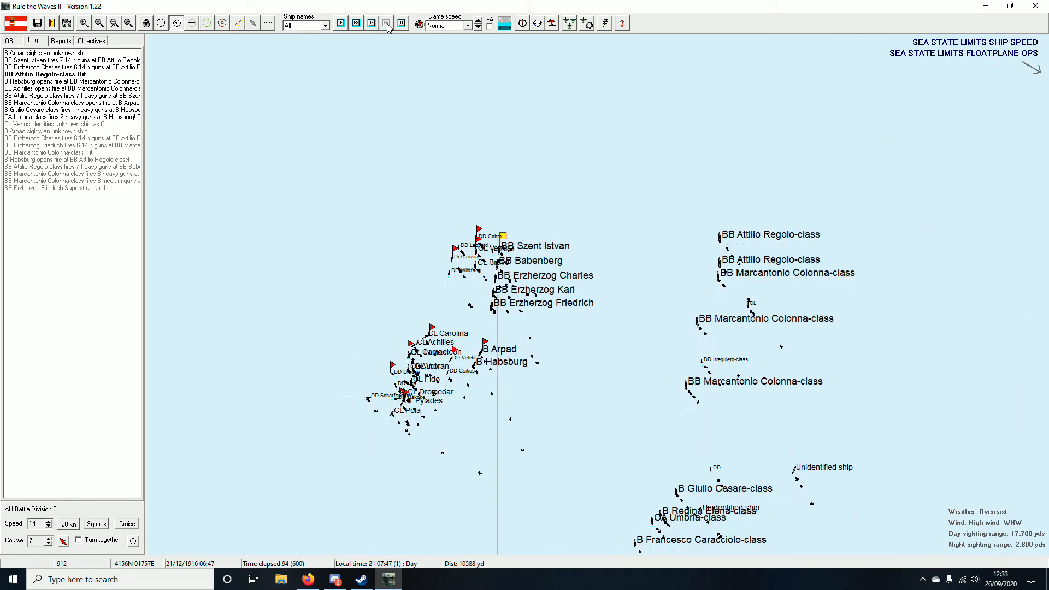
{"action": "left_click", "coordinate": [386, 22]}
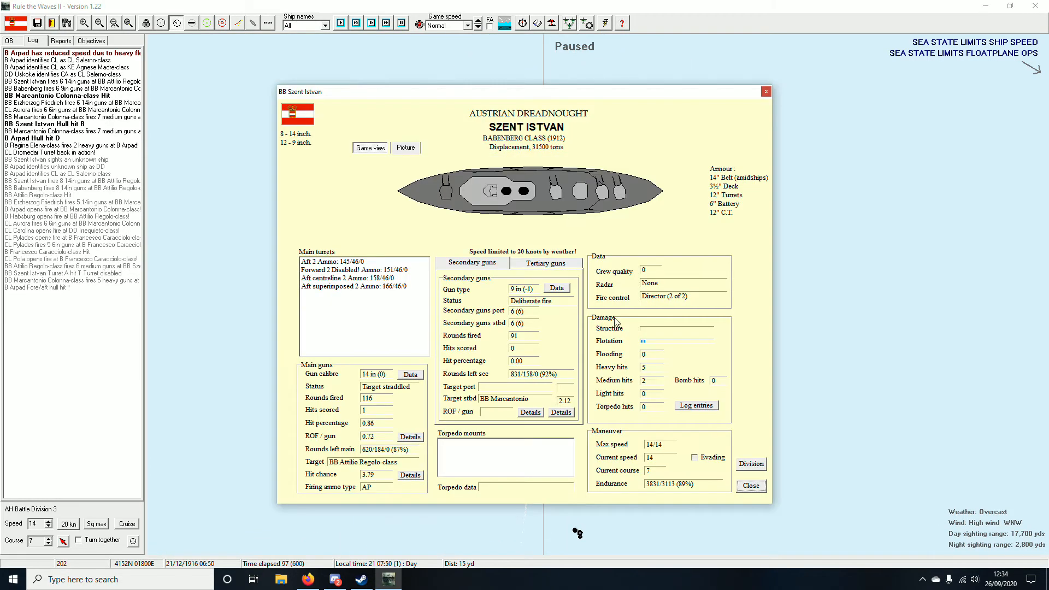
{"action": "left_click", "coordinate": [750, 485]}
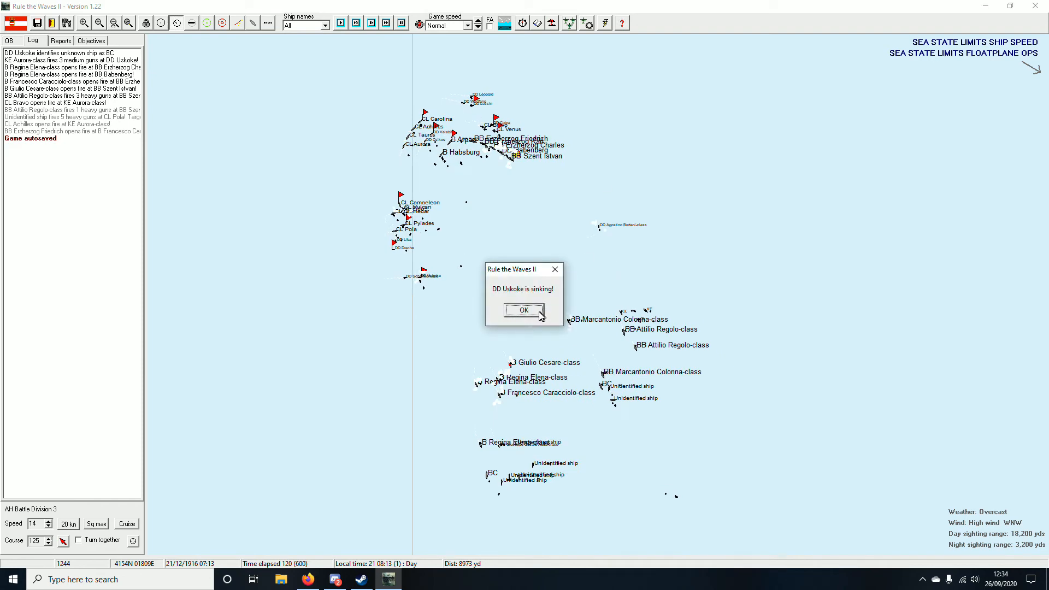
Step: Acknowledge DD Uskoke sinking and dismiss the Italian destroyer class sheet
{"action": "left_click", "coordinate": [524, 309]}
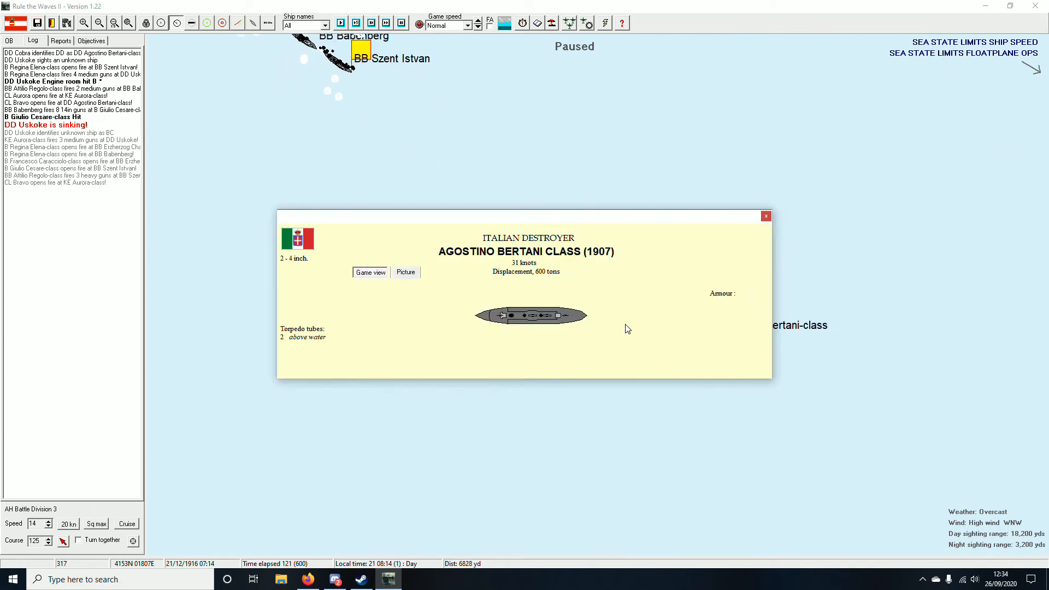
{"action": "left_click", "coordinate": [765, 215]}
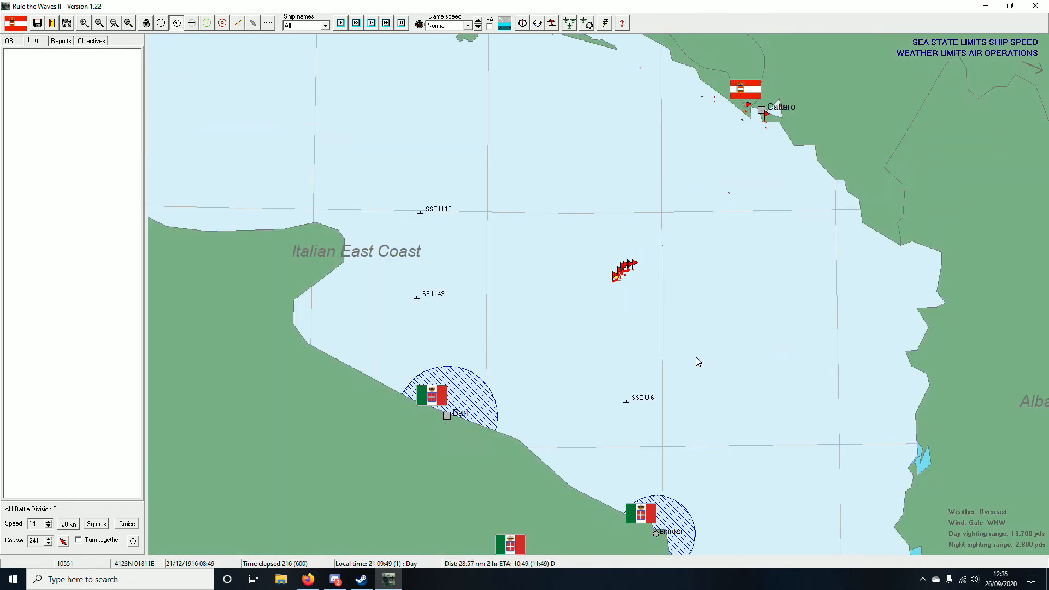
Step: Run the battle out at very fast speed until the scenario results appear
{"action": "left_click", "coordinate": [468, 25]}
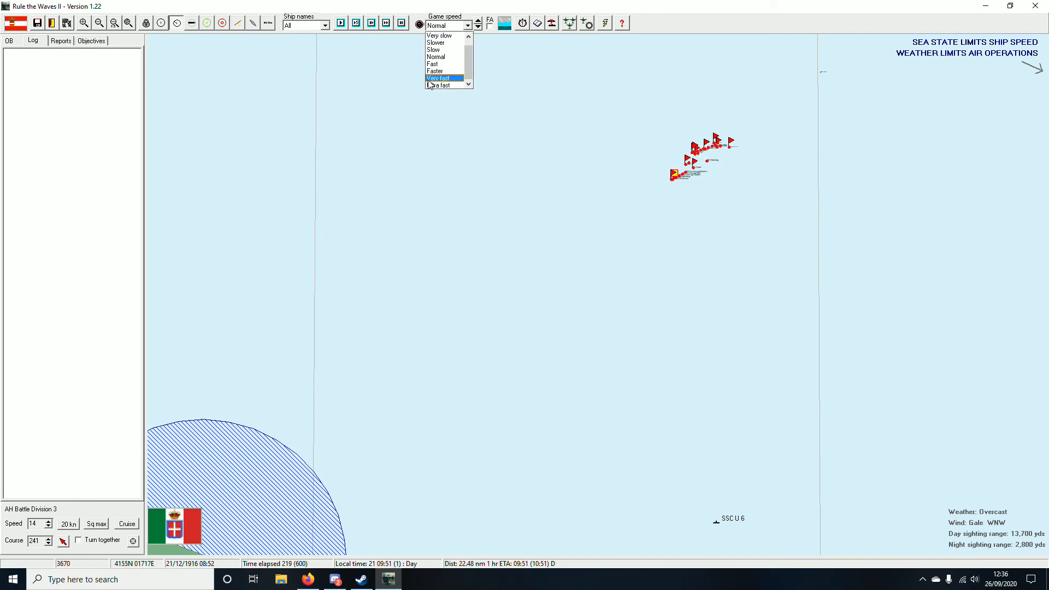
{"action": "left_click", "coordinate": [441, 85]}
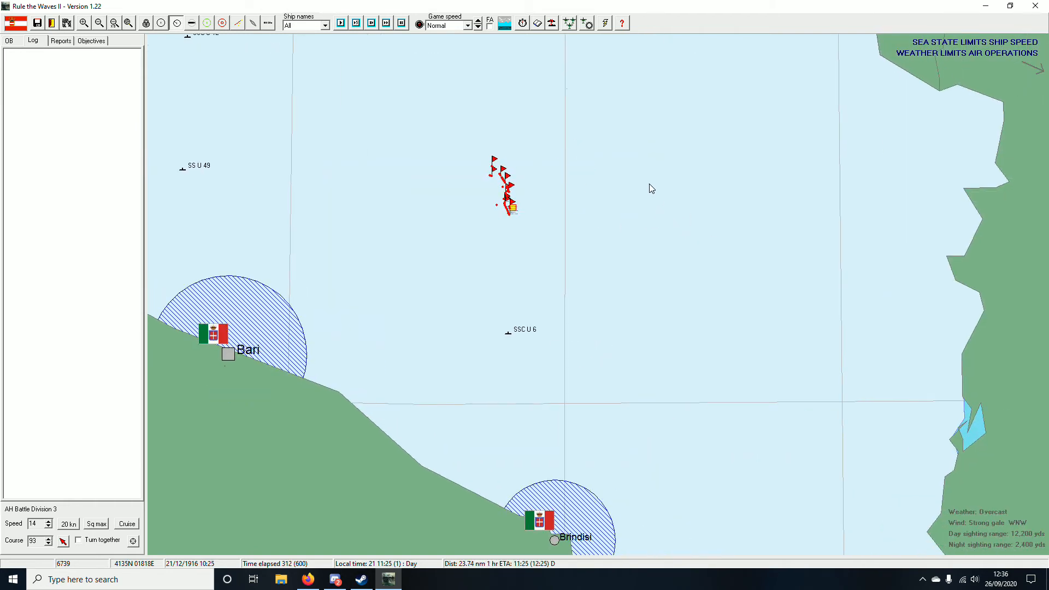
{"action": "left_click", "coordinate": [473, 25]}
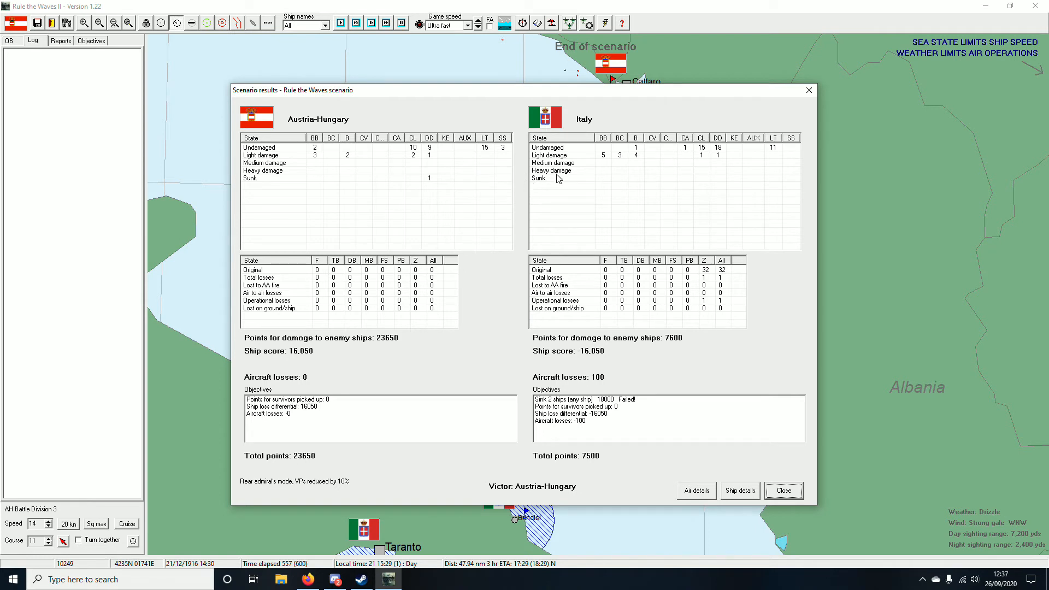
{"action": "mouse_move", "coordinate": [547, 169]}
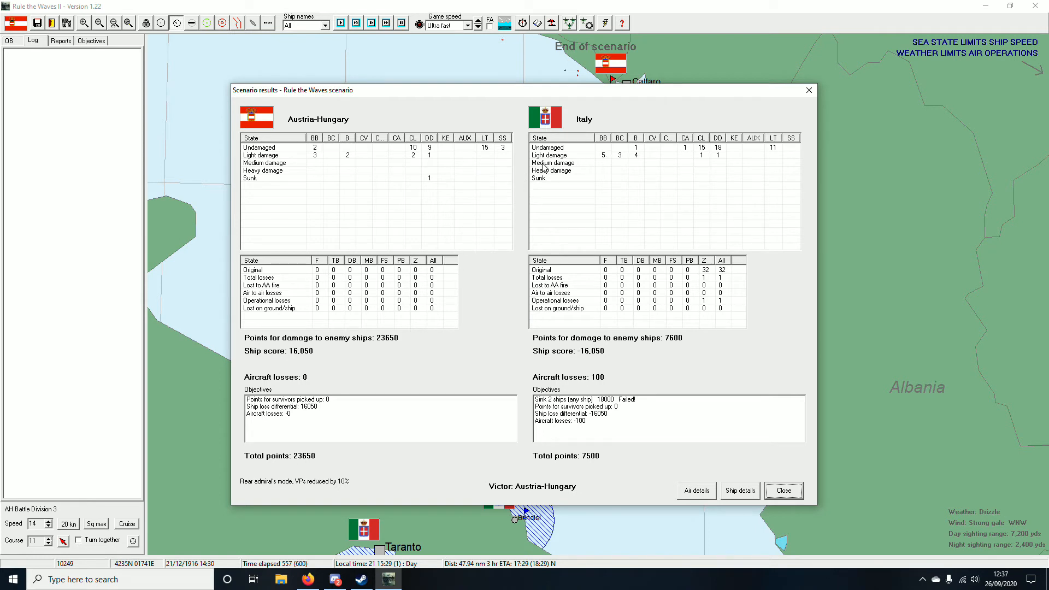
Step: Accept the marginal victory and publicise the discovered Russian spy
{"action": "left_click", "coordinate": [782, 491]}
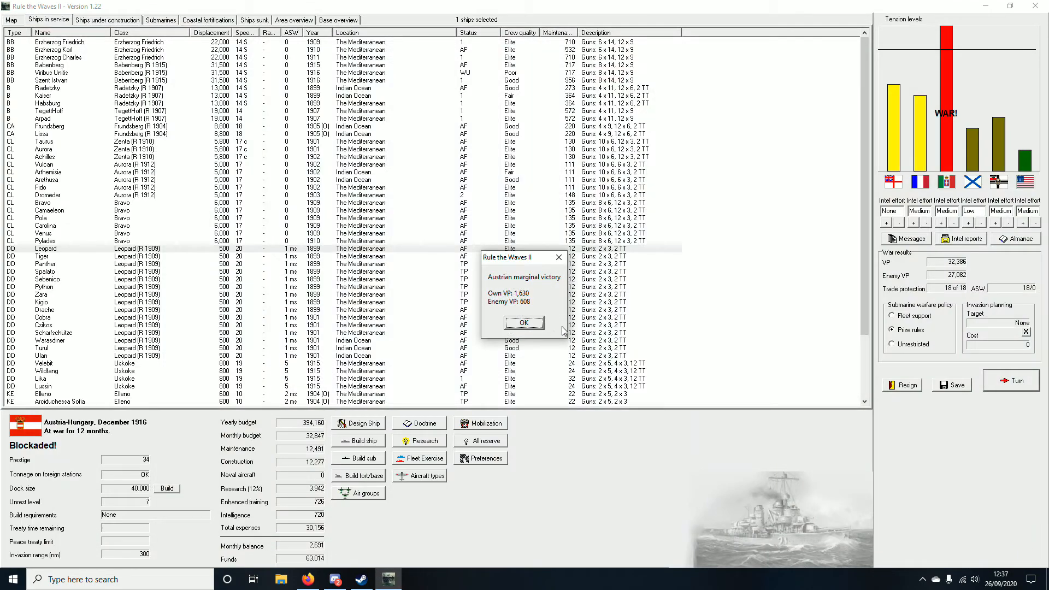
{"action": "left_click", "coordinate": [524, 322]}
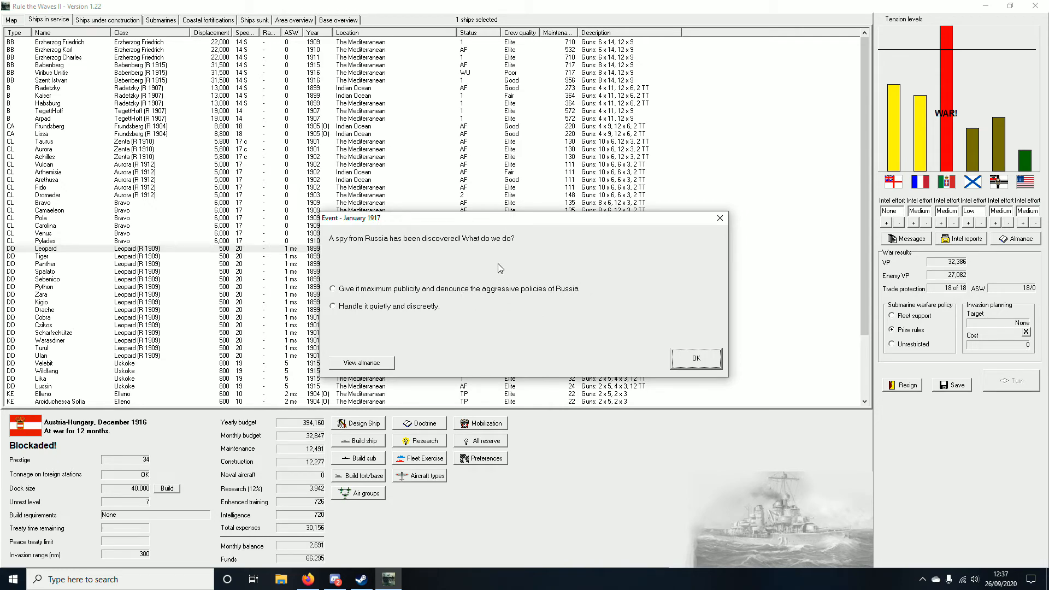
{"action": "left_click", "coordinate": [335, 289]}
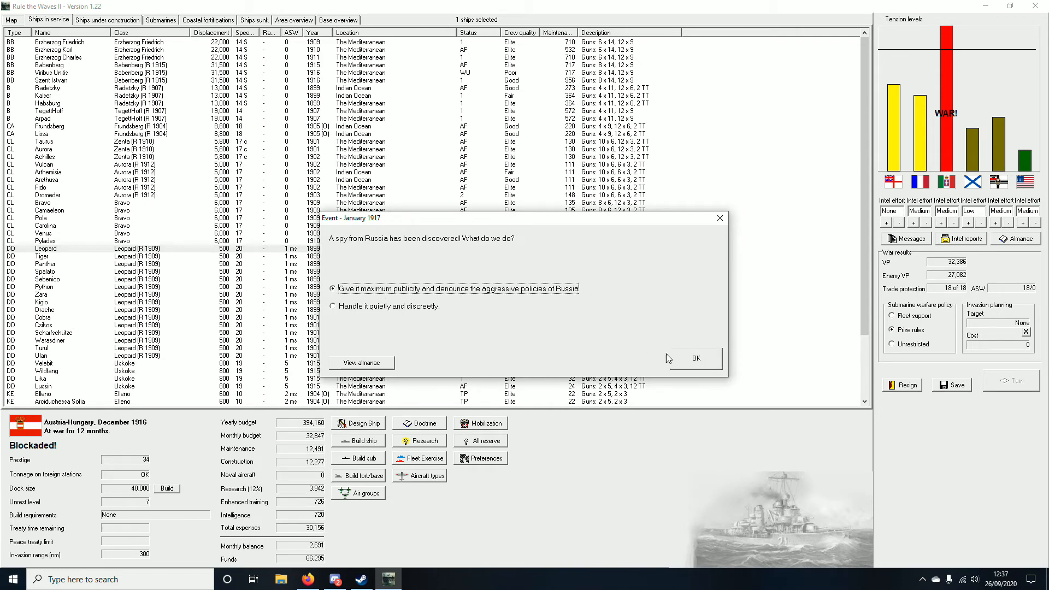
{"action": "left_click", "coordinate": [695, 359]}
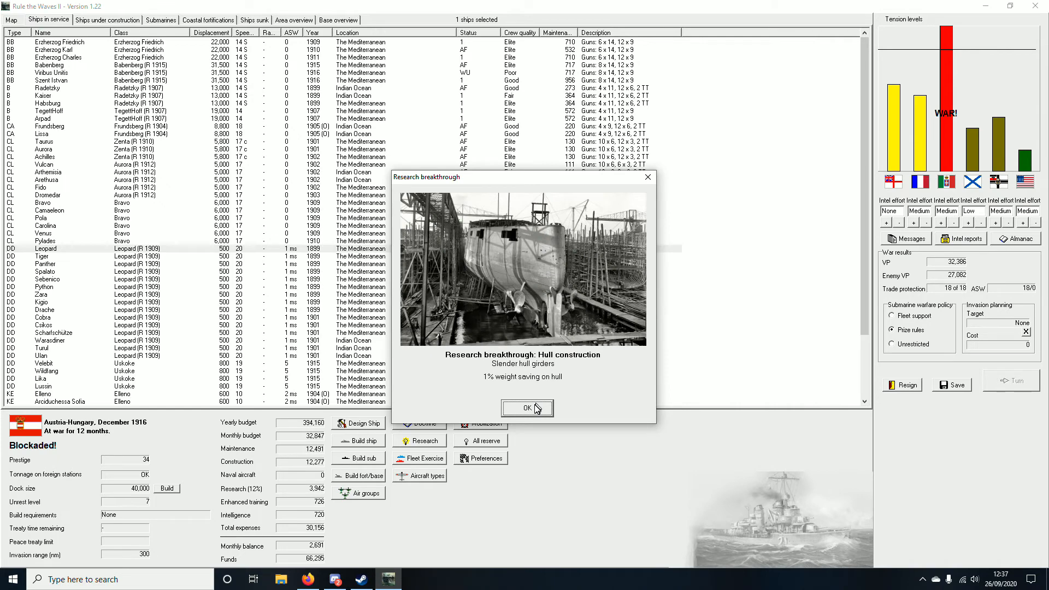
Step: Dismiss the hull and fire control breakthroughs, submarine report and turn messages, proceeding with Budapest's construction
{"action": "left_click", "coordinate": [527, 407]}
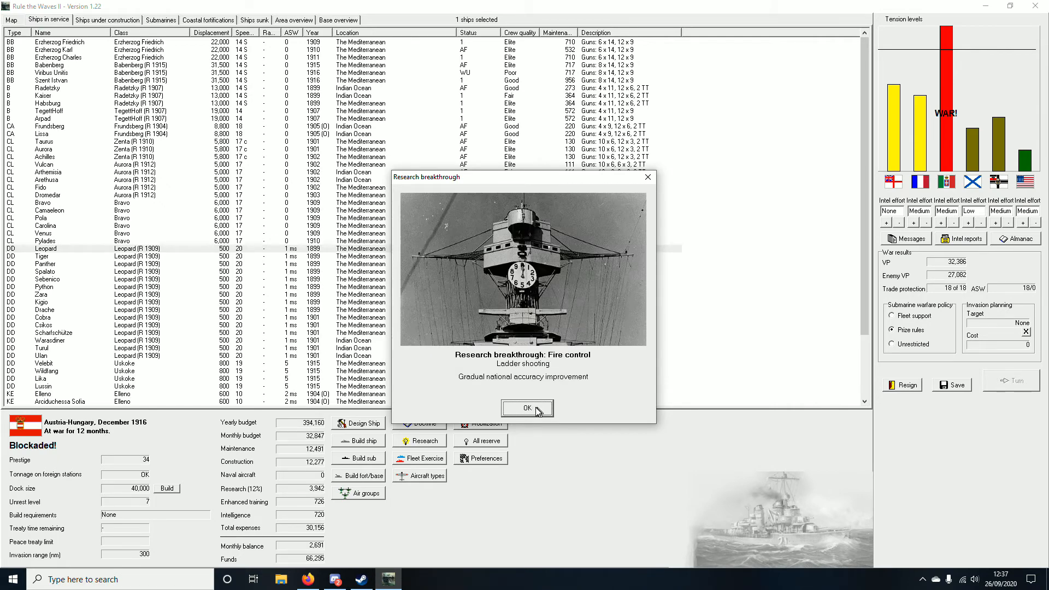
{"action": "left_click", "coordinate": [527, 407]}
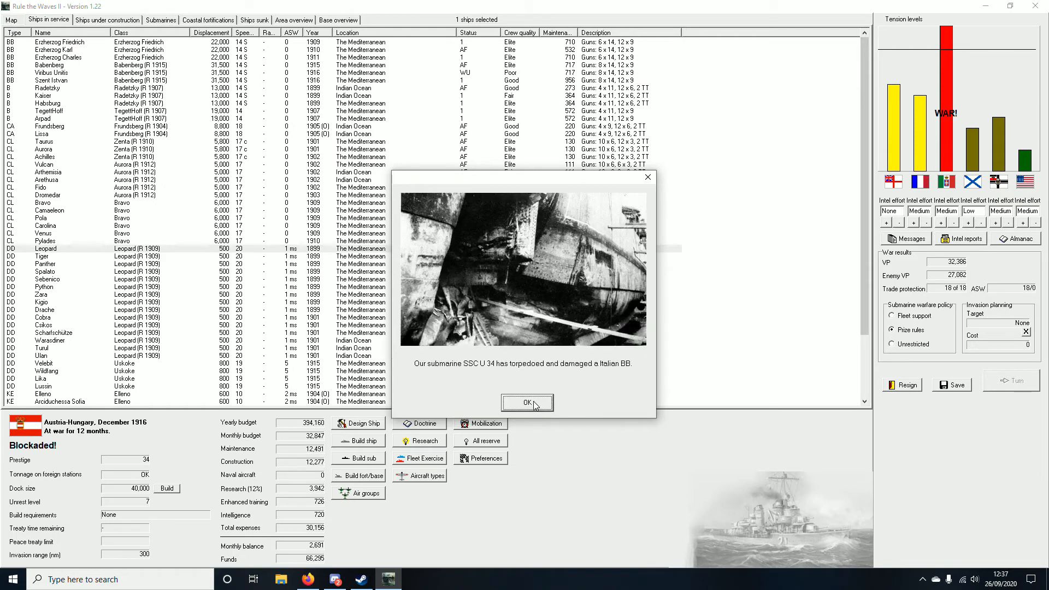
{"action": "mouse_move", "coordinate": [478, 372]}
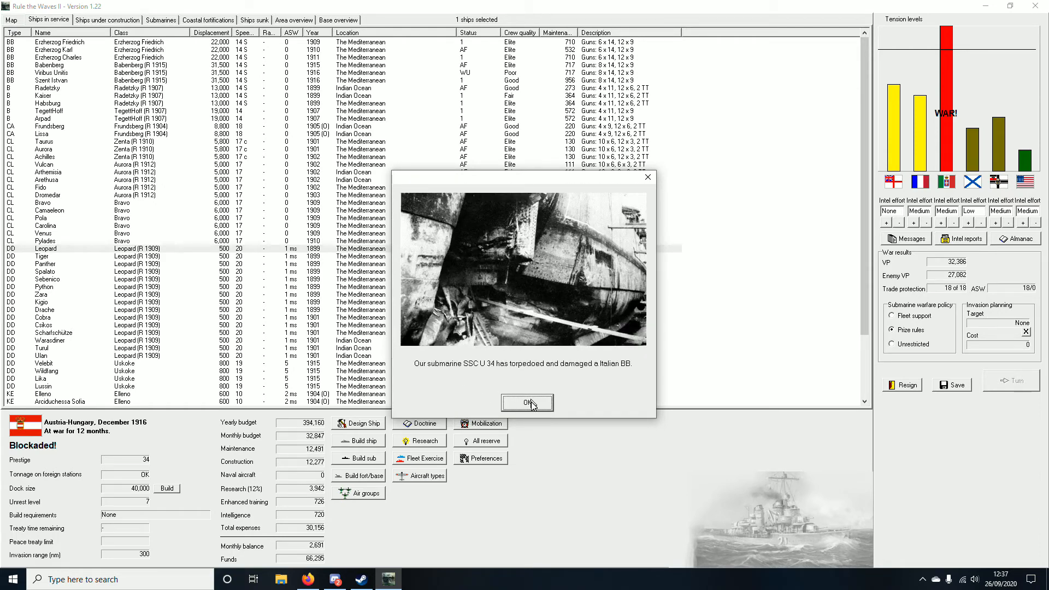
{"action": "left_click", "coordinate": [527, 402]}
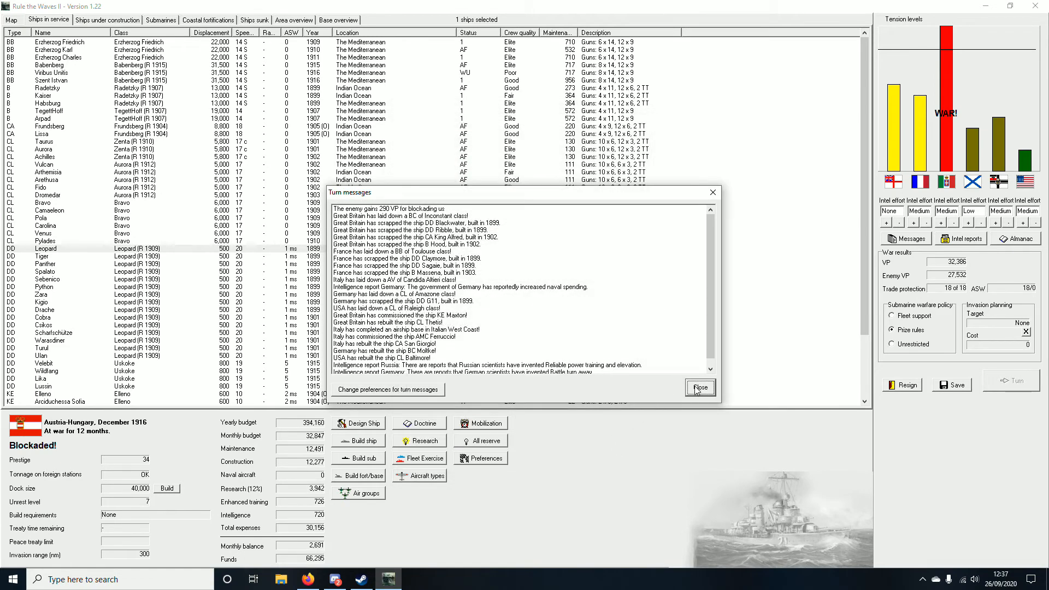
{"action": "left_click", "coordinate": [700, 387]}
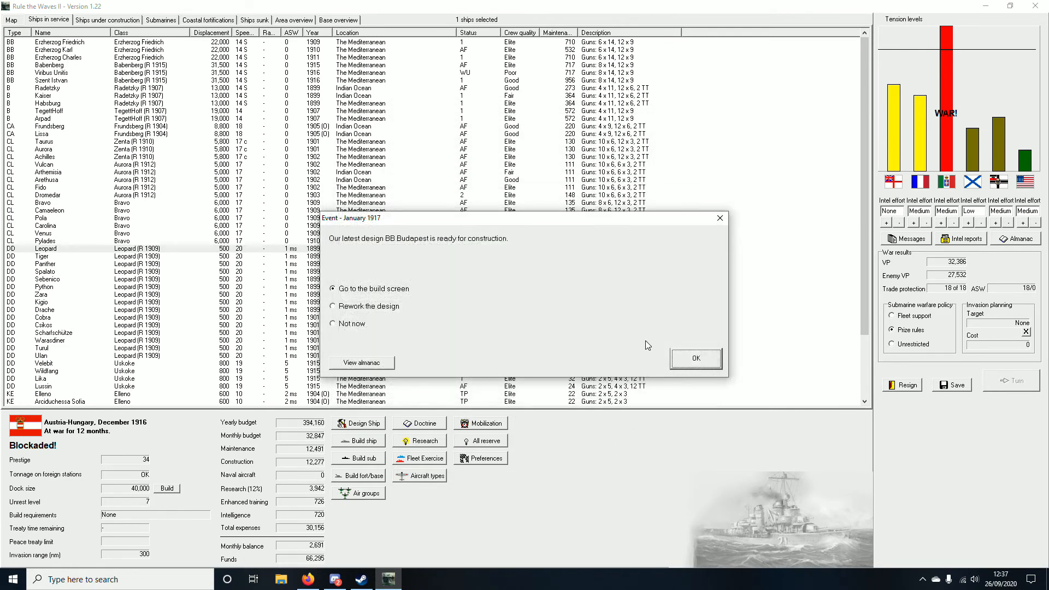
{"action": "left_click", "coordinate": [695, 358]}
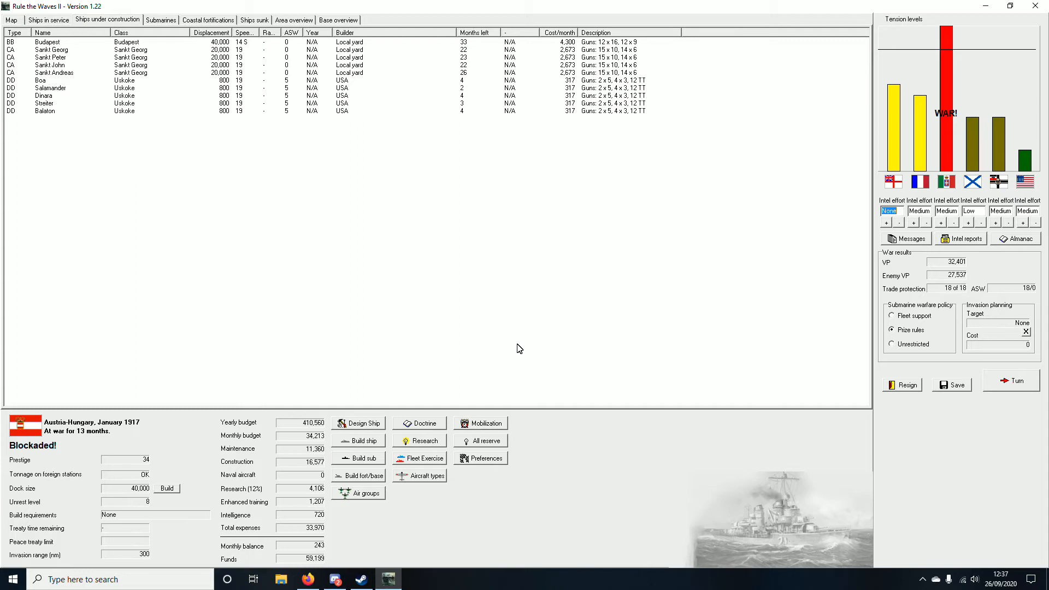
{"action": "mouse_move", "coordinate": [248, 404]}
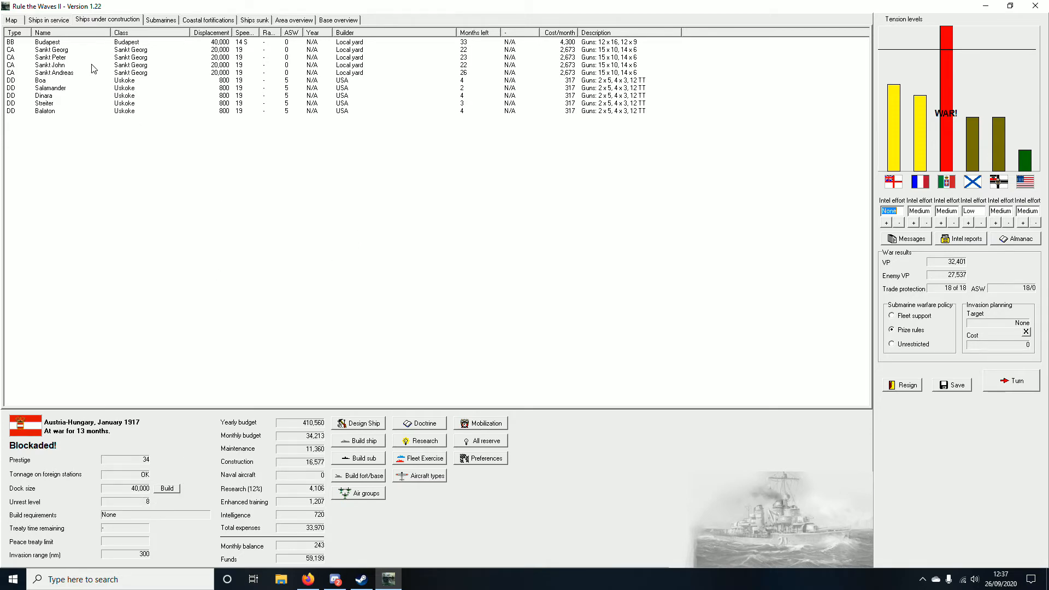
Step: Show the world map zoomed in on the Adriatic ports
{"action": "left_click", "coordinate": [11, 20]}
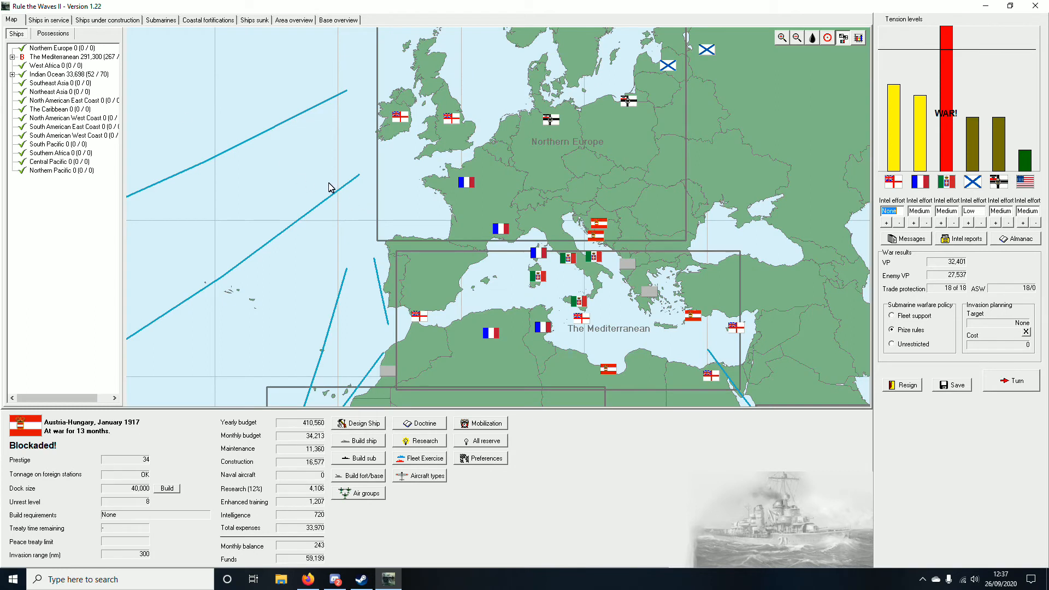
{"action": "mouse_move", "coordinate": [996, 315]}
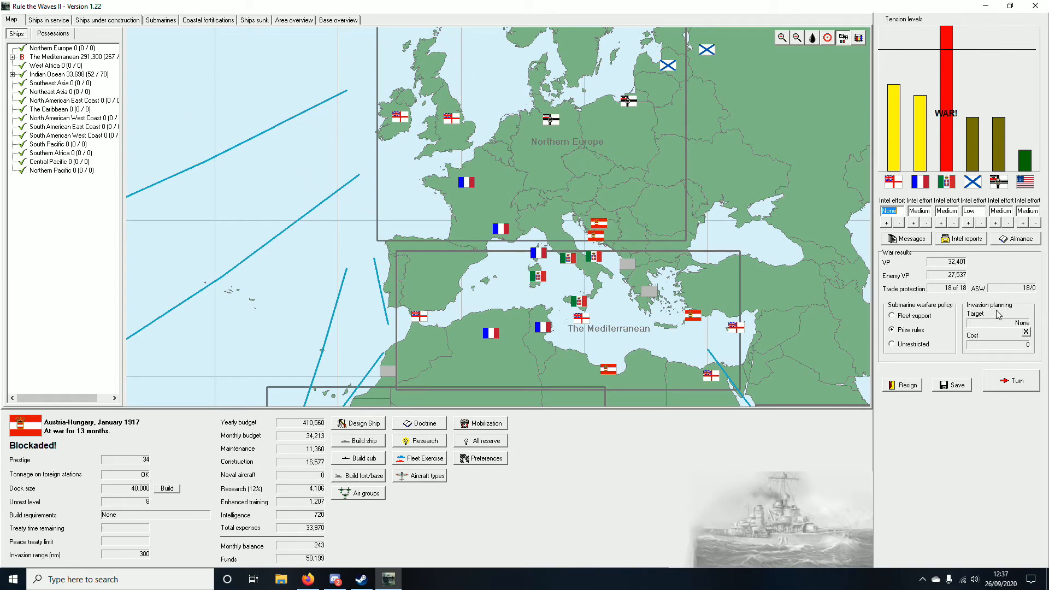
{"action": "mouse_move", "coordinate": [633, 257]}
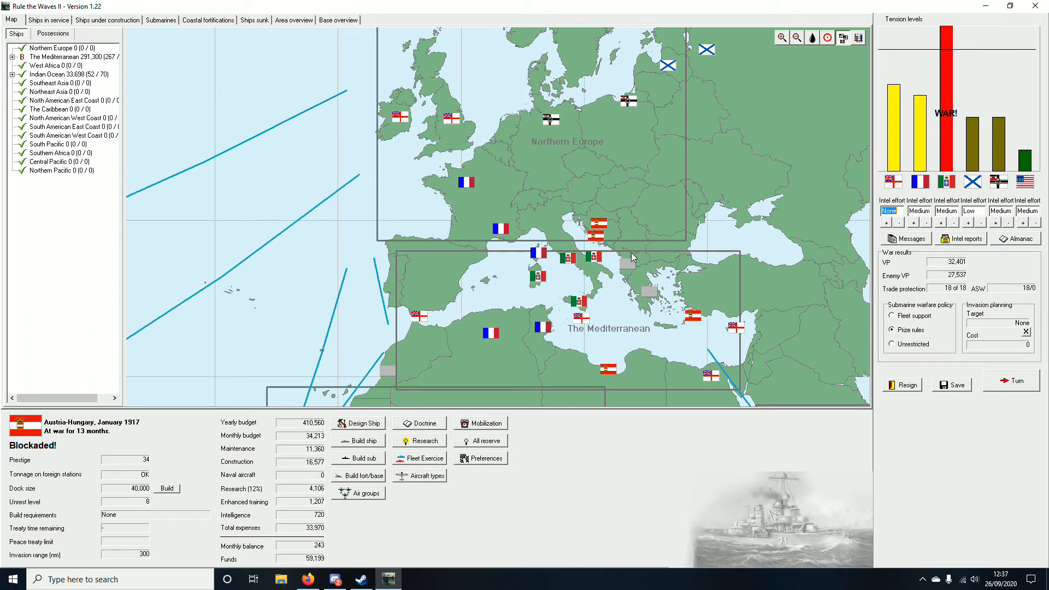
{"action": "left_click", "coordinate": [781, 37]}
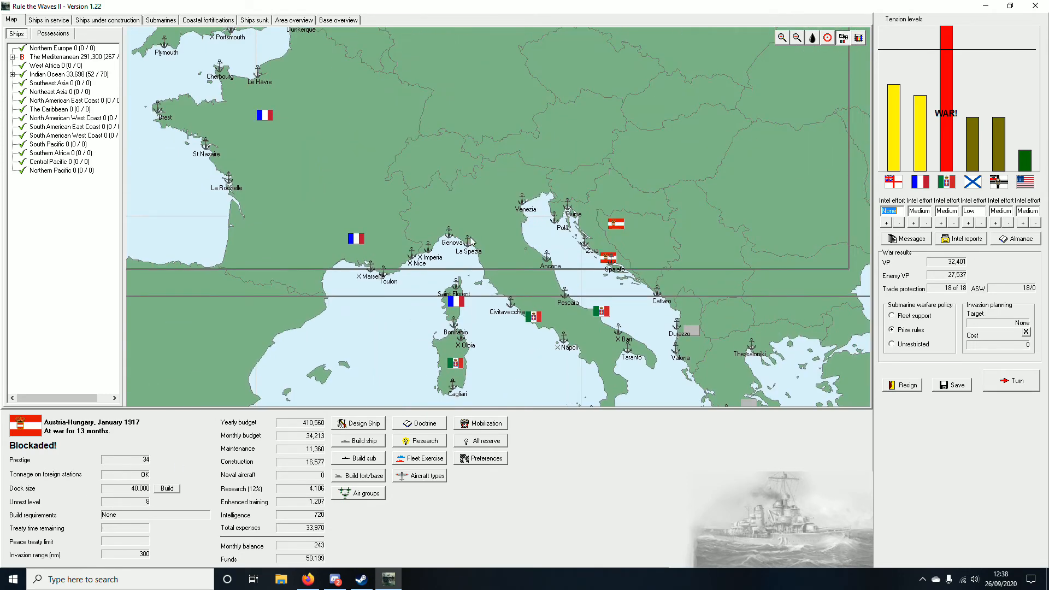
Step: Return to the January 1917 ships under construction list
{"action": "left_click", "coordinate": [107, 20]}
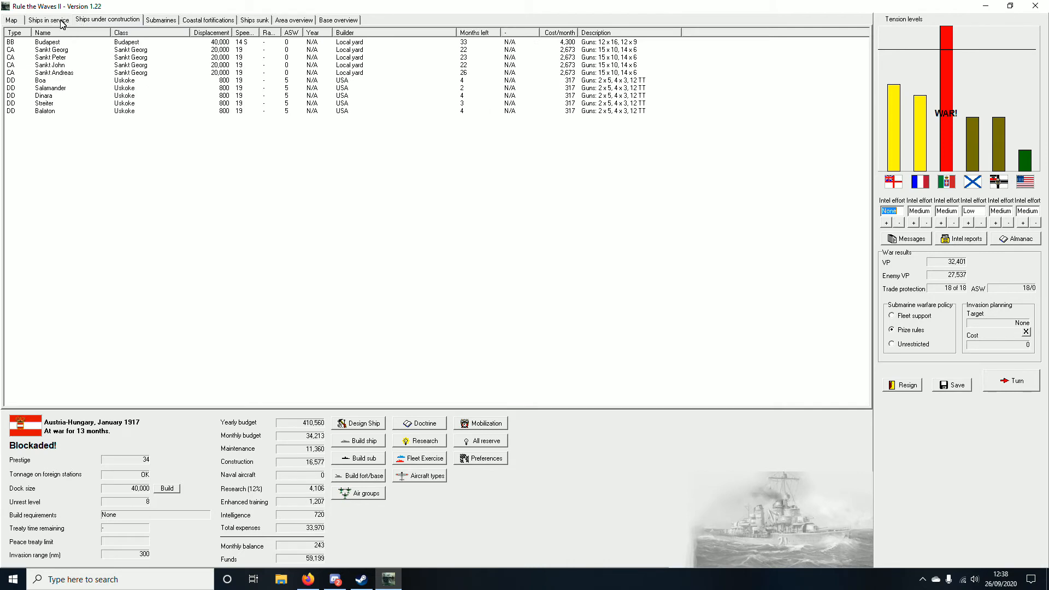
{"action": "mouse_move", "coordinate": [381, 357]}
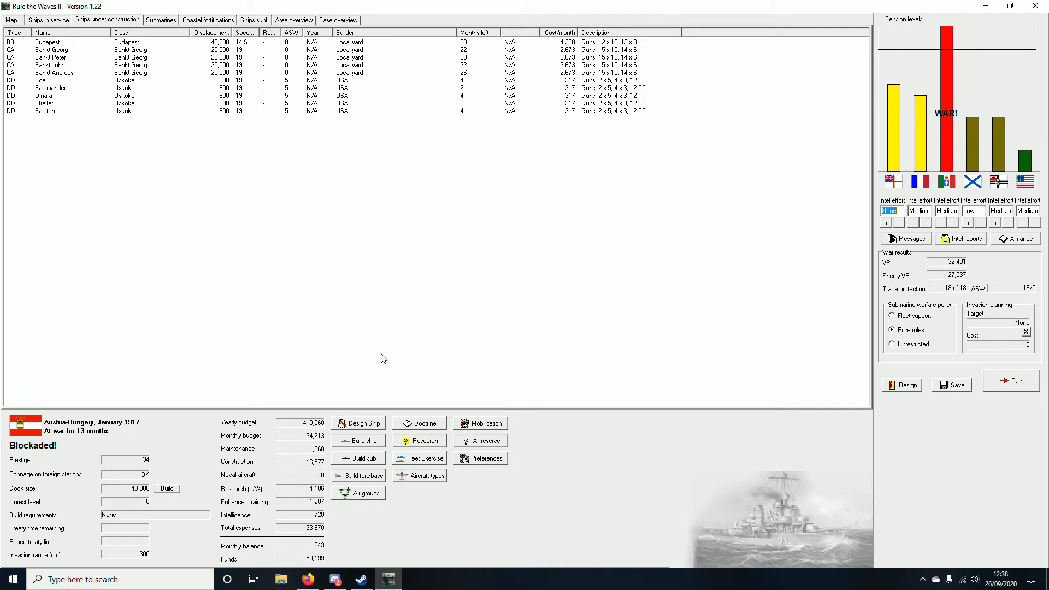
{"action": "mouse_move", "coordinate": [528, 80]}
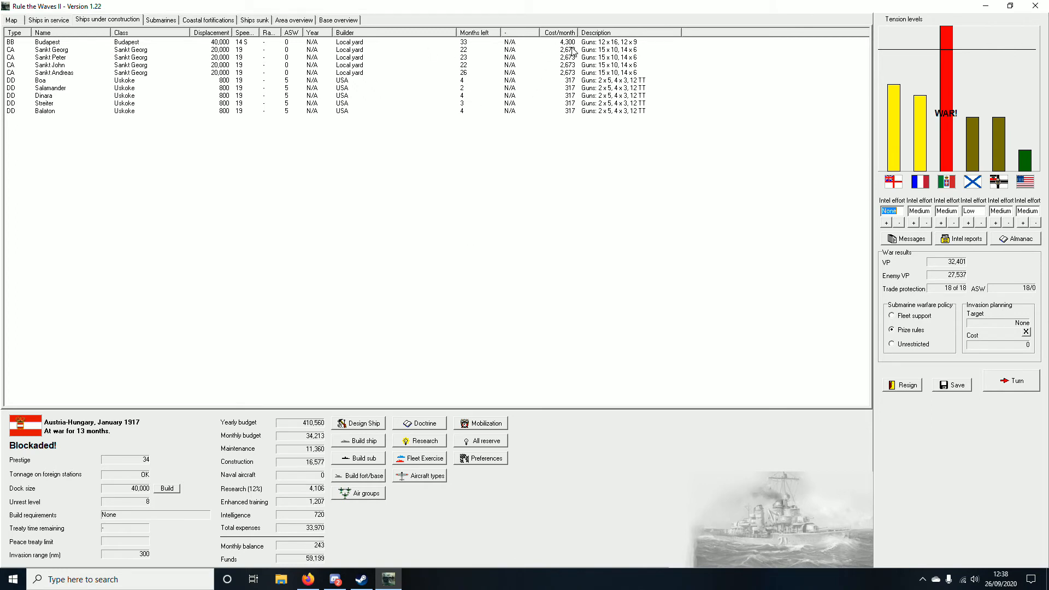
{"action": "mouse_move", "coordinate": [565, 52]}
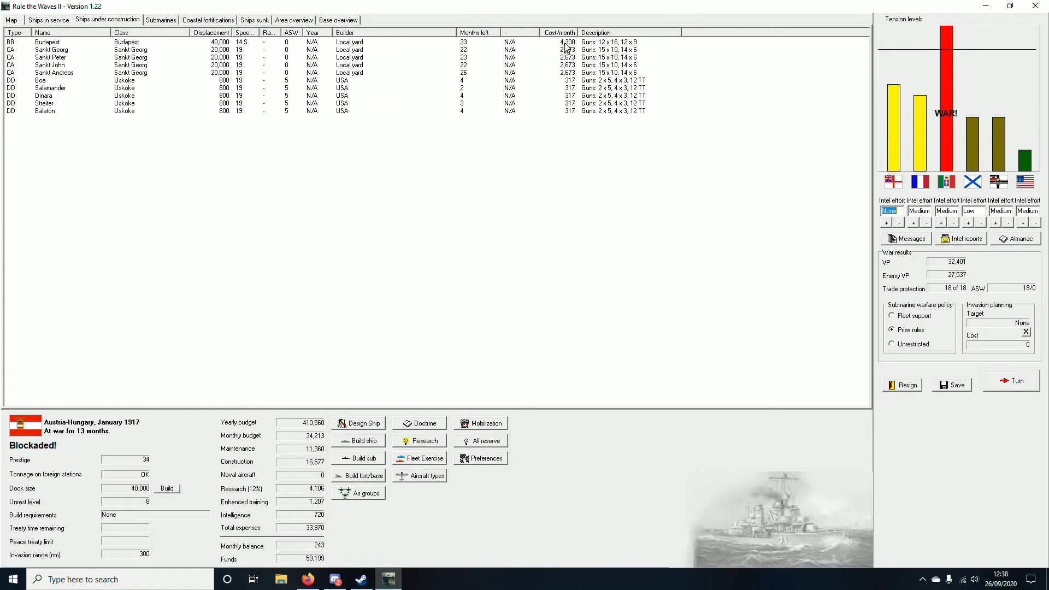
{"action": "mouse_move", "coordinate": [567, 60]}
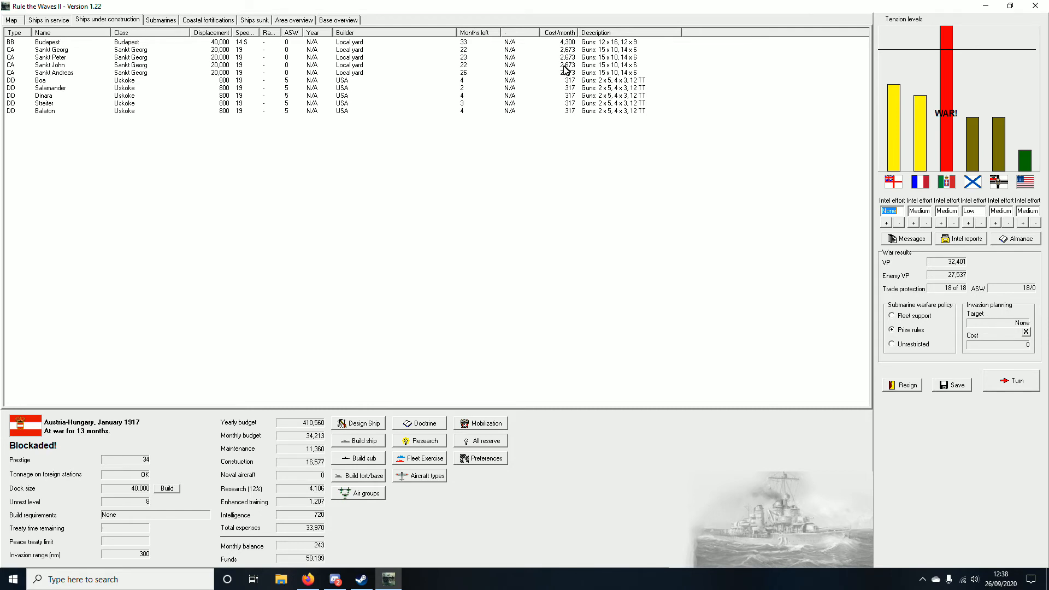
{"action": "mouse_move", "coordinate": [566, 70]}
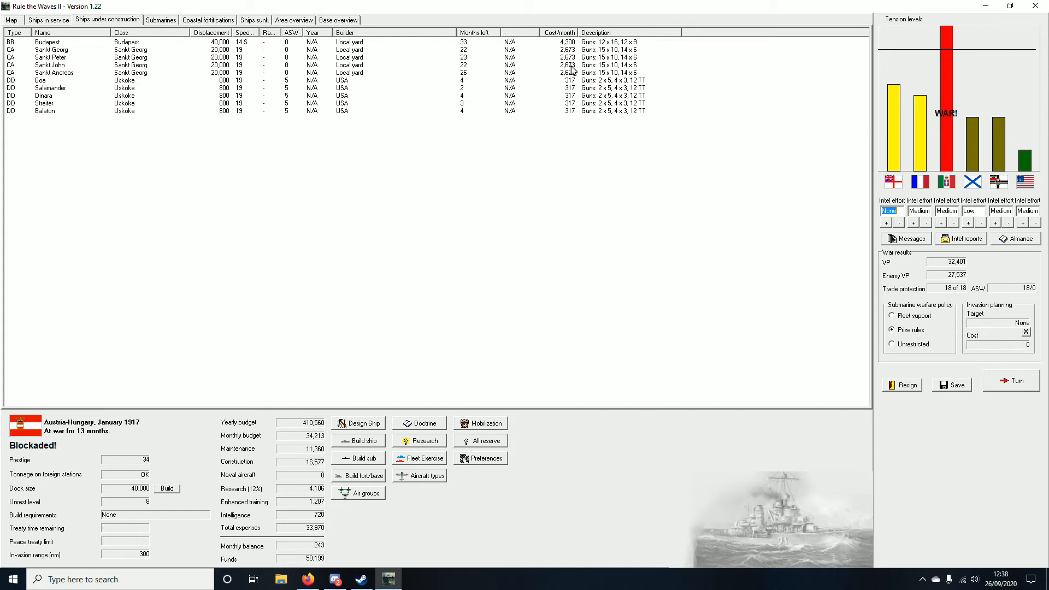
{"action": "mouse_move", "coordinate": [572, 70]}
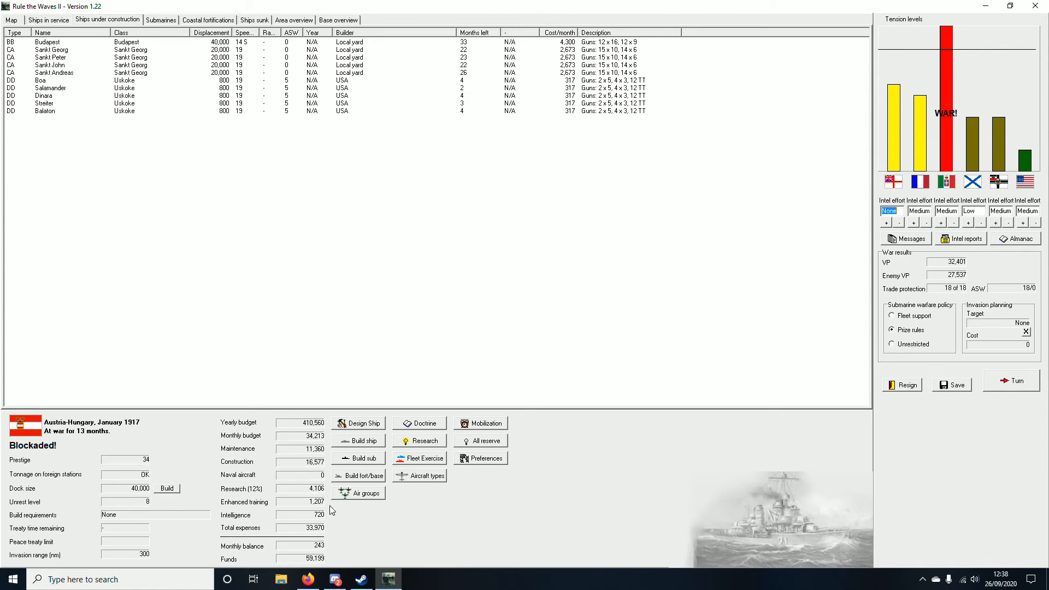
{"action": "mouse_move", "coordinate": [368, 454]}
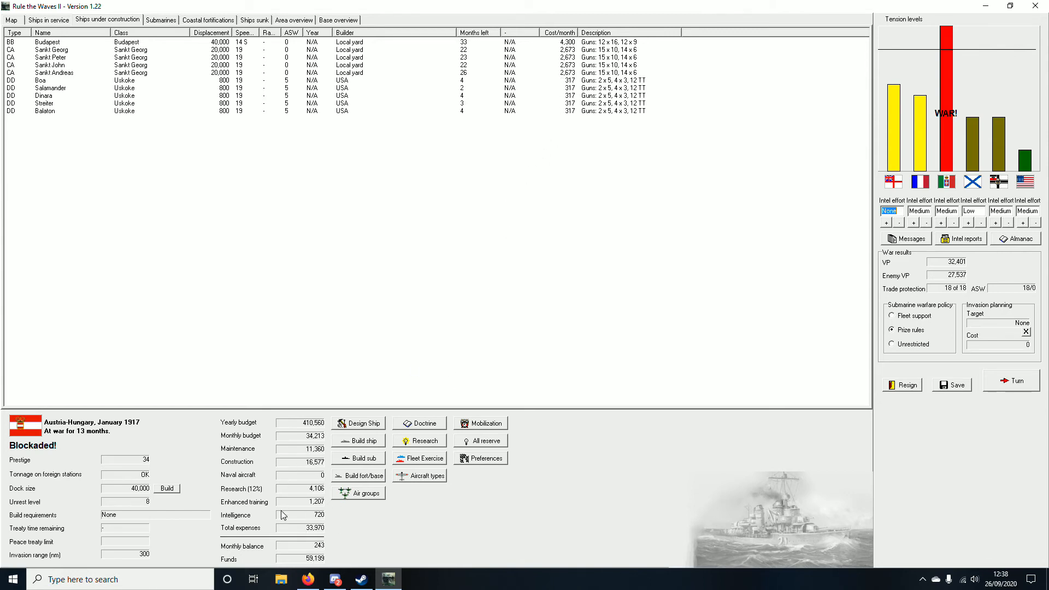
{"action": "mouse_move", "coordinate": [326, 508]}
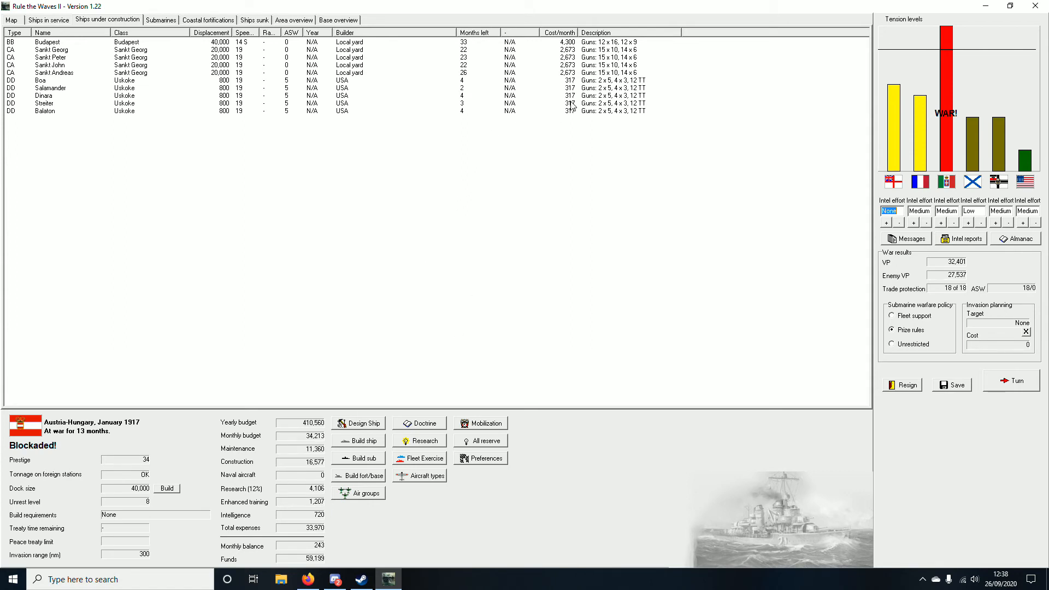
{"action": "mouse_move", "coordinate": [315, 570]}
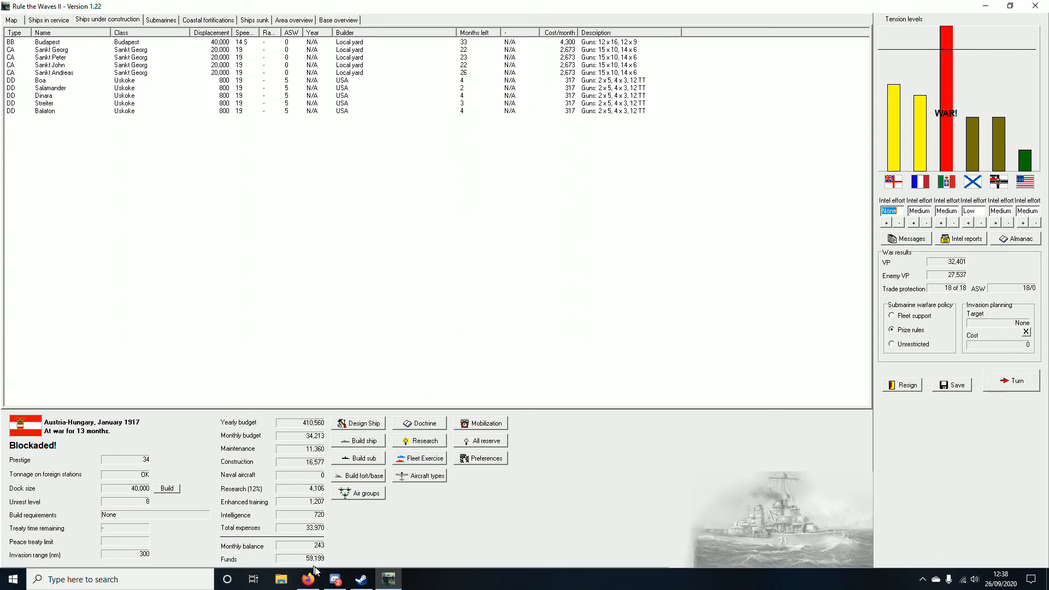
{"action": "mouse_move", "coordinate": [548, 72]}
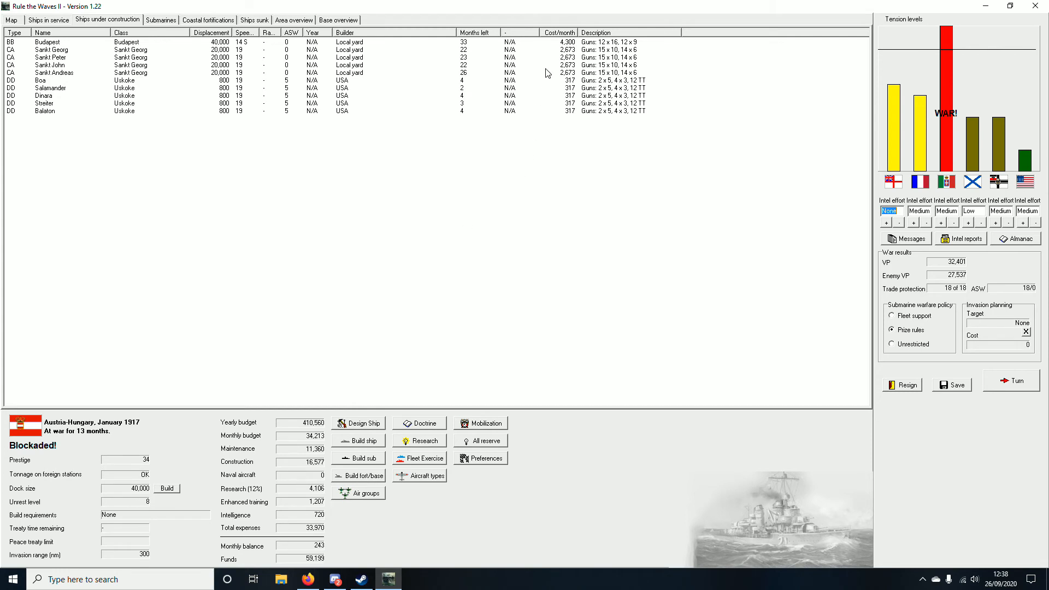
{"action": "mouse_move", "coordinate": [540, 121]}
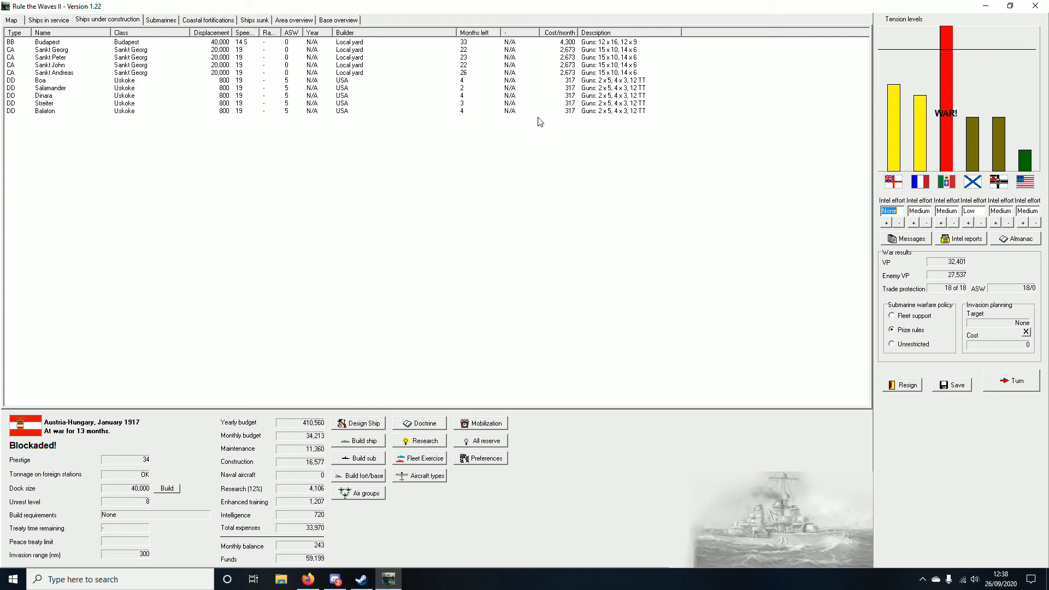
{"action": "mouse_move", "coordinate": [383, 309]}
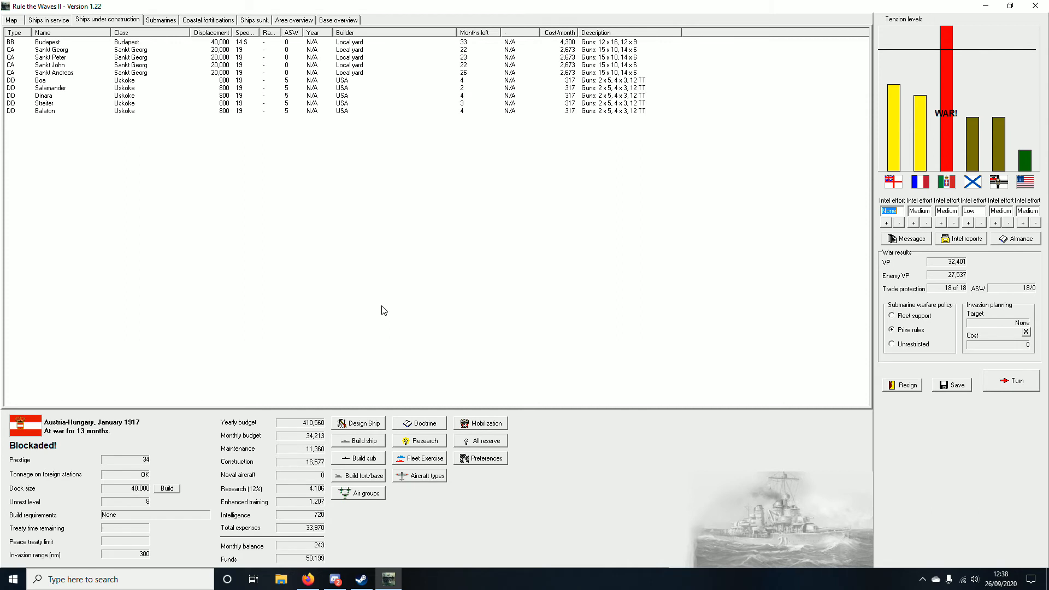
{"action": "mouse_move", "coordinate": [392, 295]}
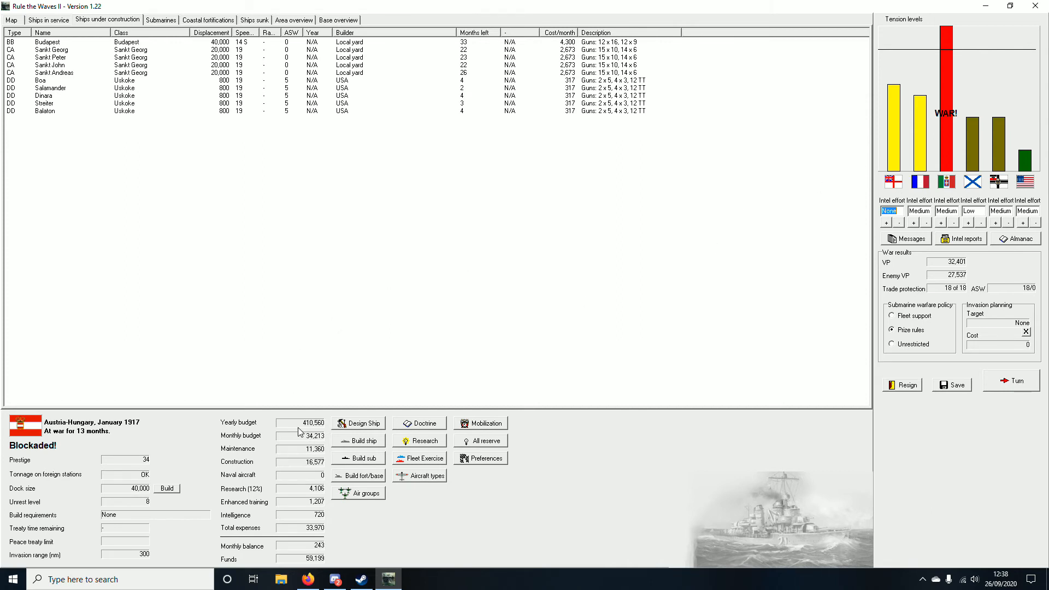
{"action": "mouse_move", "coordinate": [432, 416]}
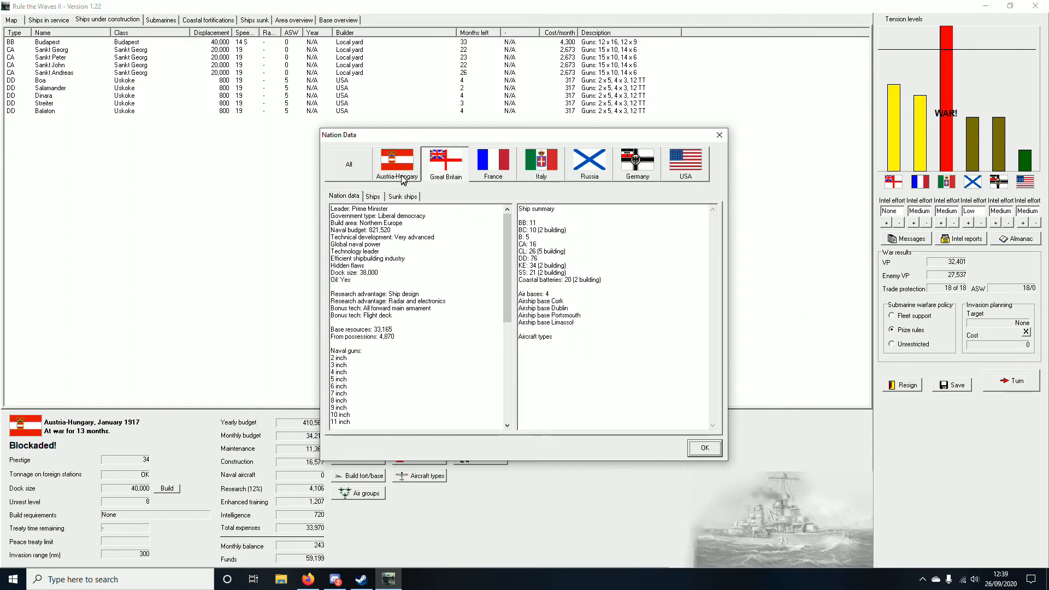
Step: Scroll through the all-nations fleet and budget comparison, then close it
{"action": "left_click", "coordinate": [349, 164]}
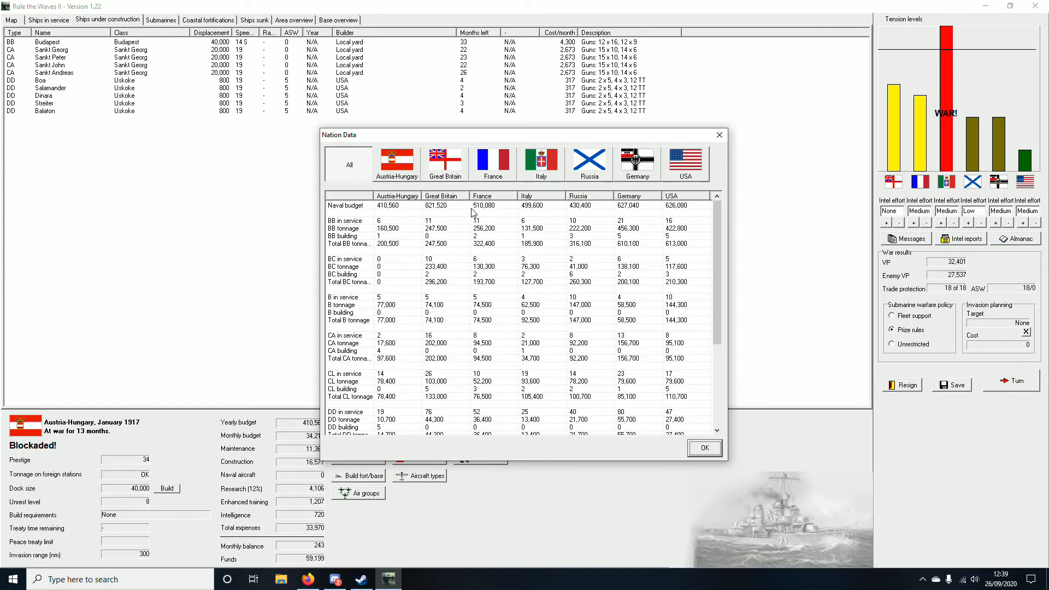
{"action": "mouse_move", "coordinate": [581, 204]}
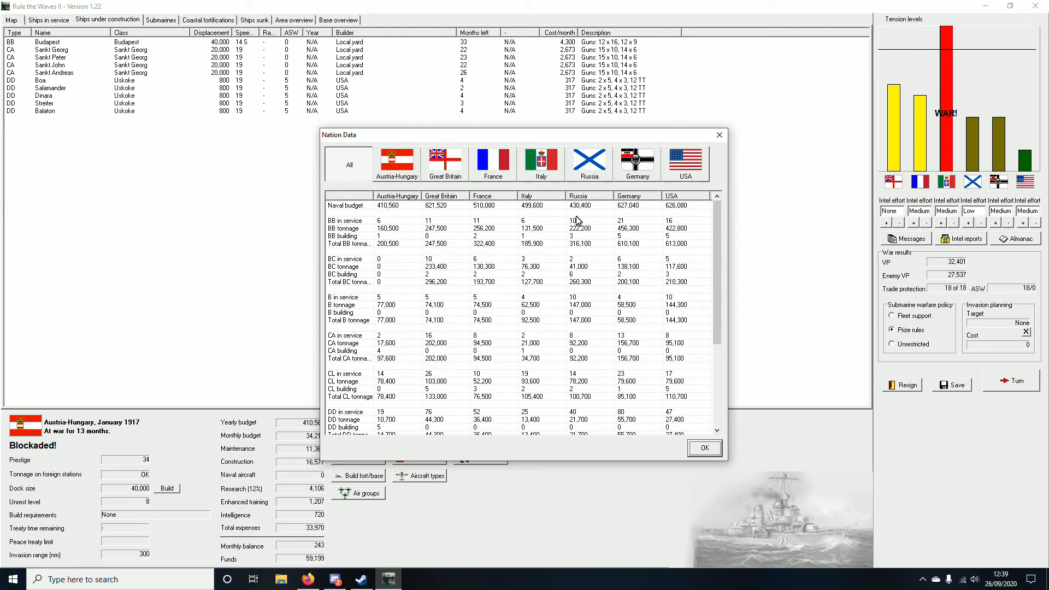
{"action": "mouse_move", "coordinate": [618, 226]}
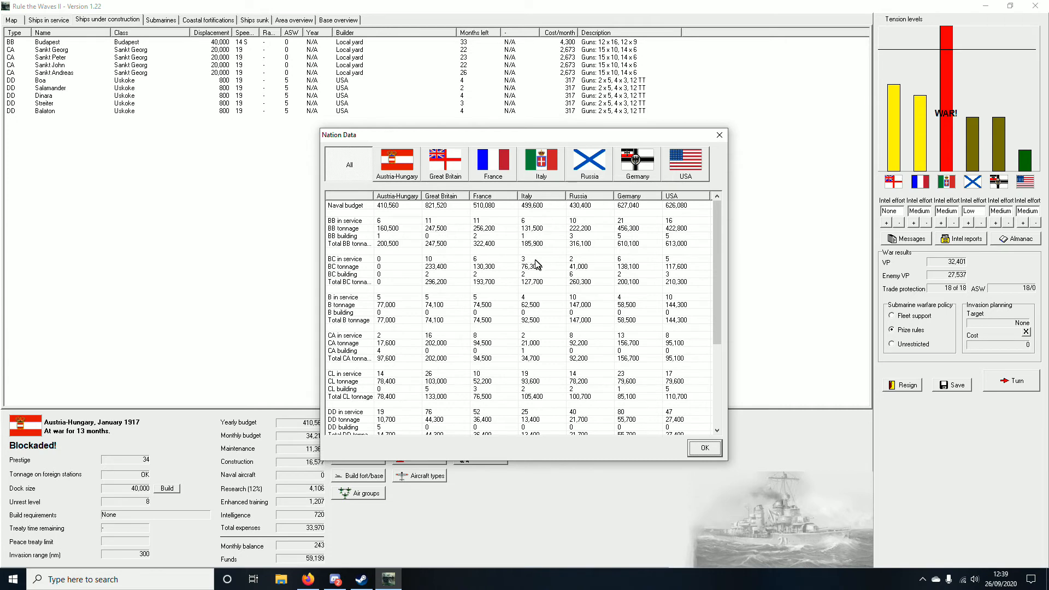
{"action": "mouse_move", "coordinate": [499, 271]}
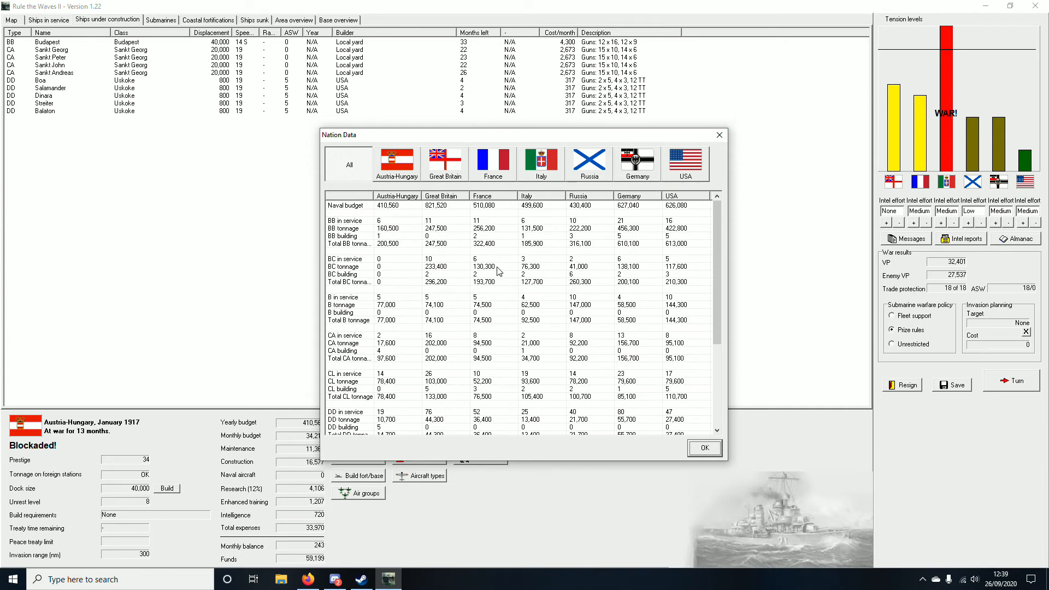
{"action": "mouse_move", "coordinate": [529, 268]}
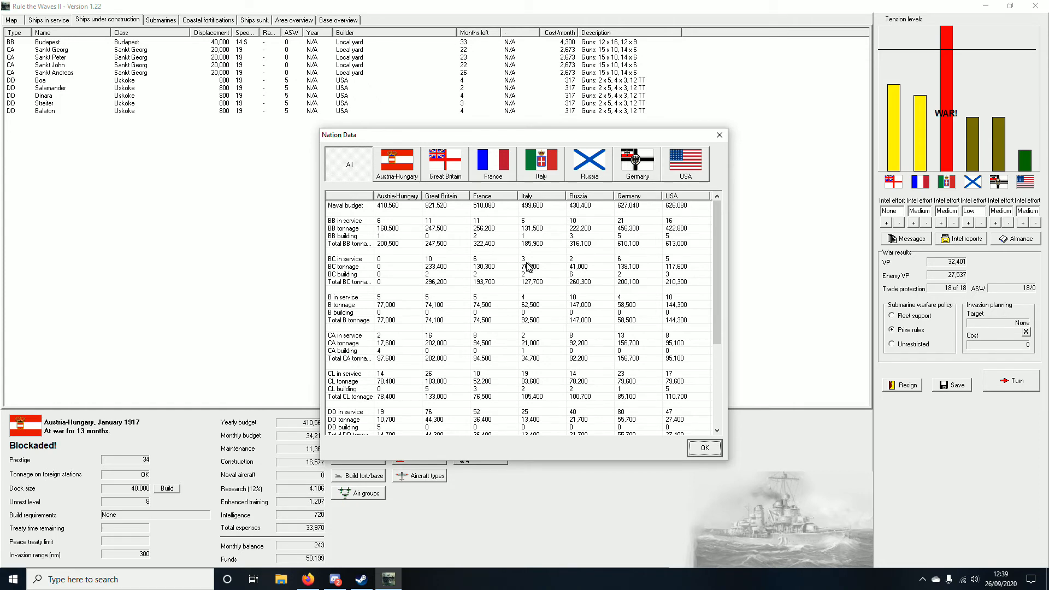
{"action": "mouse_move", "coordinate": [519, 291]}
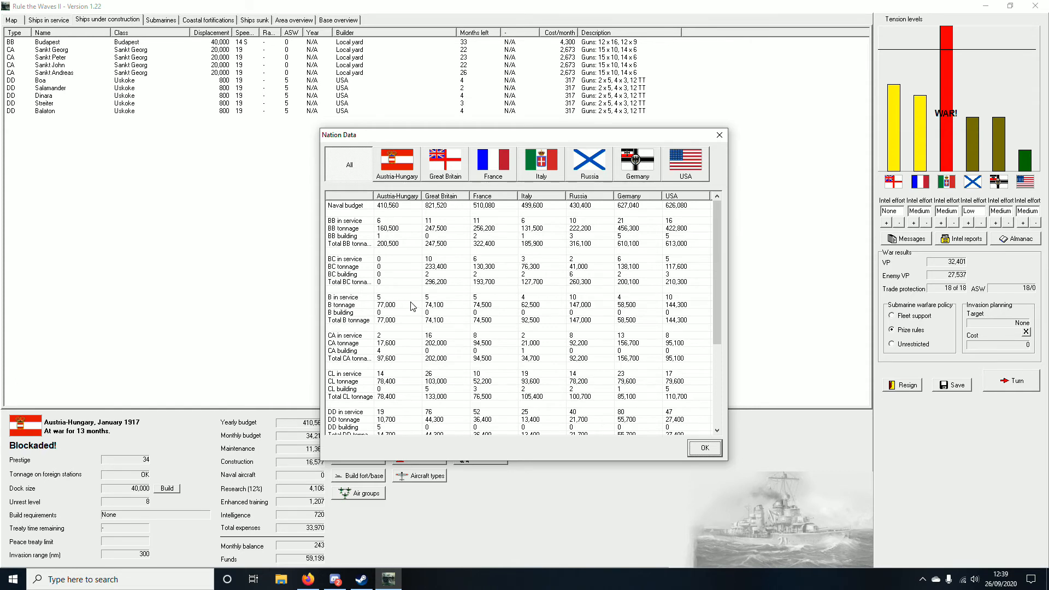
{"action": "mouse_move", "coordinate": [125, 431]}
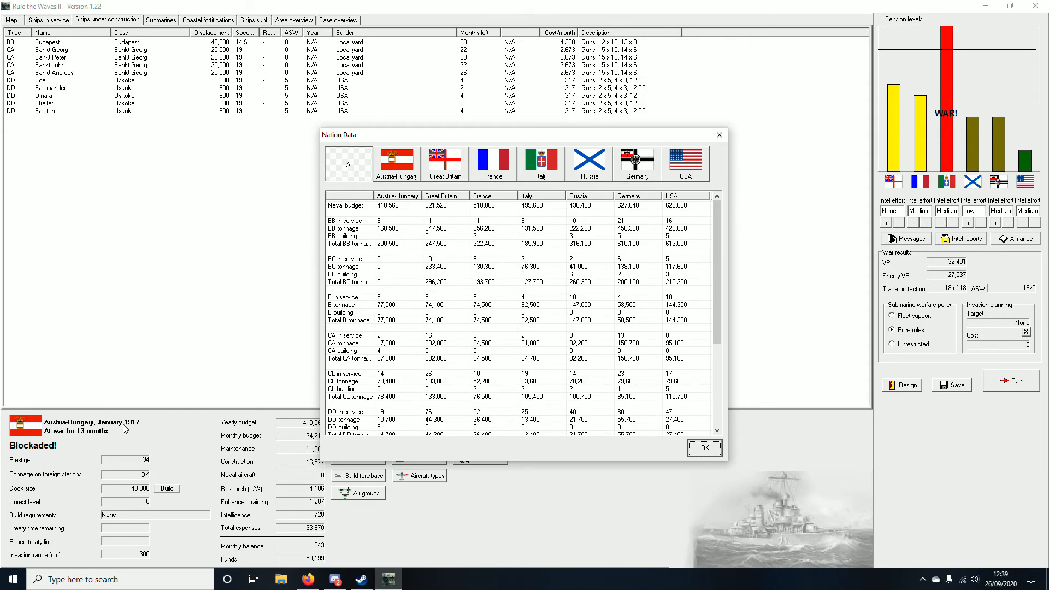
{"action": "mouse_move", "coordinate": [401, 308]}
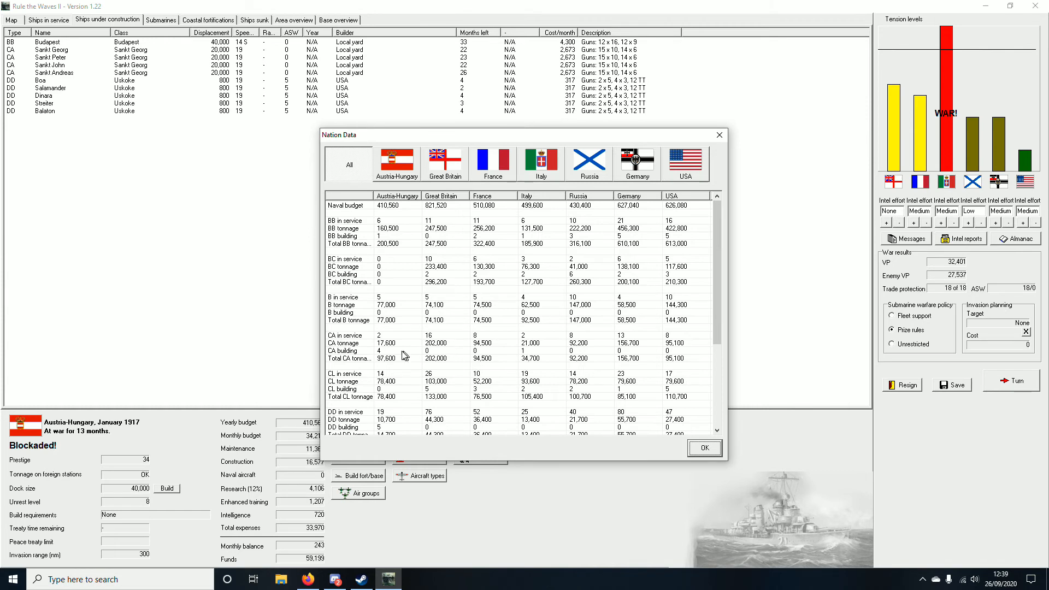
{"action": "mouse_move", "coordinate": [515, 357]}
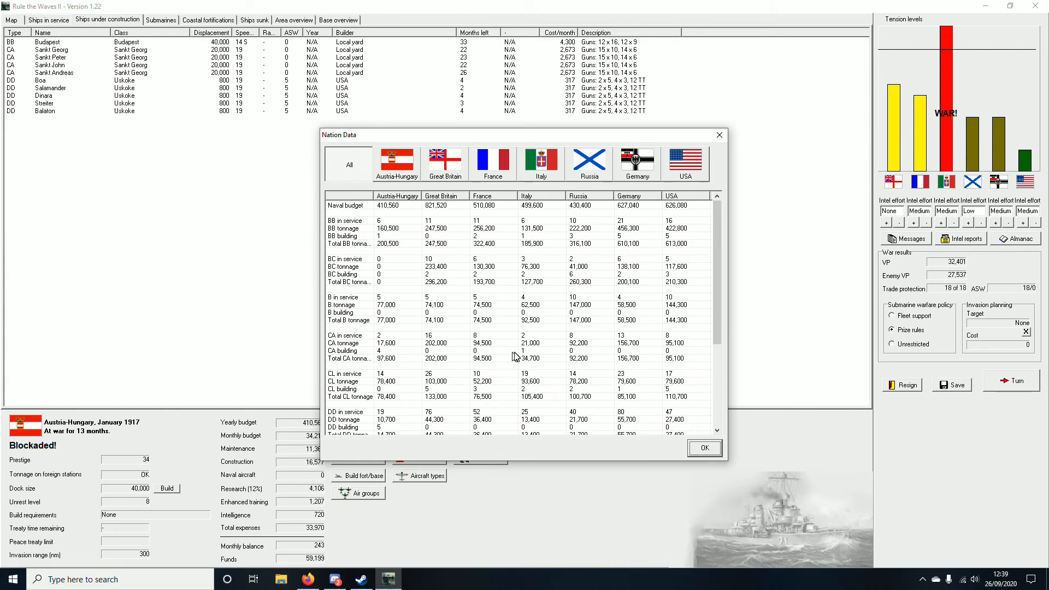
{"action": "mouse_move", "coordinate": [408, 365]}
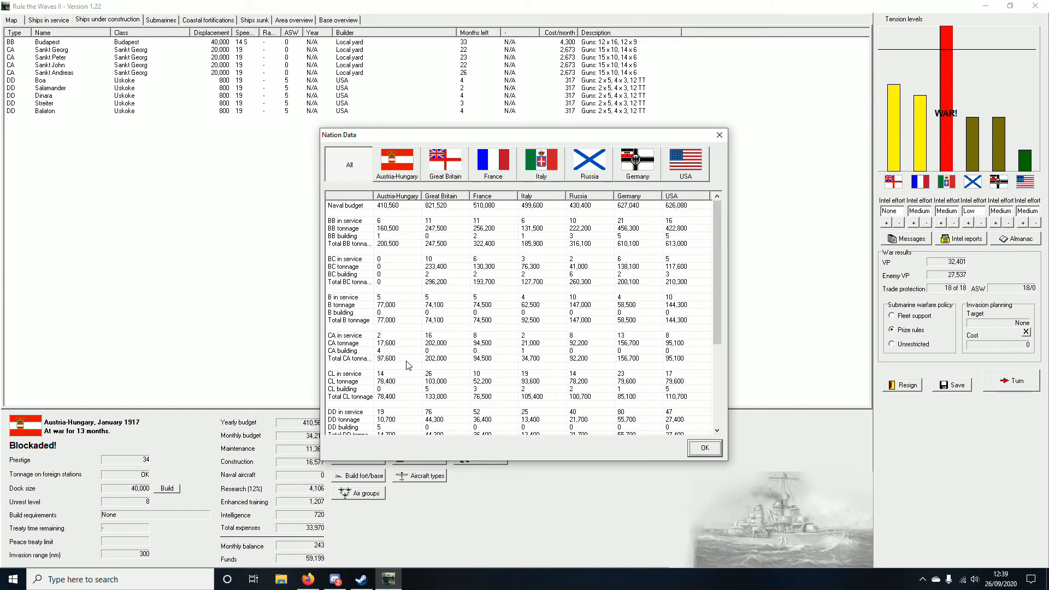
{"action": "mouse_move", "coordinate": [362, 393]}
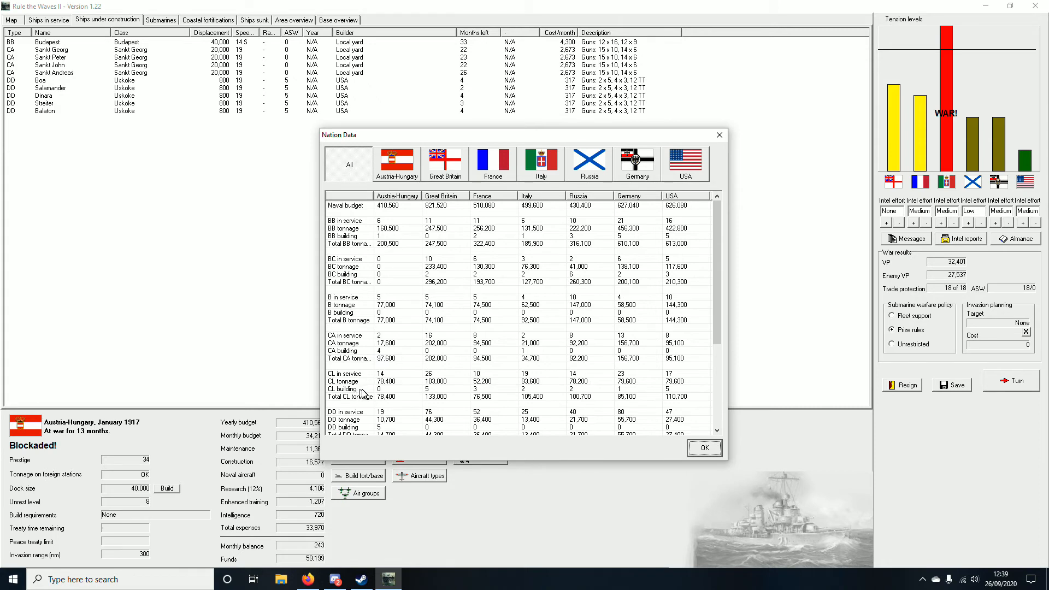
{"action": "mouse_move", "coordinate": [472, 390]}
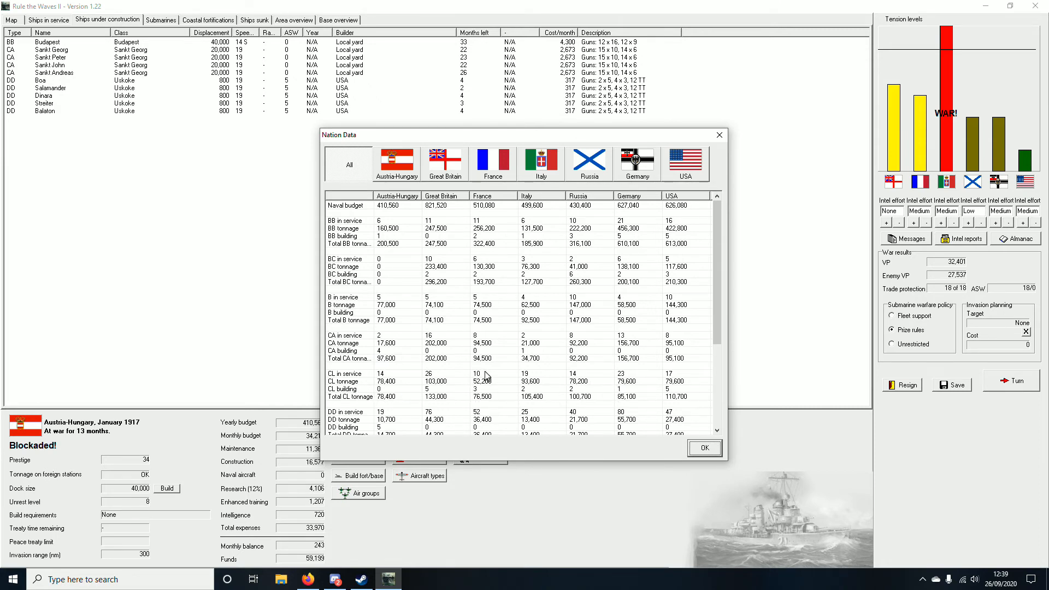
{"action": "scroll", "scroll_direction": "down", "scroll_amount": 3}
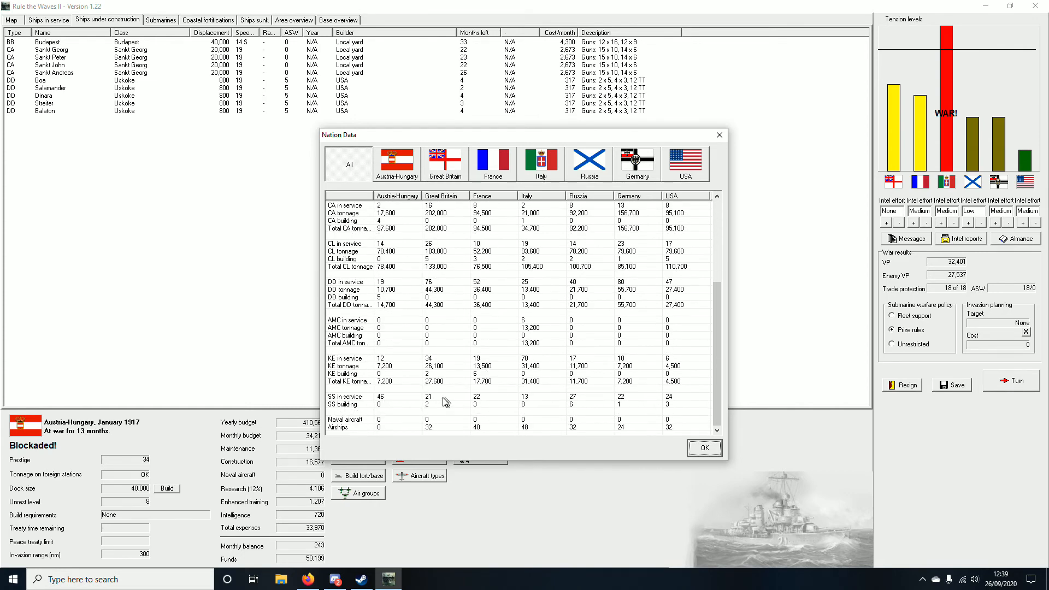
{"action": "left_click", "coordinate": [703, 448]}
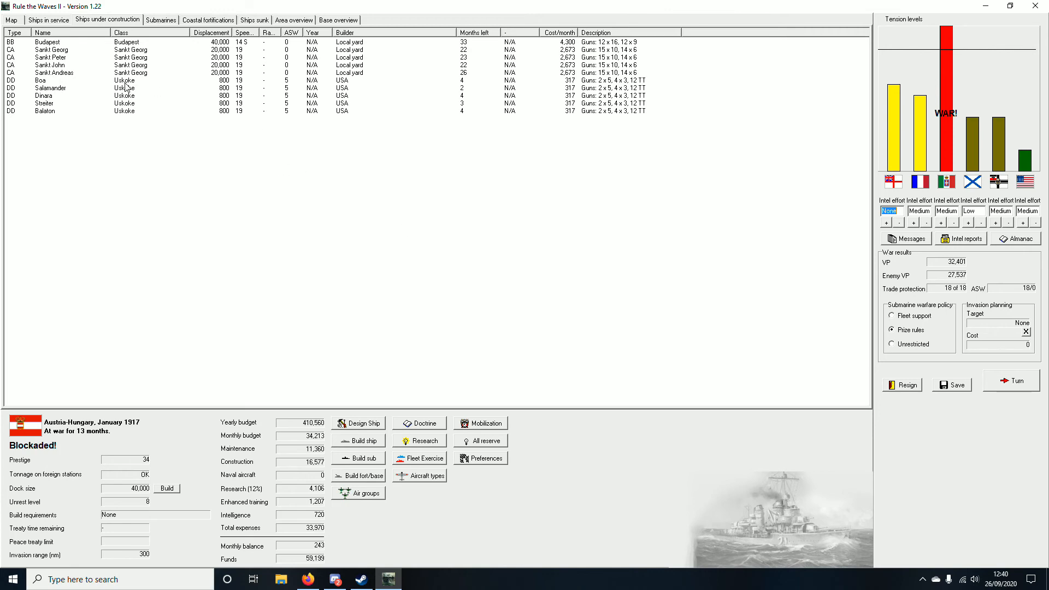
Step: Glance at ships in service and the map of Italy, then bring up Austria-Hungary's doctrine and training settings
{"action": "left_click", "coordinate": [47, 20]}
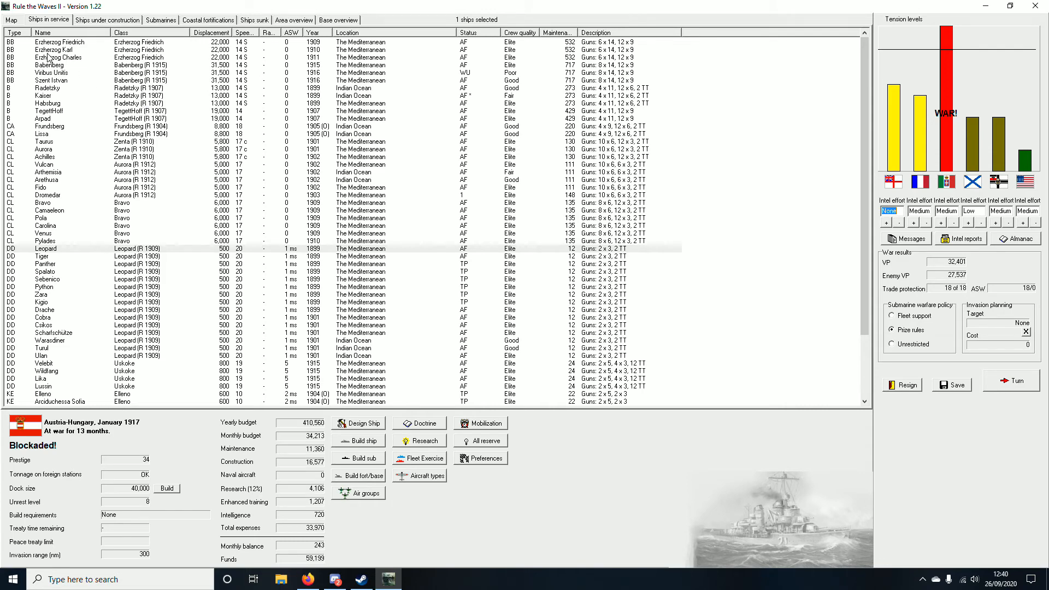
{"action": "left_click", "coordinate": [11, 20]}
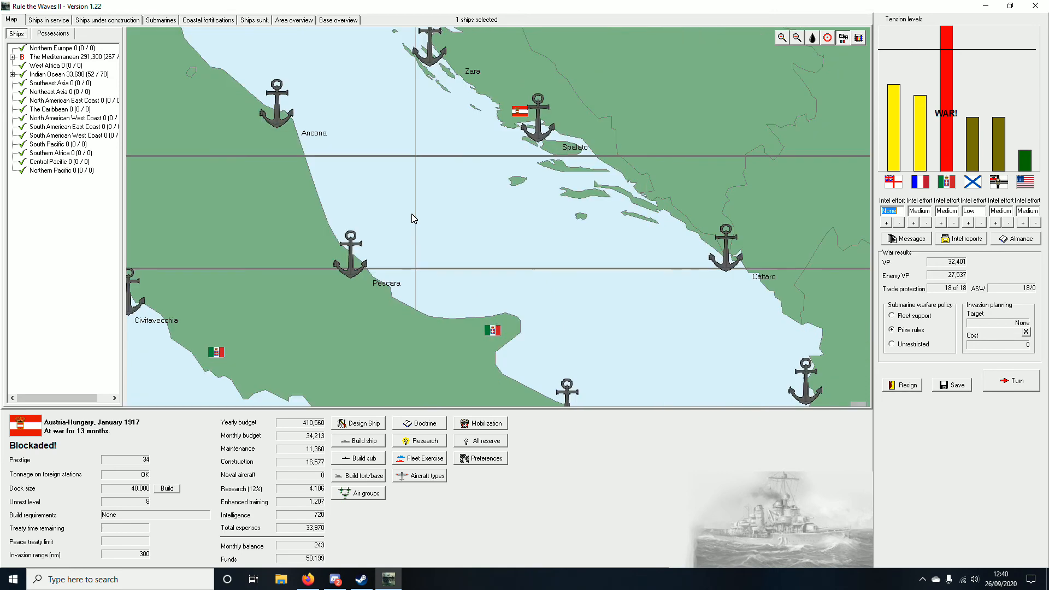
{"action": "left_click", "coordinate": [795, 37]}
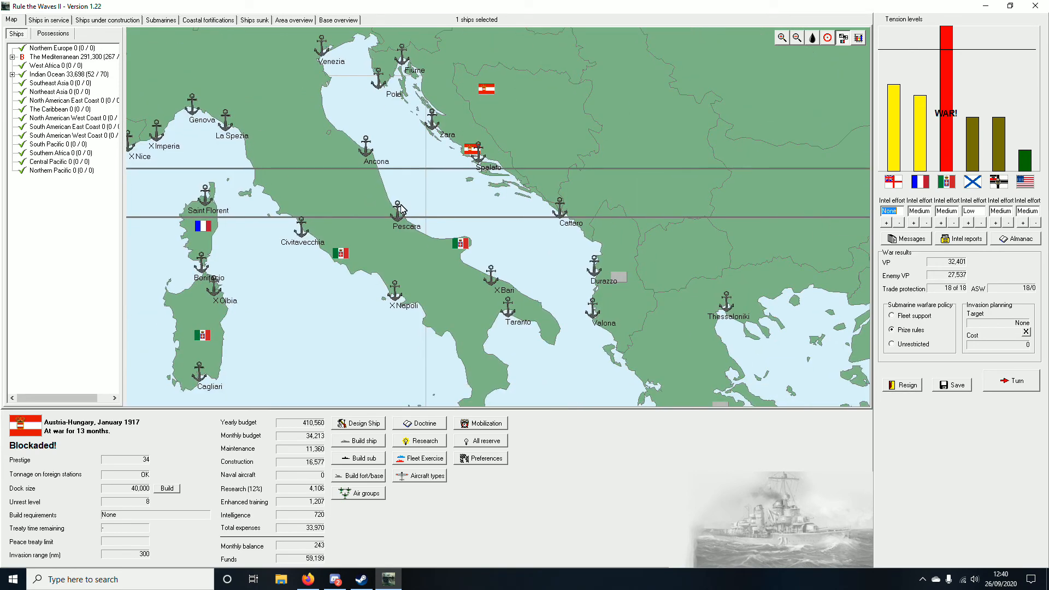
{"action": "mouse_move", "coordinate": [745, 302]}
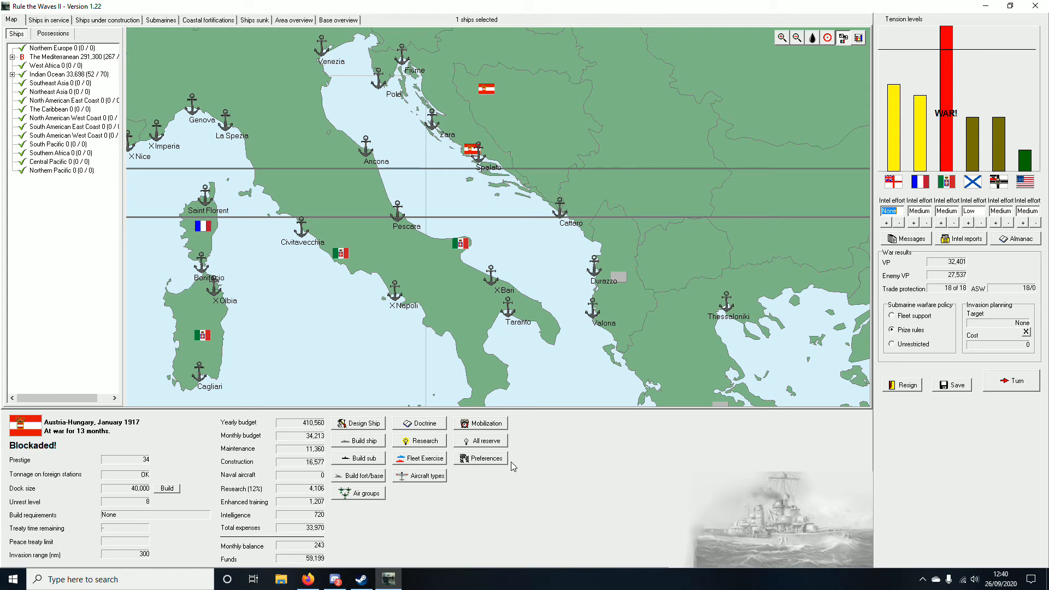
{"action": "left_click", "coordinate": [418, 422]}
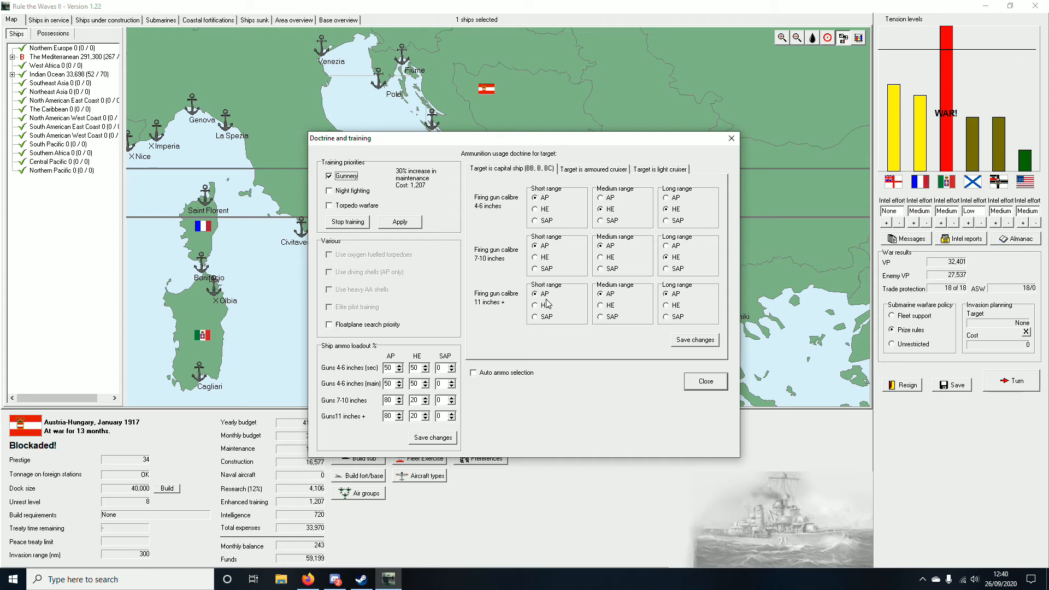
{"action": "mouse_move", "coordinate": [375, 389]}
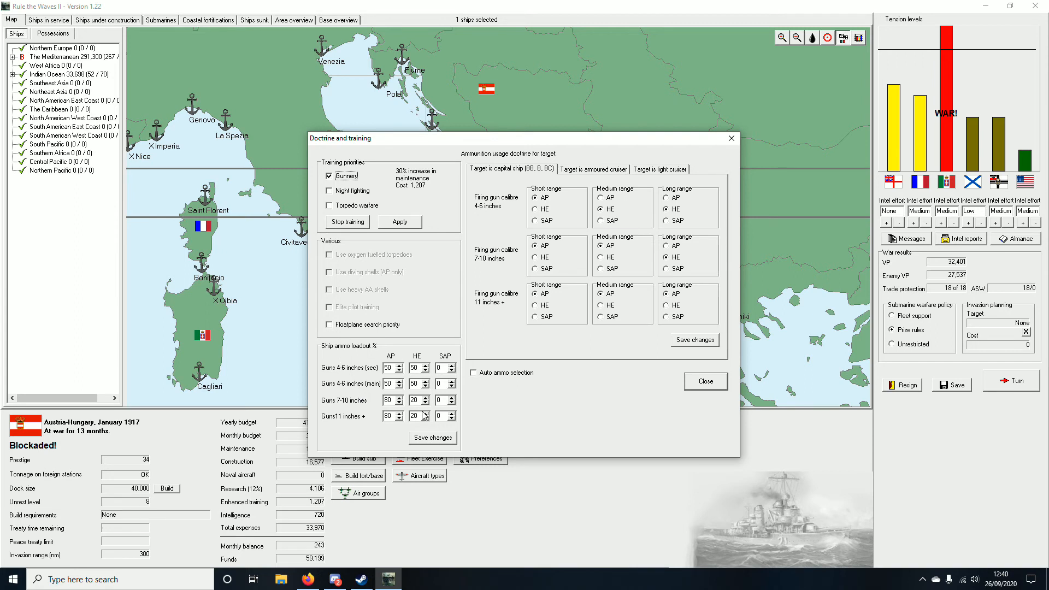
{"action": "mouse_move", "coordinate": [403, 252]}
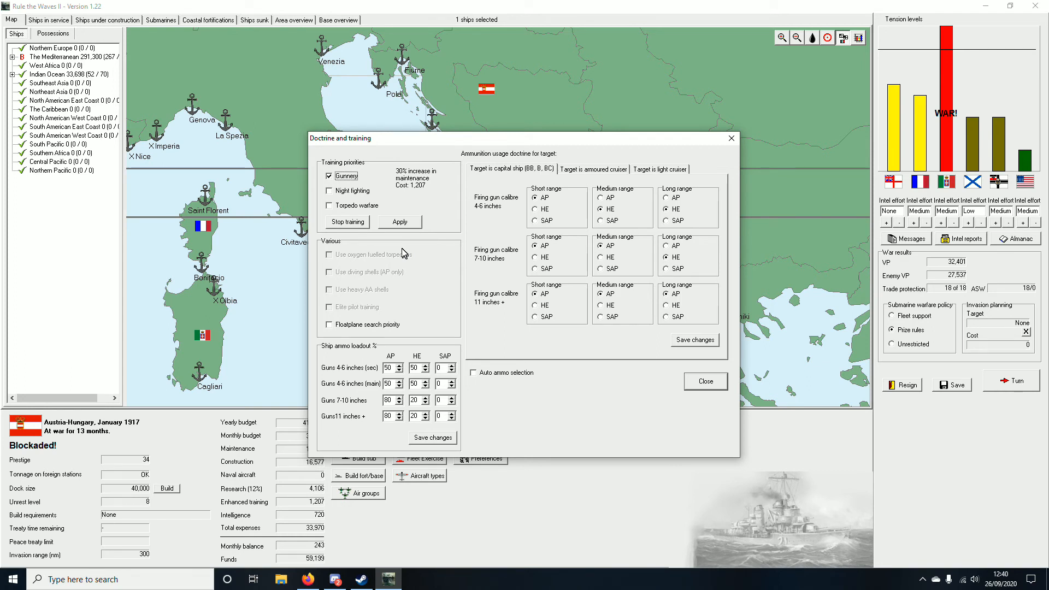
{"action": "mouse_move", "coordinate": [359, 423]}
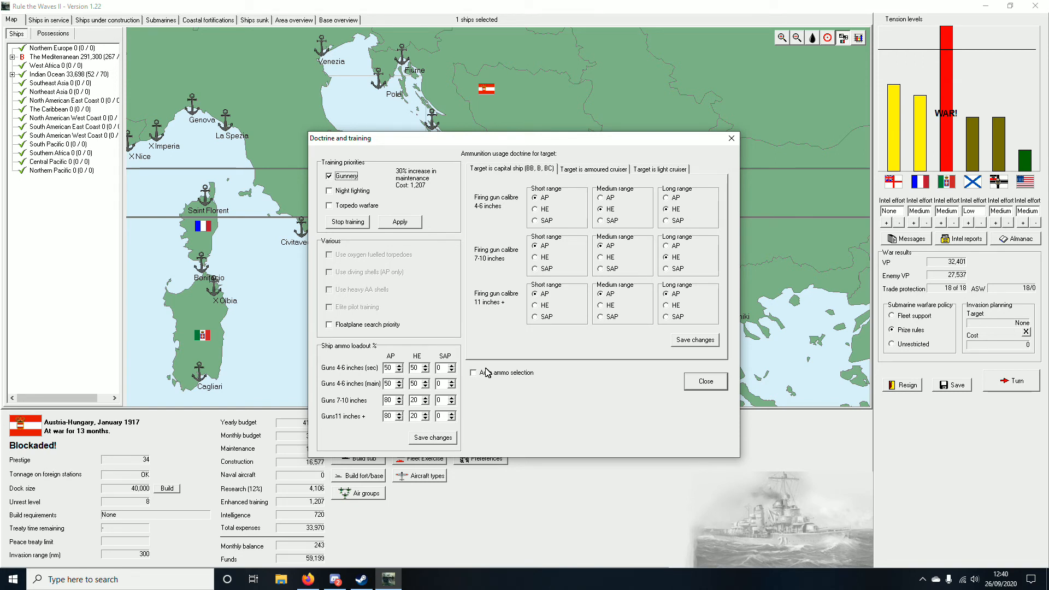
{"action": "mouse_move", "coordinate": [466, 357]}
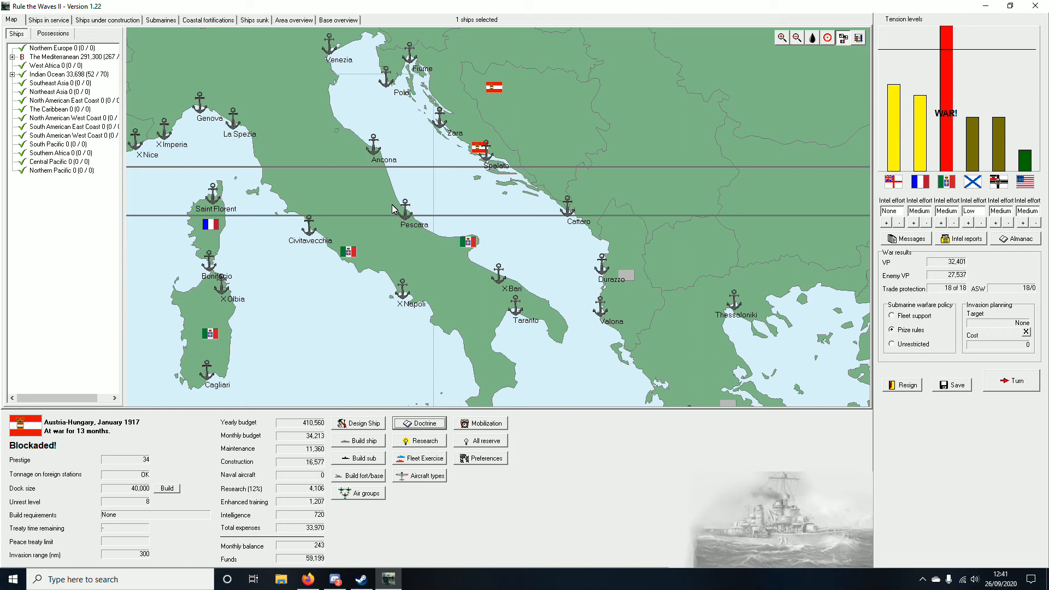
{"action": "mouse_move", "coordinate": [478, 205]}
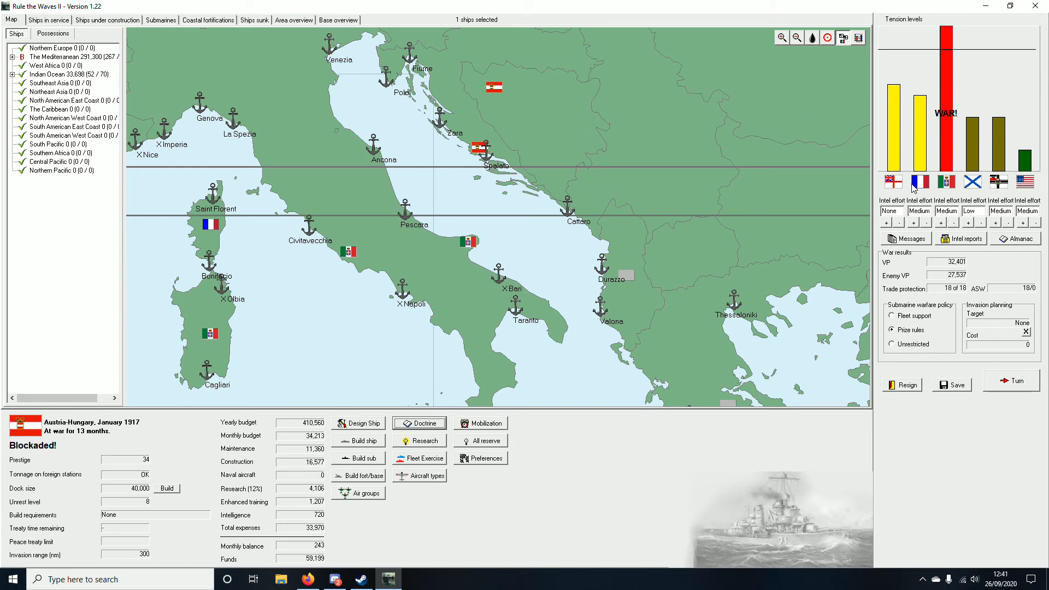
{"action": "mouse_move", "coordinate": [212, 132]}
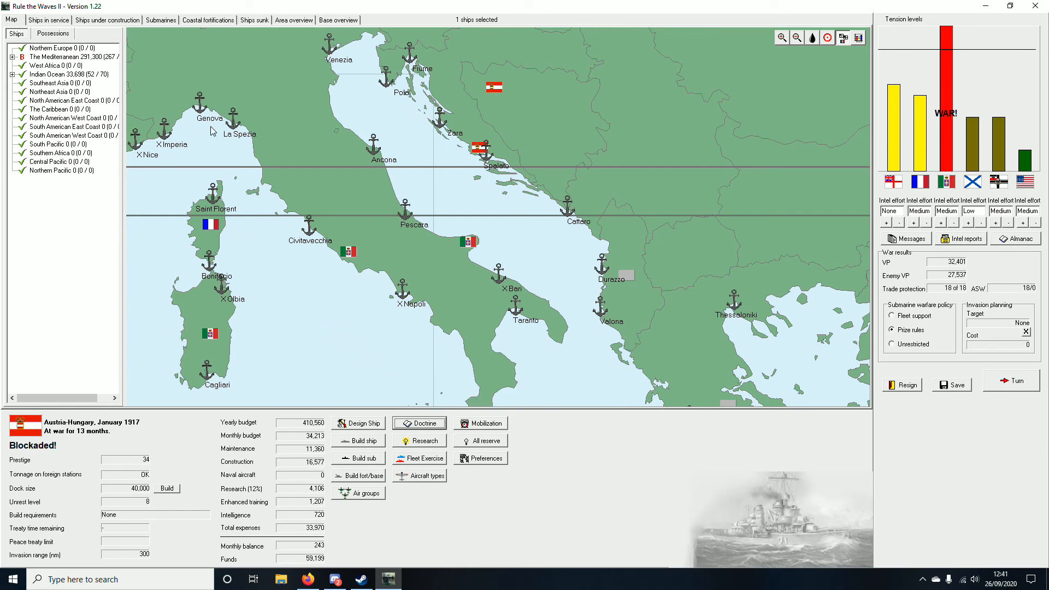
{"action": "mouse_move", "coordinate": [62, 25]}
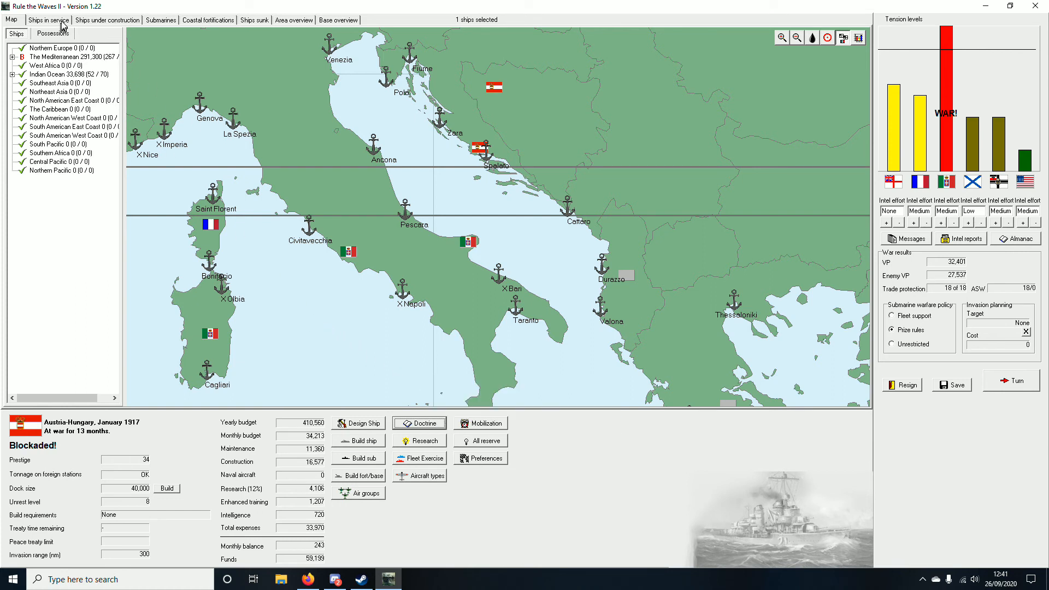
{"action": "mouse_move", "coordinate": [389, 199]}
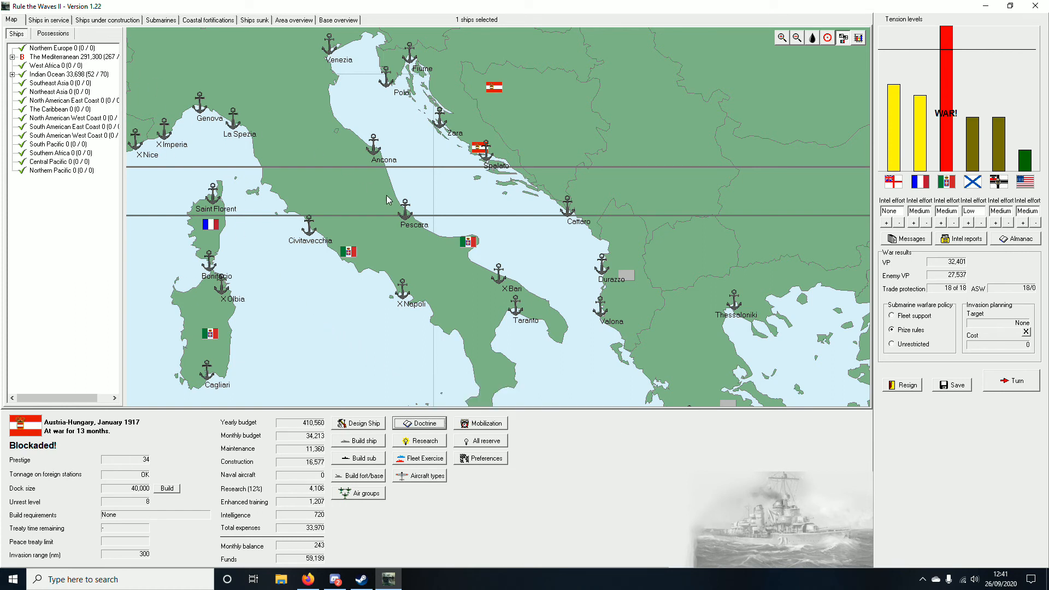
{"action": "mouse_move", "coordinate": [492, 138]}
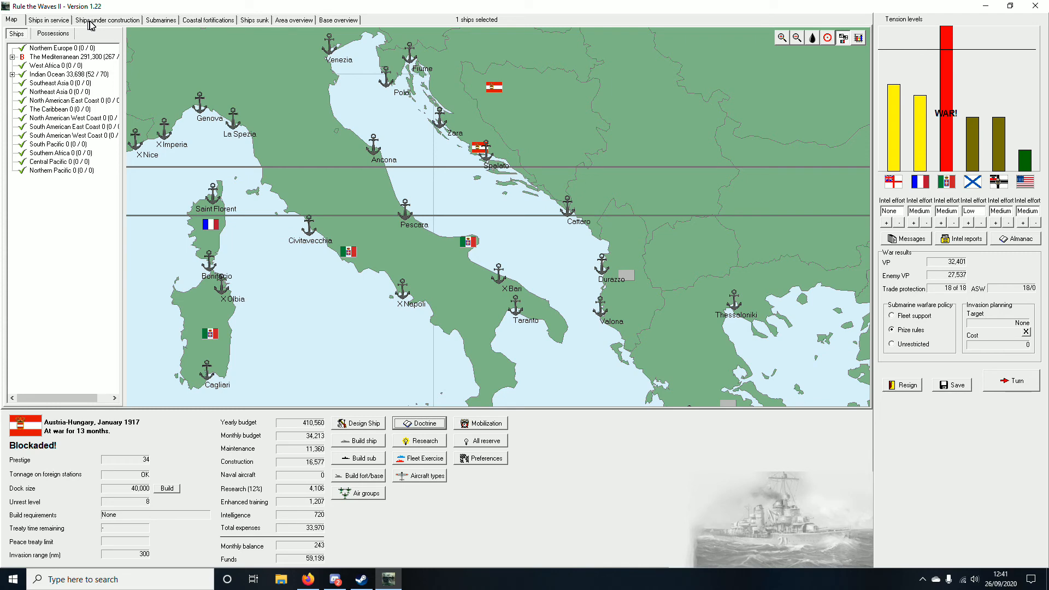
{"action": "left_click", "coordinate": [106, 20]}
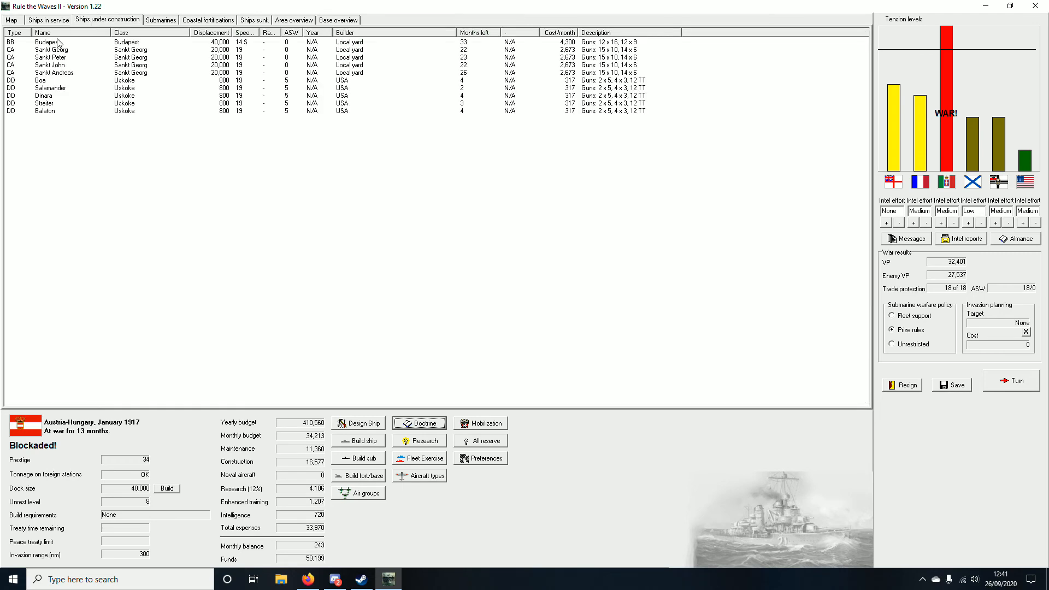
{"action": "right_click", "coordinate": [51, 49]}
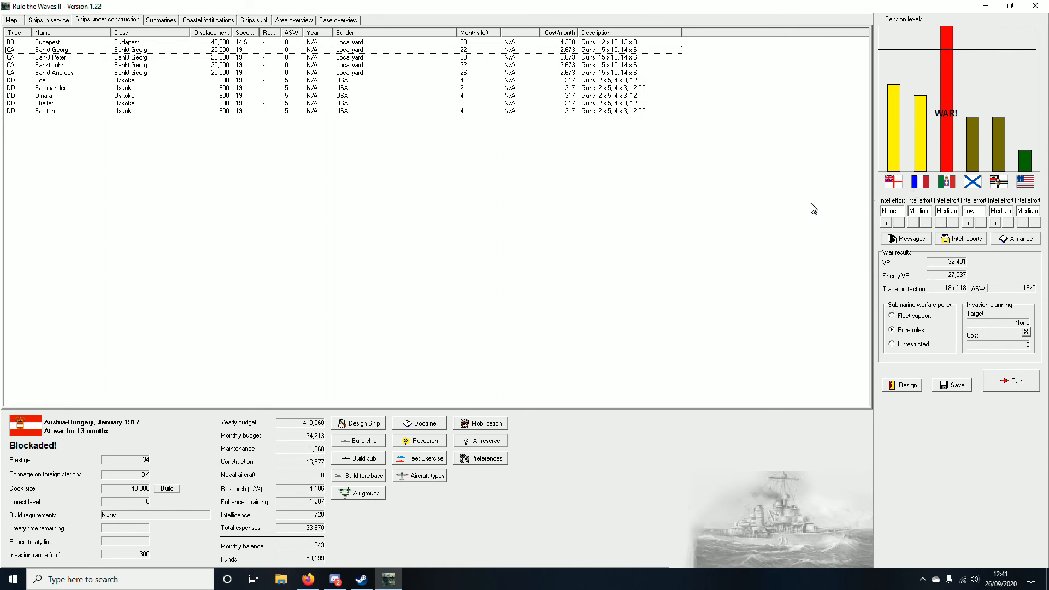
{"action": "mouse_move", "coordinate": [515, 220]}
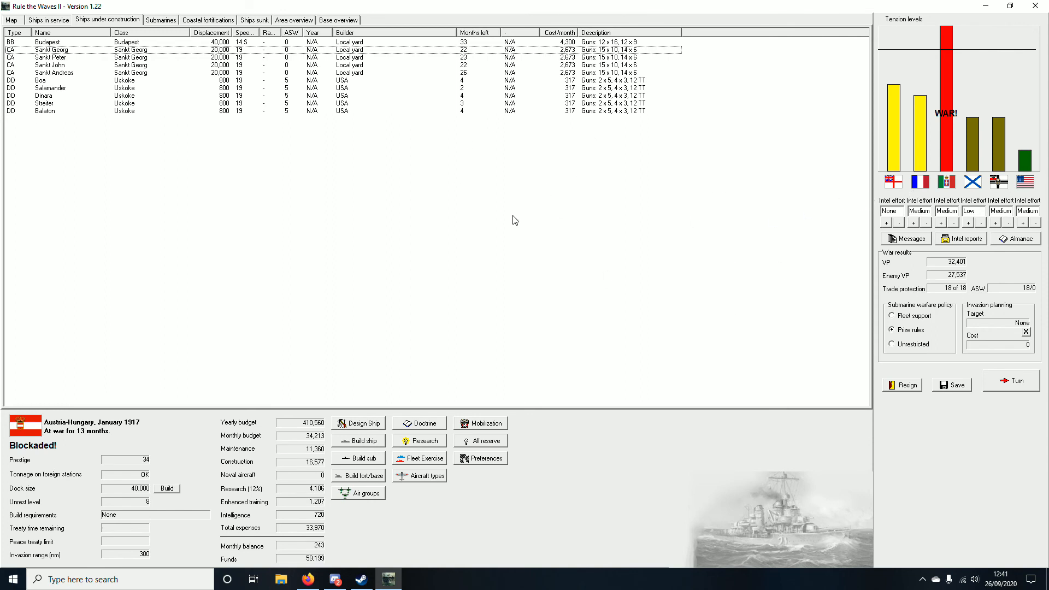
{"action": "mouse_move", "coordinate": [568, 213]}
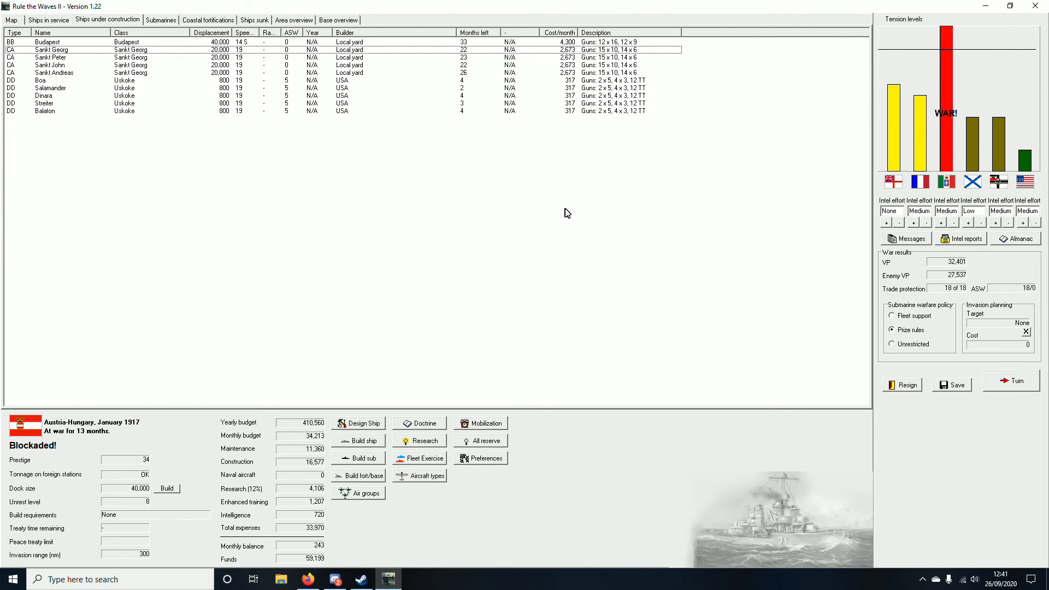
{"action": "mouse_move", "coordinate": [567, 188]}
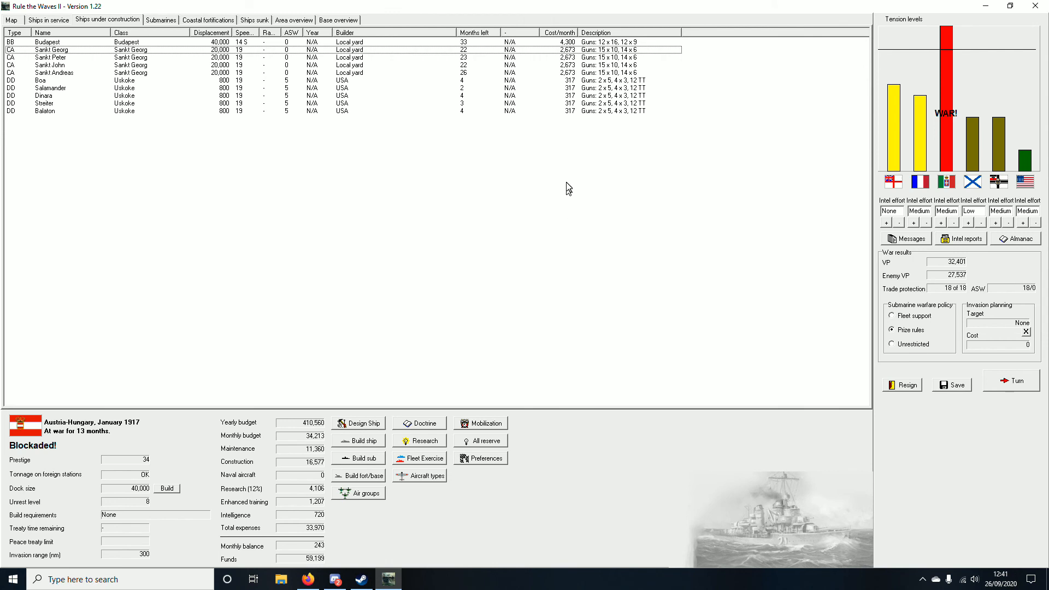
{"action": "mouse_move", "coordinate": [475, 87]}
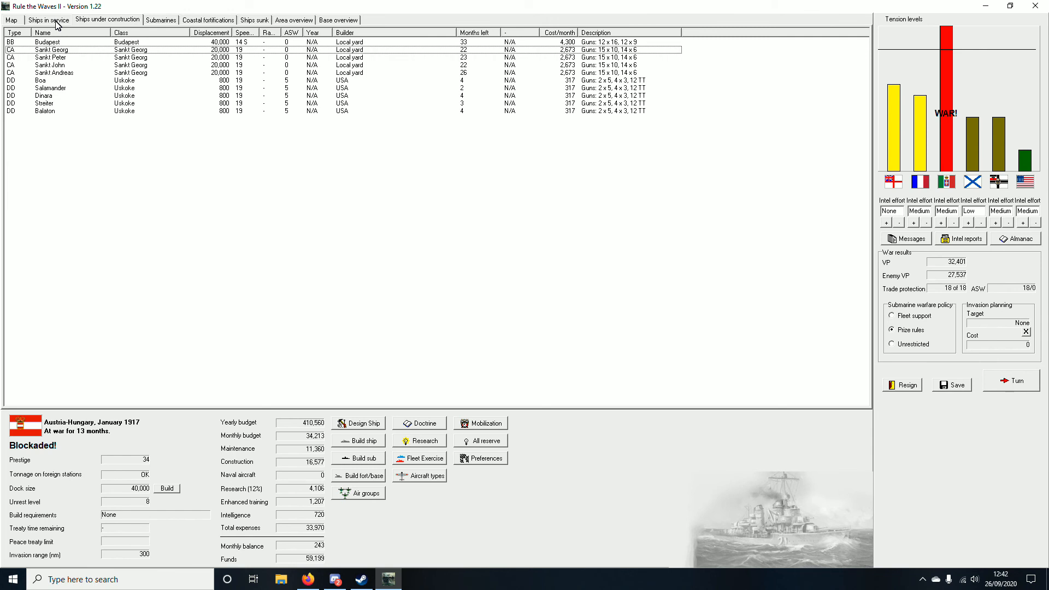
{"action": "mouse_move", "coordinate": [868, 178]}
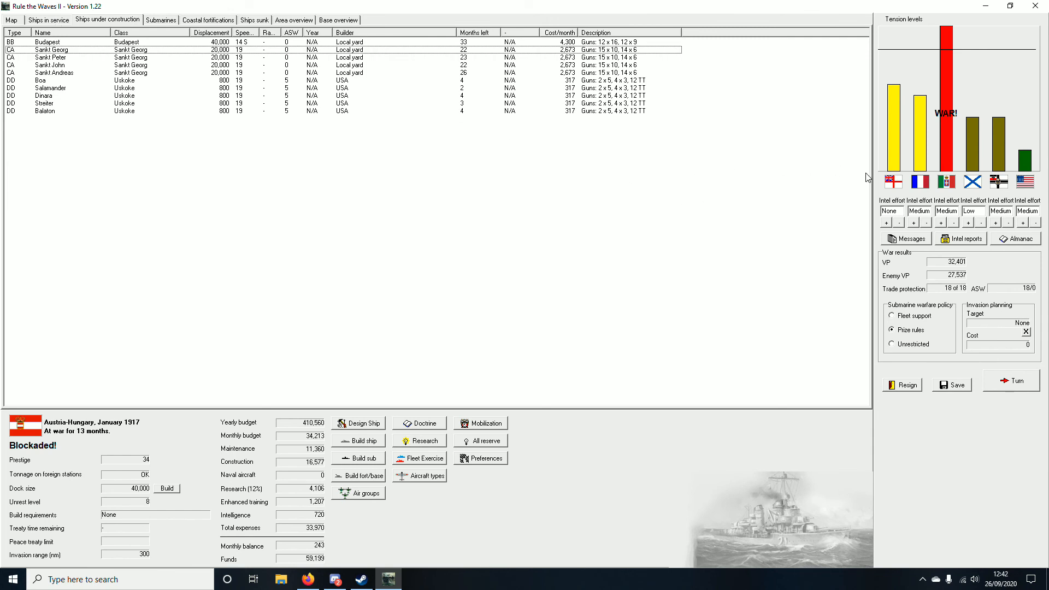
{"action": "mouse_move", "coordinate": [511, 385]}
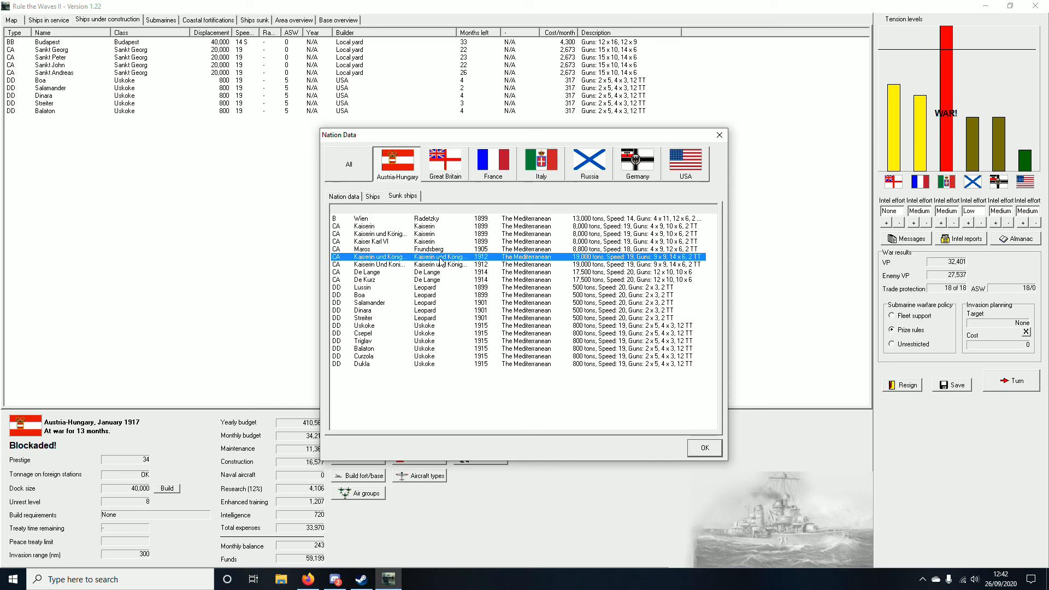
{"action": "mouse_move", "coordinate": [431, 273]}
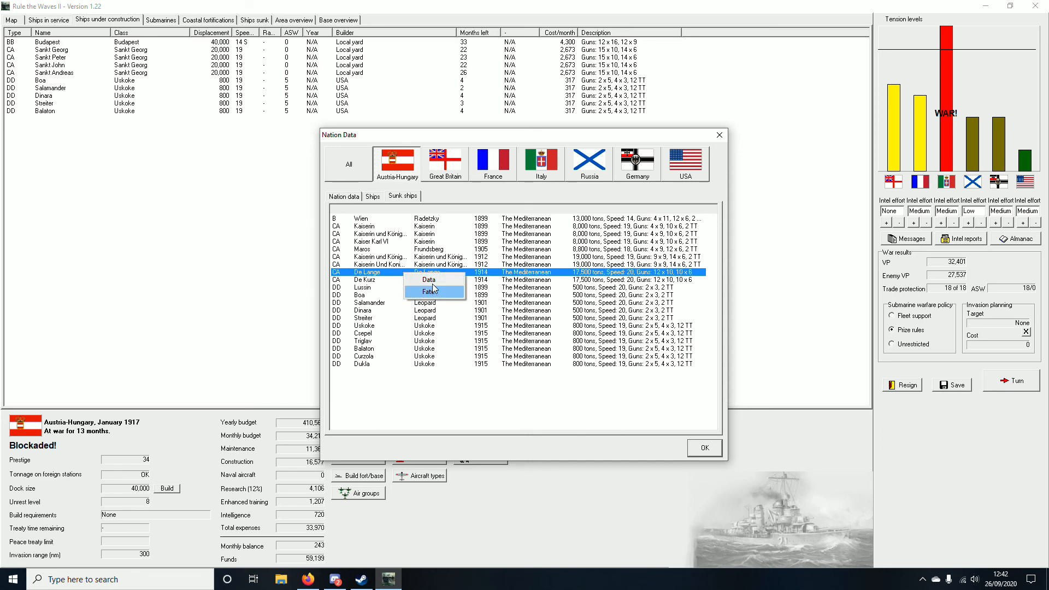
{"action": "left_click", "coordinate": [428, 279]}
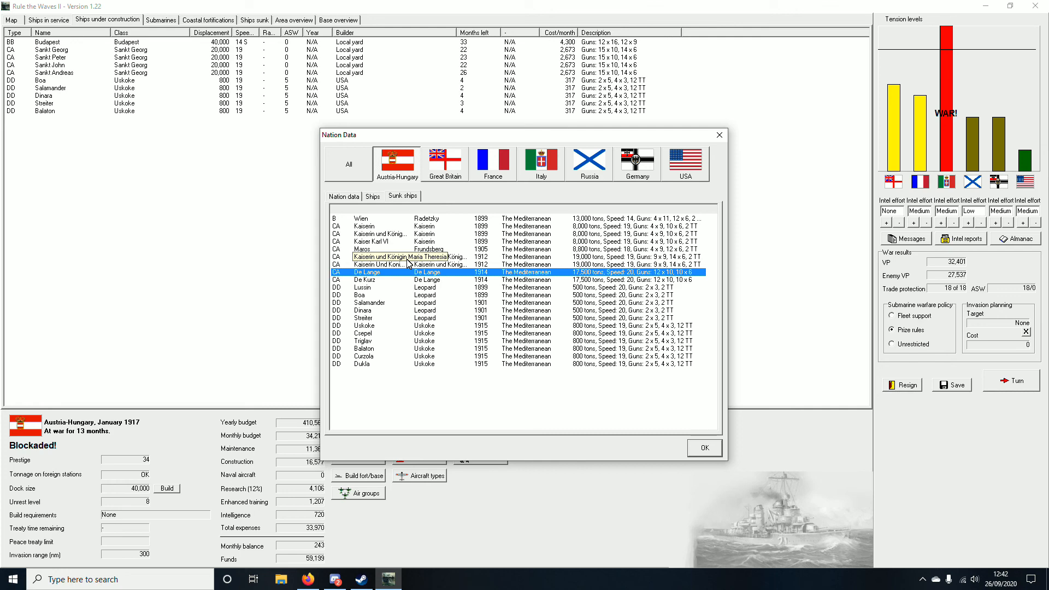
{"action": "double_click", "coordinate": [380, 256]}
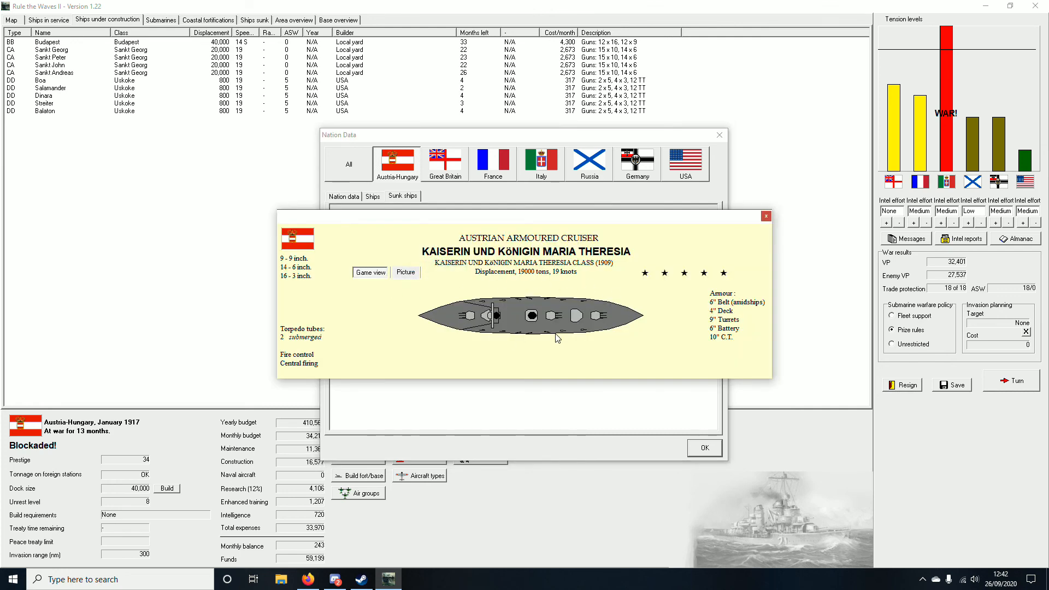
{"action": "mouse_move", "coordinate": [656, 280]}
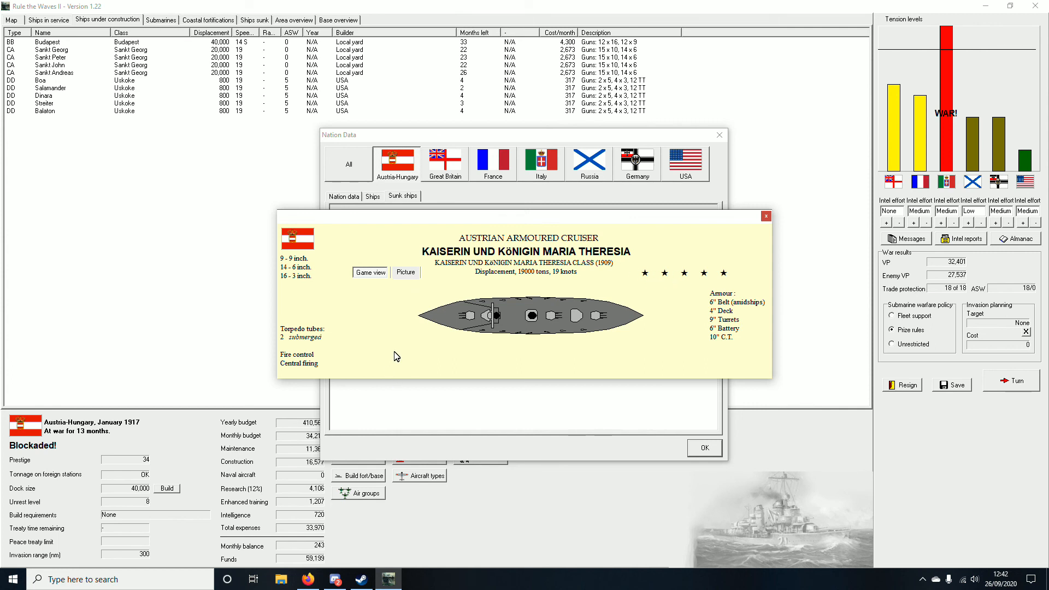
{"action": "mouse_move", "coordinate": [375, 344]}
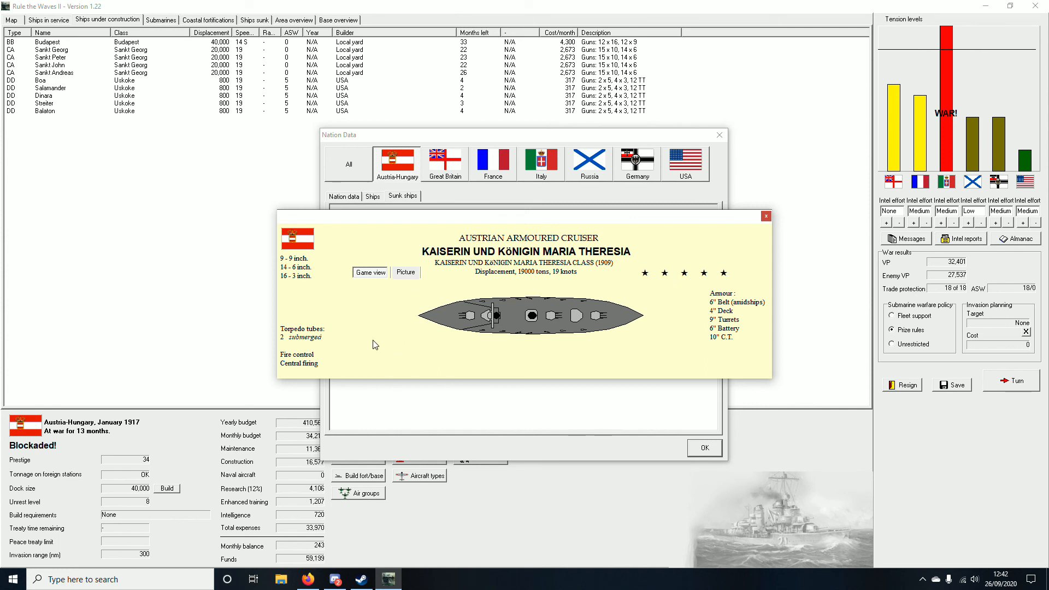
{"action": "mouse_move", "coordinate": [732, 256]}
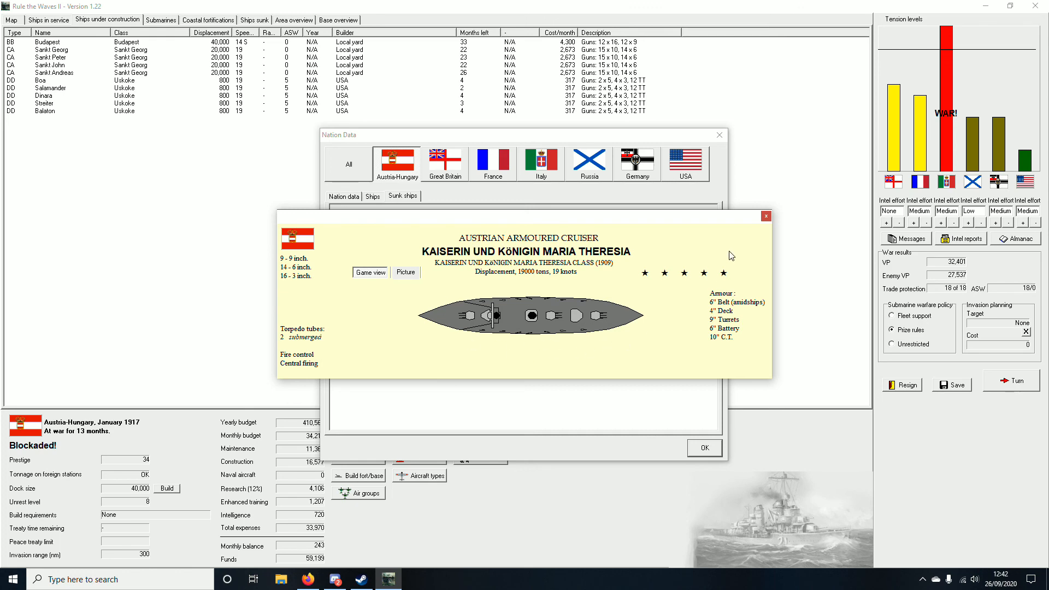
{"action": "left_click", "coordinate": [703, 448]}
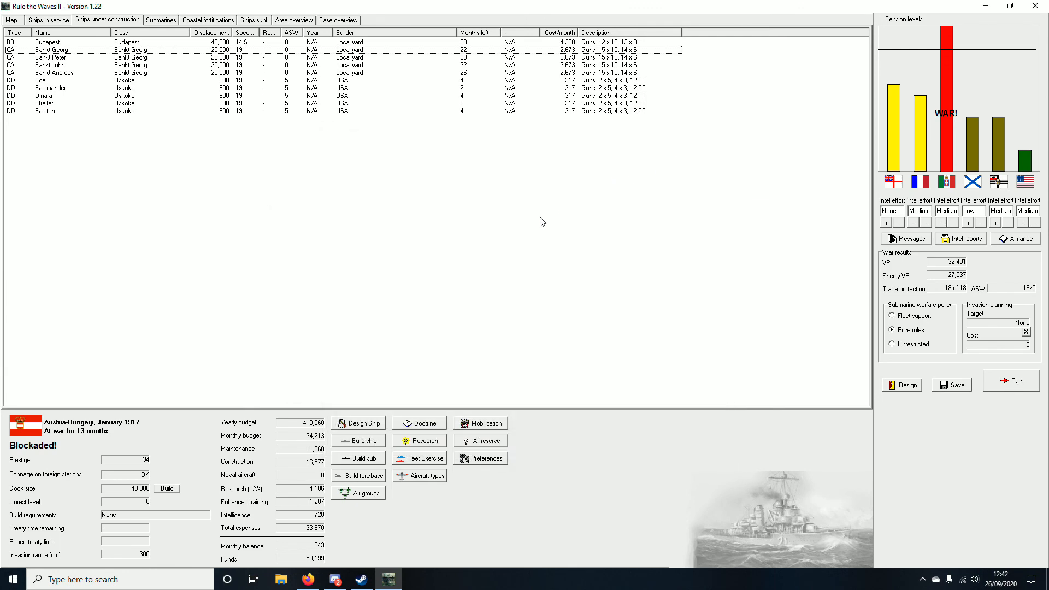
{"action": "mouse_move", "coordinate": [511, 236]}
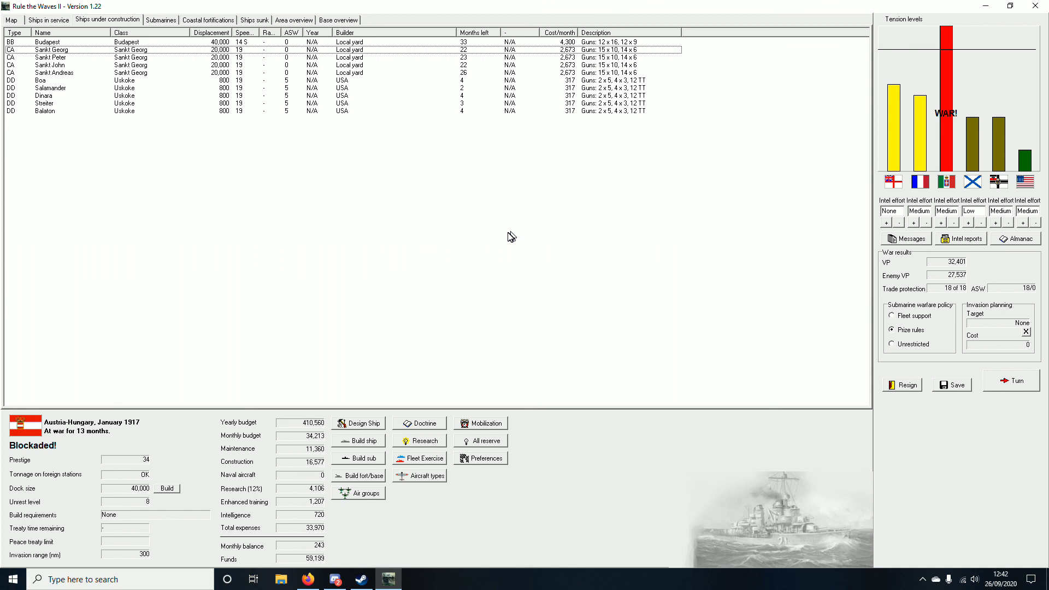
{"action": "mouse_move", "coordinate": [826, 362]}
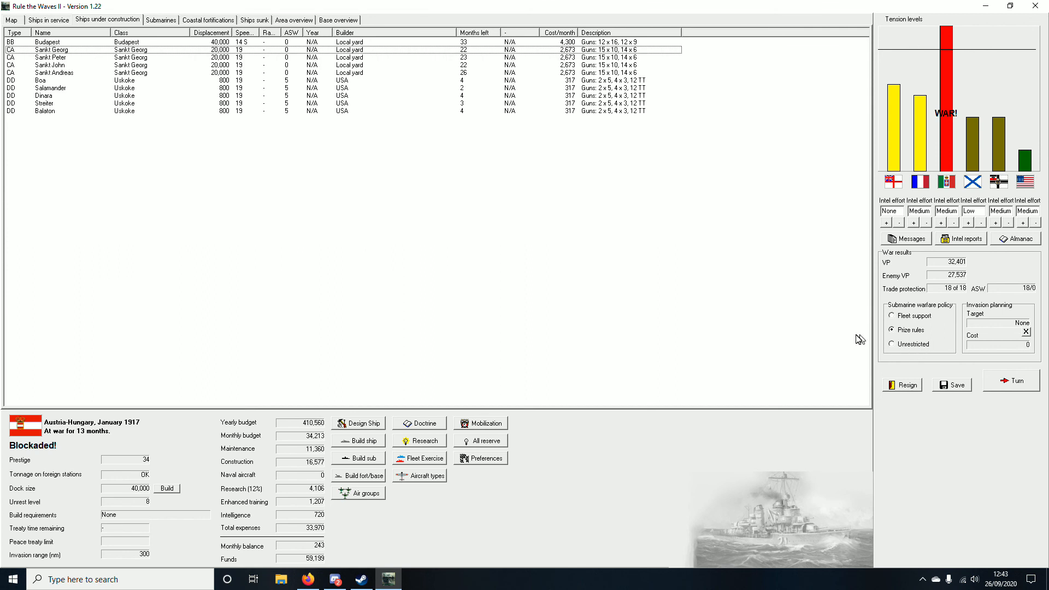
{"action": "mouse_move", "coordinate": [813, 312]}
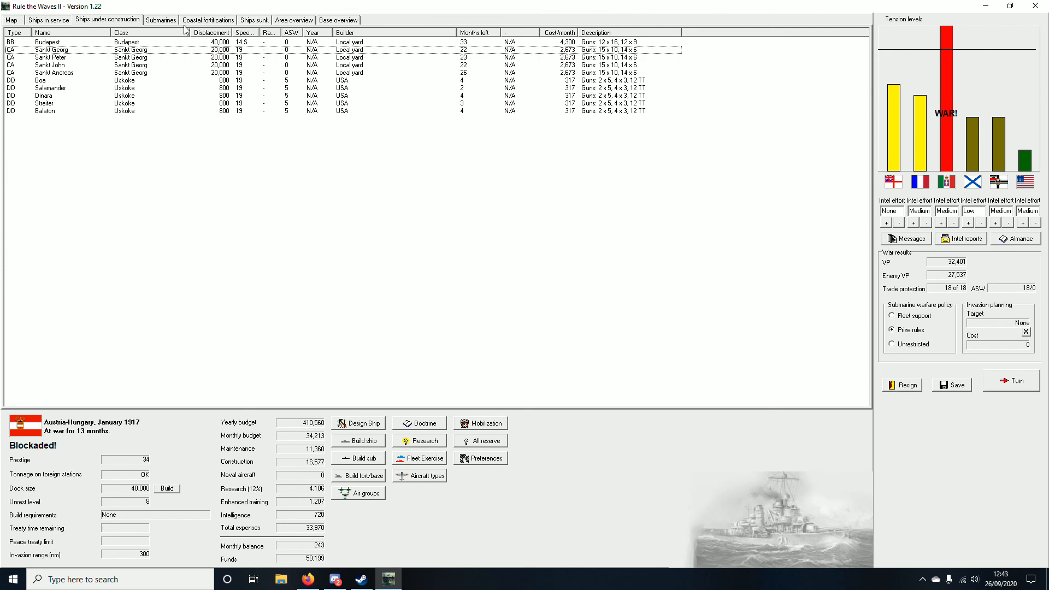
Step: Show the Mediterranean map with each nation's fleet strength in the area
{"action": "left_click", "coordinate": [10, 19]}
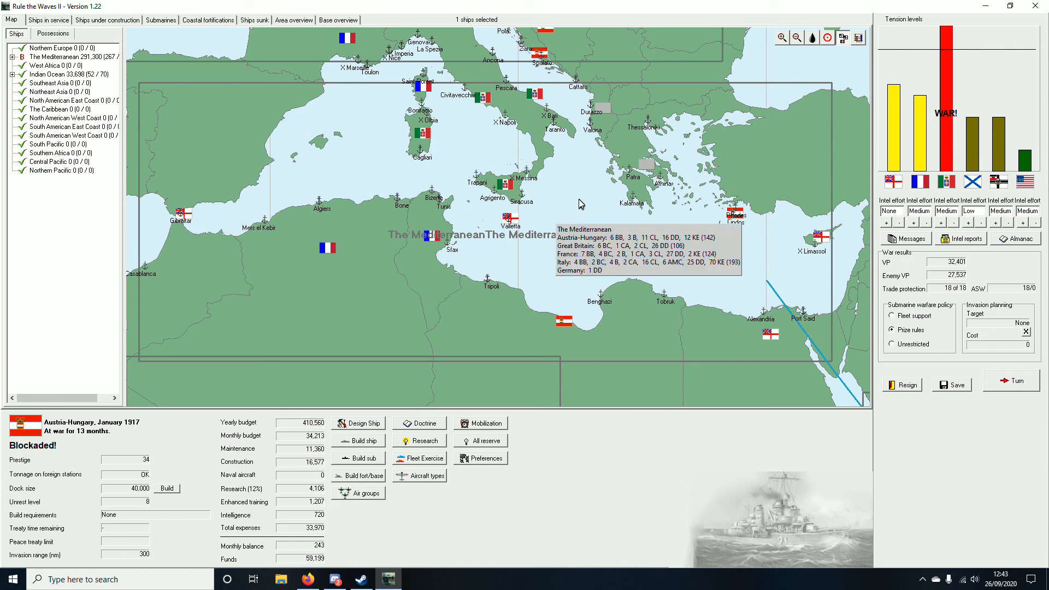
{"action": "mouse_move", "coordinate": [811, 280]}
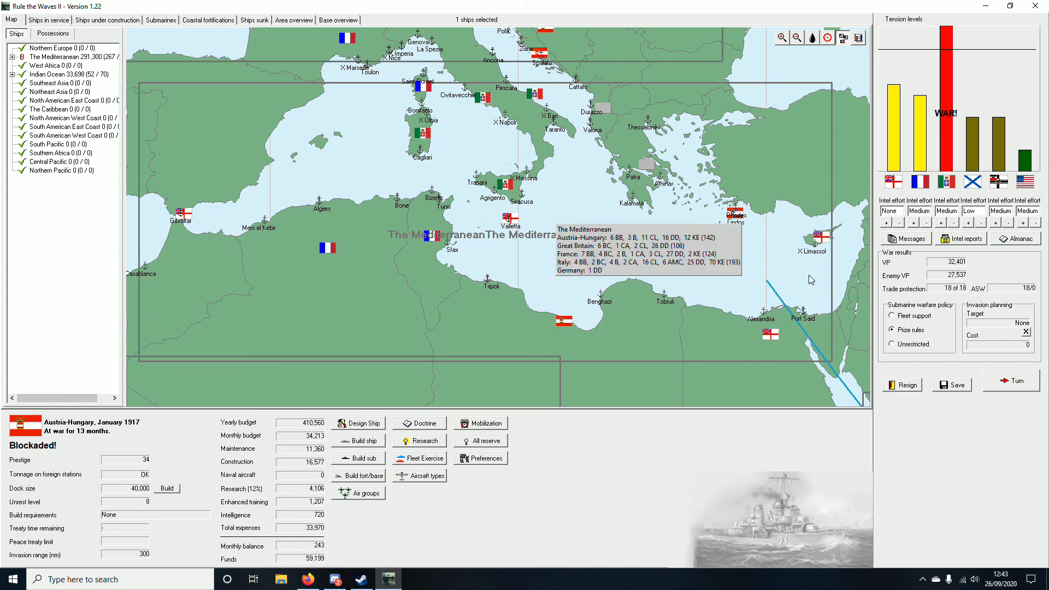